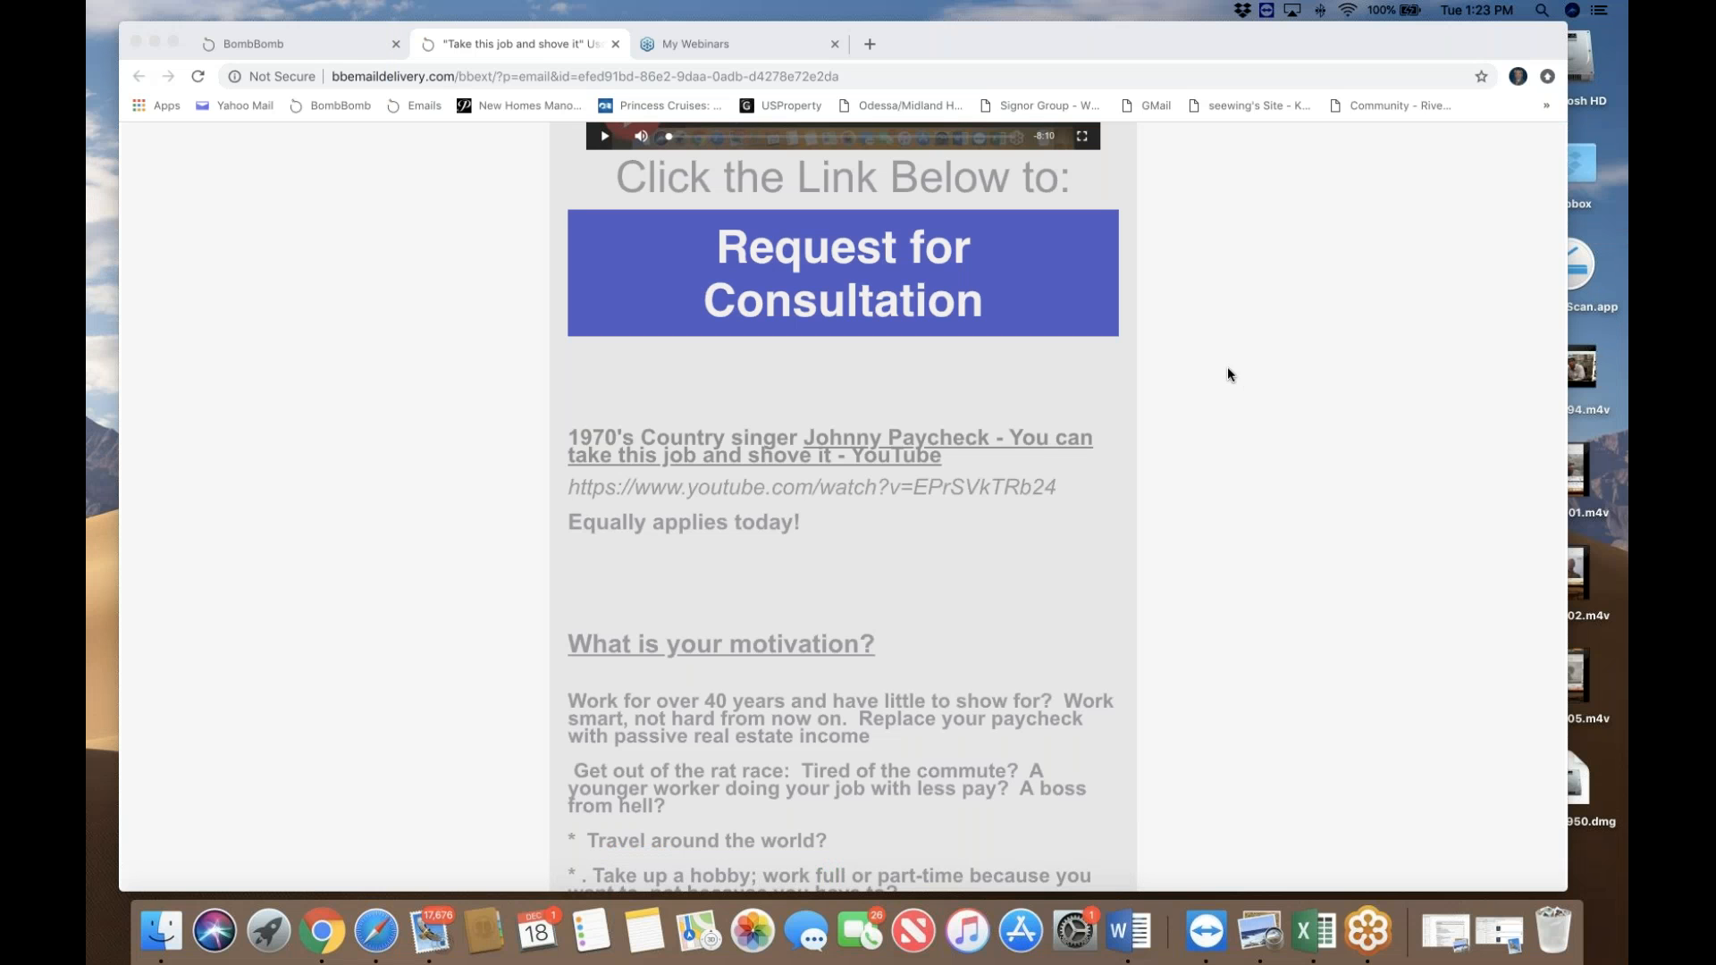
mouse_move(1196, 393)
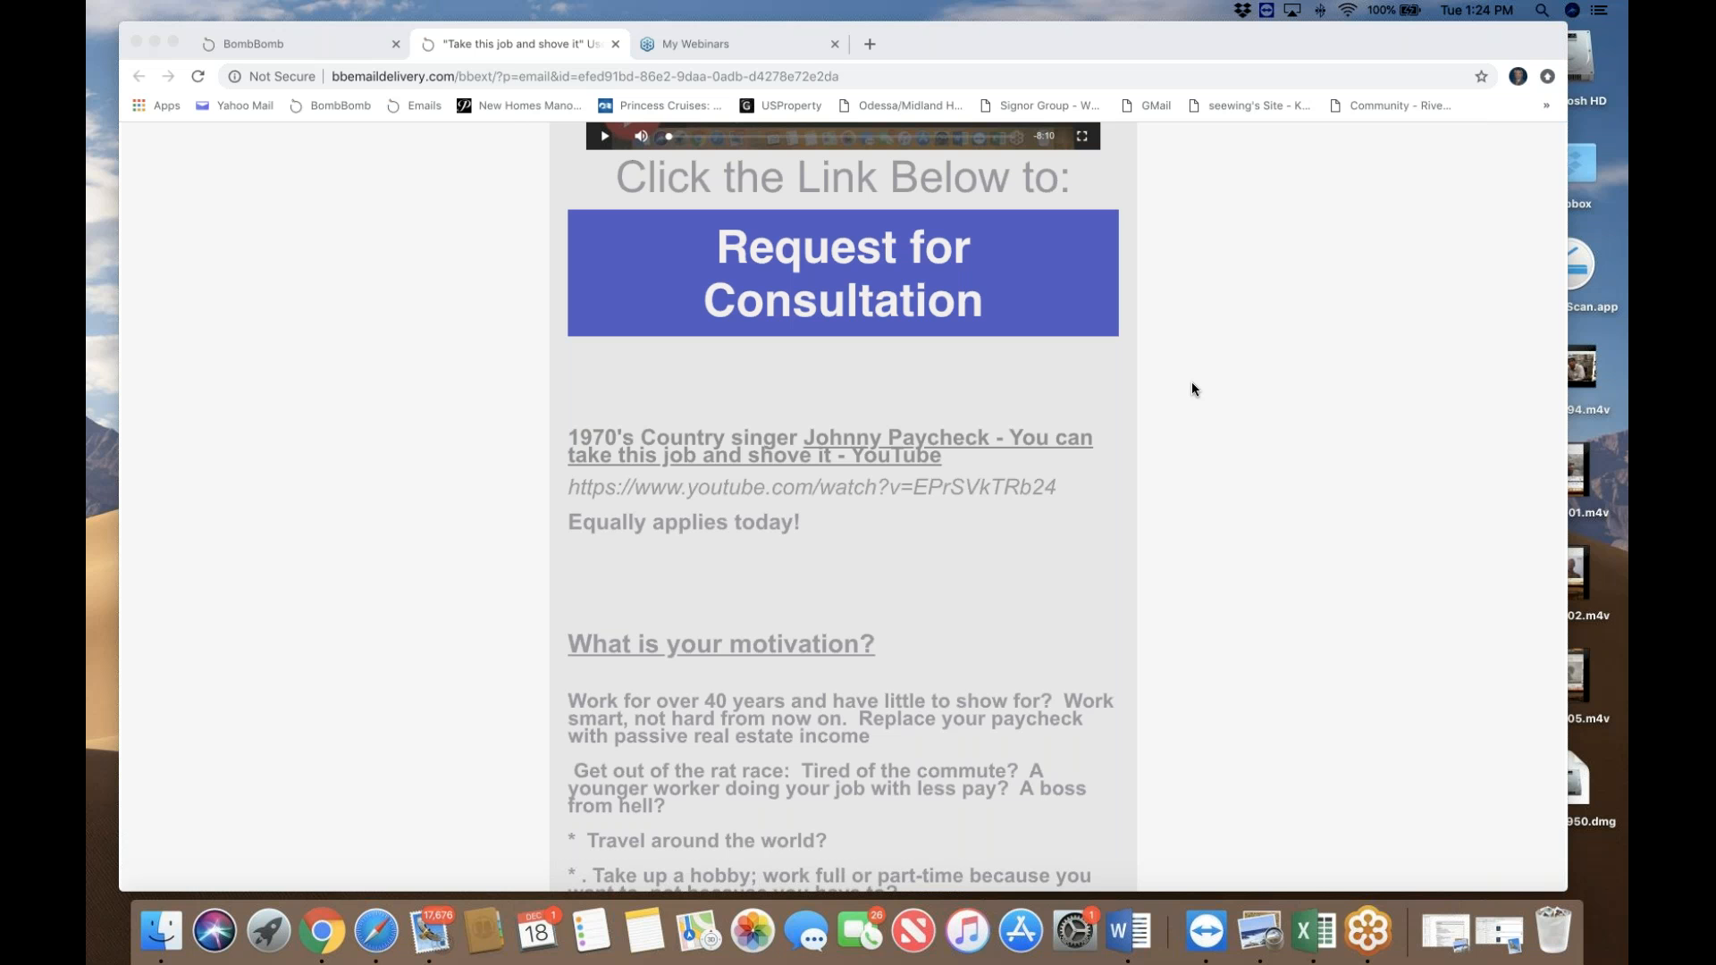
mouse_move(996, 406)
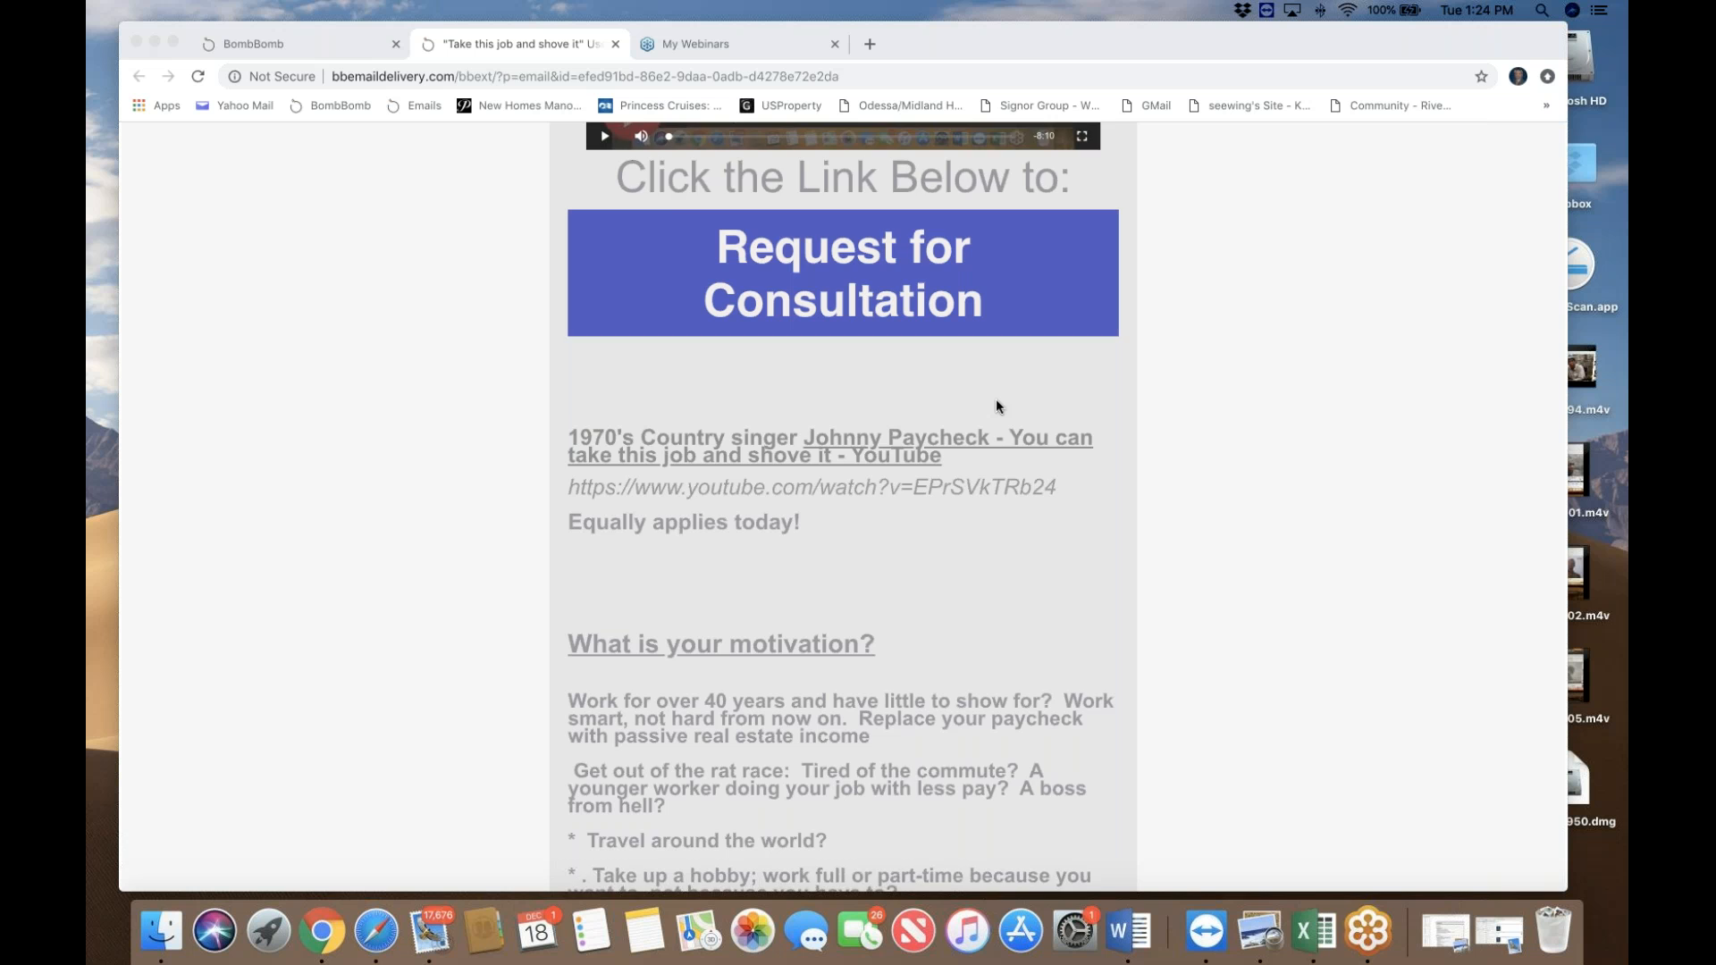
Step: Scroll the email preview past the consultation button to the YouTube link and motivation list
scroll(down, 3)
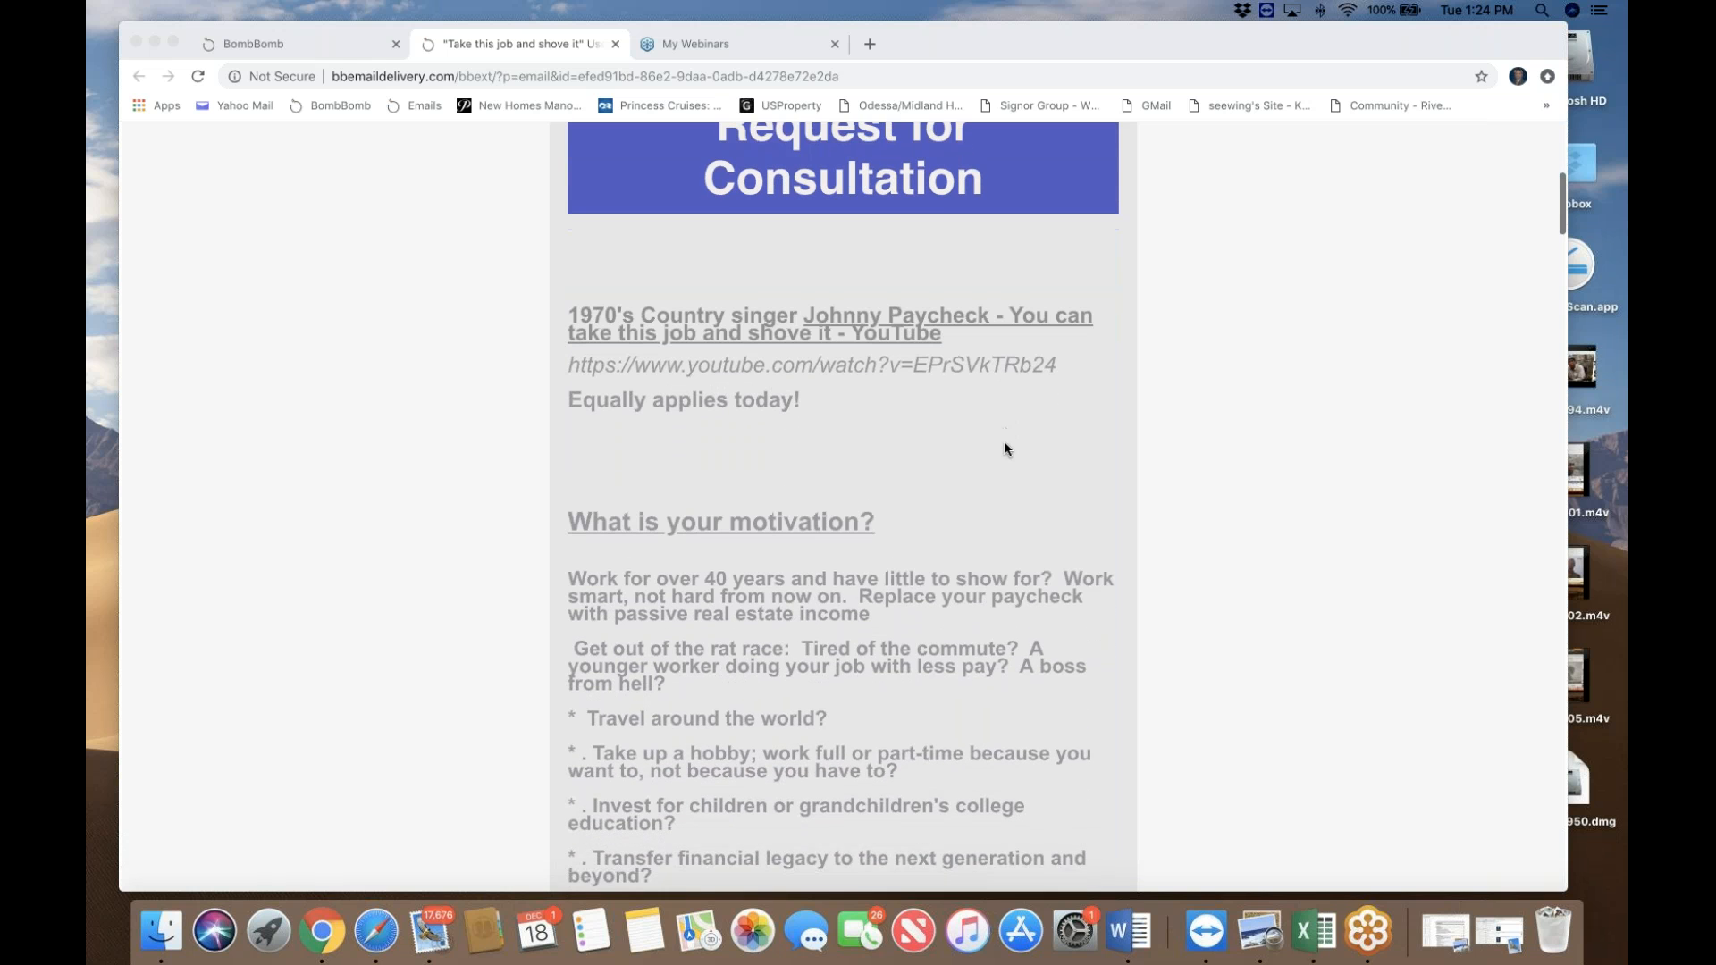
scroll(down, 3)
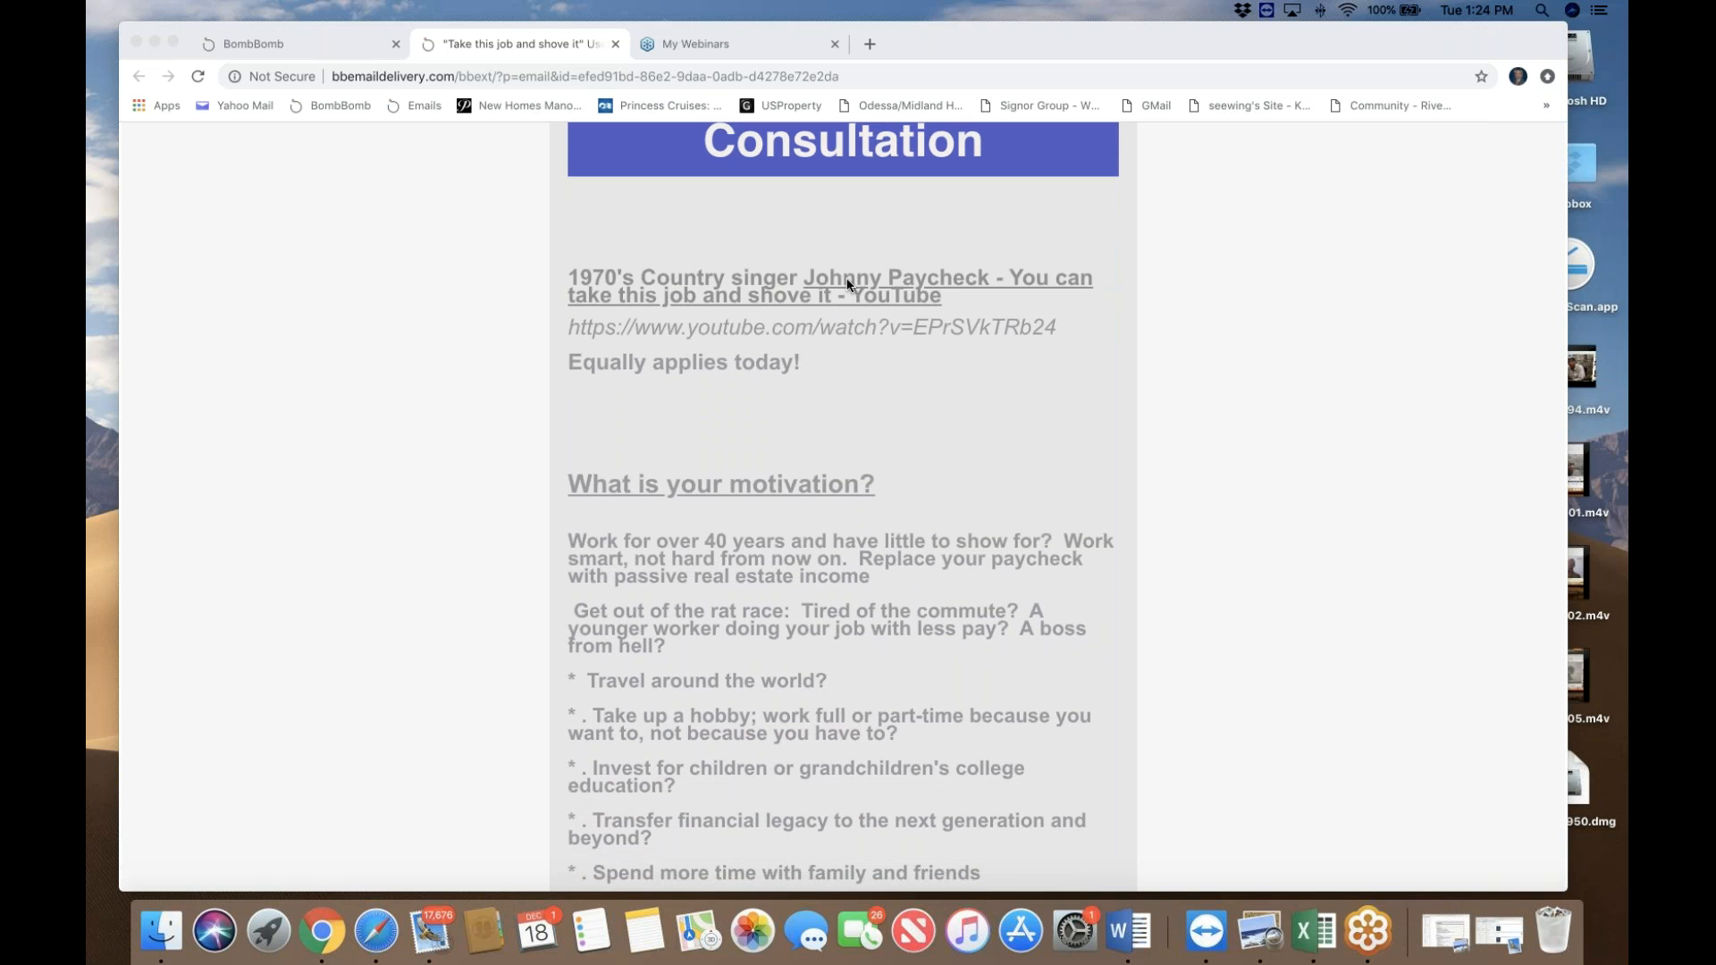
mouse_move(882, 287)
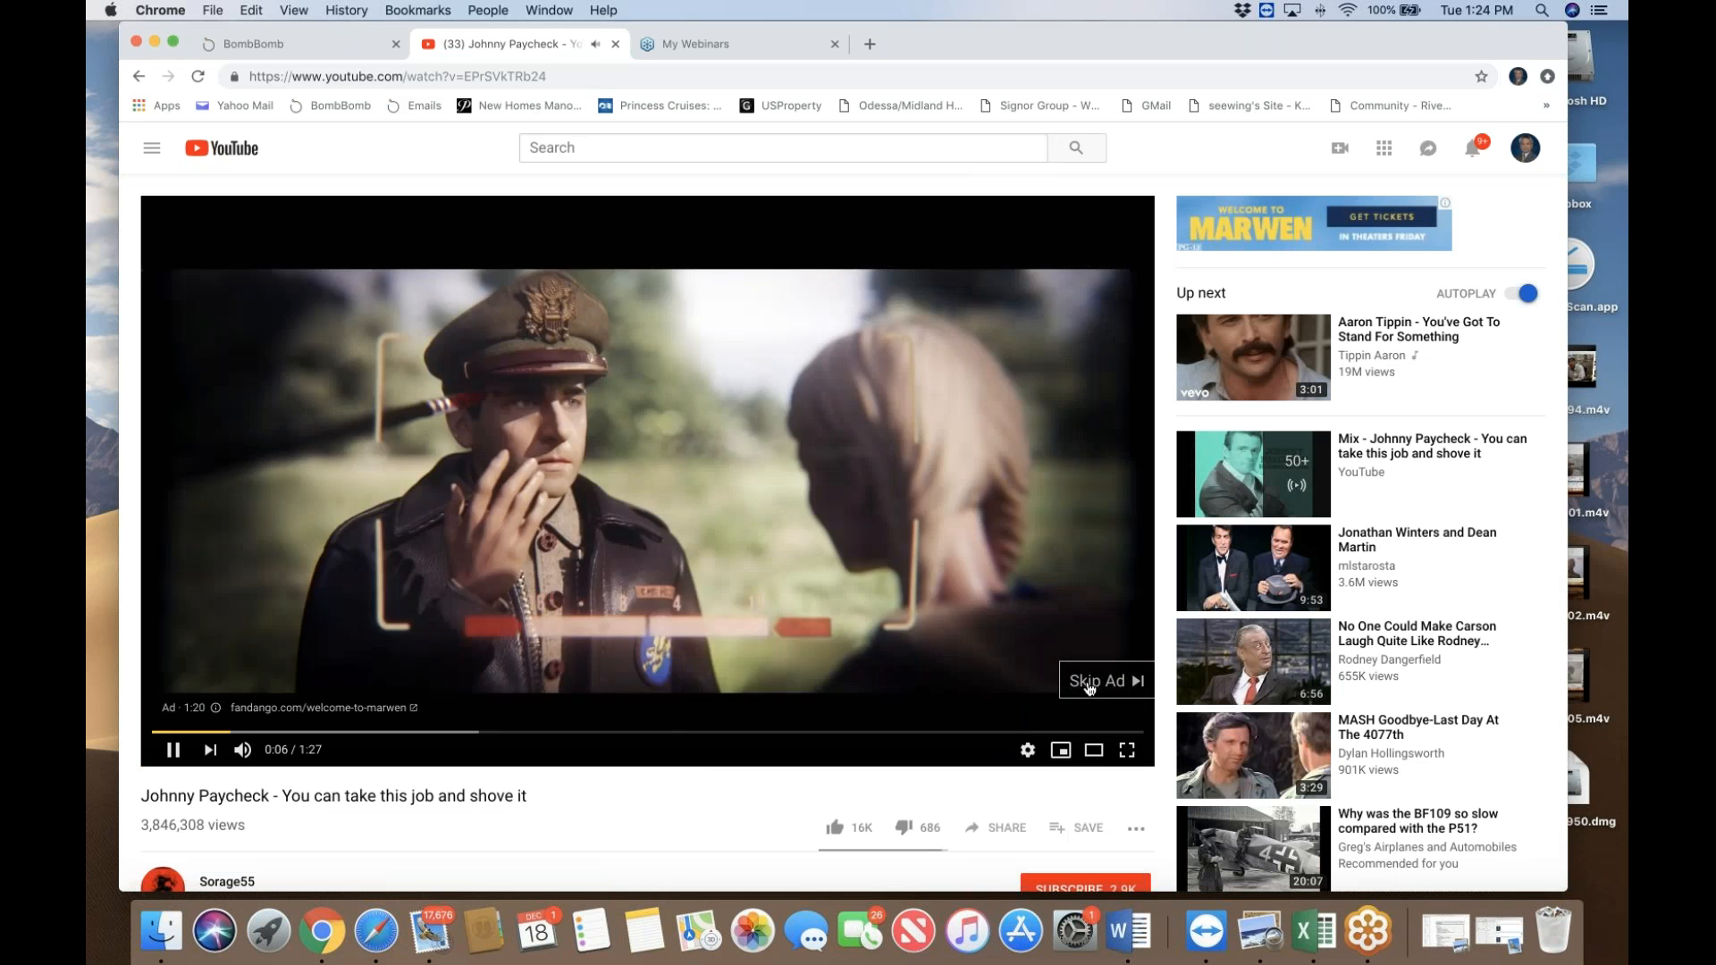
Step: Skip the ad on the 'You can take this job and shove it' YouTube video
click(1102, 682)
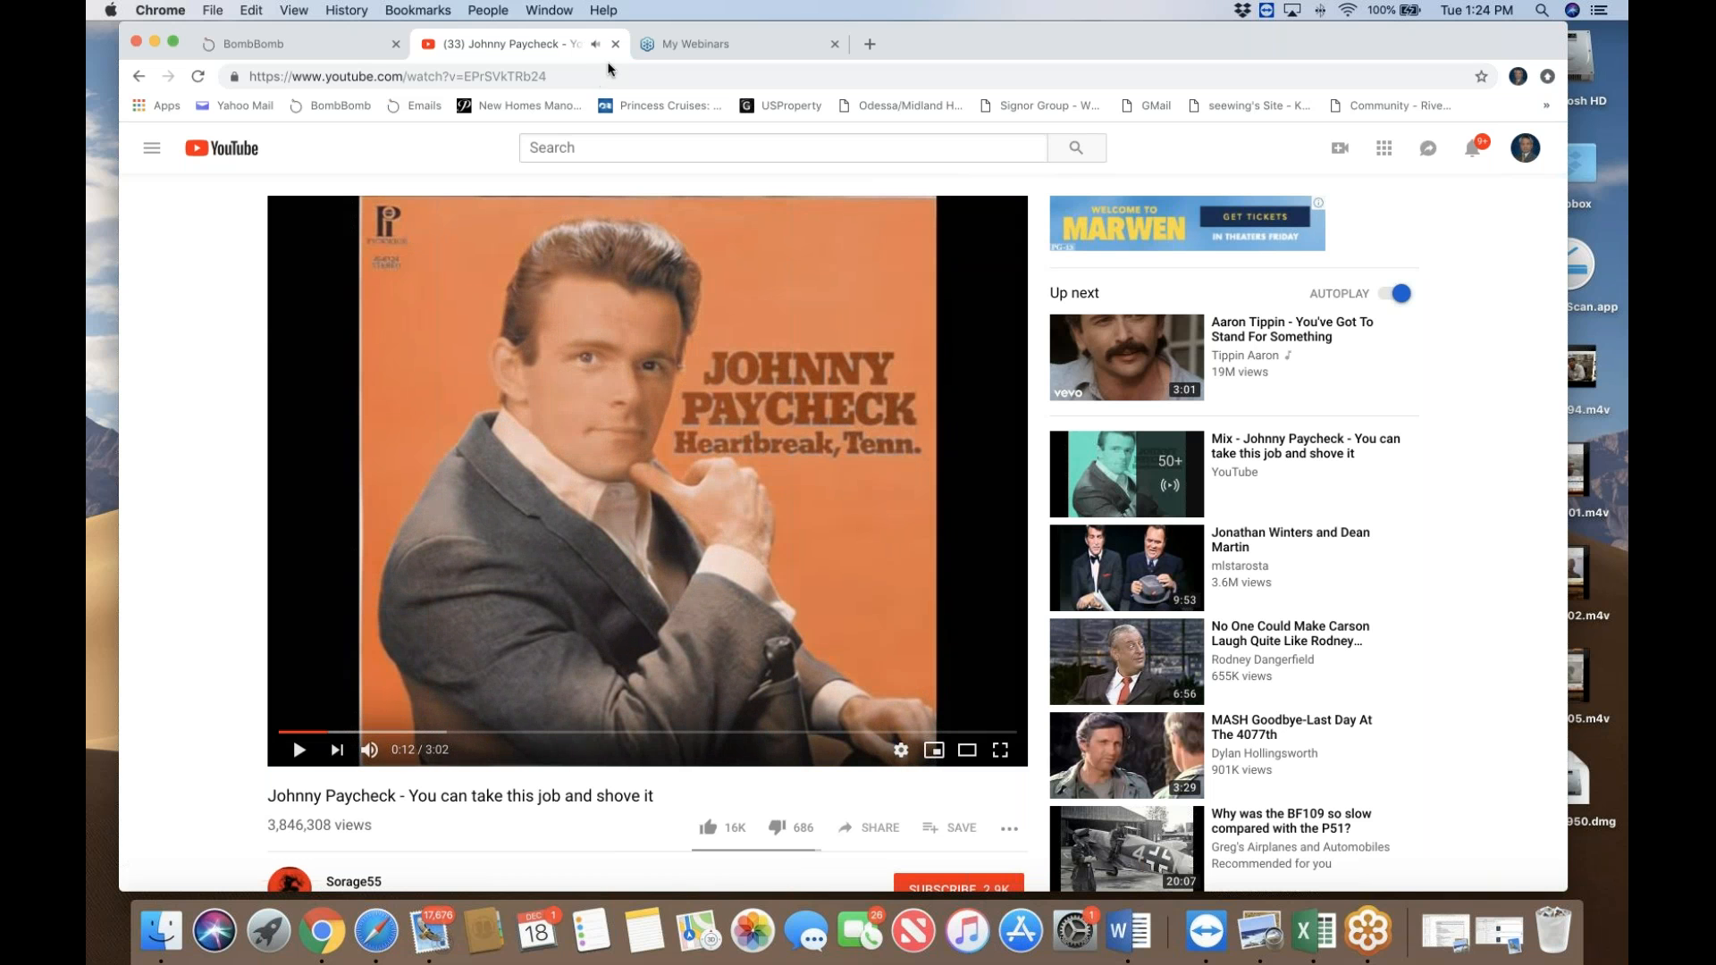
mouse_move(166, 352)
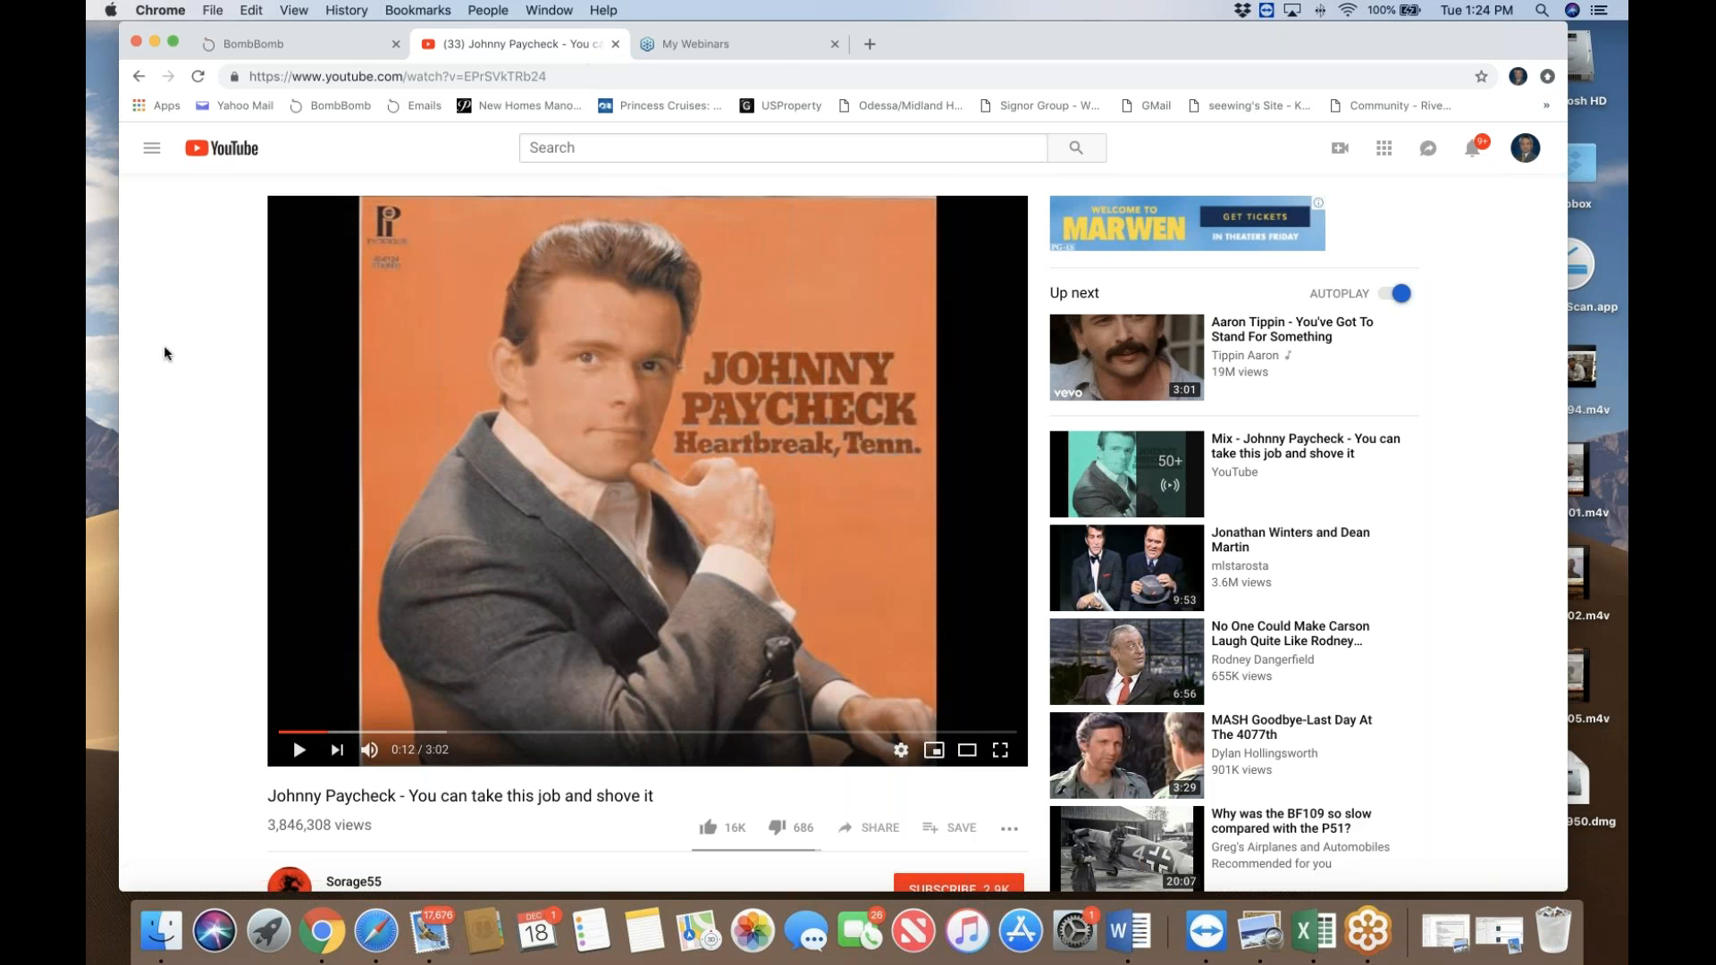
mouse_move(196, 303)
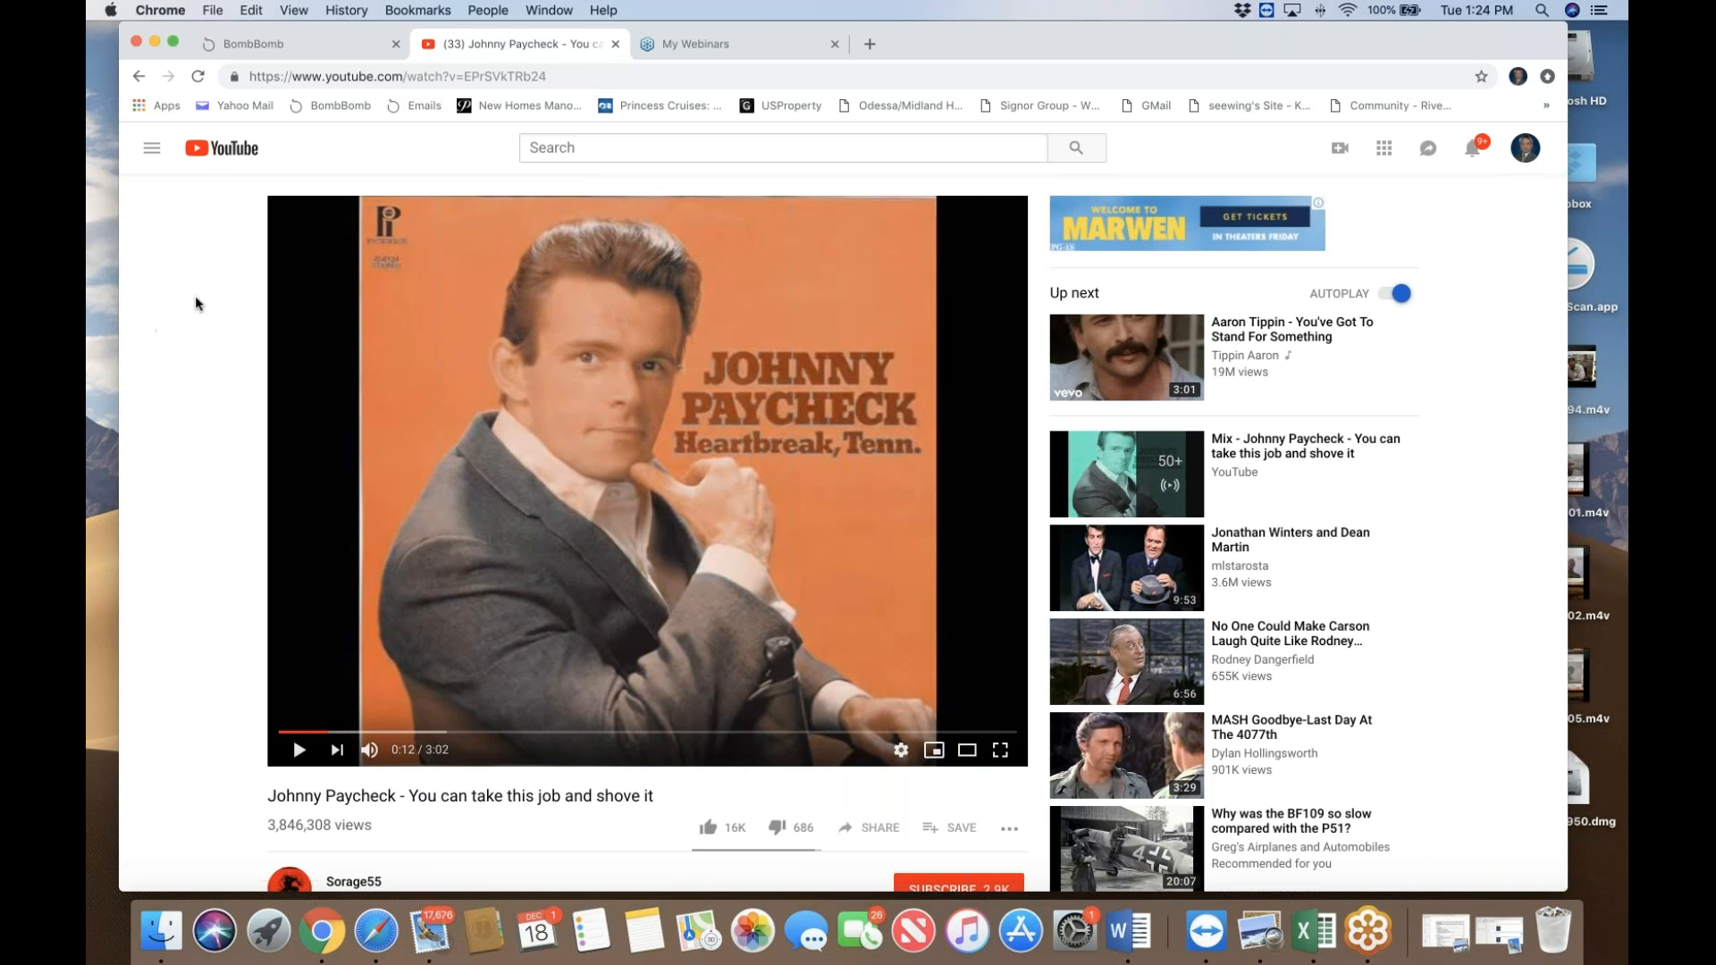
mouse_move(637, 96)
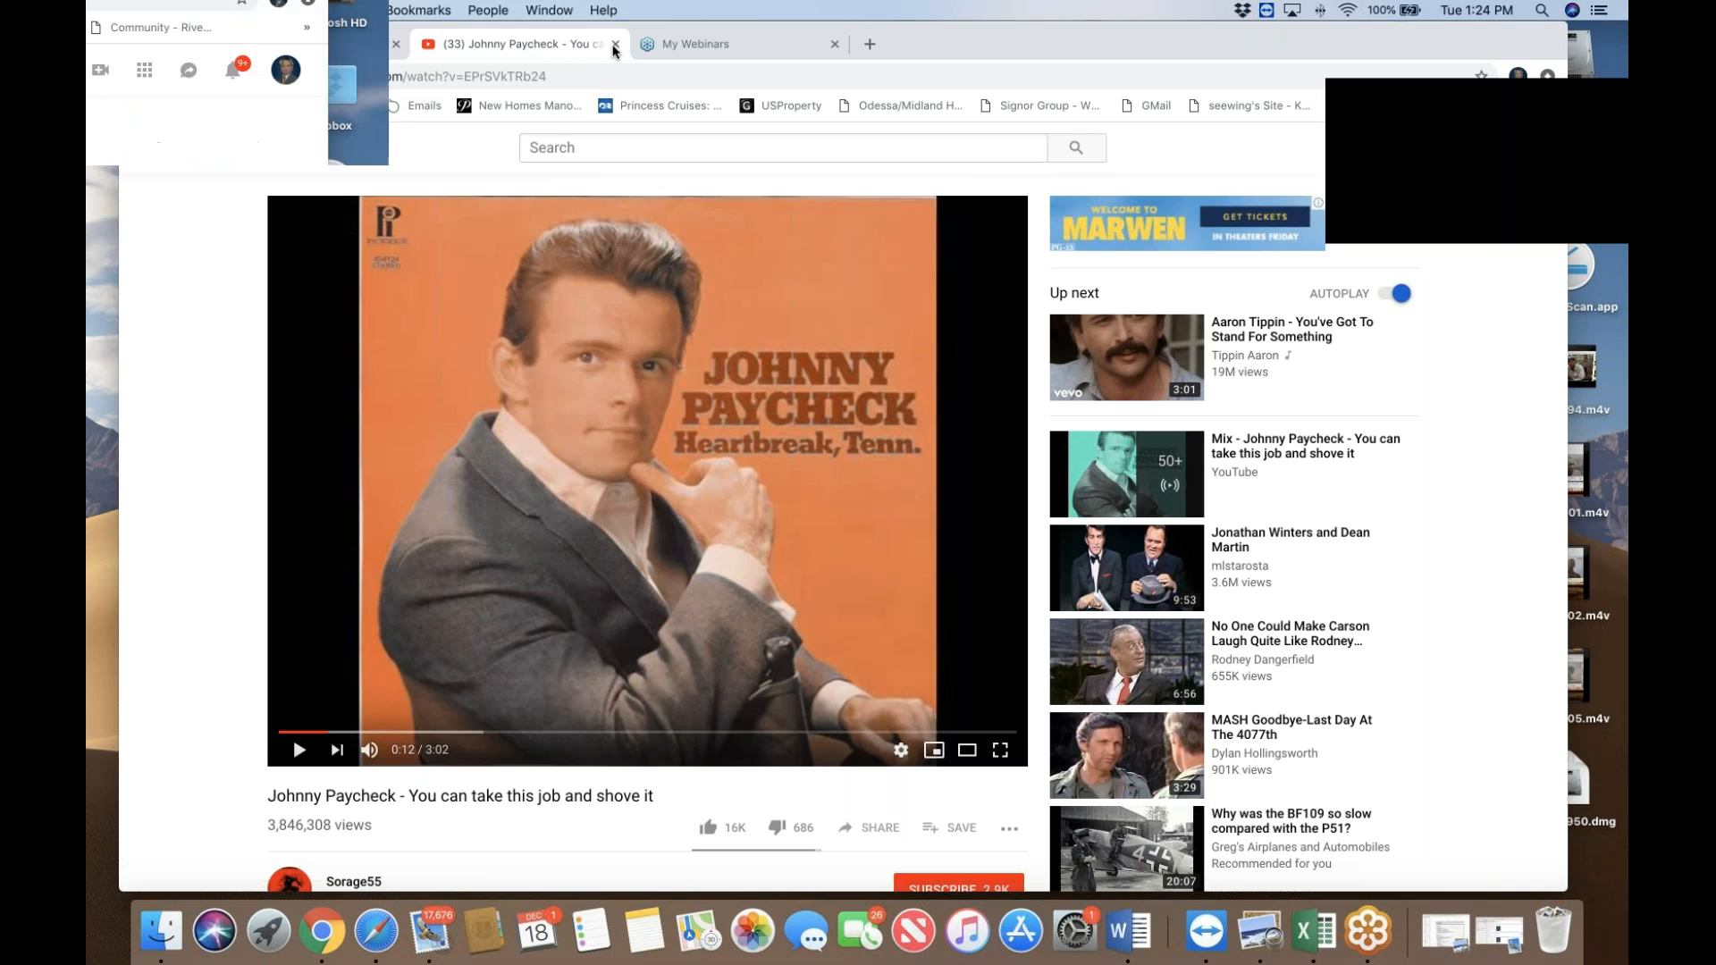
Step: Close the YouTube tab and return to the 'Take this job and shove it' email editor
click(614, 44)
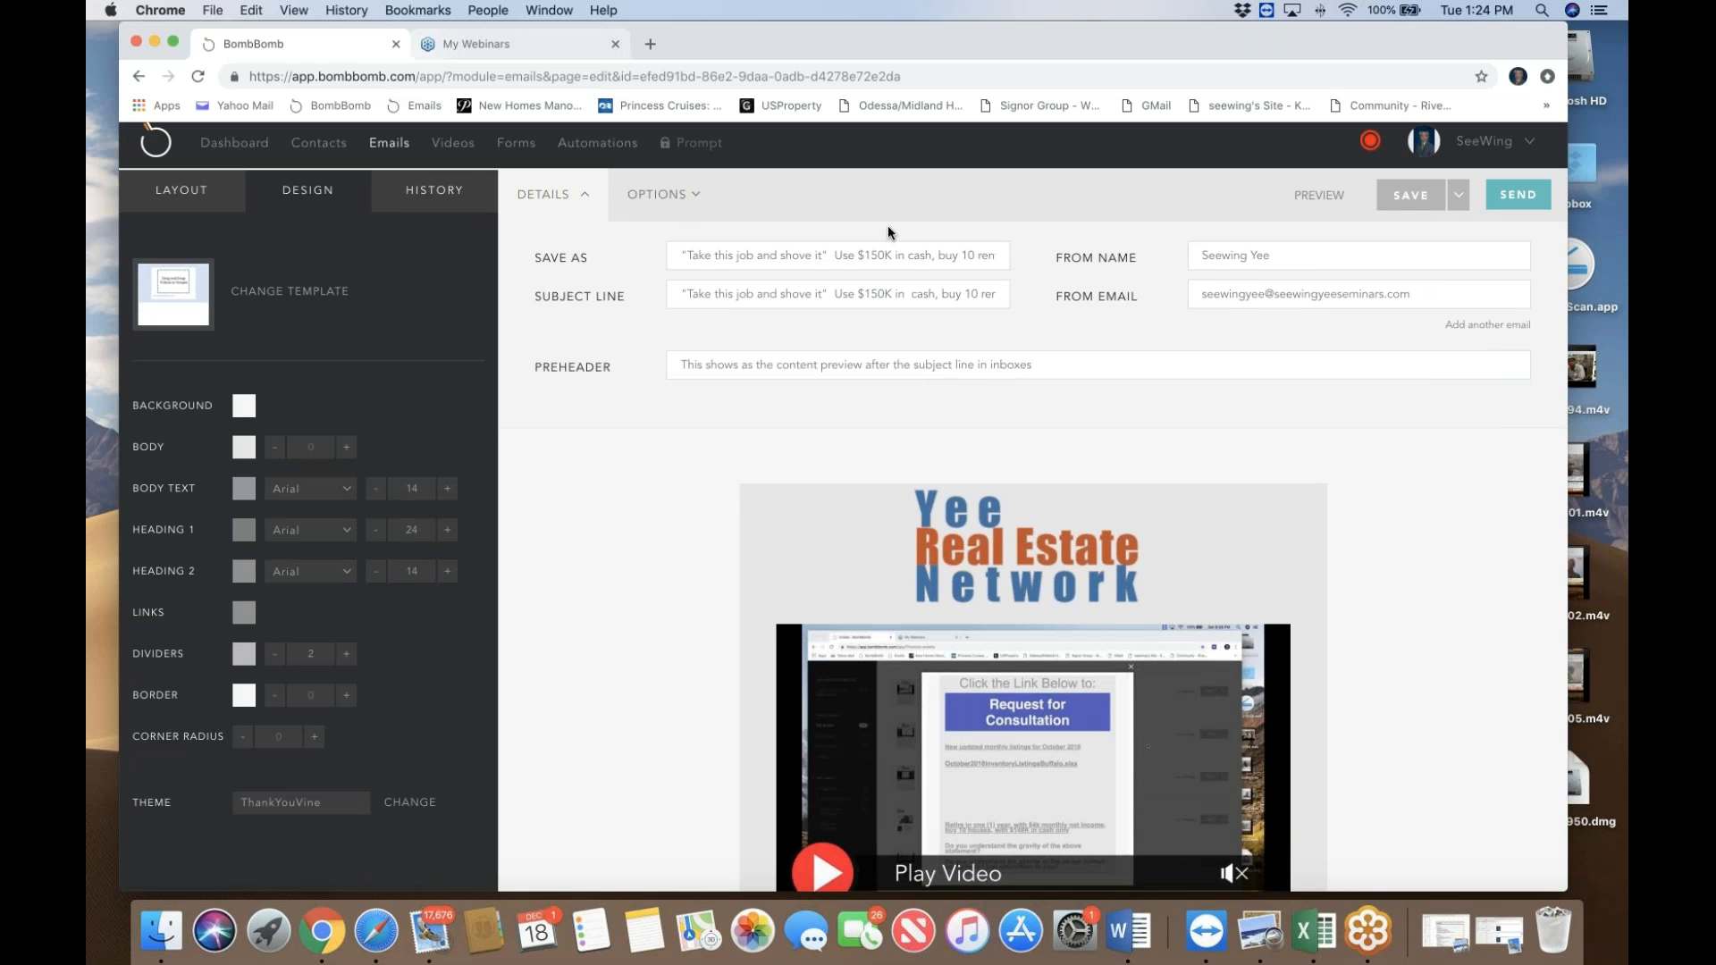
mouse_move(1357, 36)
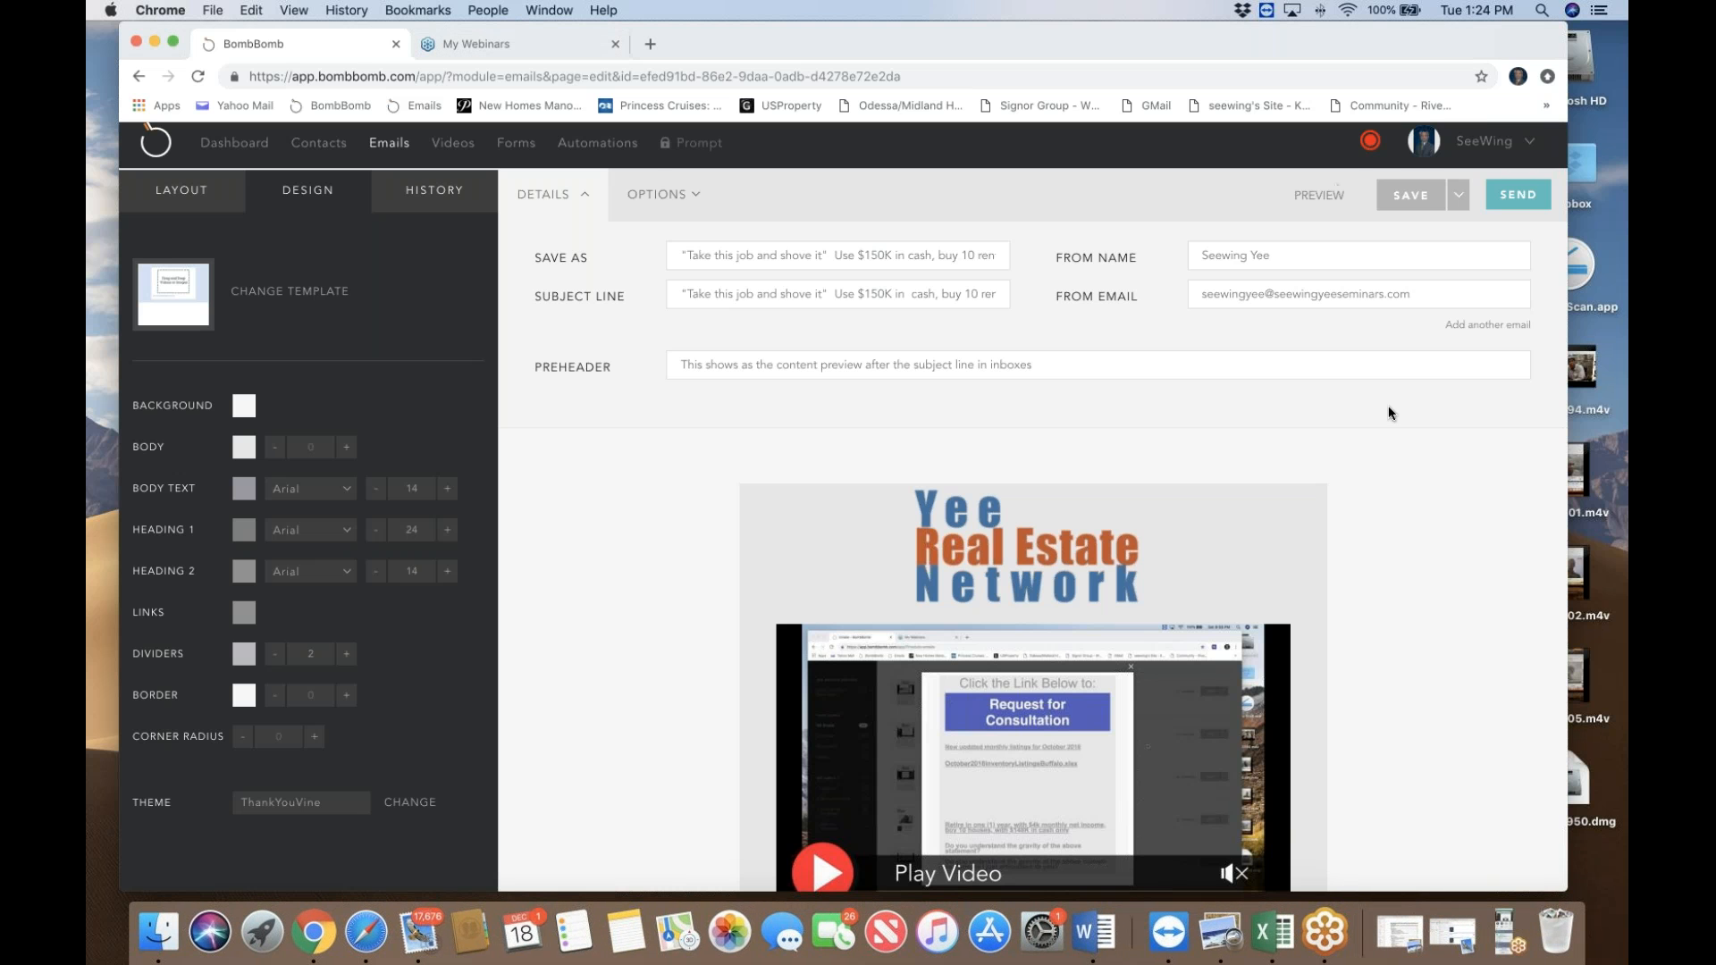
scroll(down, 3)
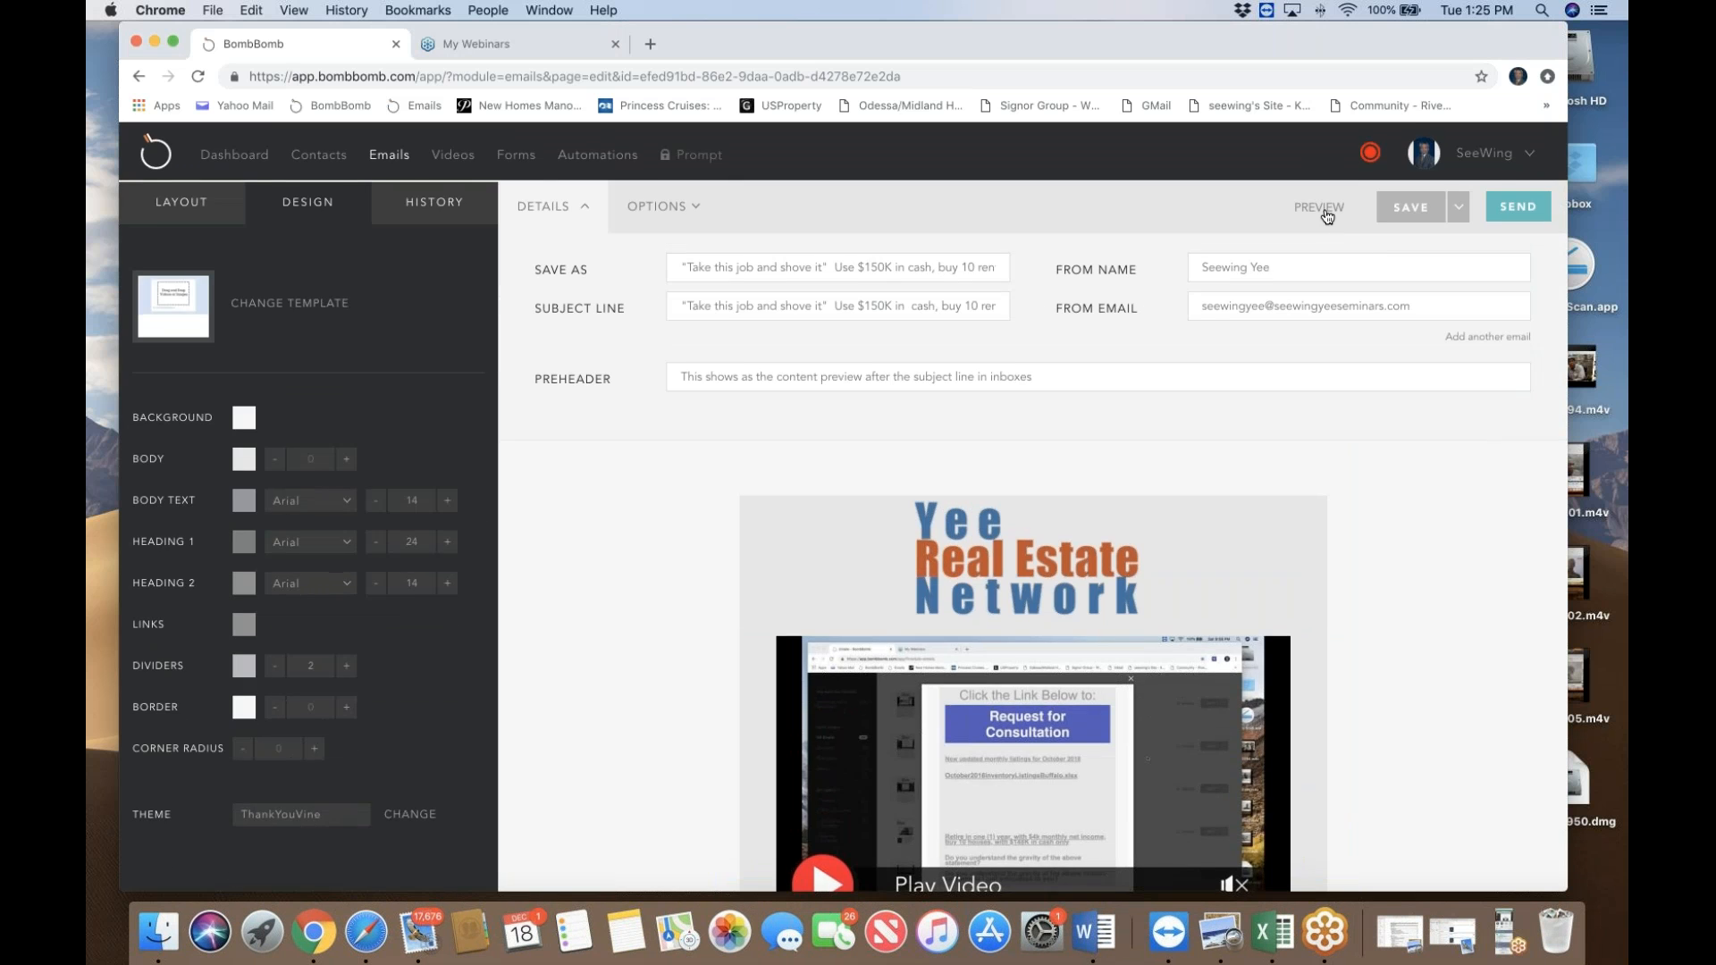
Step: Open the email preview and scroll down through the motivation list
click(1317, 207)
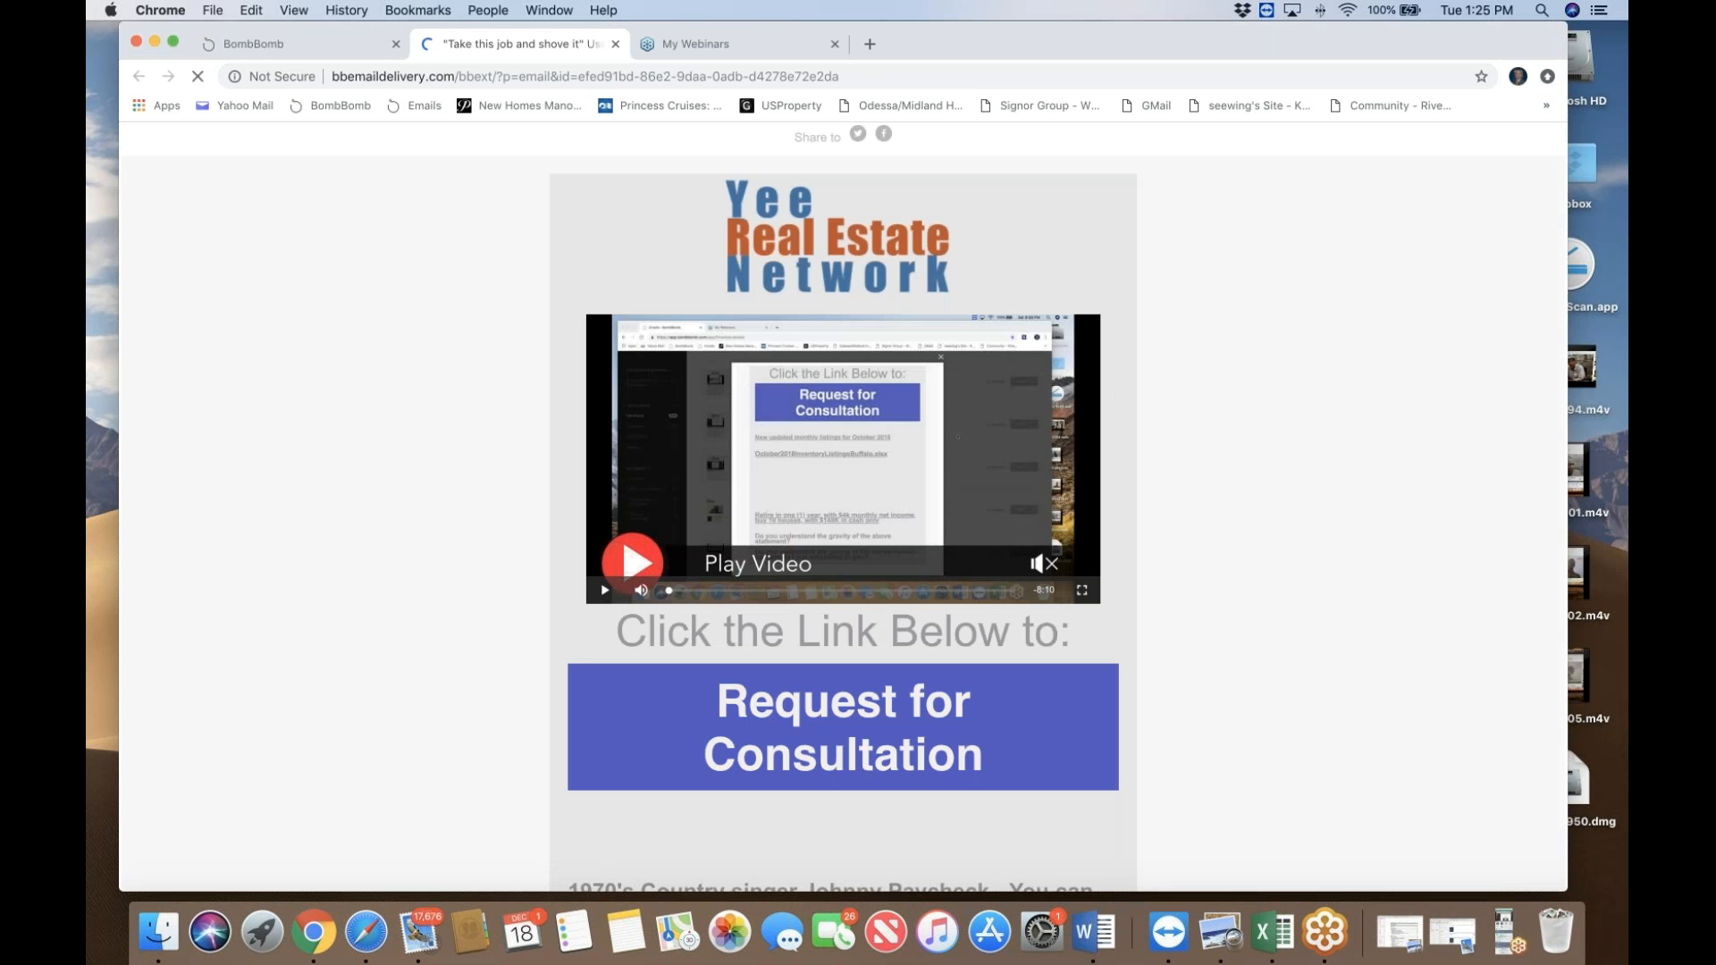
scroll(down, 3)
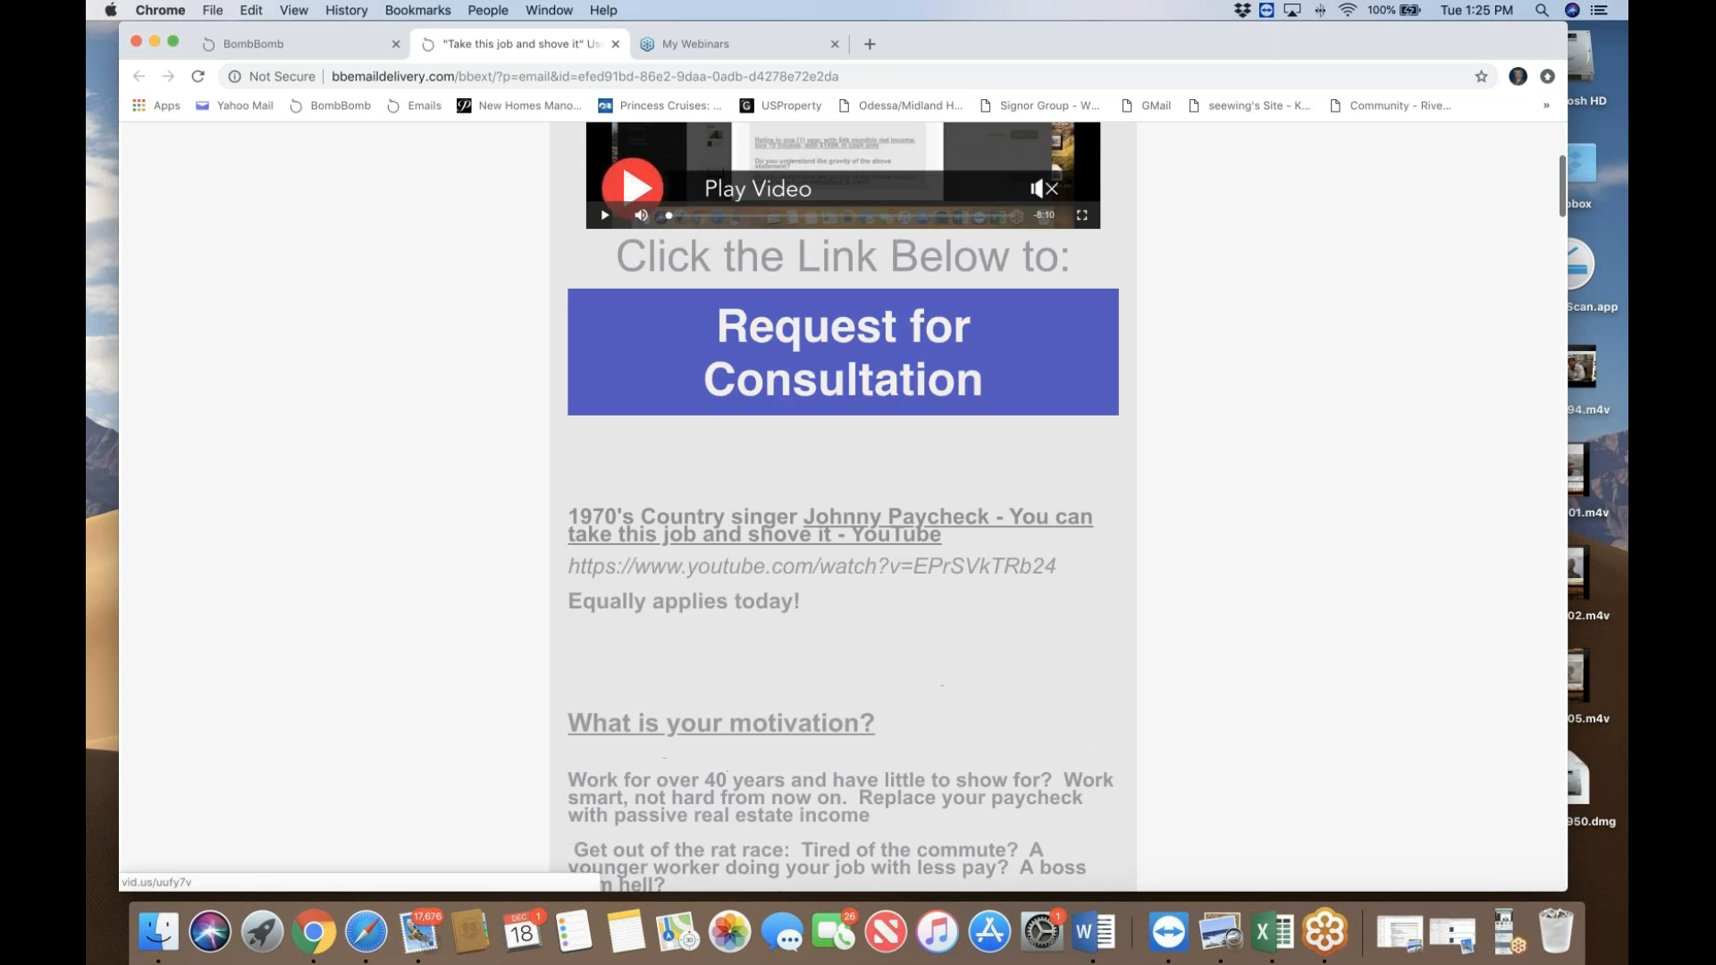
scroll(down, 3)
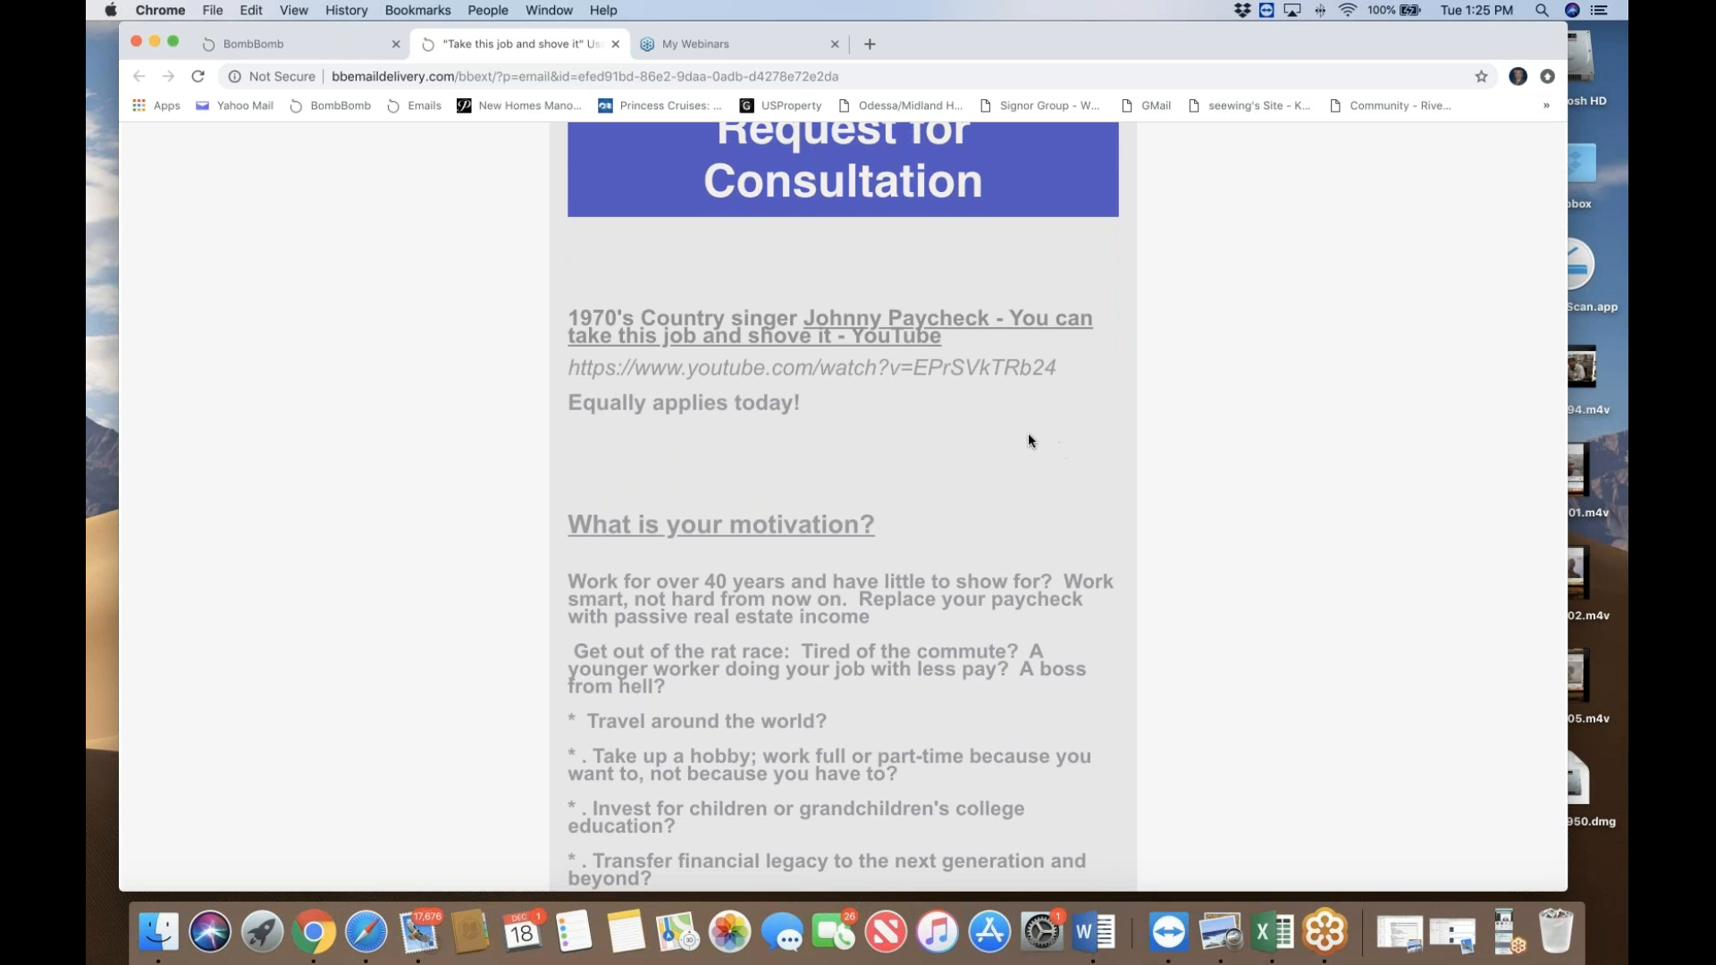
mouse_move(1029, 432)
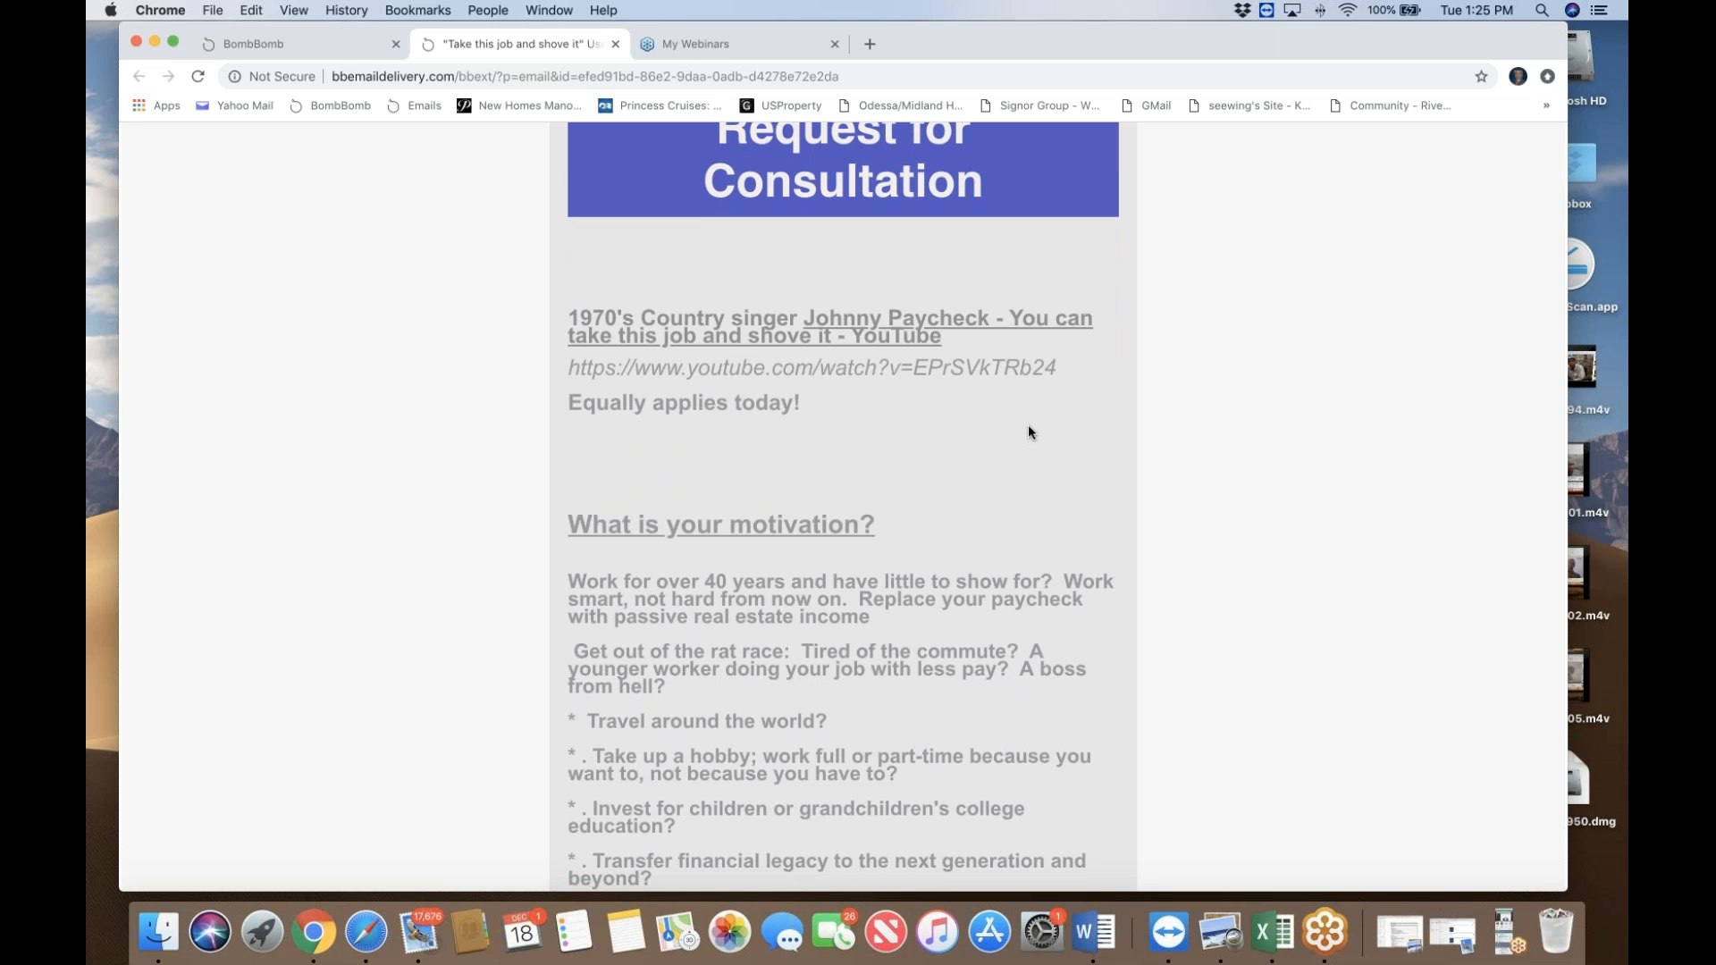
scroll(down, 3)
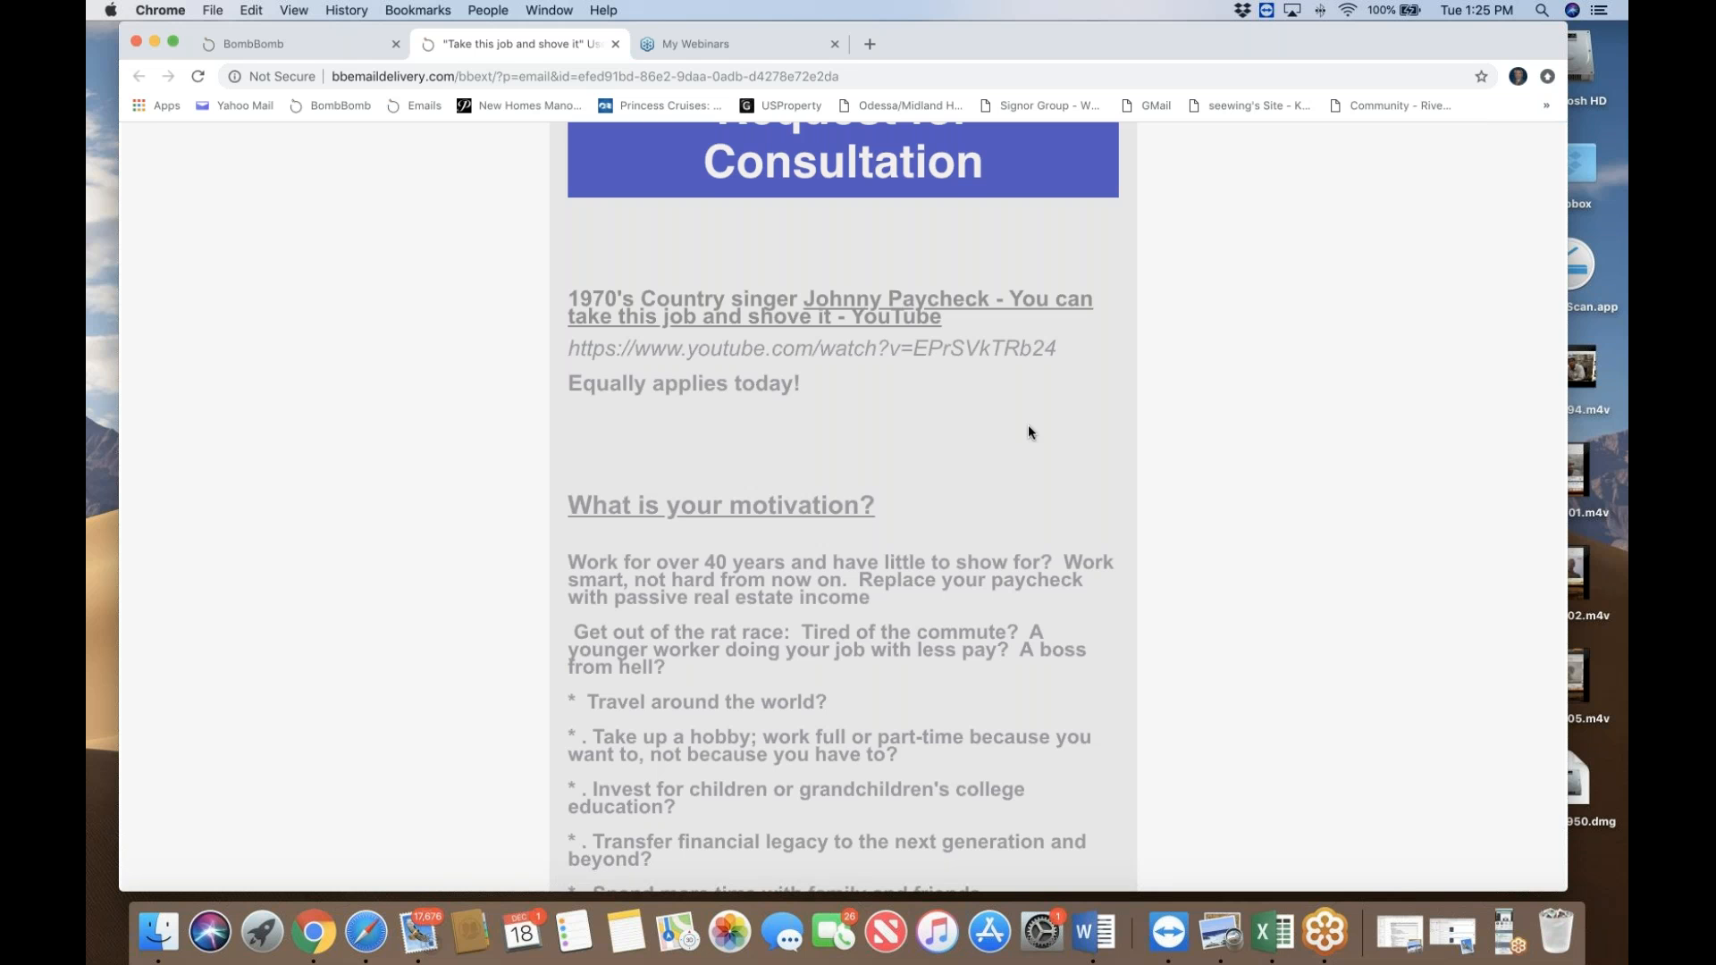
scroll(down, 3)
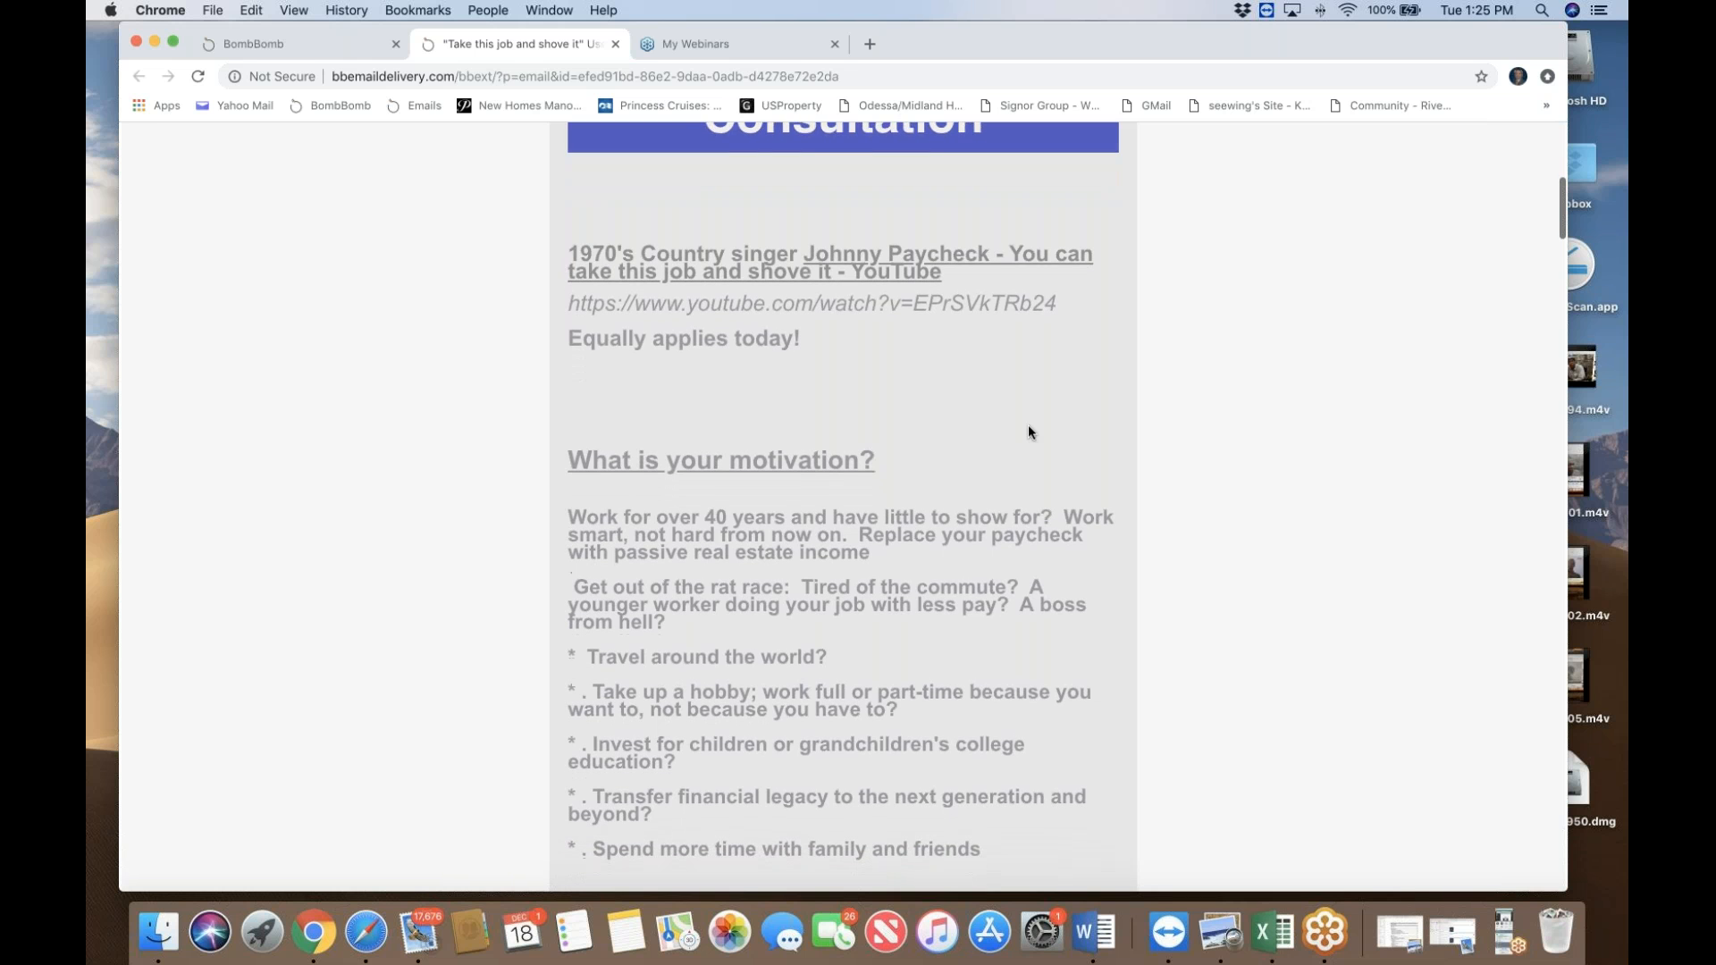
Step: Continue down to the December 2018 listings note and BuffaloDecember2019Inventory.xlsx link
scroll(down, 3)
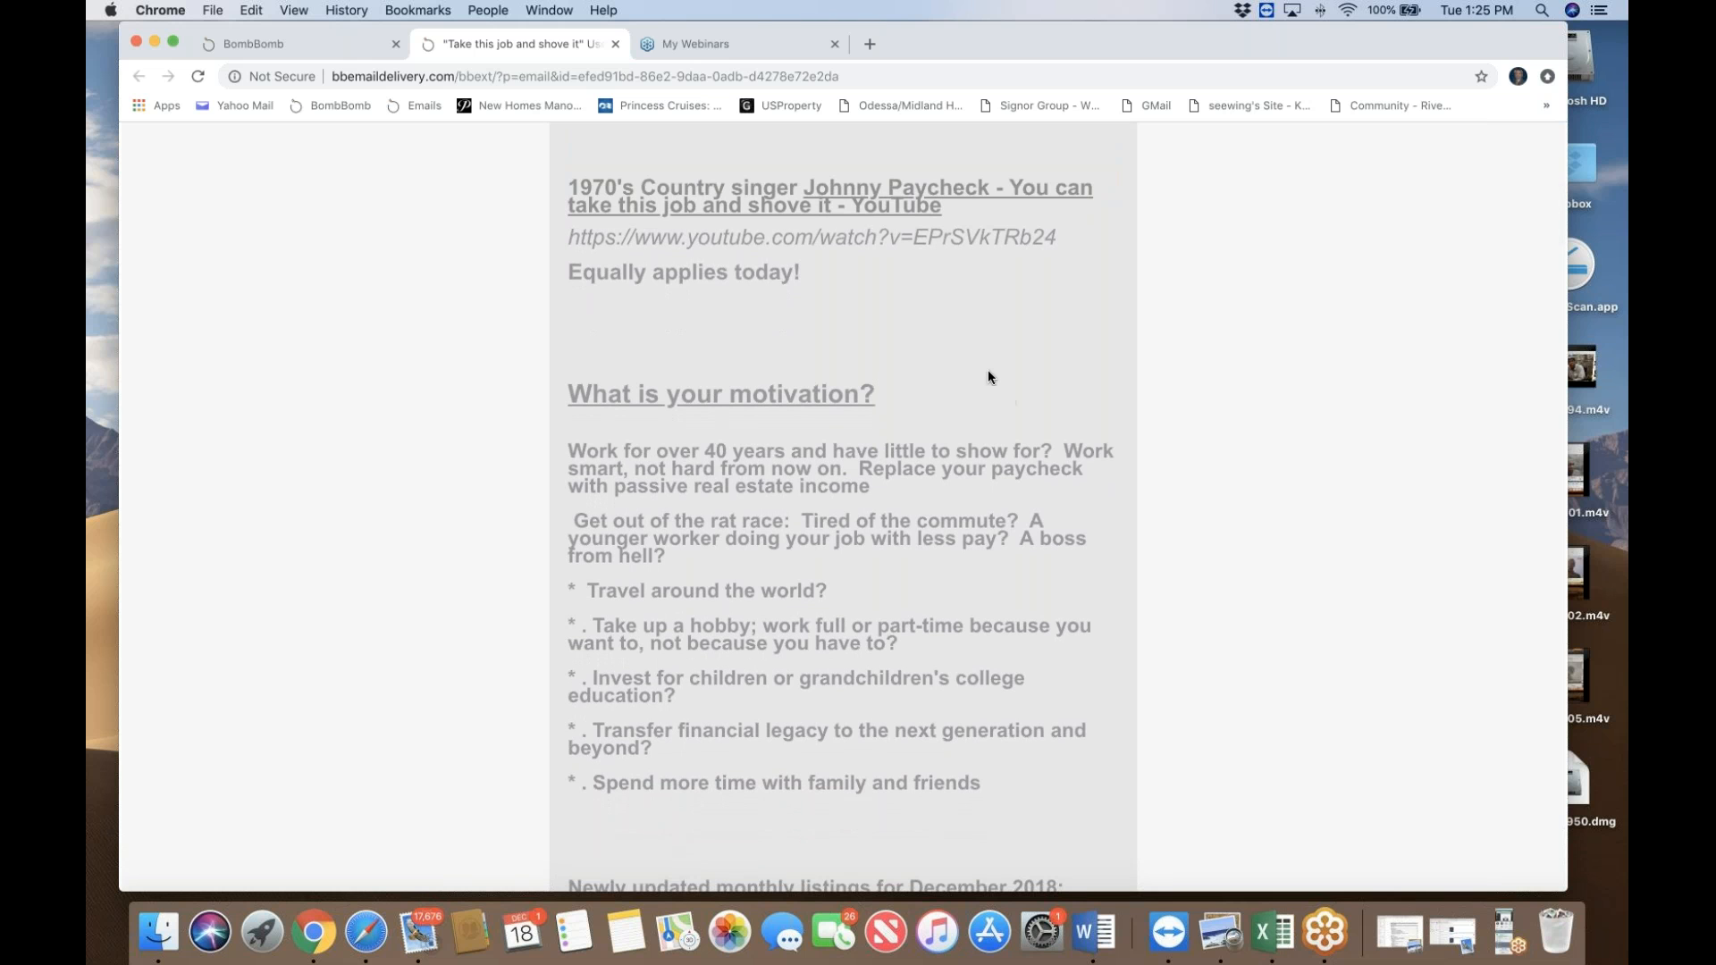
mouse_move(998, 356)
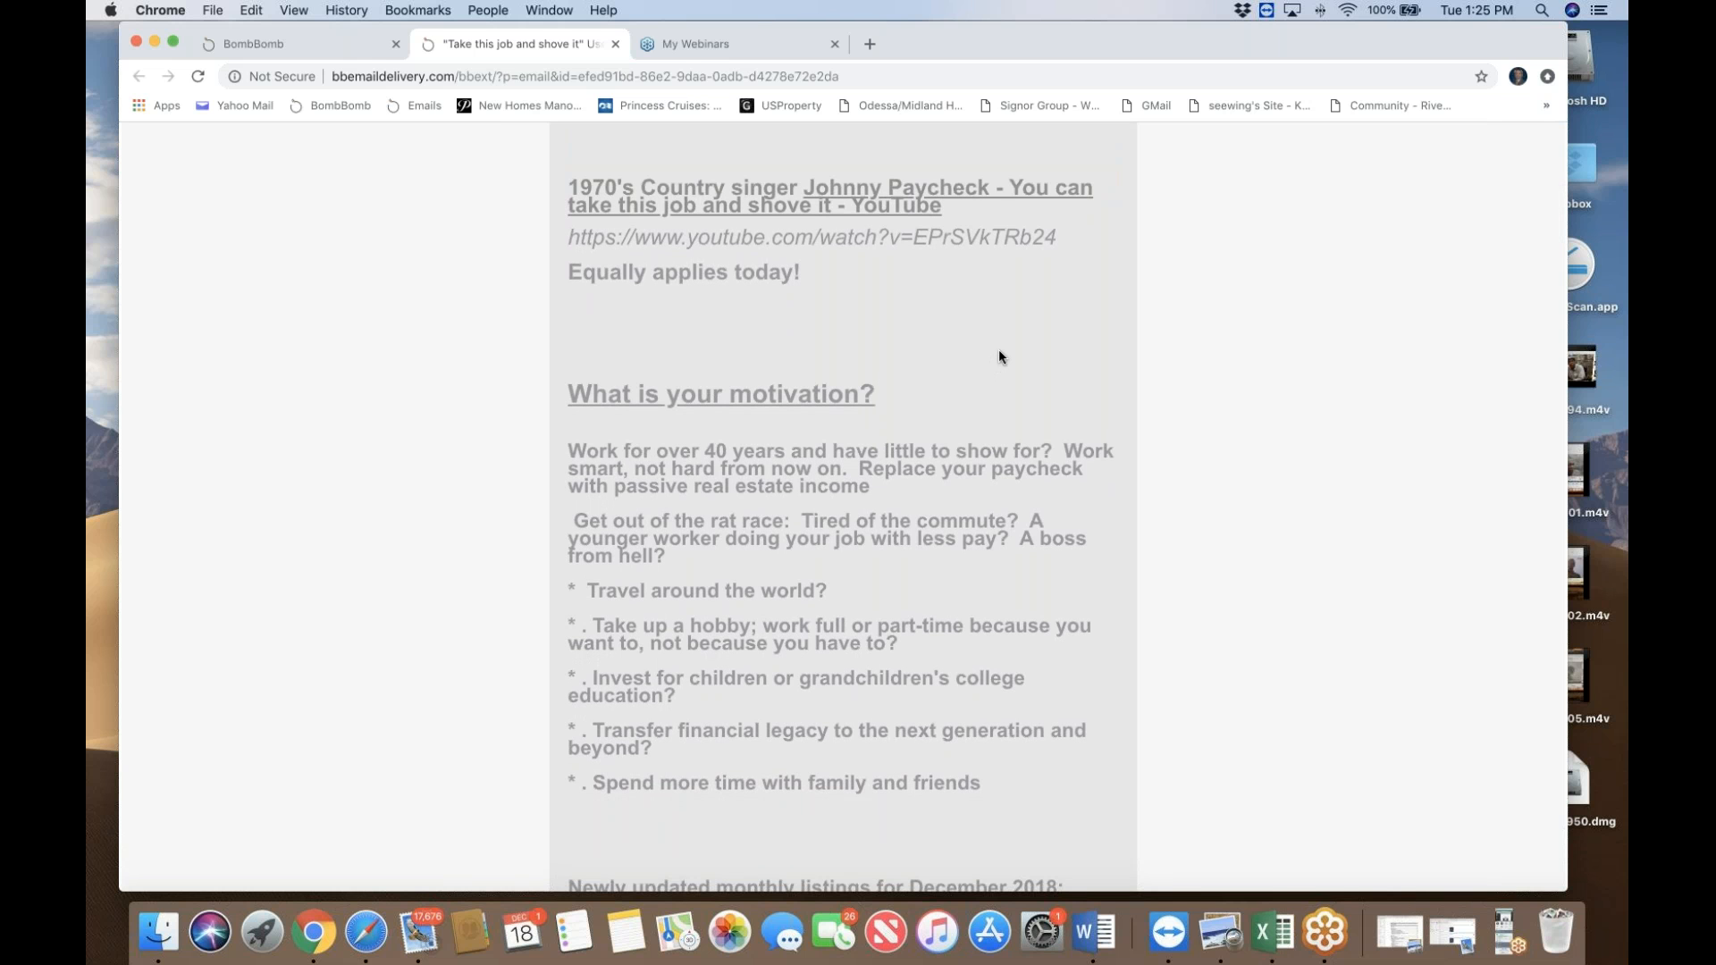
mouse_move(958, 197)
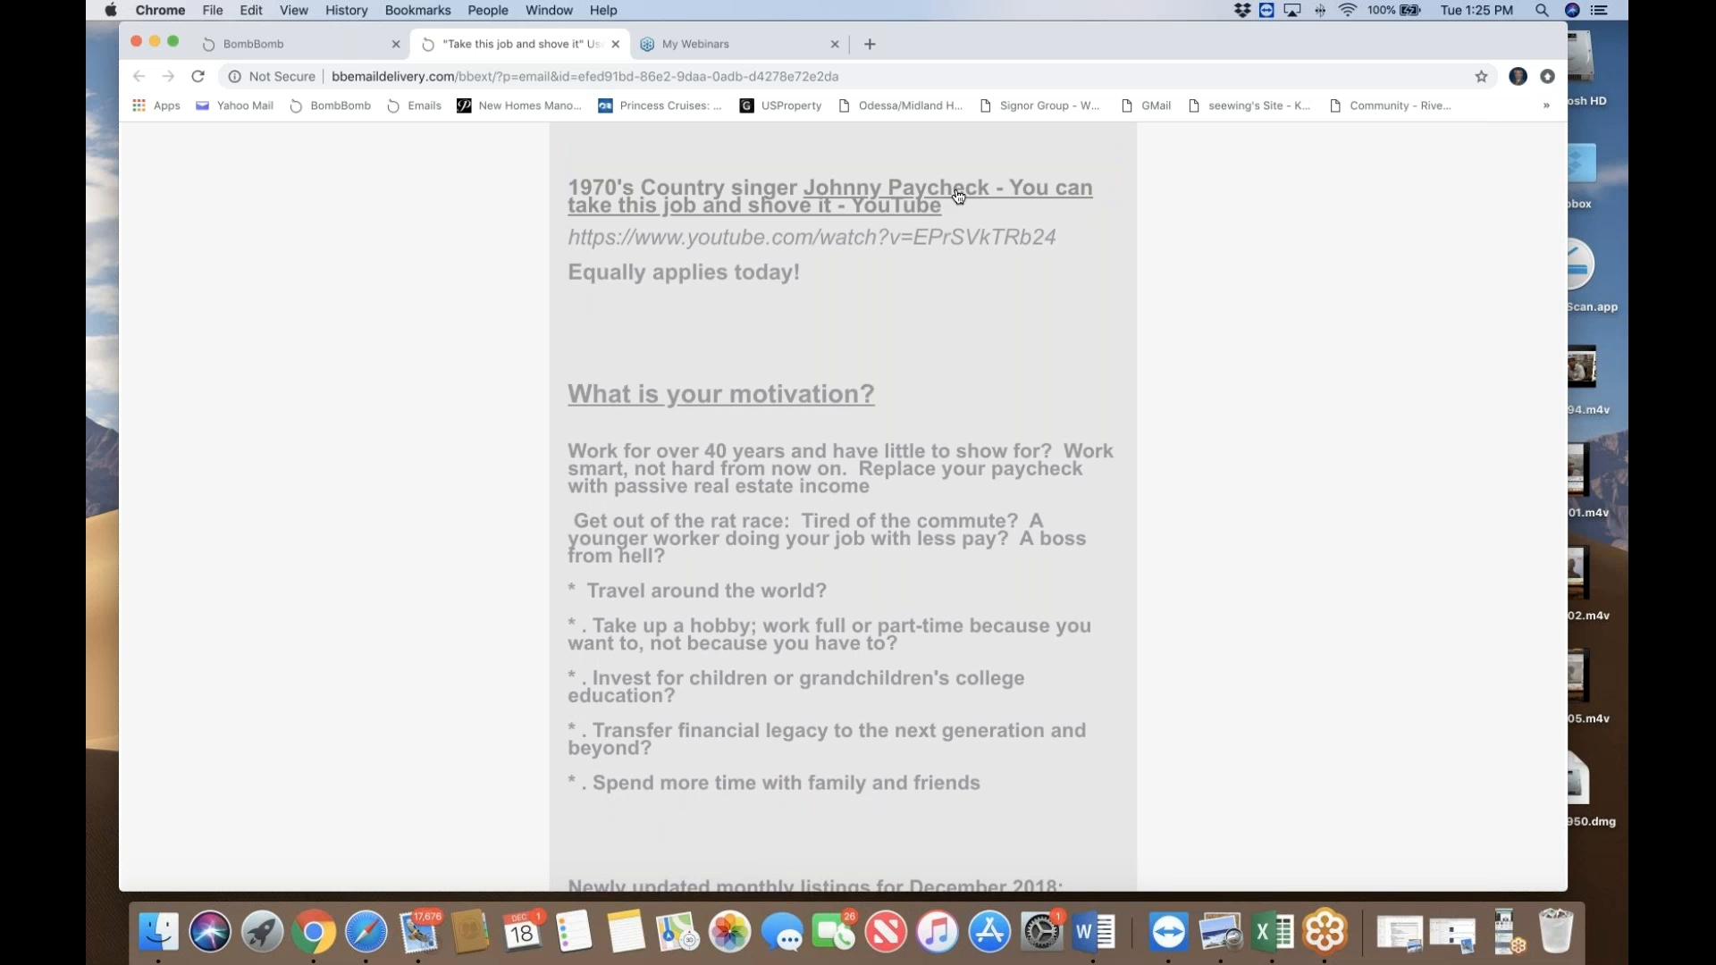
mouse_move(989, 307)
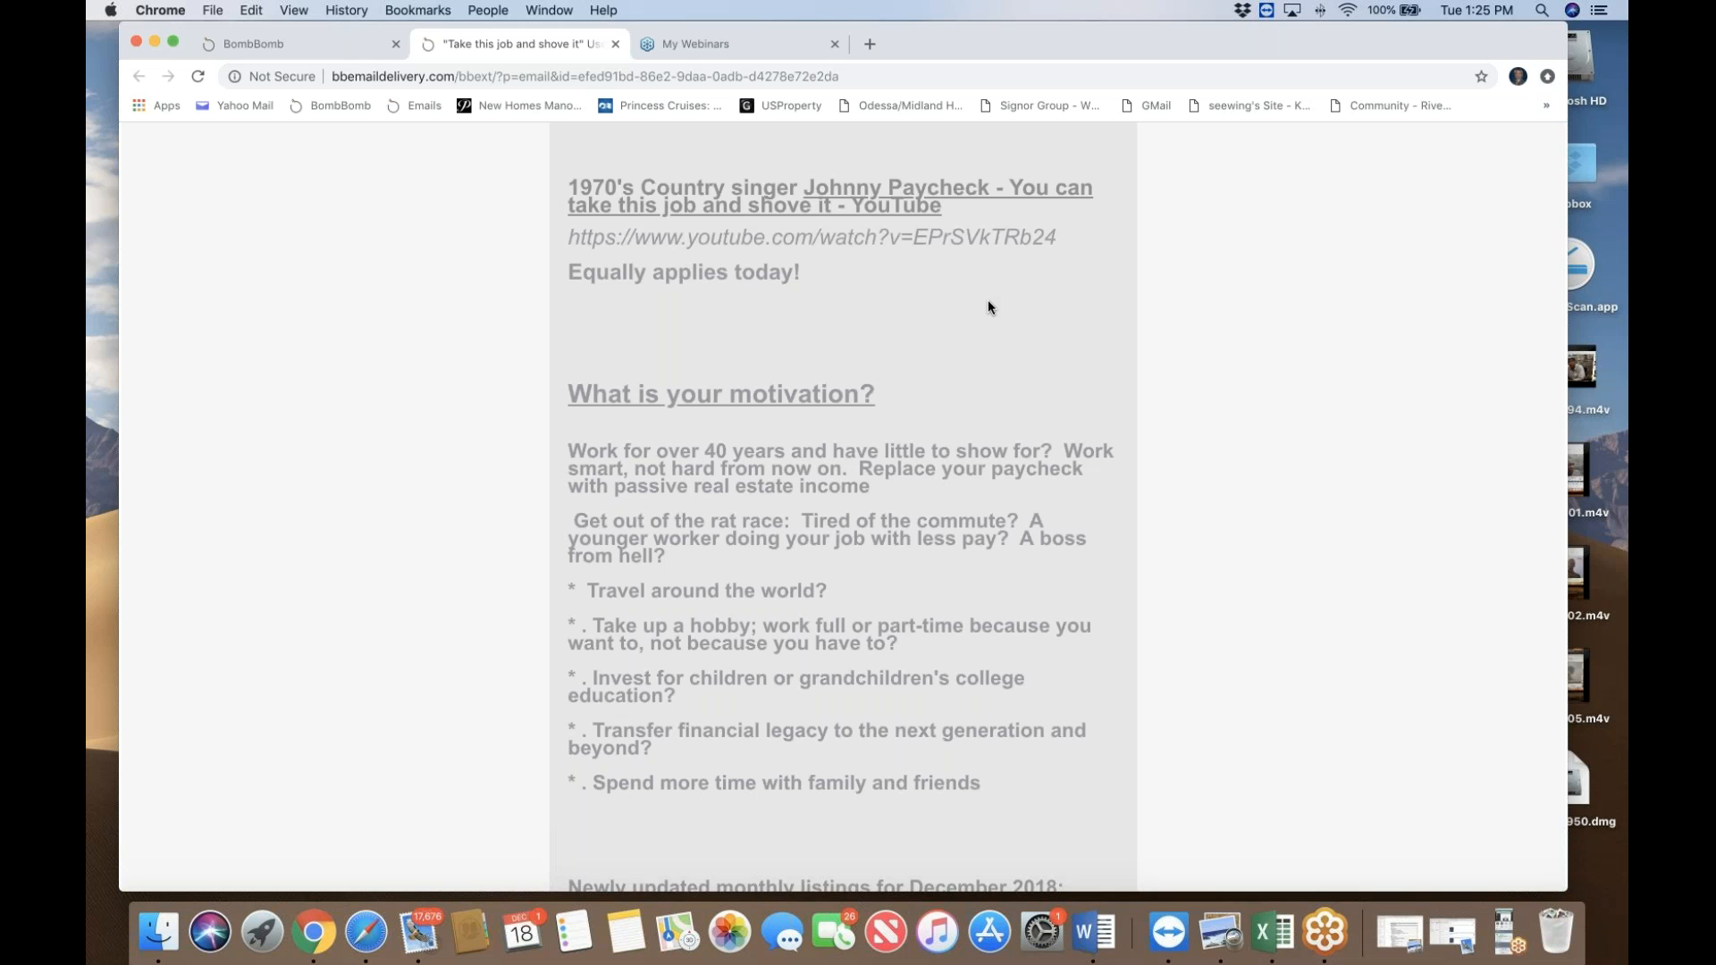
scroll(down, 3)
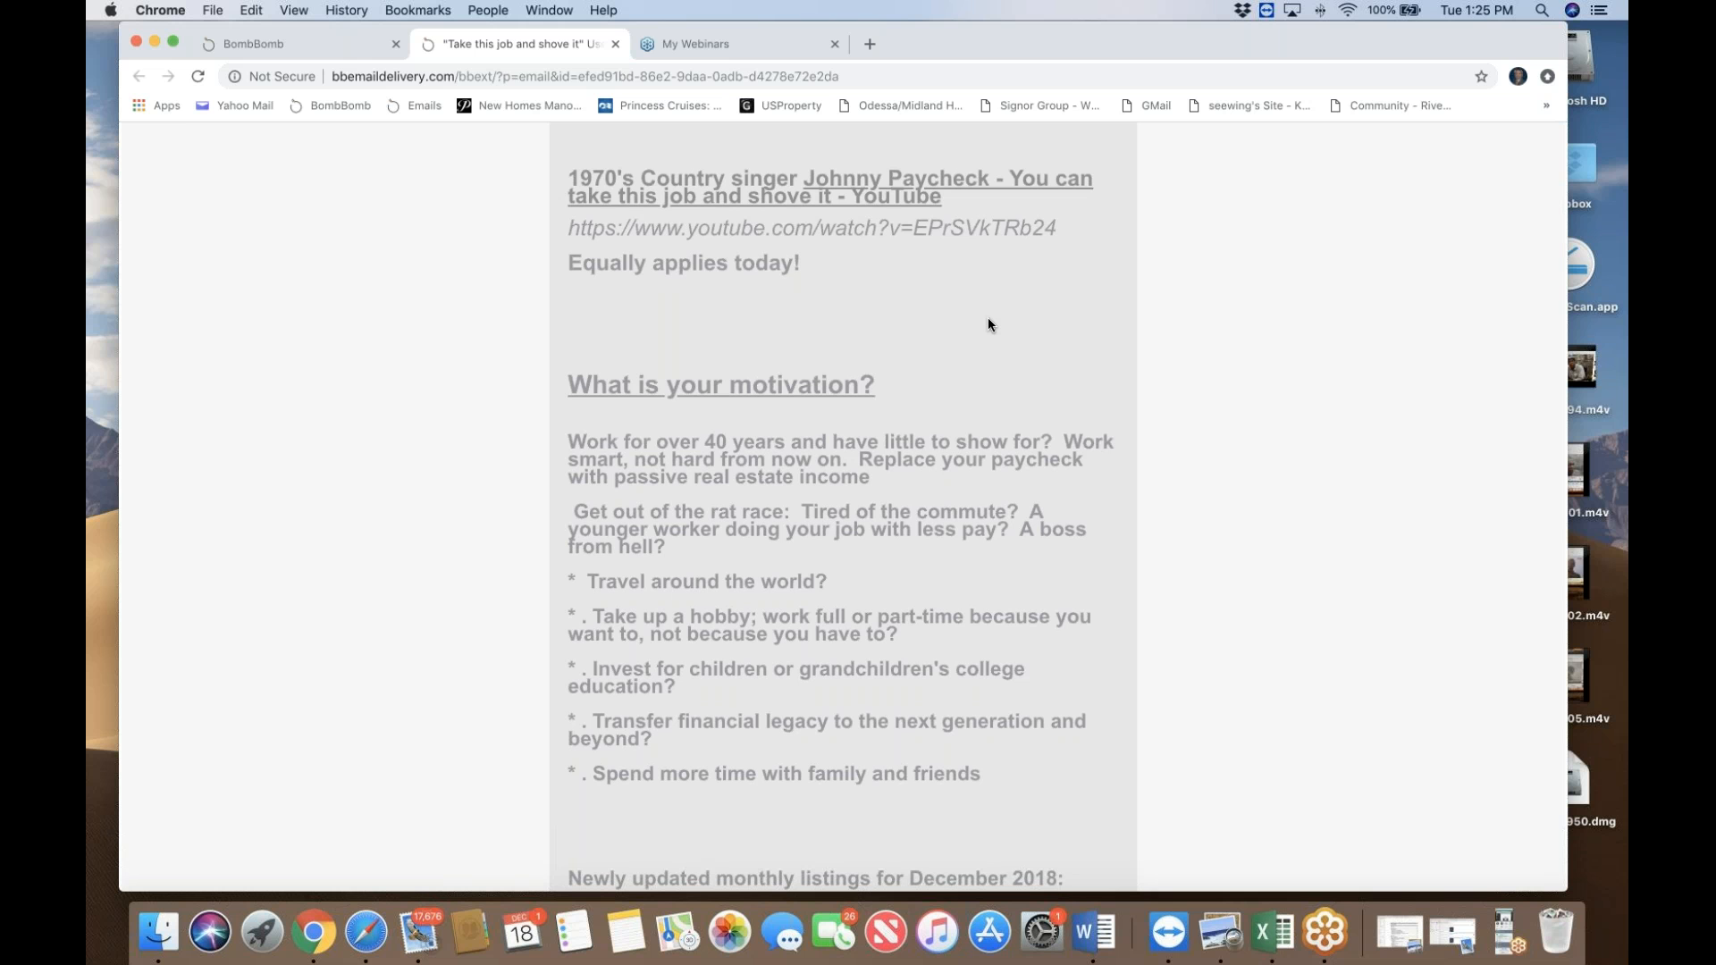
scroll(down, 3)
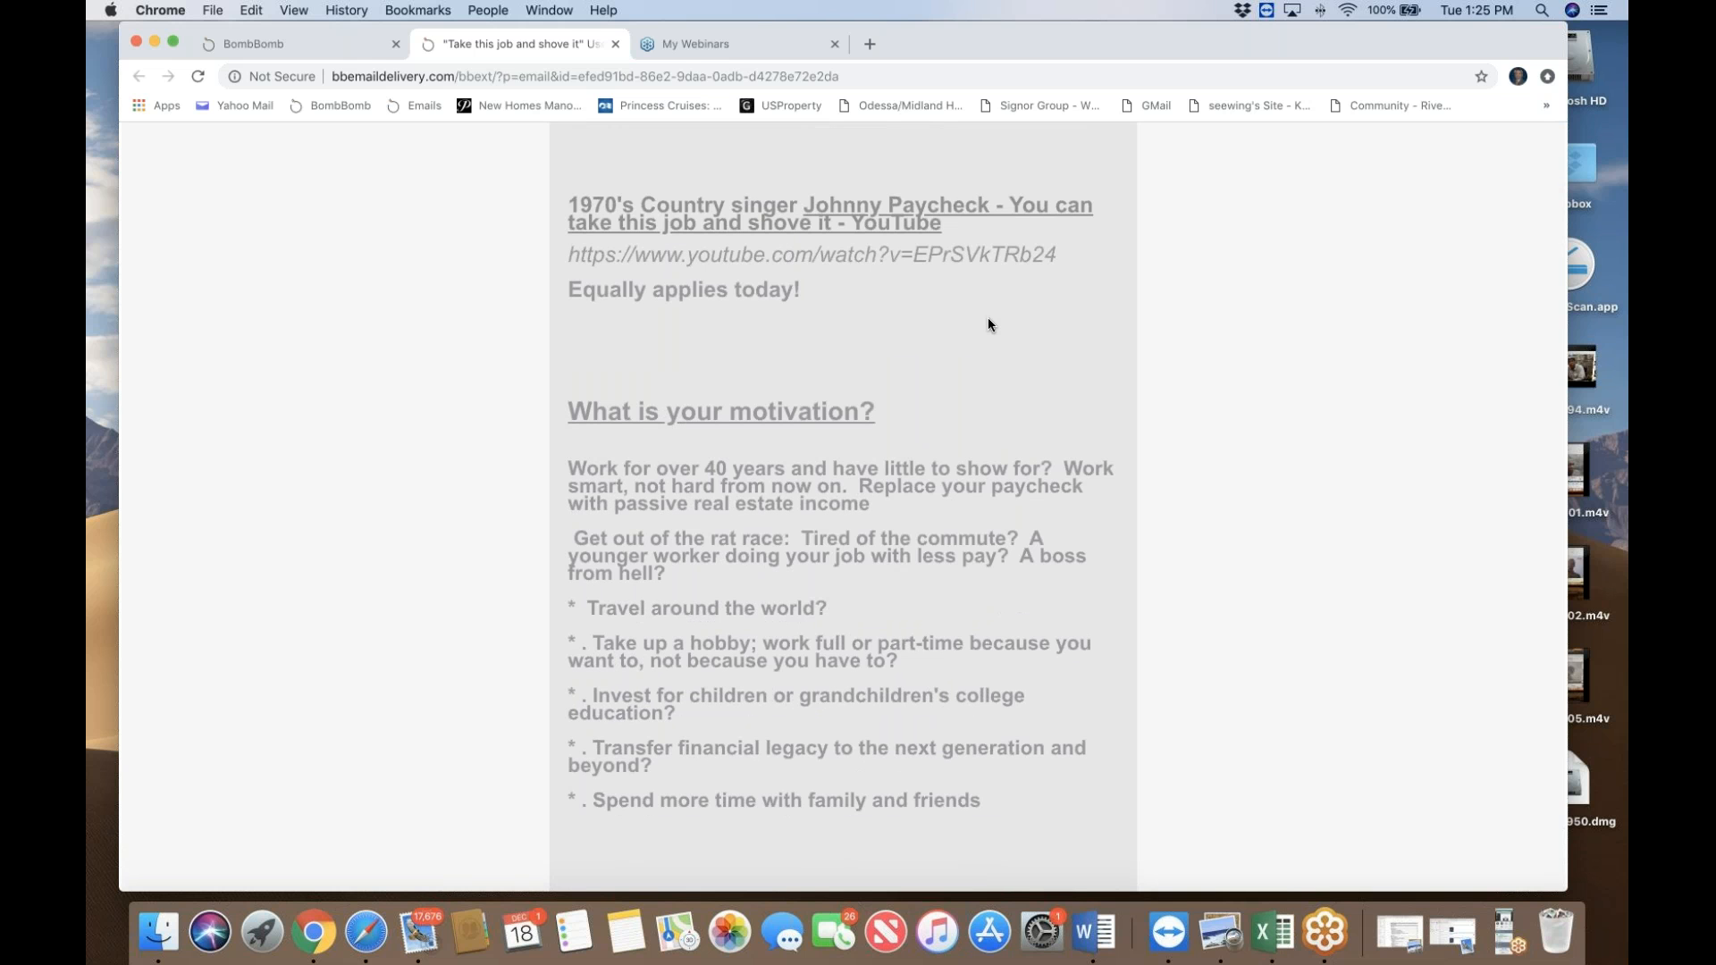
mouse_move(922, 334)
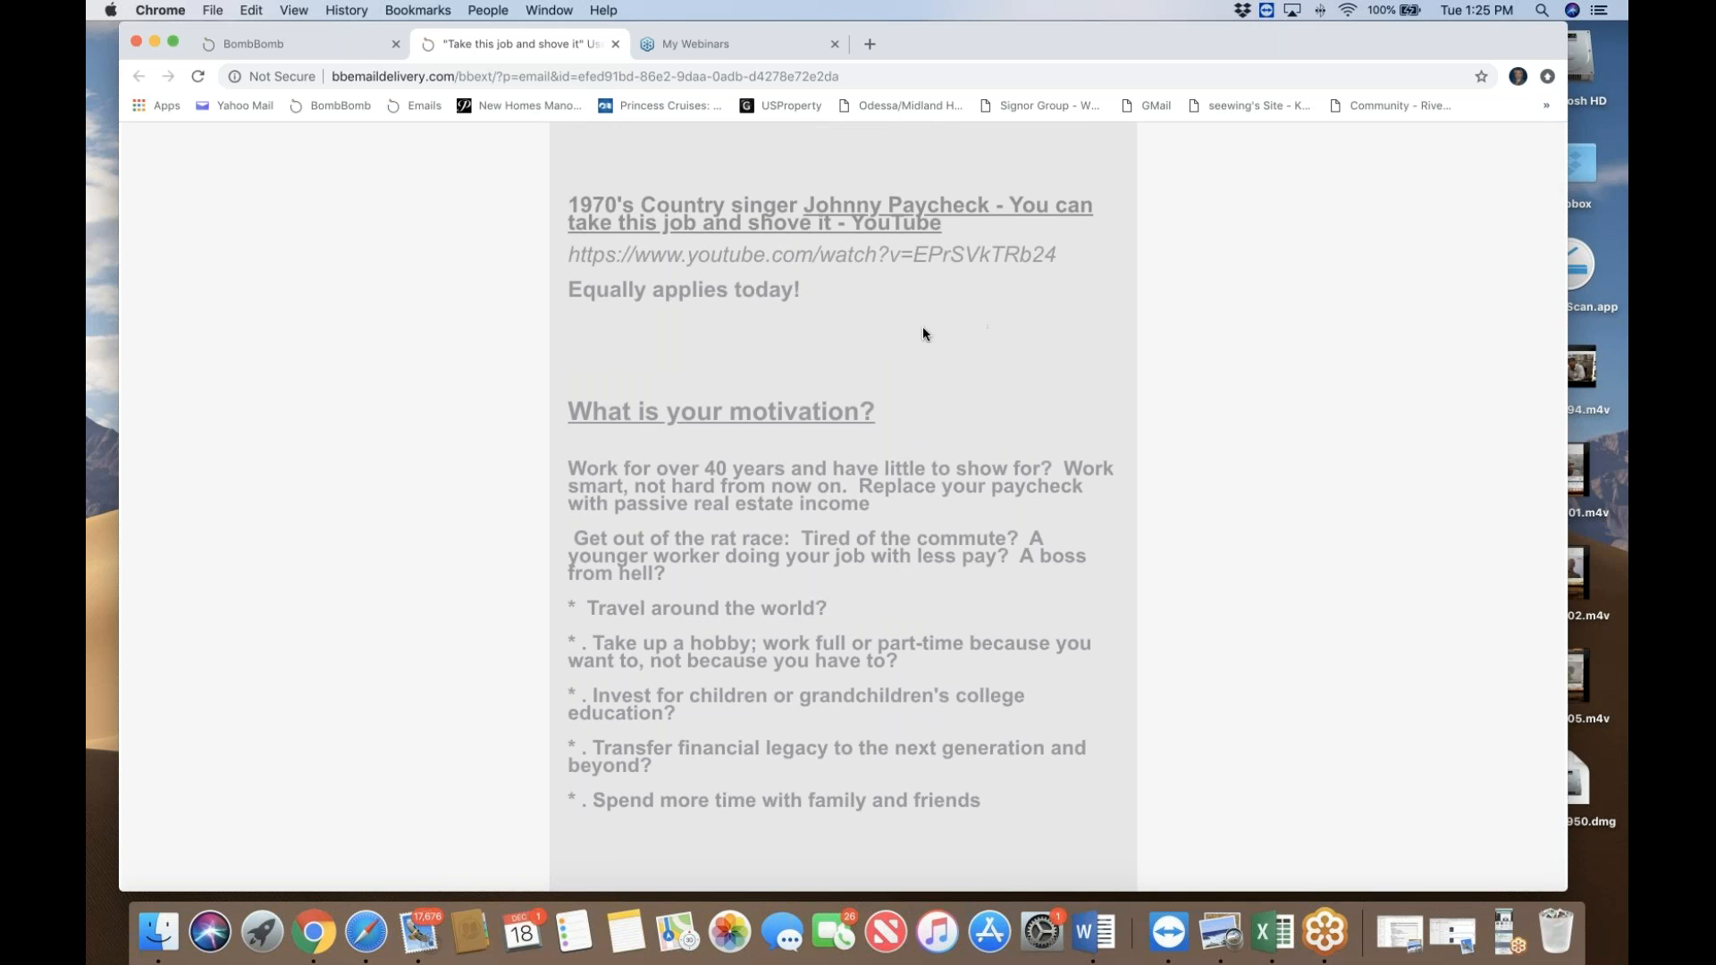
mouse_move(914, 325)
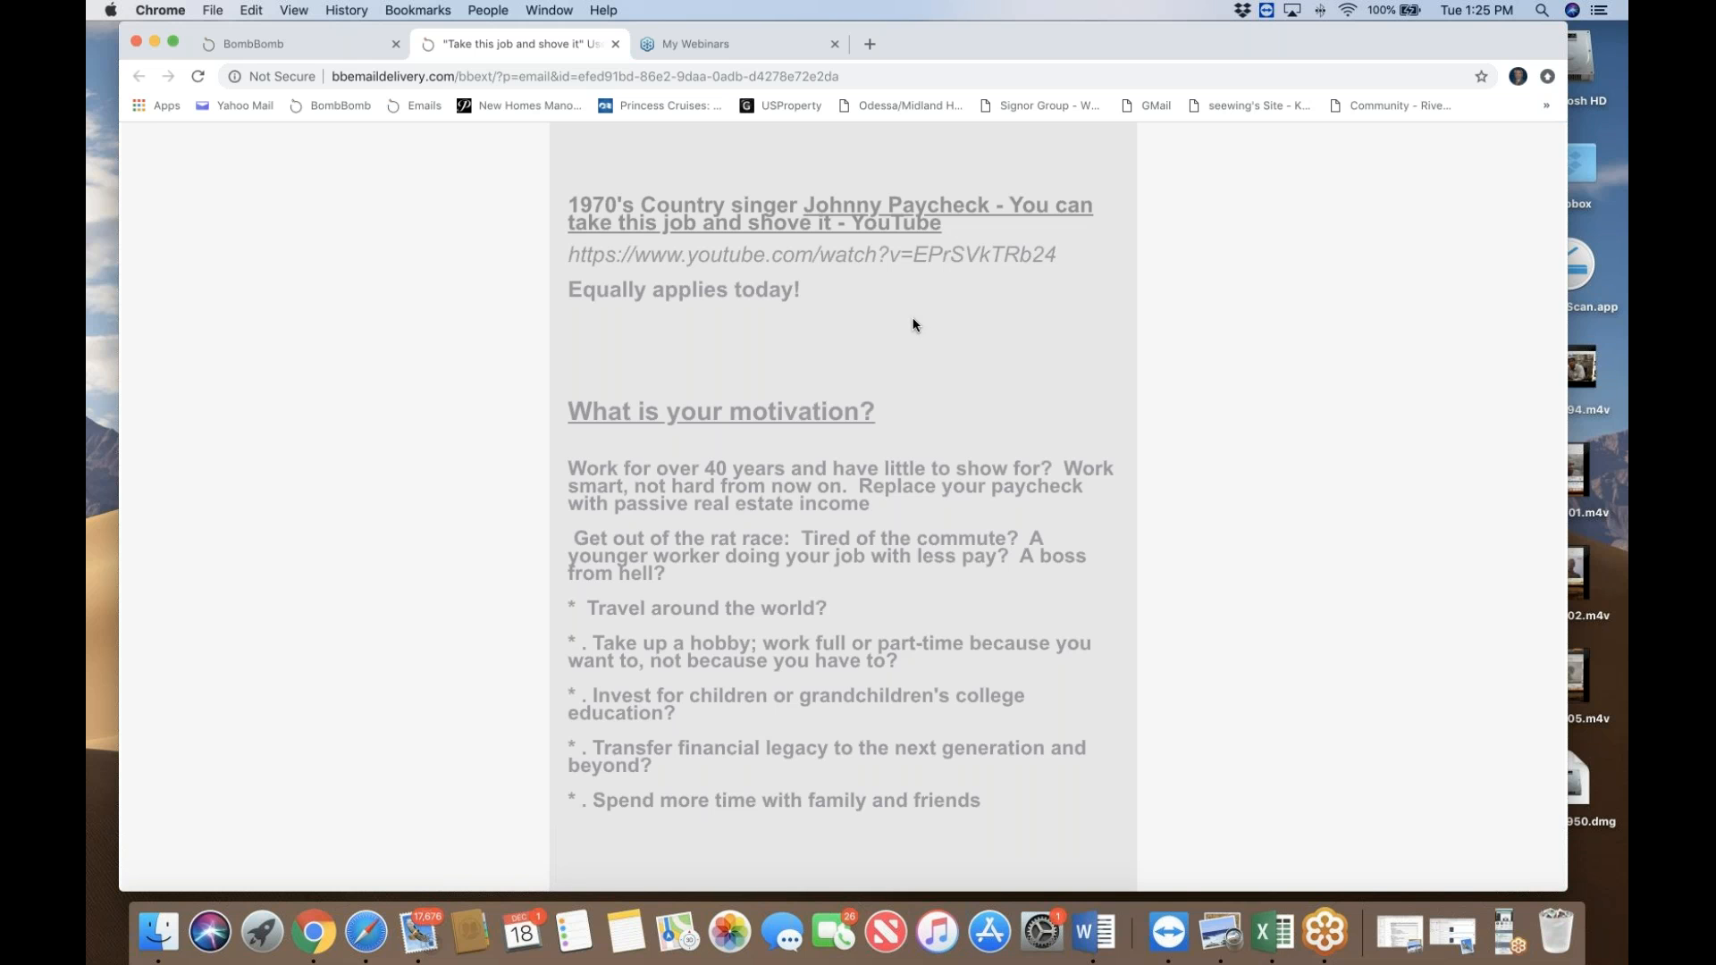
scroll(down, 3)
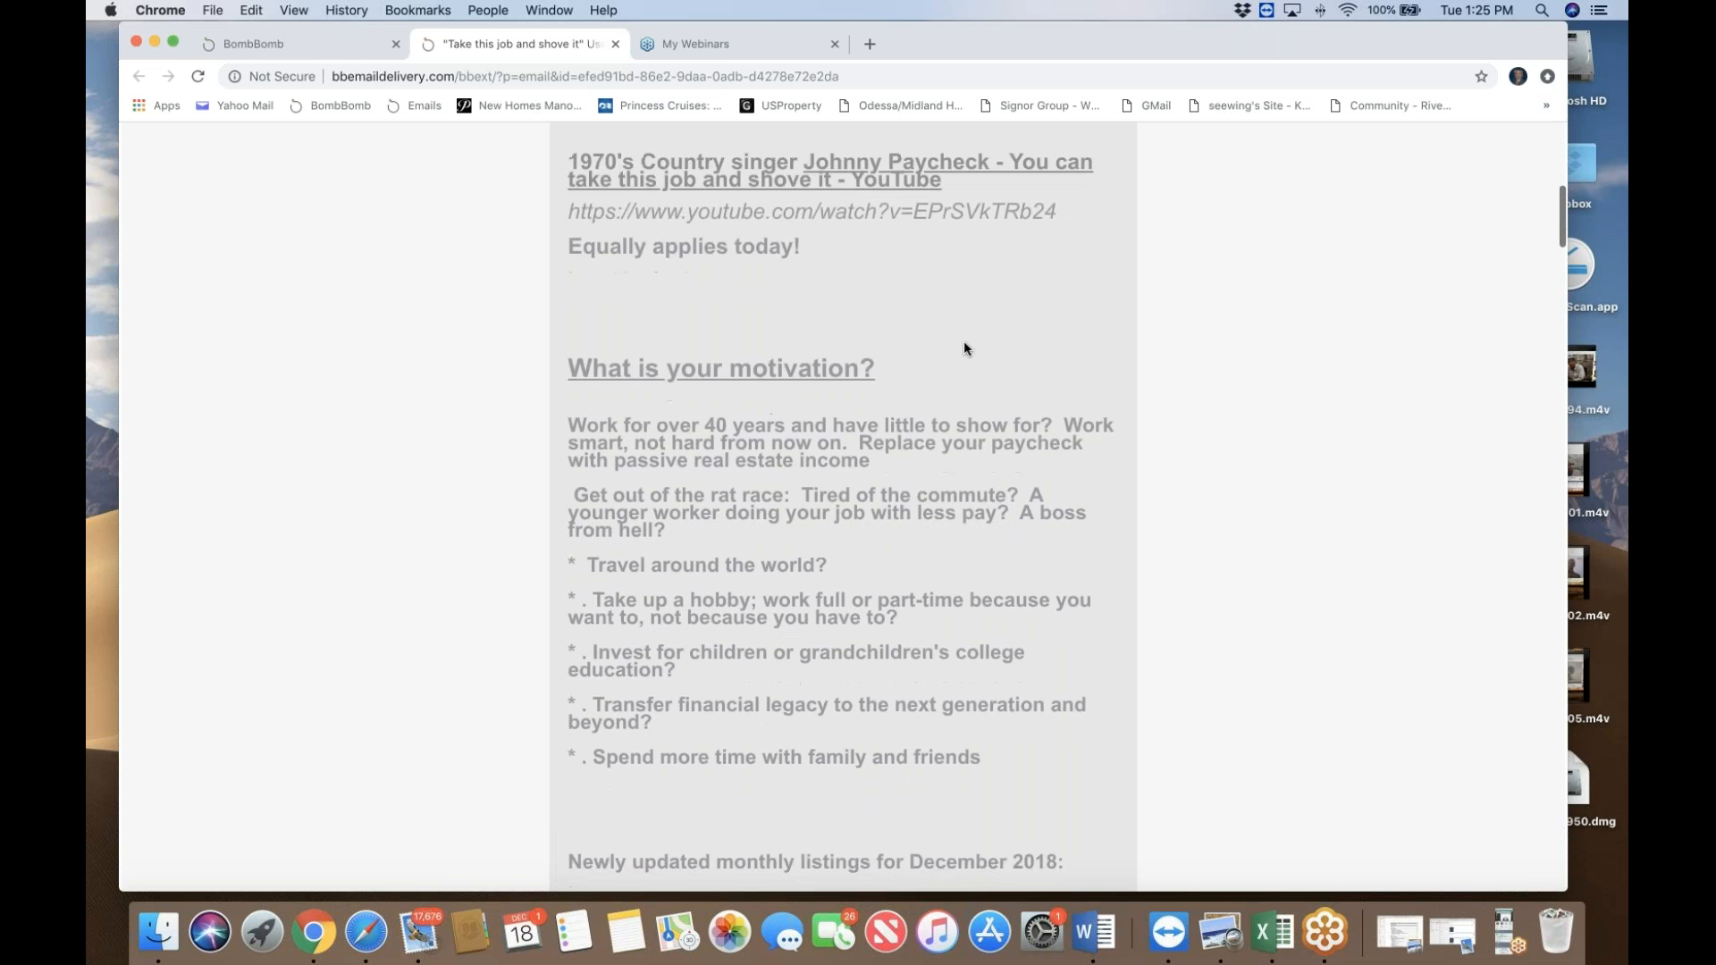
scroll(down, 3)
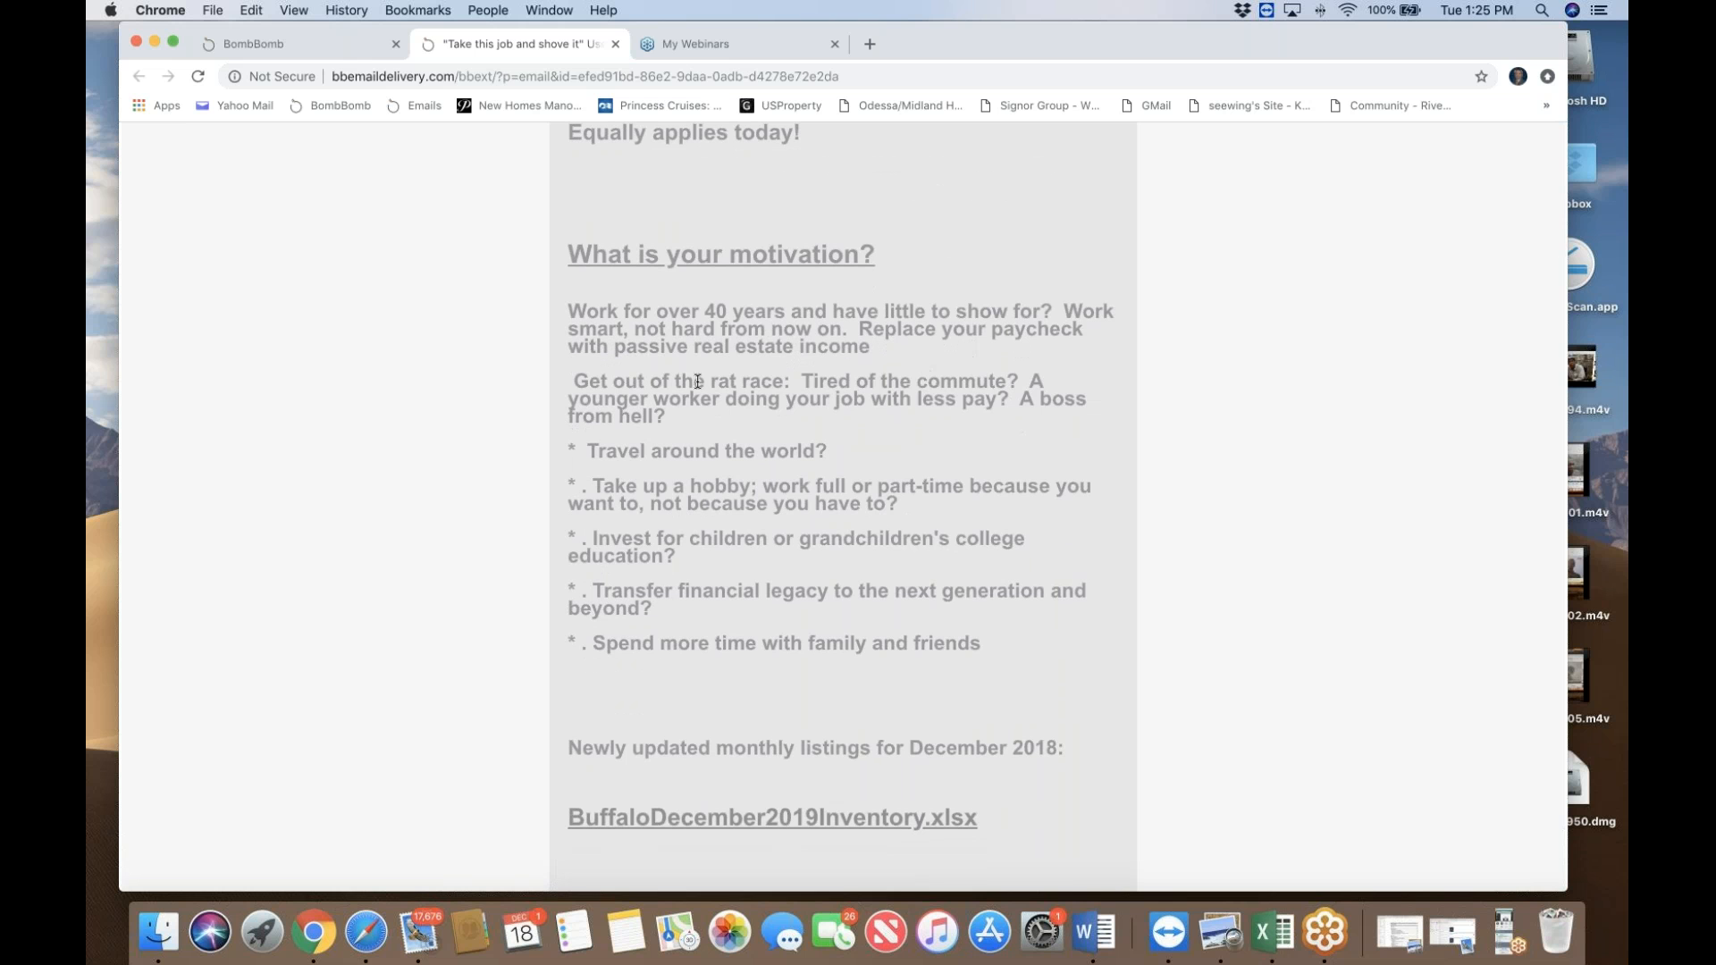
Step: Scroll past the 'What is your motivation?' bullets to the Buffalo inventory spreadsheet link
scroll(down, 3)
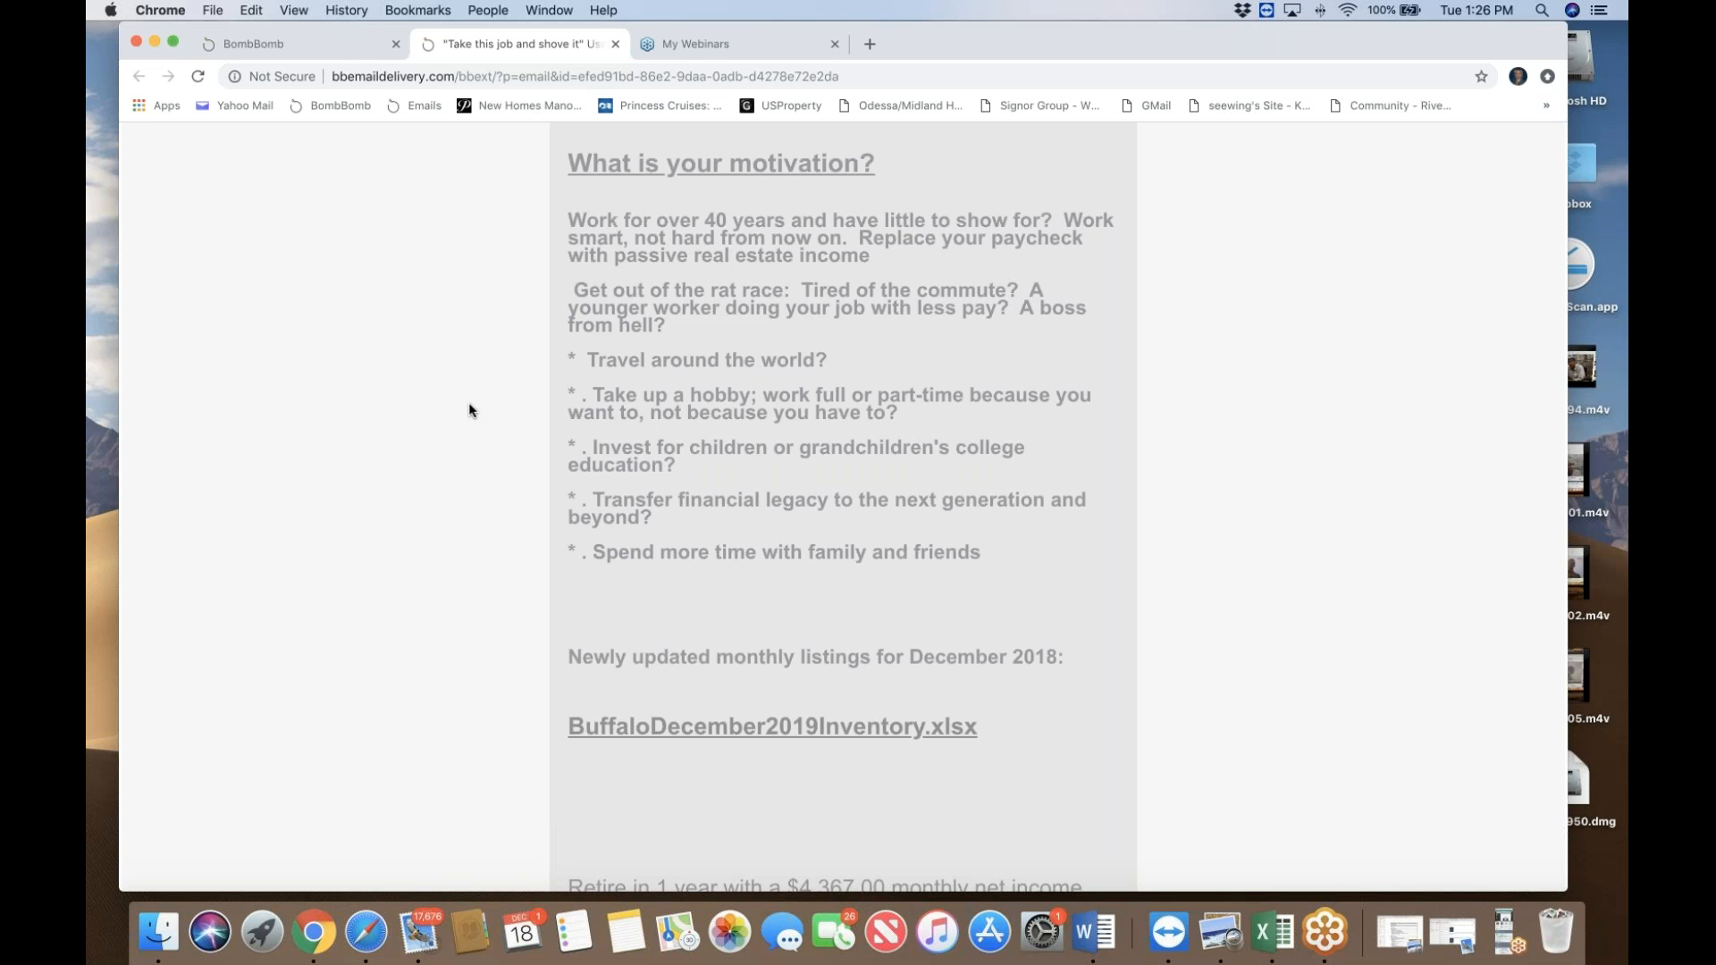
scroll(down, 3)
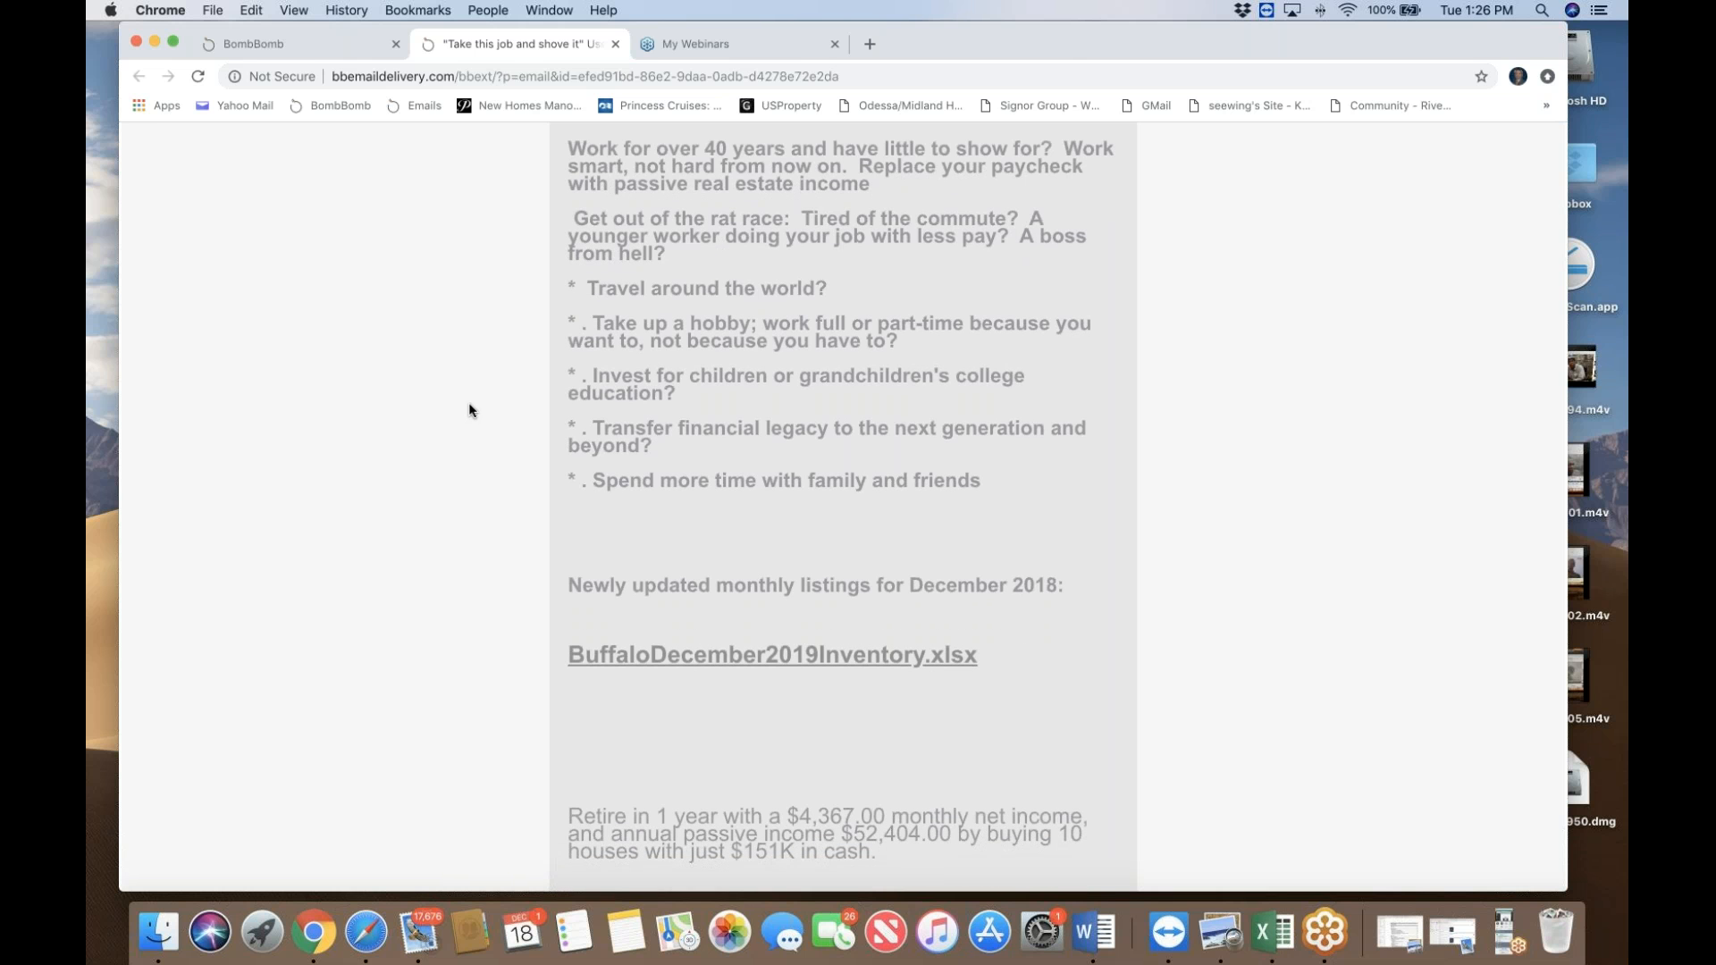
mouse_move(463, 409)
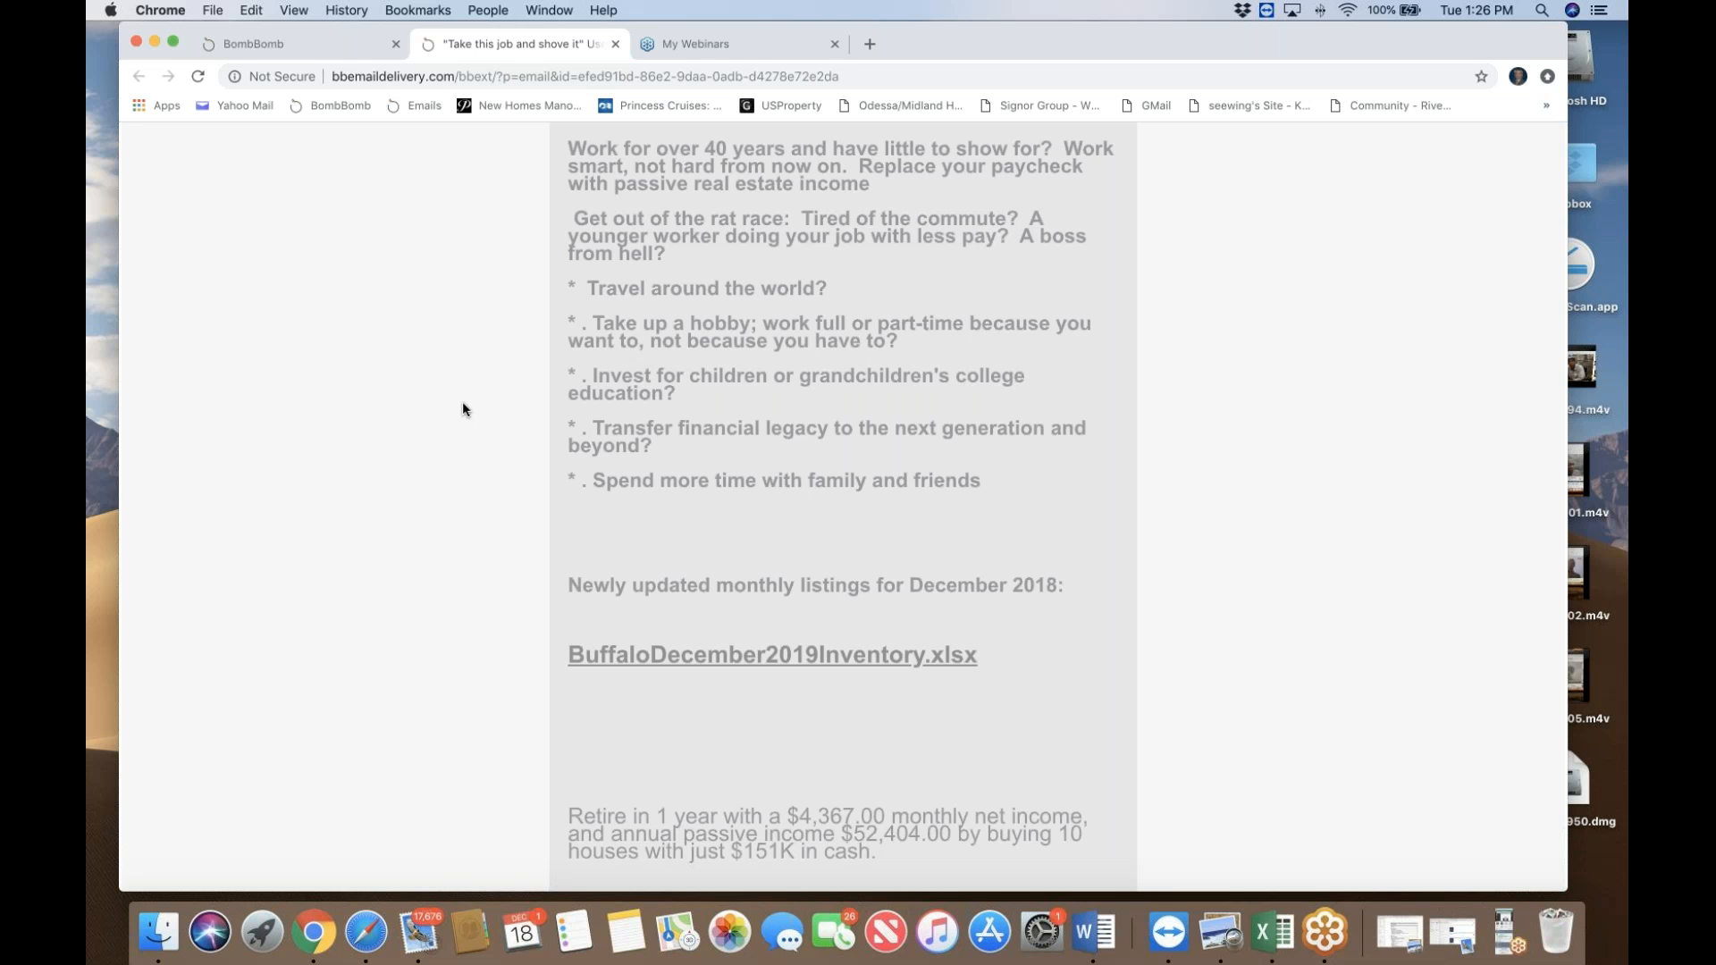
scroll(down, 3)
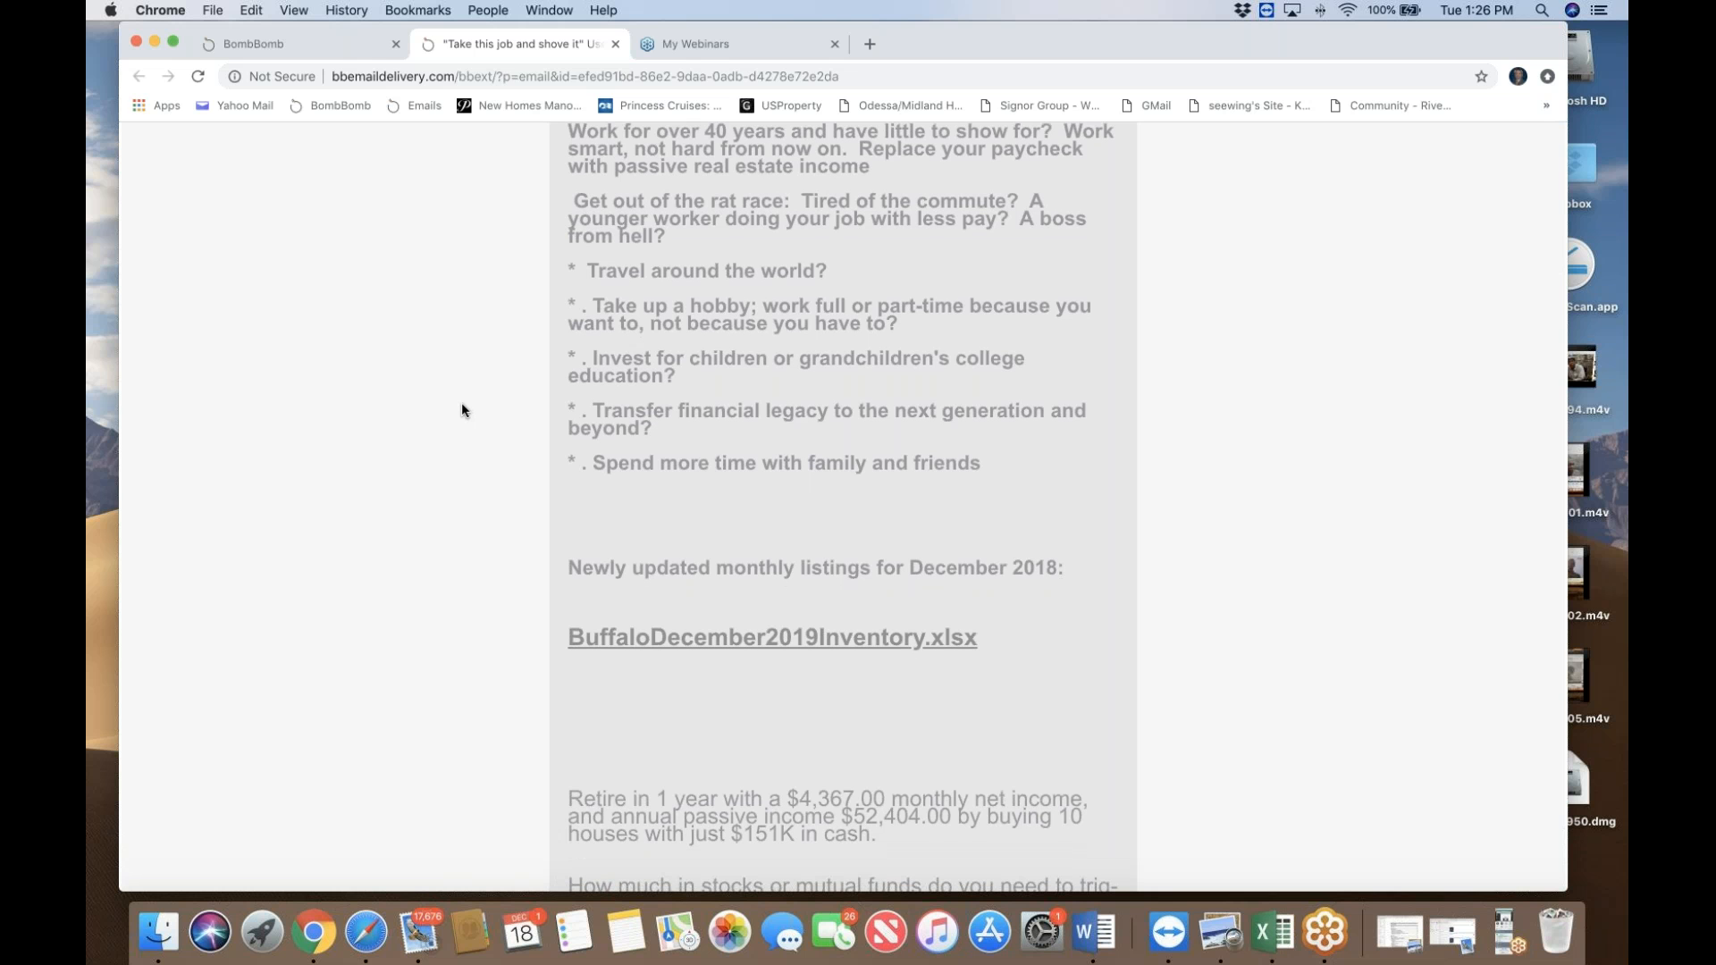
mouse_move(454, 394)
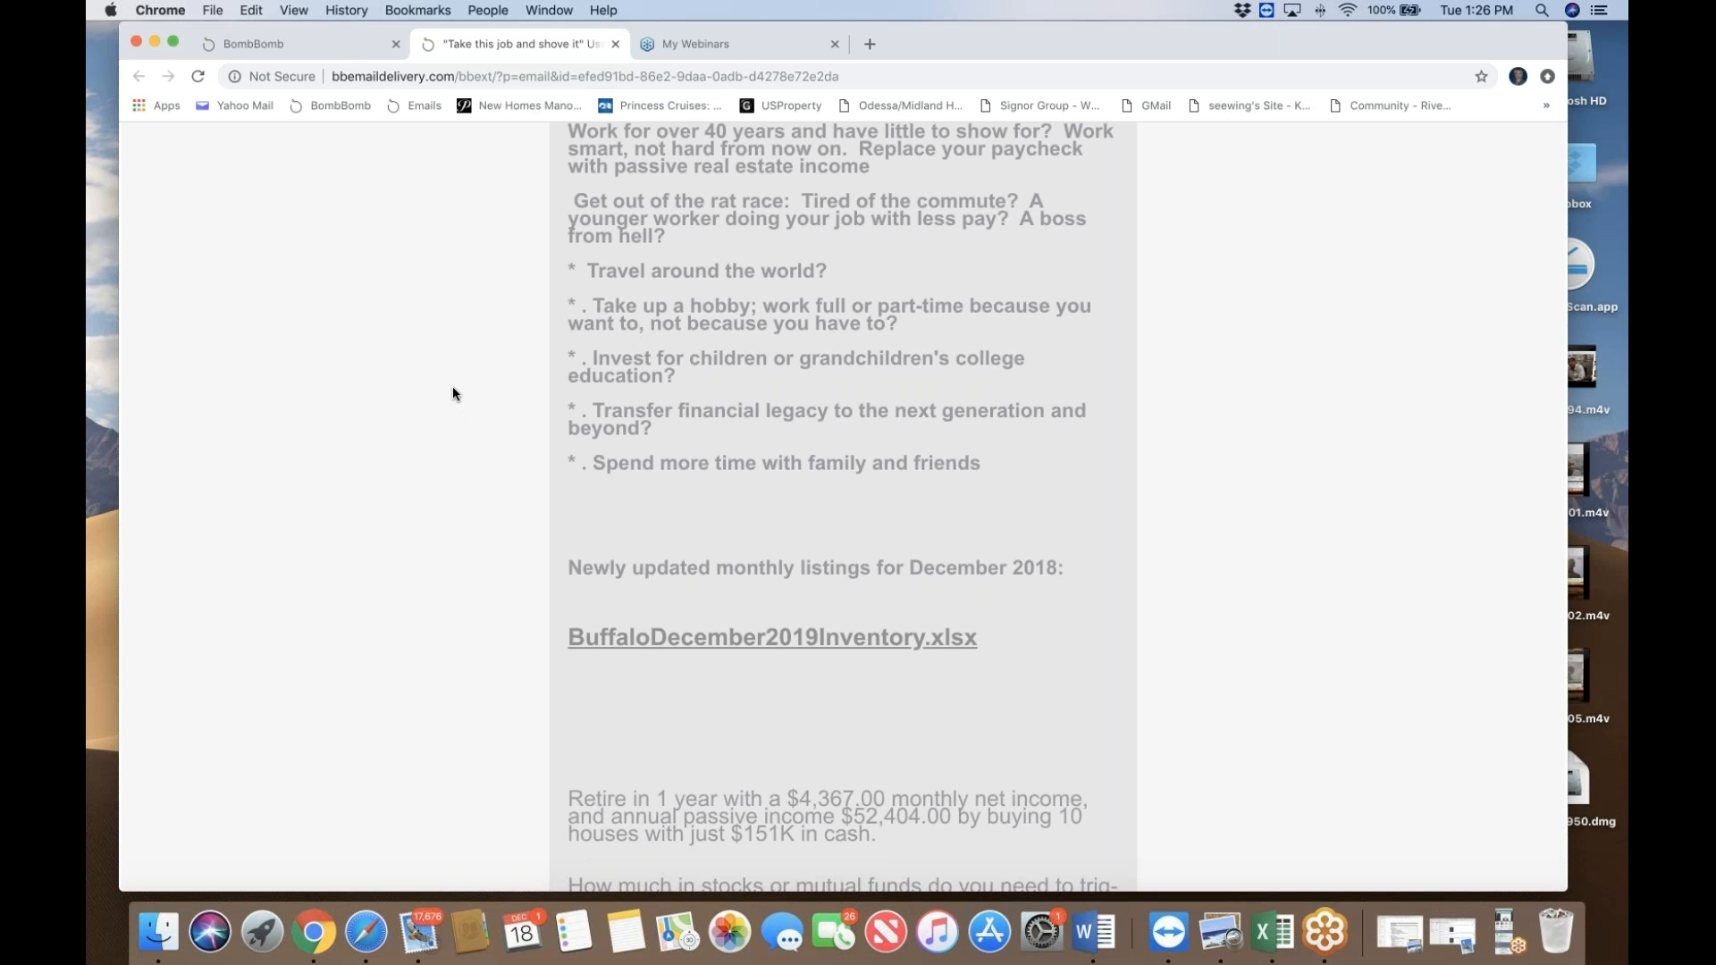
mouse_move(455, 389)
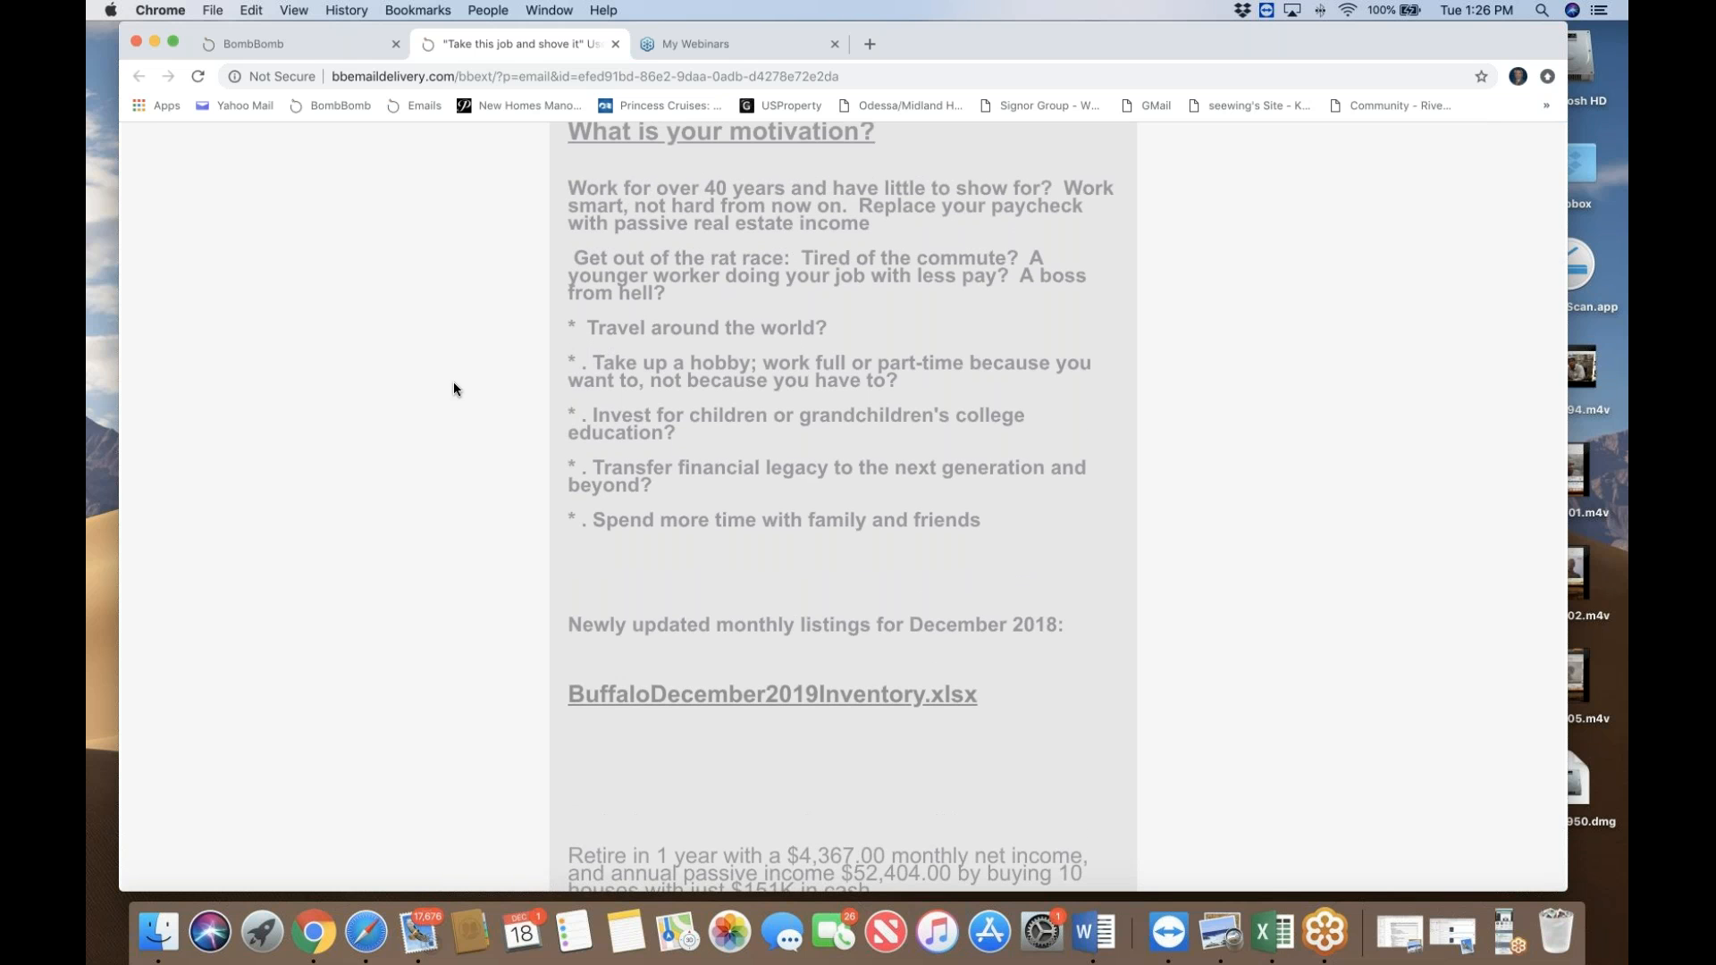
scroll(down, 3)
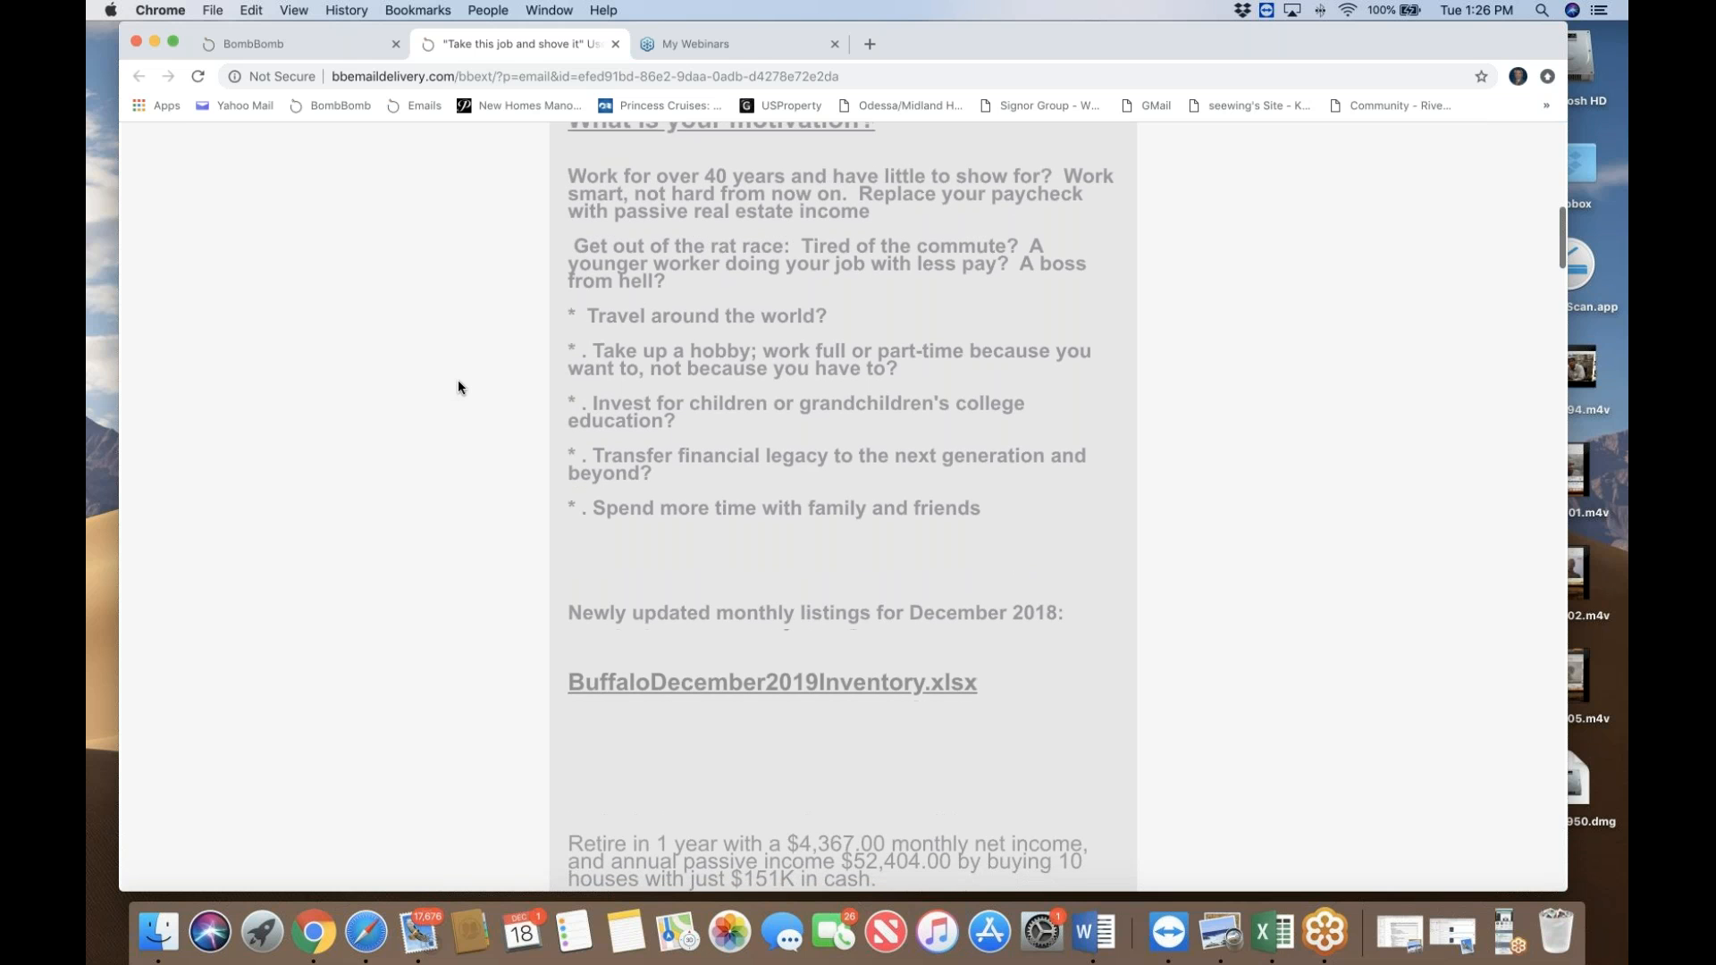
scroll(down, 3)
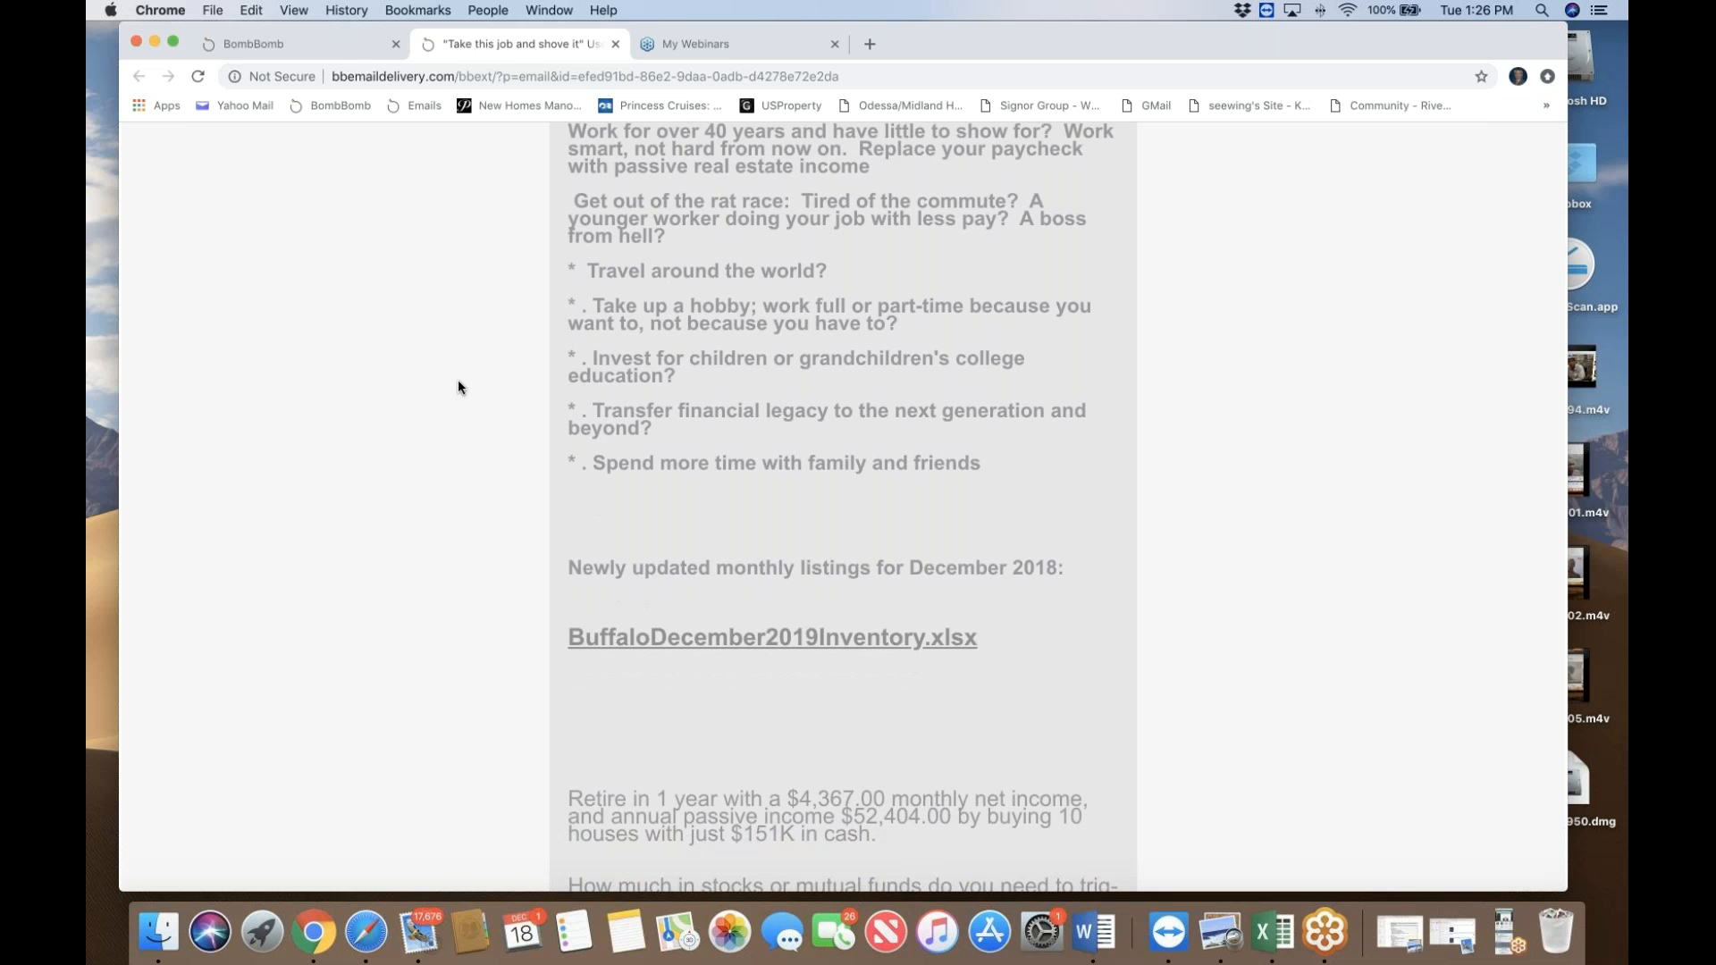
mouse_move(462, 384)
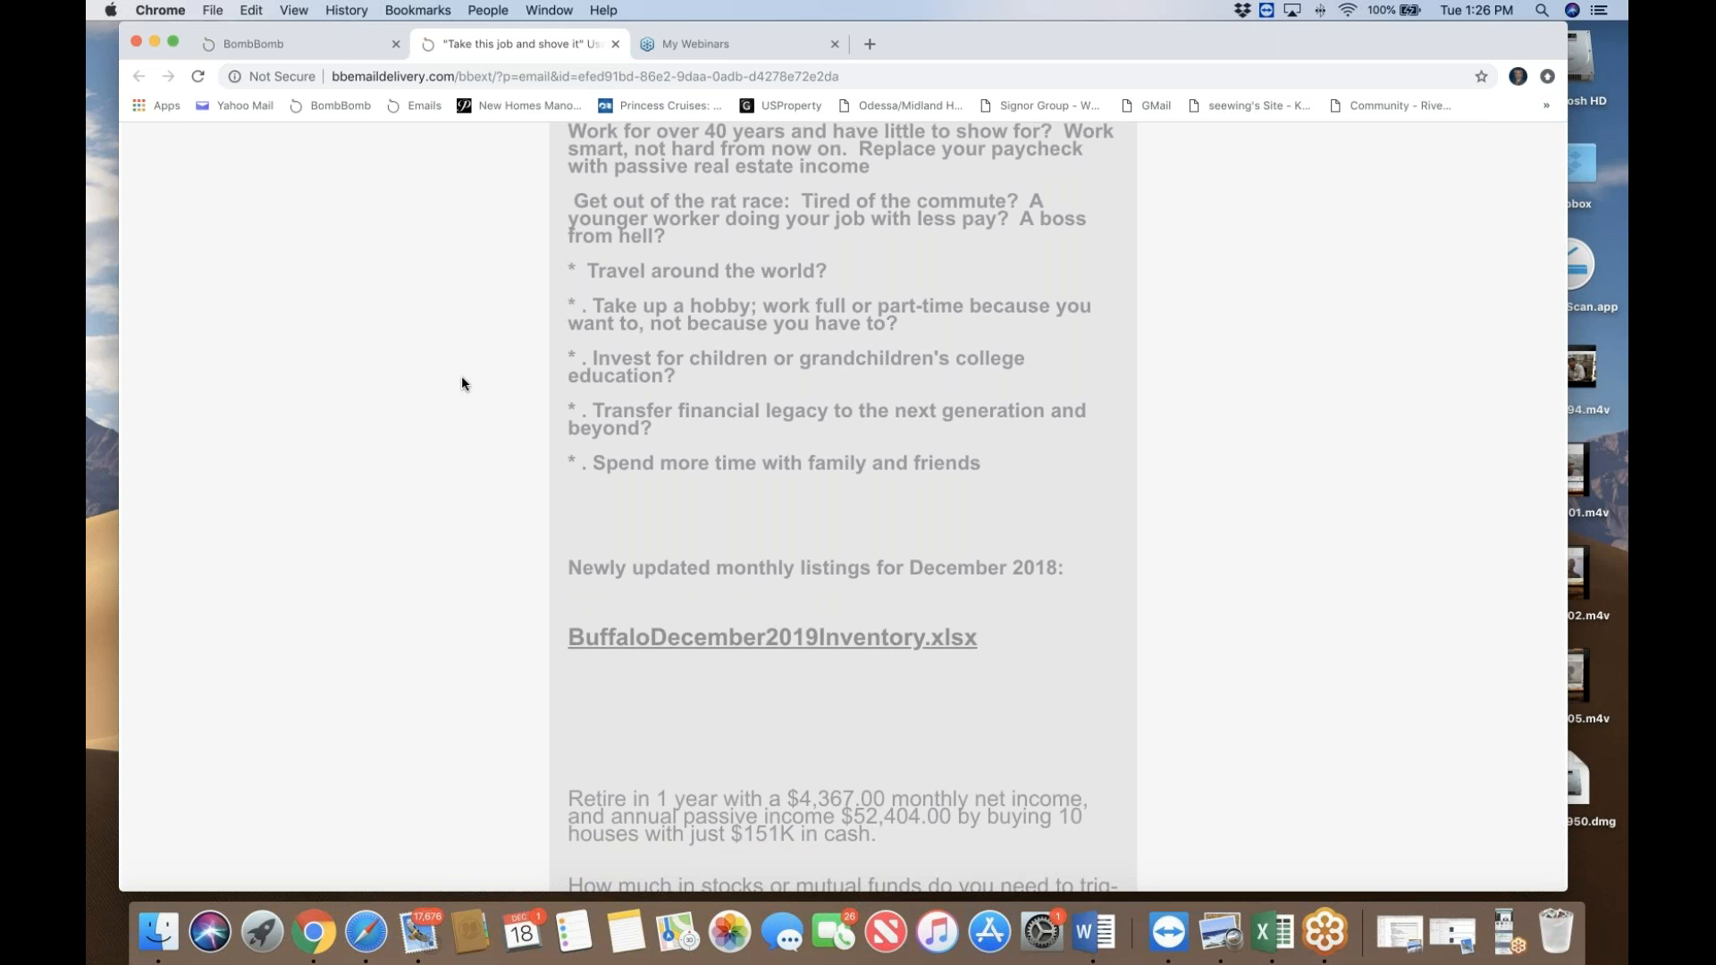
scroll(down, 3)
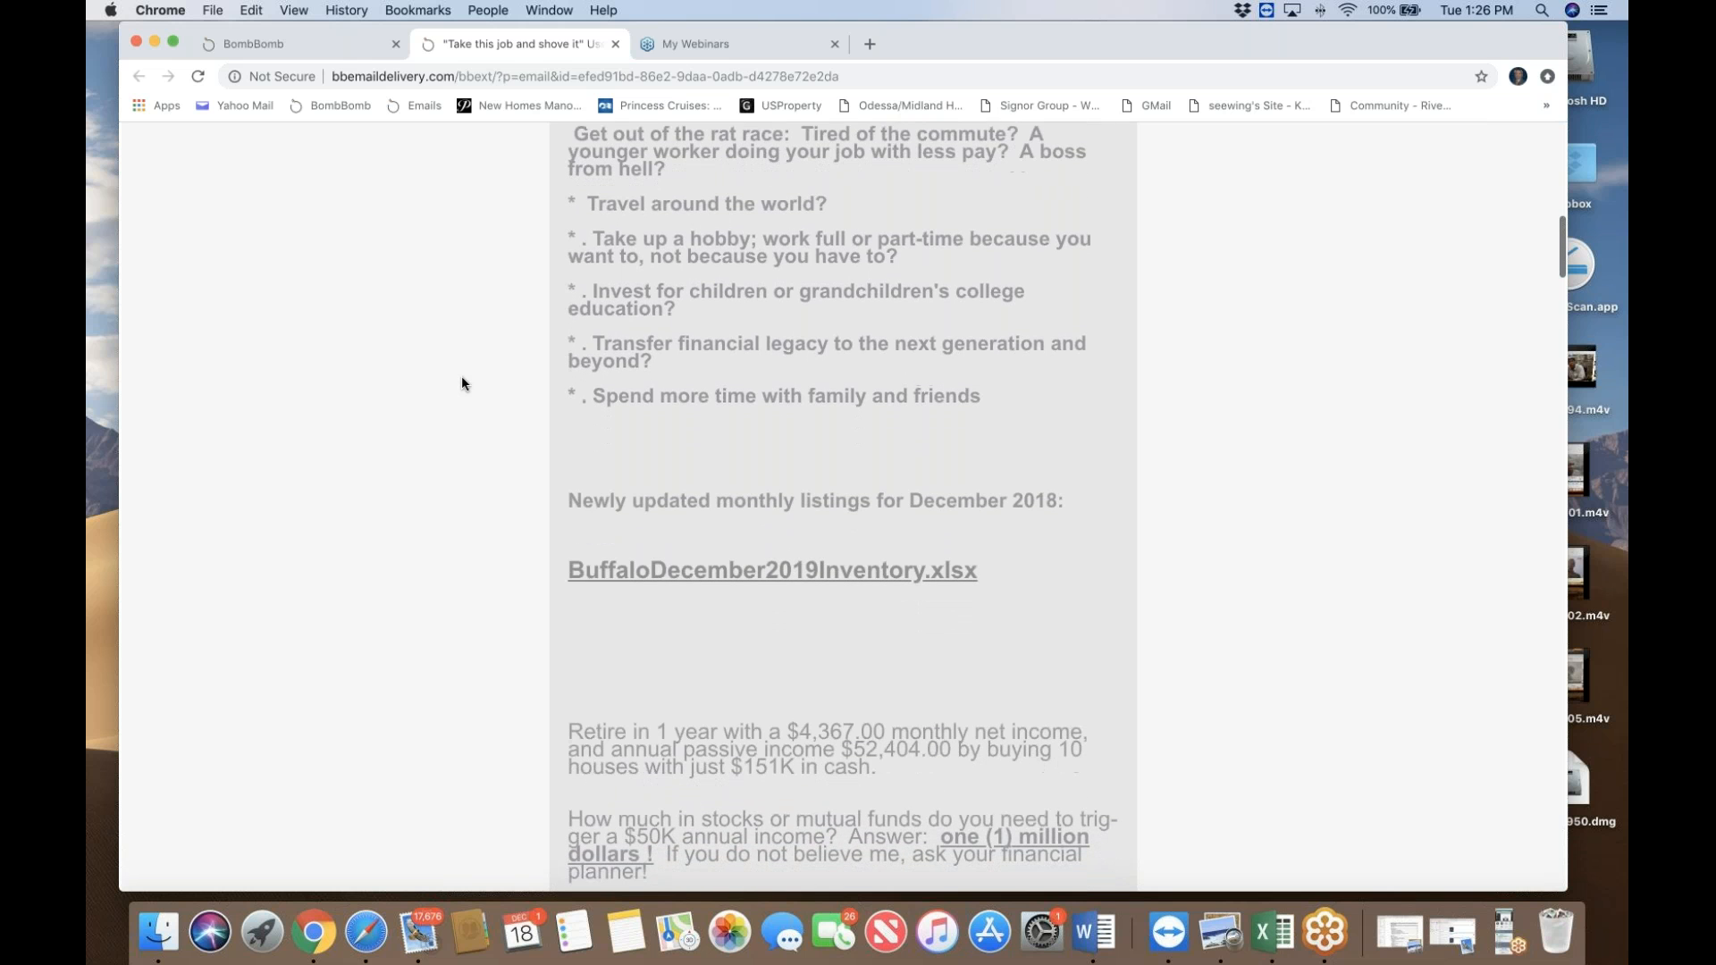
scroll(down, 3)
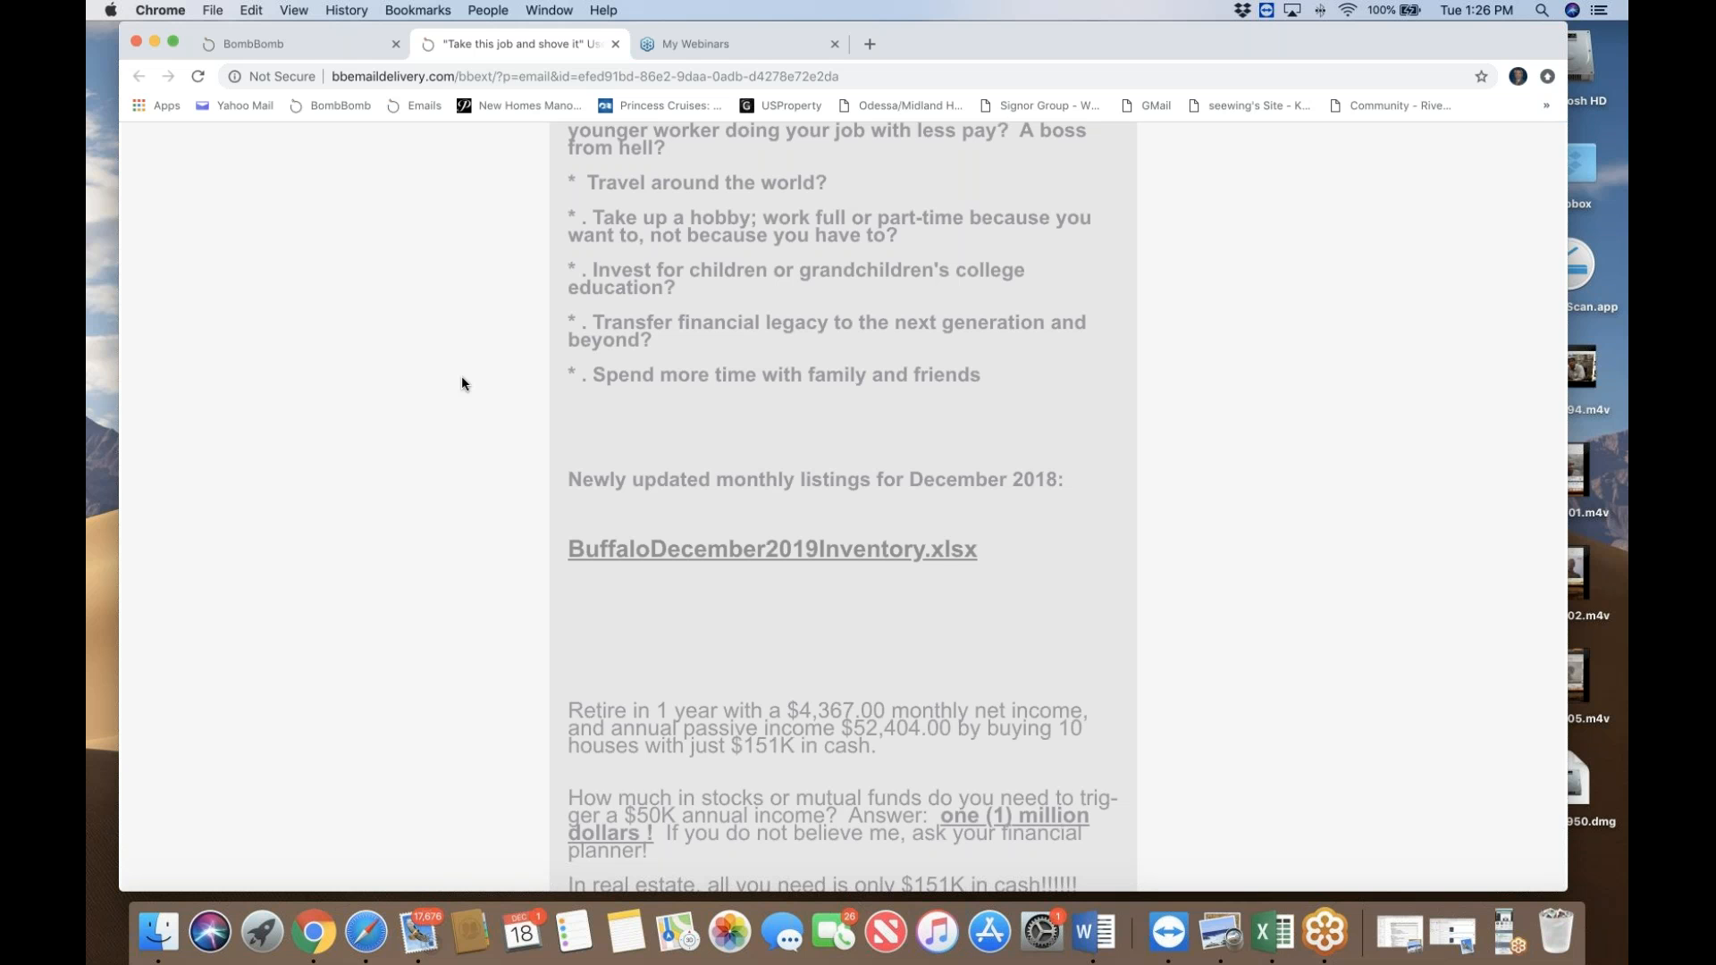
mouse_move(459, 389)
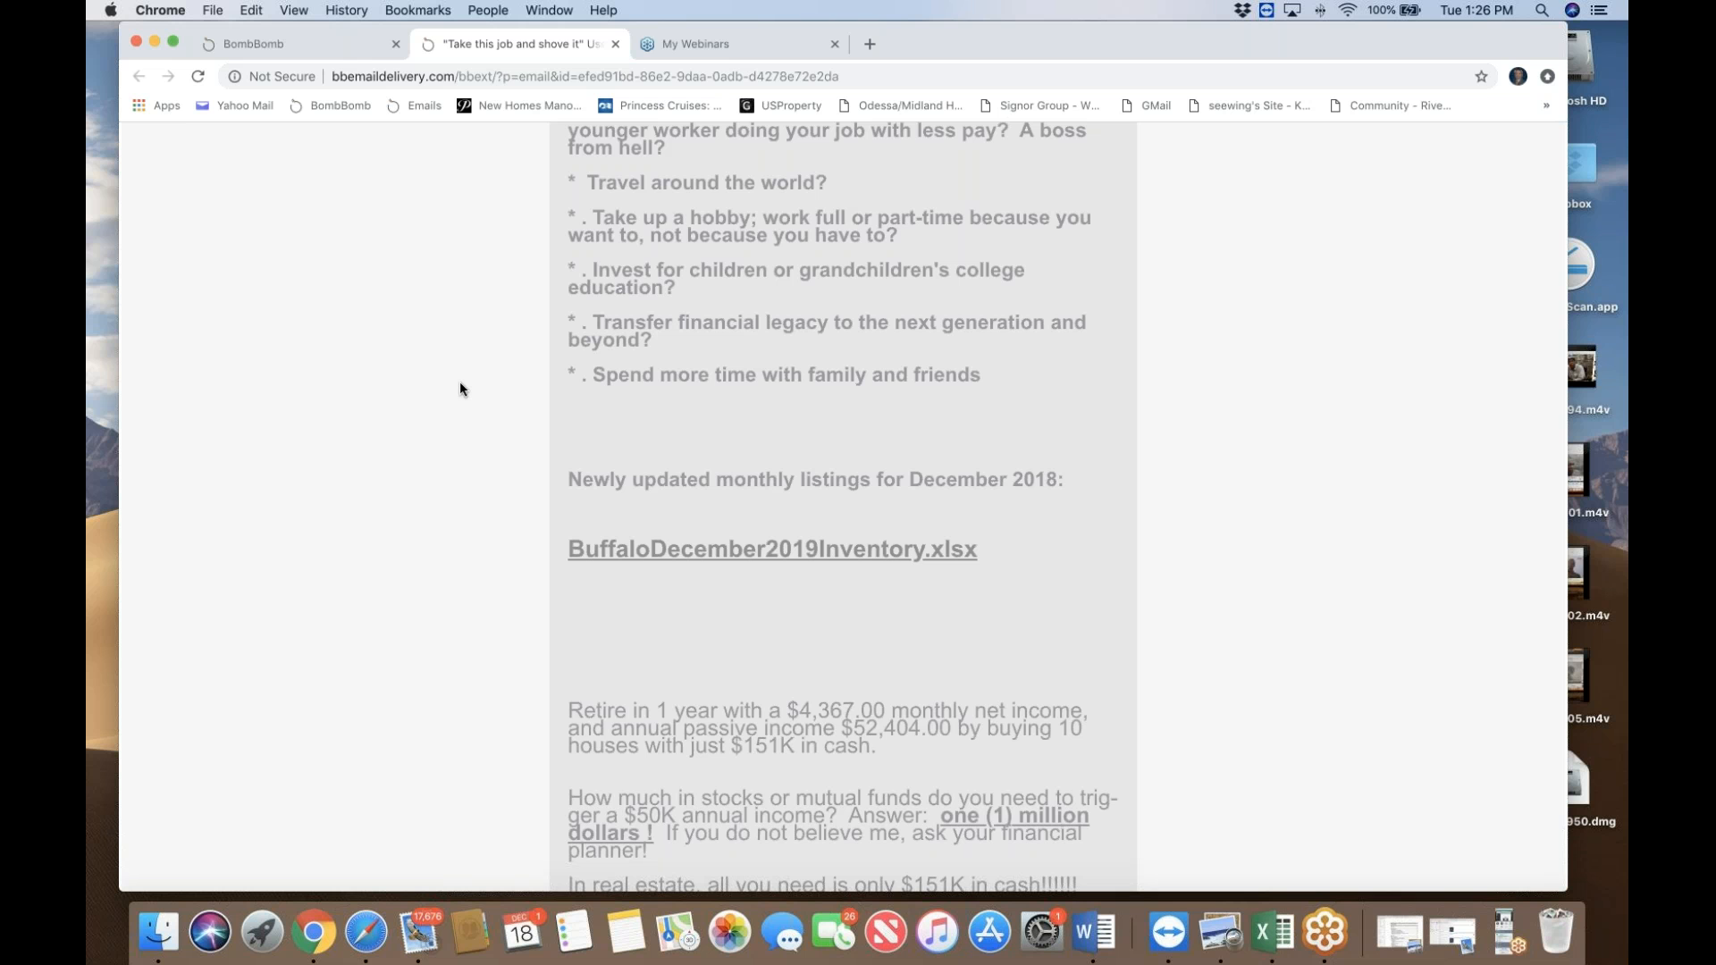
Step: Continue down to the $151K-cash retire-in-one-year pitch and investor testimonials claim
scroll(down, 3)
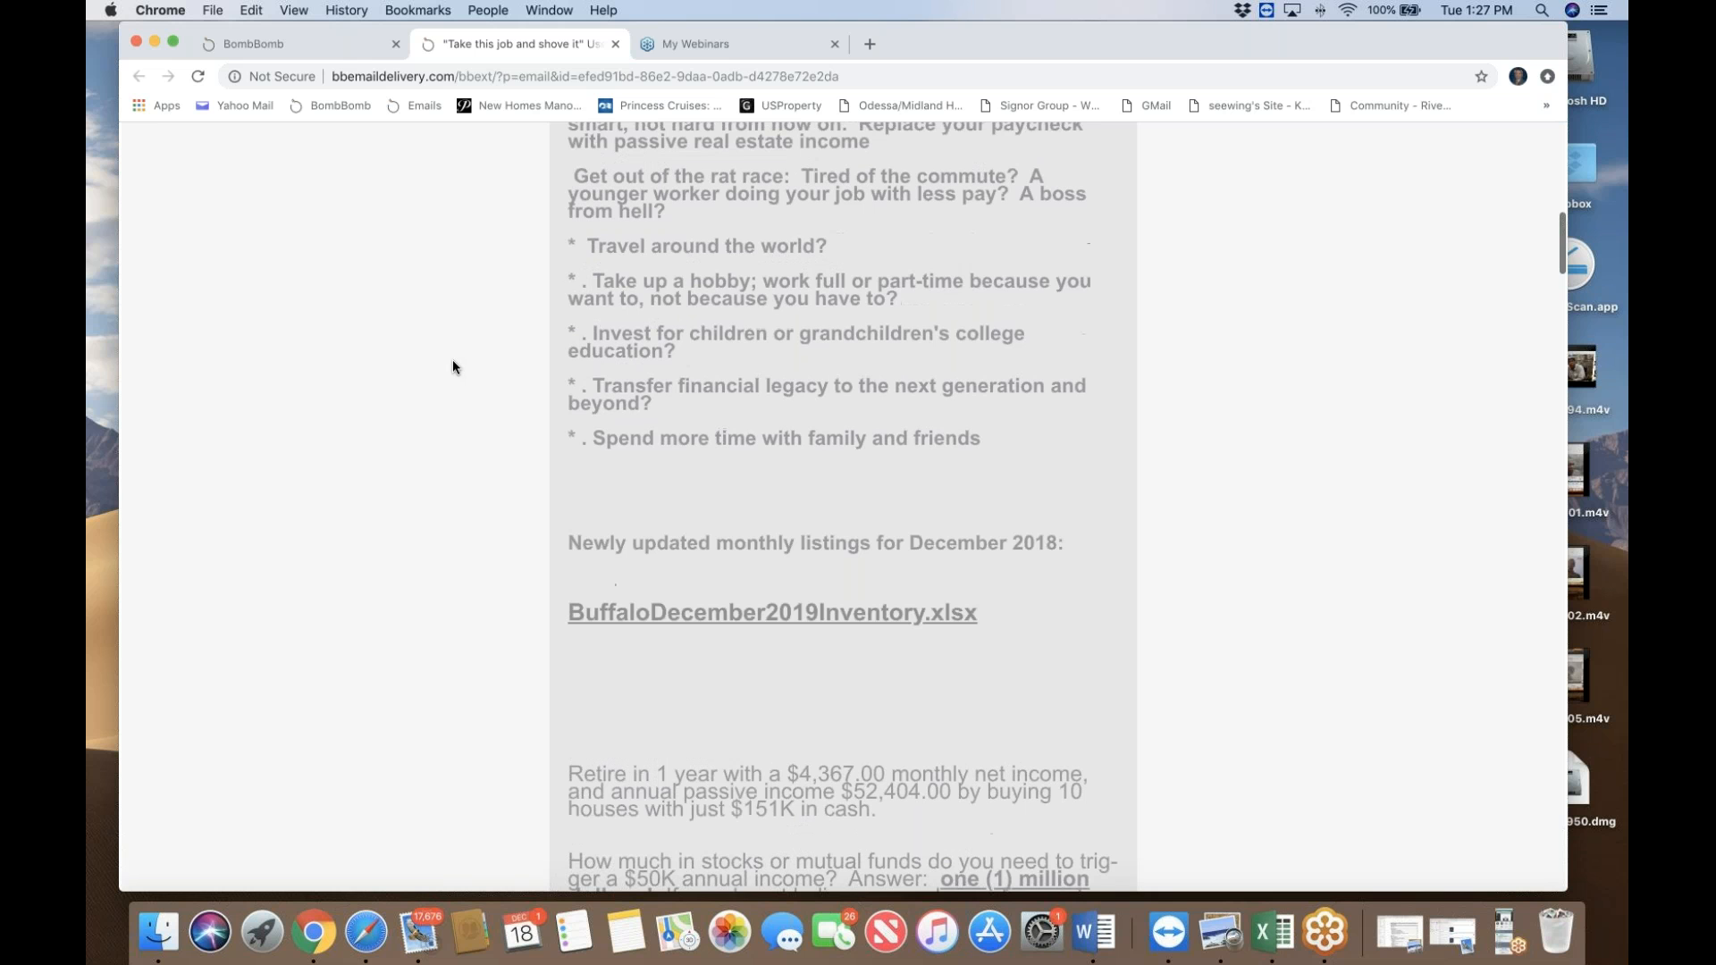
mouse_move(865, 255)
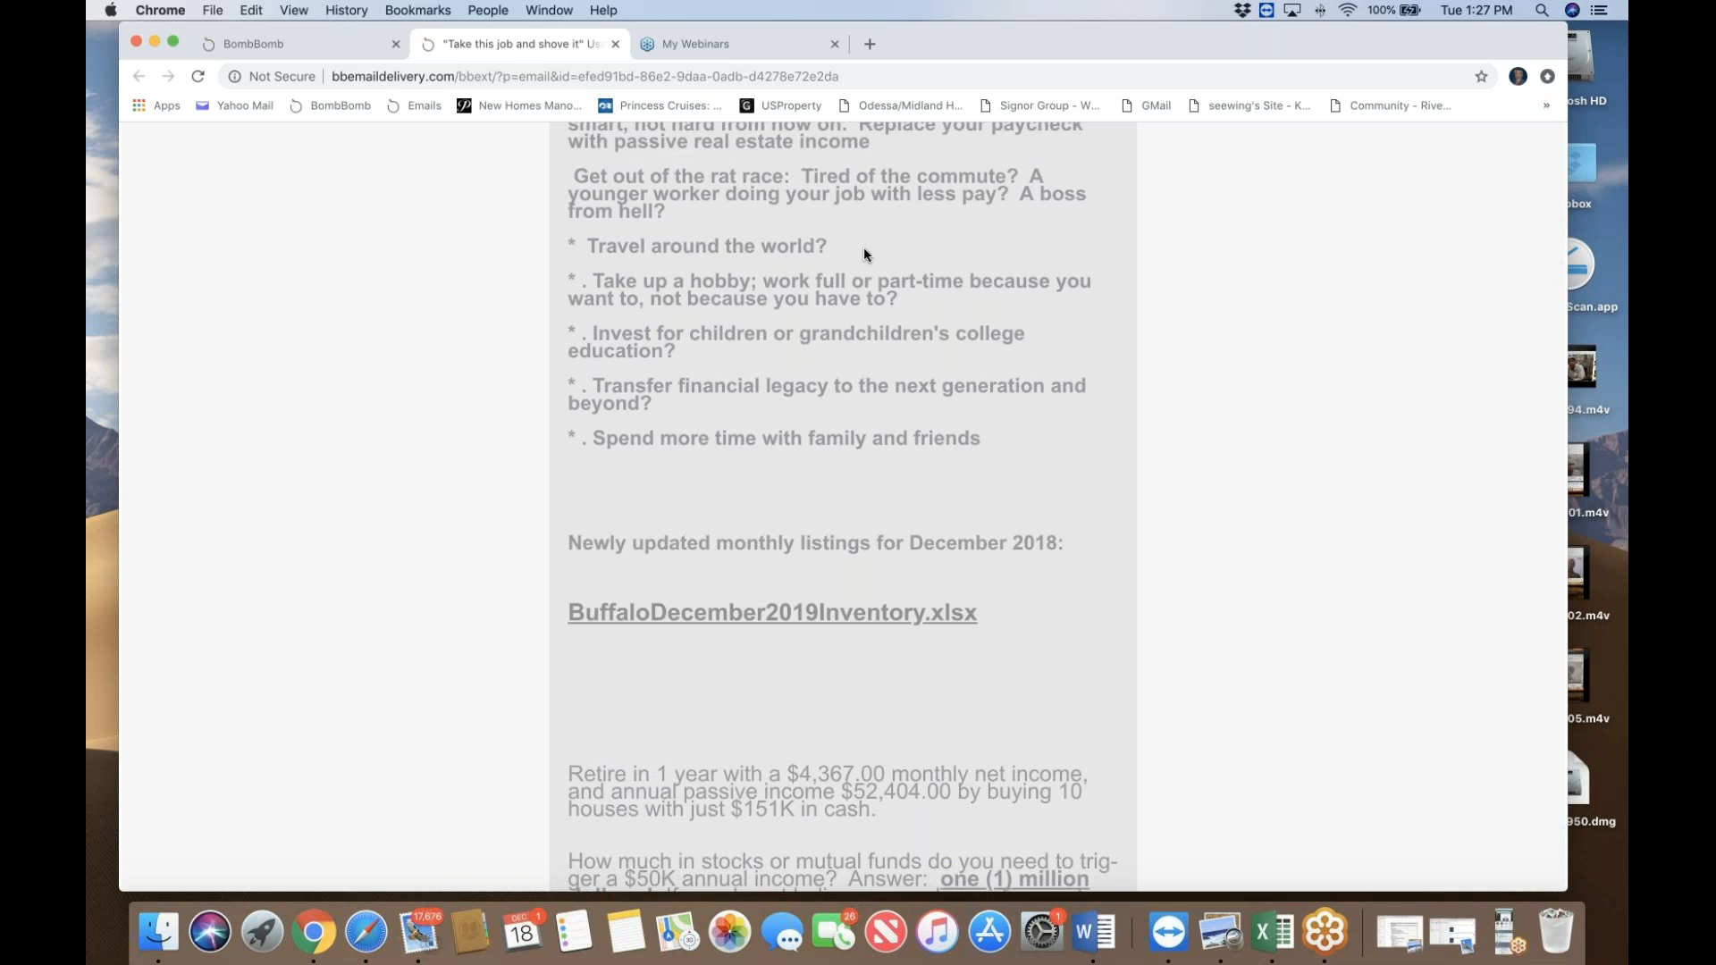
scroll(down, 3)
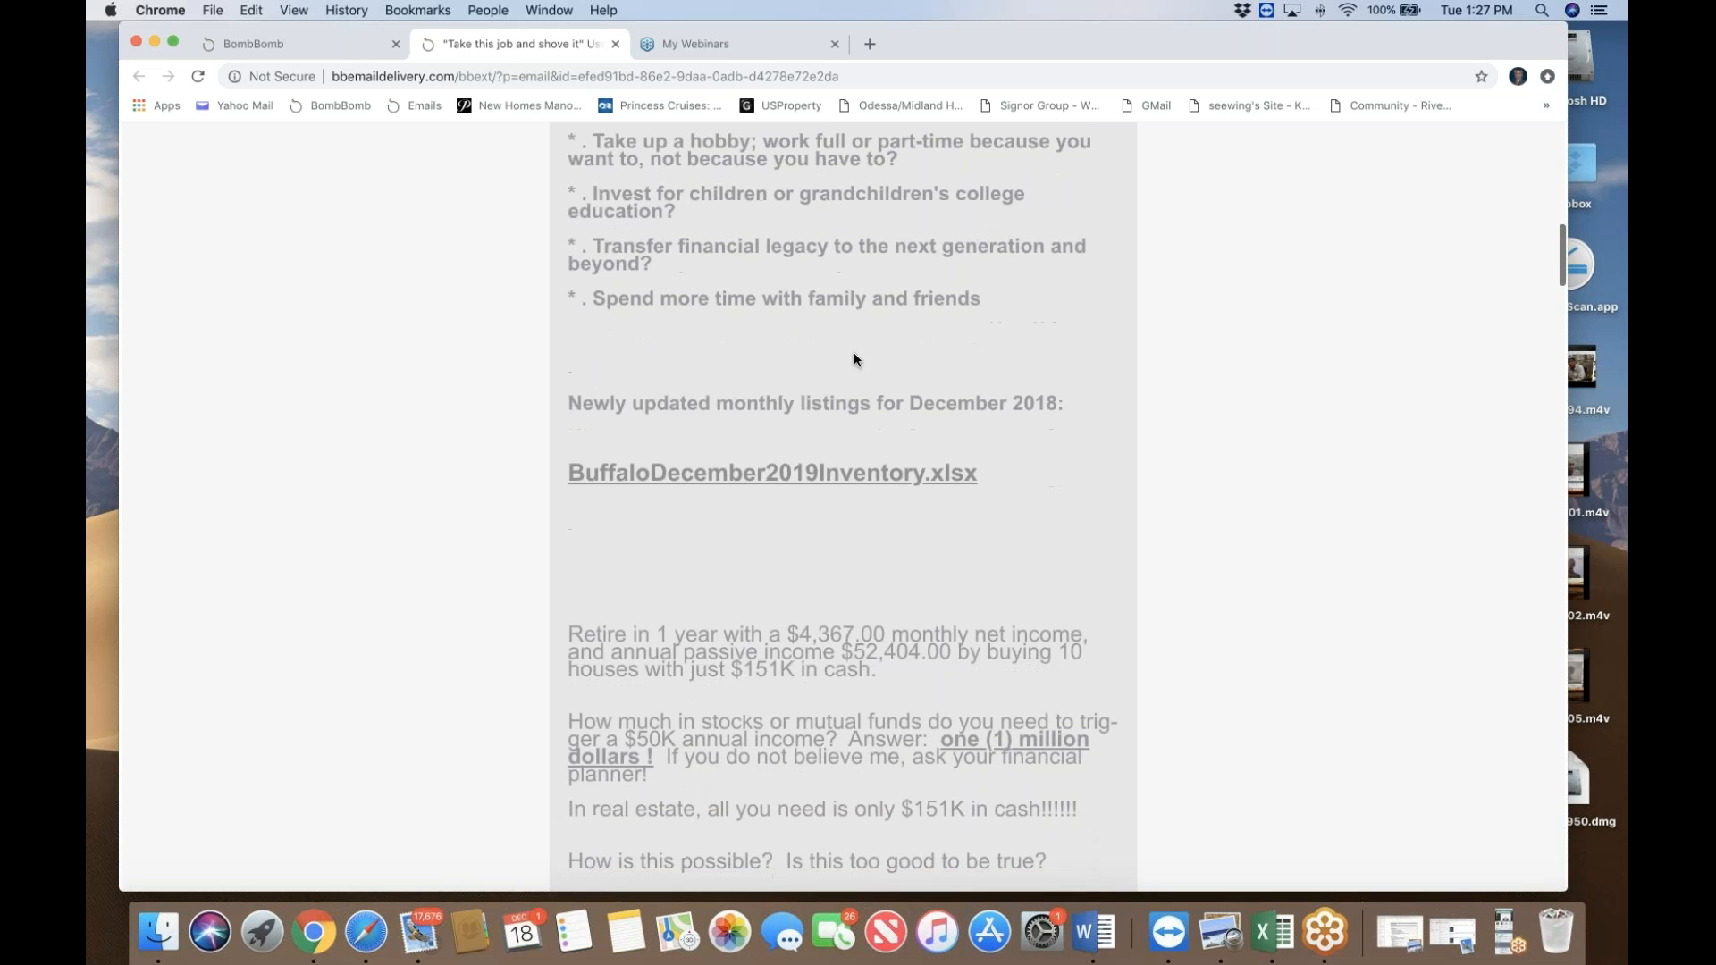
scroll(down, 3)
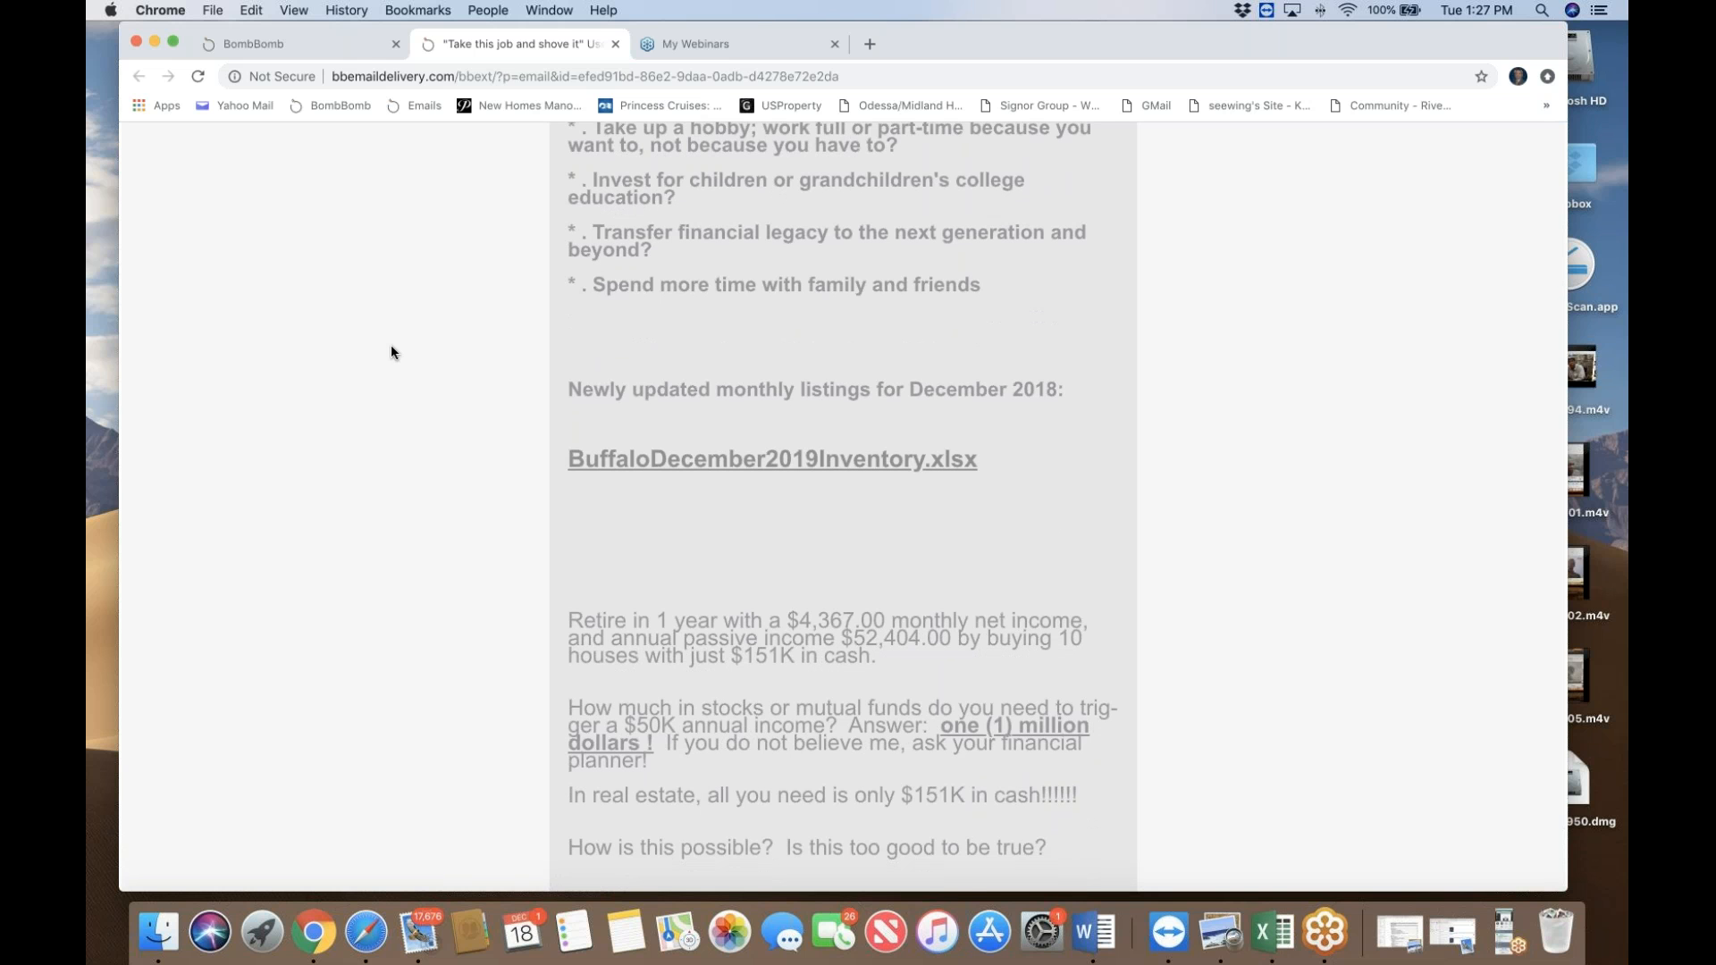
scroll(down, 3)
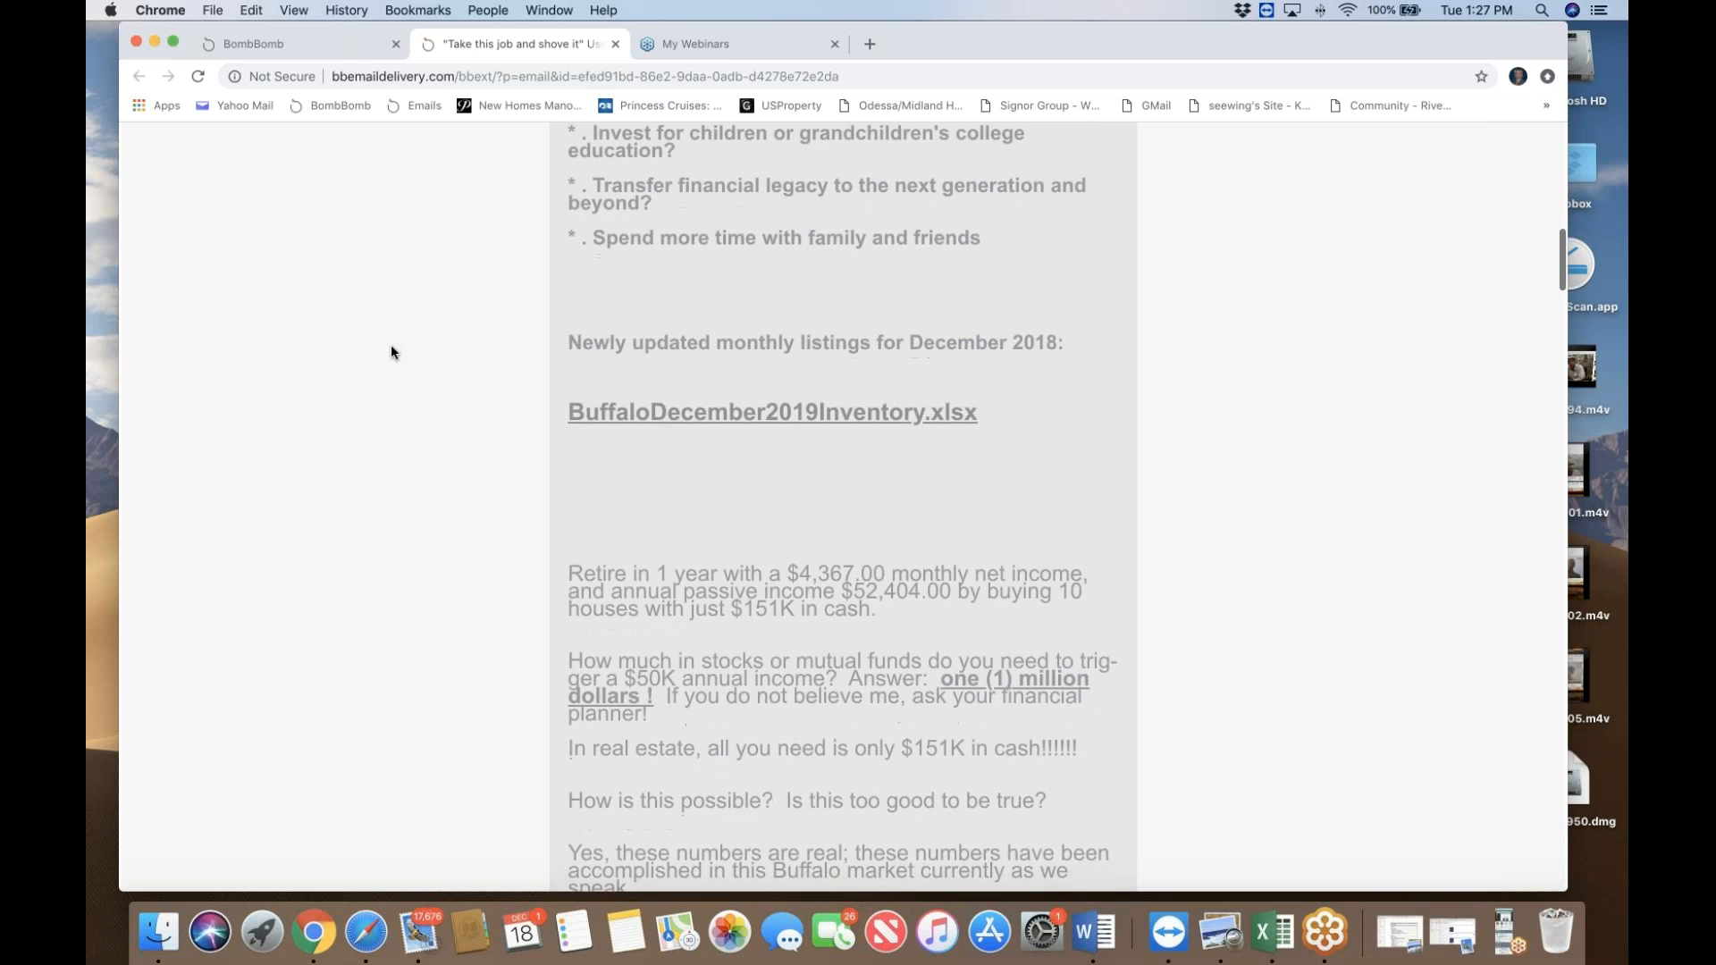
scroll(down, 3)
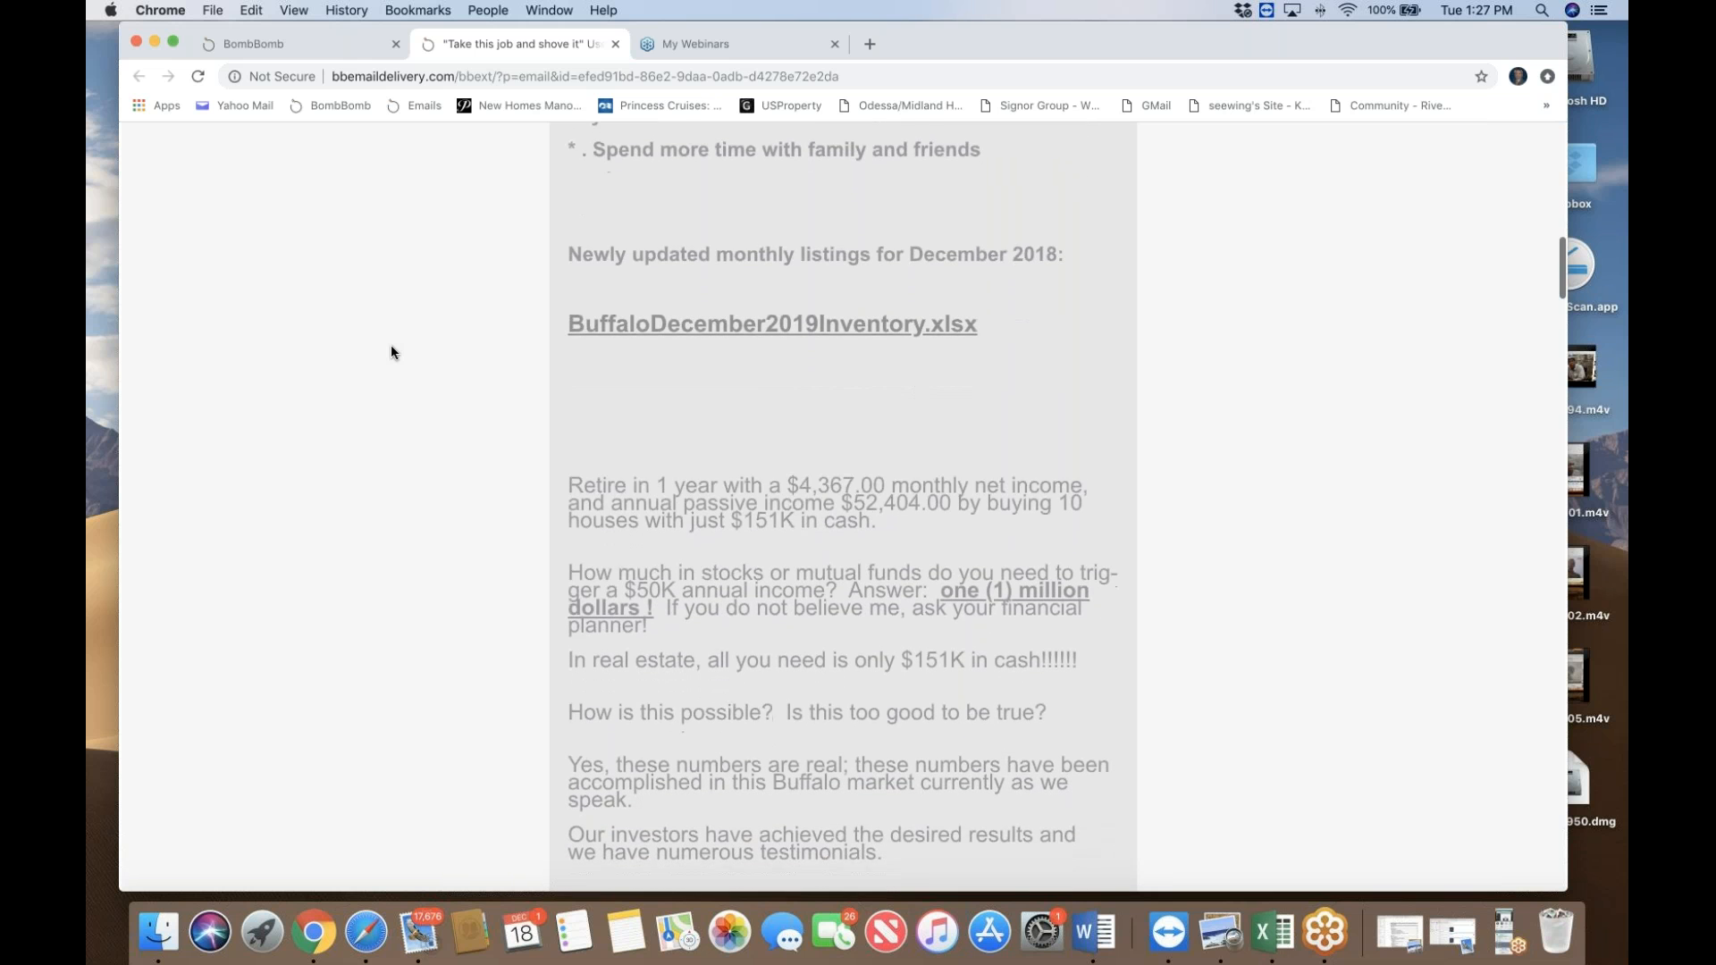
scroll(down, 3)
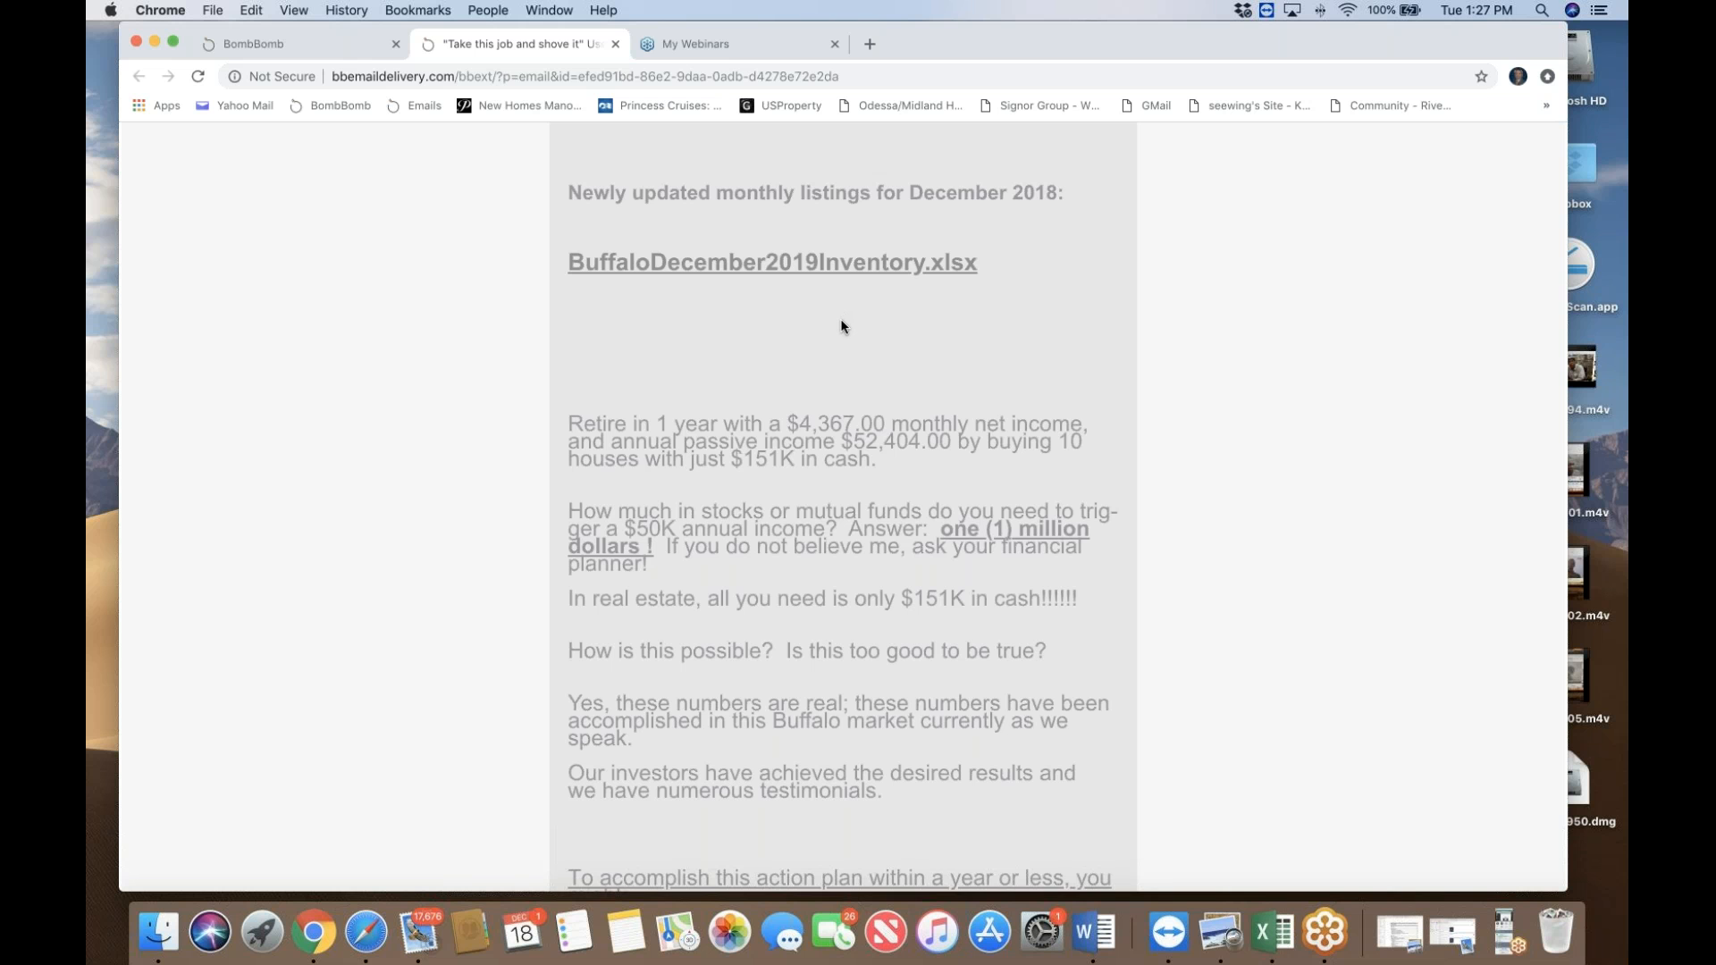
Step: Scroll past the income pitch to the 'To accomplish this action plan' numbered steps
scroll(down, 3)
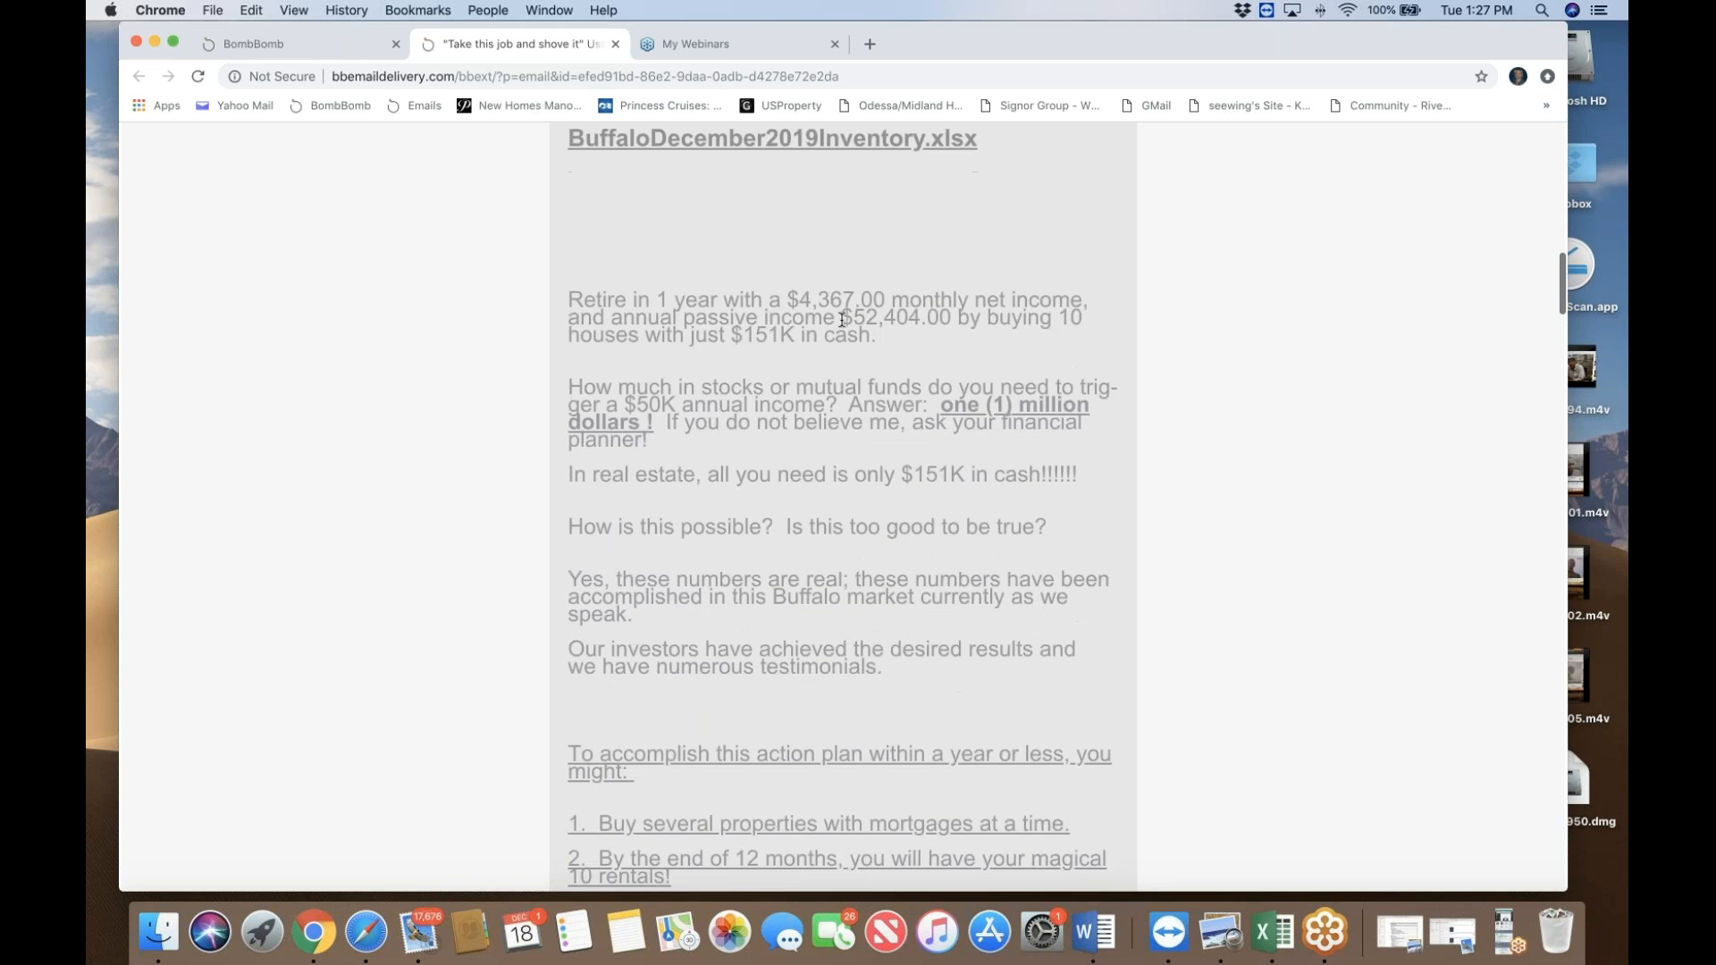
scroll(down, 3)
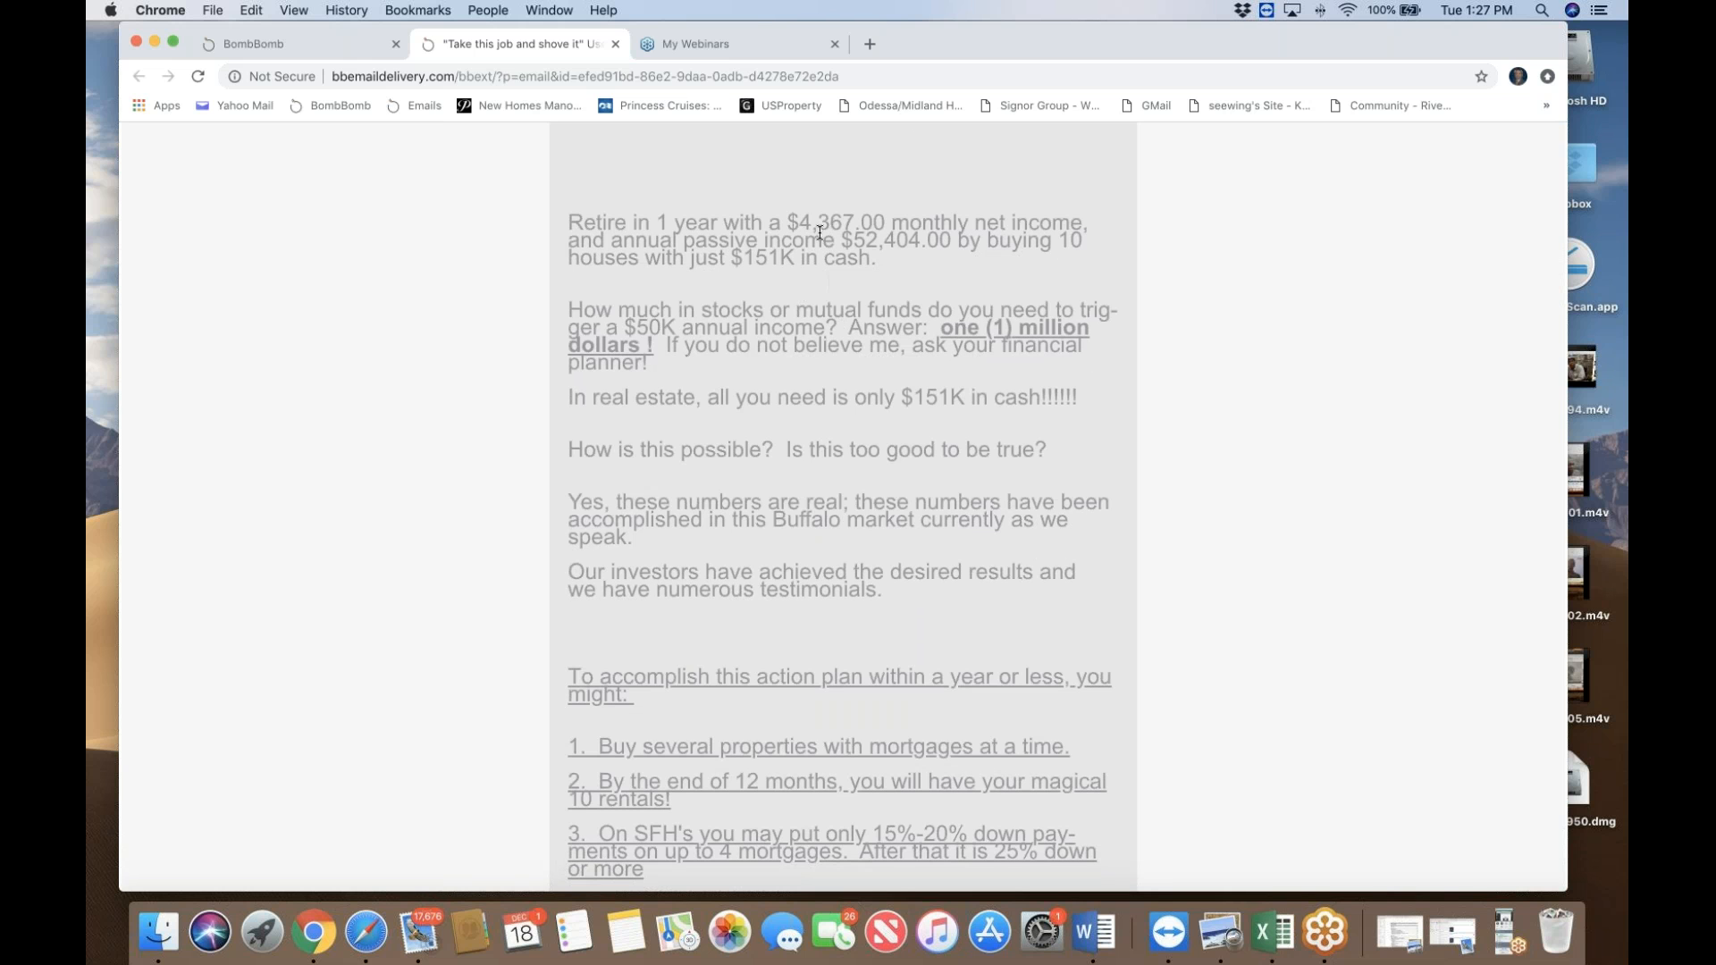
mouse_move(830, 243)
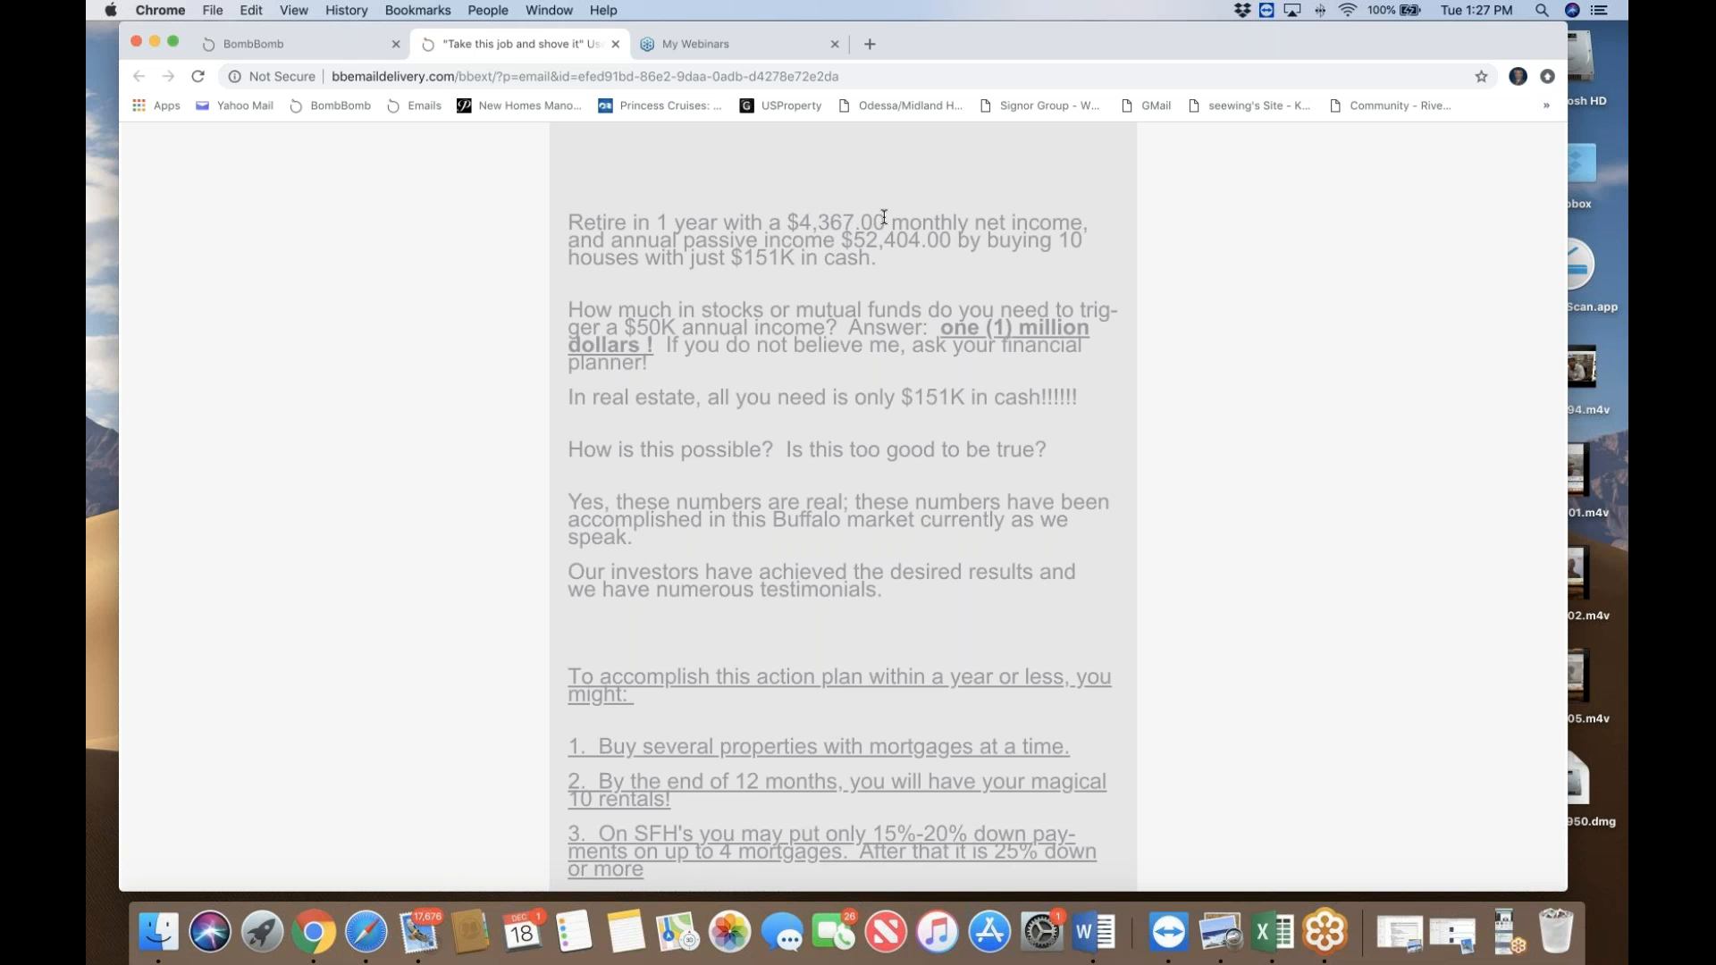
mouse_move(944, 249)
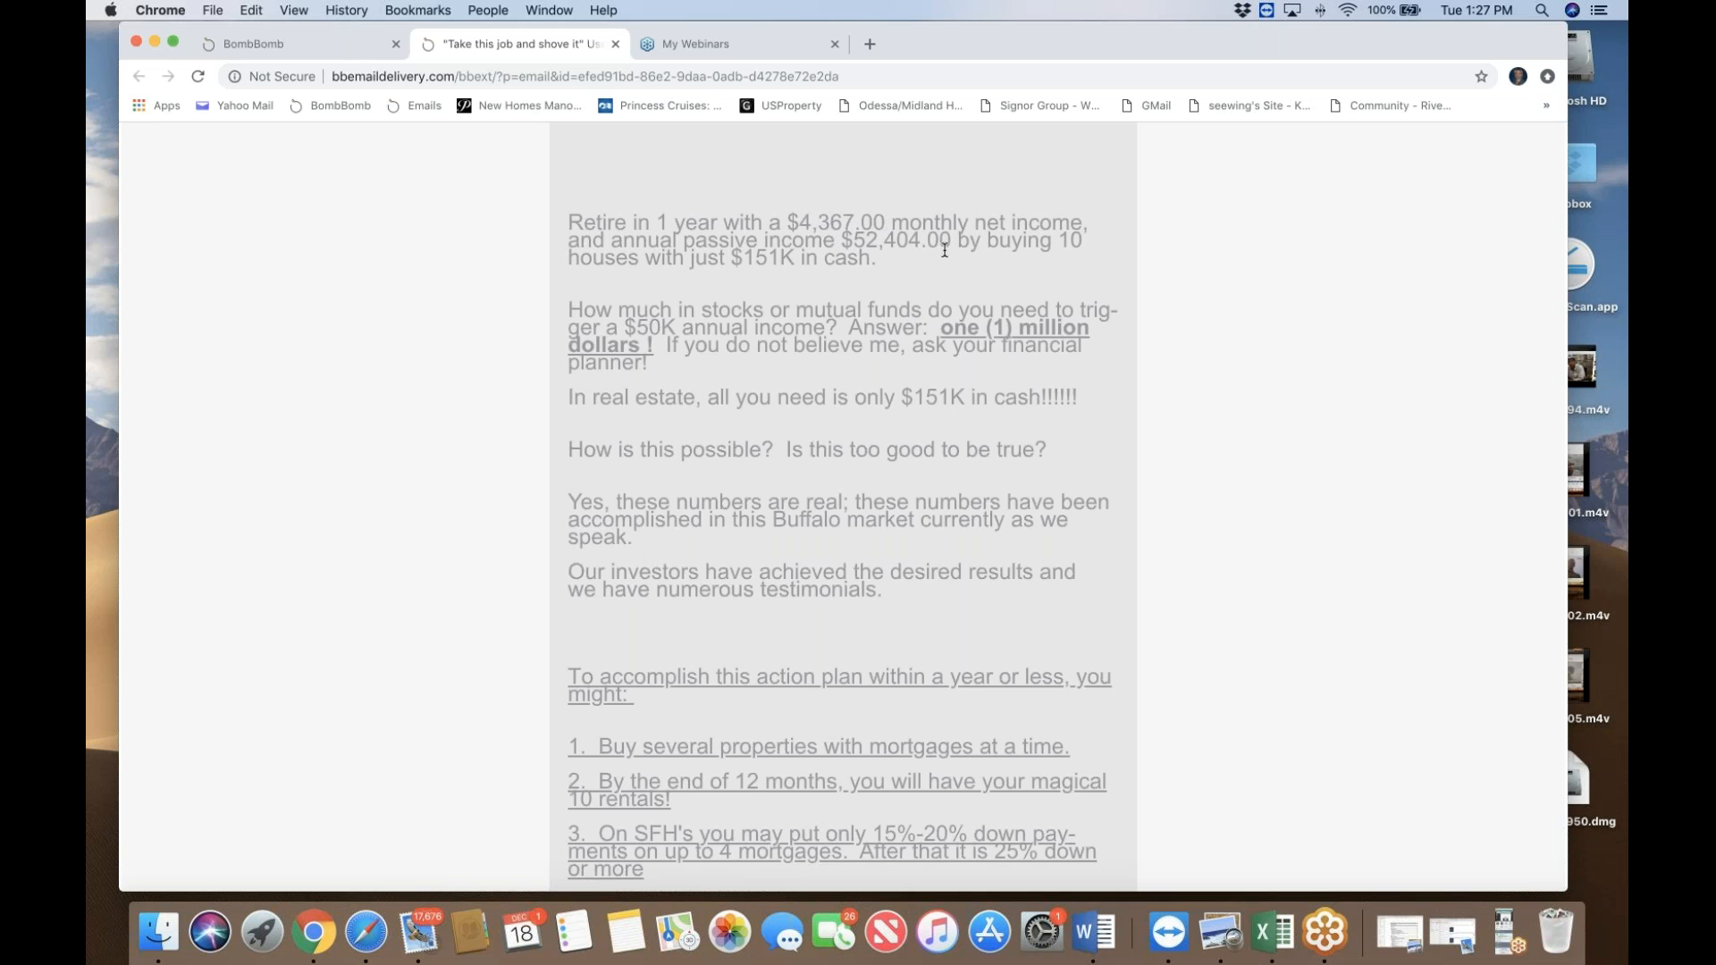
scroll(down, 3)
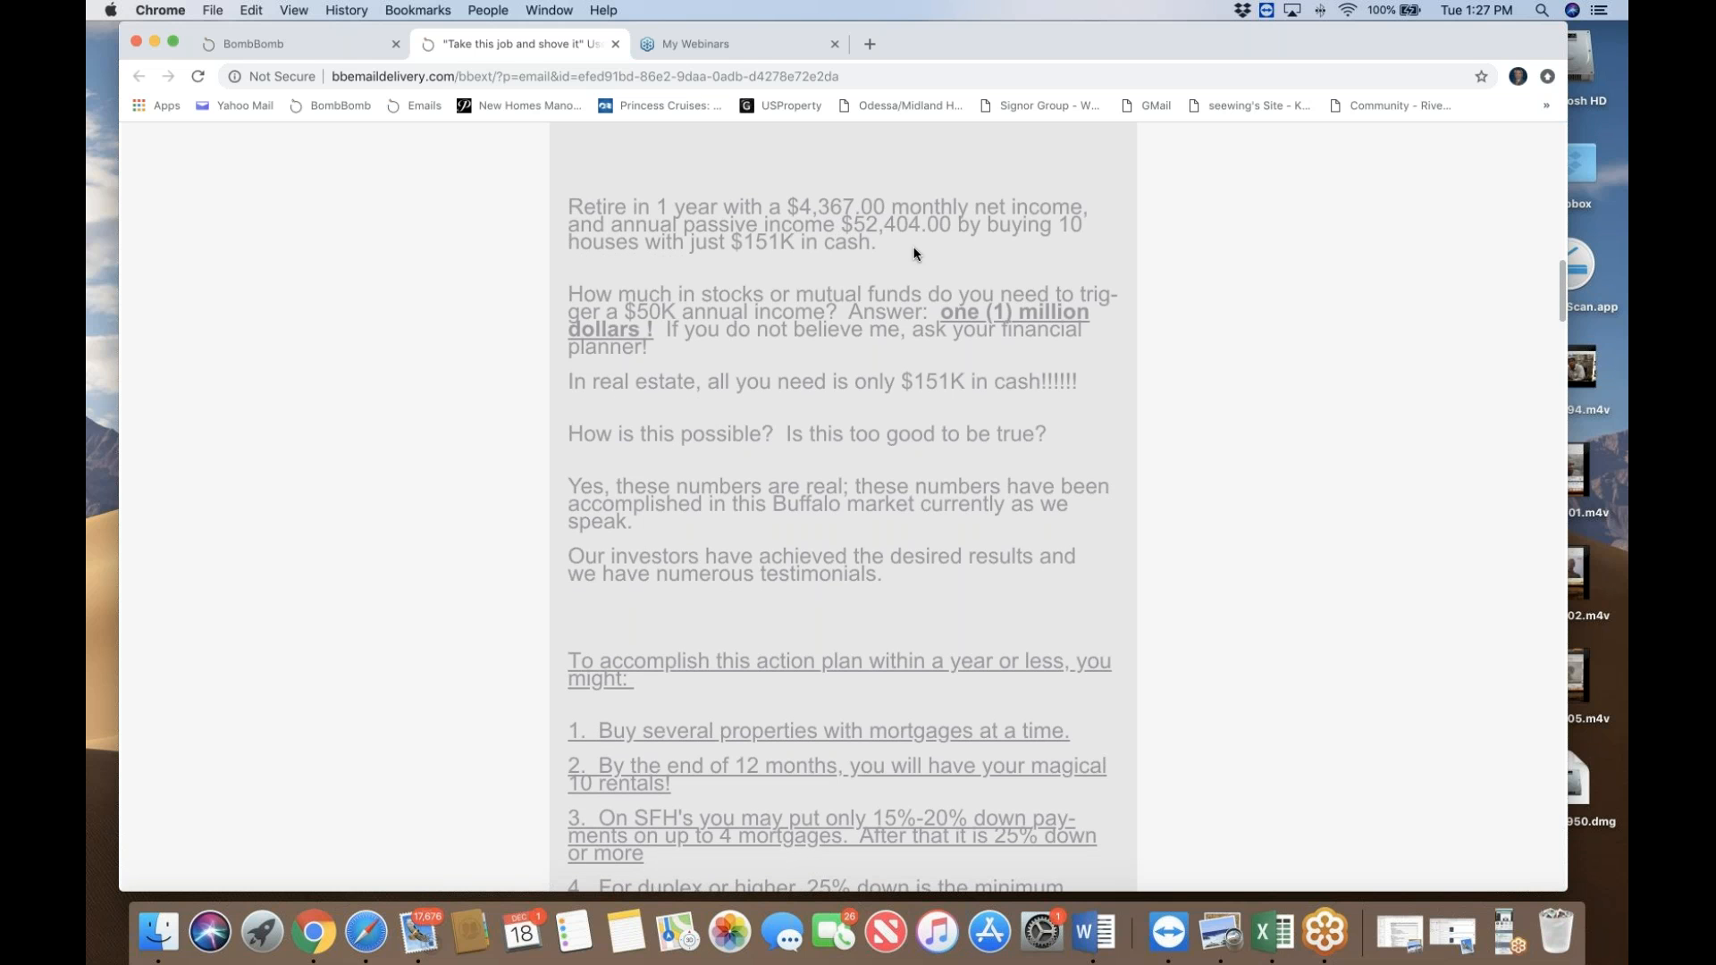
mouse_move(881, 240)
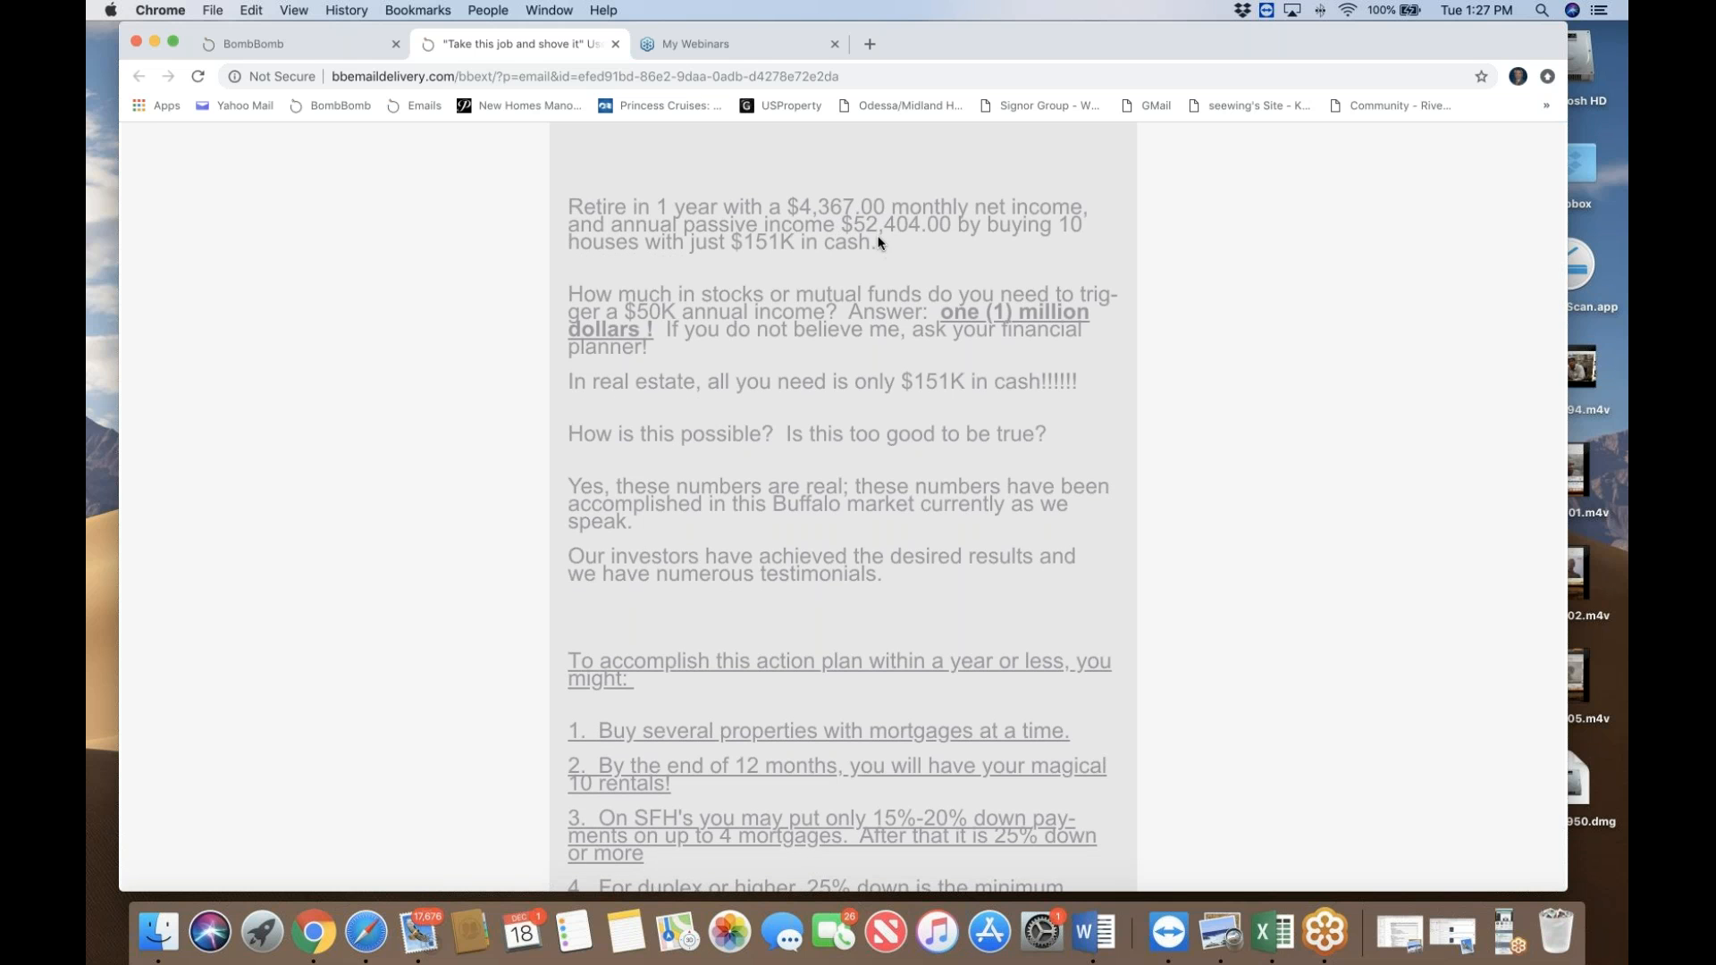
mouse_move(914, 249)
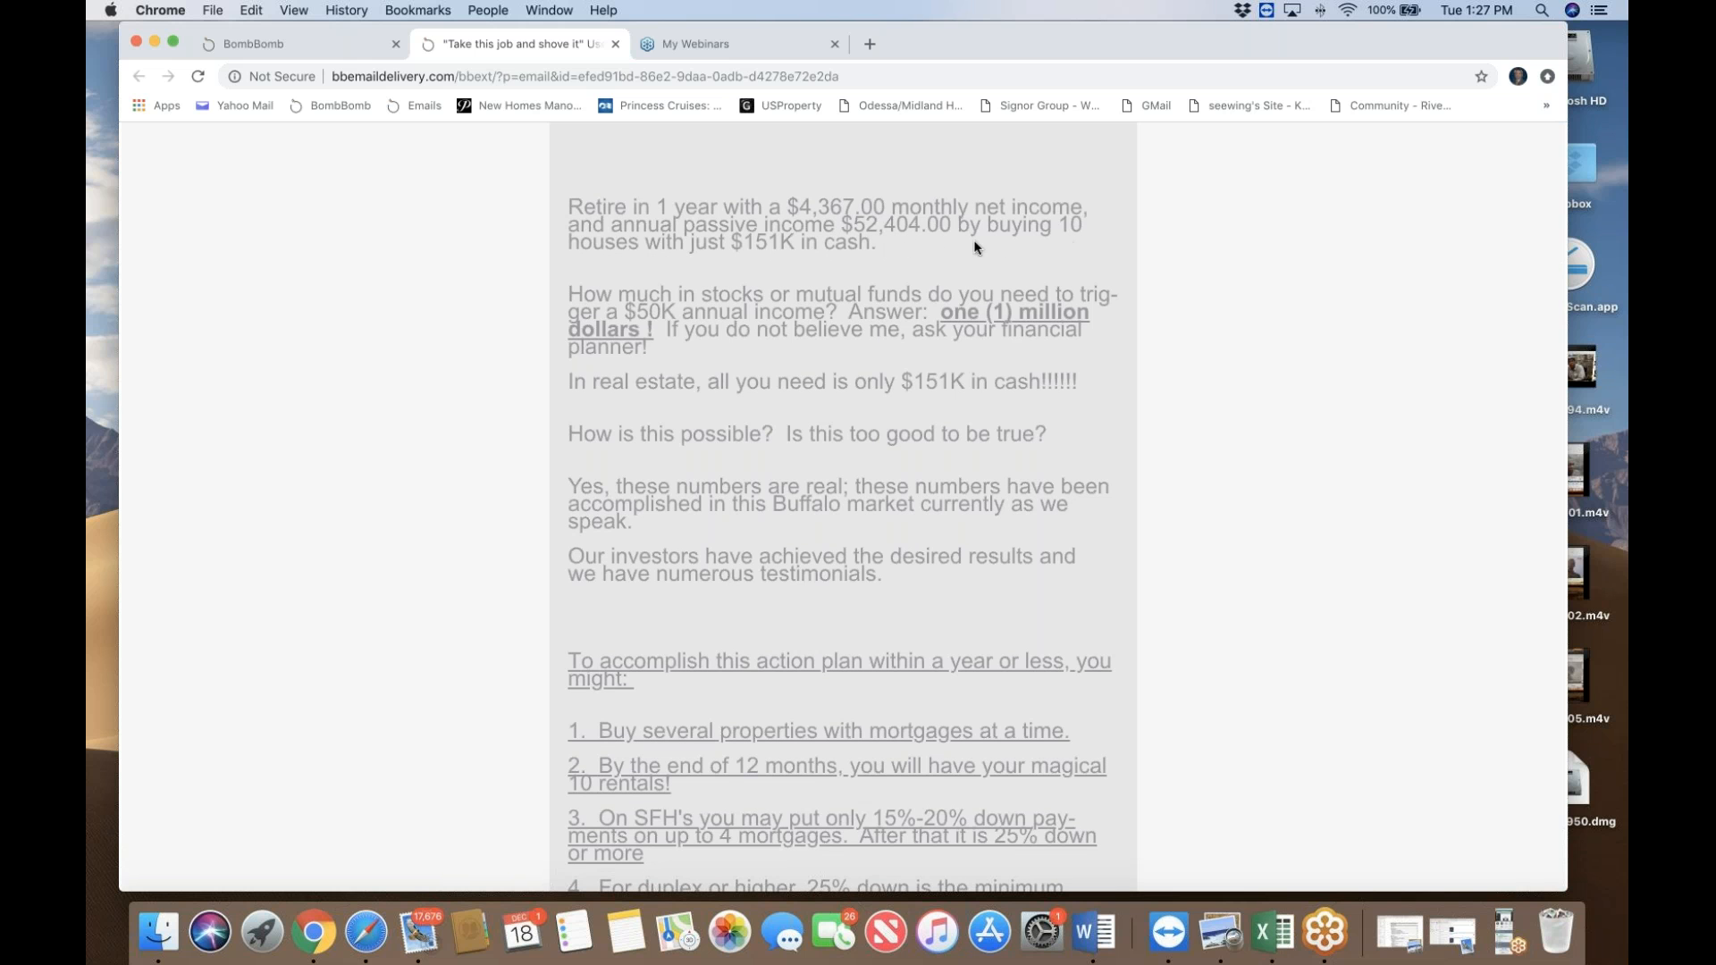
mouse_move(608, 253)
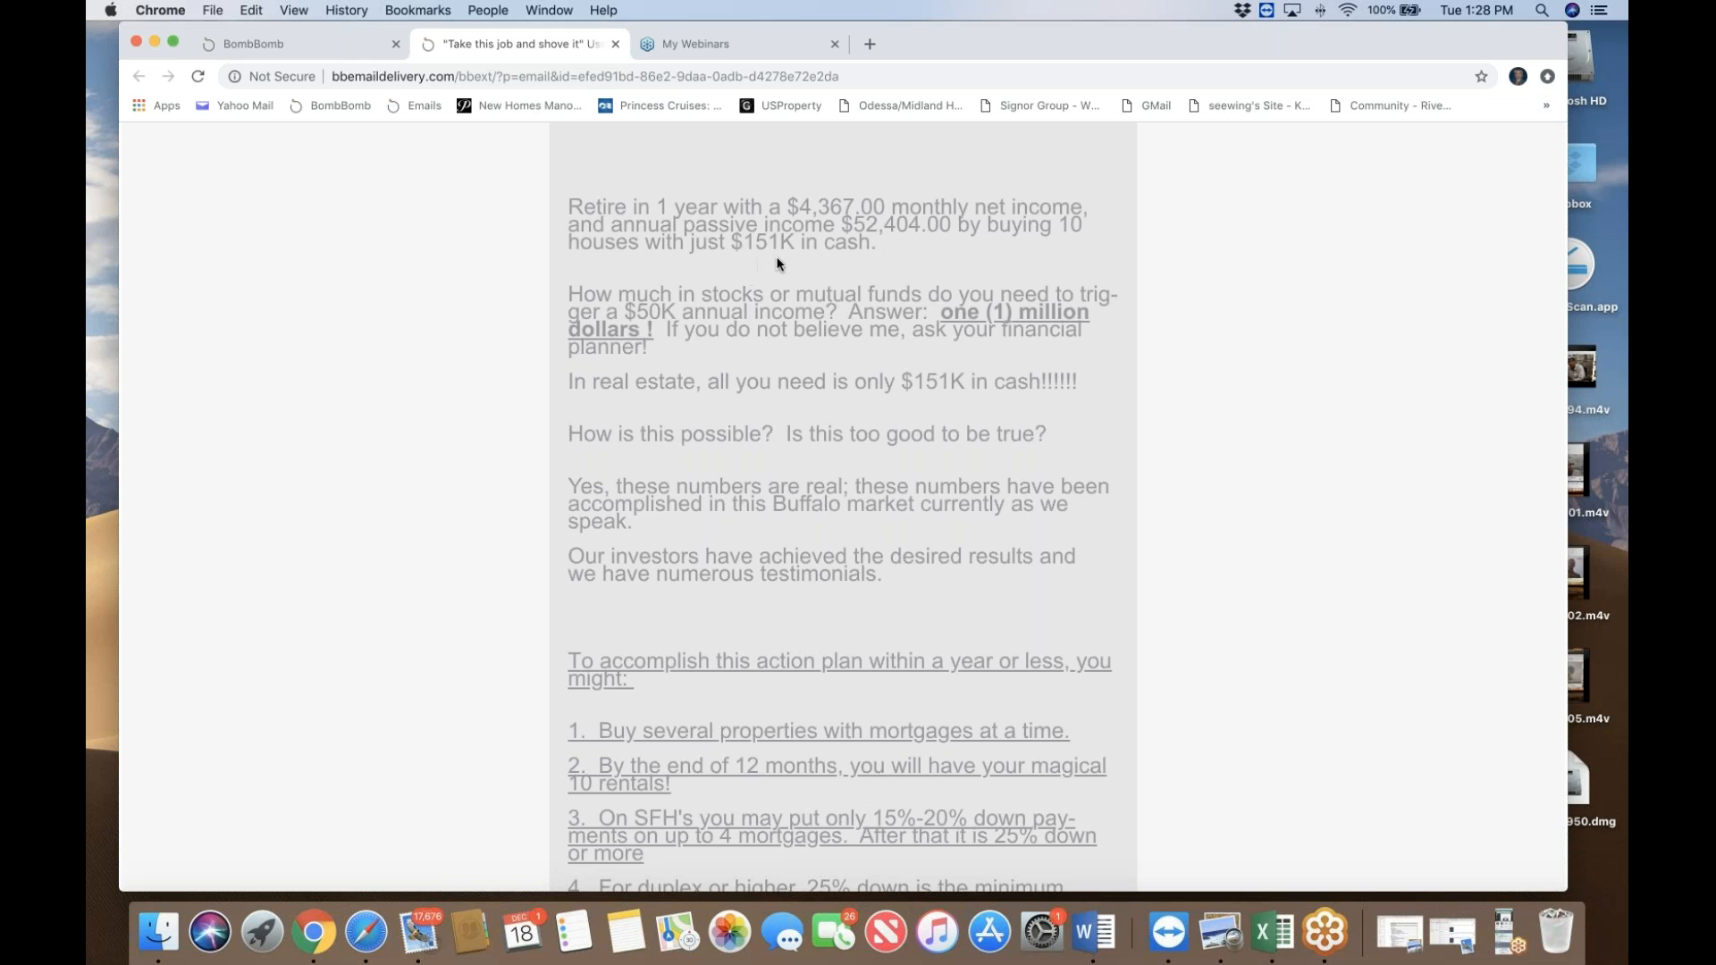
Step: Scroll through the five action-plan steps for reaching ten rentals
scroll(down, 3)
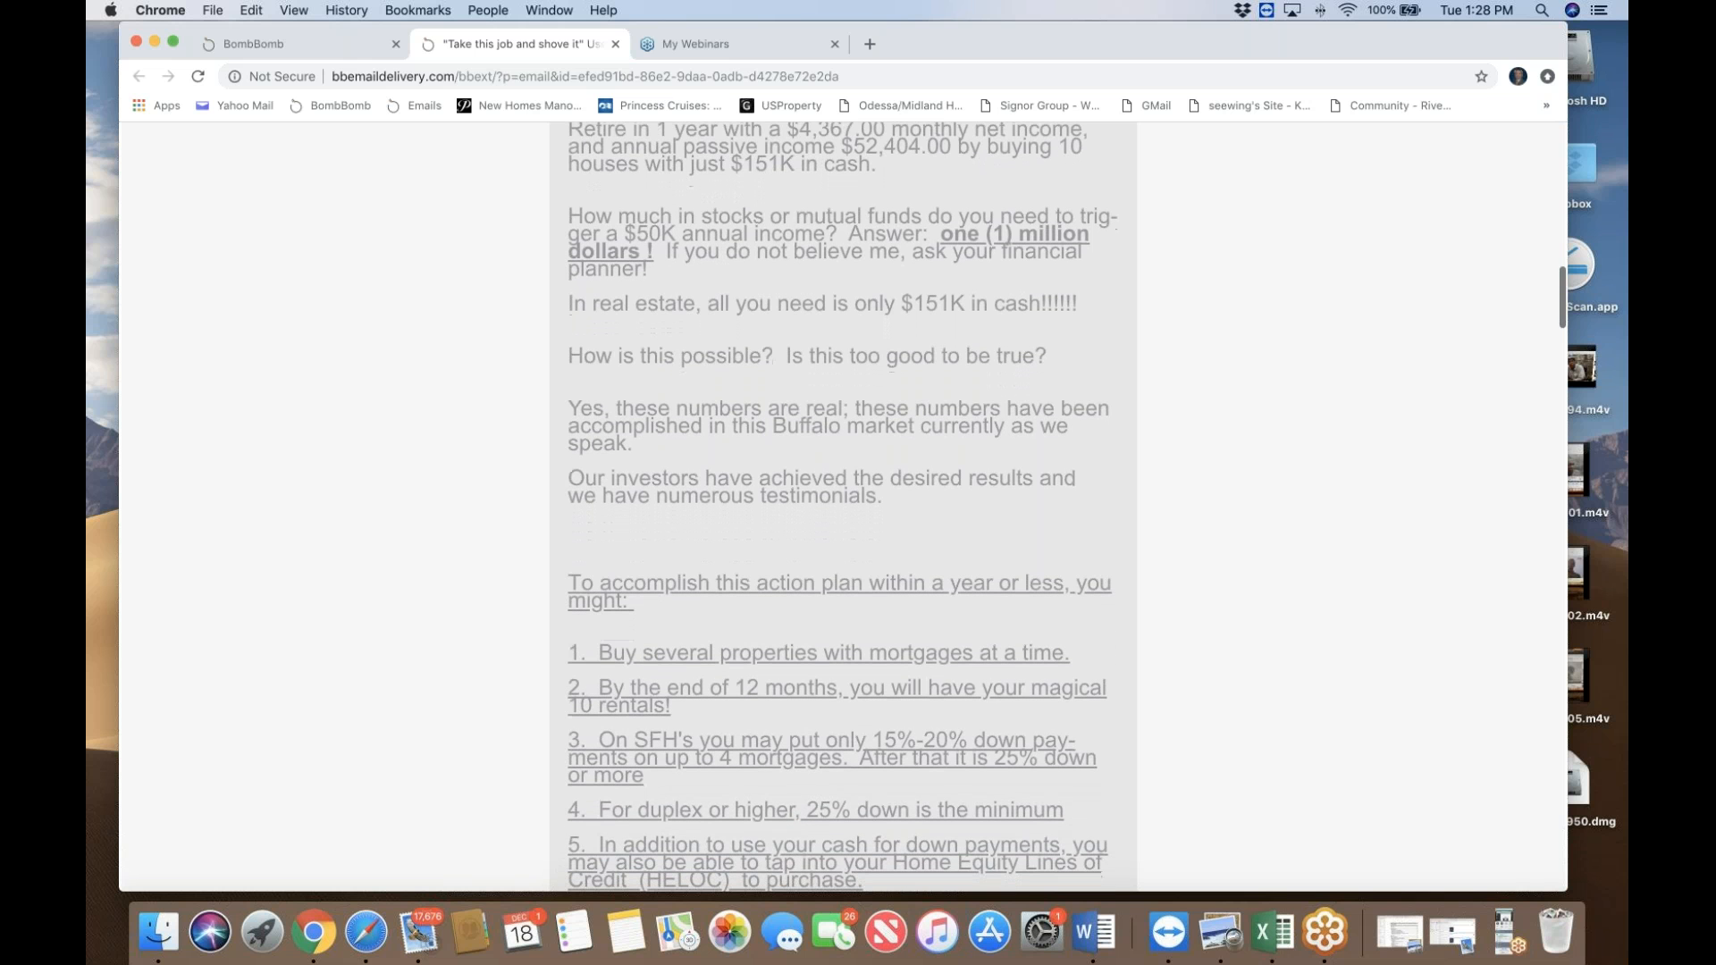
scroll(down, 3)
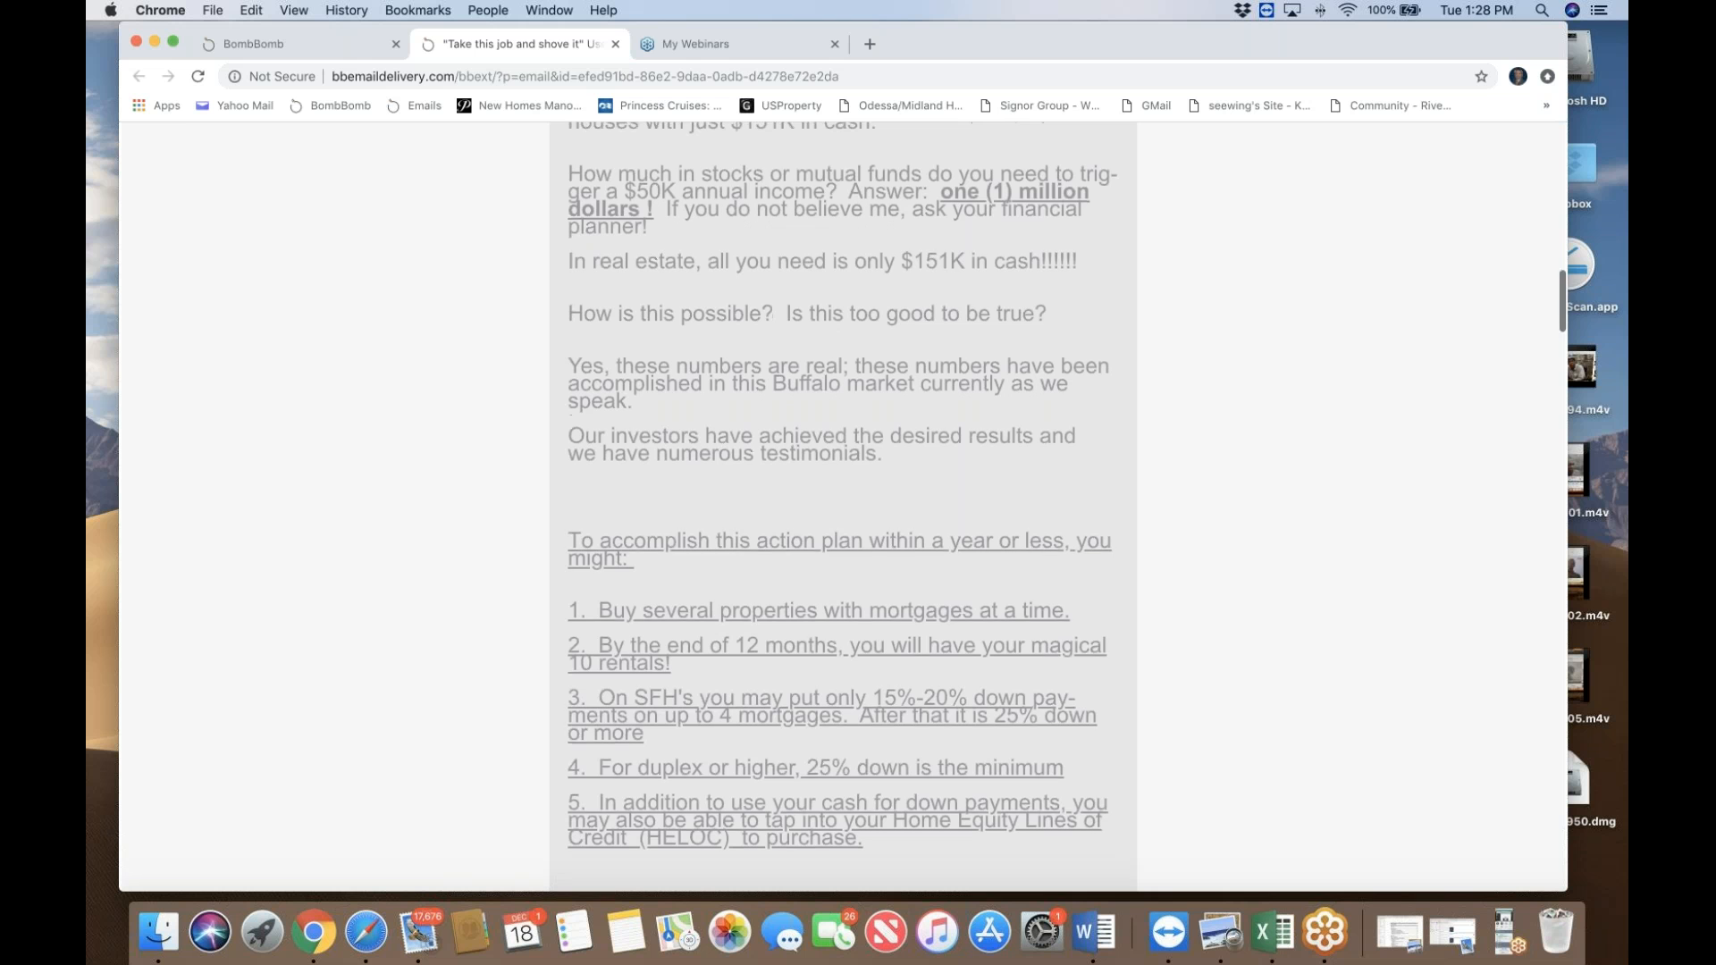
scroll(down, 3)
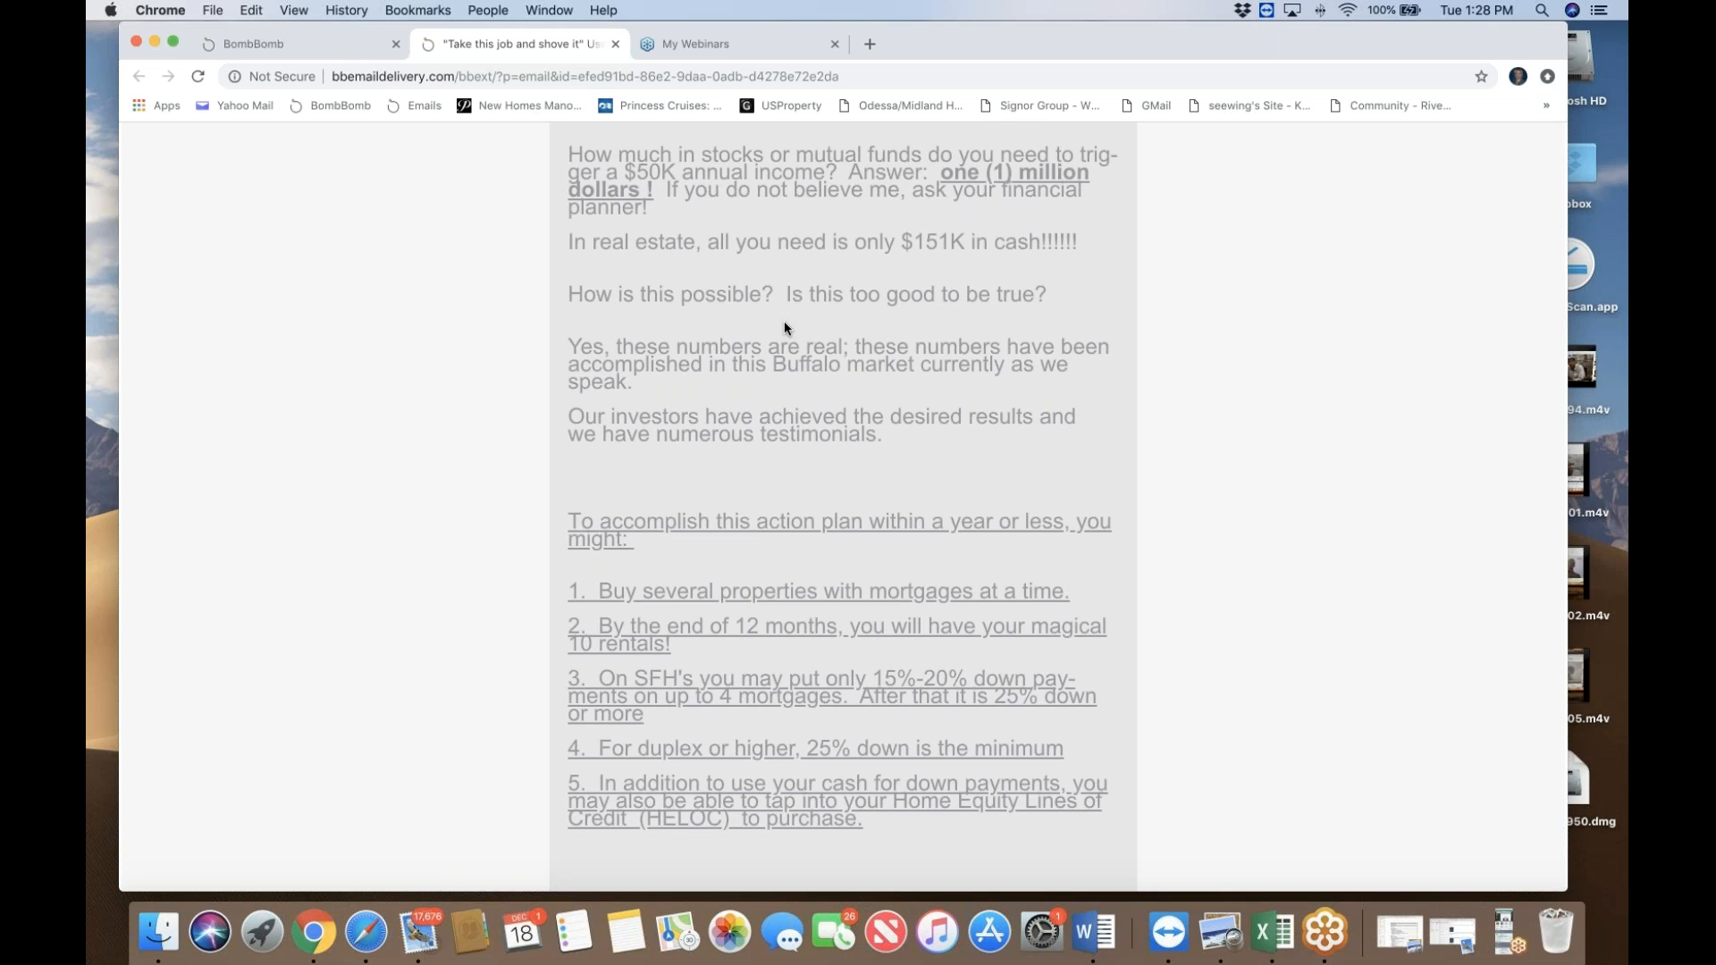
scroll(down, 3)
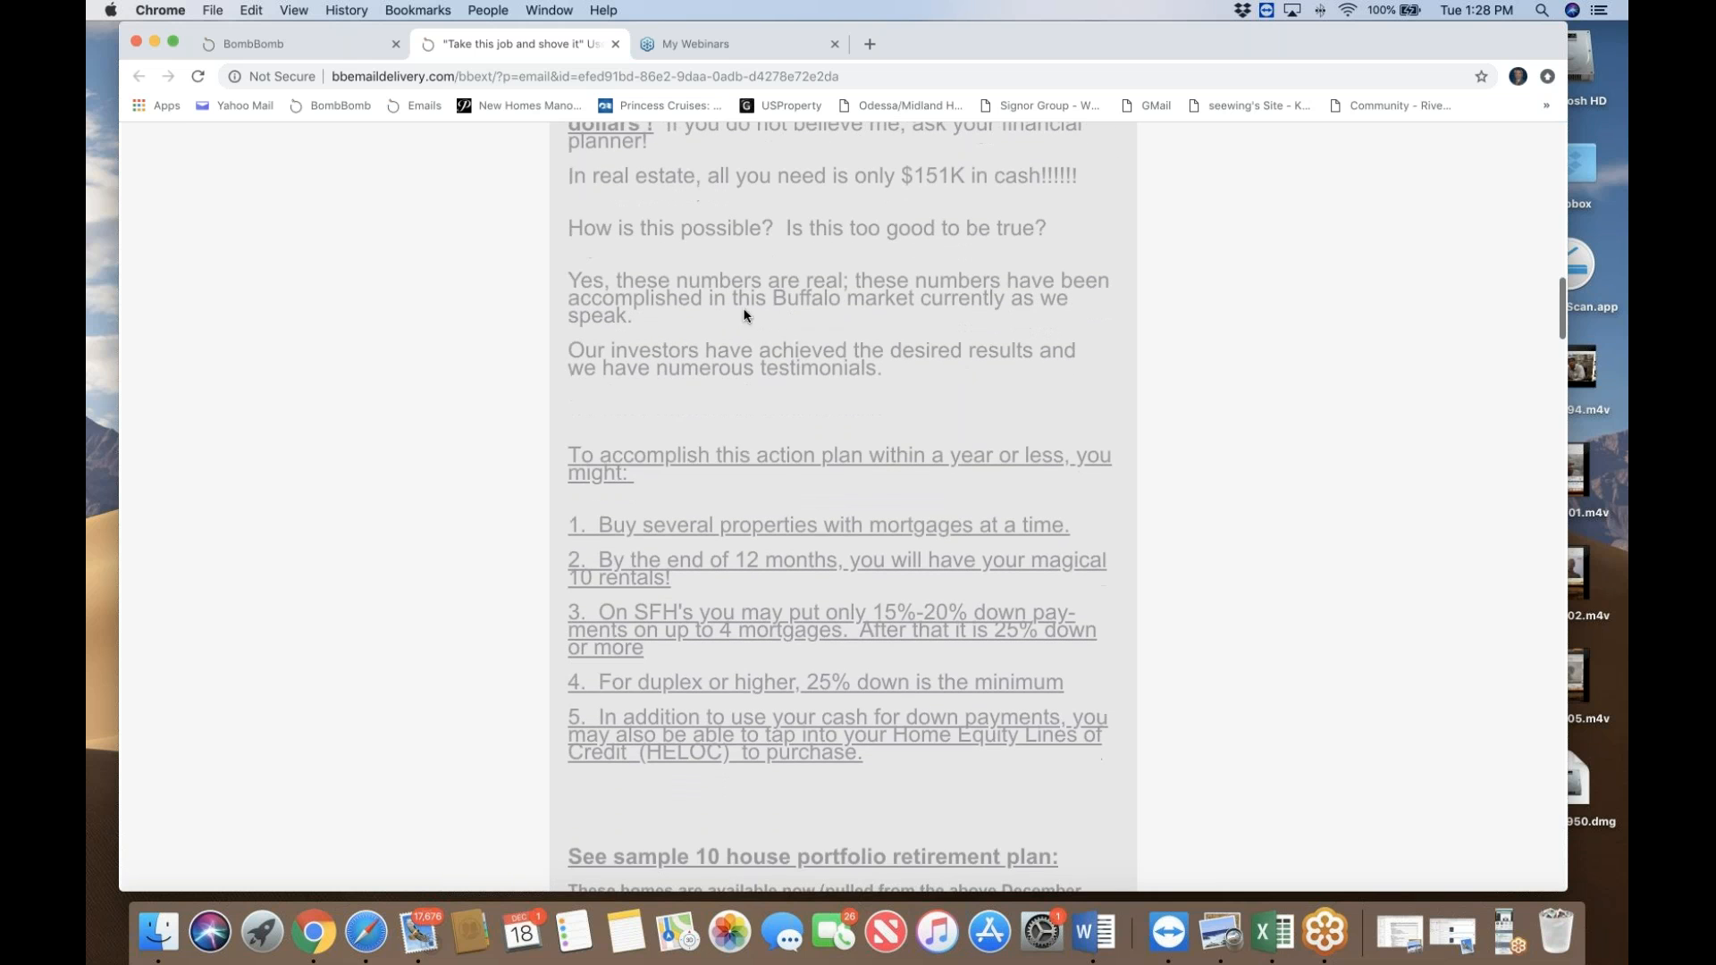
scroll(down, 3)
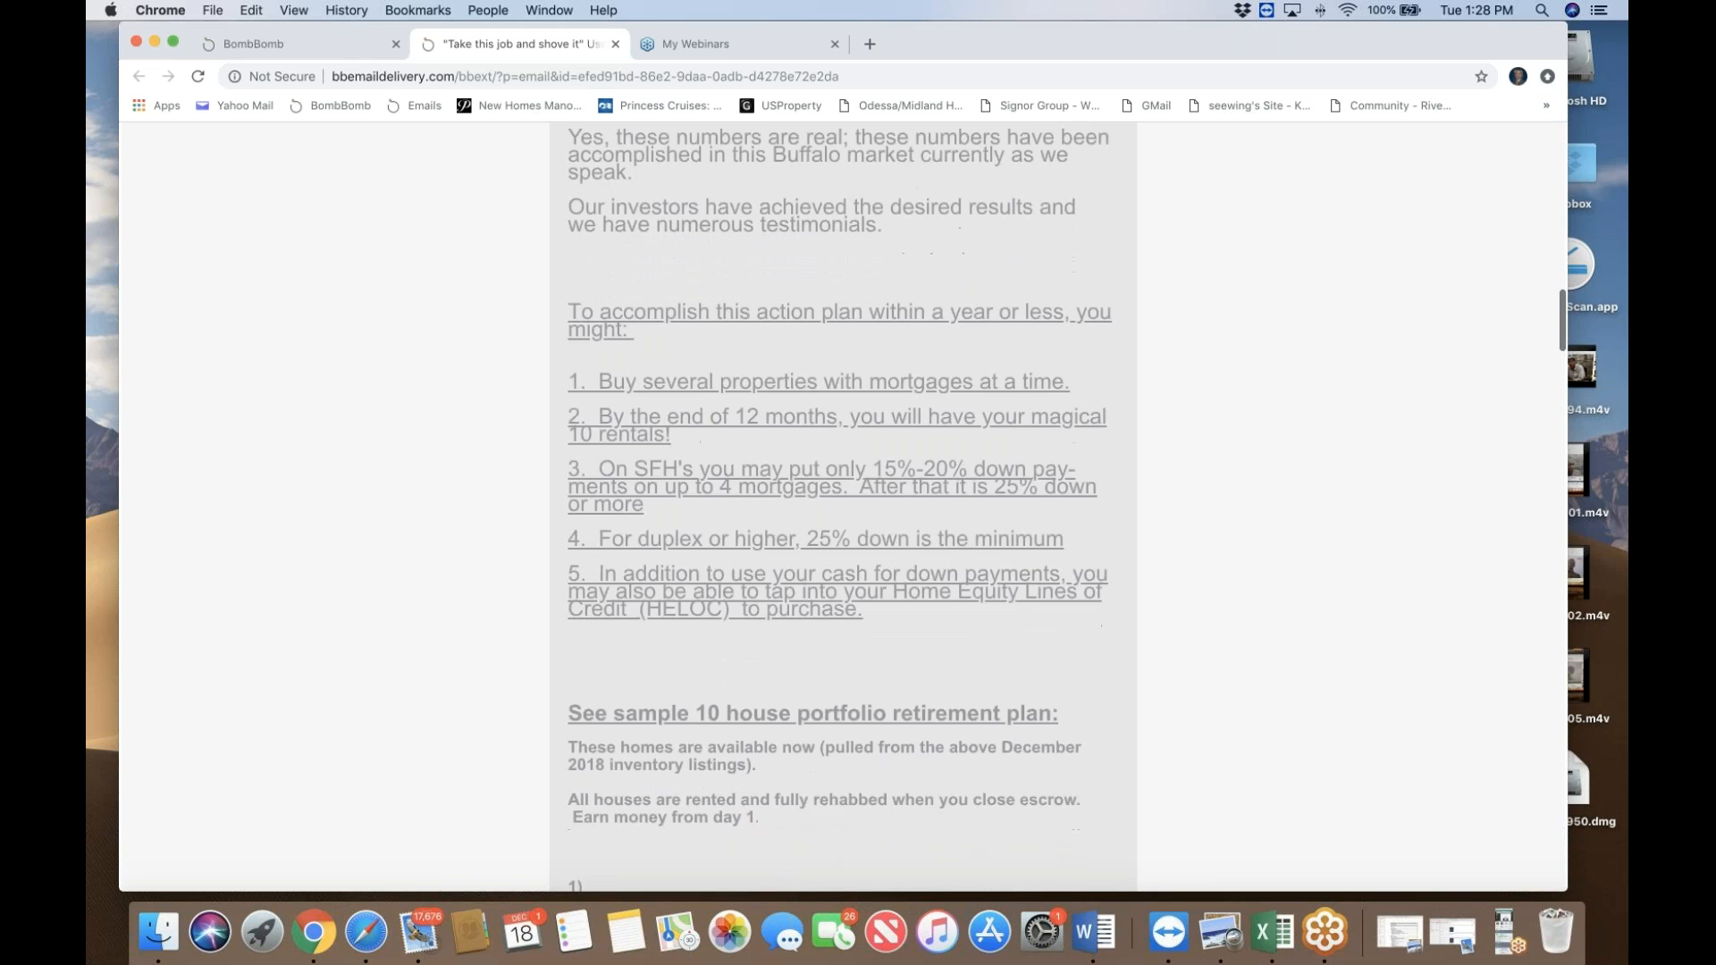
Step: Continue to the sample 10 house portfolio plan and its first $48,000 Buffalo listing
scroll(down, 3)
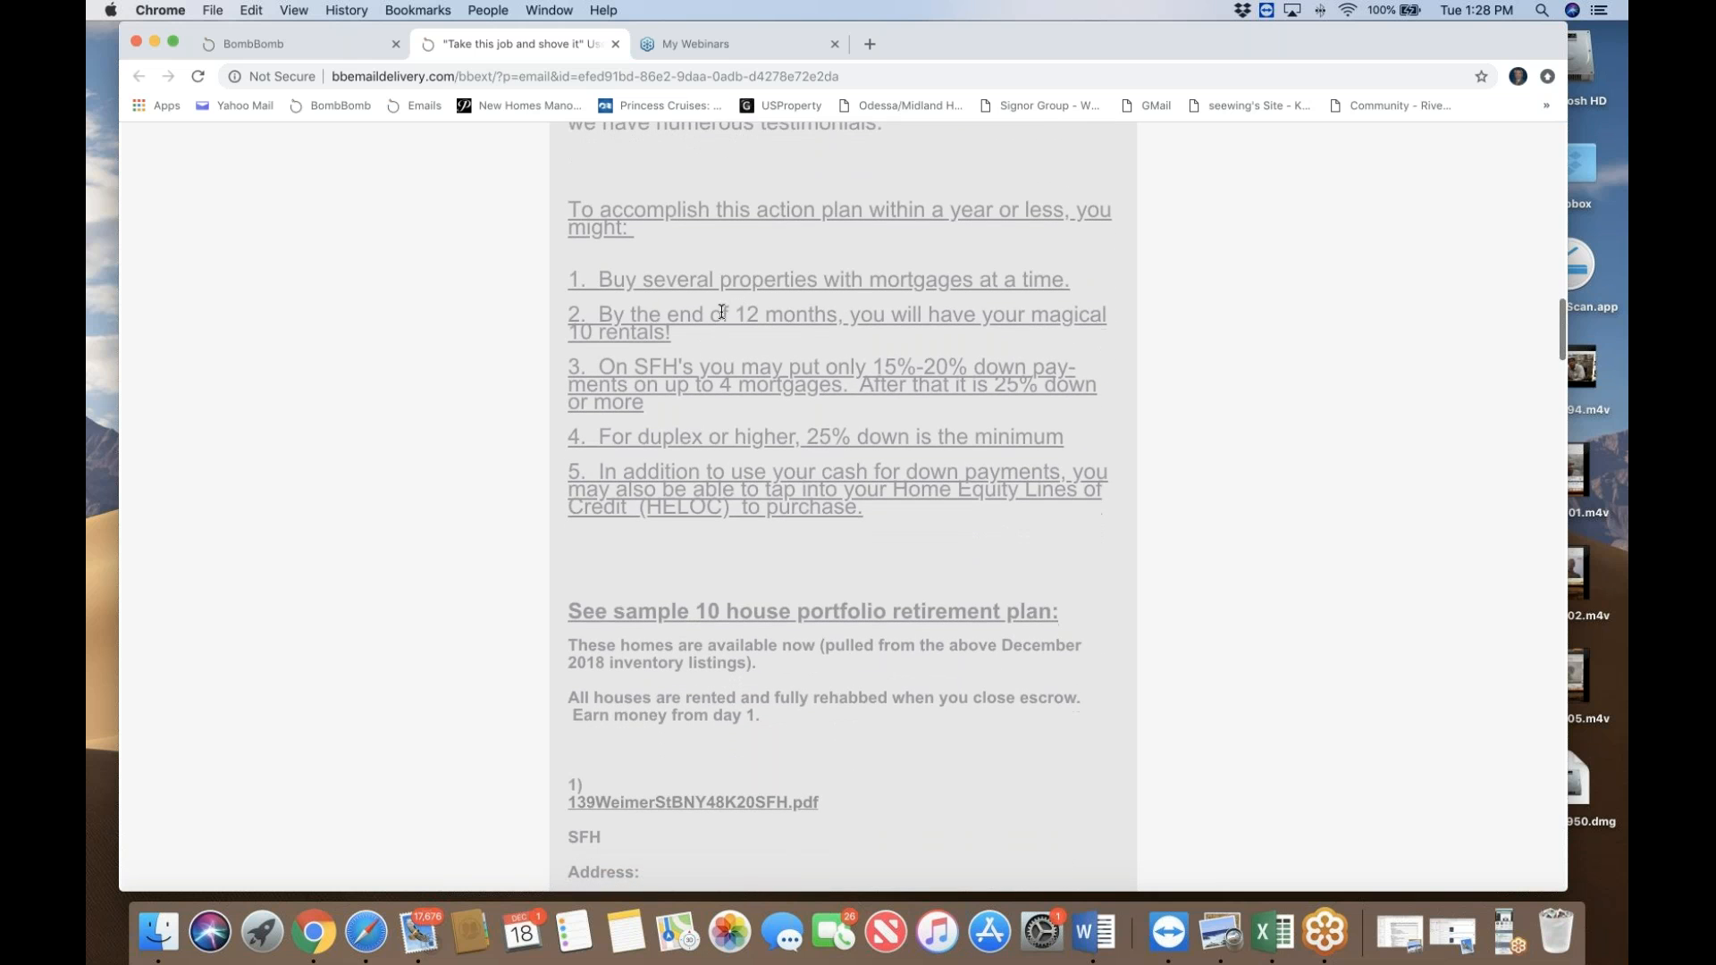
scroll(down, 3)
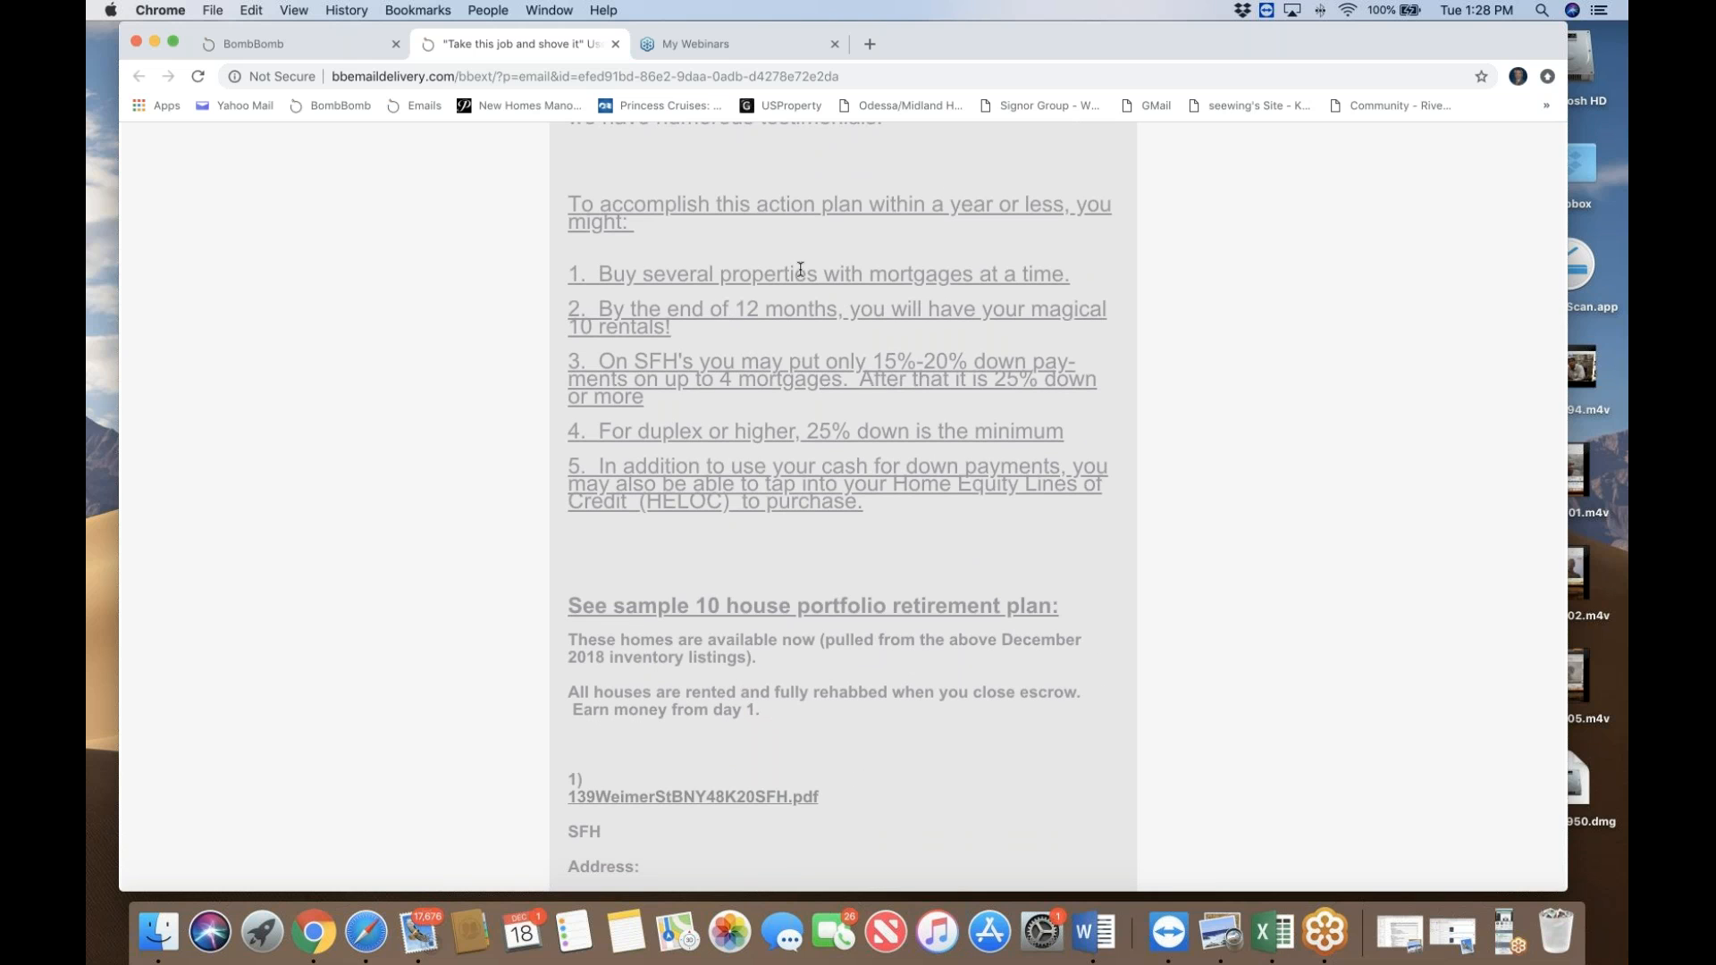
mouse_move(852, 257)
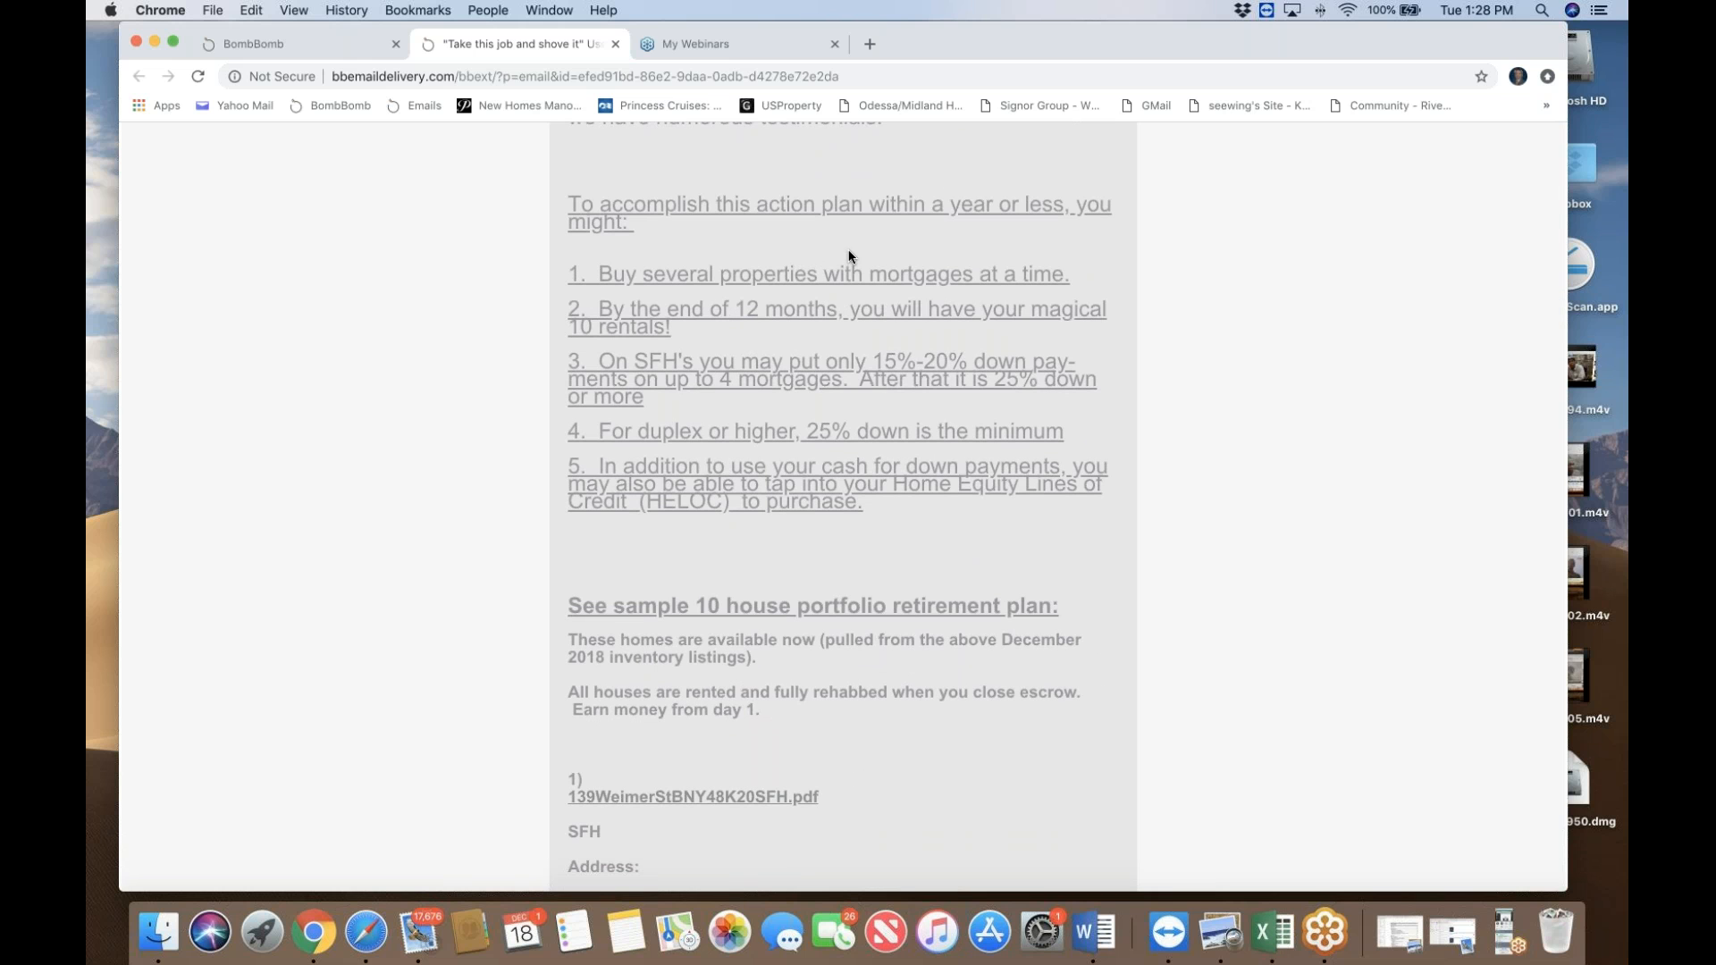
mouse_move(900, 252)
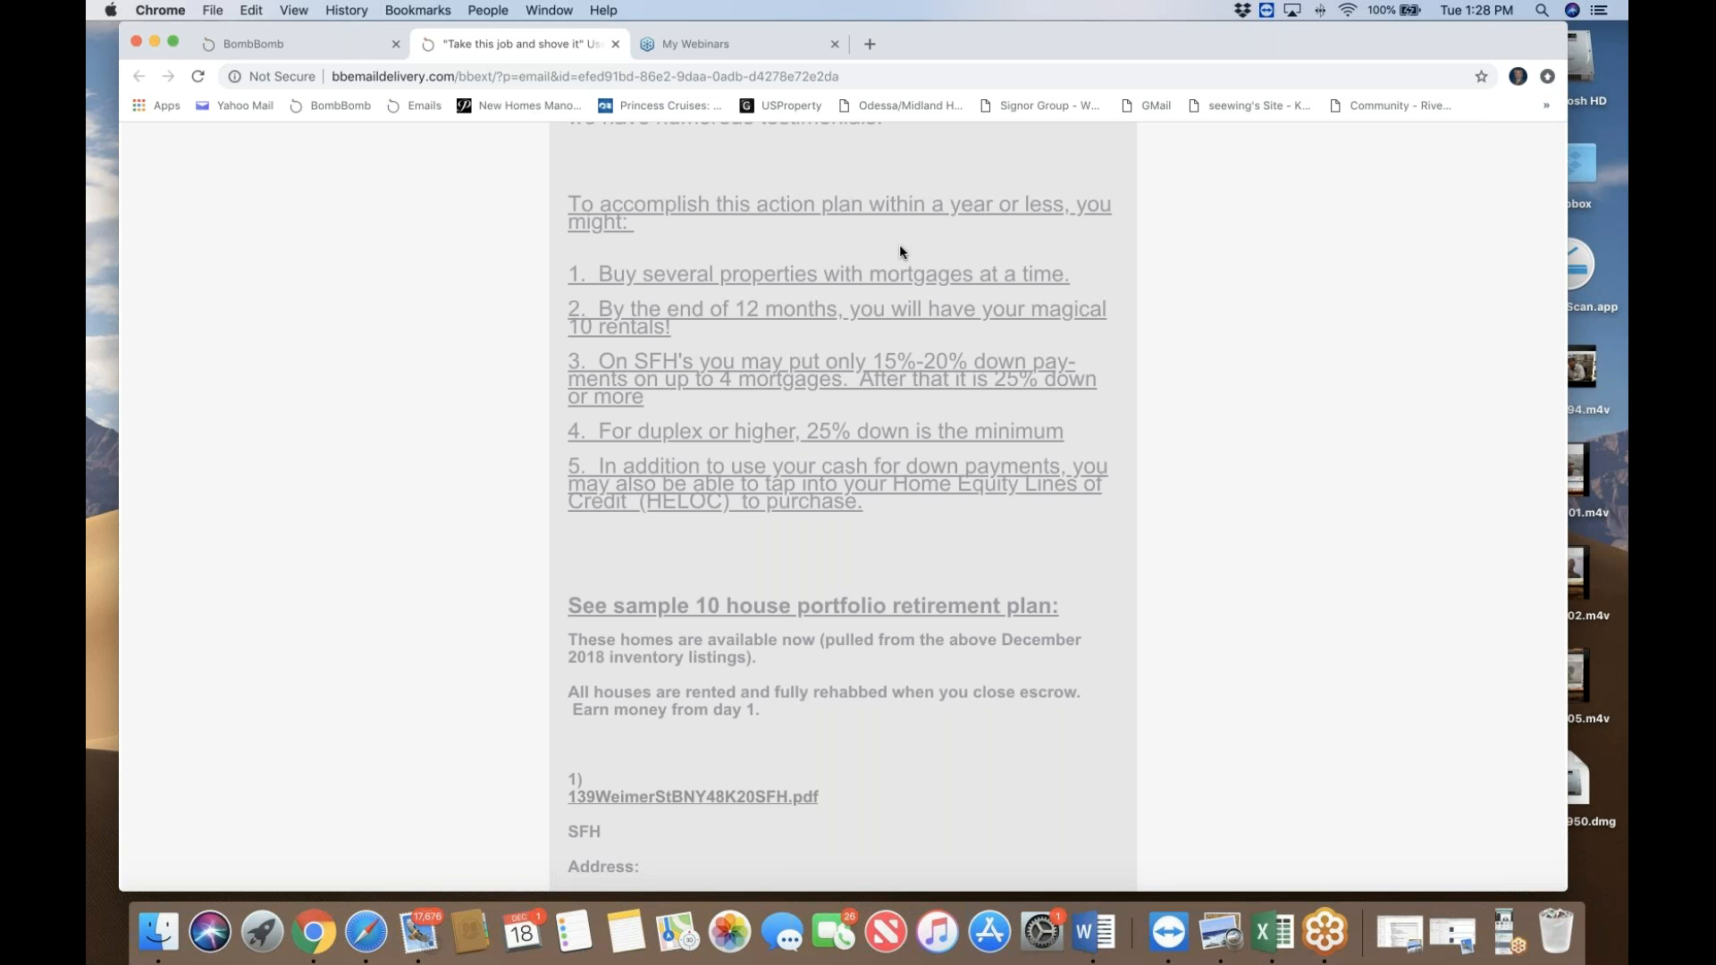
mouse_move(928, 350)
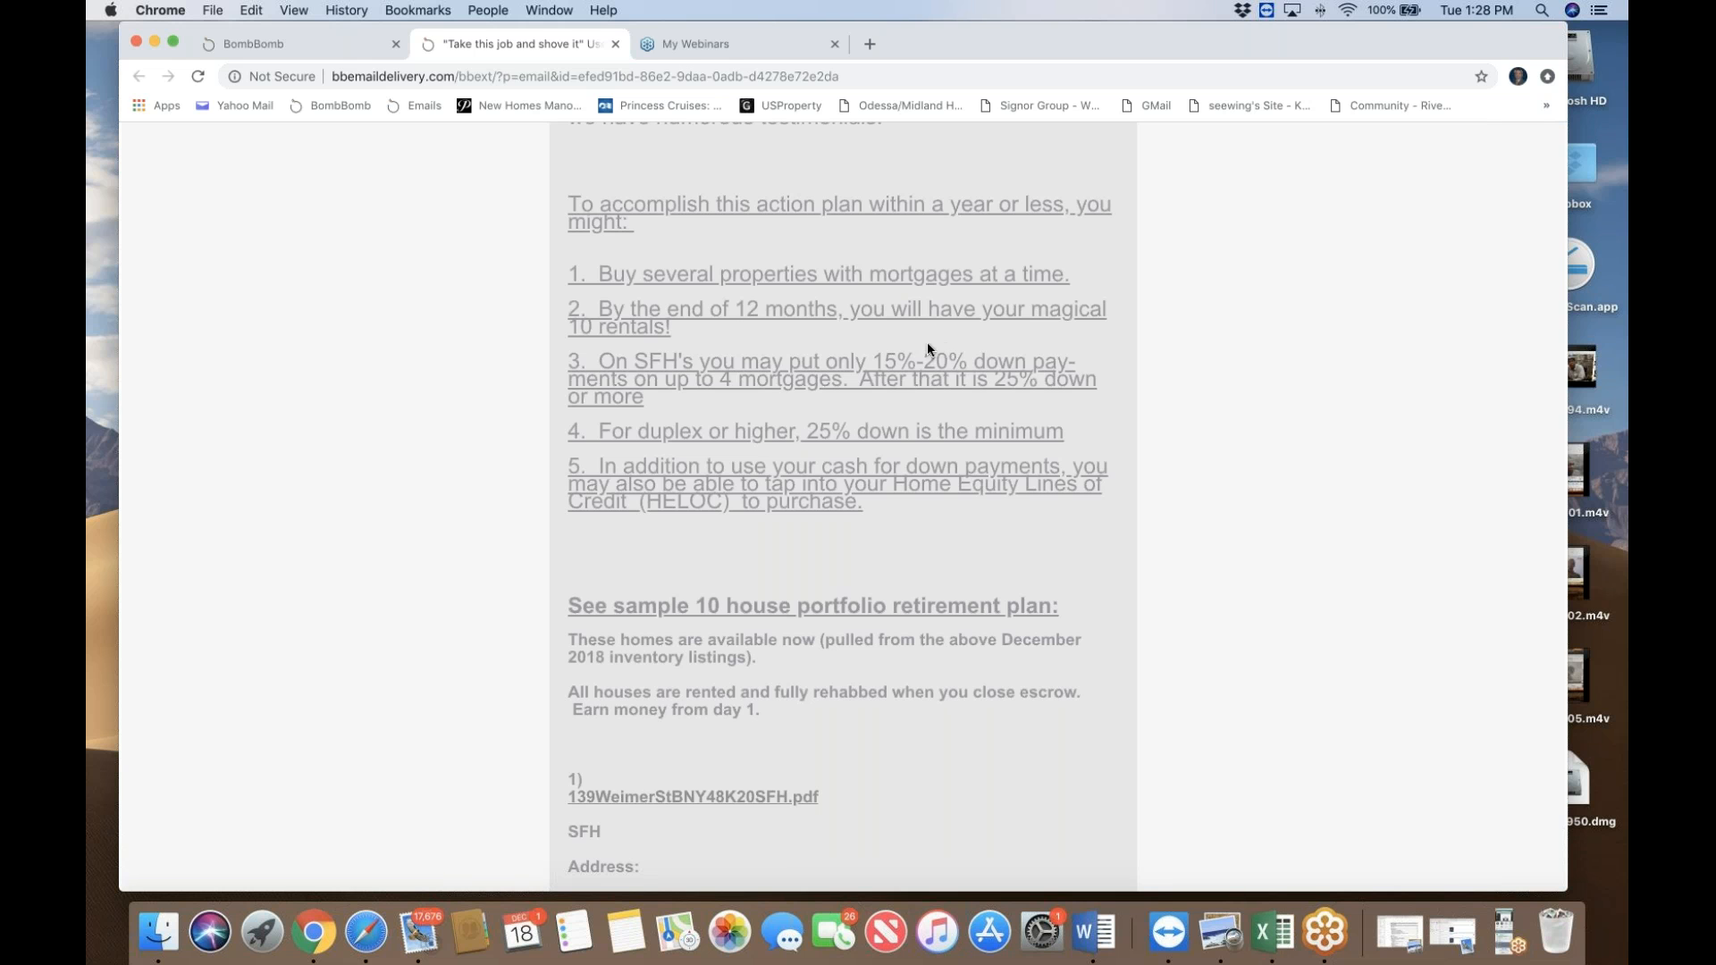
mouse_move(769, 294)
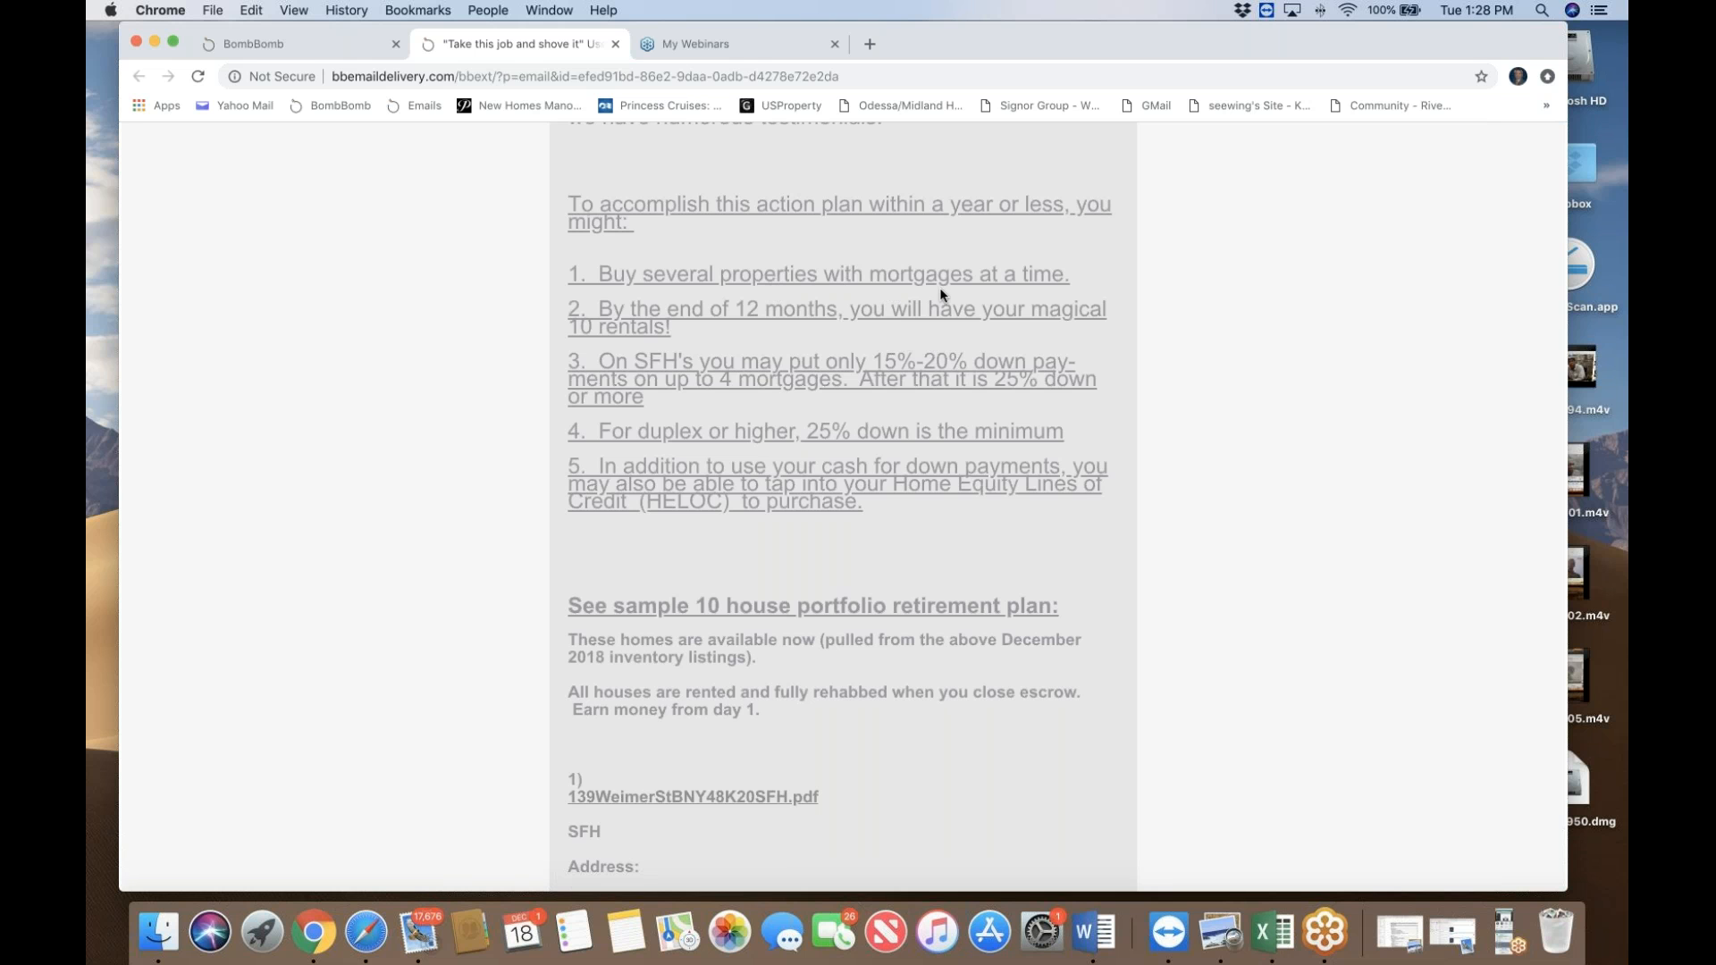
scroll(down, 3)
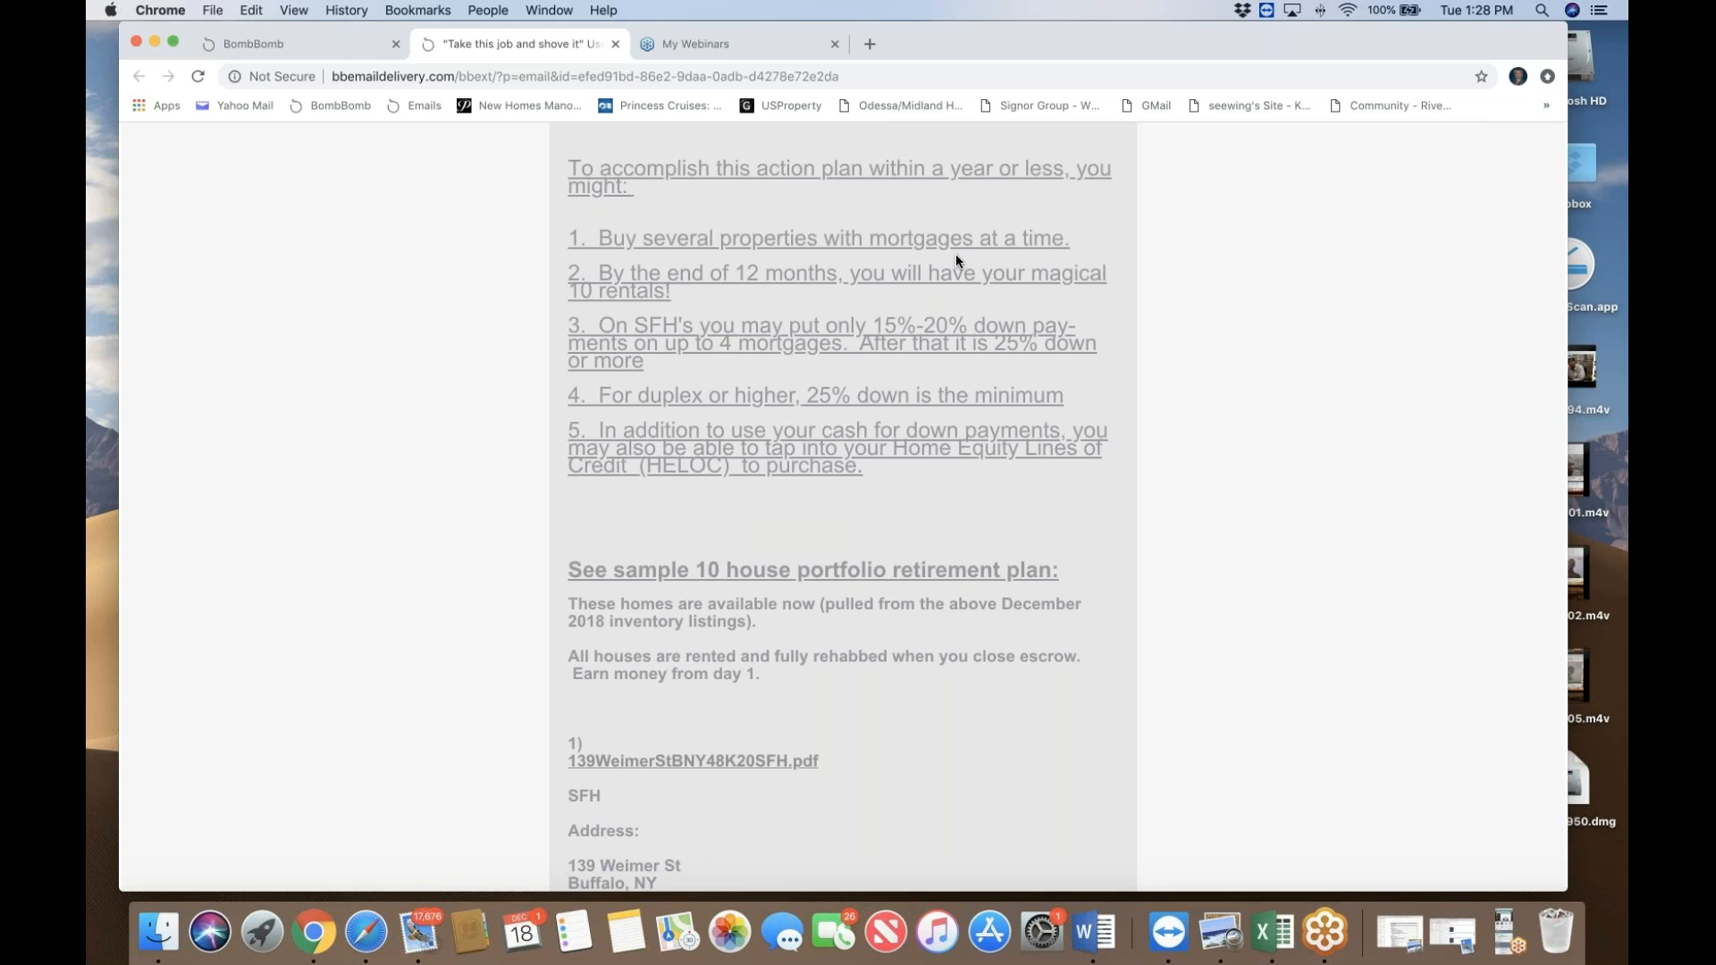
scroll(down, 3)
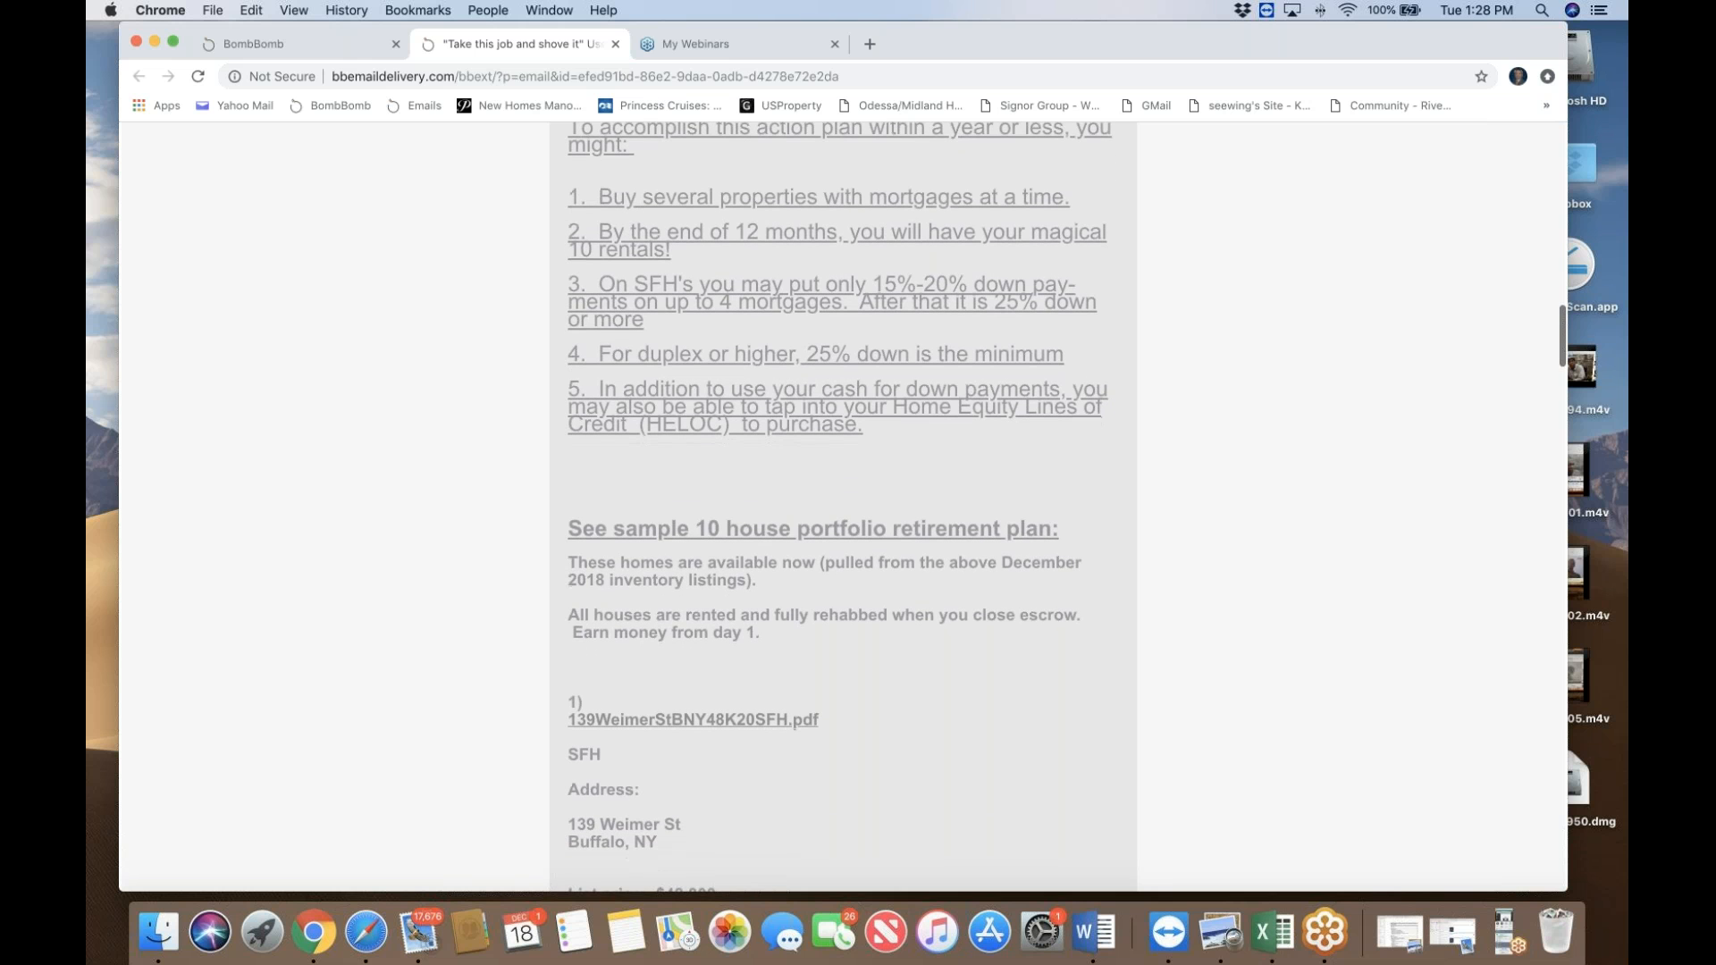
scroll(down, 3)
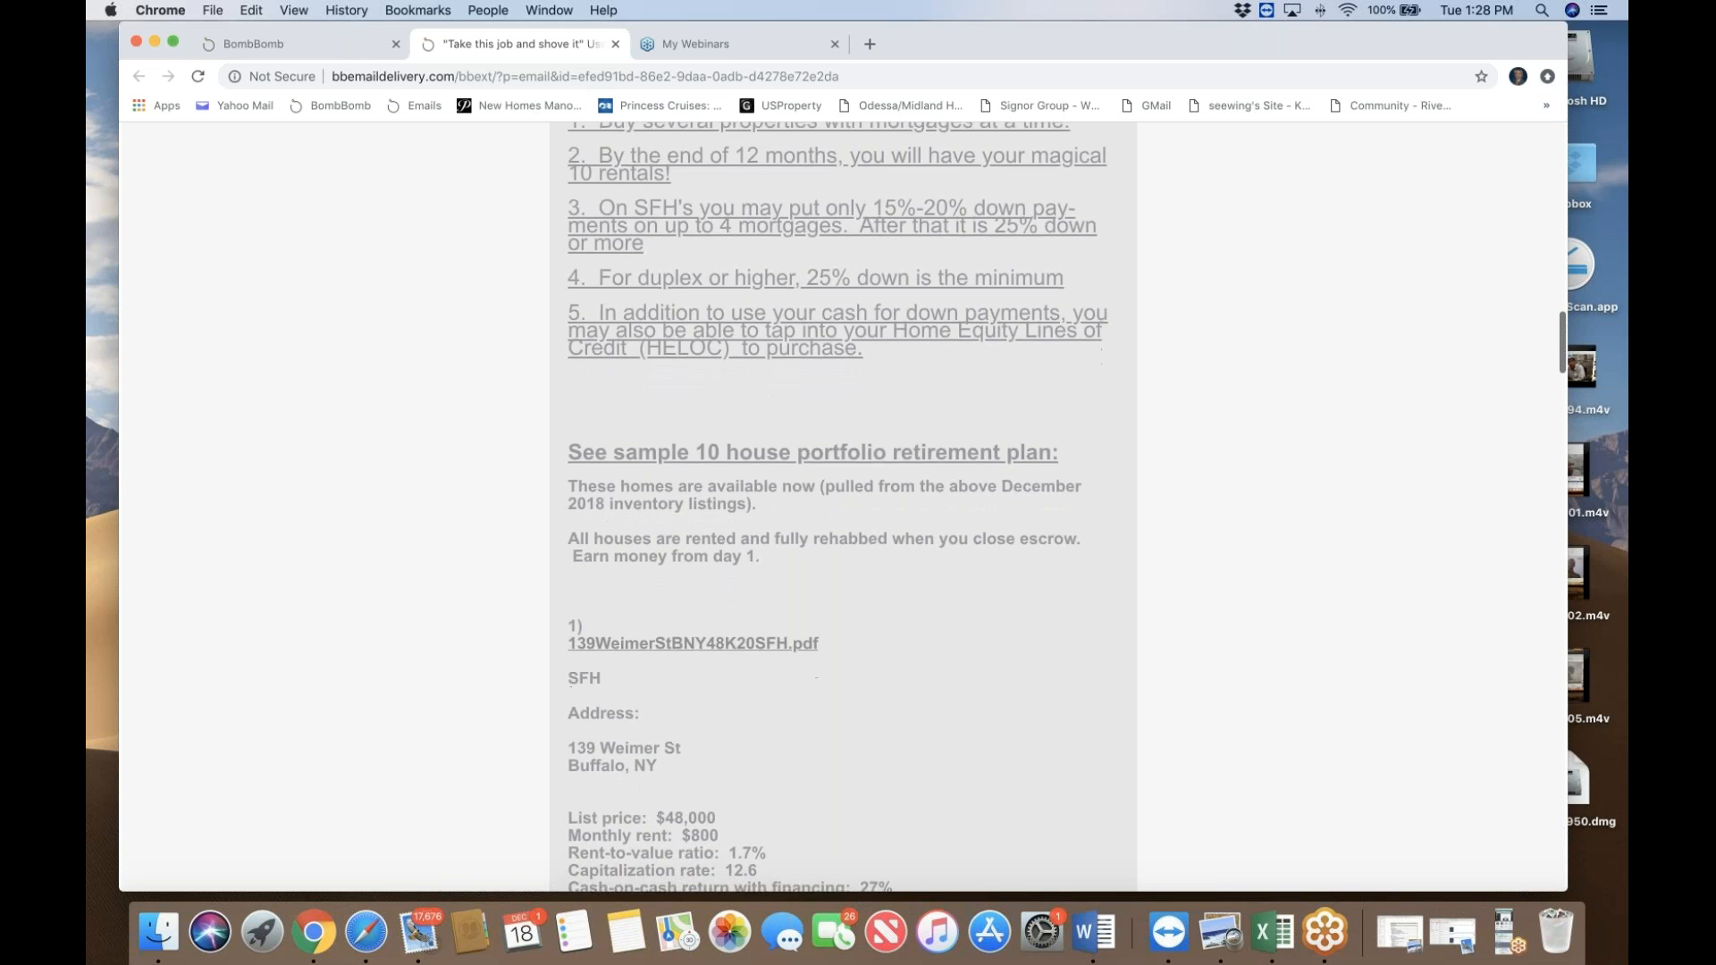
scroll(down, 3)
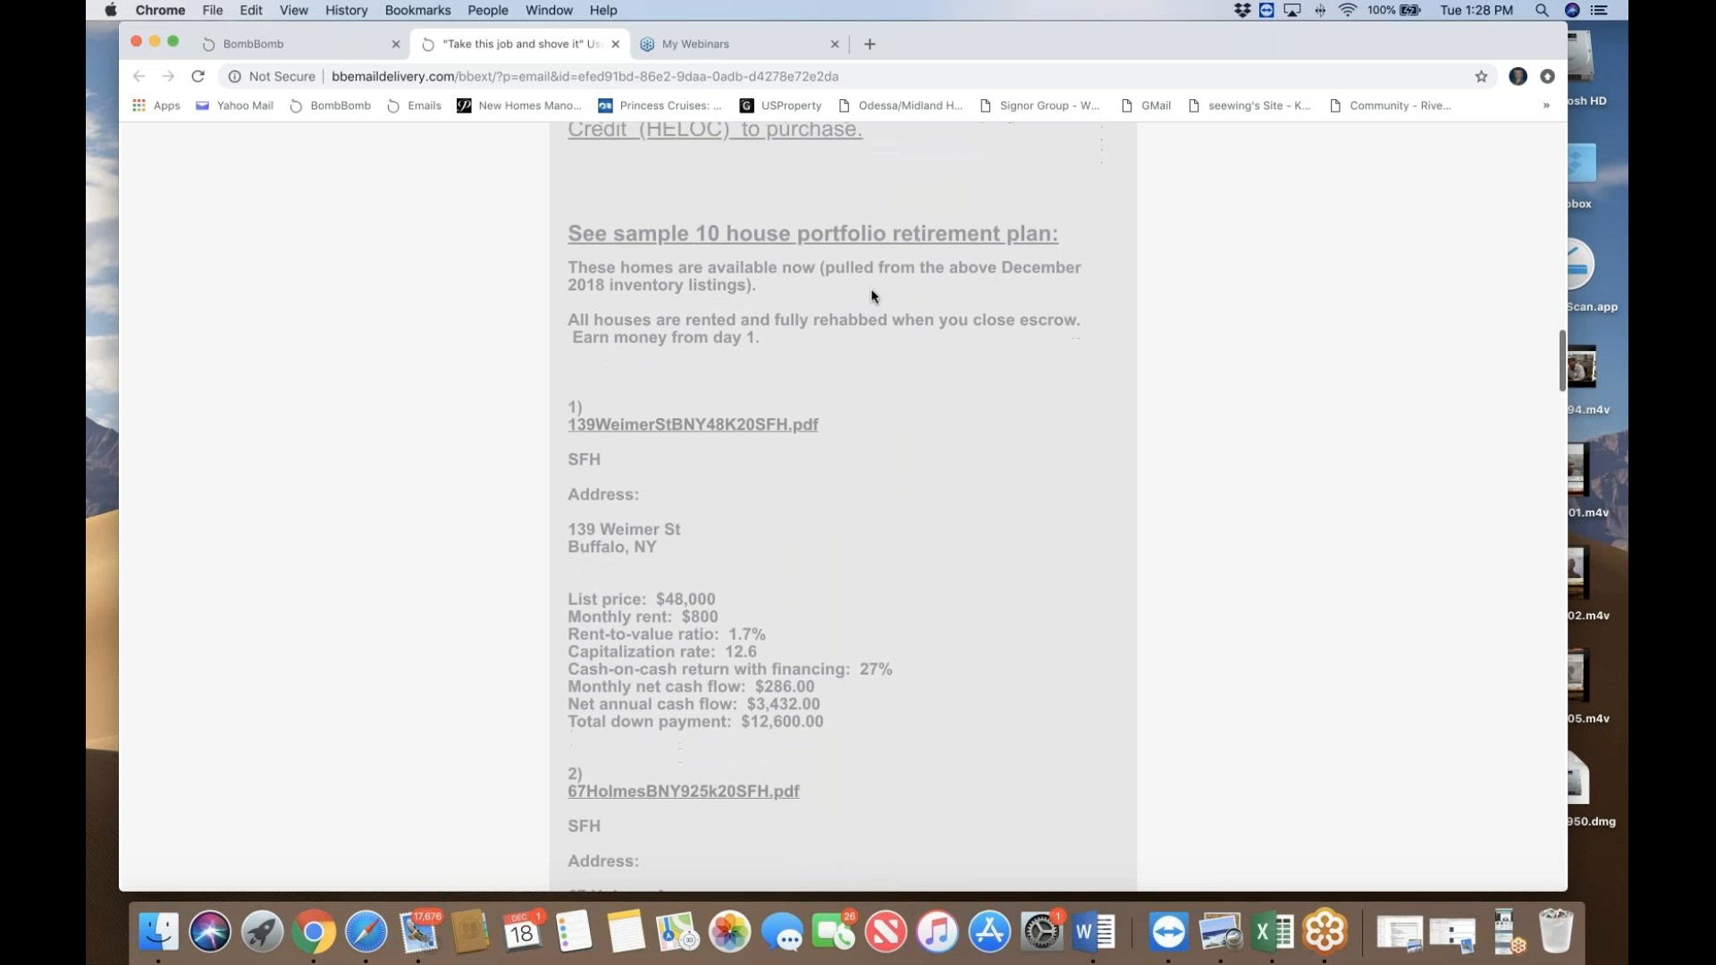
mouse_move(638, 257)
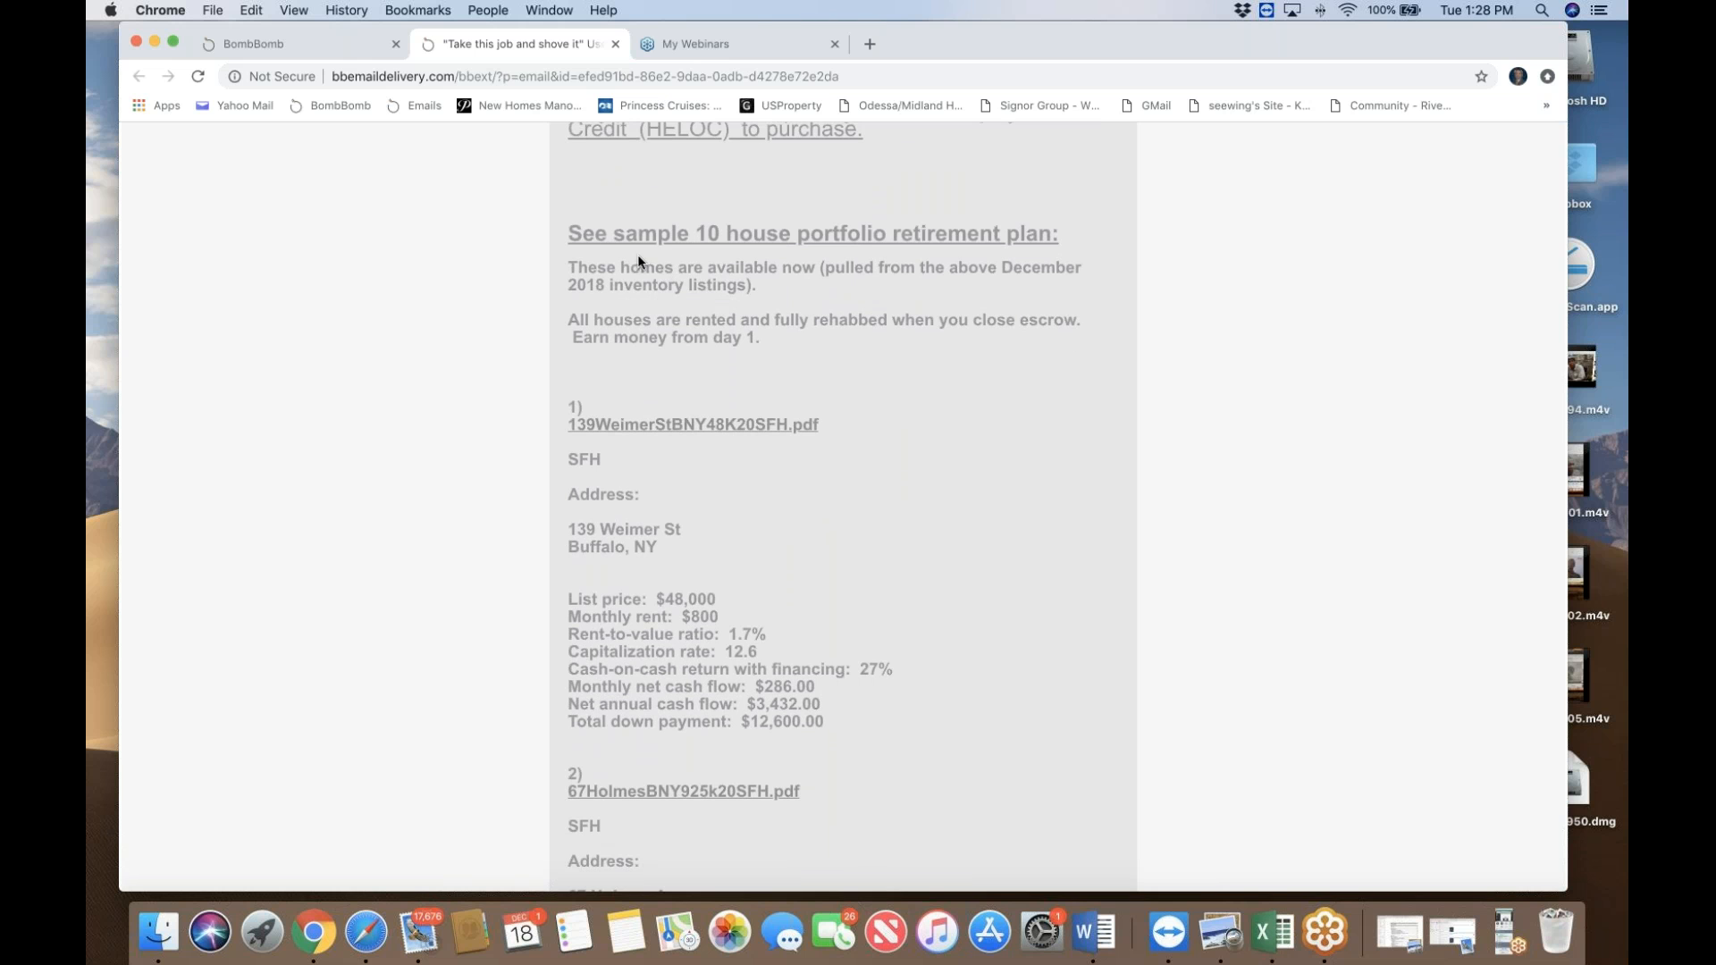
mouse_move(775, 235)
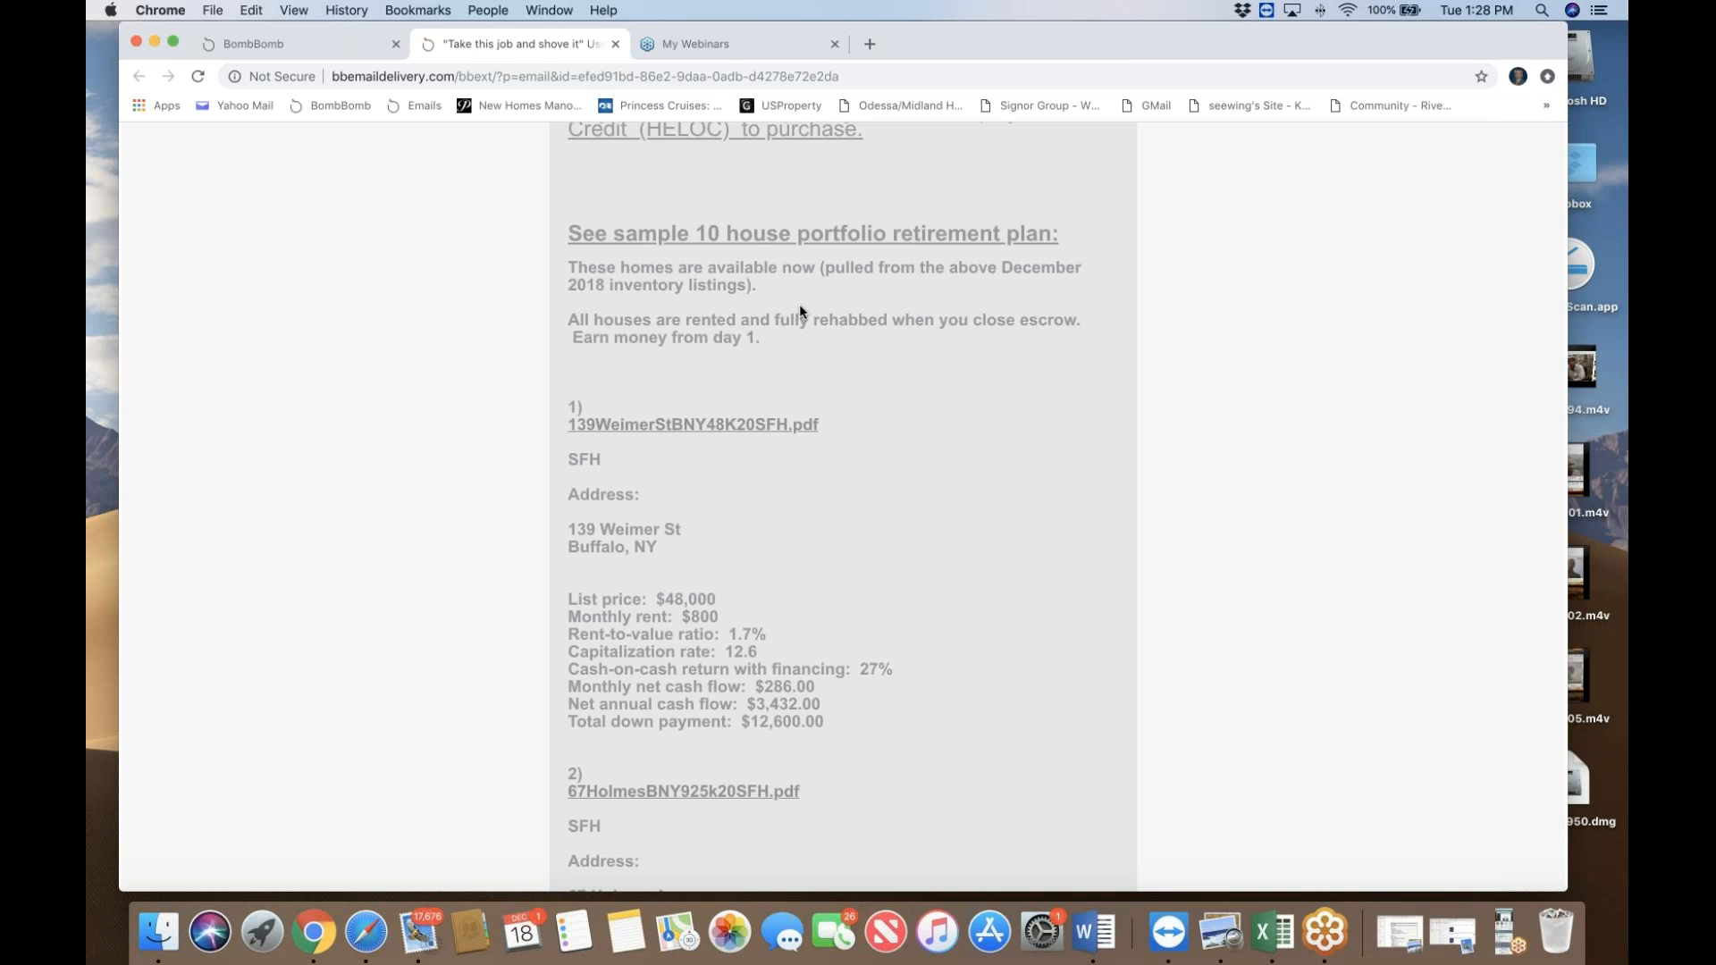
mouse_move(805, 292)
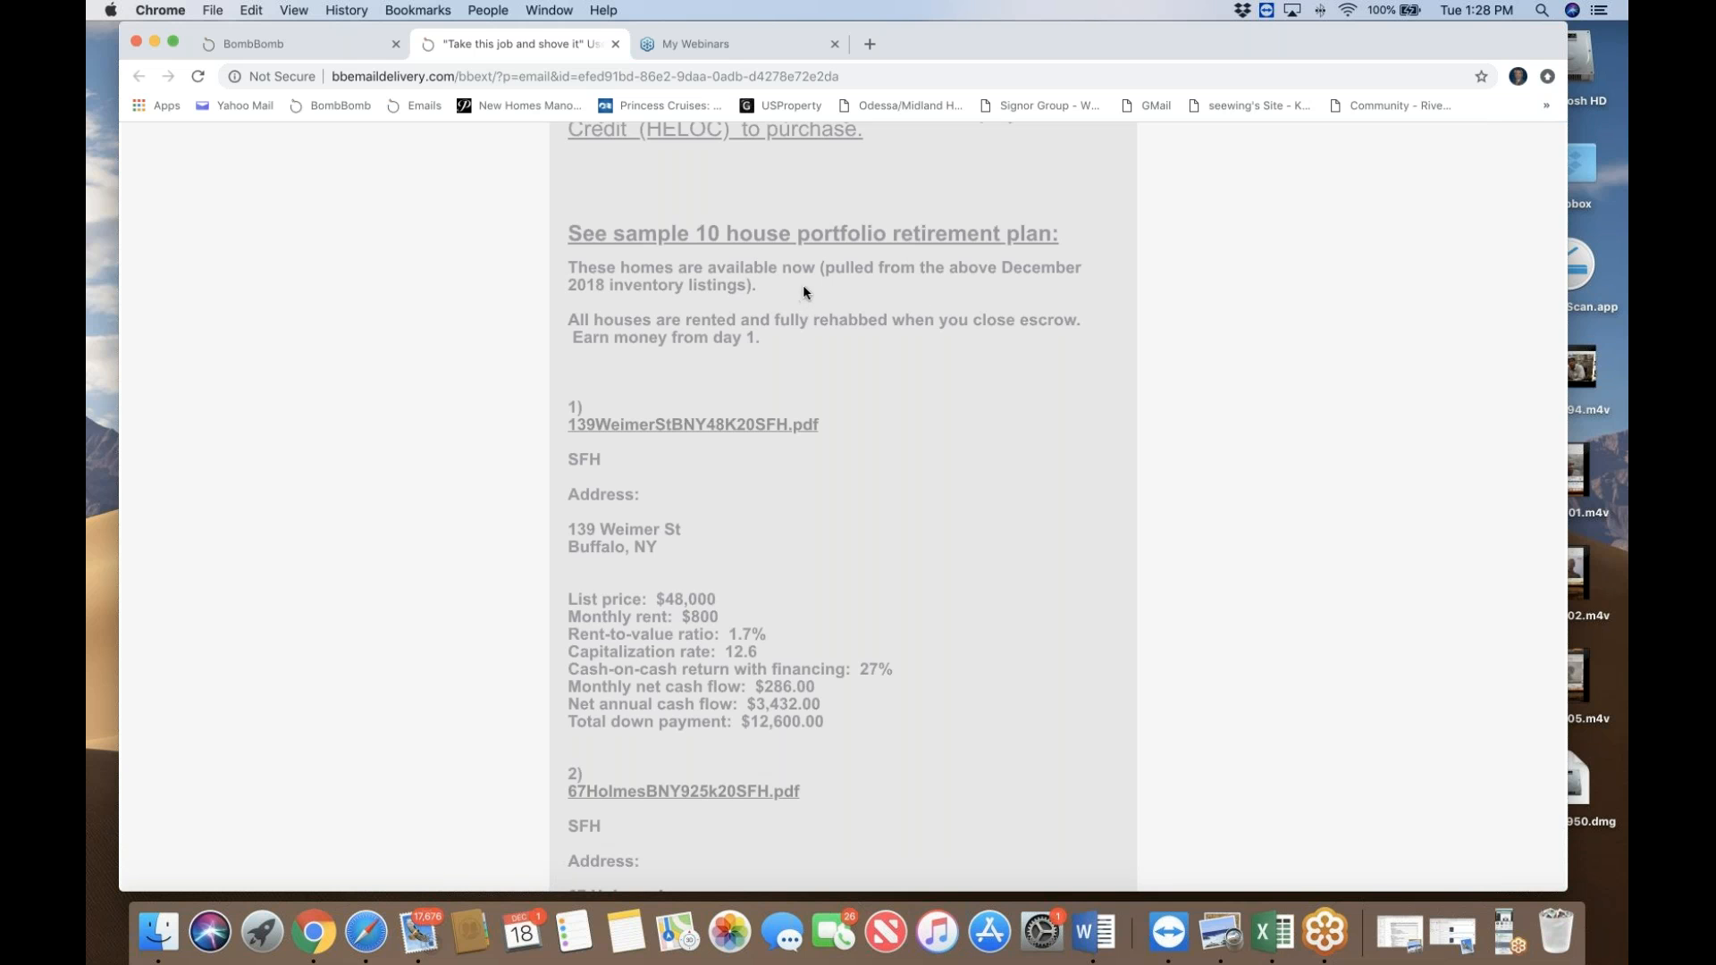
mouse_move(876, 302)
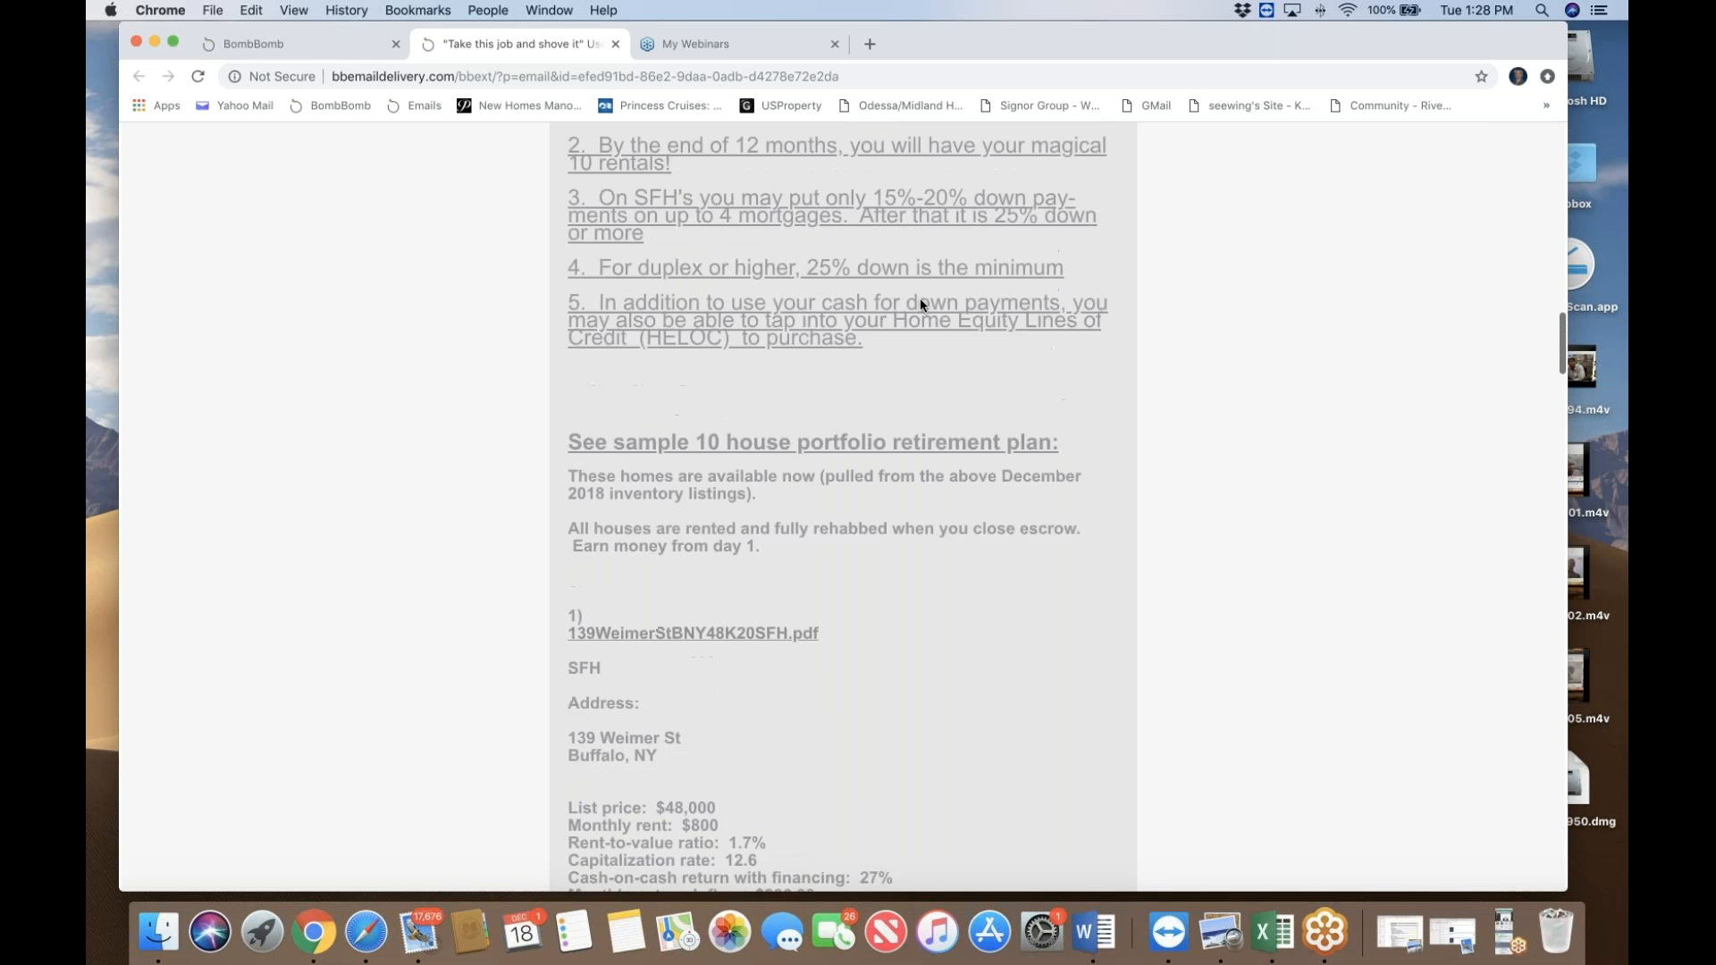
scroll(up, 3)
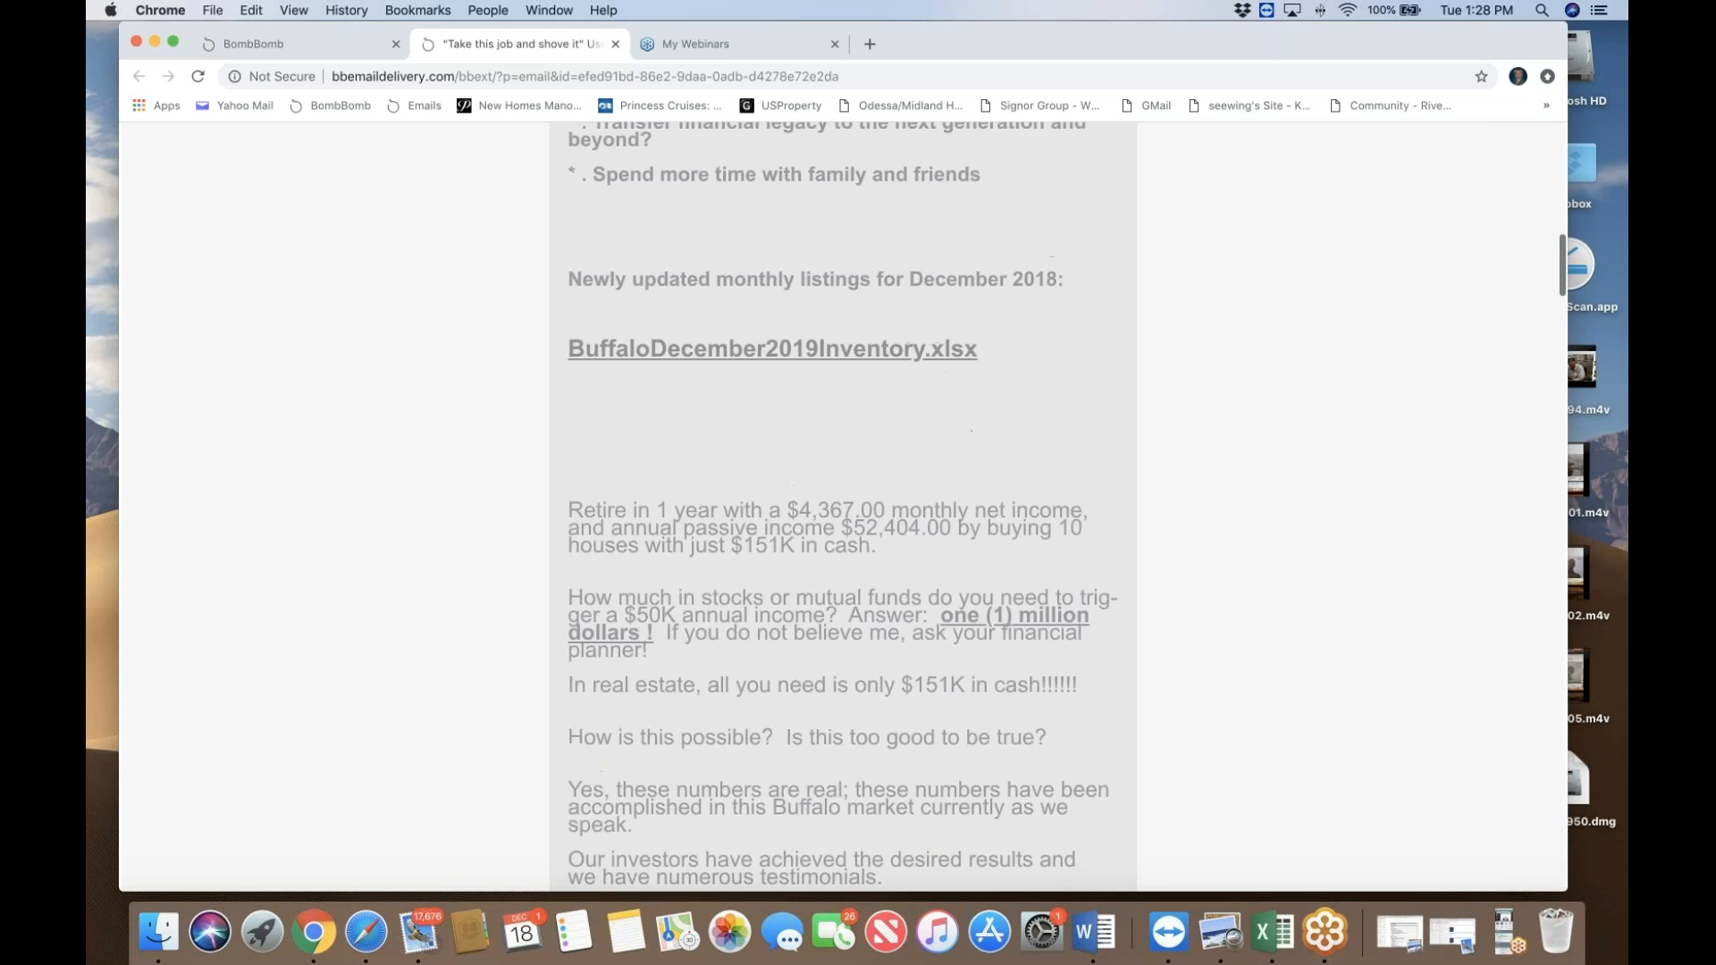
scroll(down, 3)
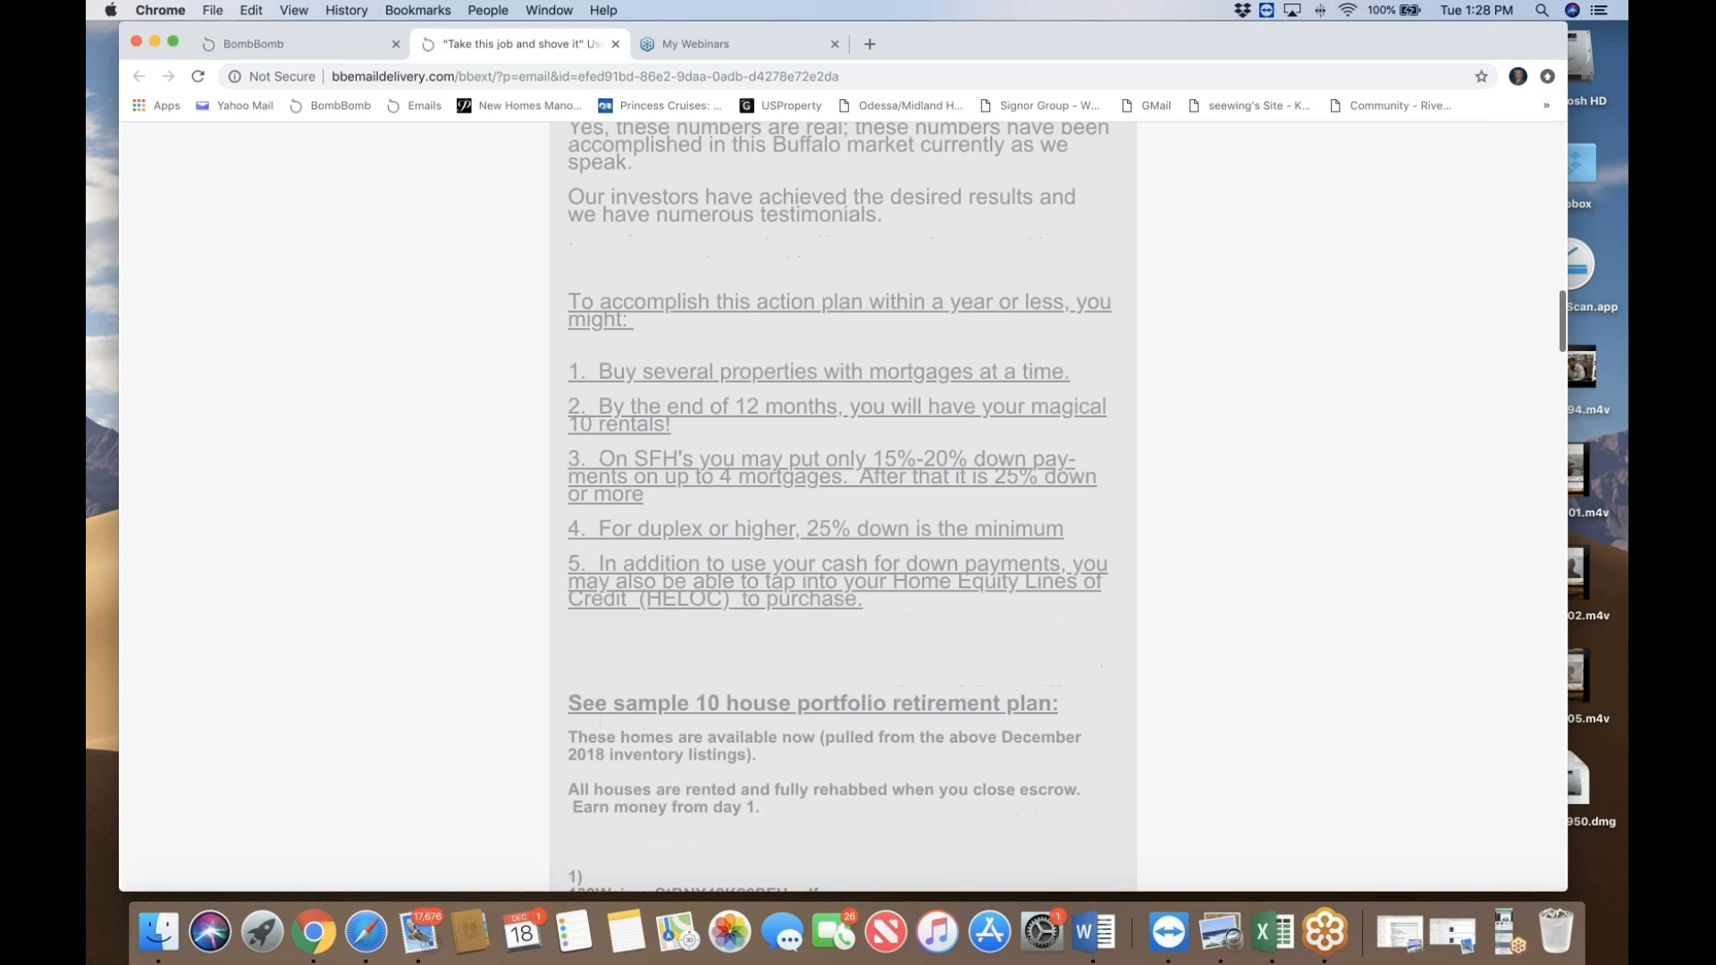
scroll(down, 3)
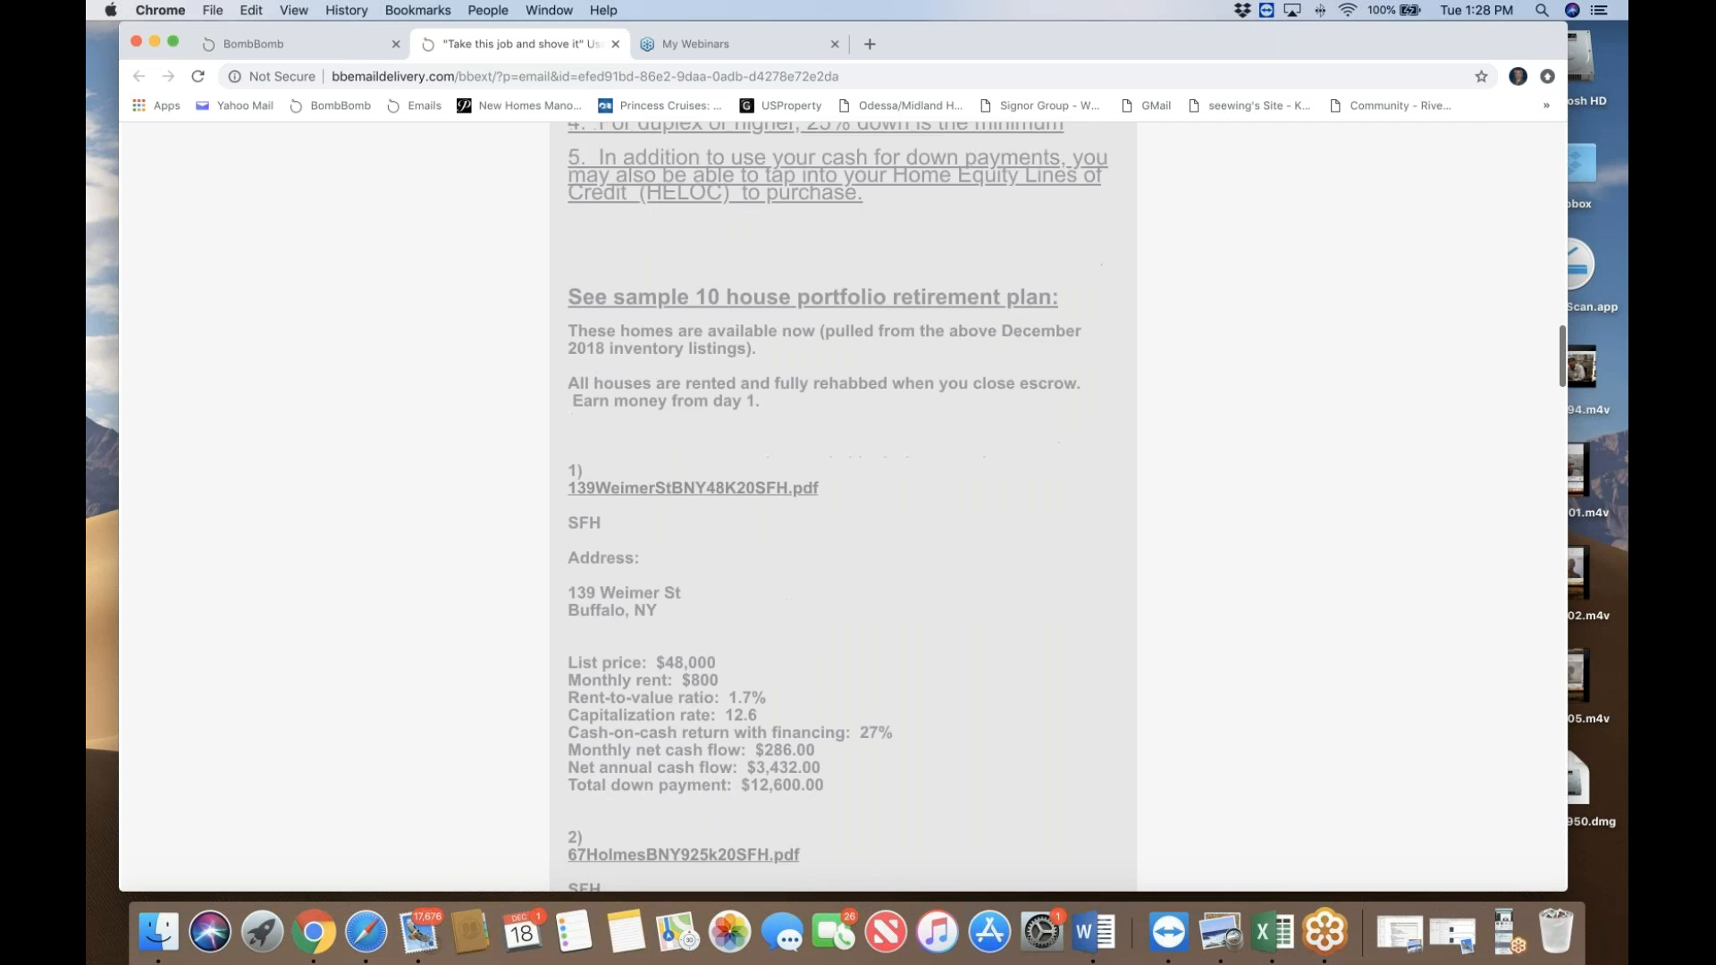
scroll(down, 3)
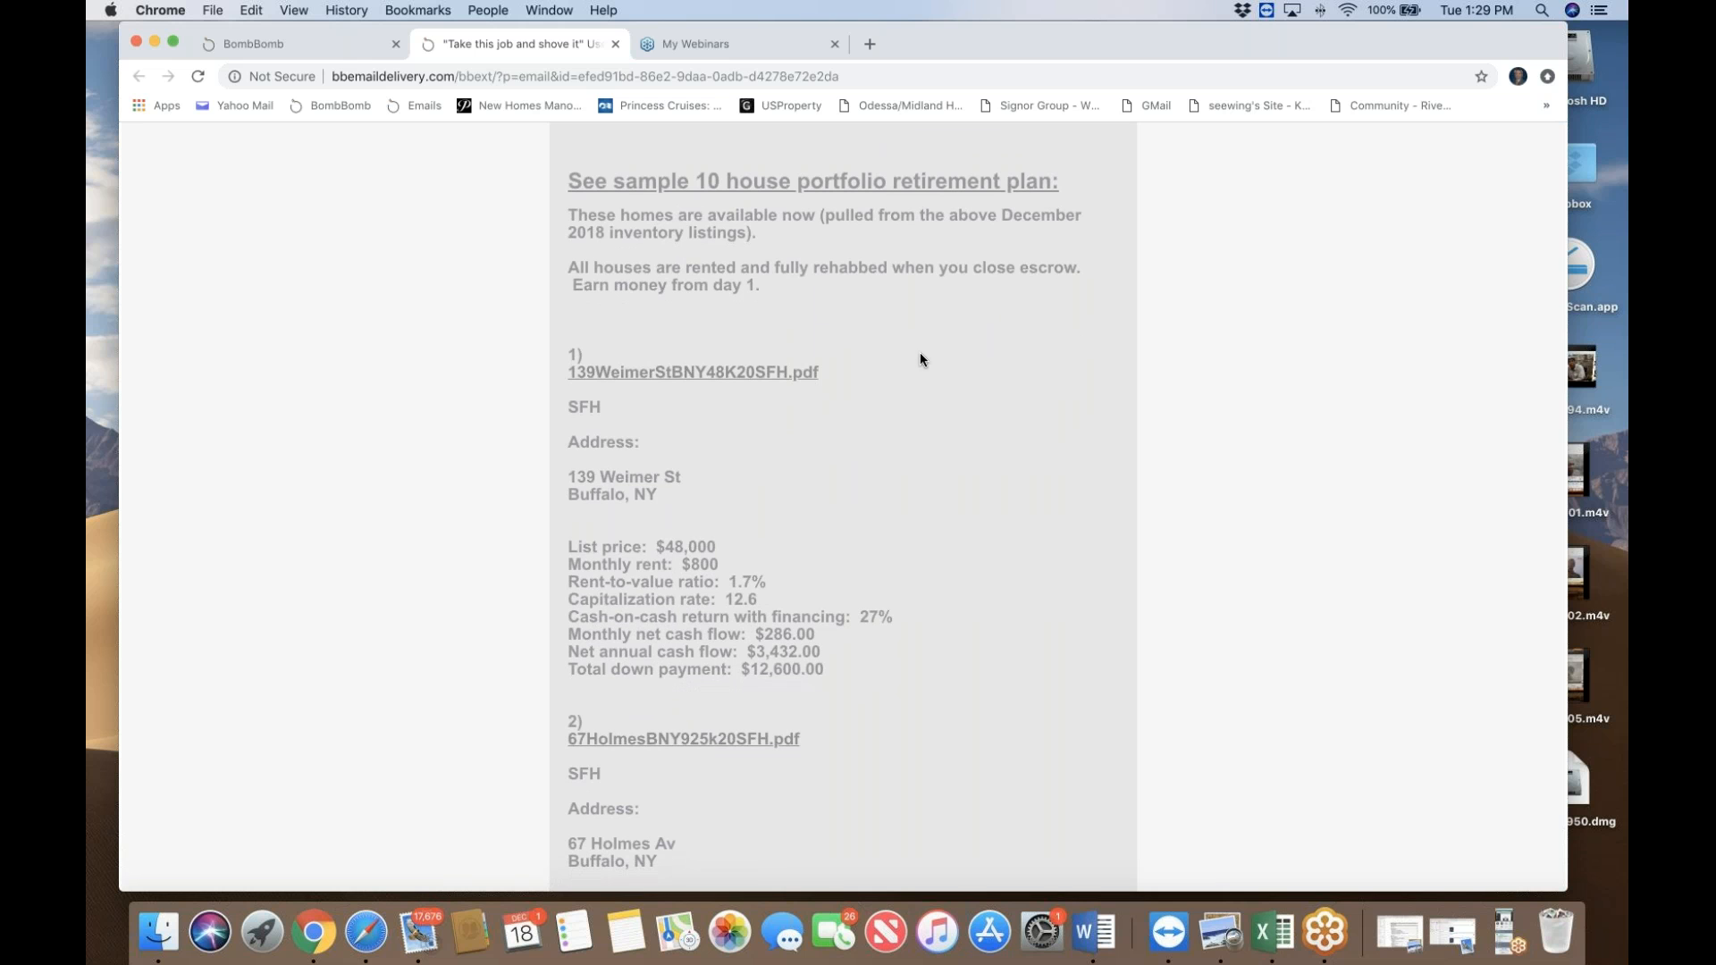
mouse_move(927, 359)
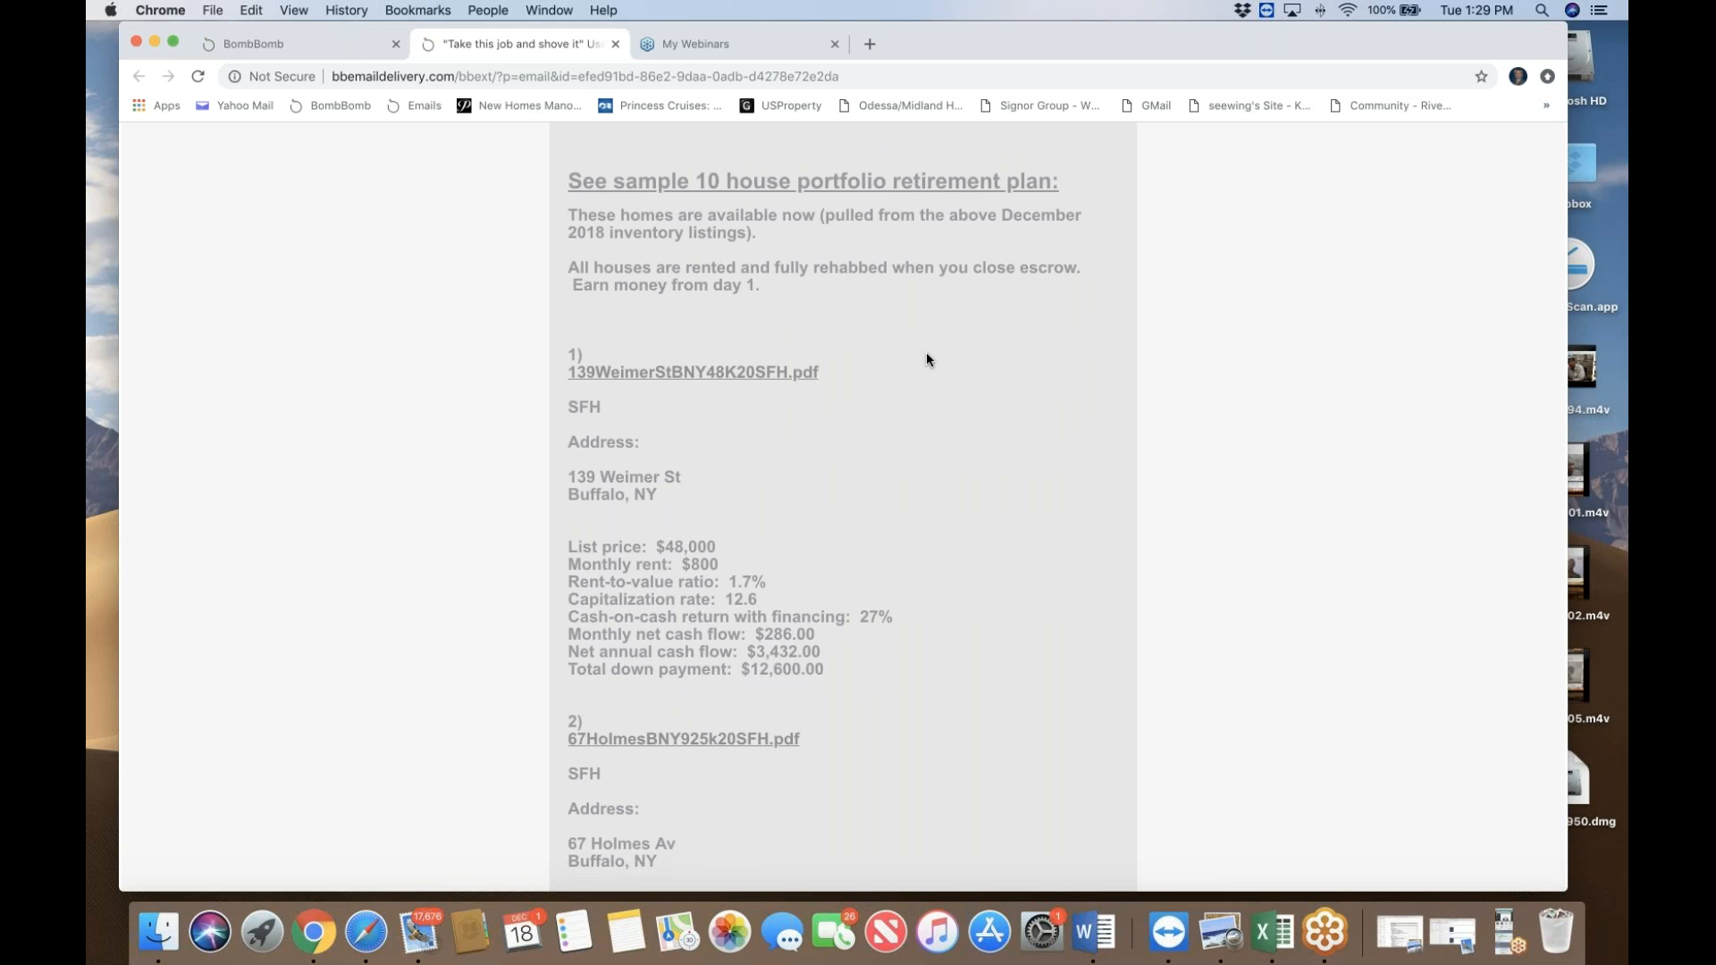
scroll(down, 3)
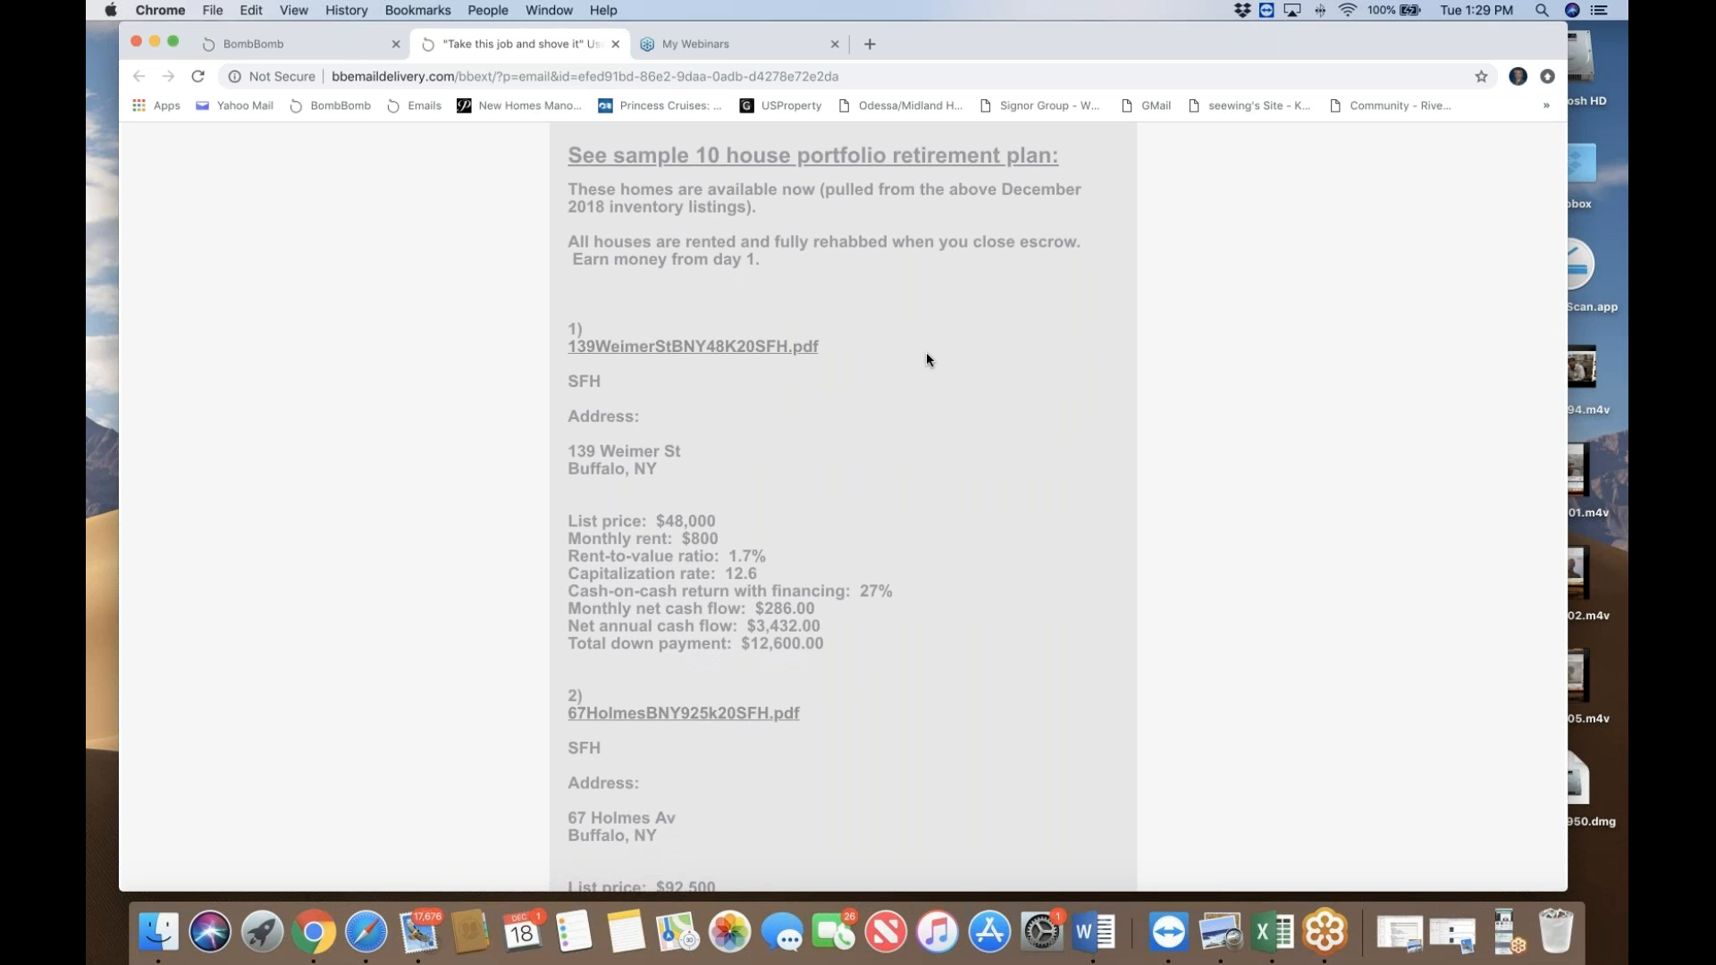
mouse_move(944, 351)
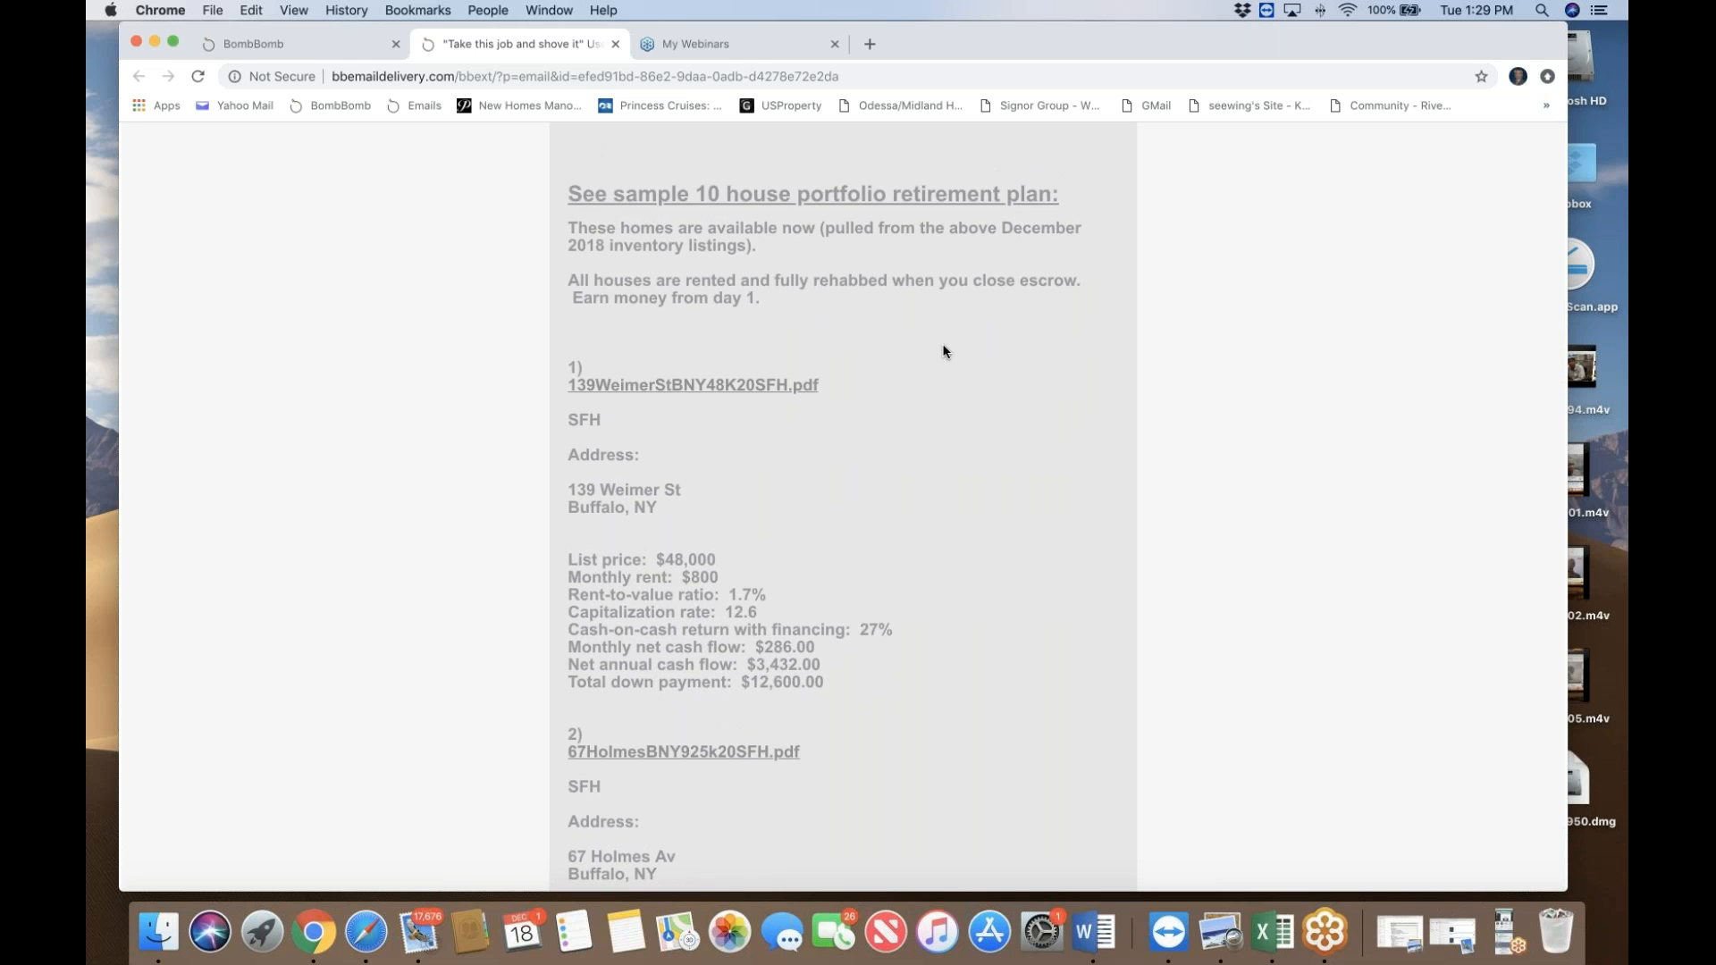
Step: Scroll on to the 67 Holmes Av listing at $92,500 and the third property's attachment
scroll(down, 3)
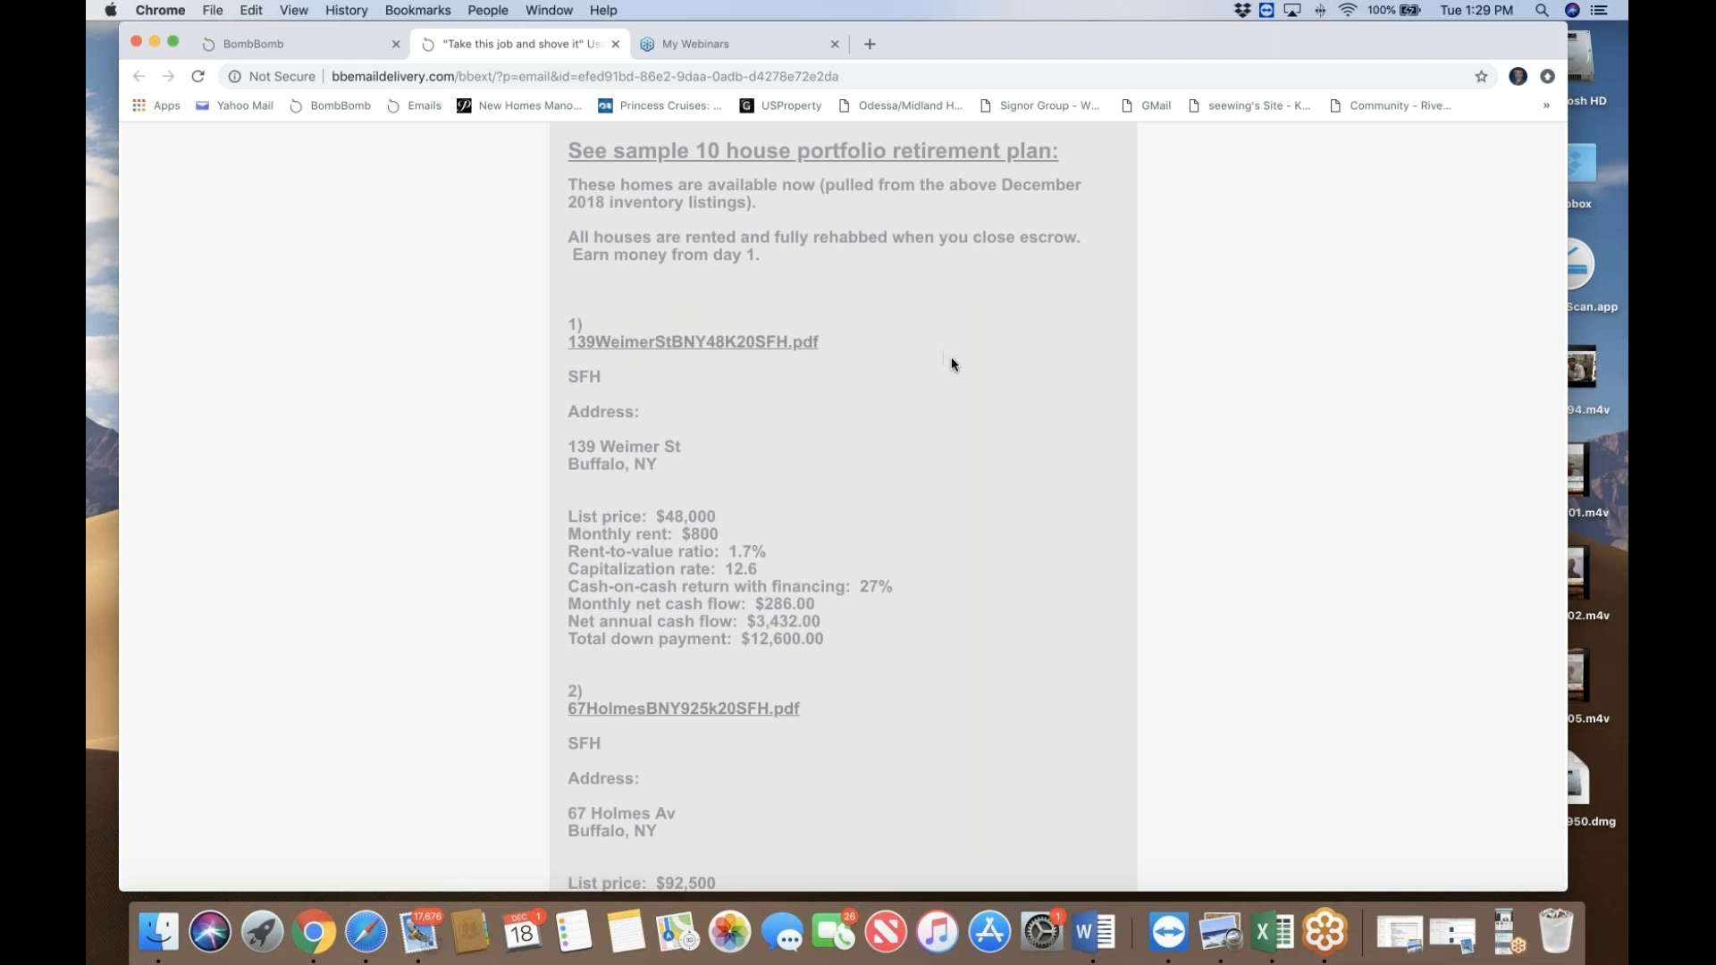
scroll(down, 3)
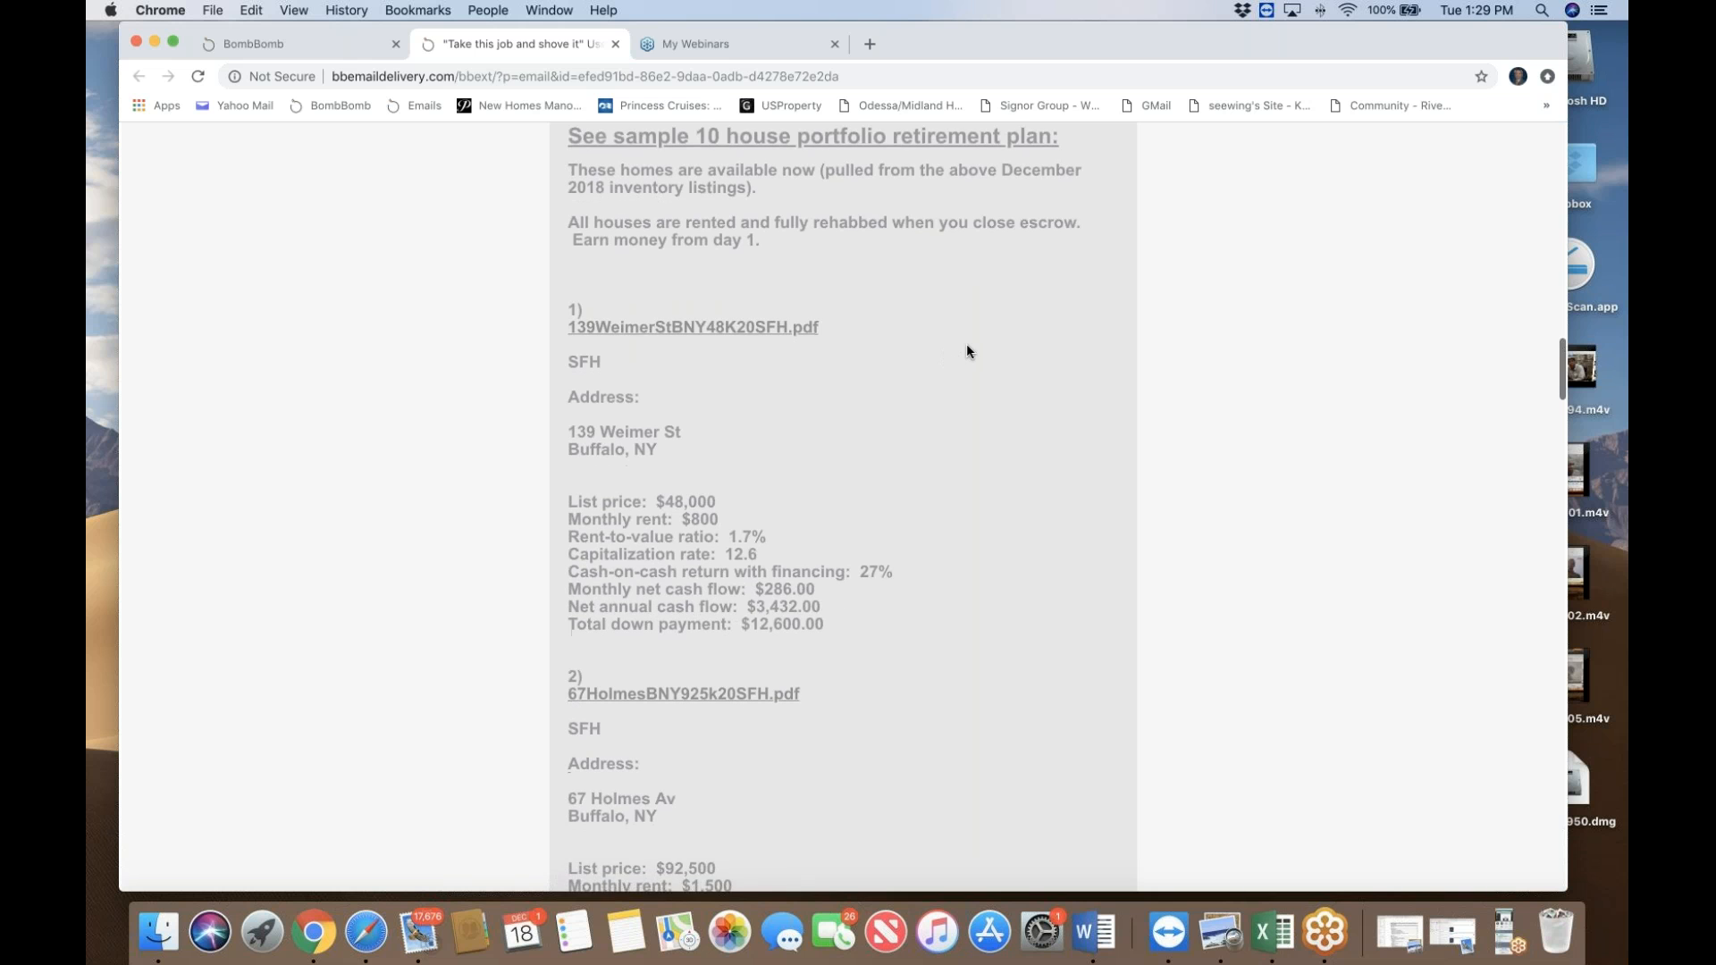
scroll(down, 3)
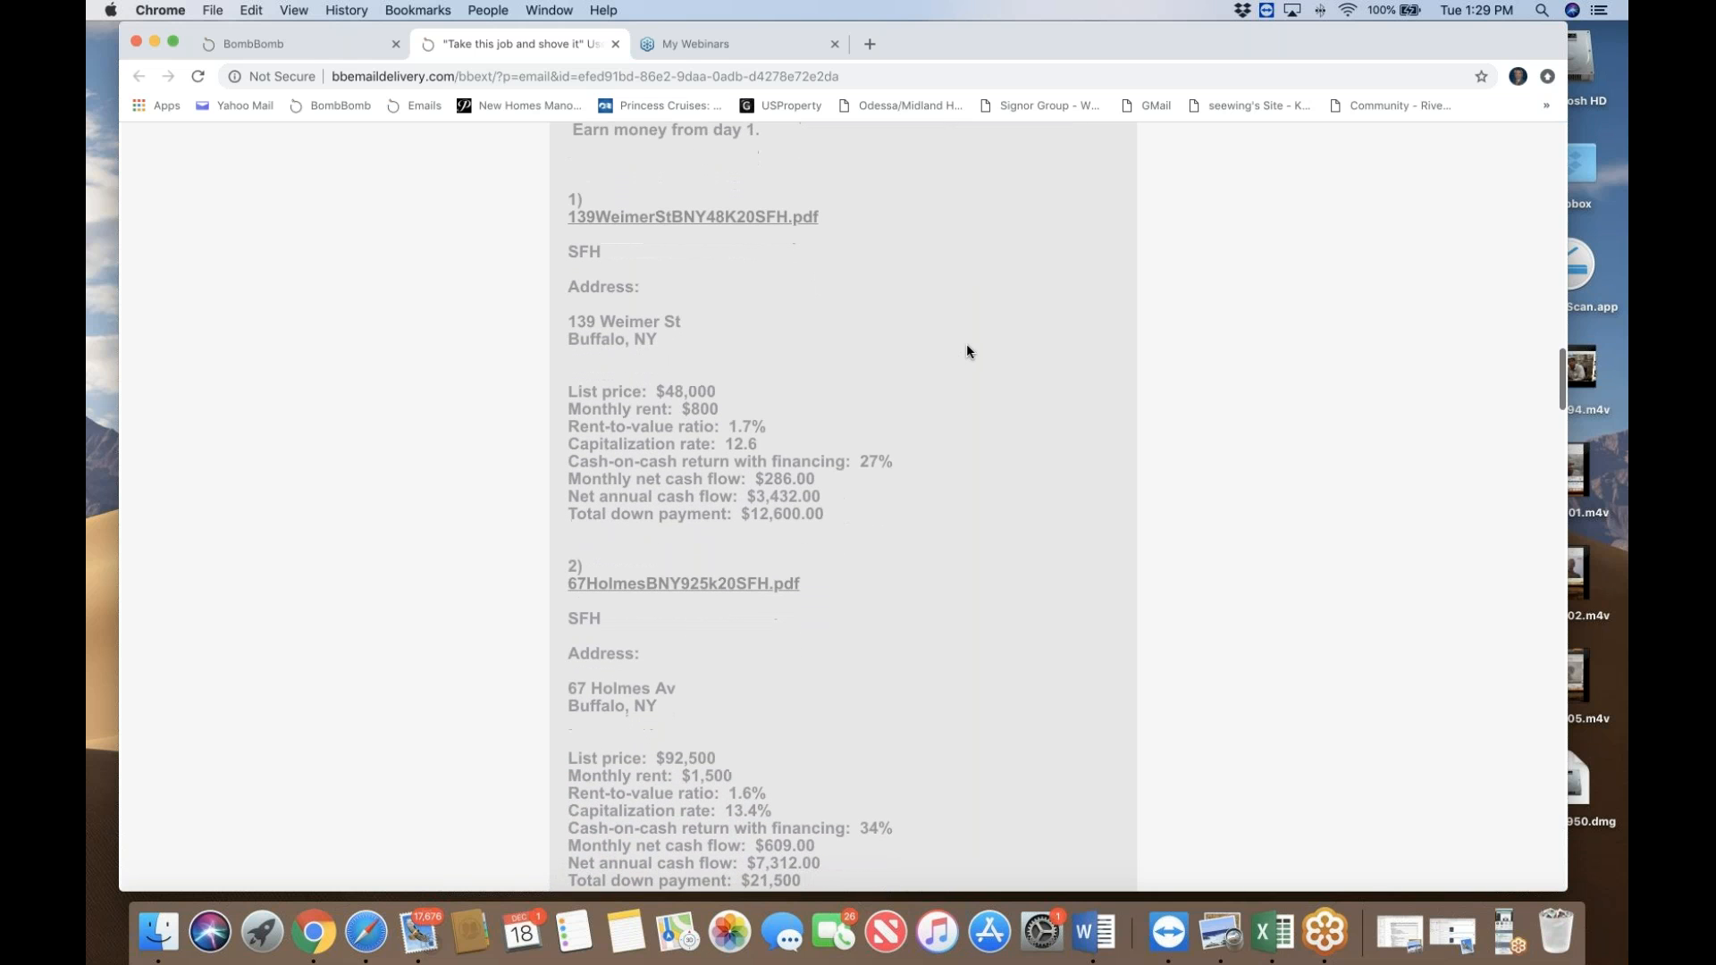
scroll(down, 3)
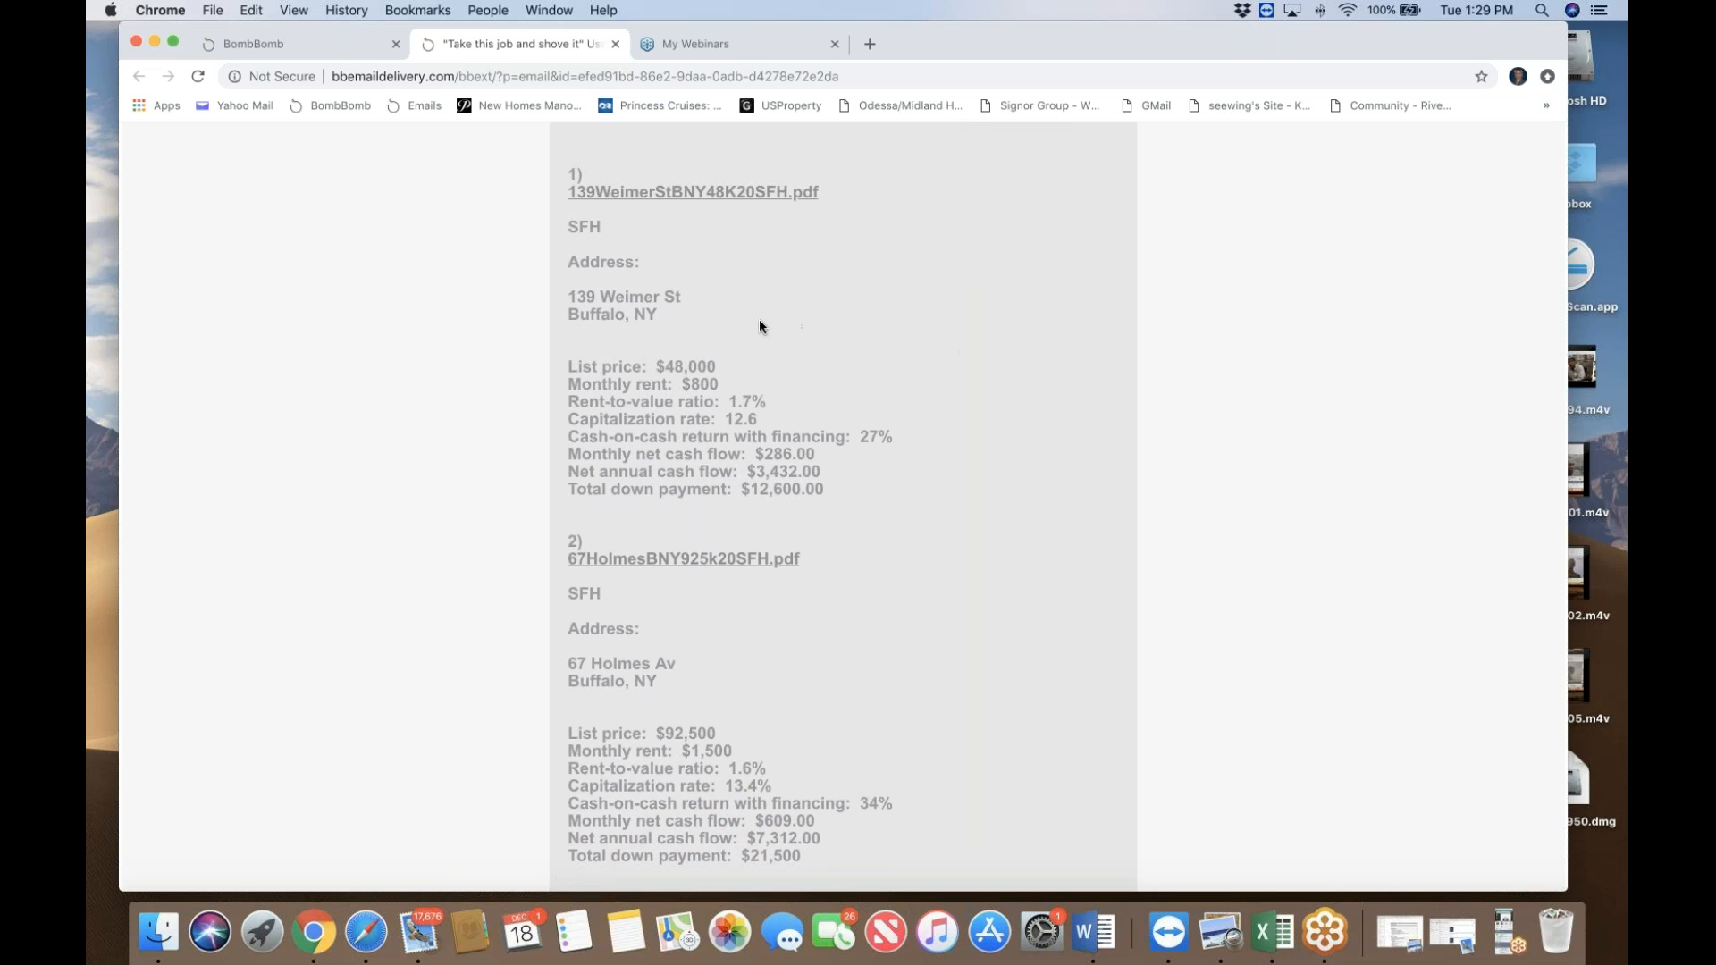
mouse_move(696, 214)
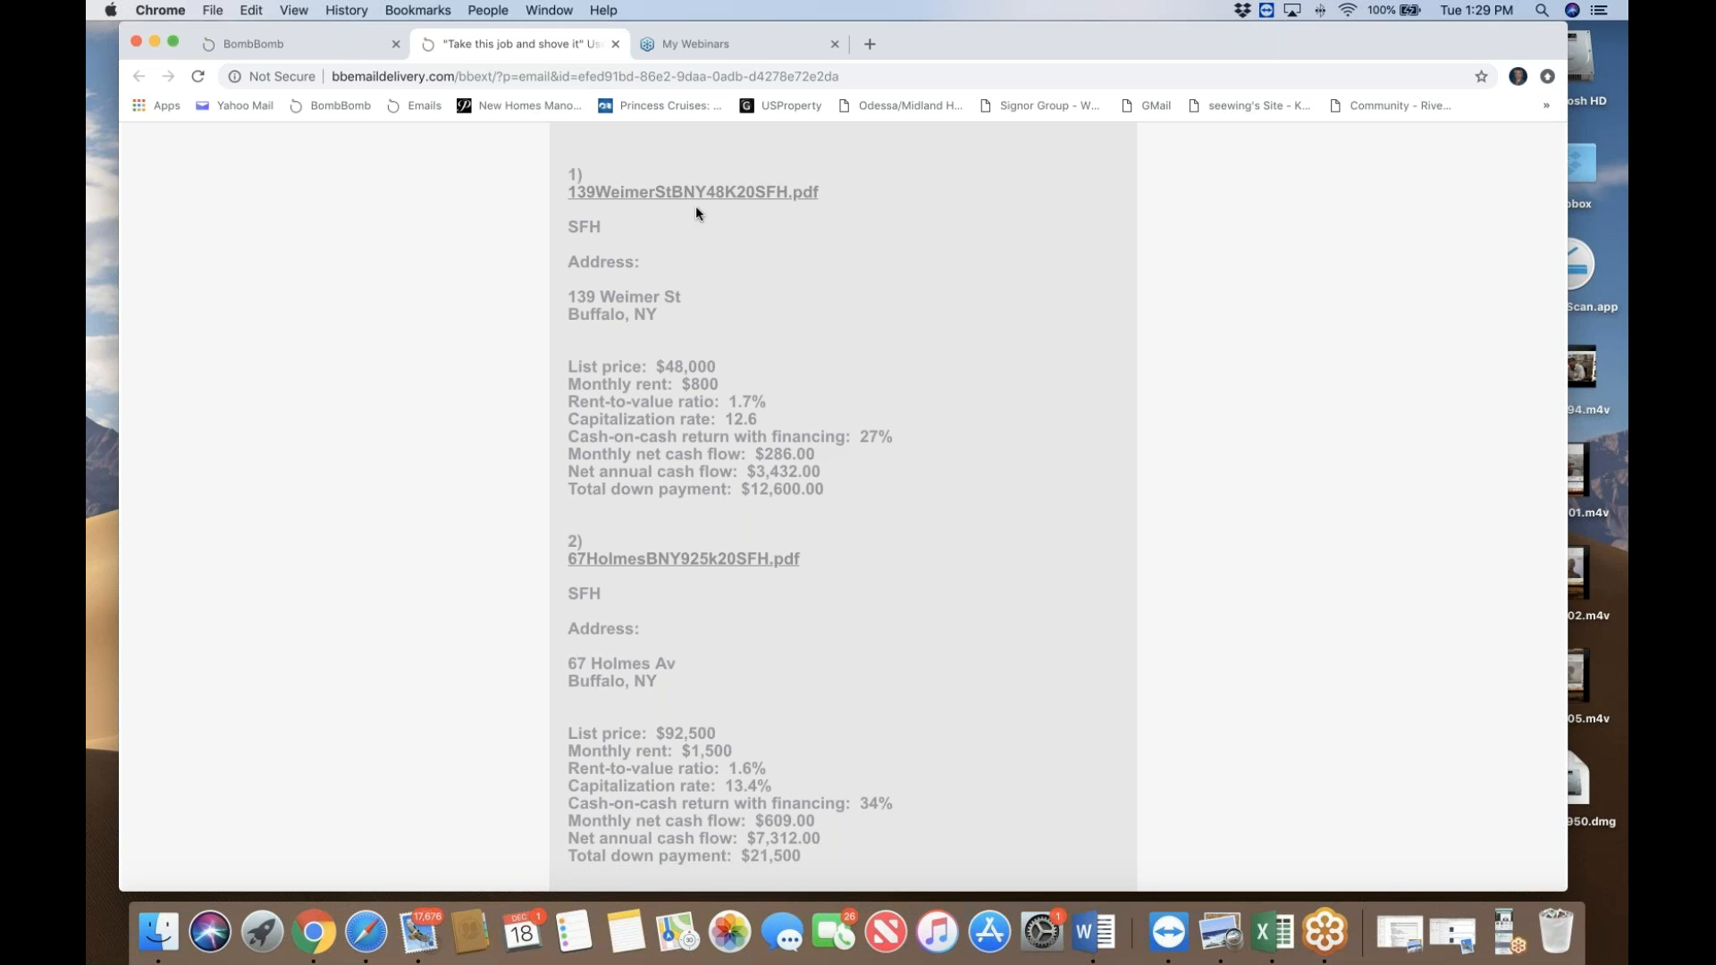
mouse_move(692, 191)
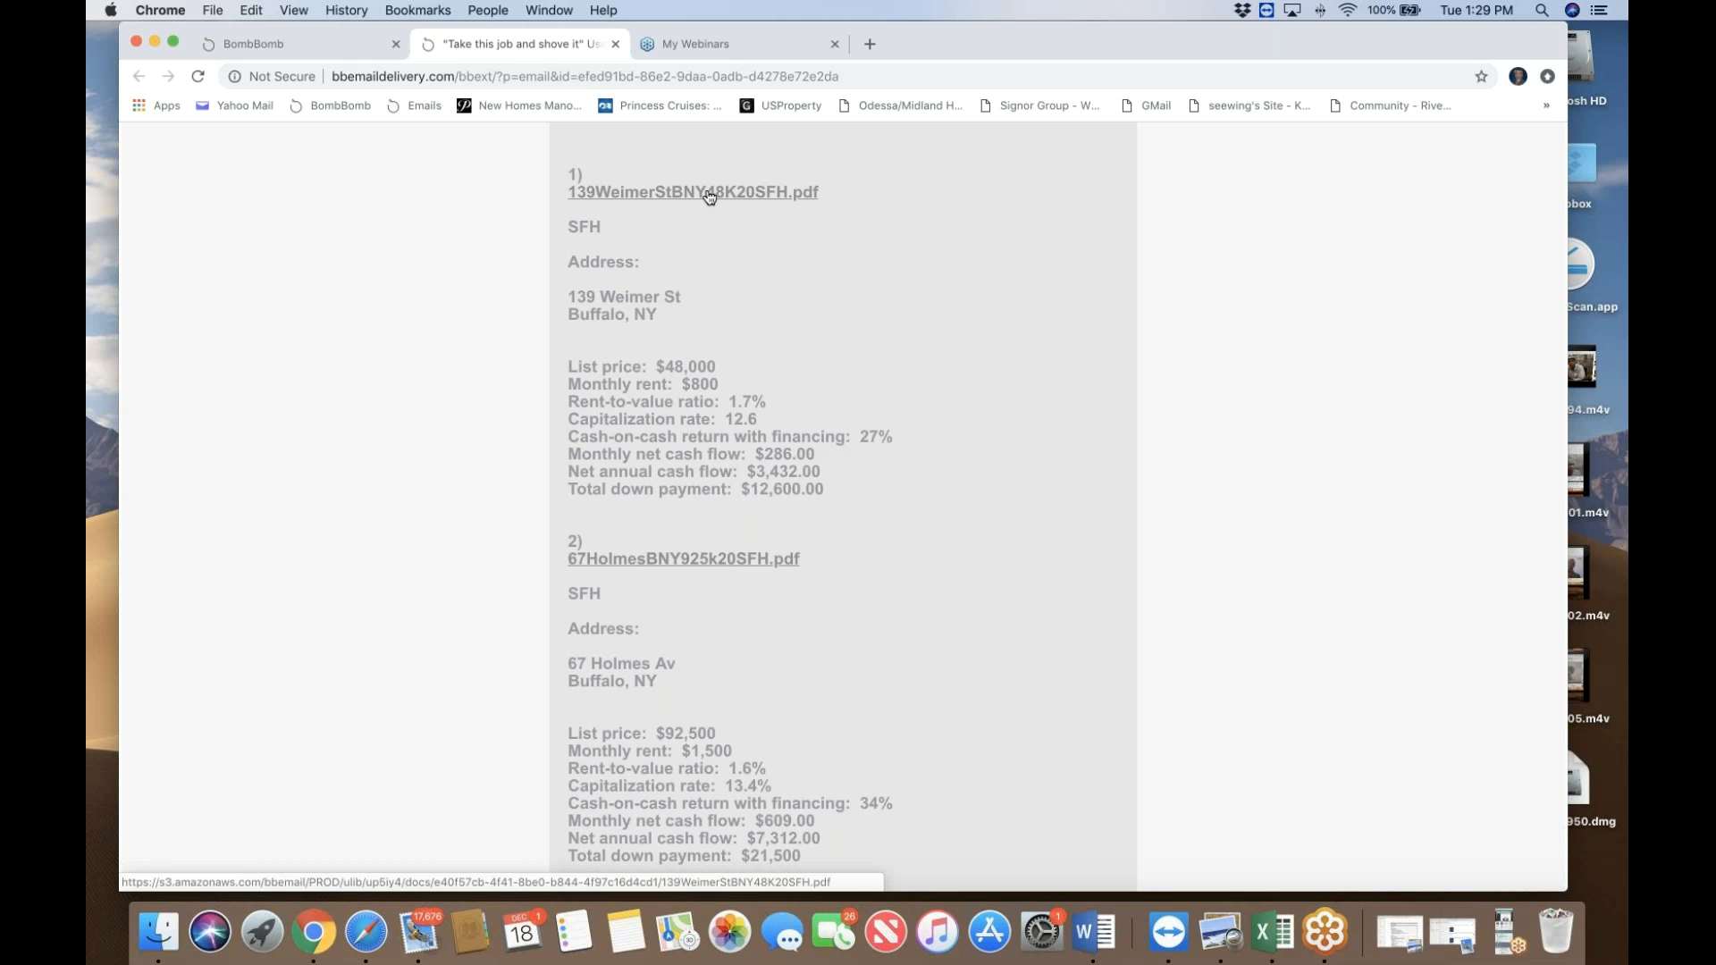
mouse_move(764, 313)
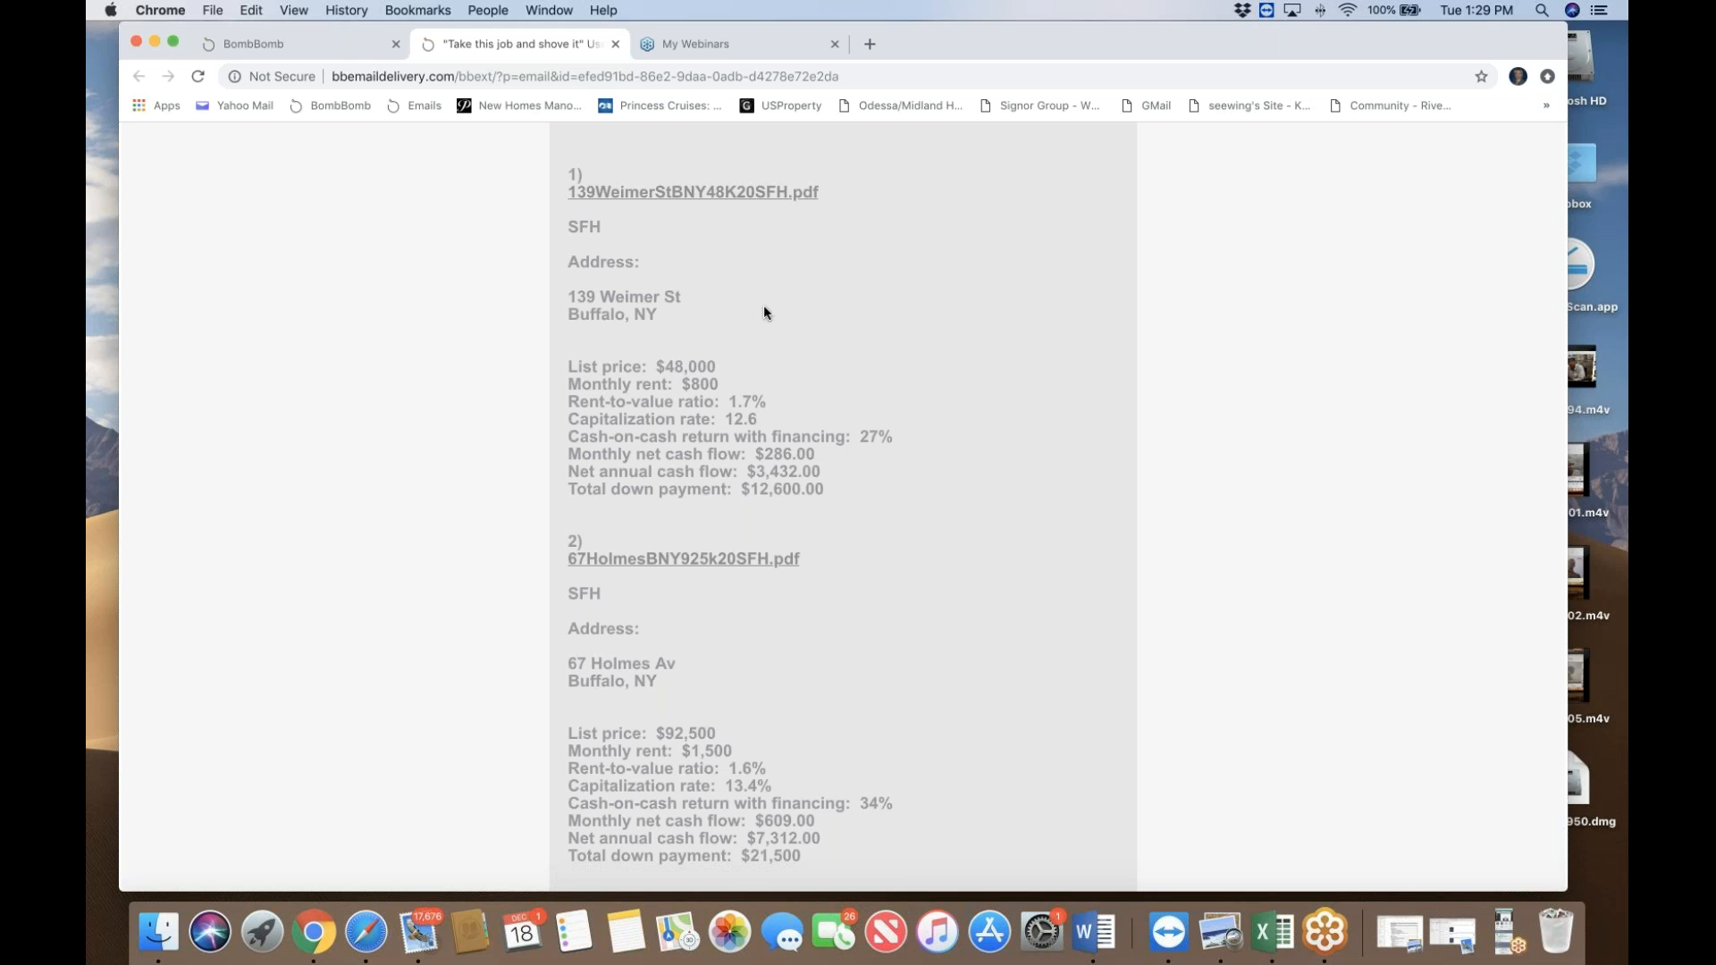
scroll(down, 3)
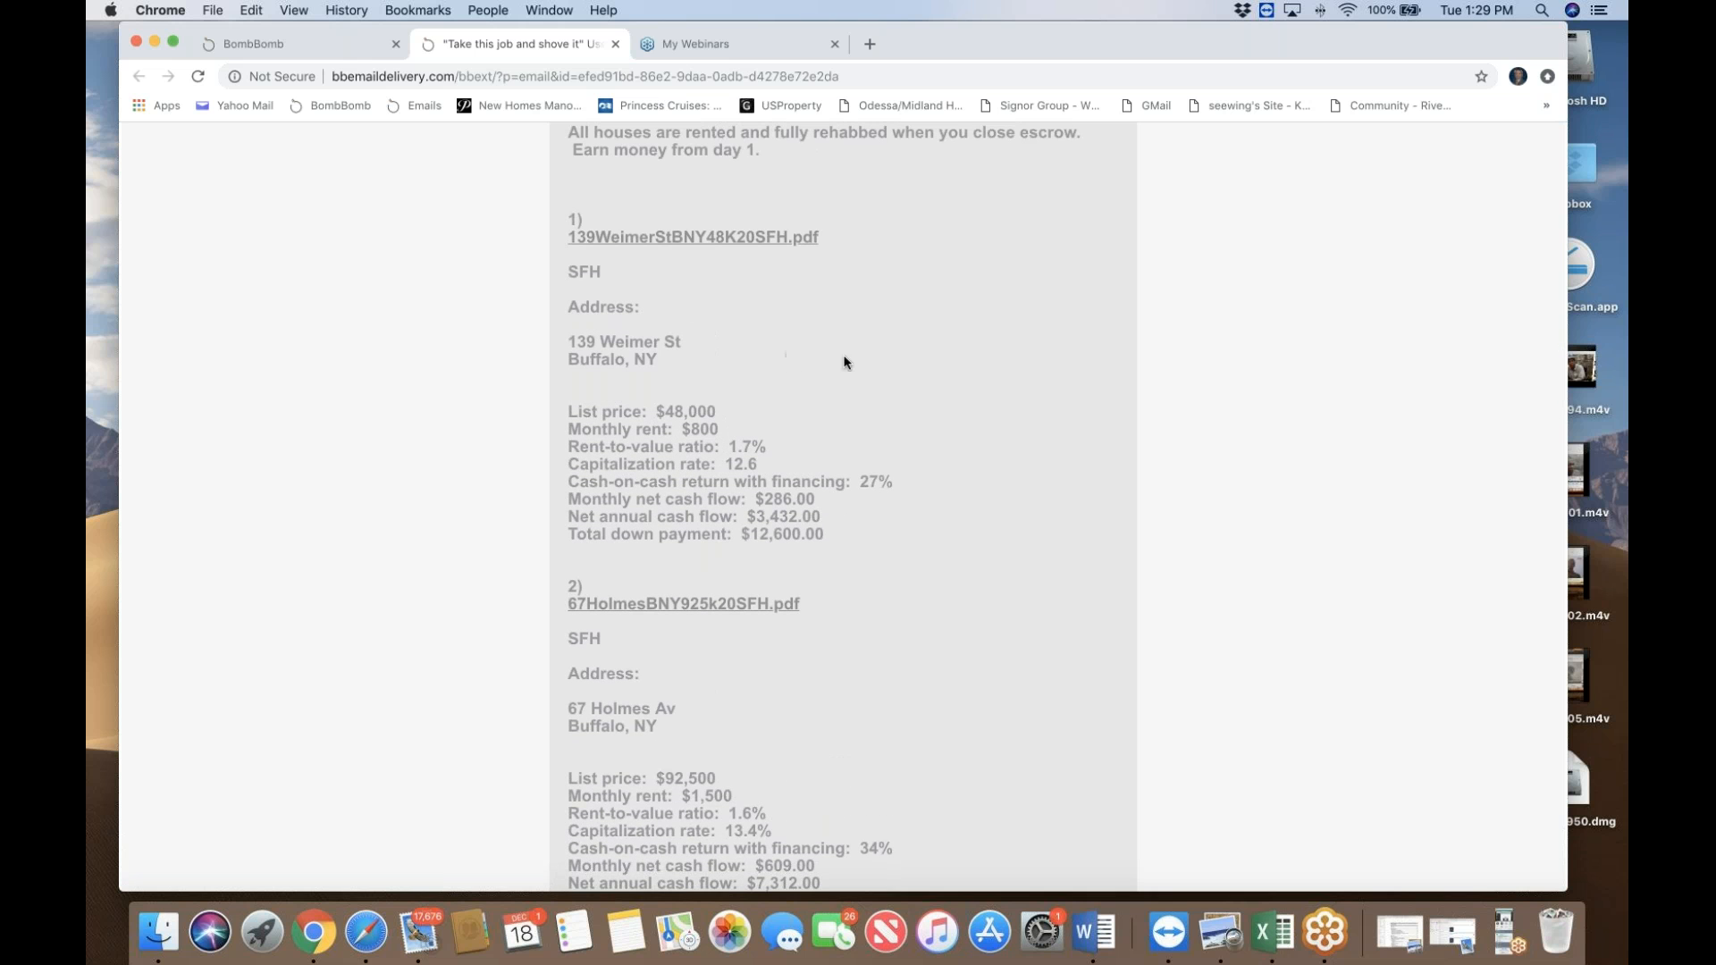
mouse_move(900, 367)
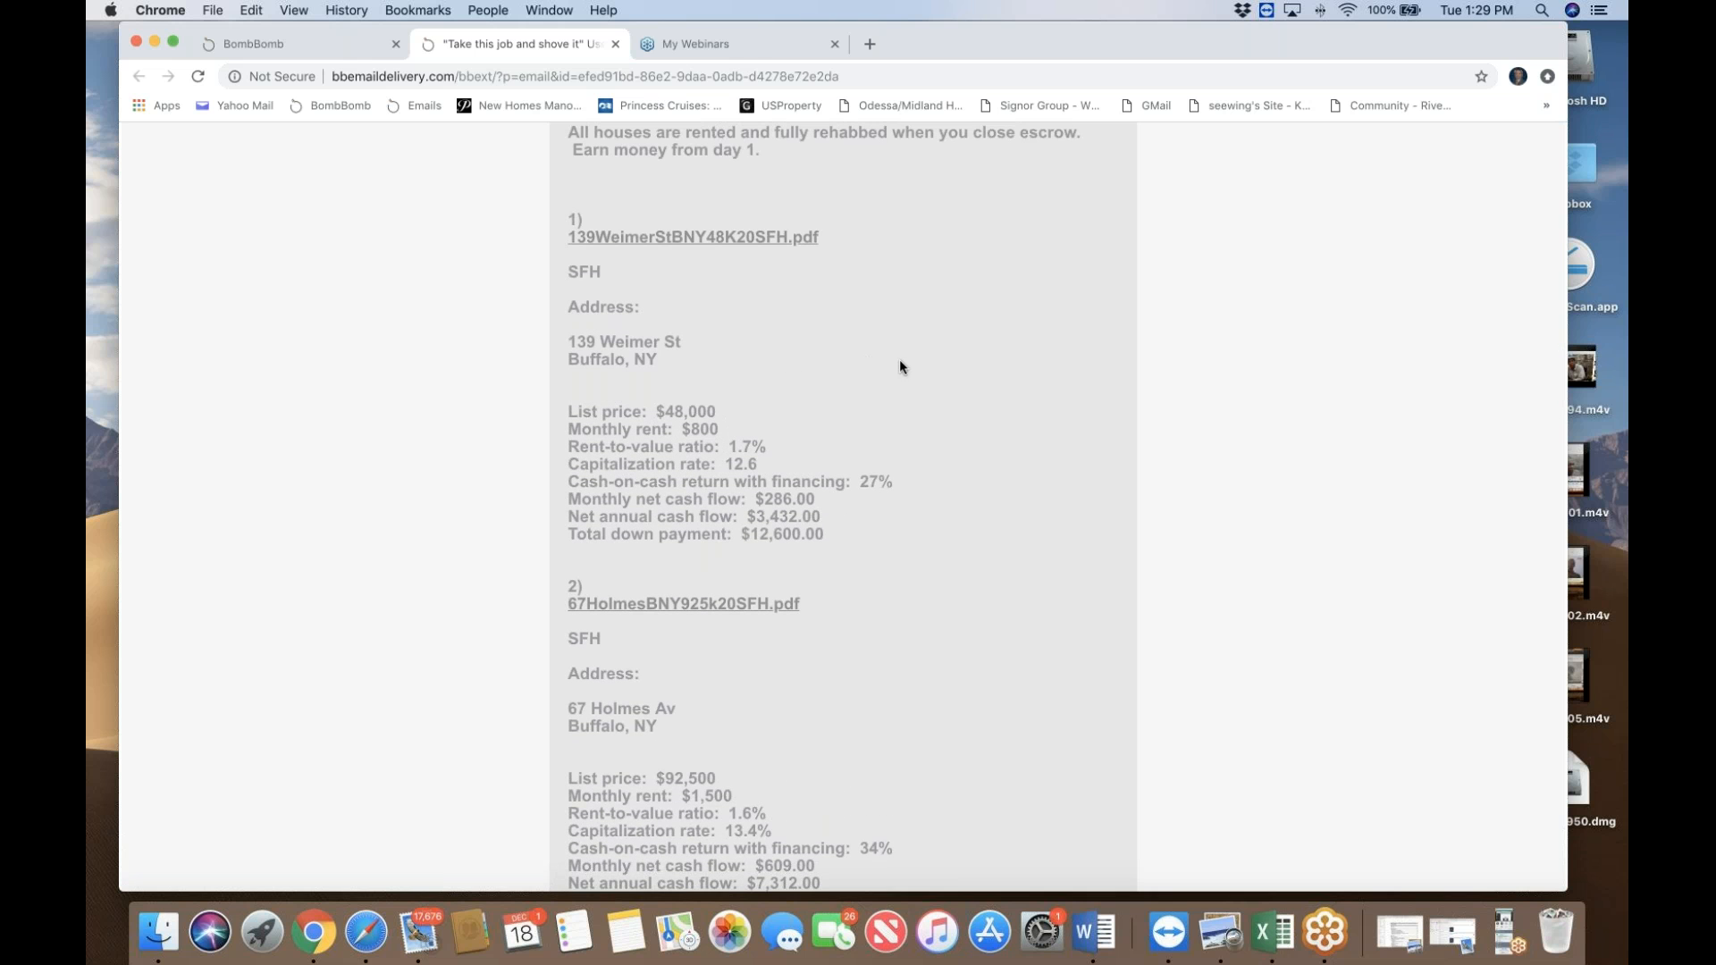
mouse_move(964, 352)
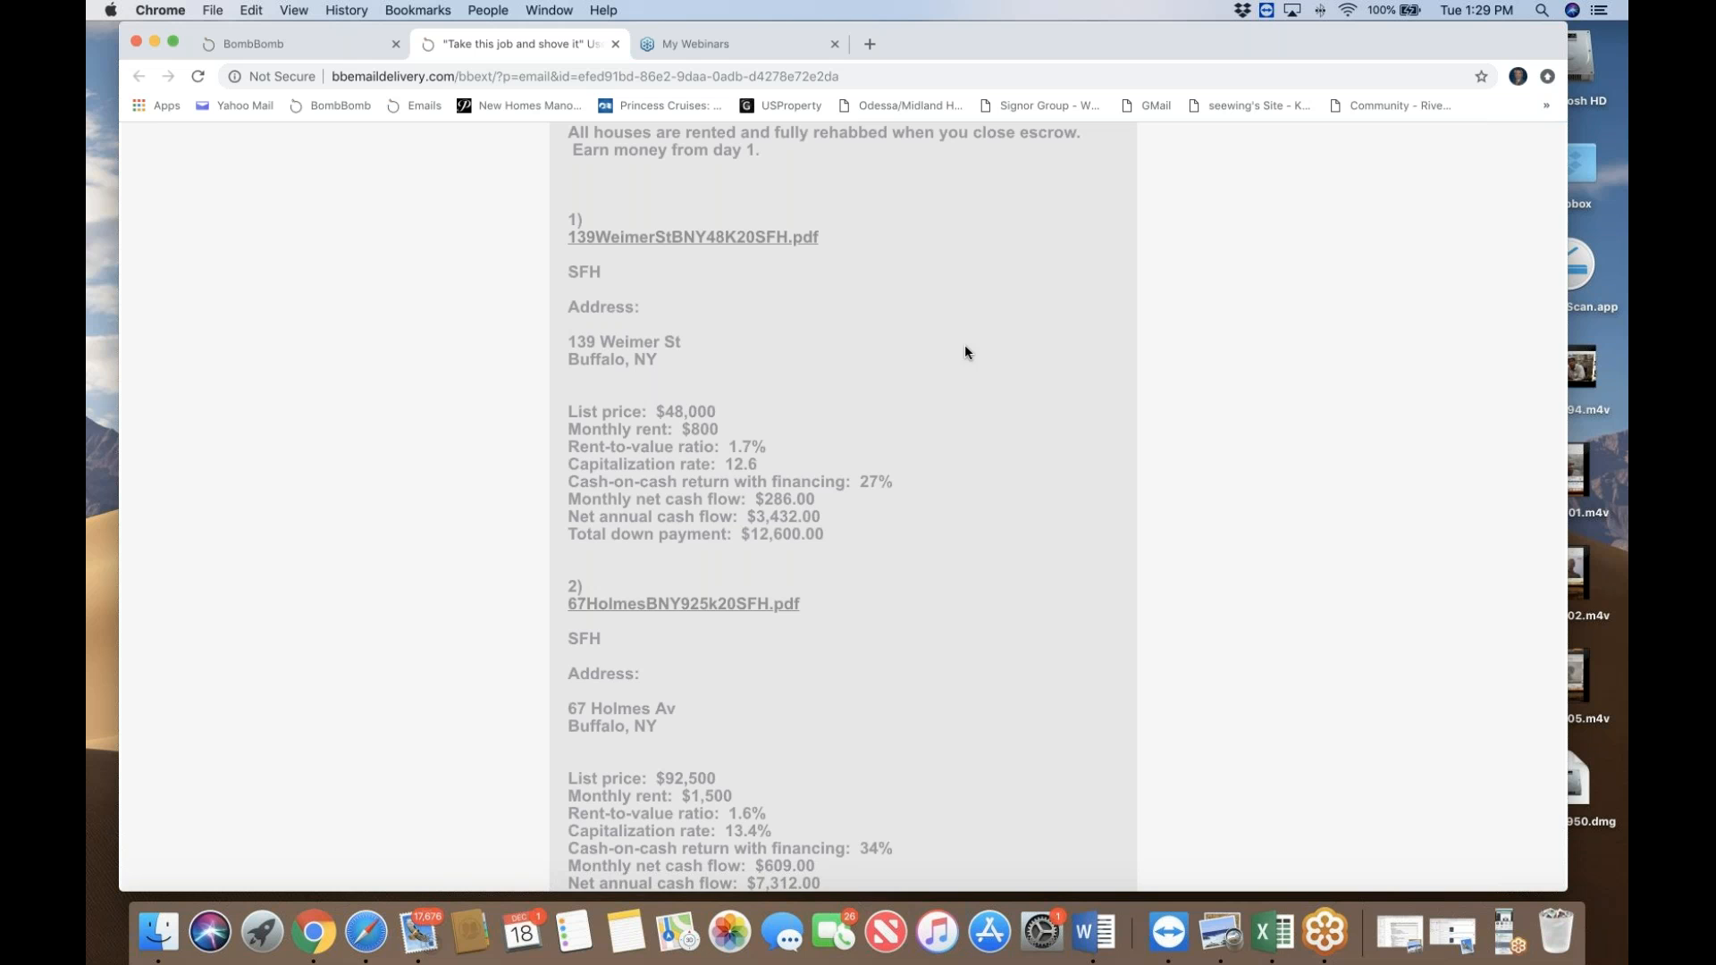
scroll(down, 3)
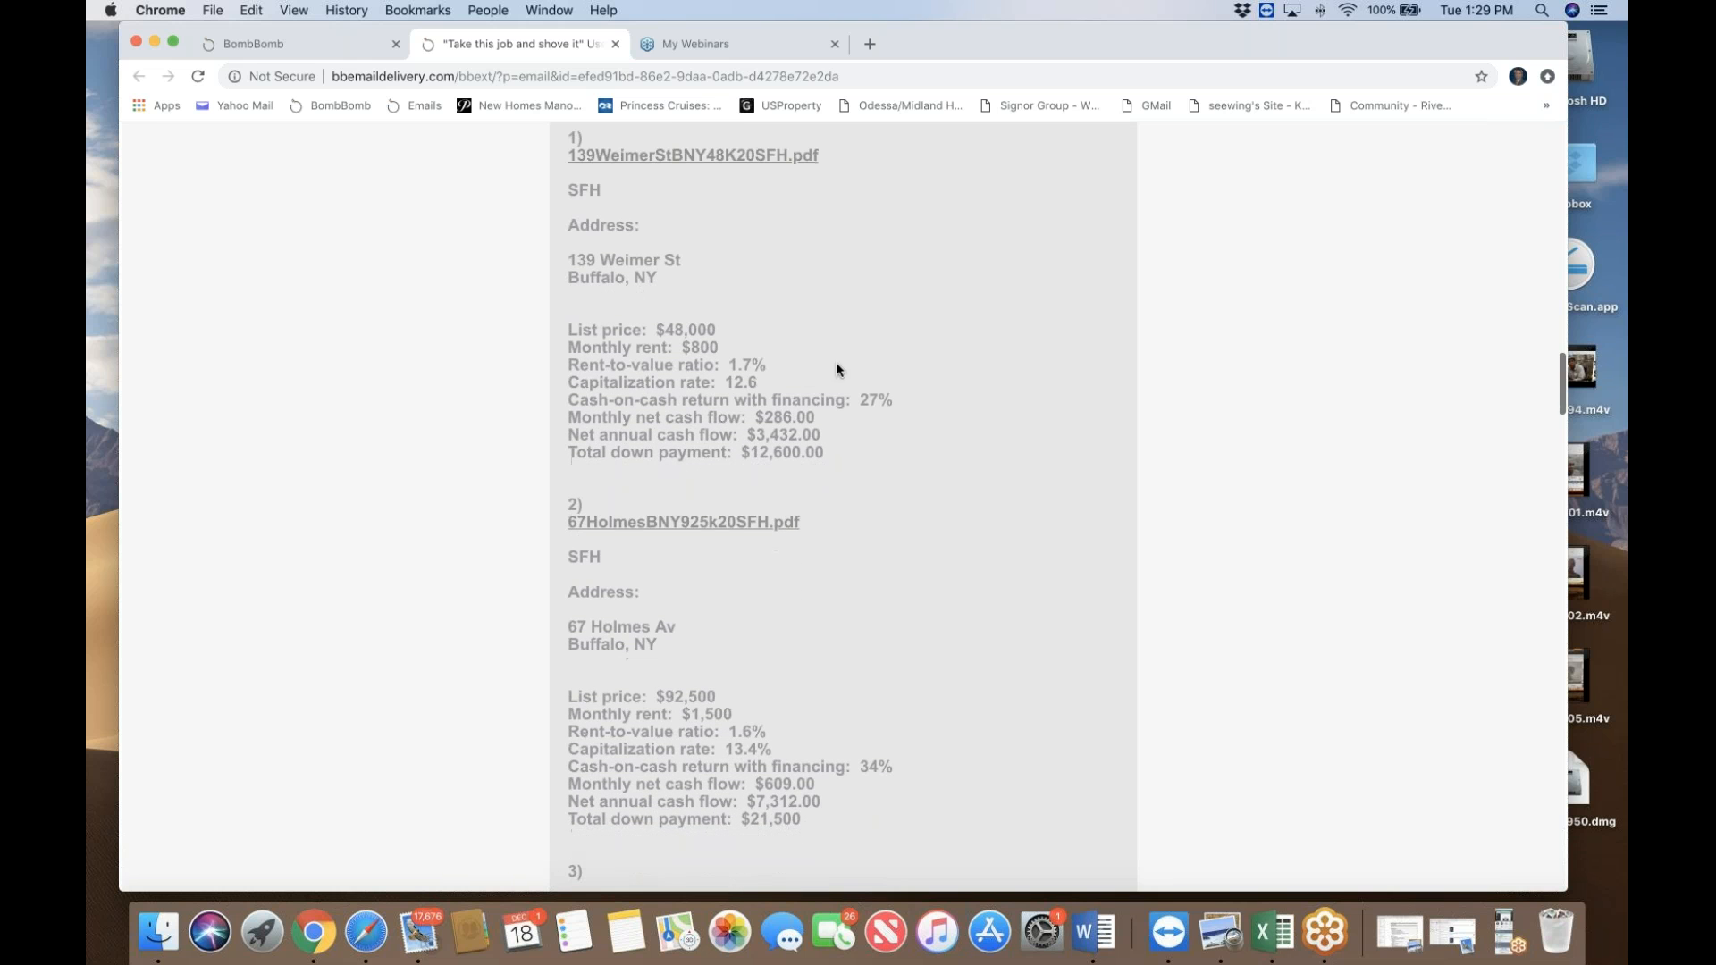
scroll(down, 3)
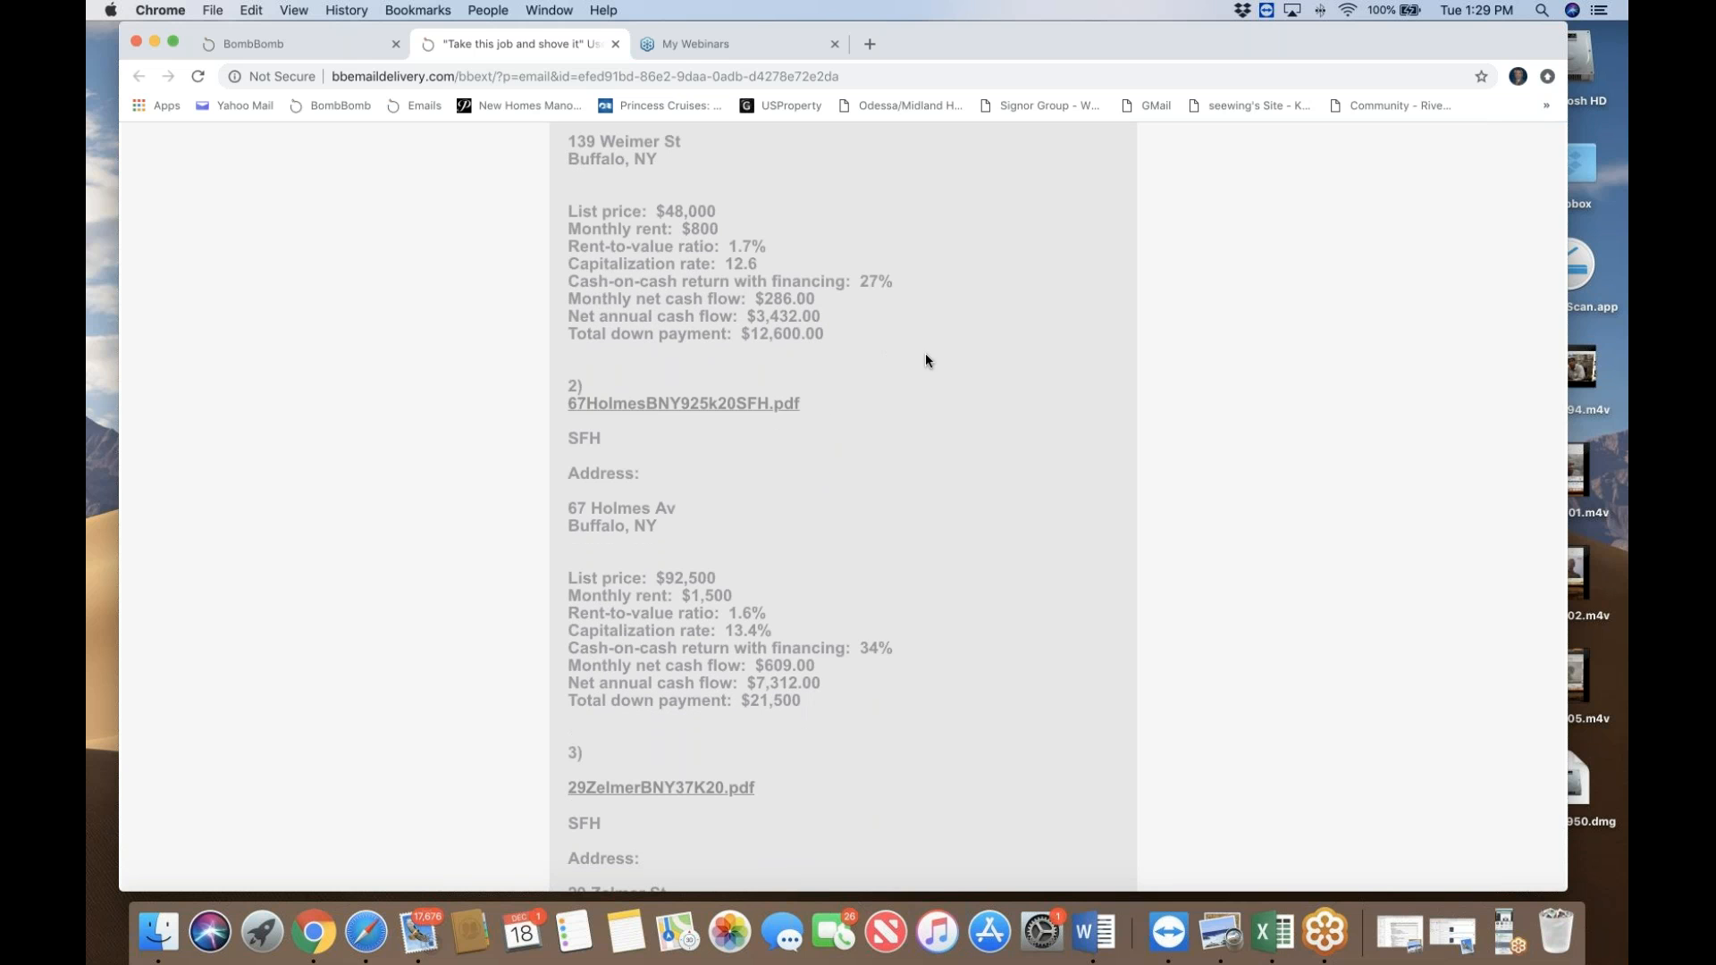
mouse_move(916, 340)
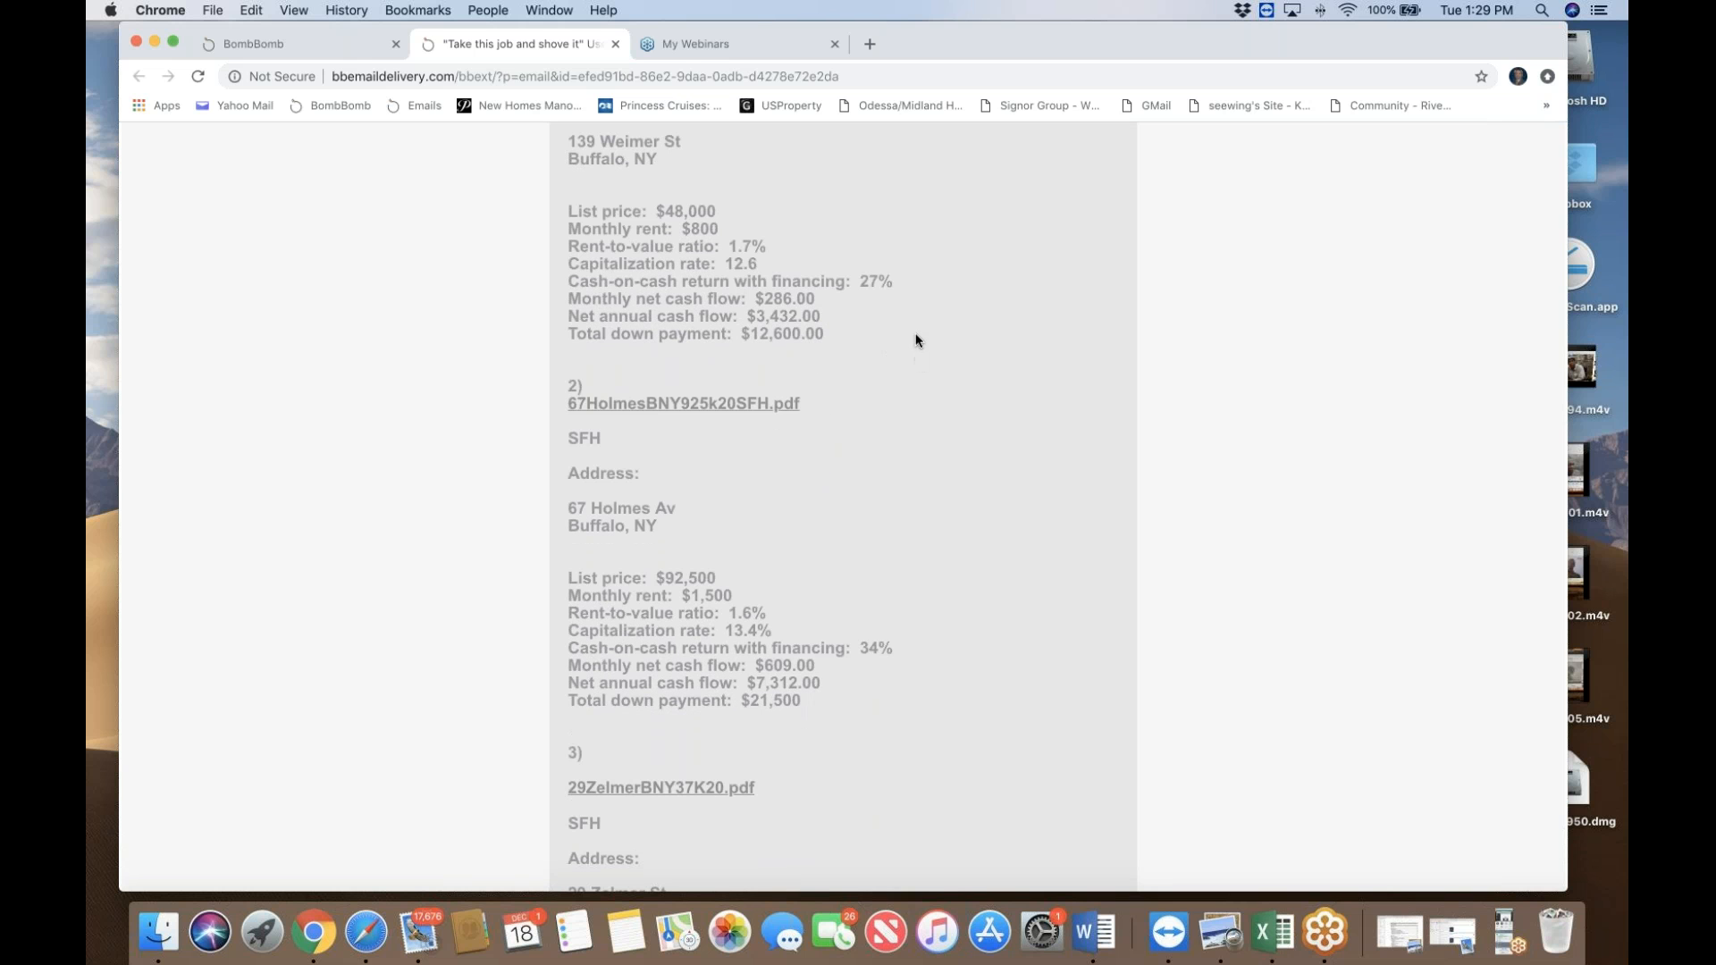
mouse_move(917, 335)
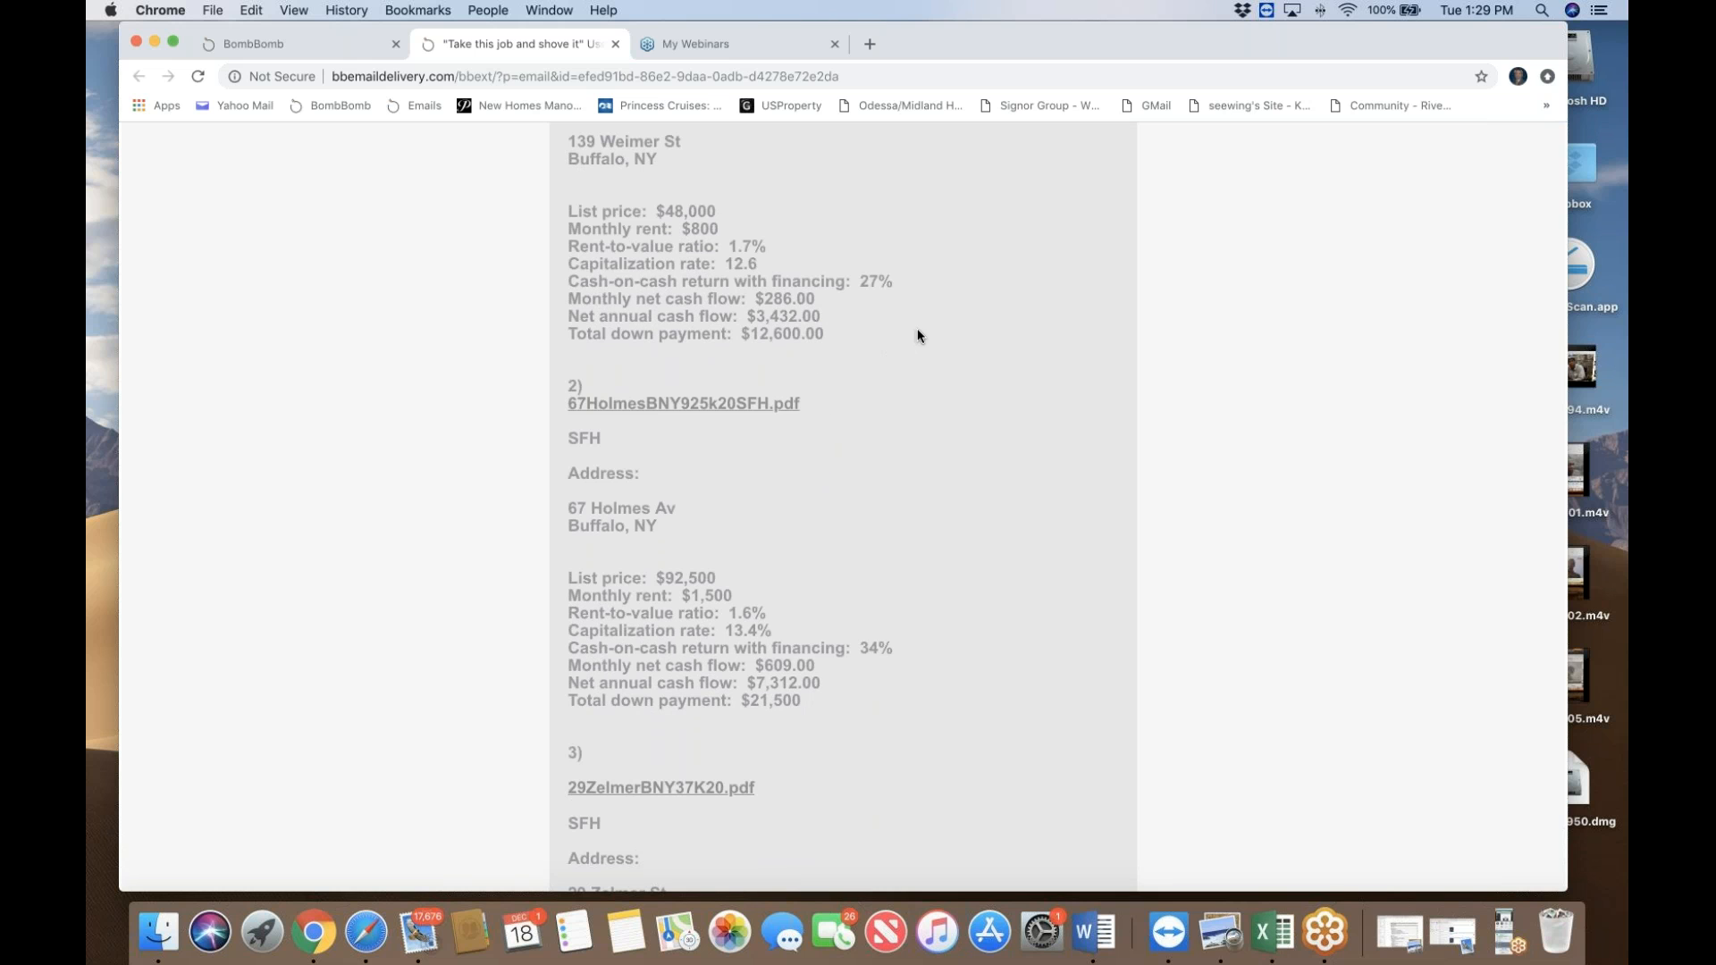
mouse_move(923, 346)
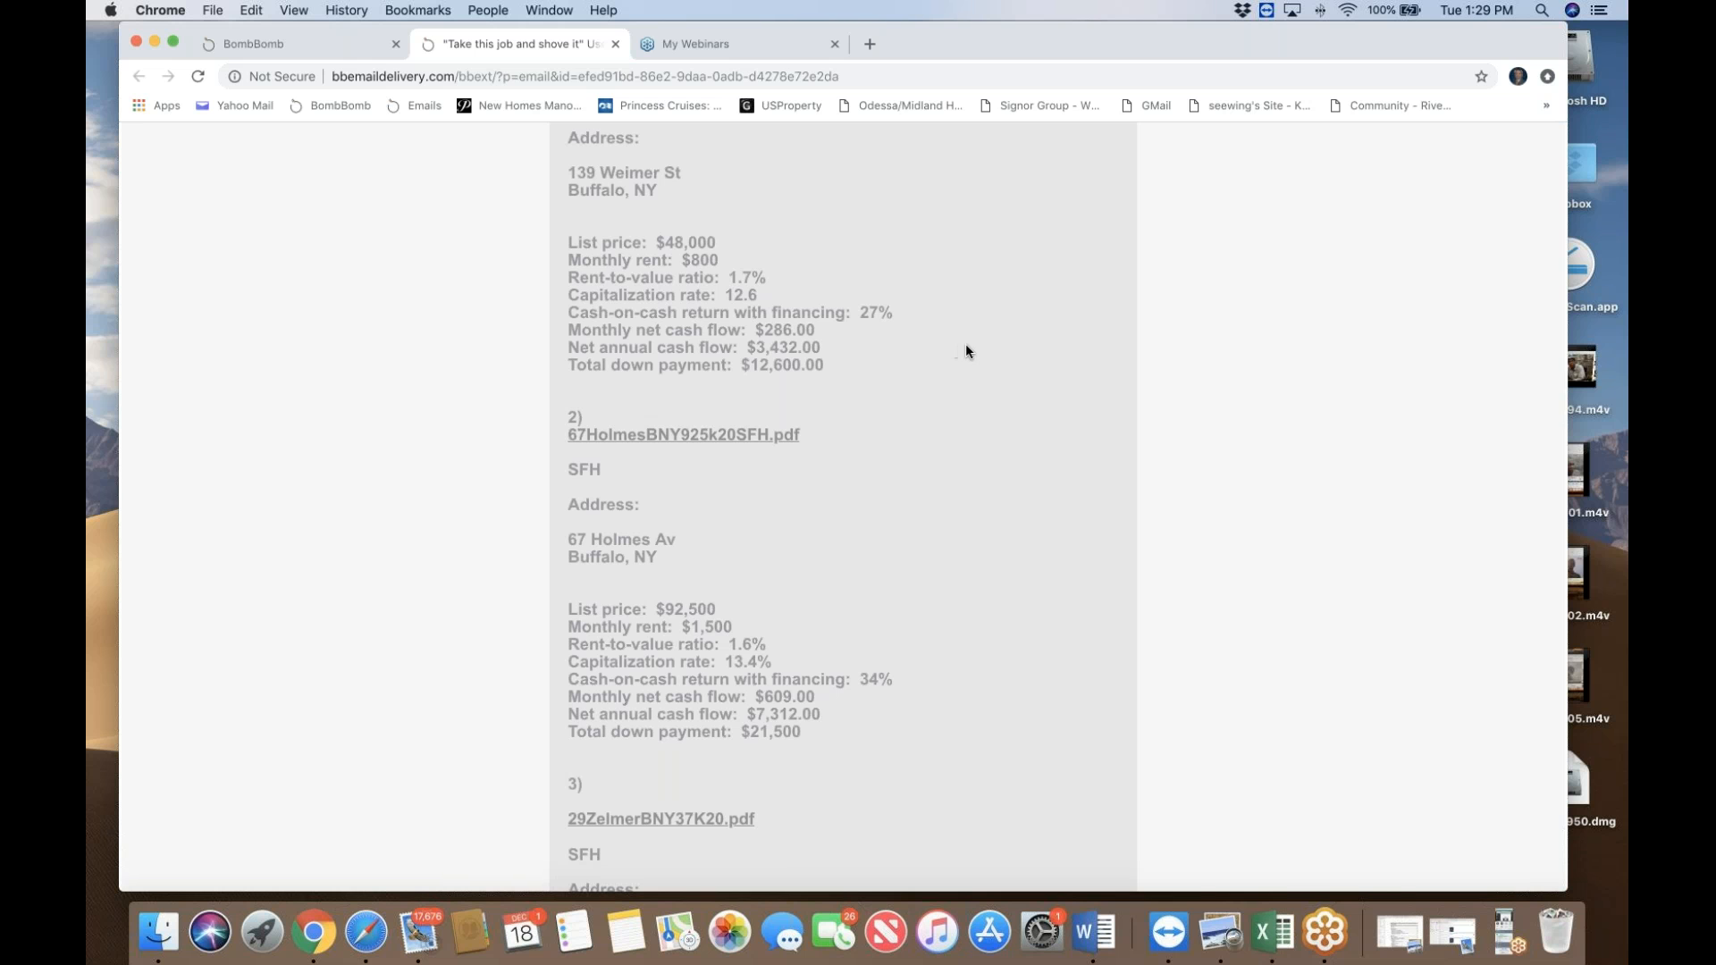
scroll(down, 3)
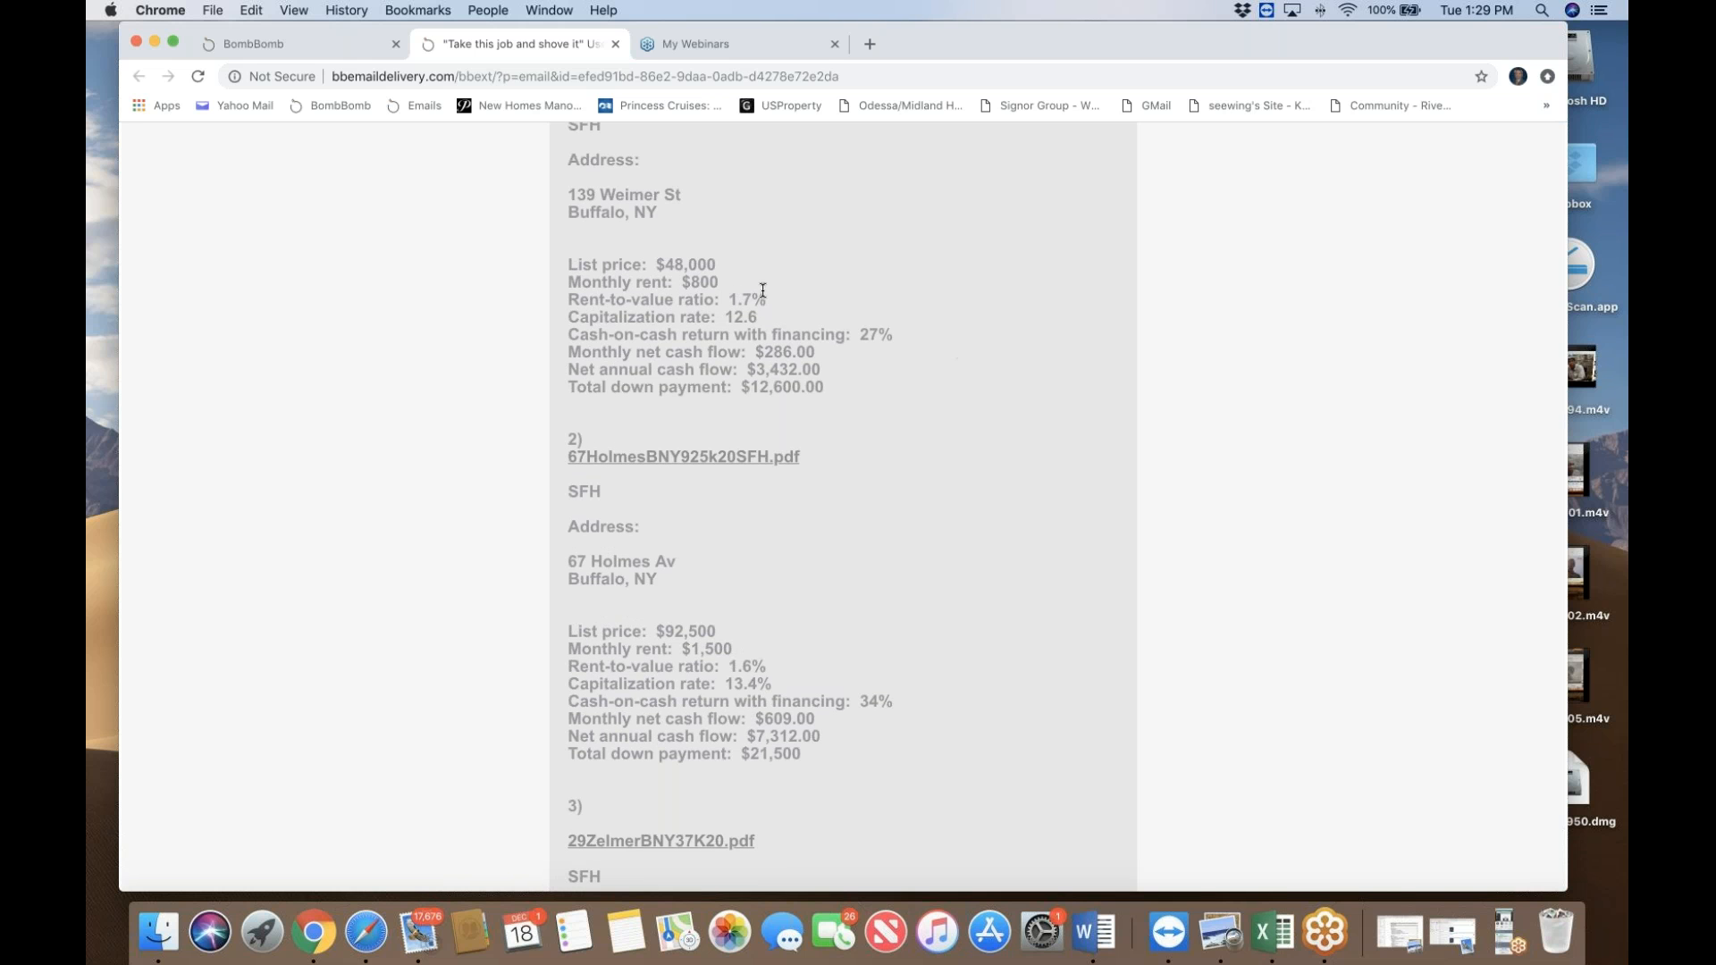
mouse_move(941, 360)
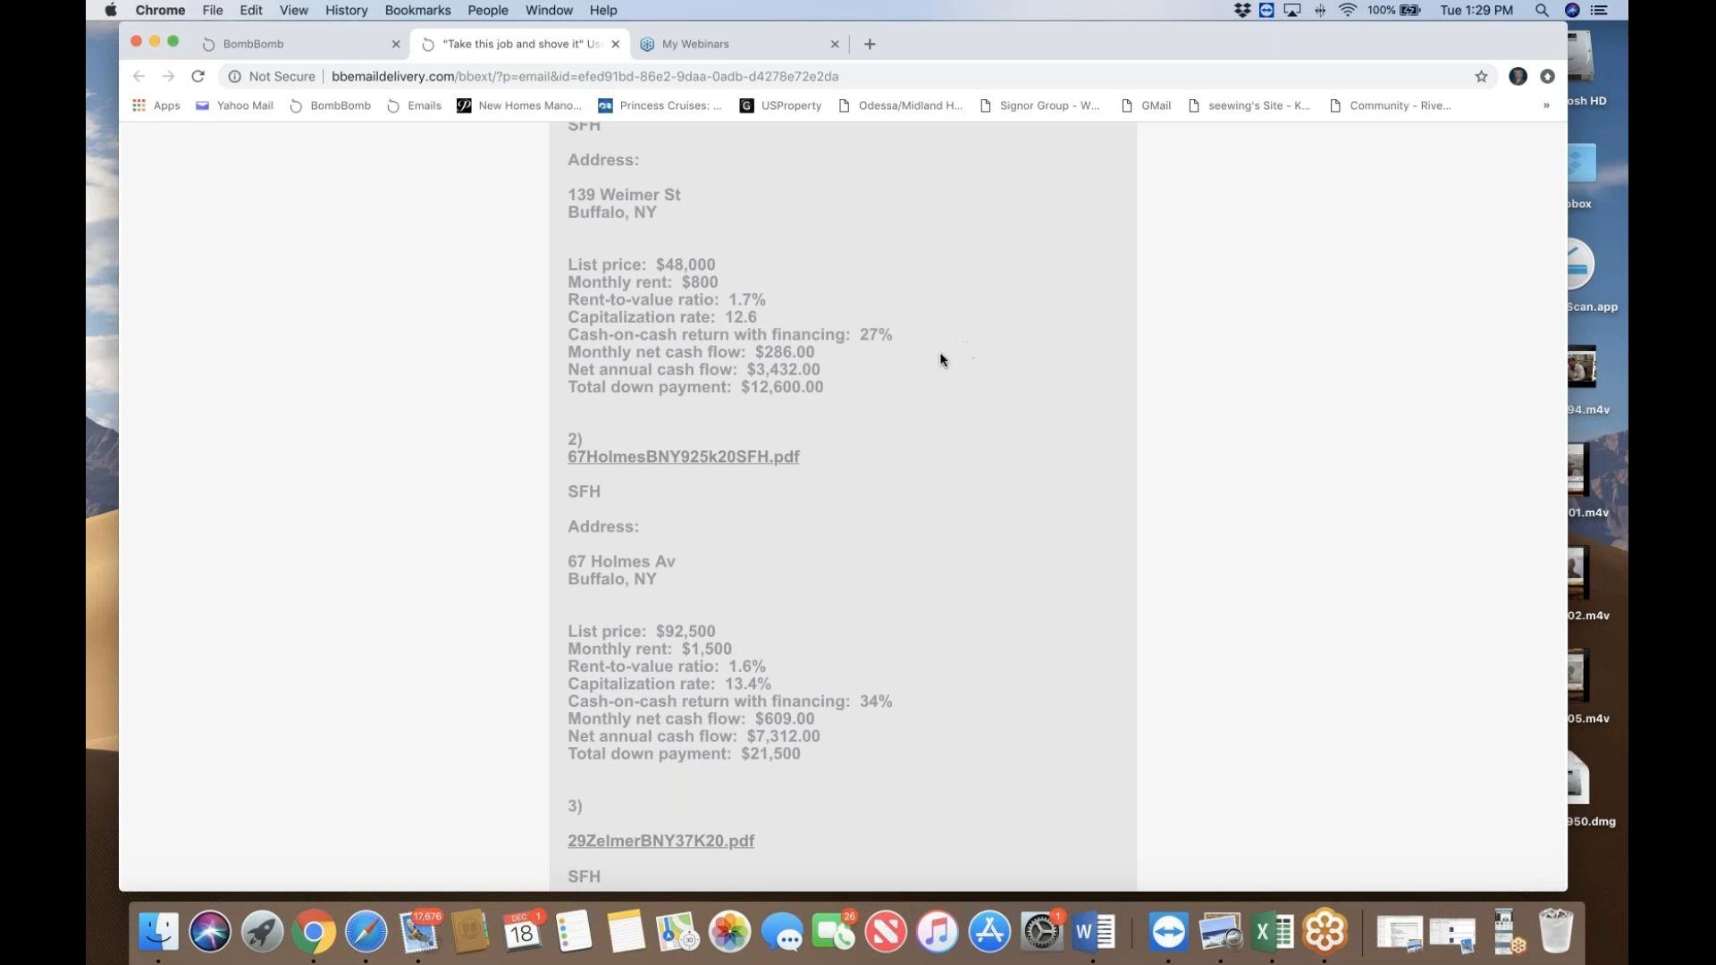
mouse_move(921, 382)
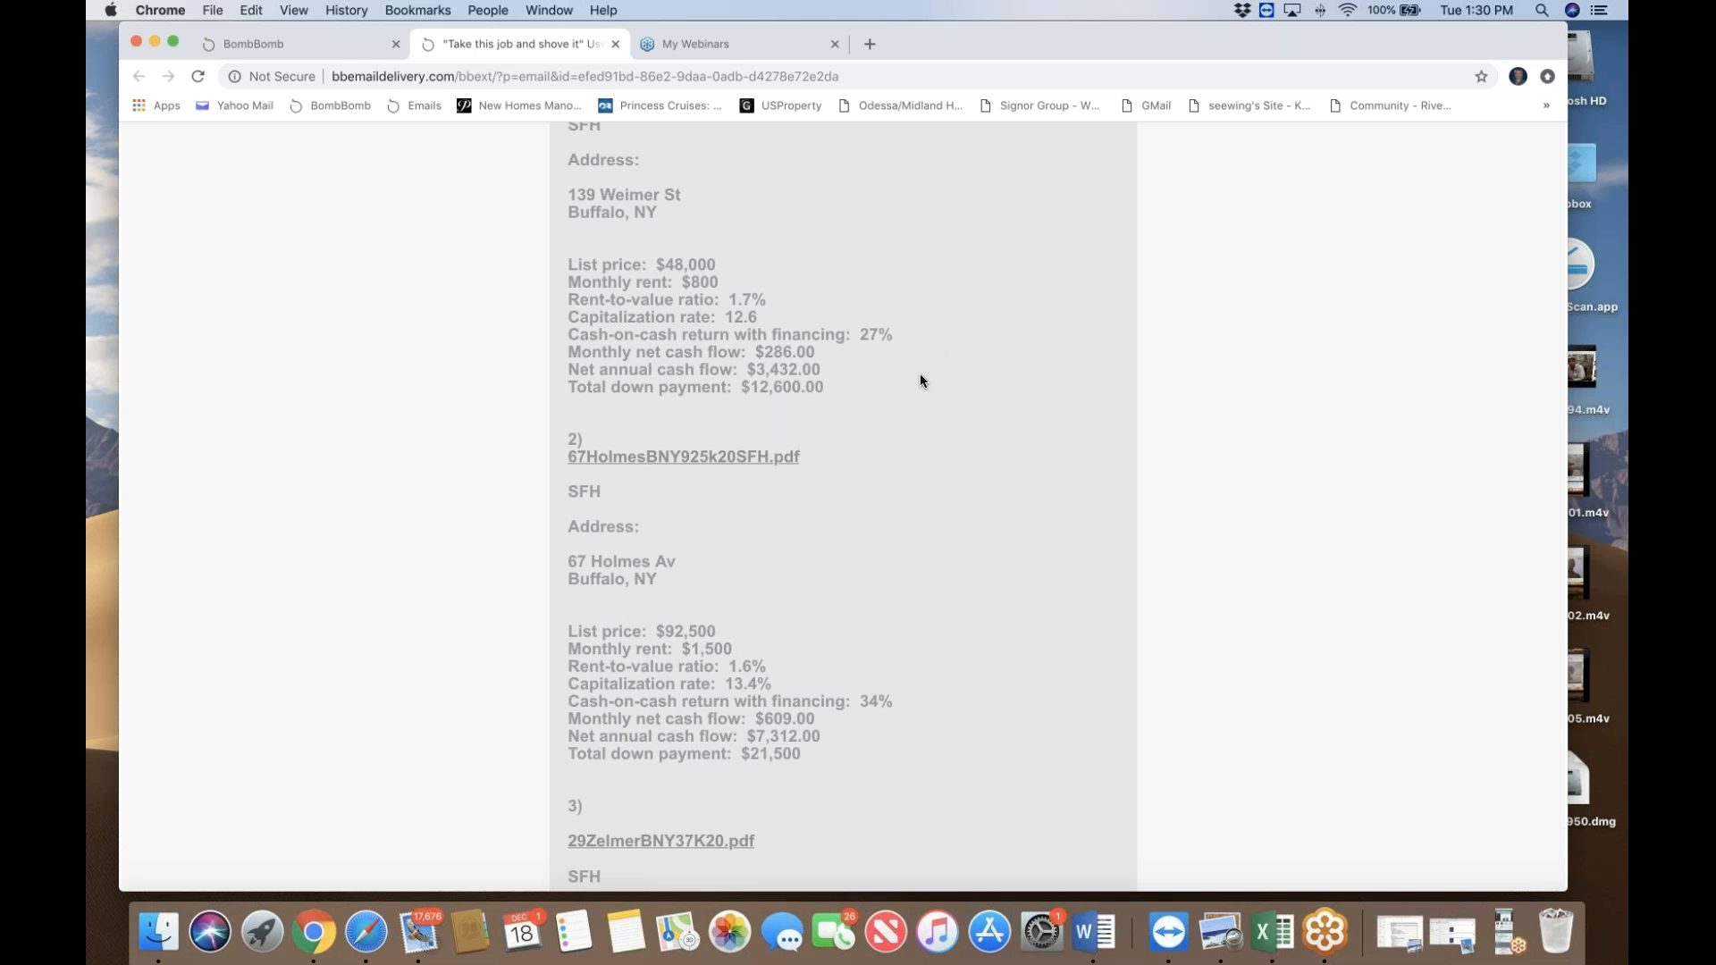
mouse_move(769, 279)
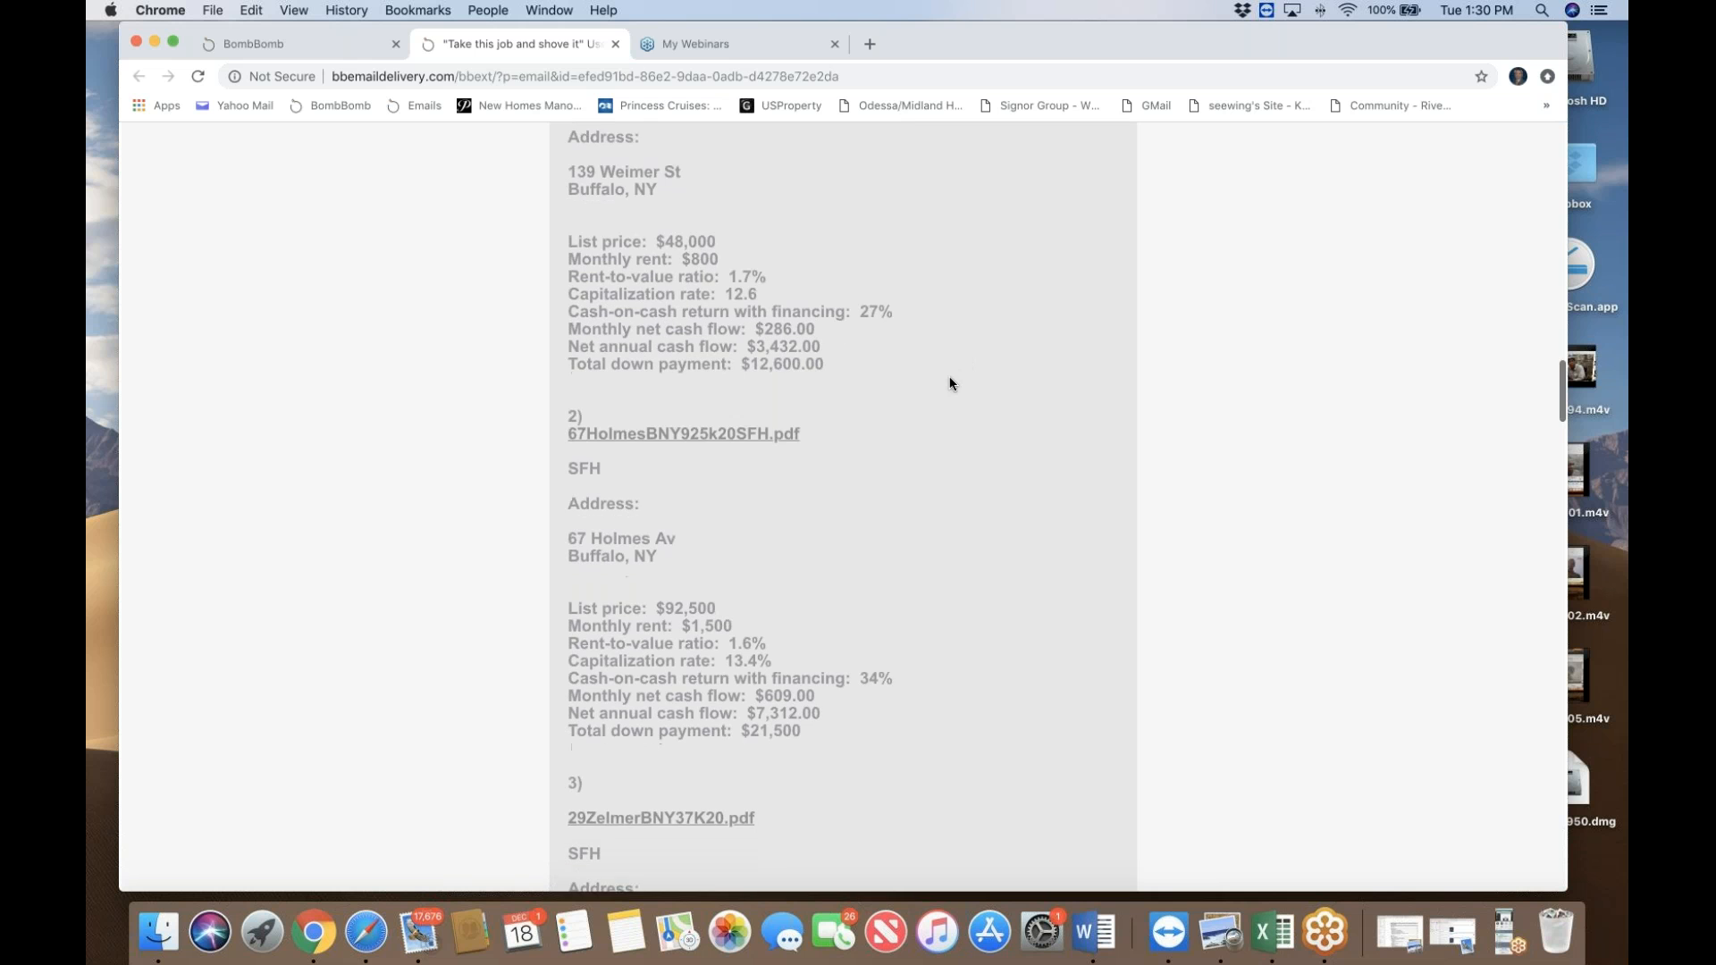
scroll(down, 3)
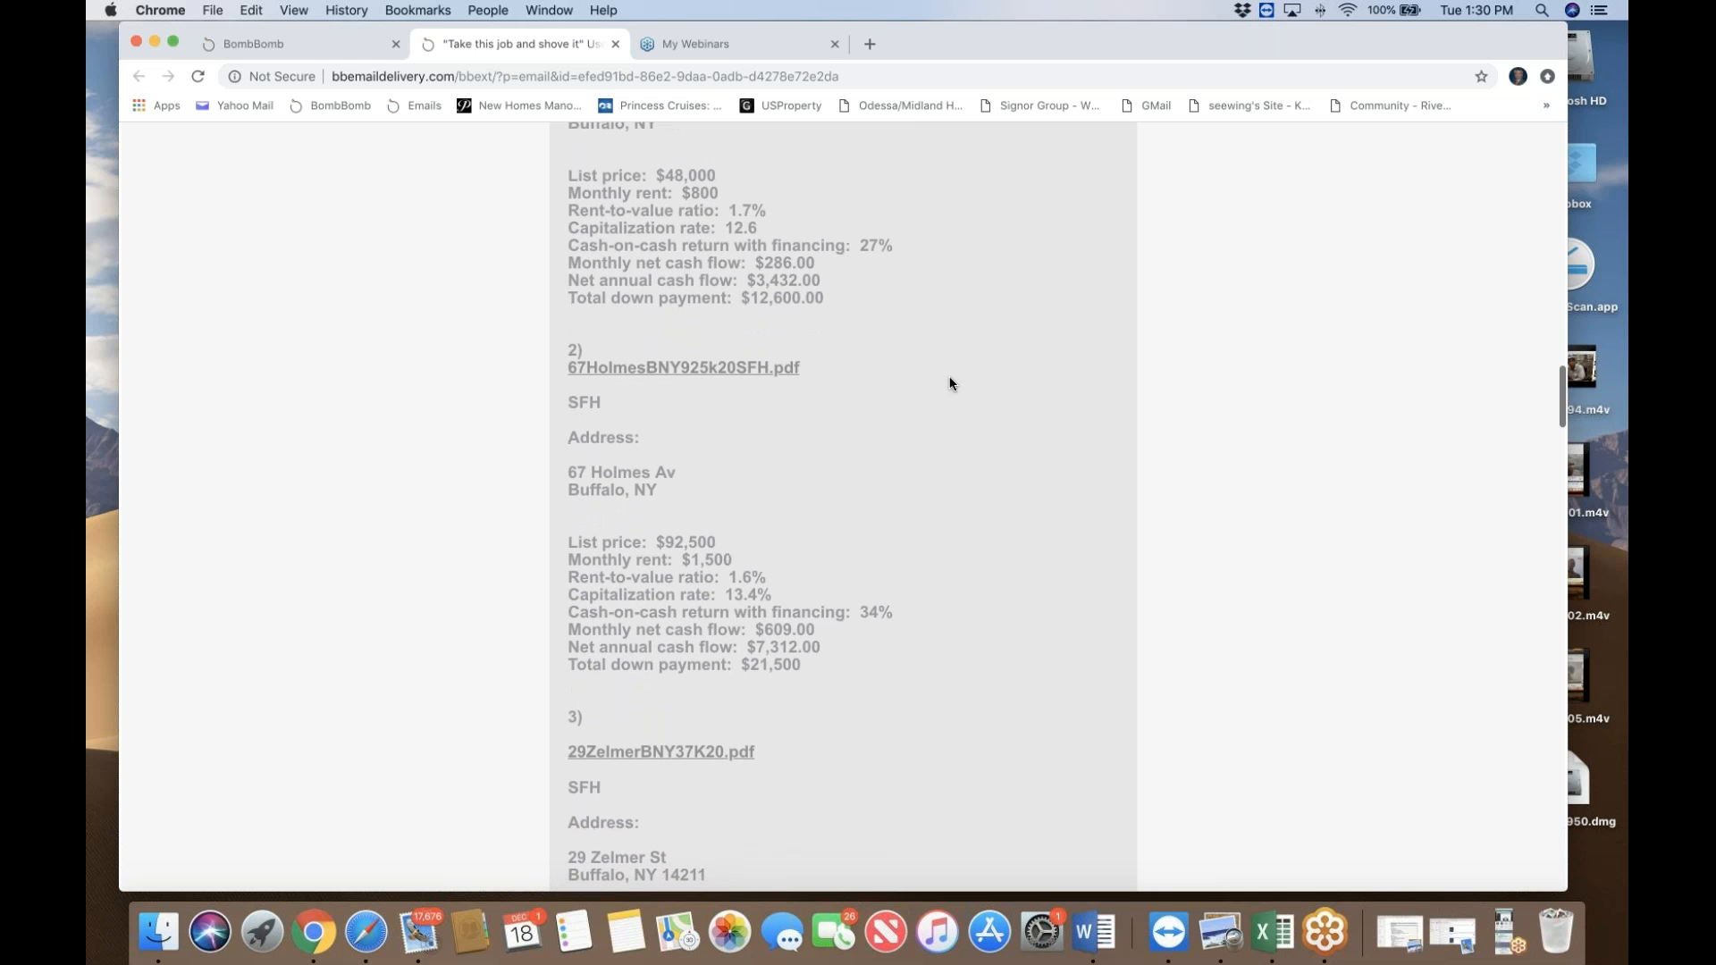
scroll(down, 3)
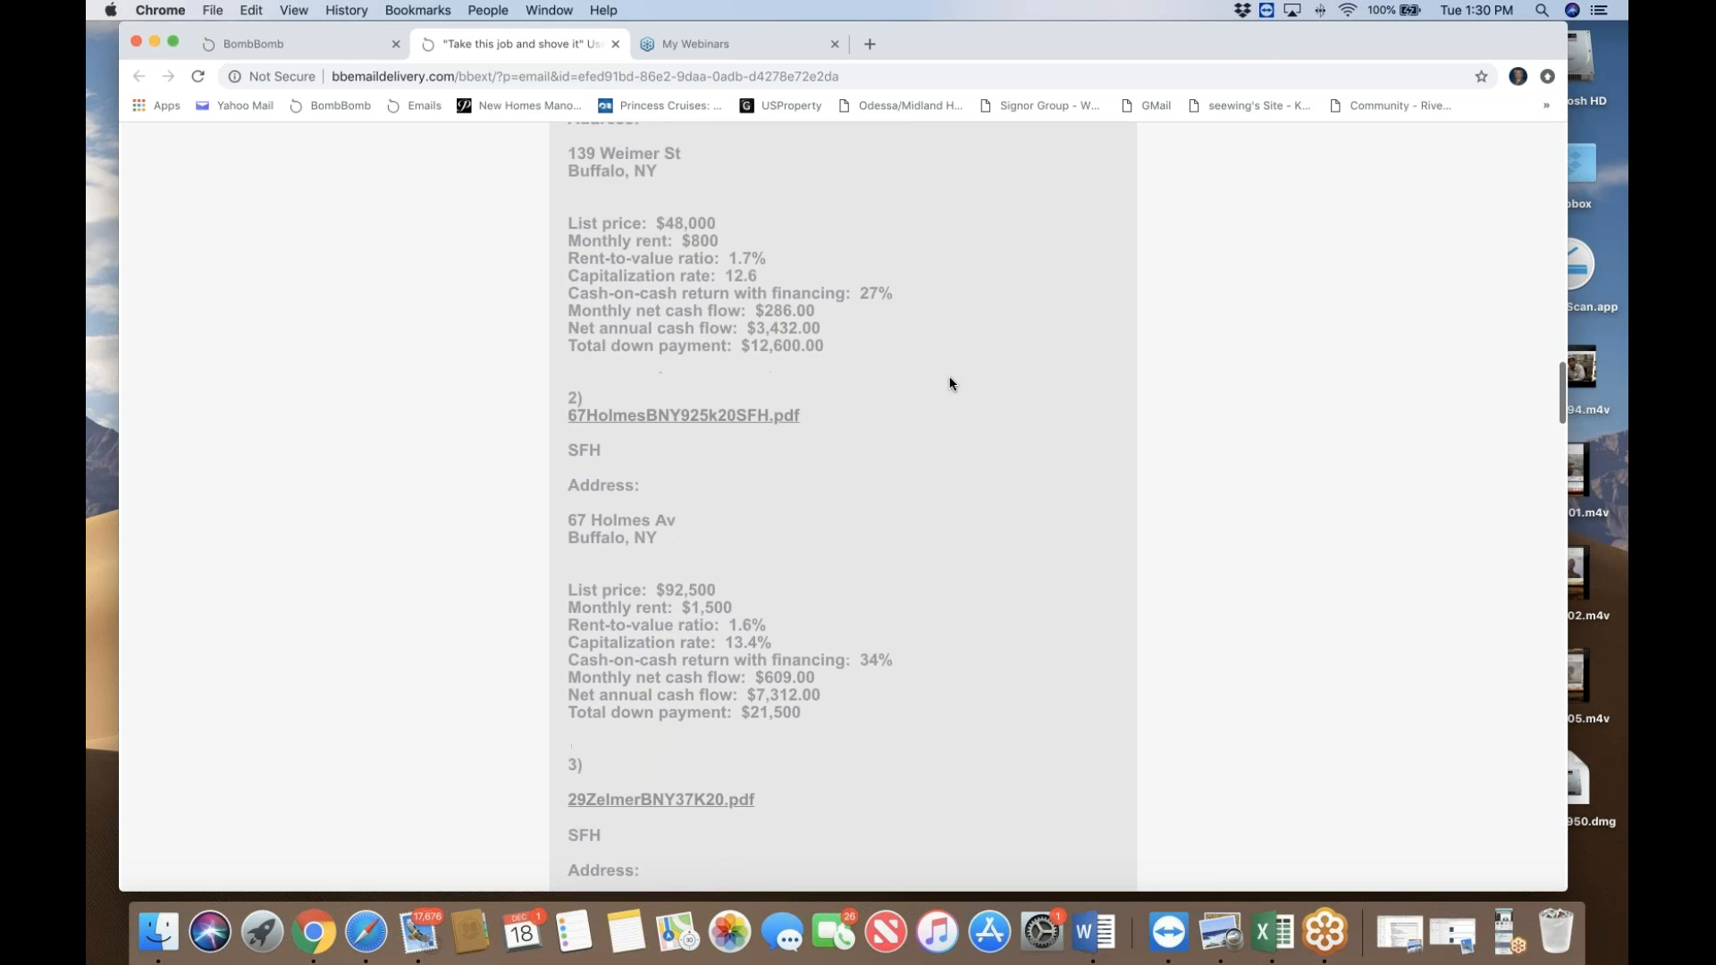
scroll(down, 3)
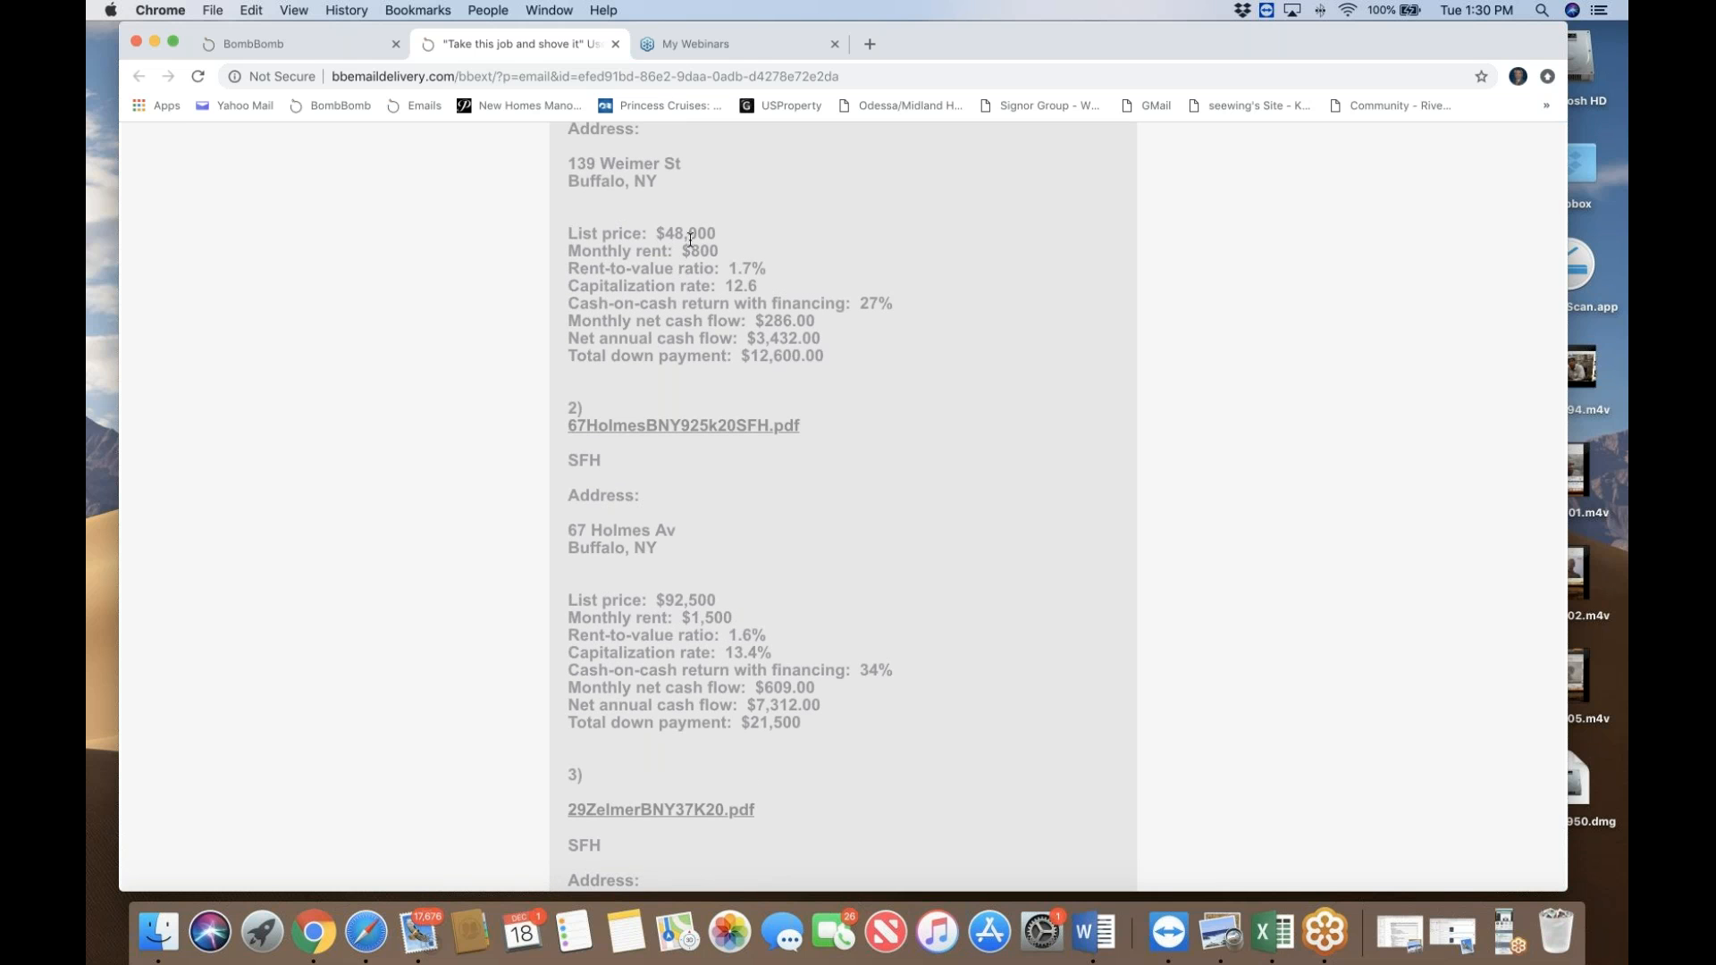
mouse_move(926, 317)
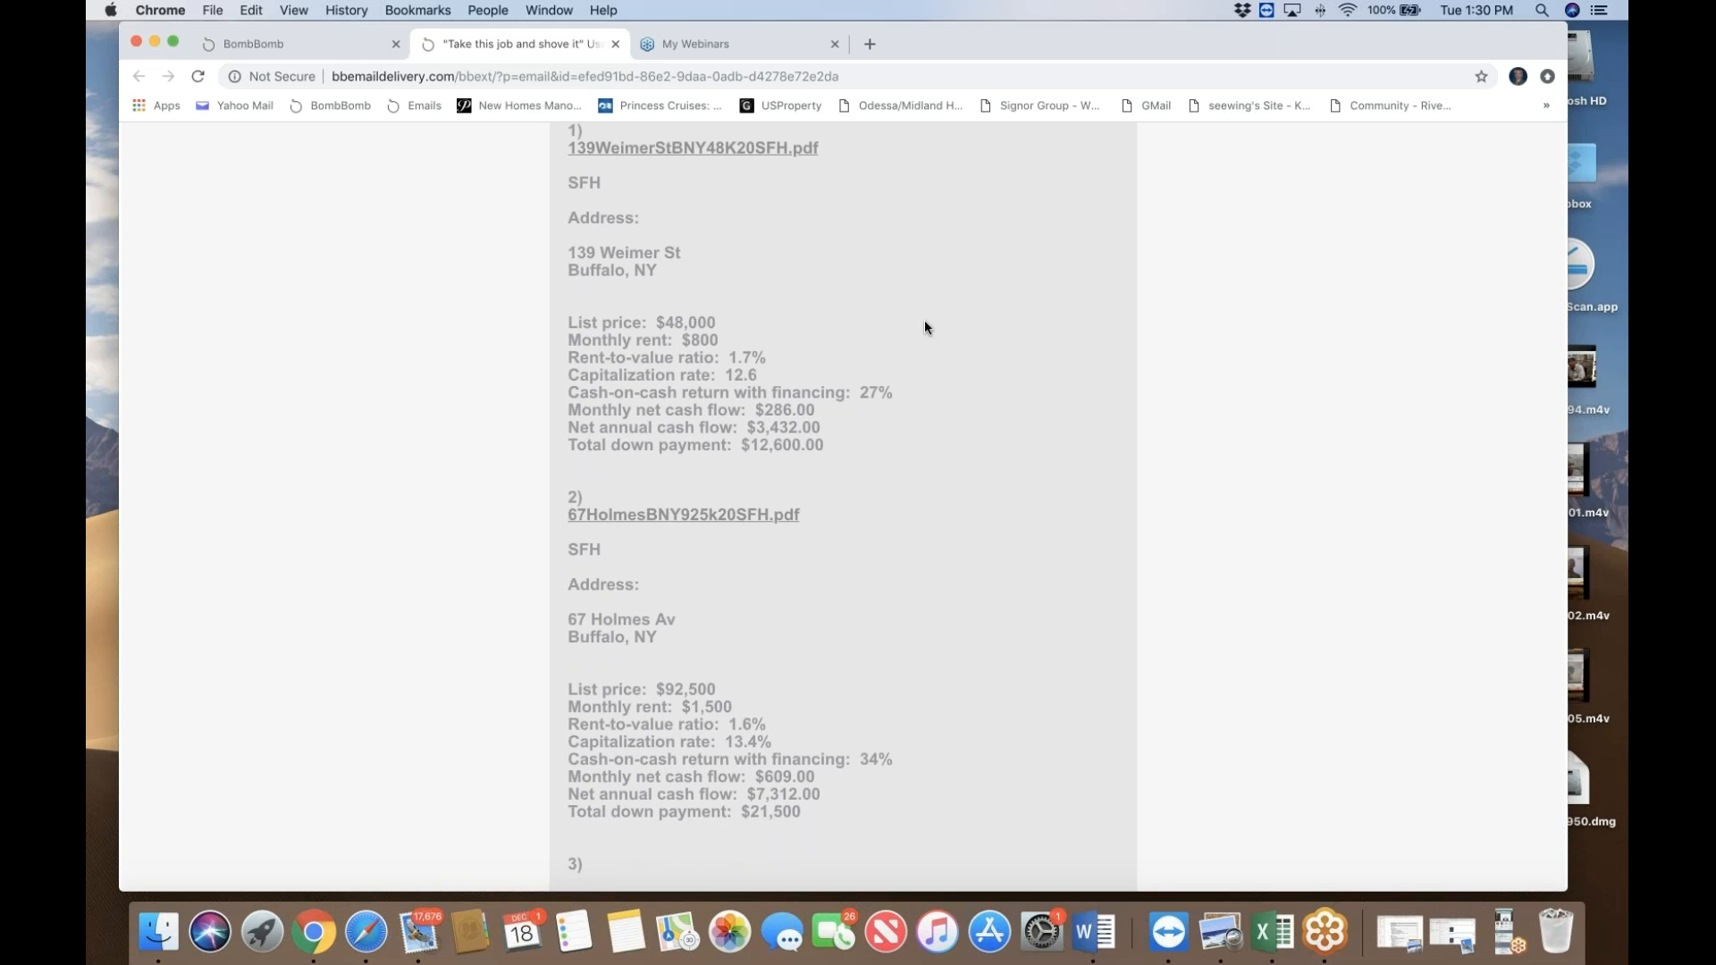
mouse_move(692, 148)
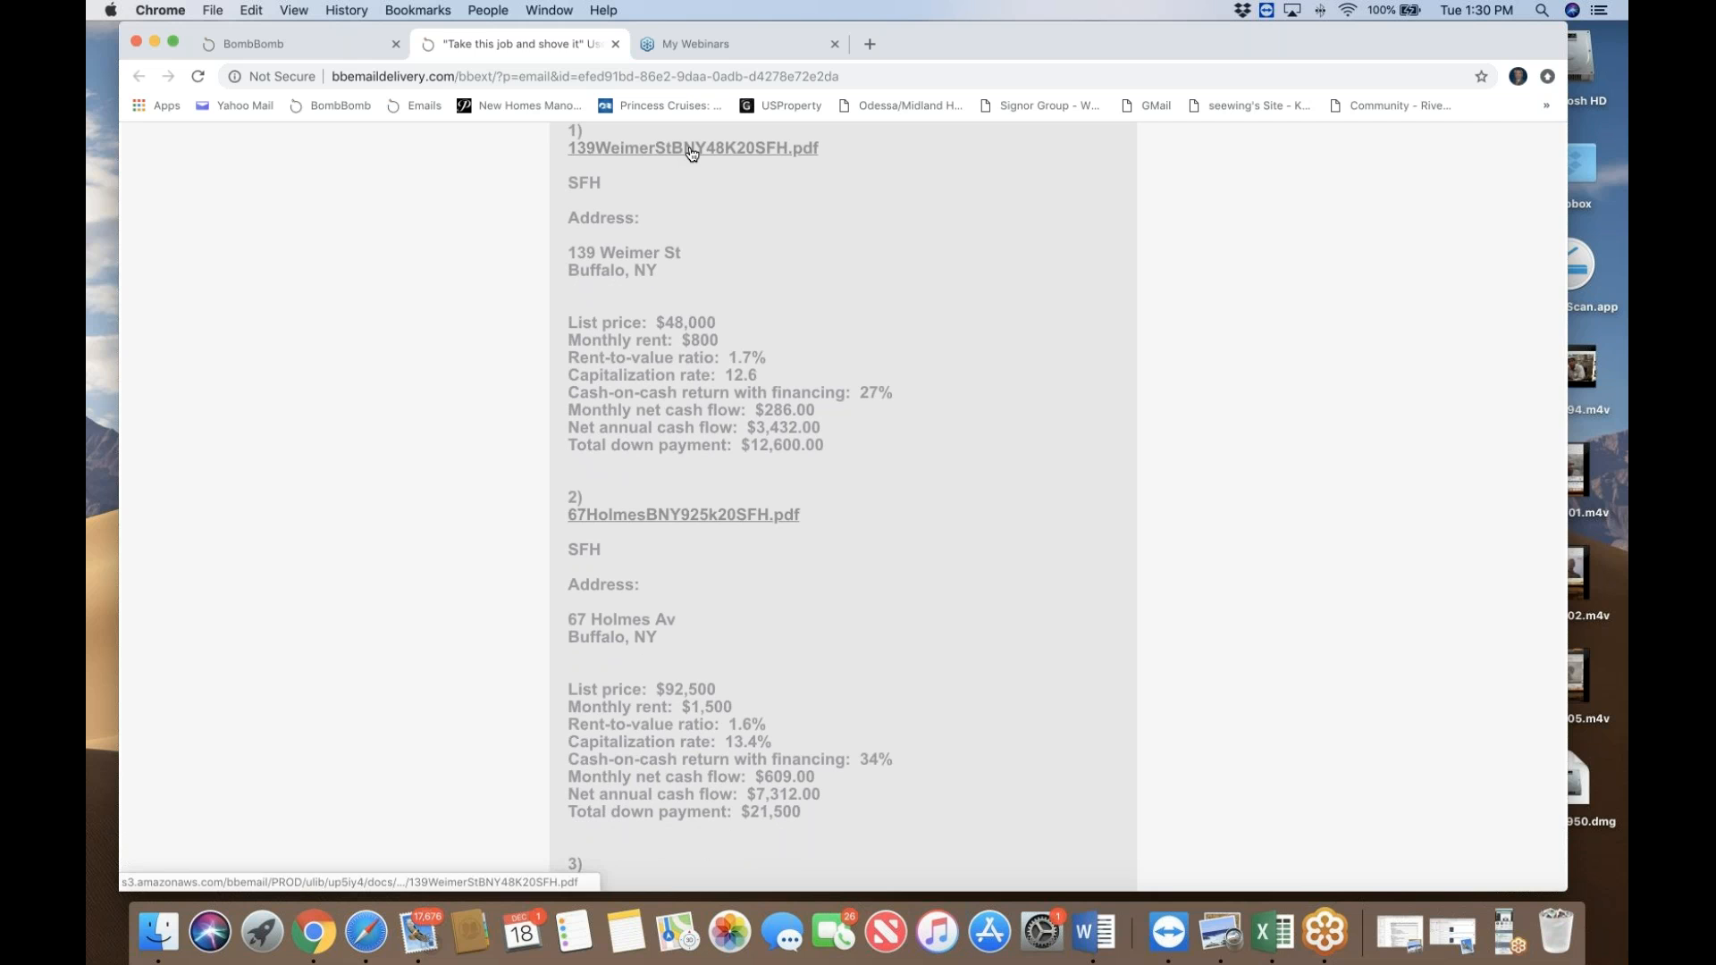
click(691, 146)
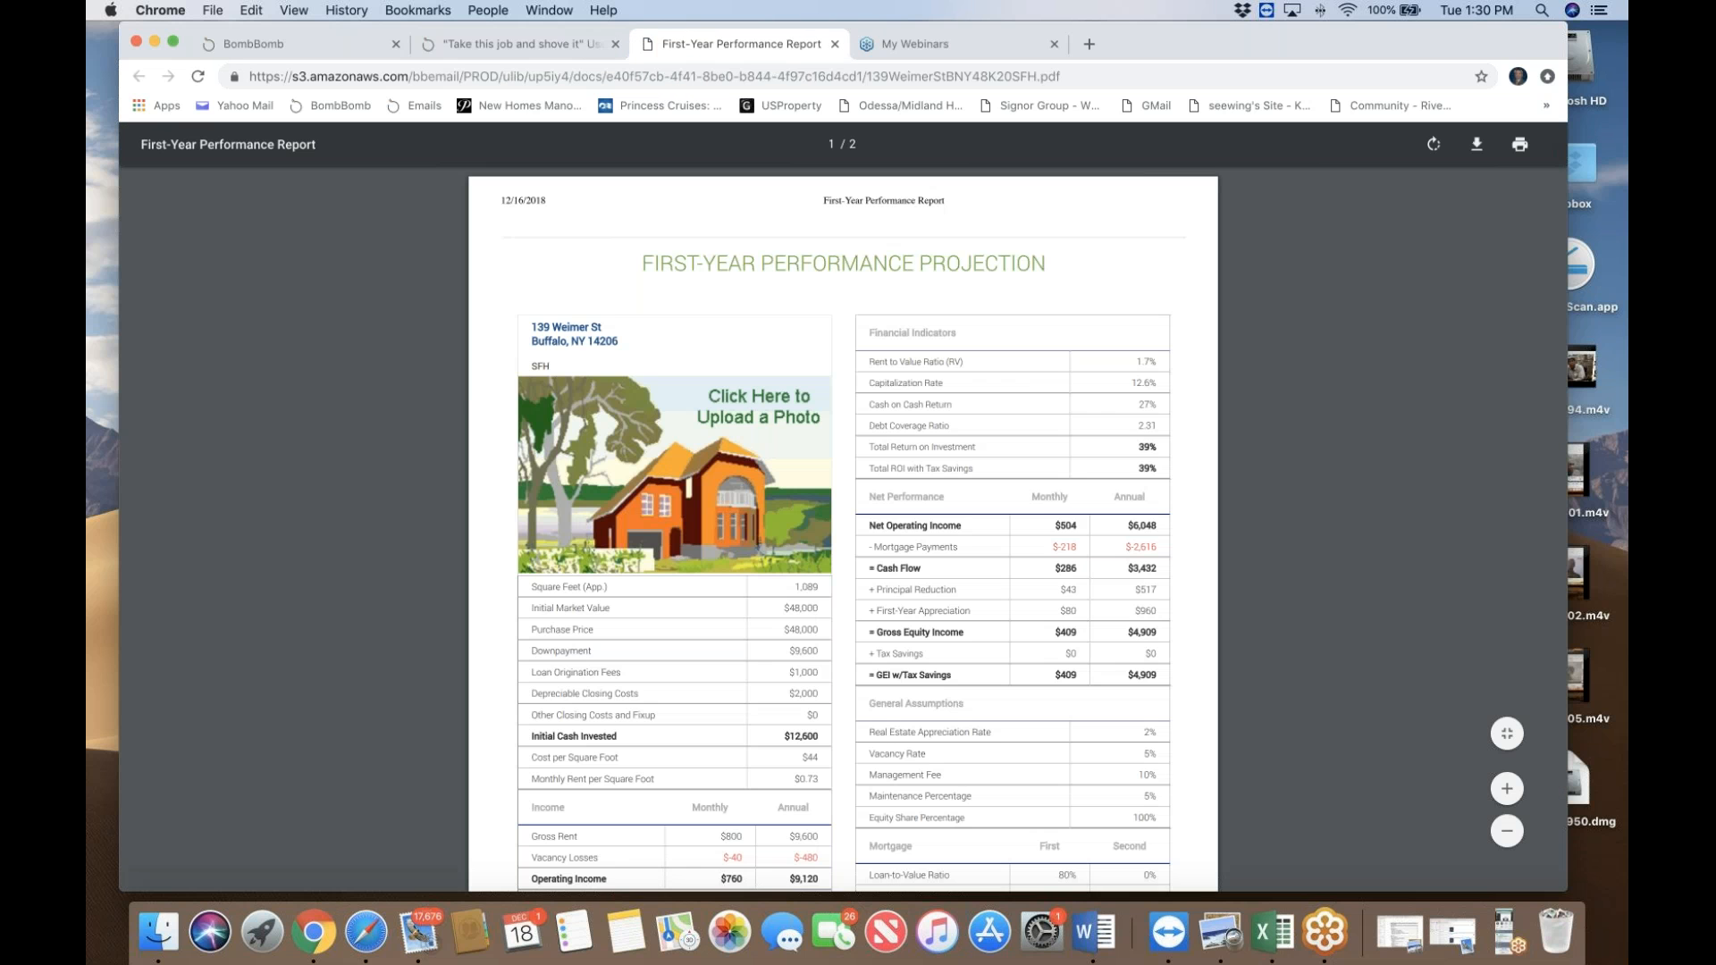
scroll(down, 3)
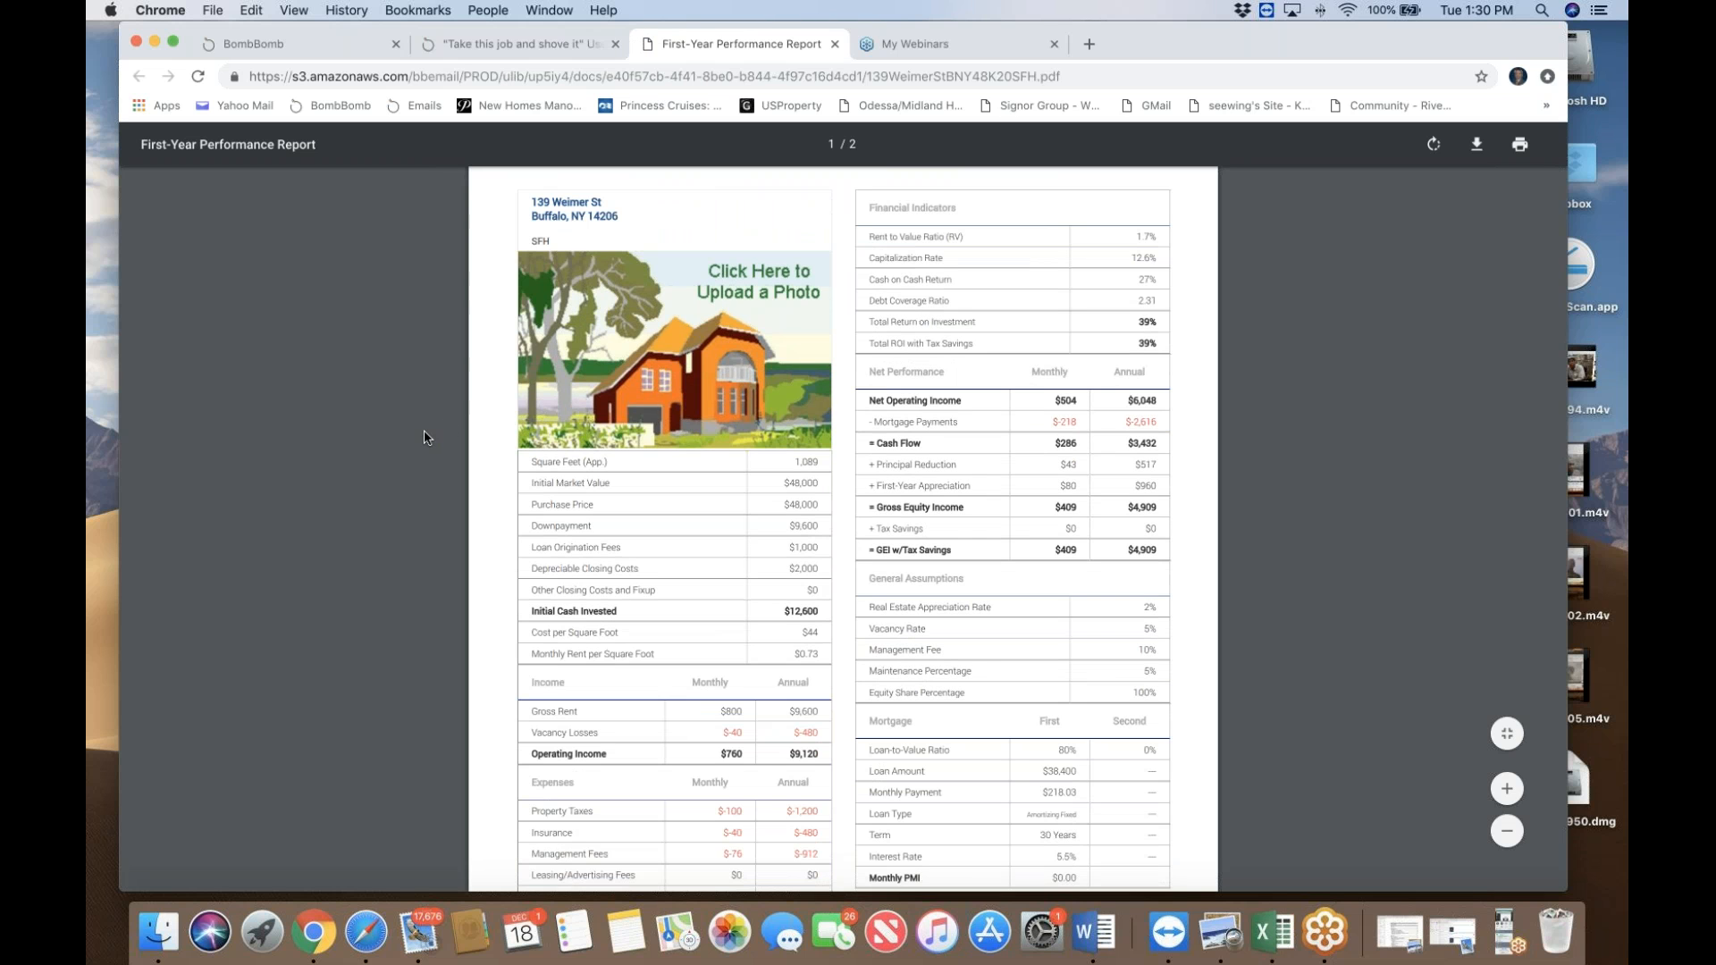
scroll(down, 3)
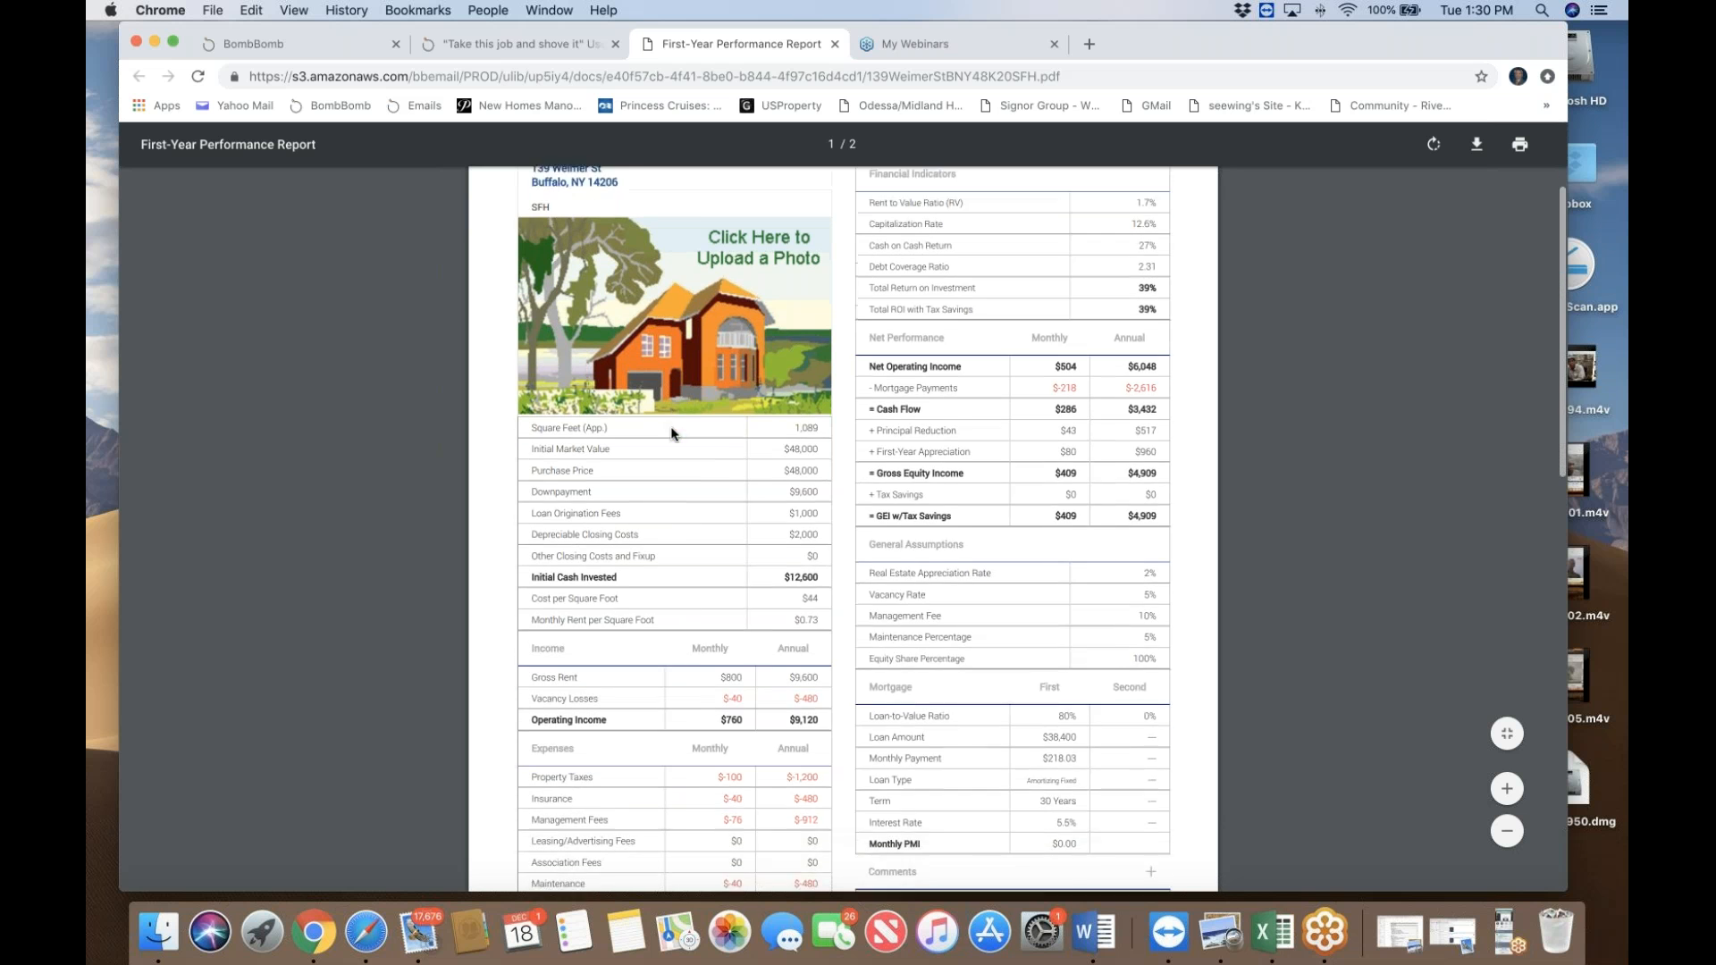
scroll(down, 3)
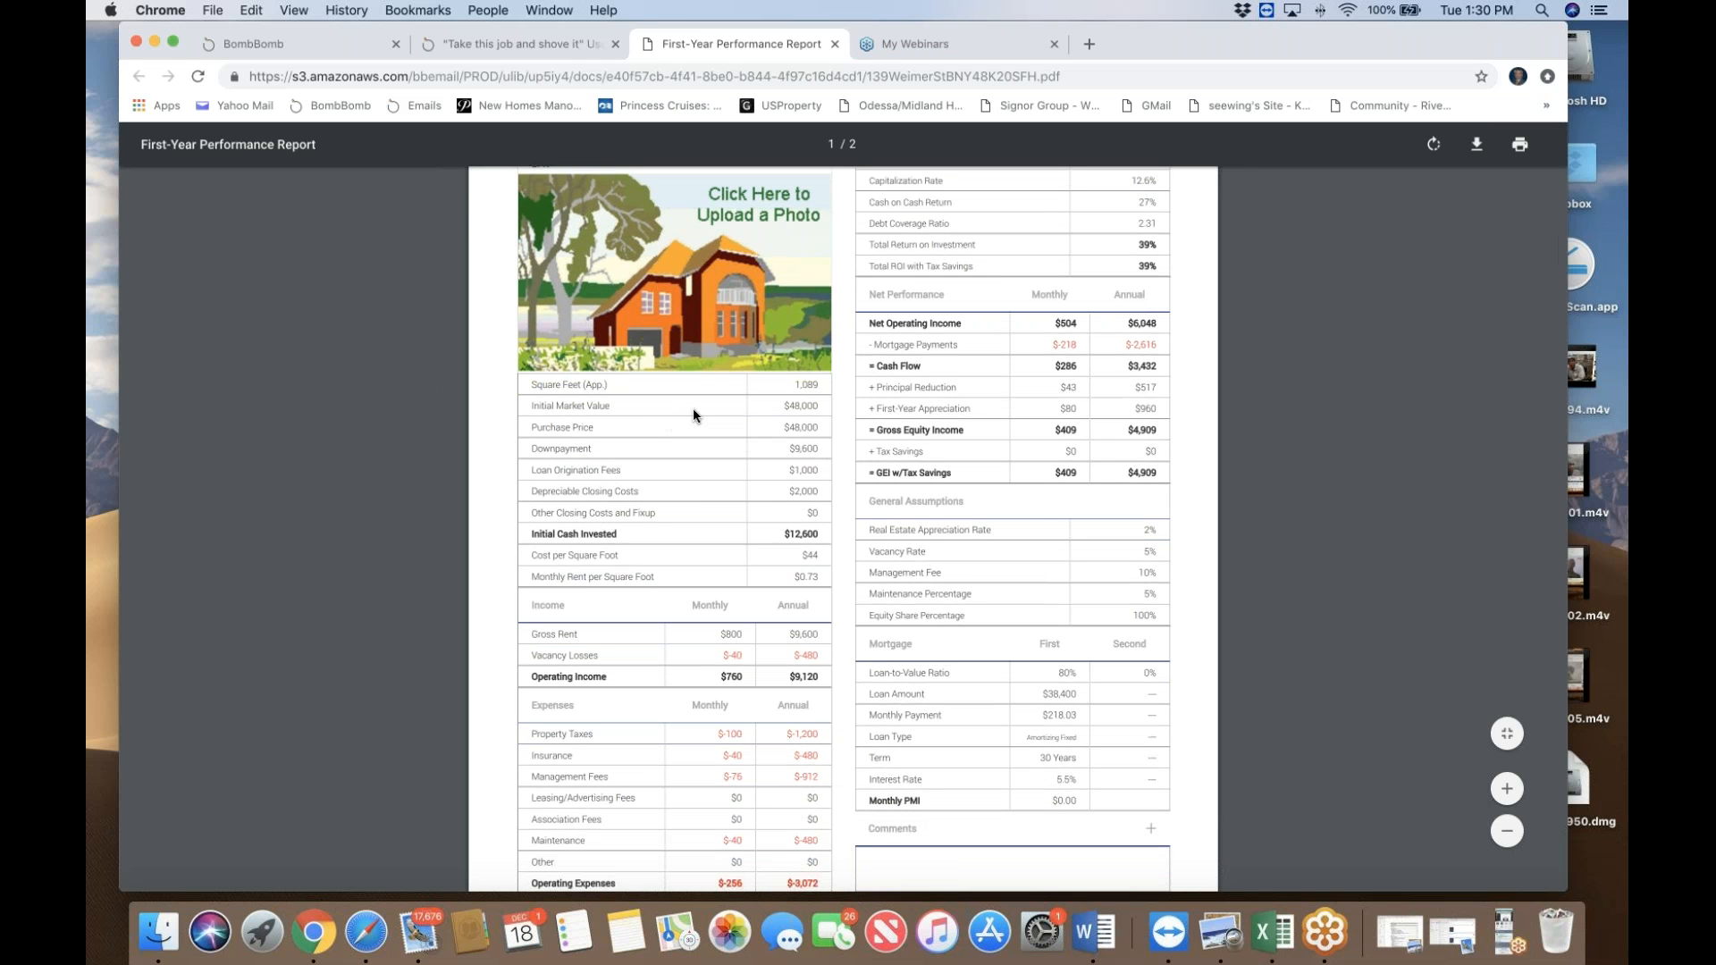
mouse_move(719, 414)
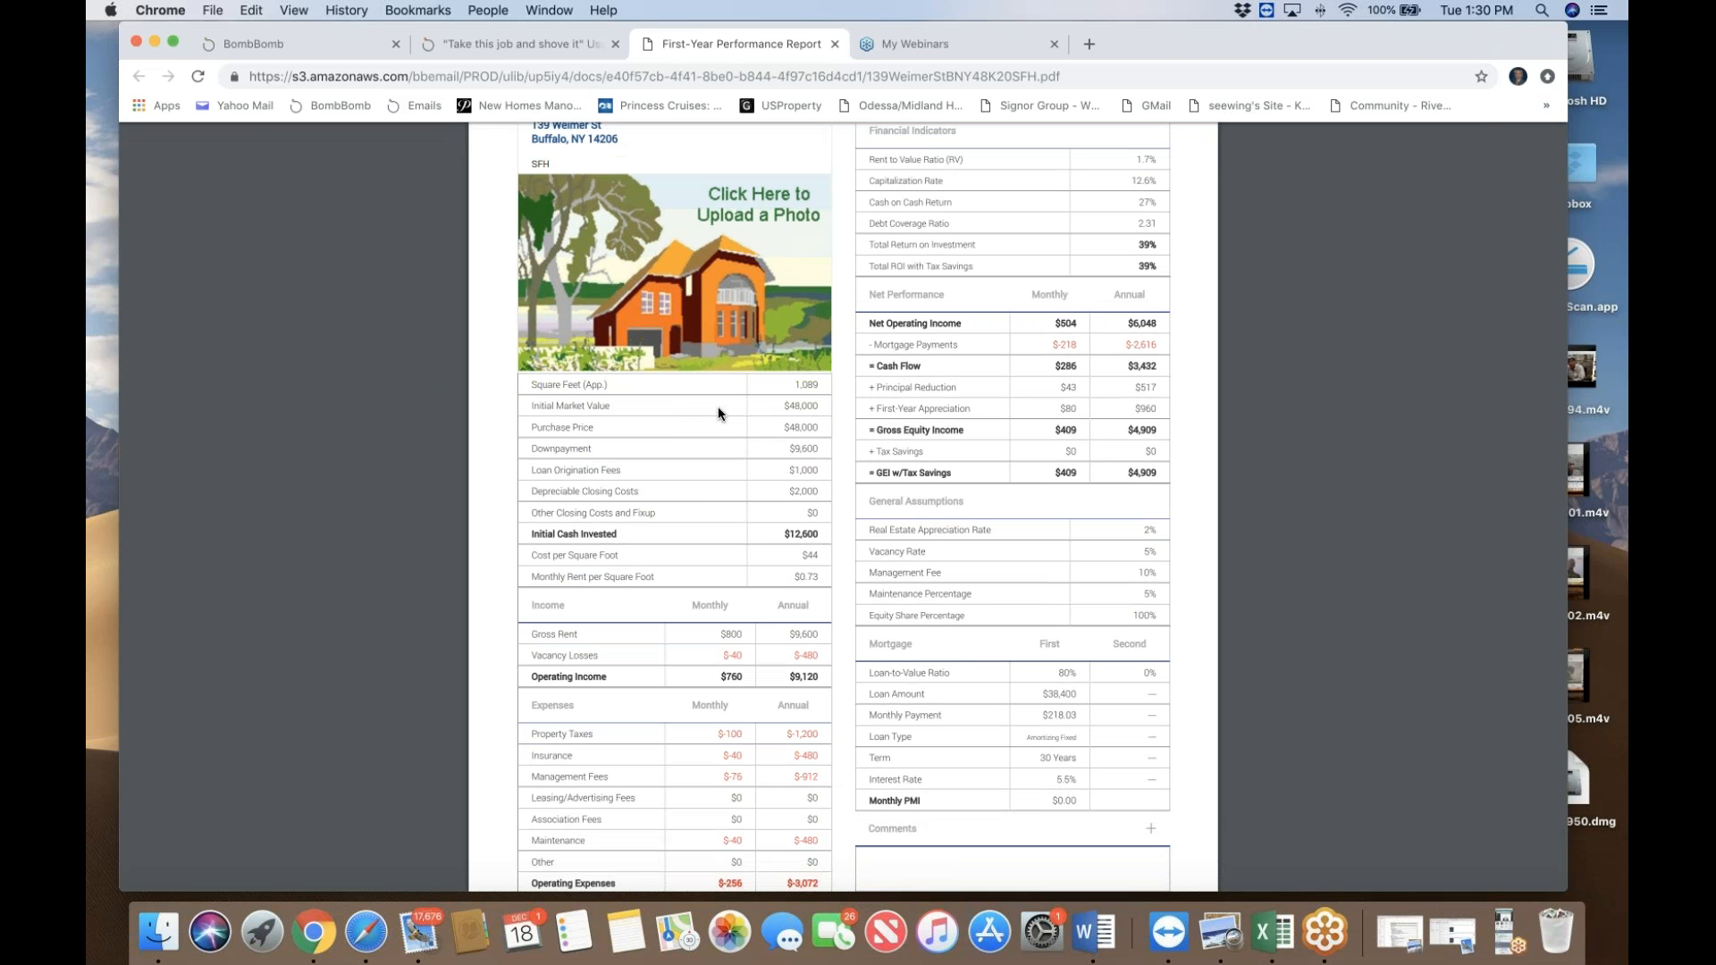
mouse_move(702, 411)
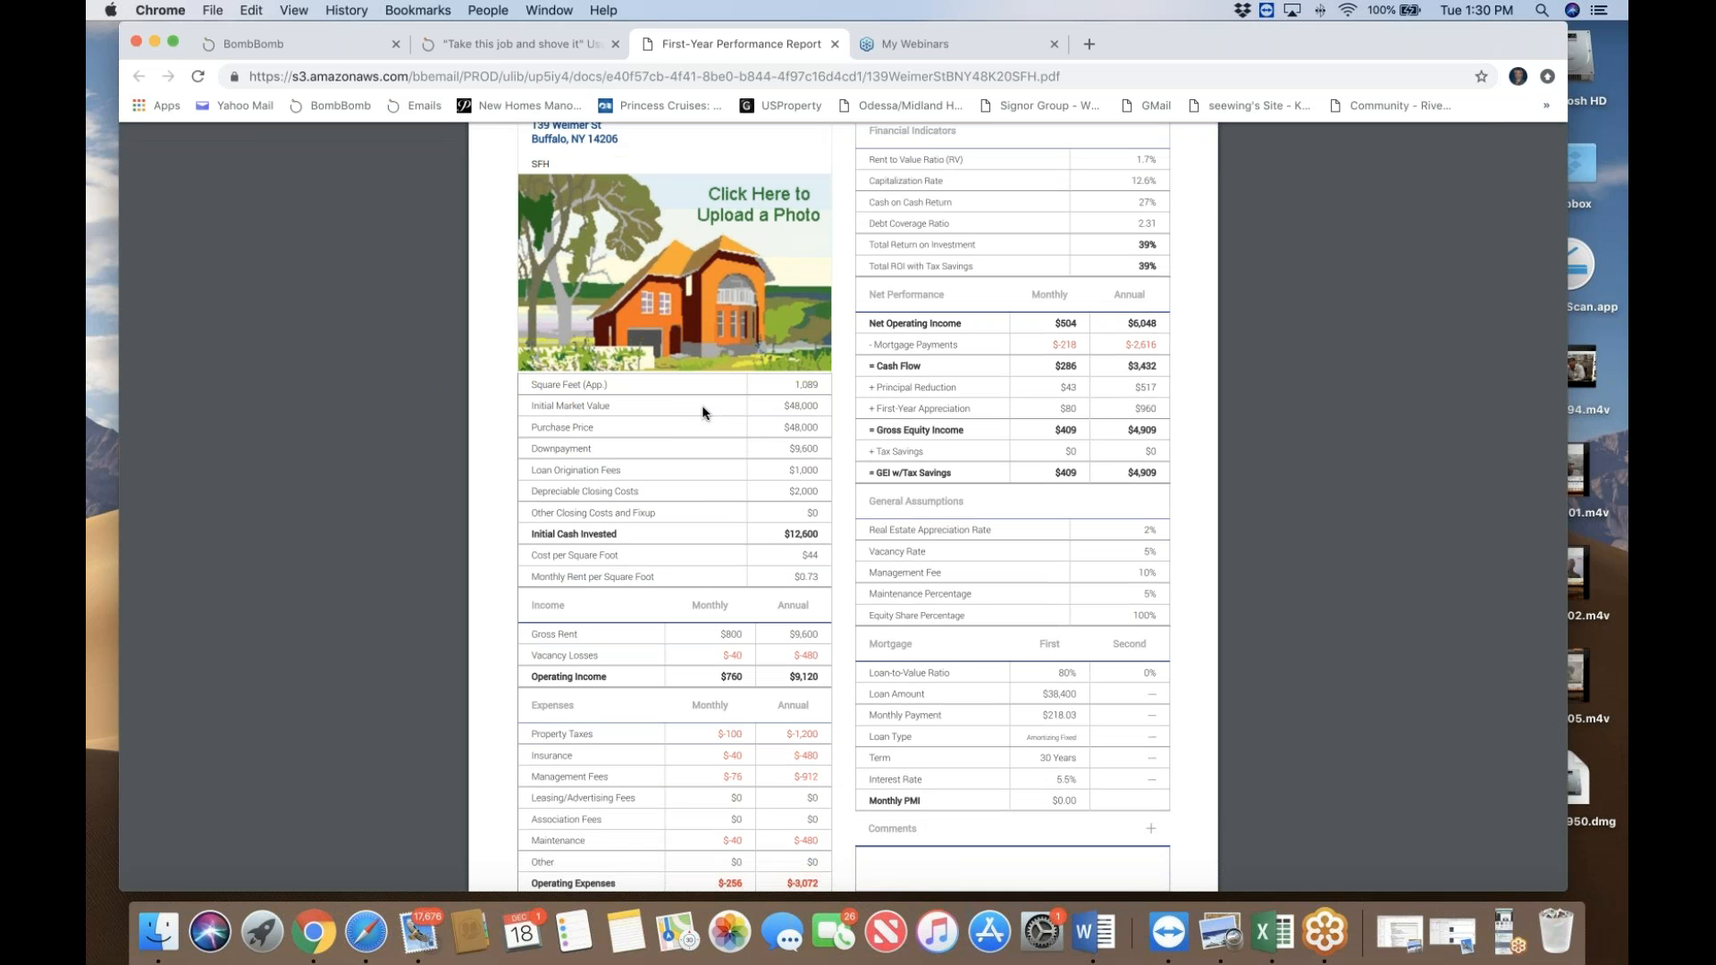
scroll(down, 3)
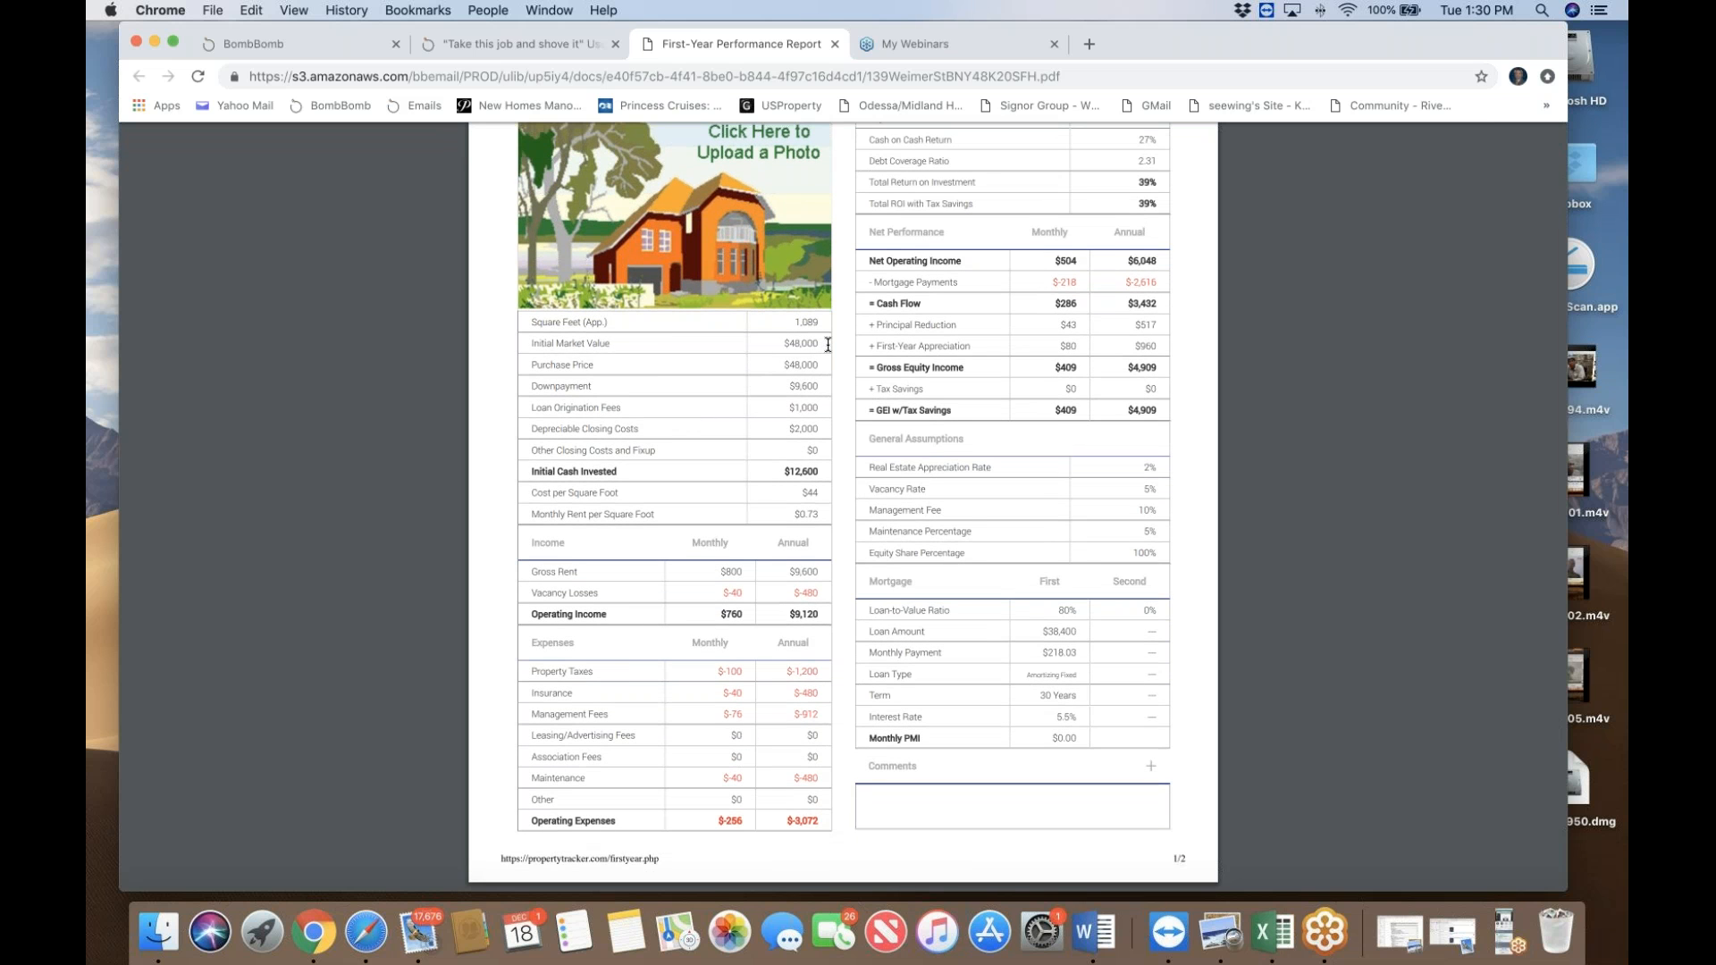
mouse_move(783, 405)
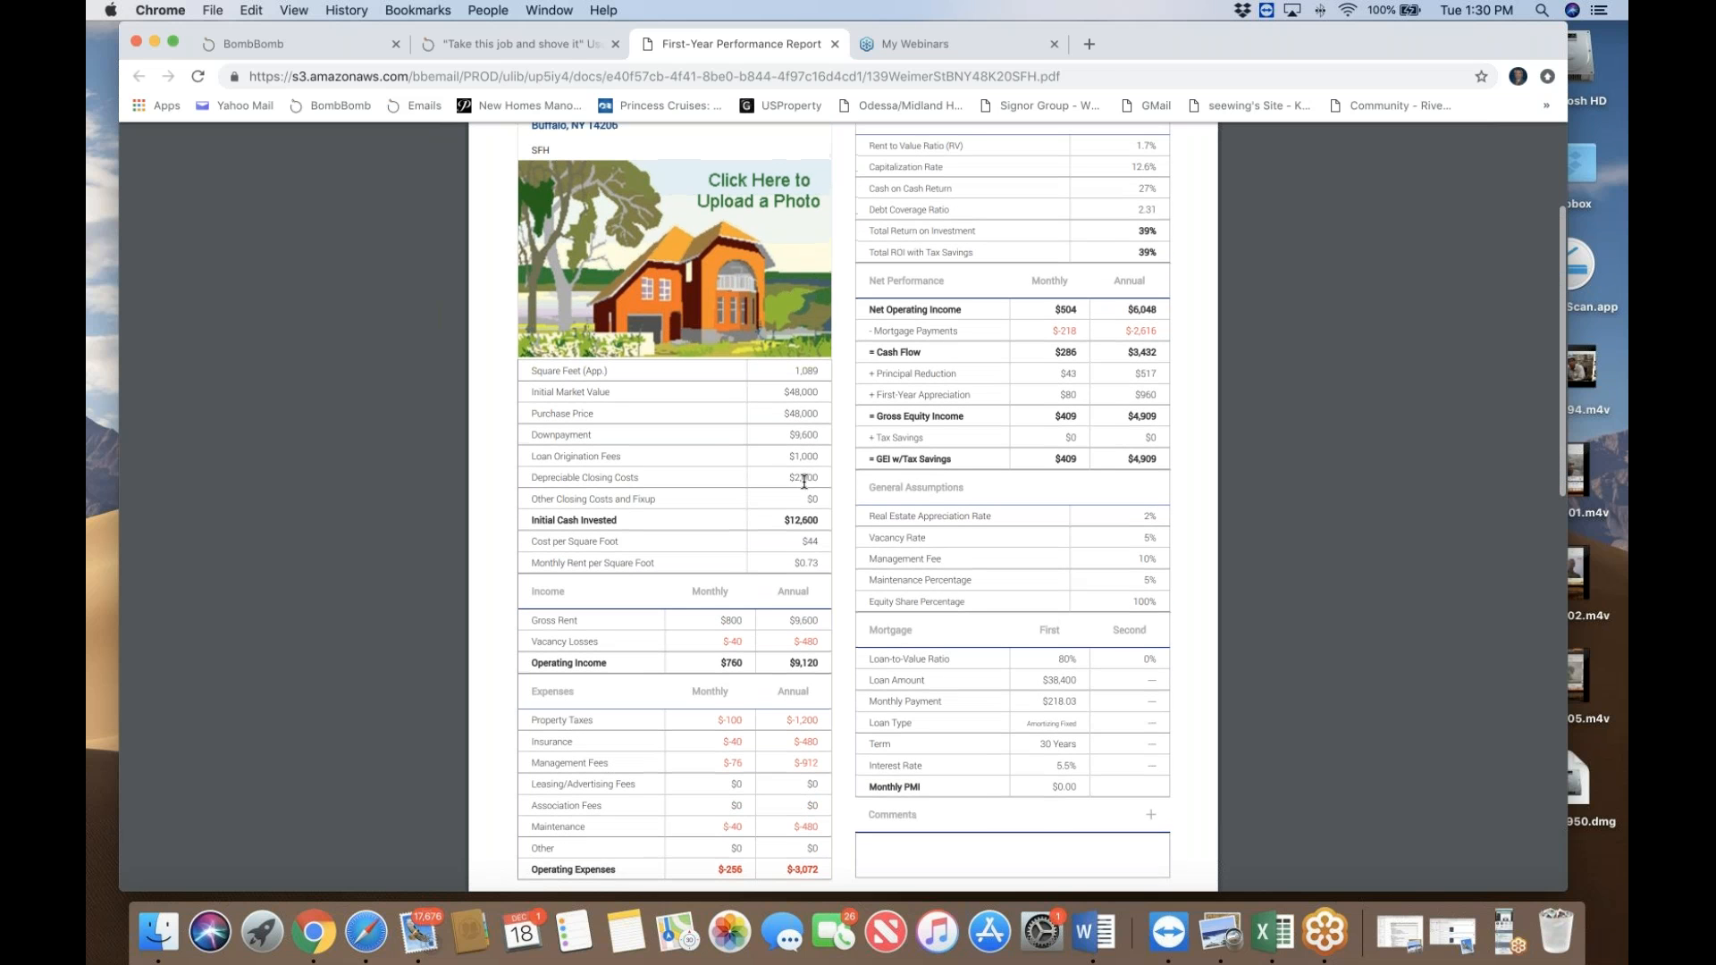
scroll(down, 3)
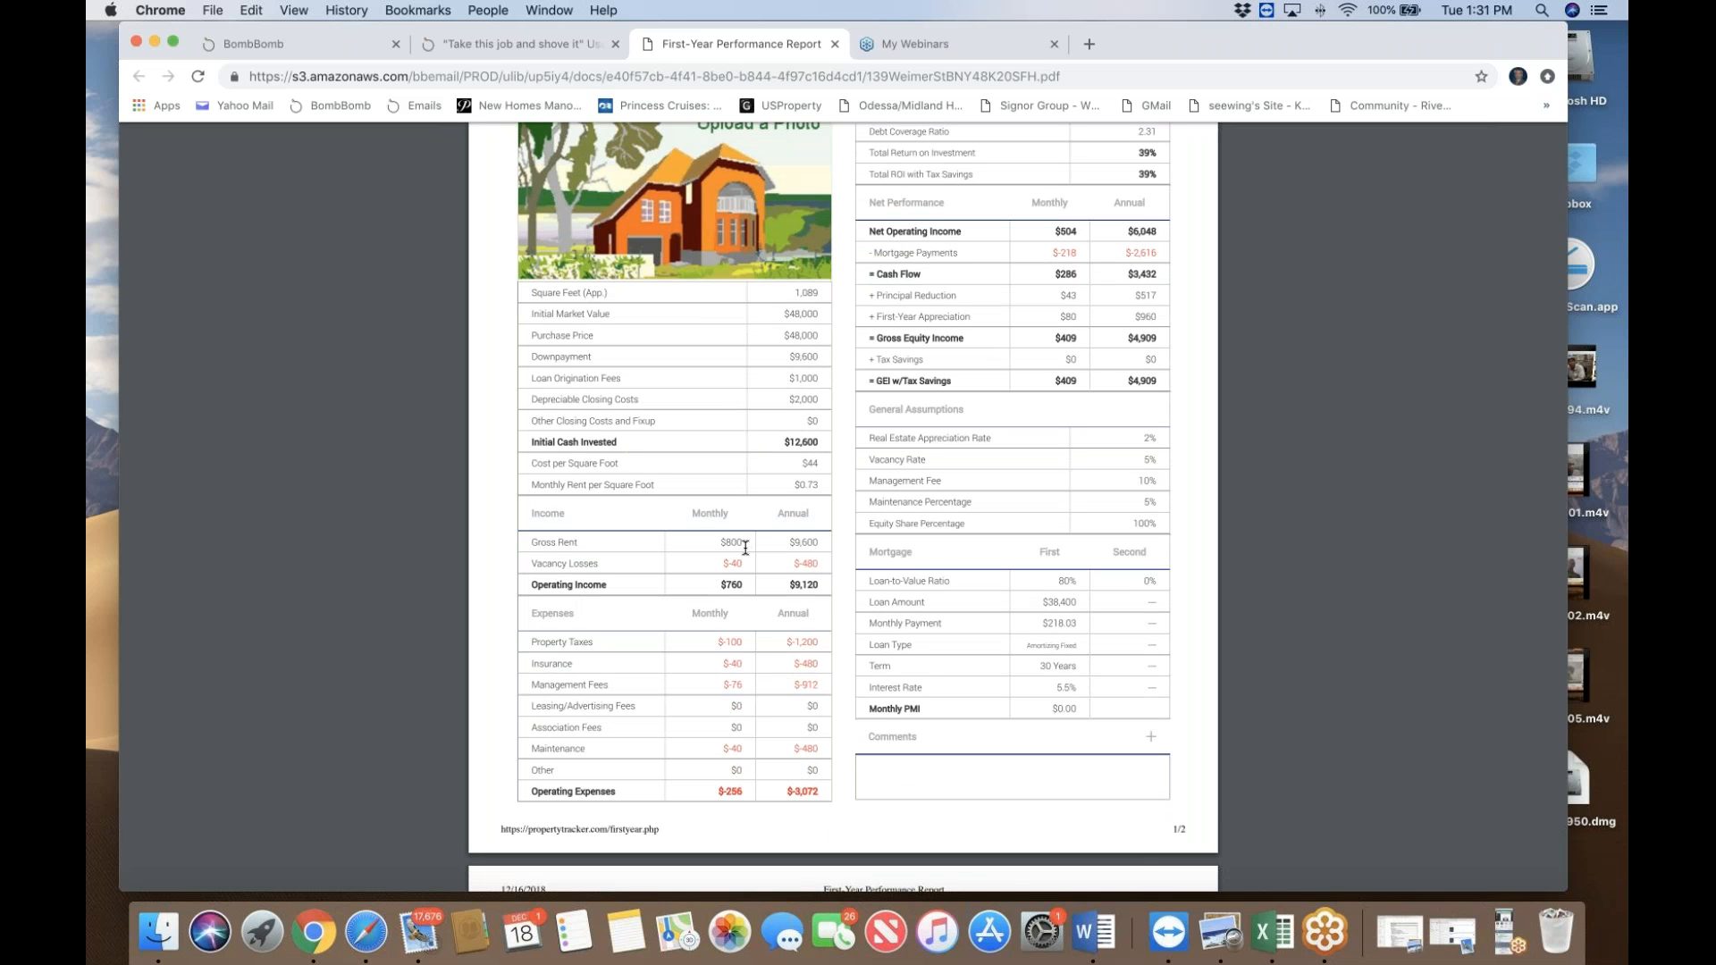
mouse_move(777, 694)
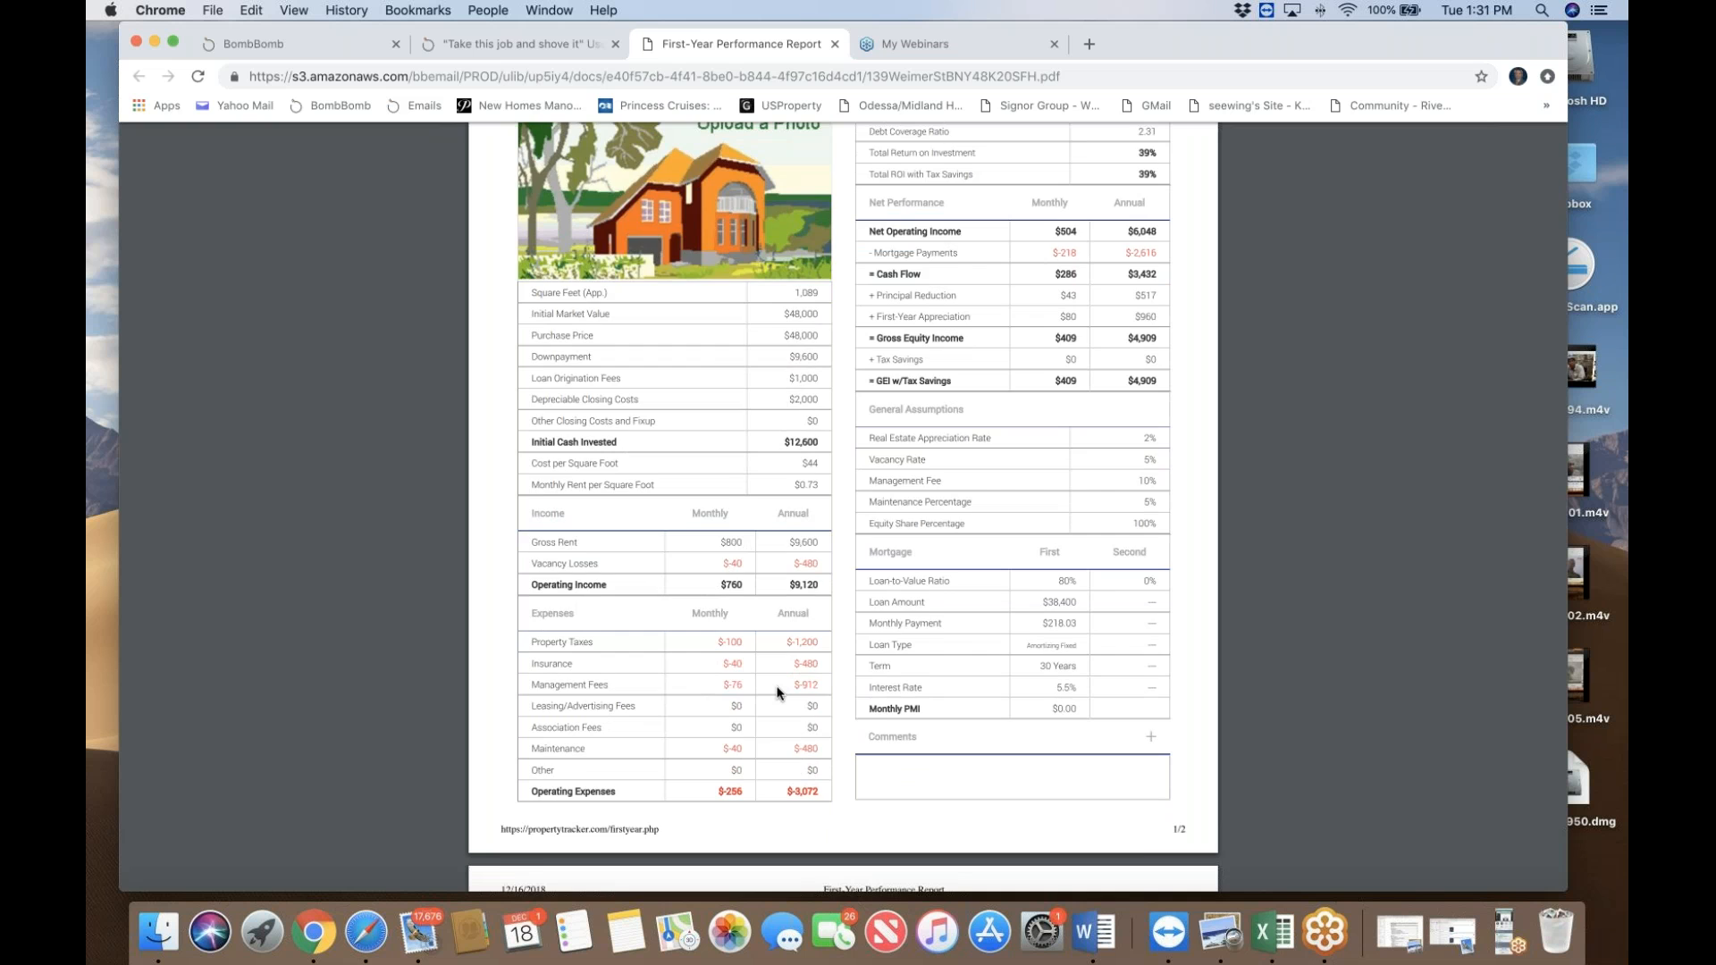
scroll(up, 3)
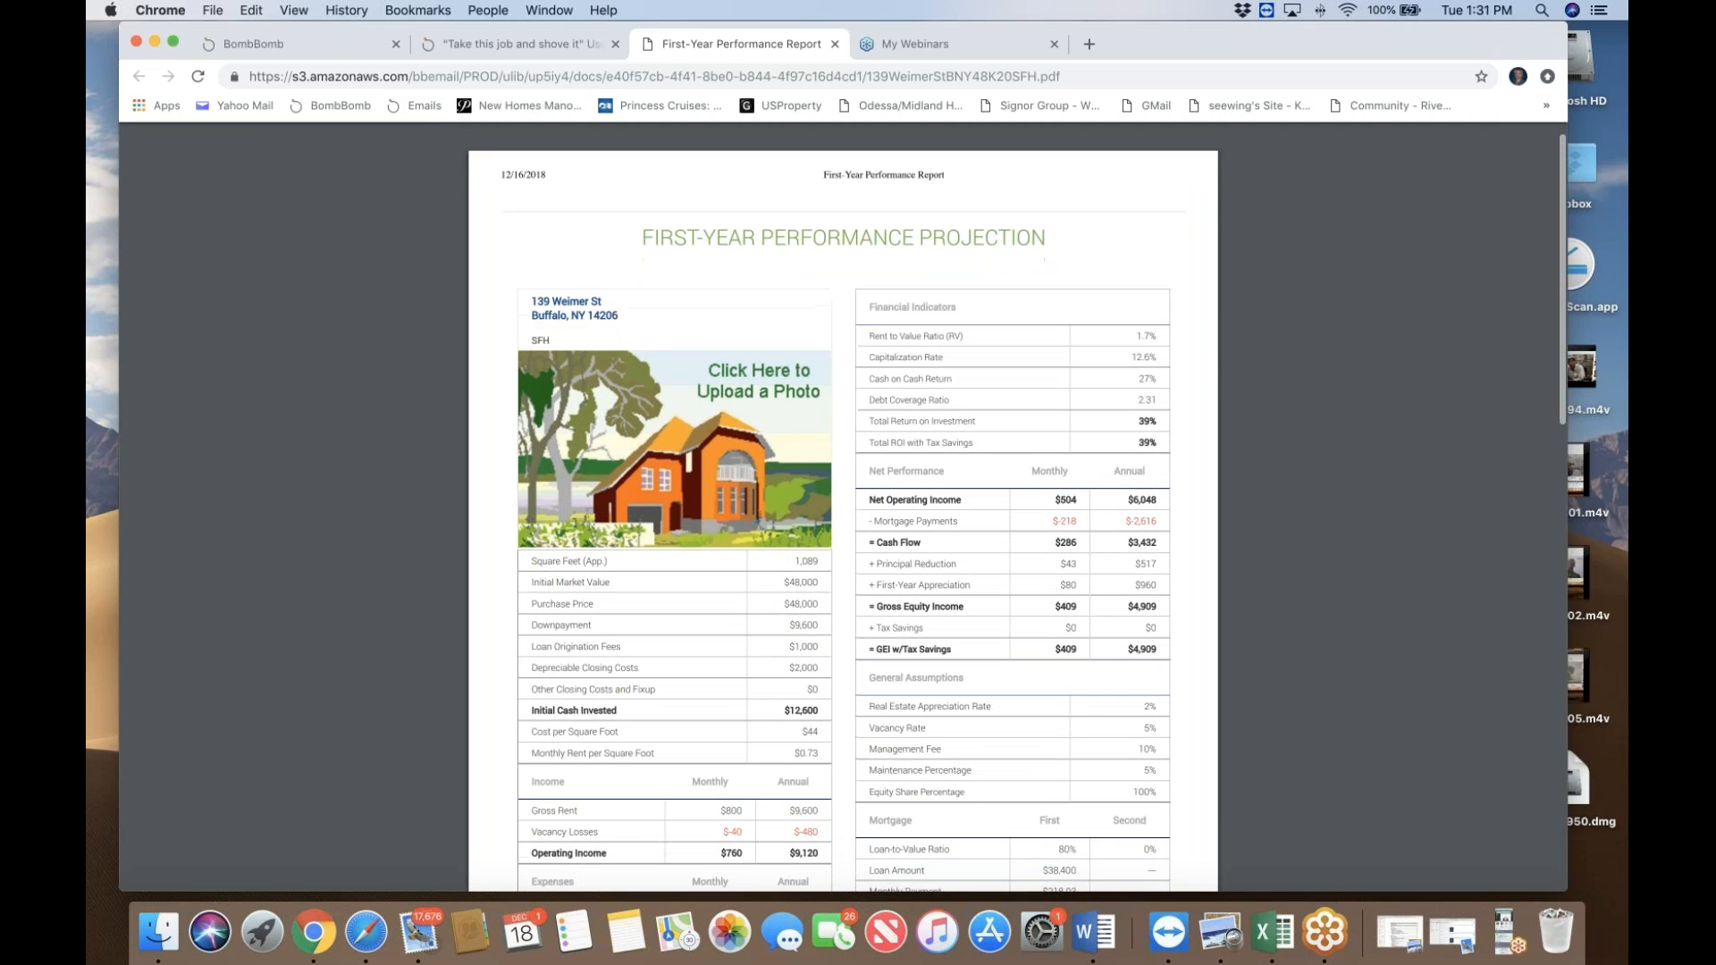
scroll(down, 3)
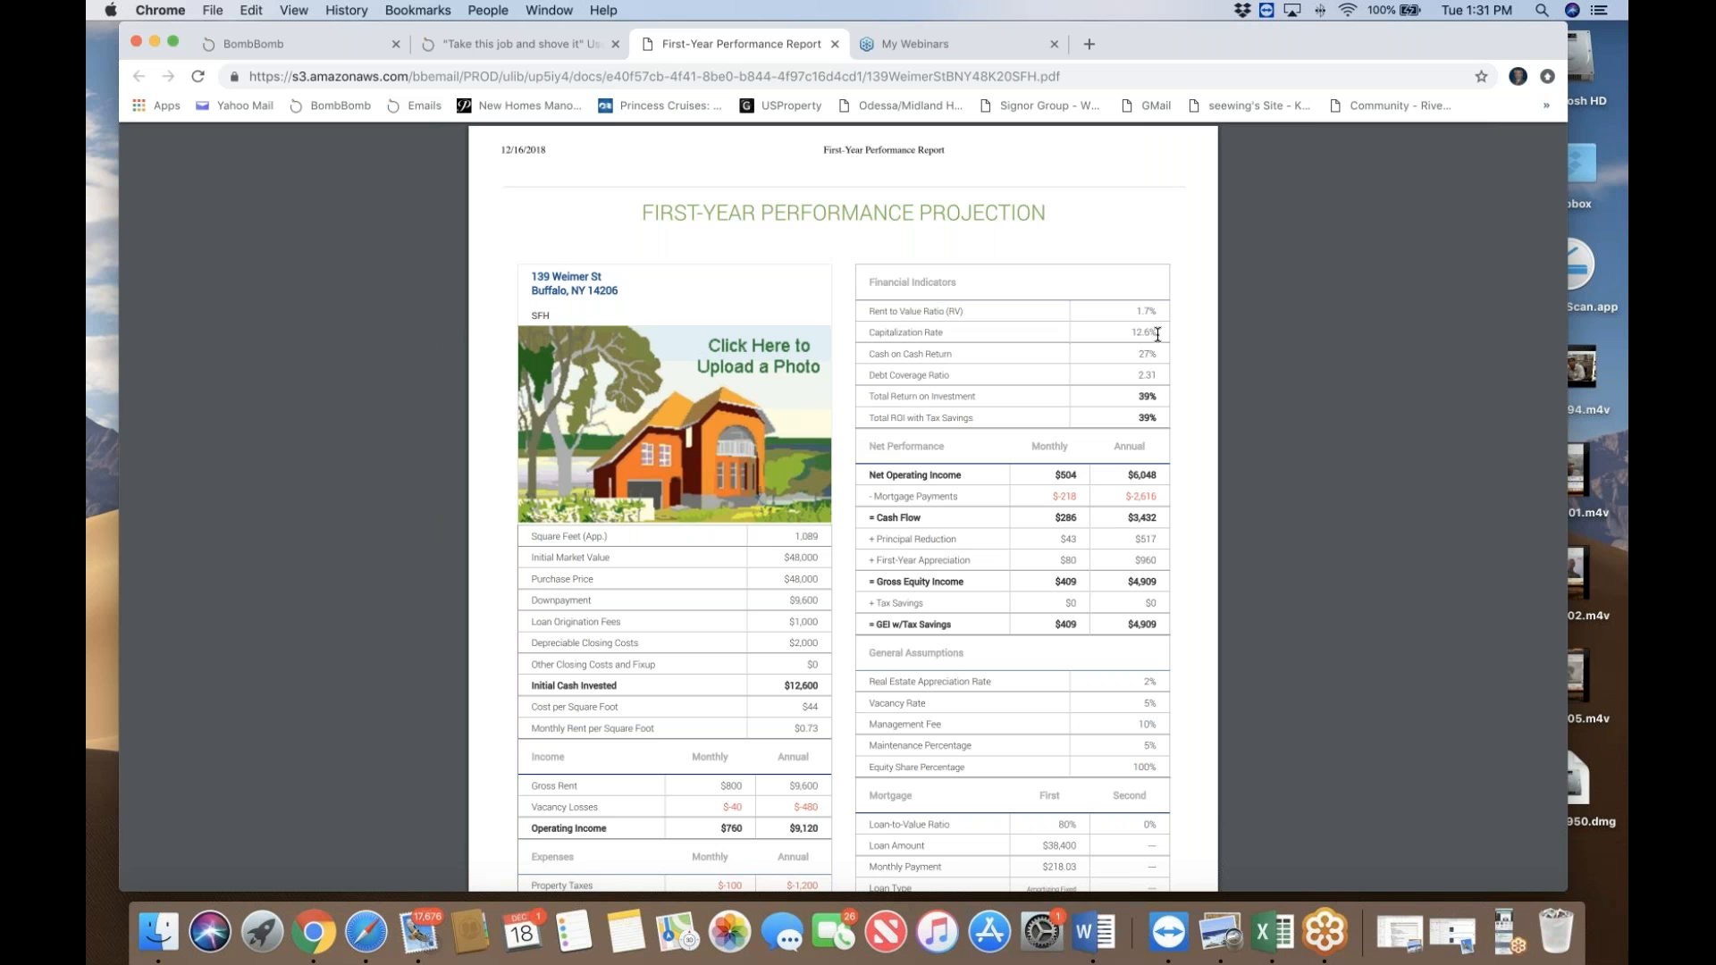
mouse_move(1171, 316)
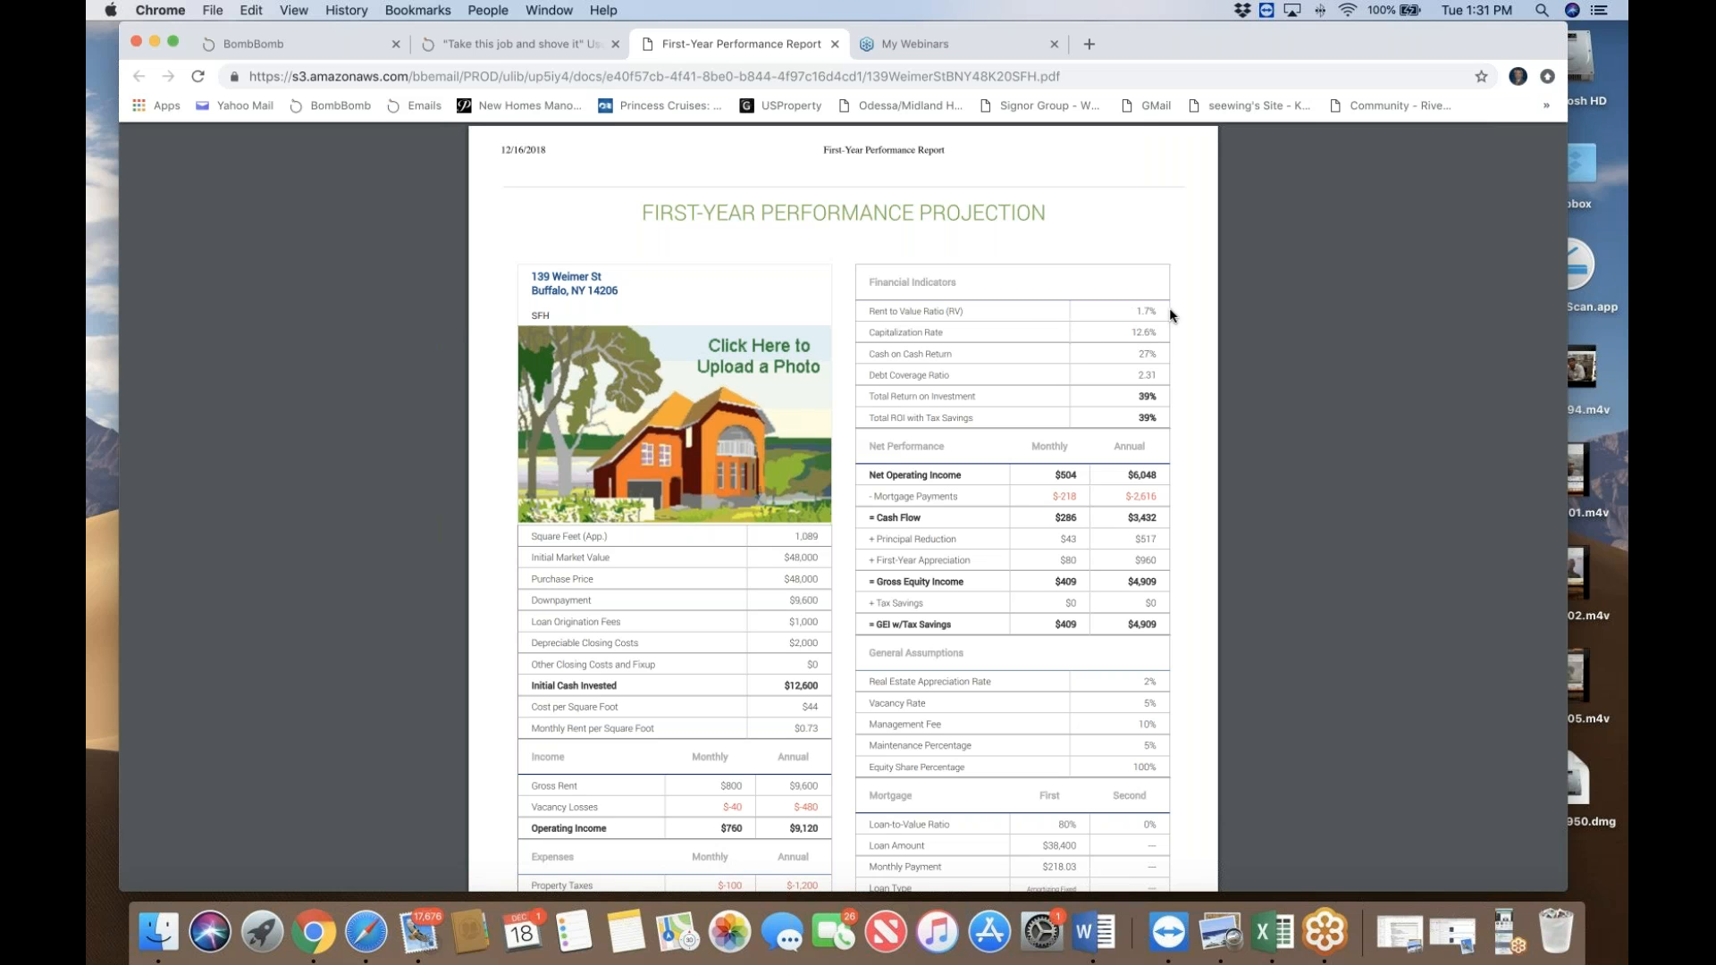
mouse_move(1126, 365)
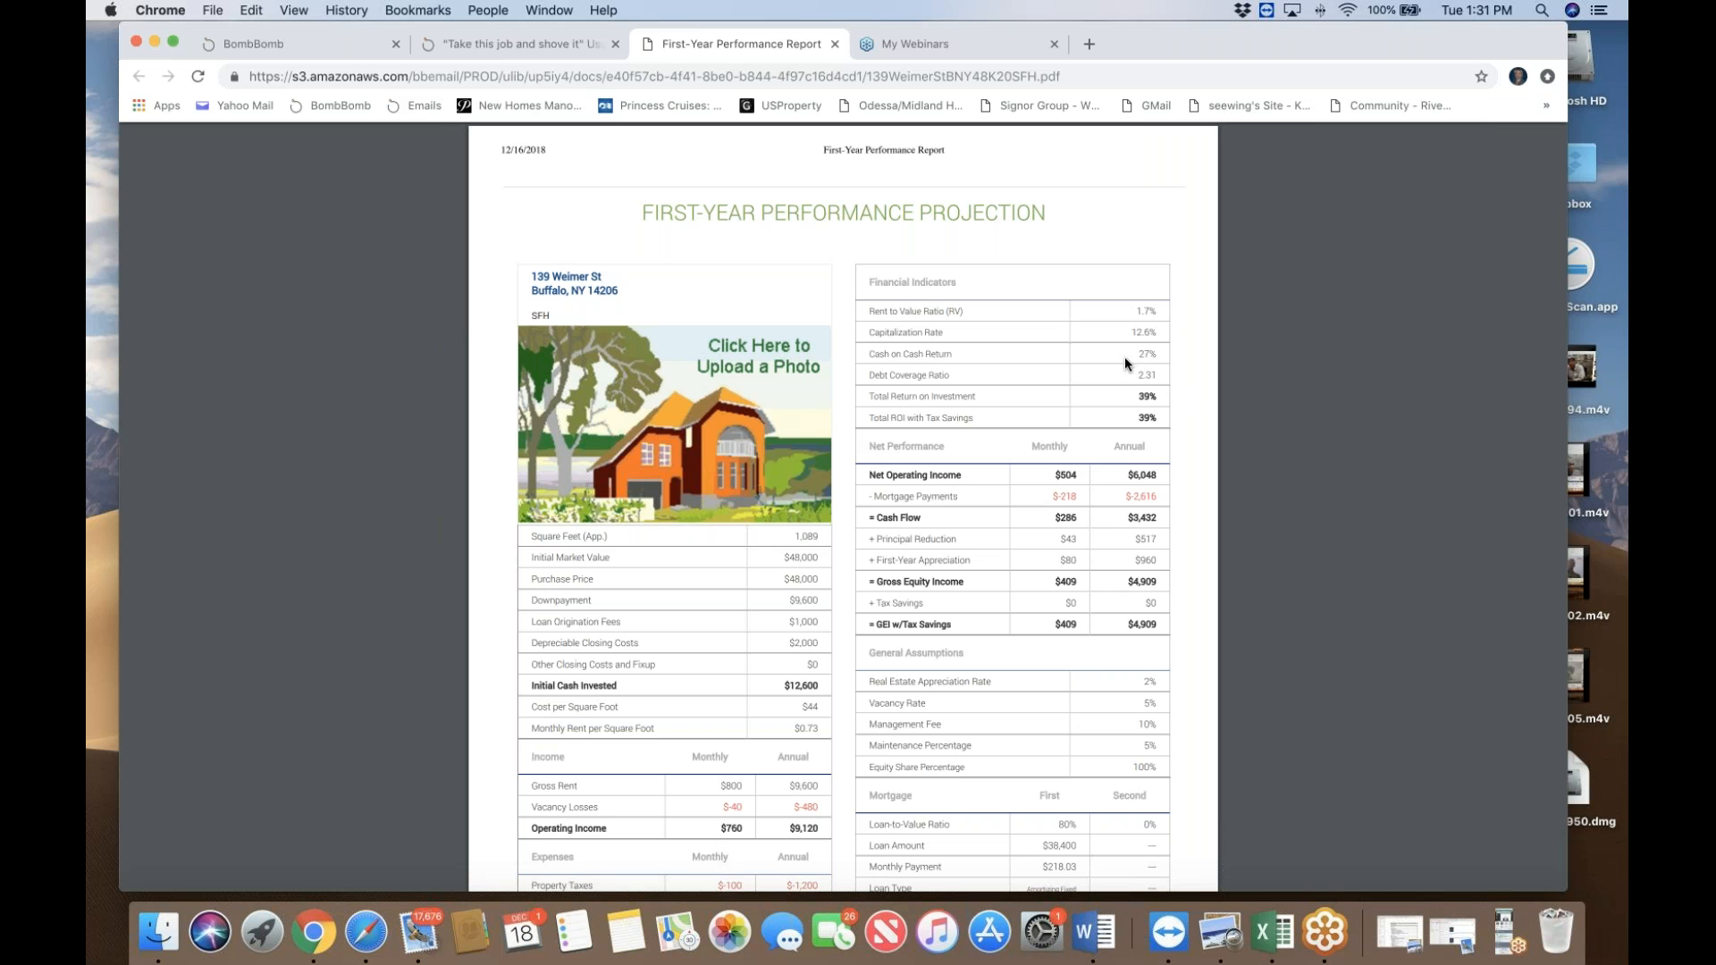
scroll(down, 3)
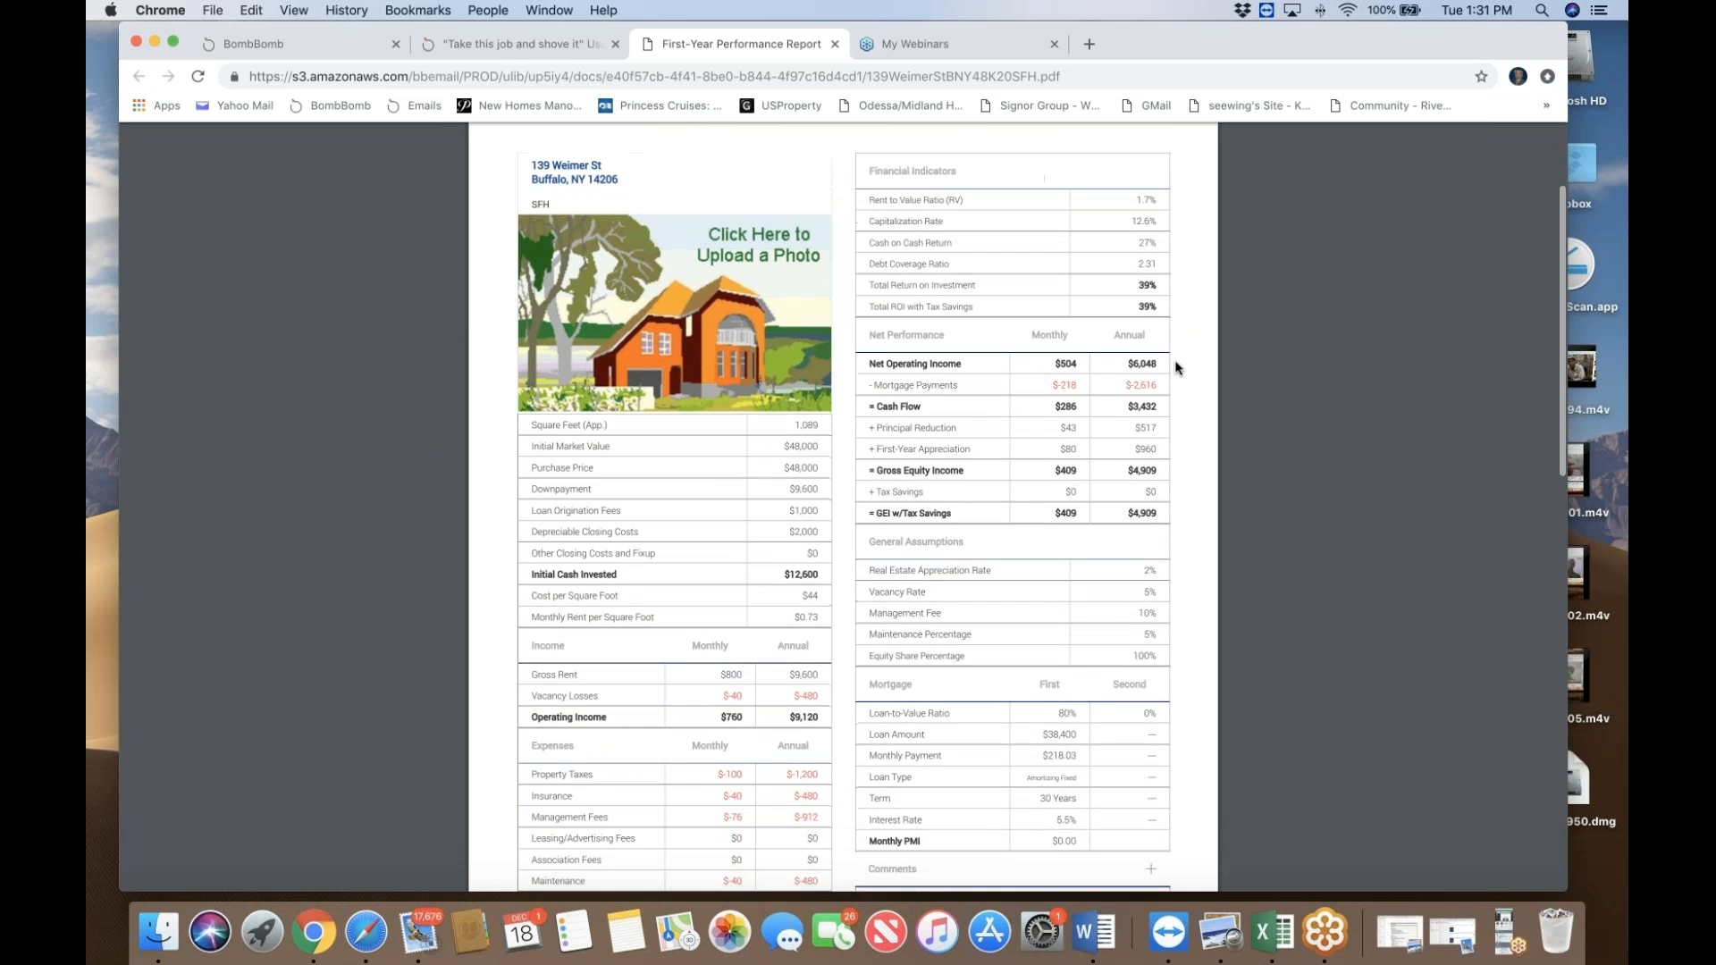
scroll(down, 3)
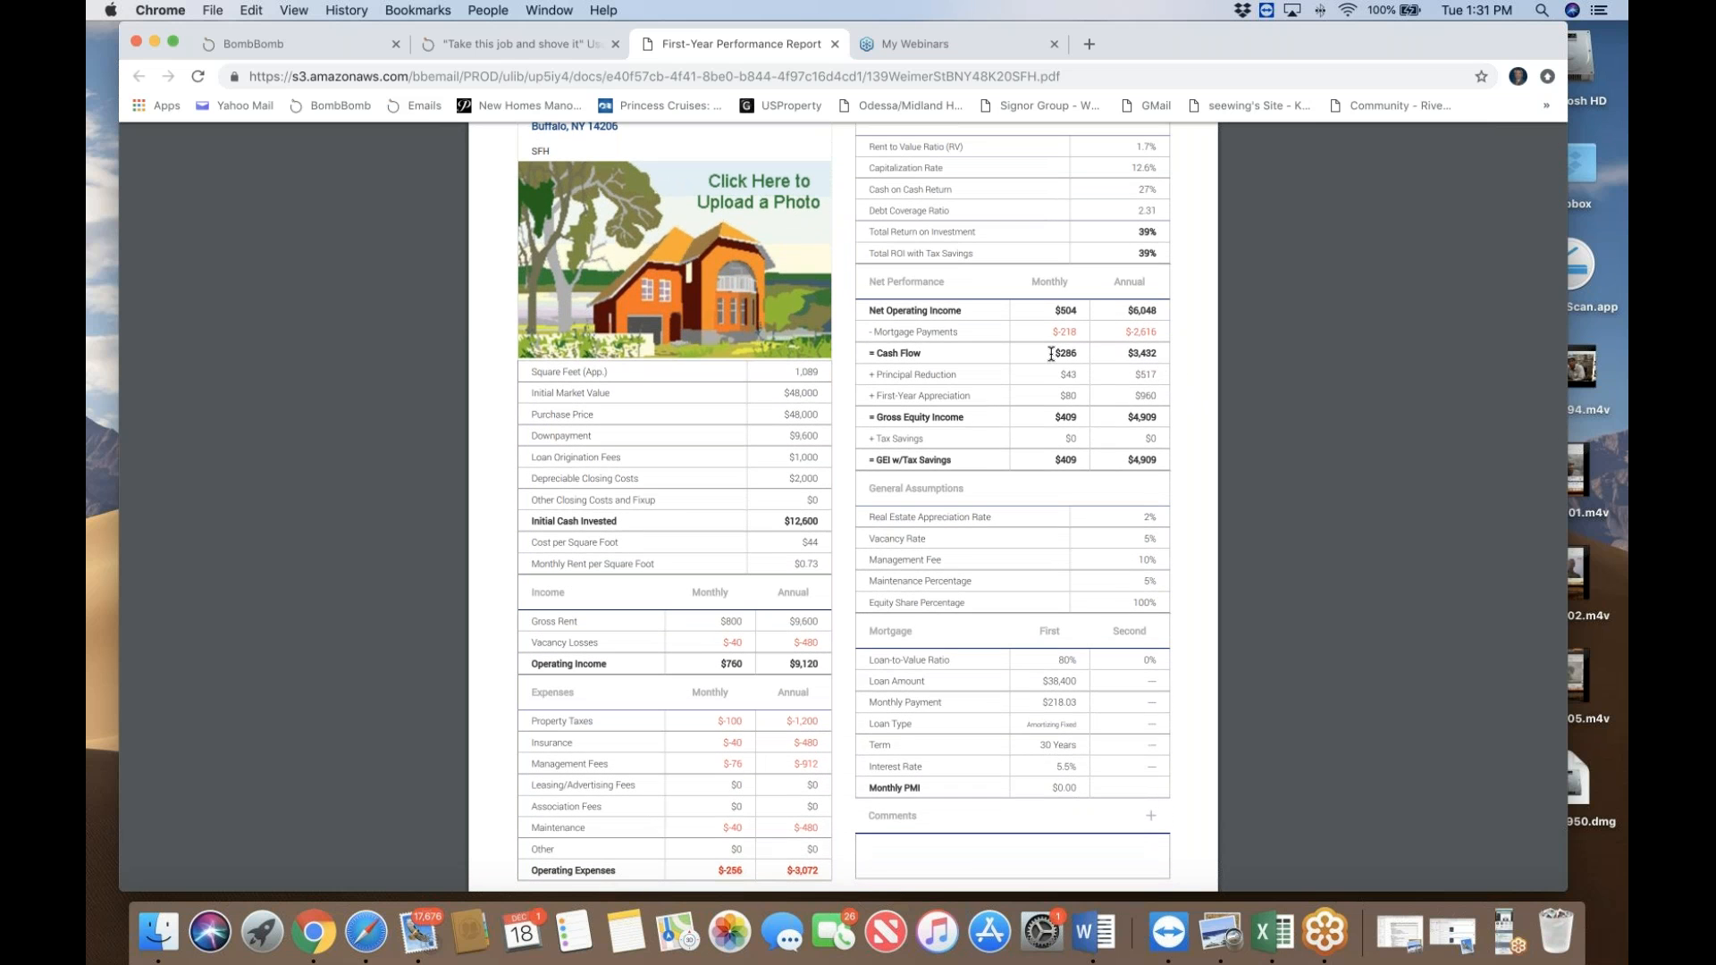
mouse_move(1162, 352)
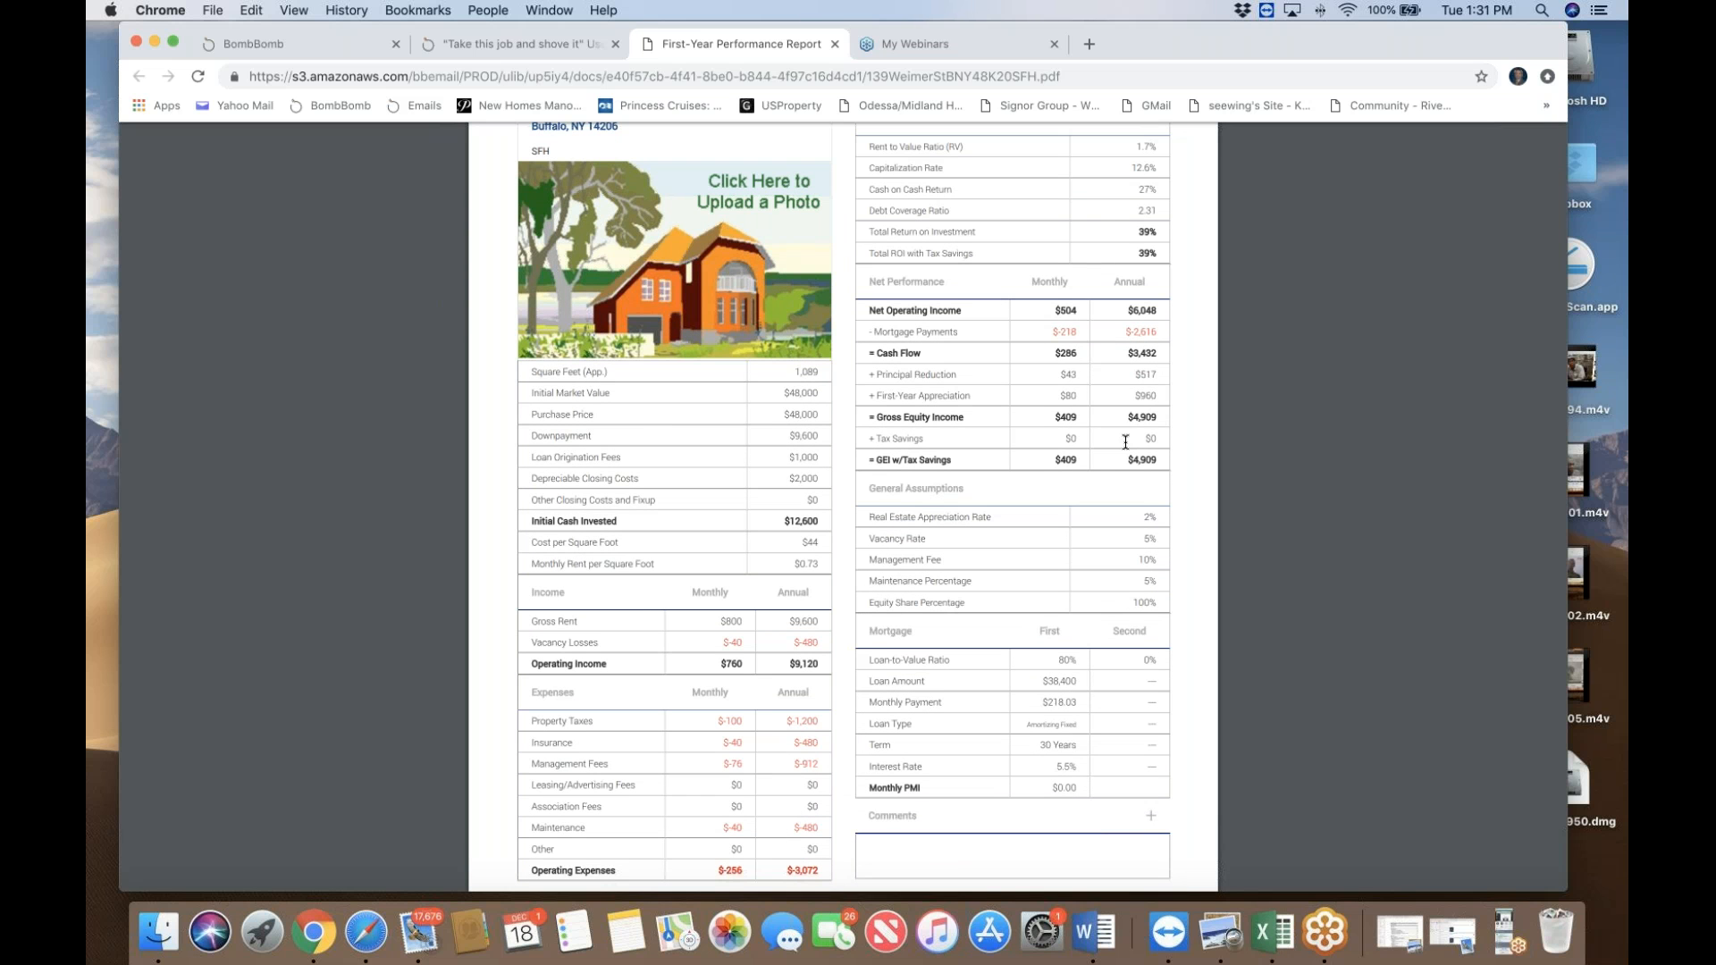
scroll(down, 3)
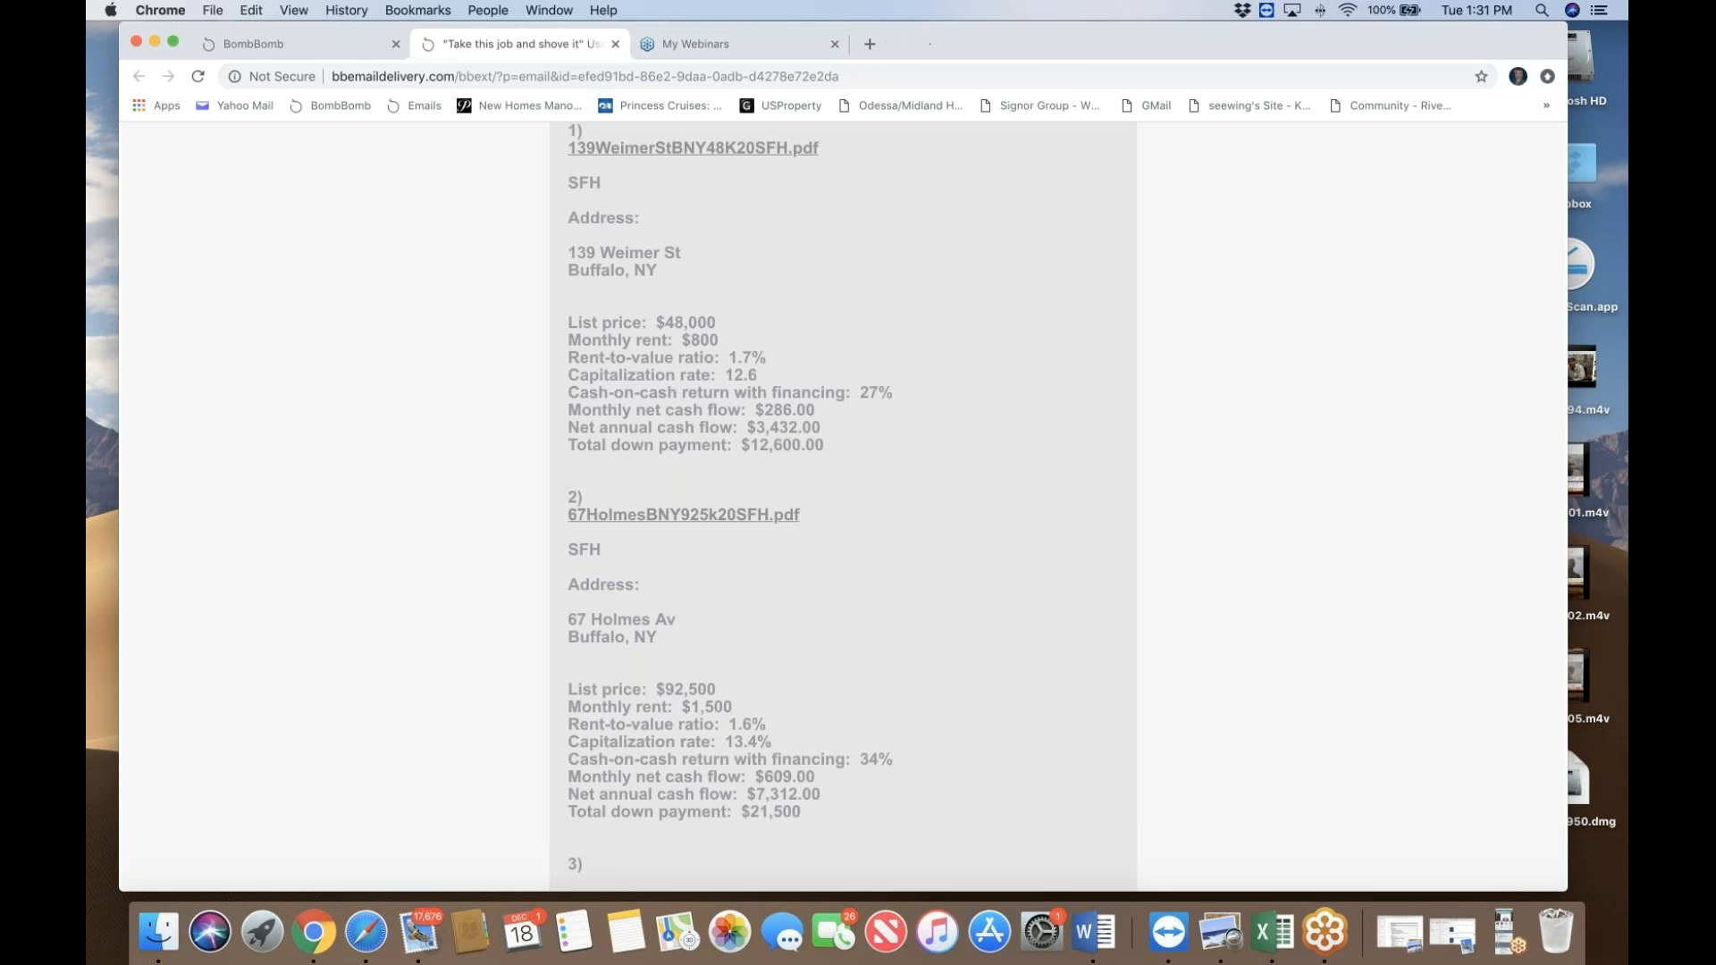
Step: Scroll back up briefly, then down through the remaining ten portfolio listings
scroll(down, 3)
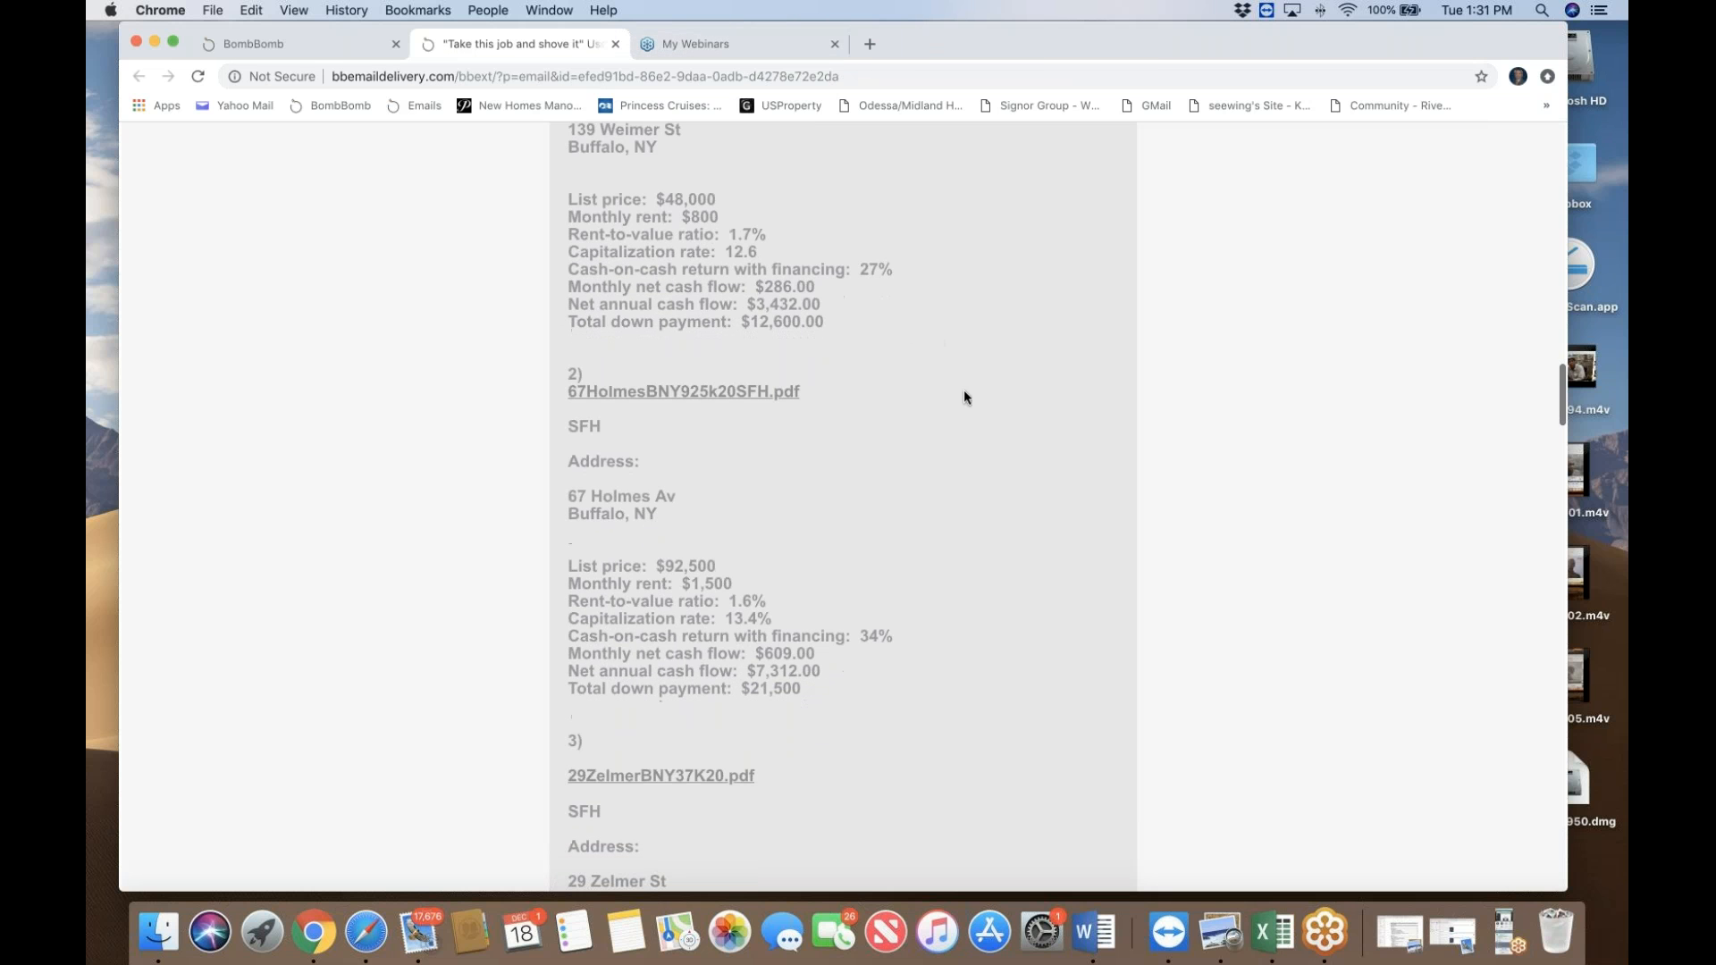
scroll(up, 3)
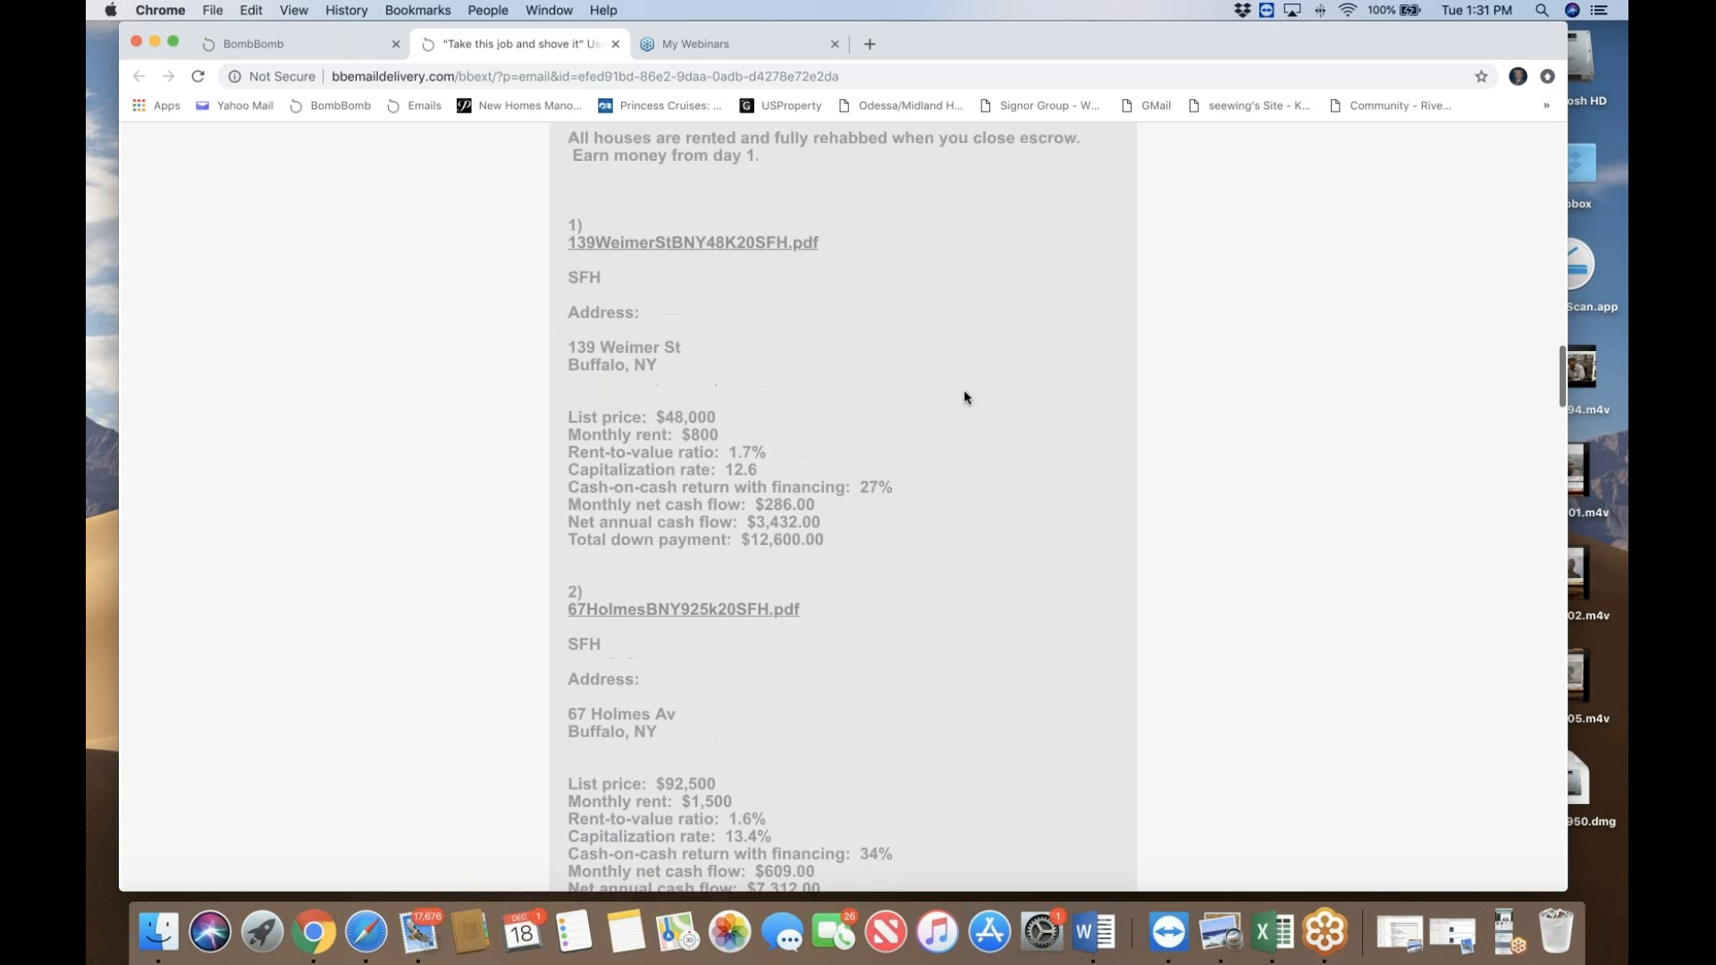
scroll(up, 3)
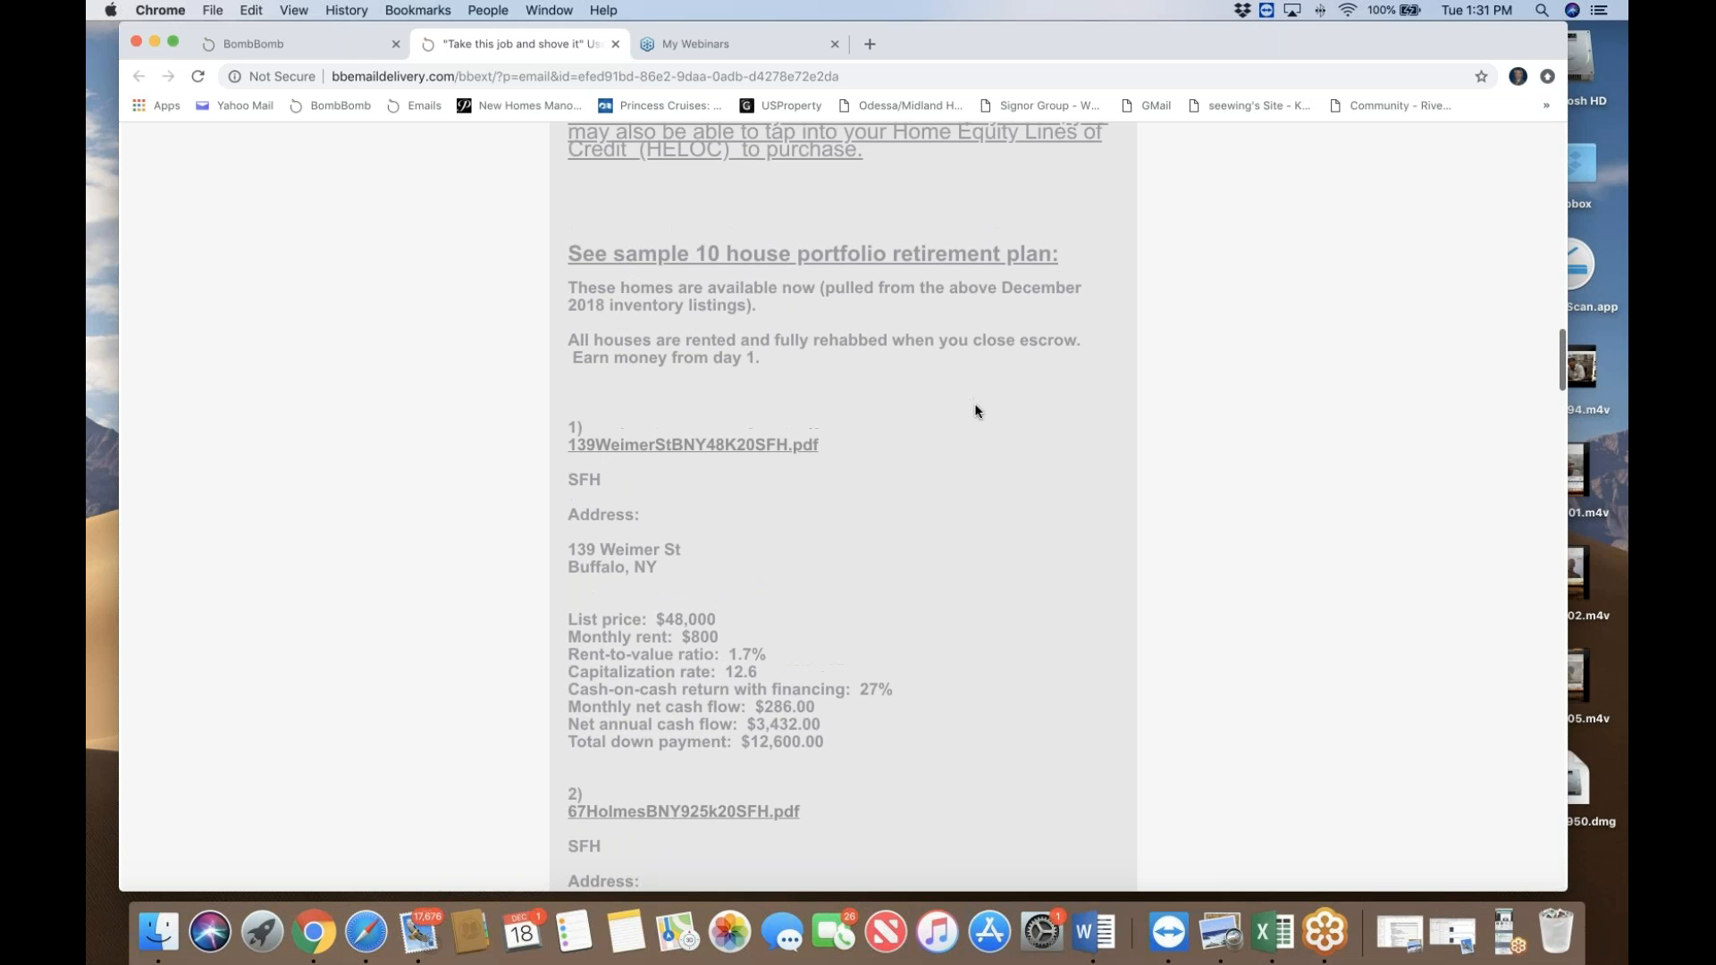
scroll(up, 3)
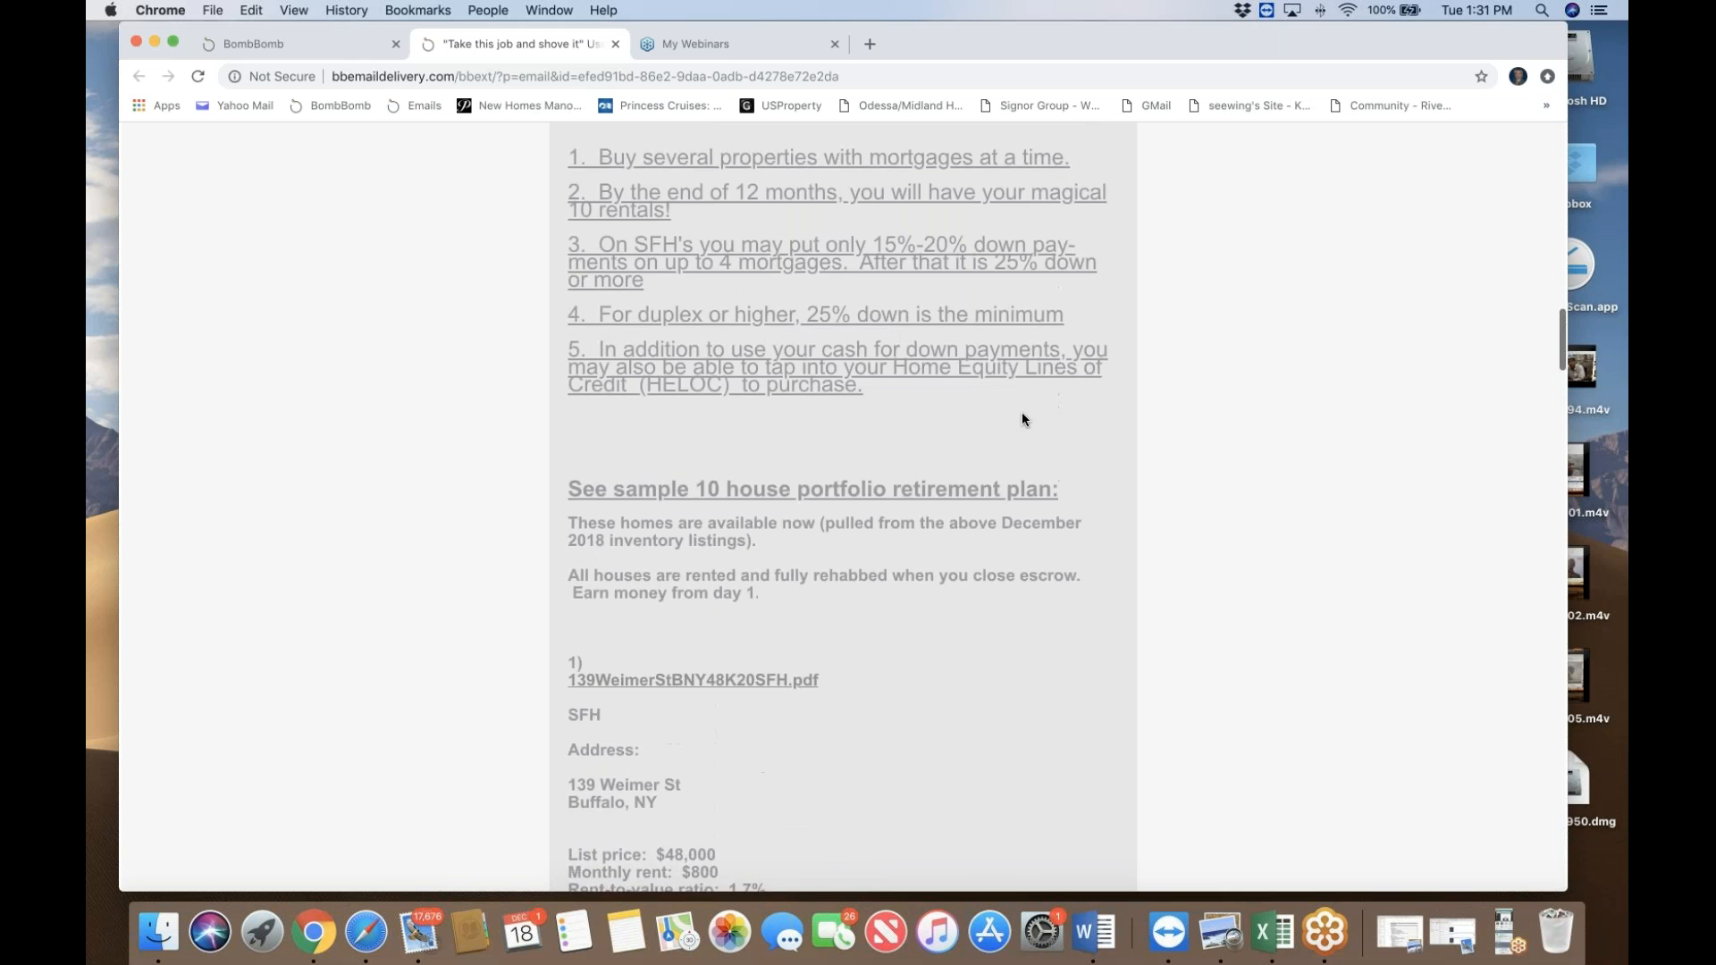
scroll(down, 3)
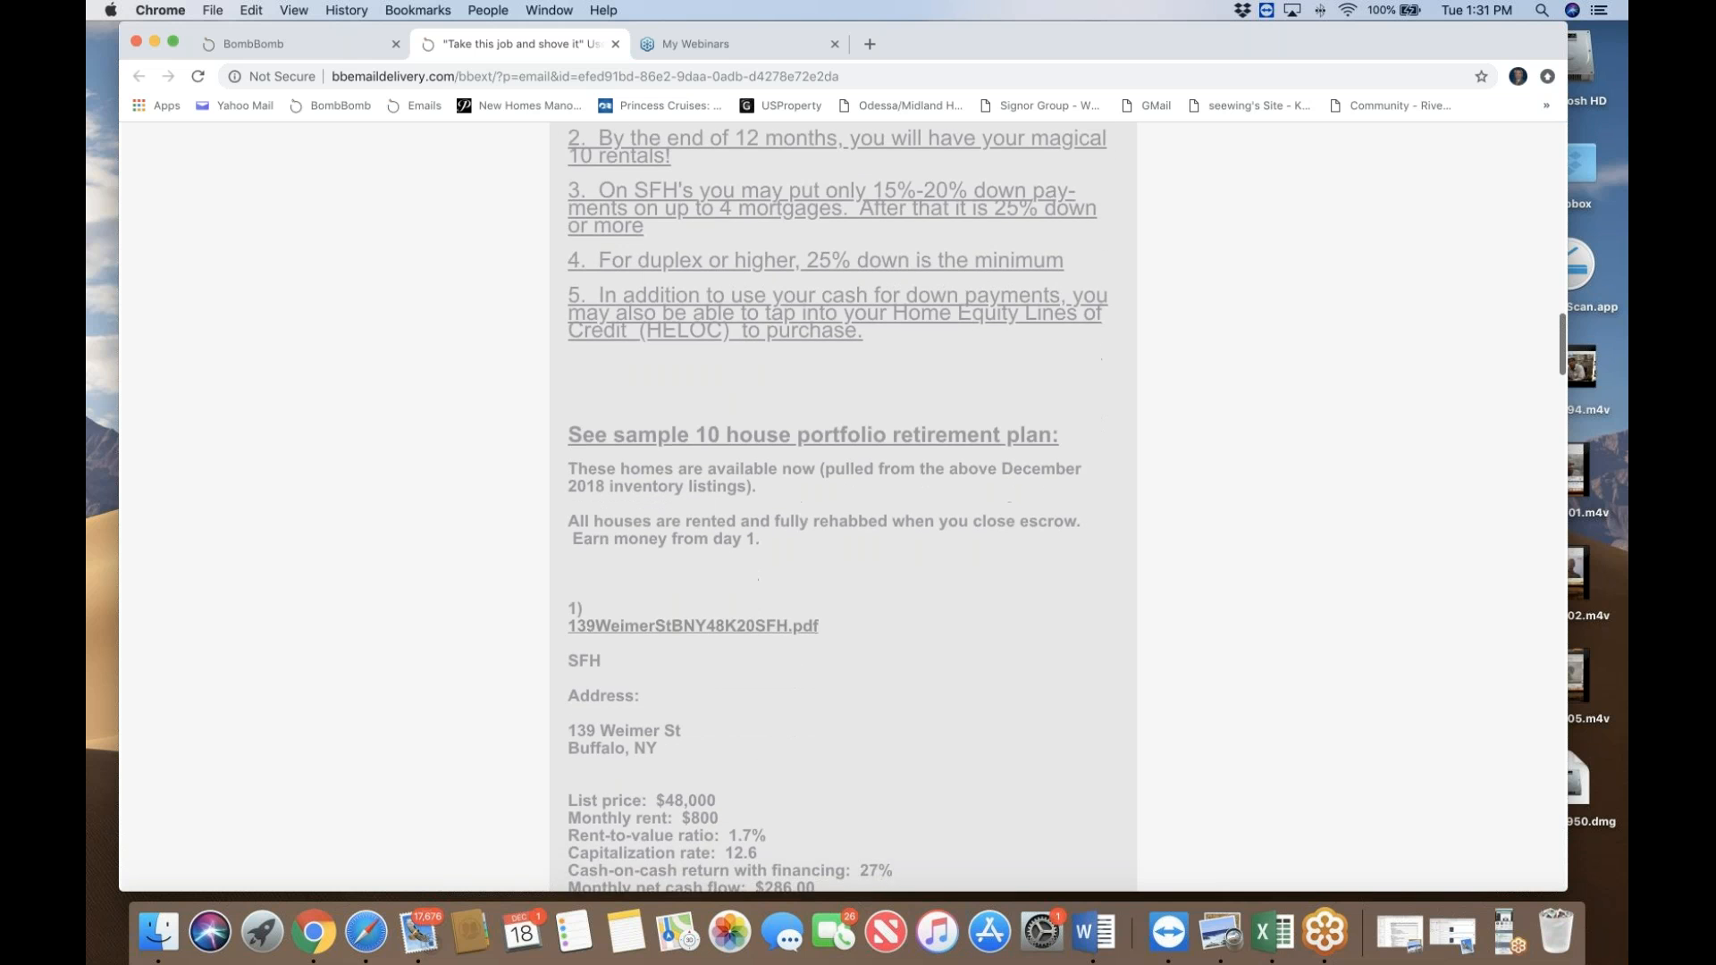
scroll(down, 3)
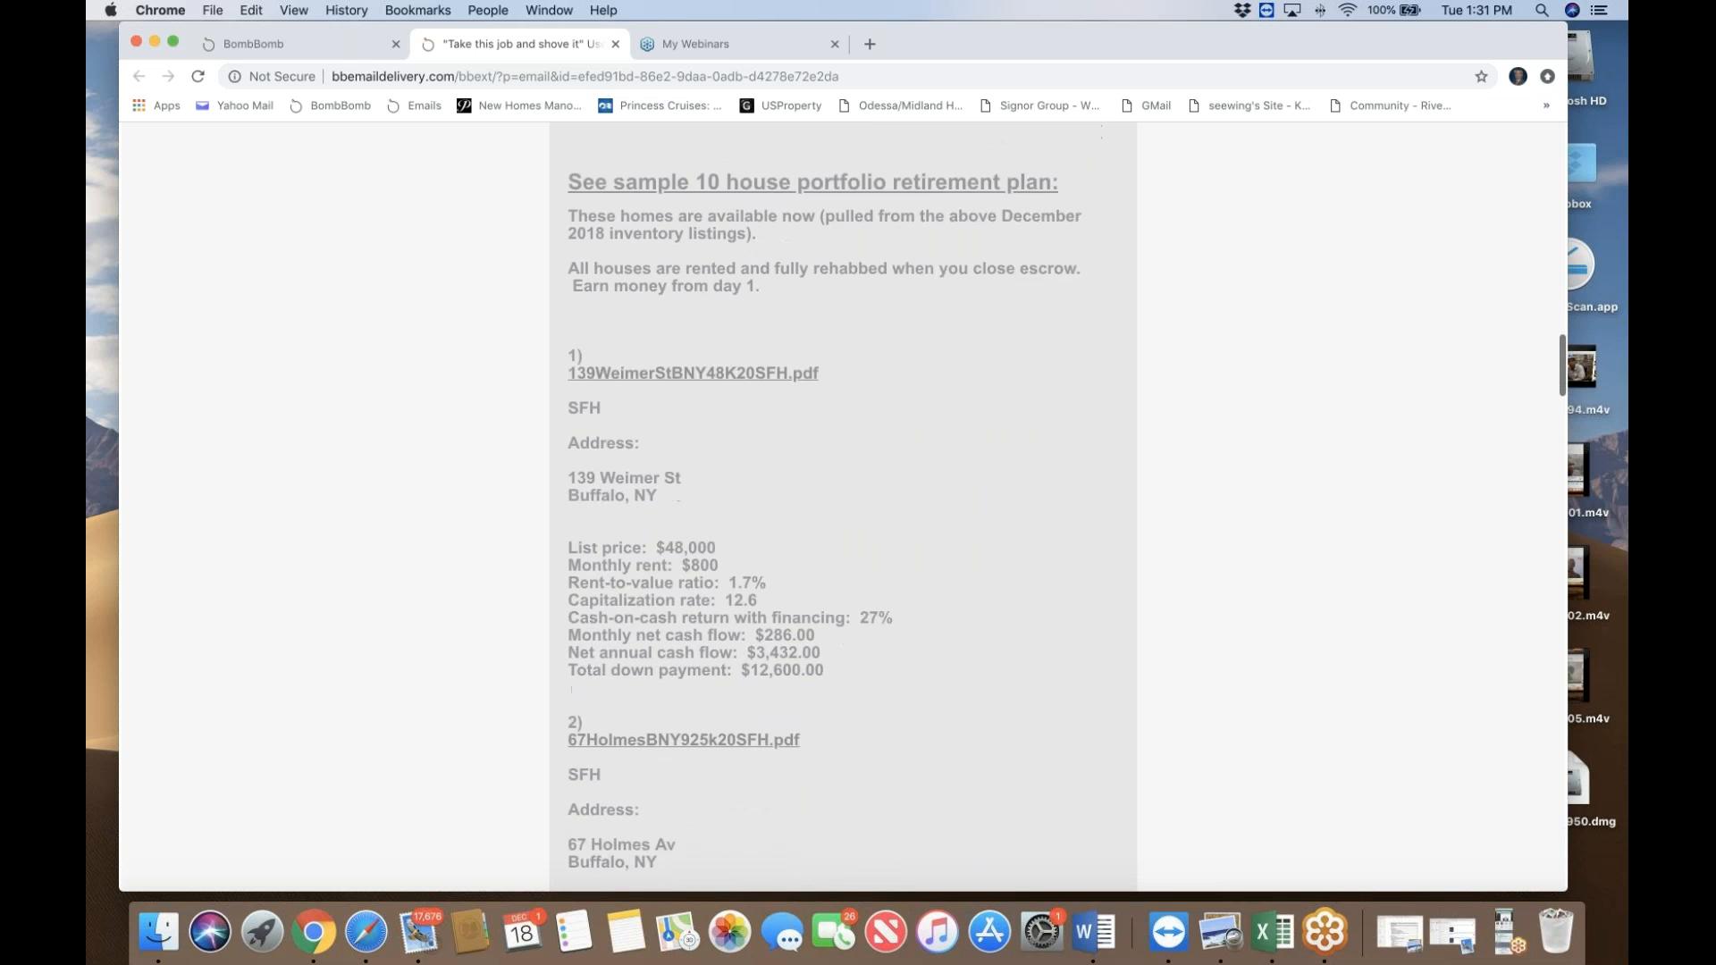
scroll(down, 3)
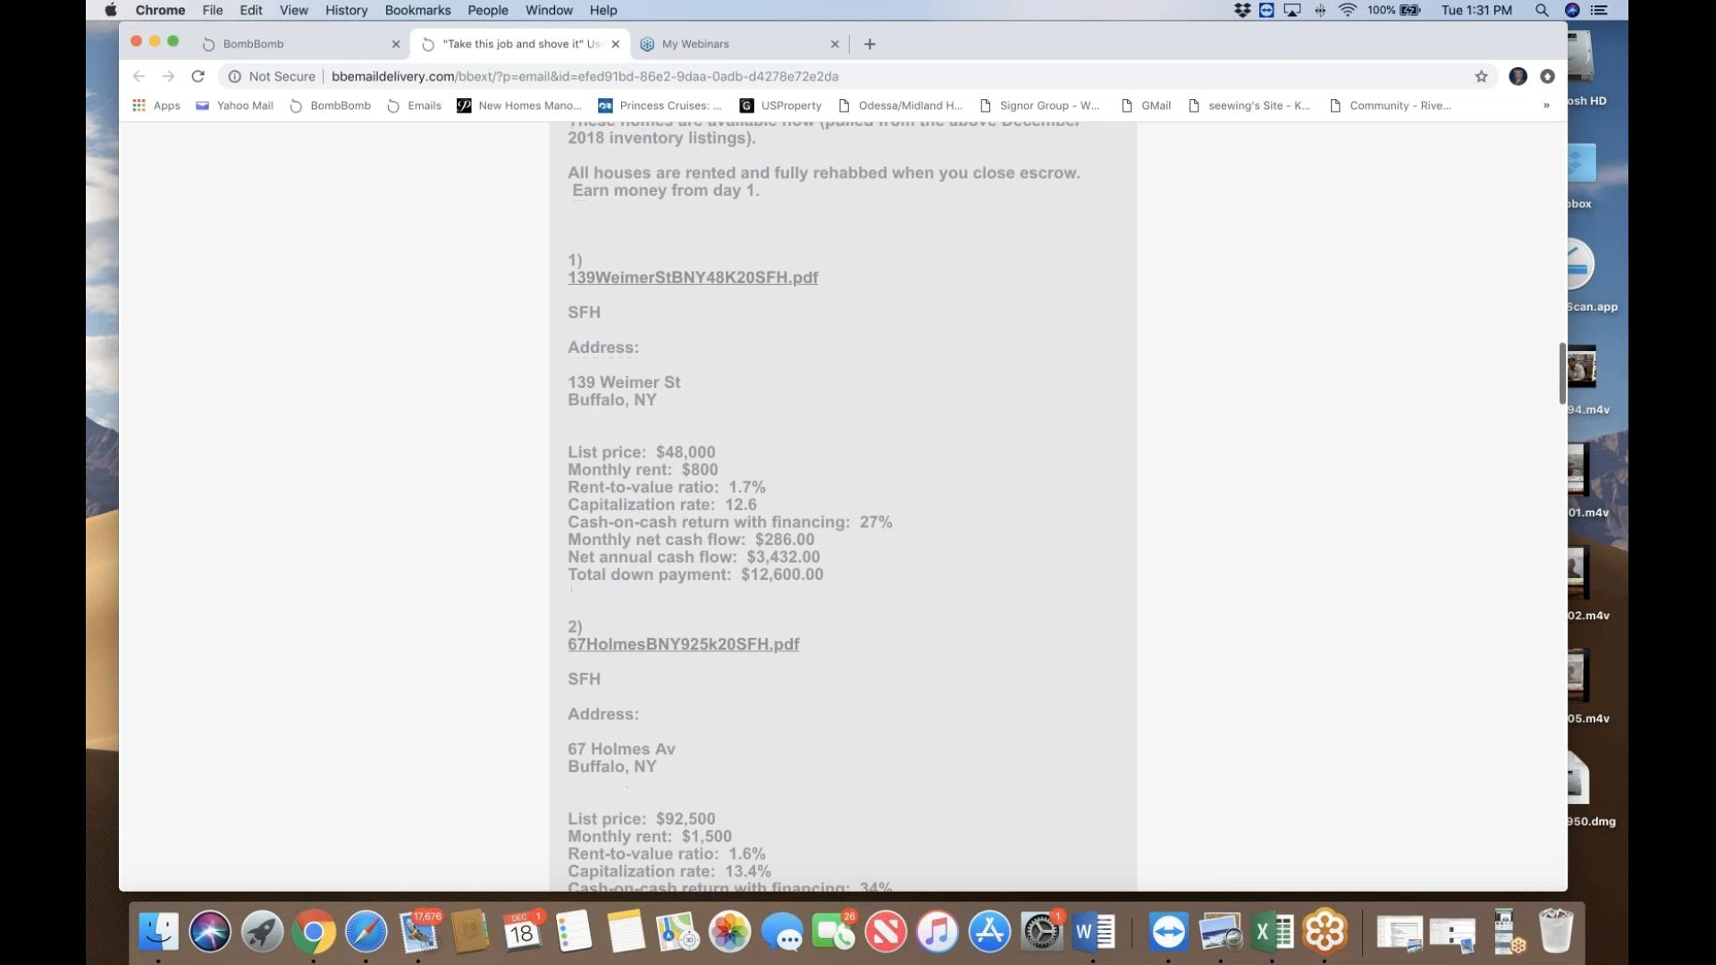
scroll(down, 3)
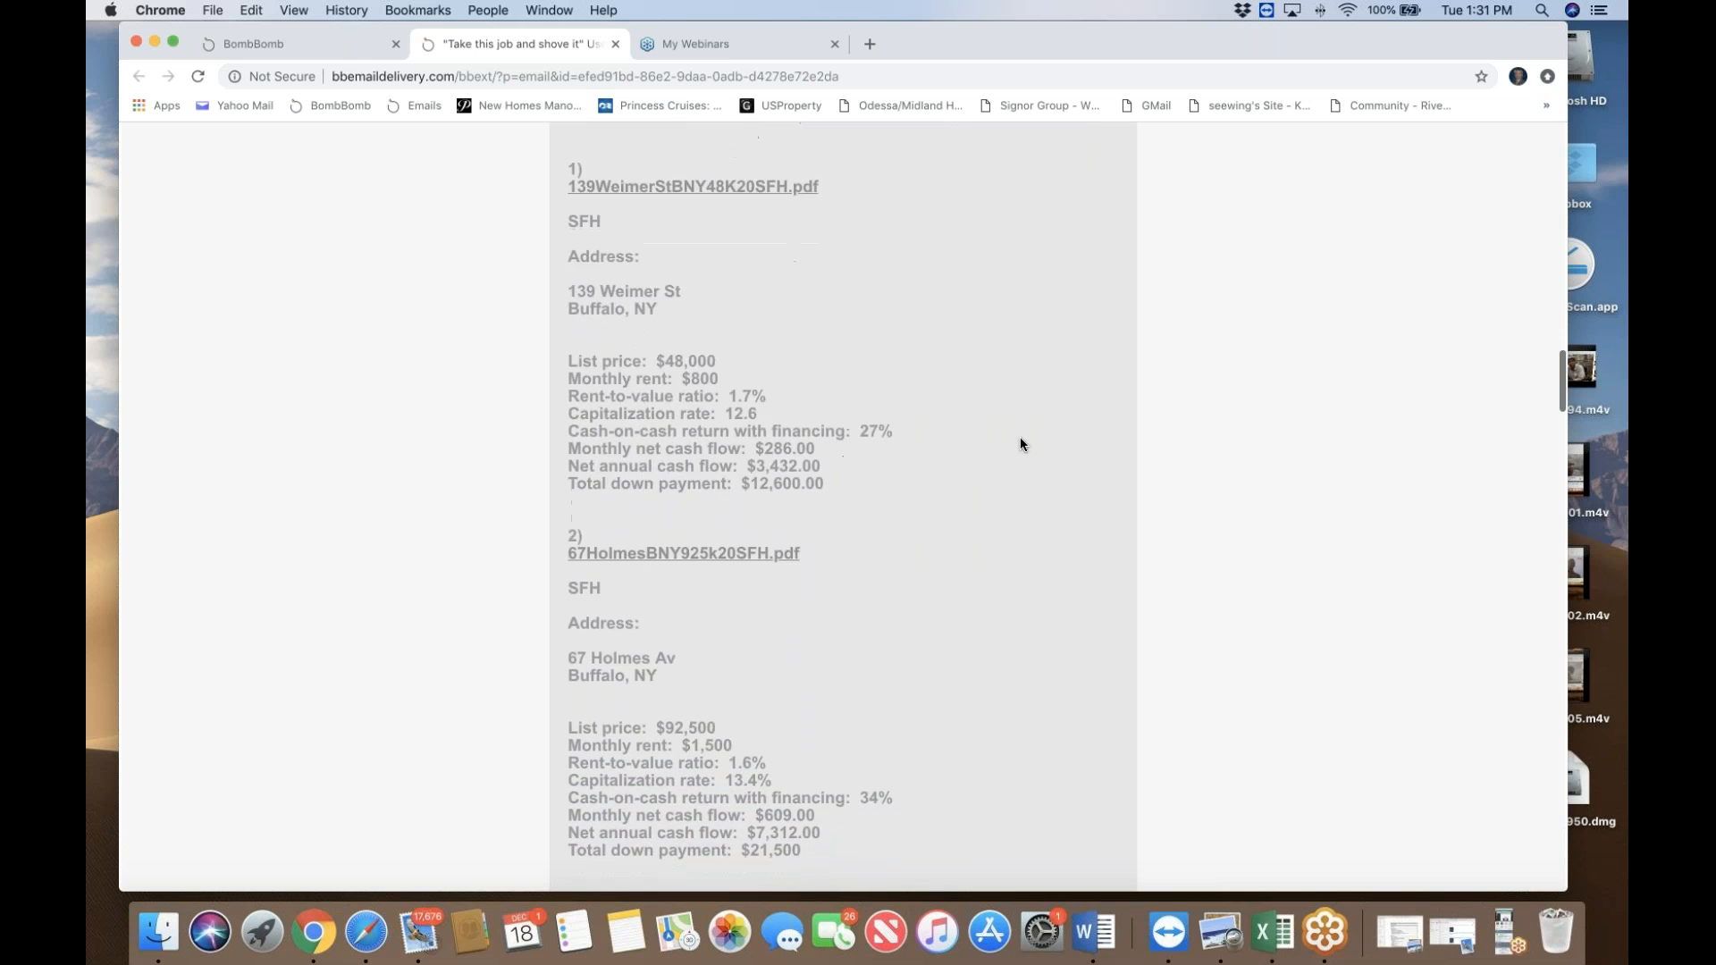
scroll(down, 3)
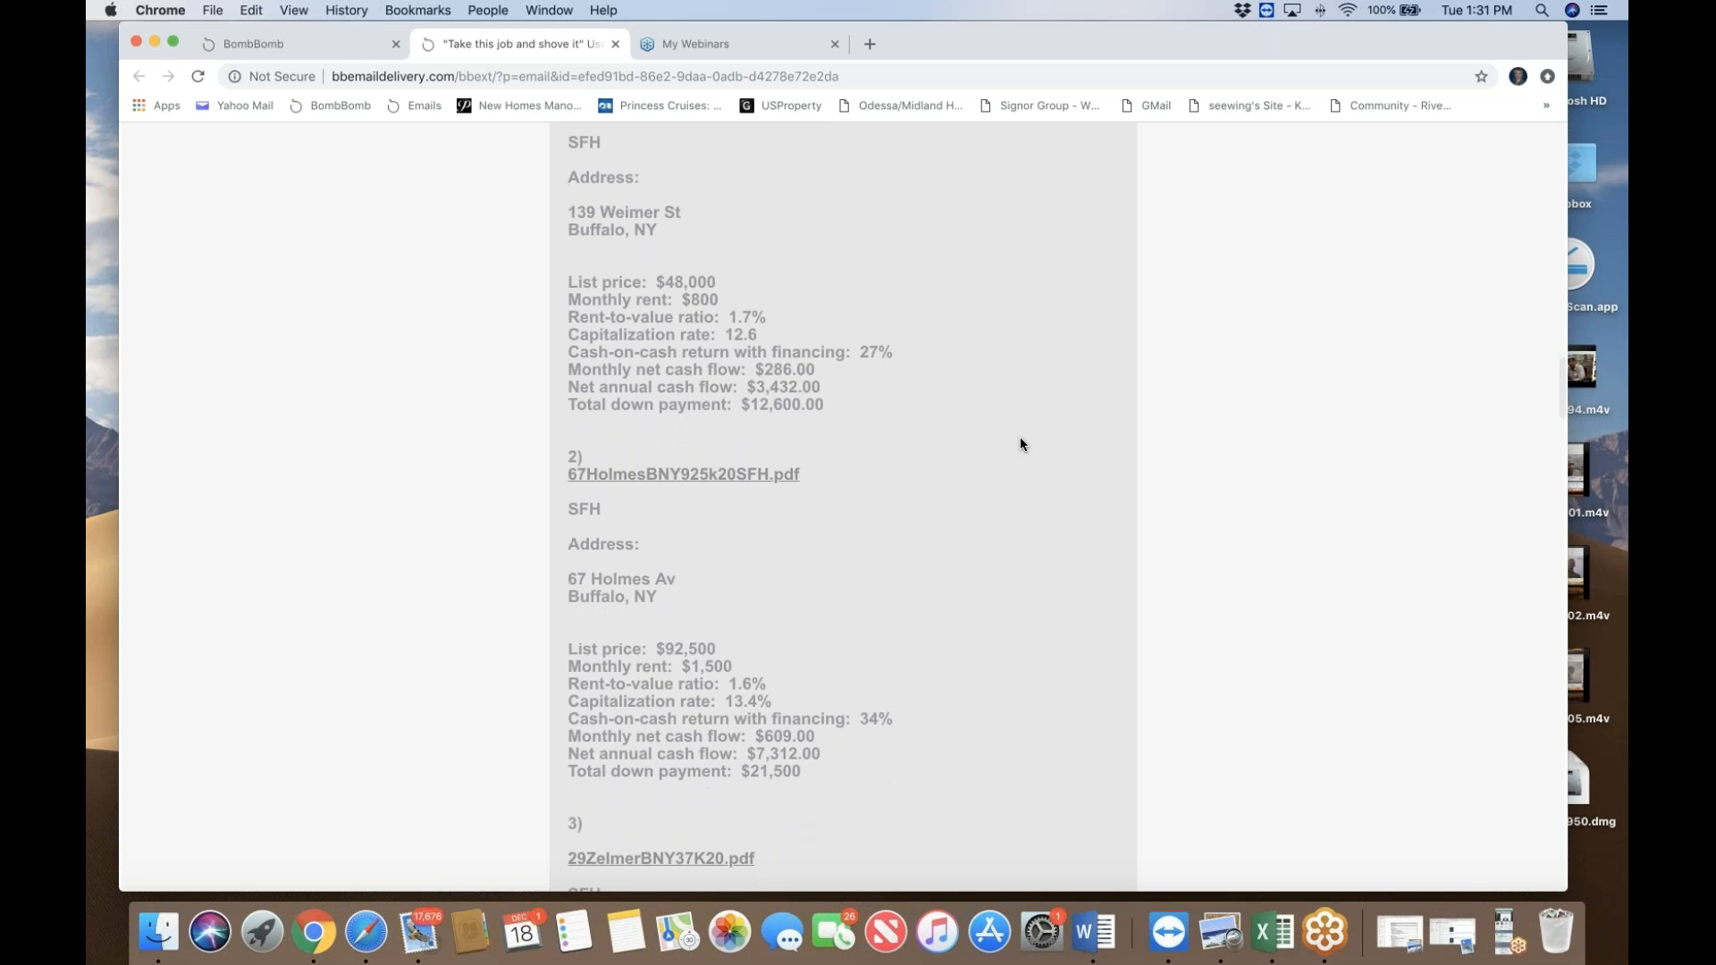
scroll(down, 3)
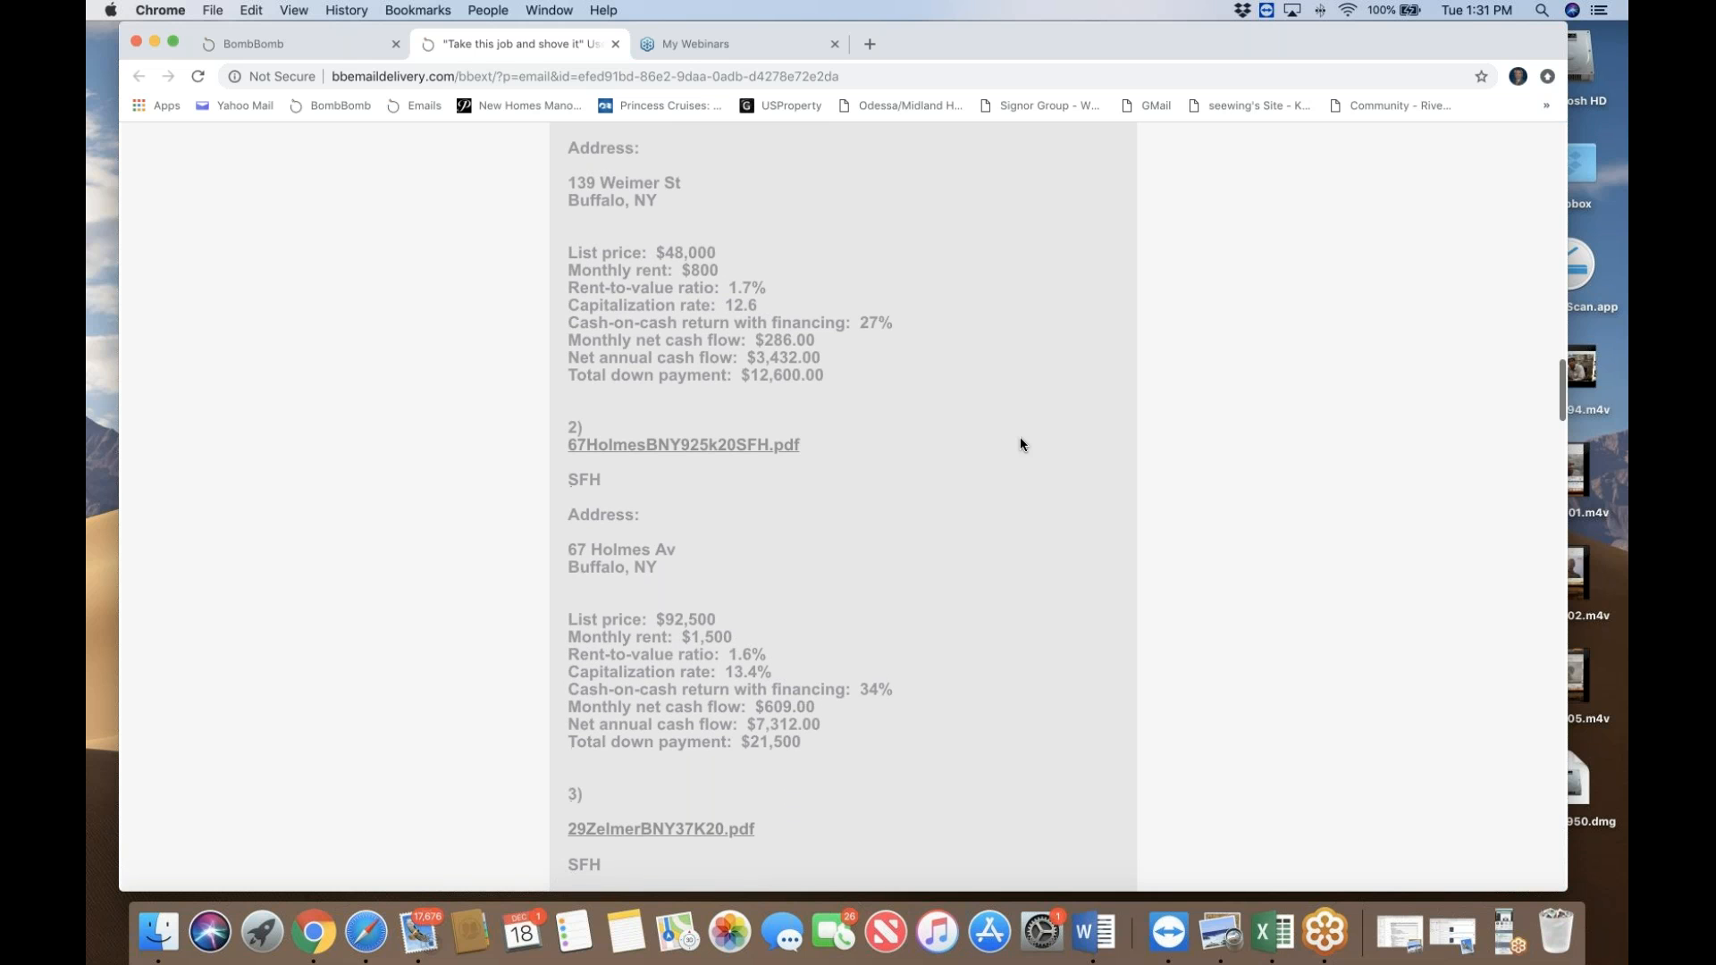
Step: Reach the $4,367 monthly and $151,205 cash totals, the 10/10/10/1 formula and property tours heading
scroll(down, 3)
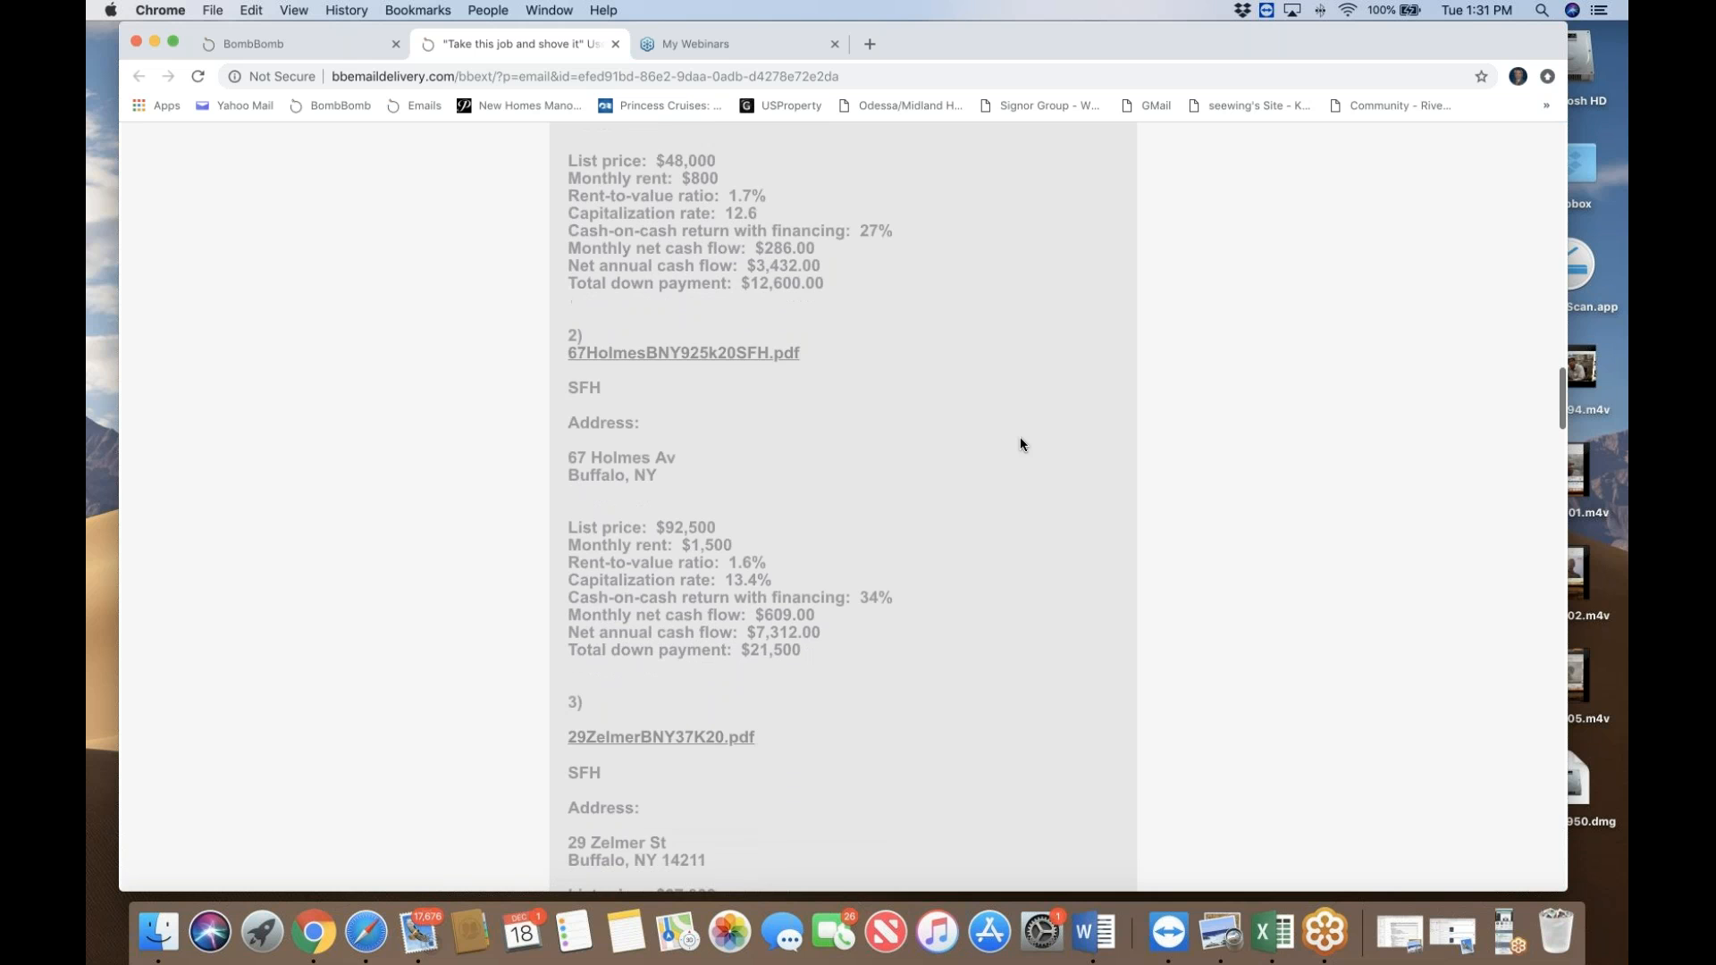
scroll(down, 3)
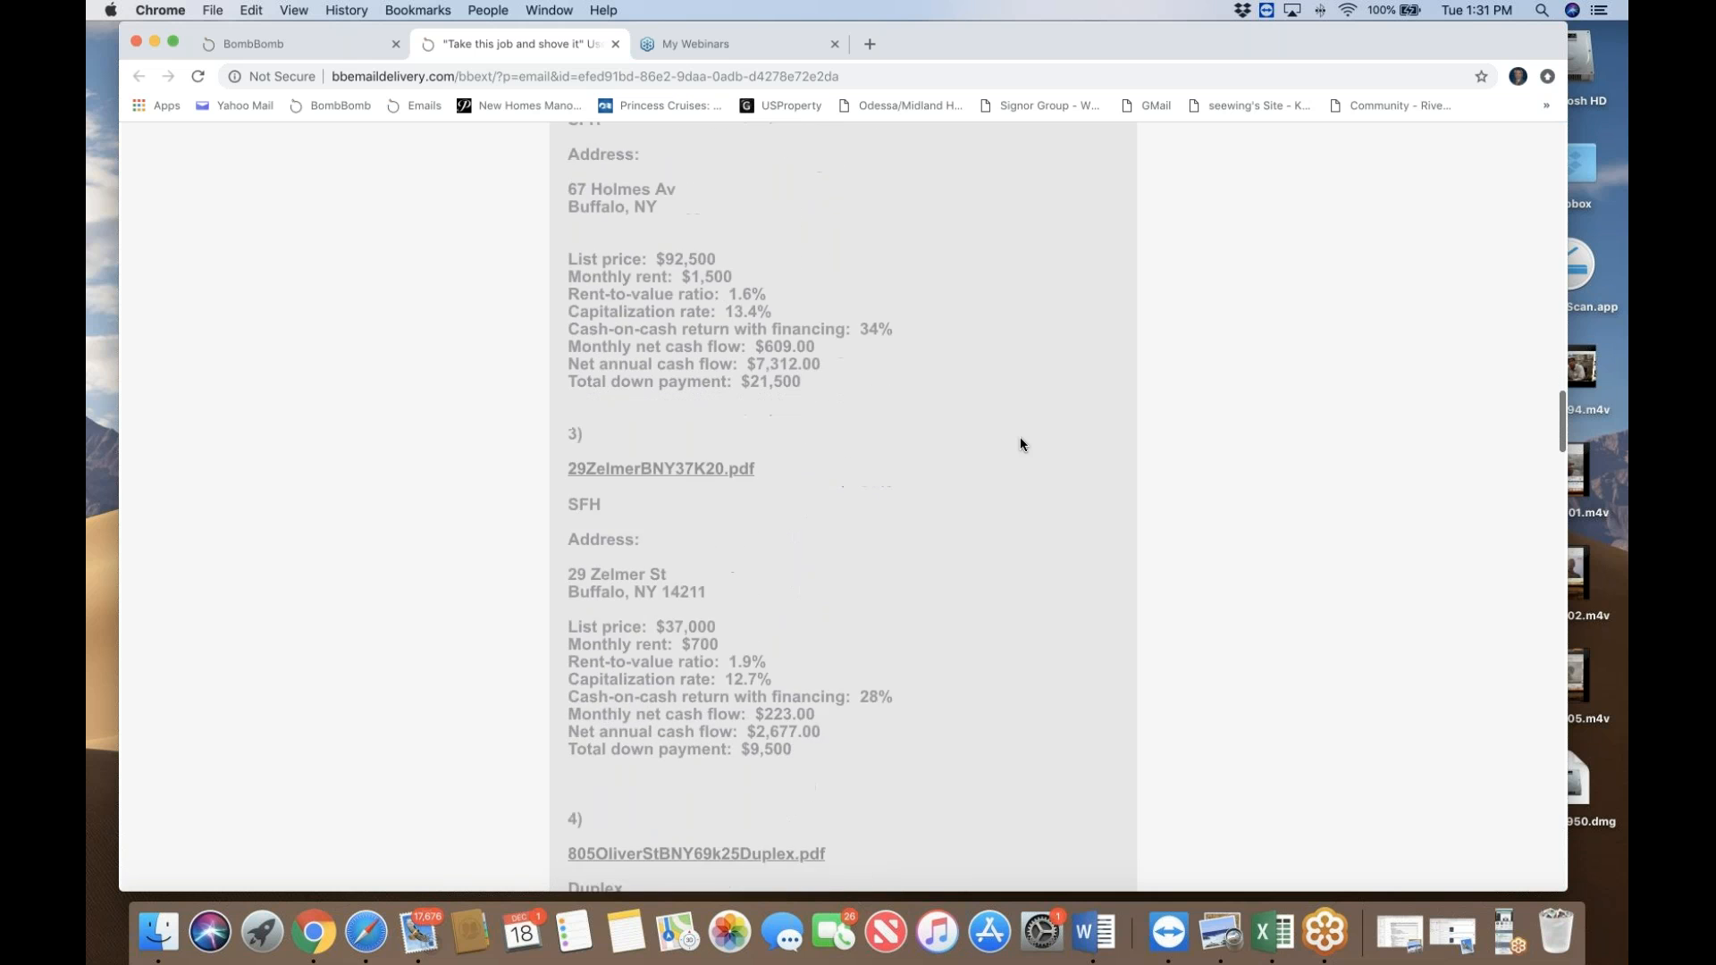
scroll(down, 3)
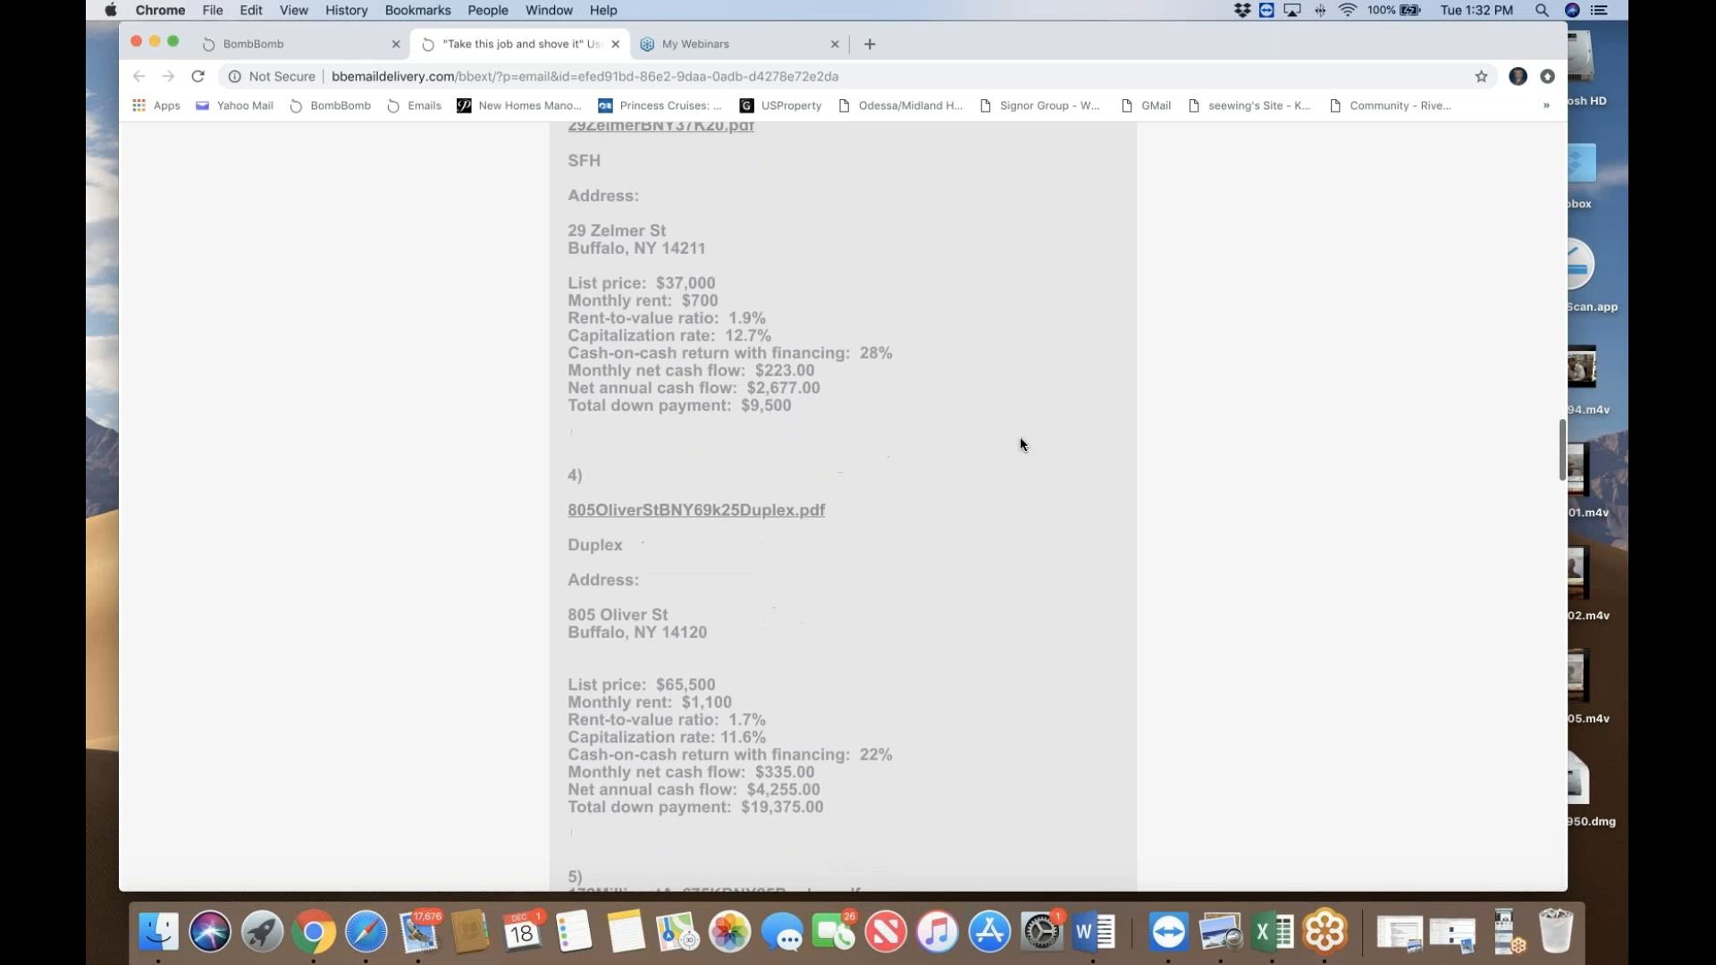
scroll(down, 3)
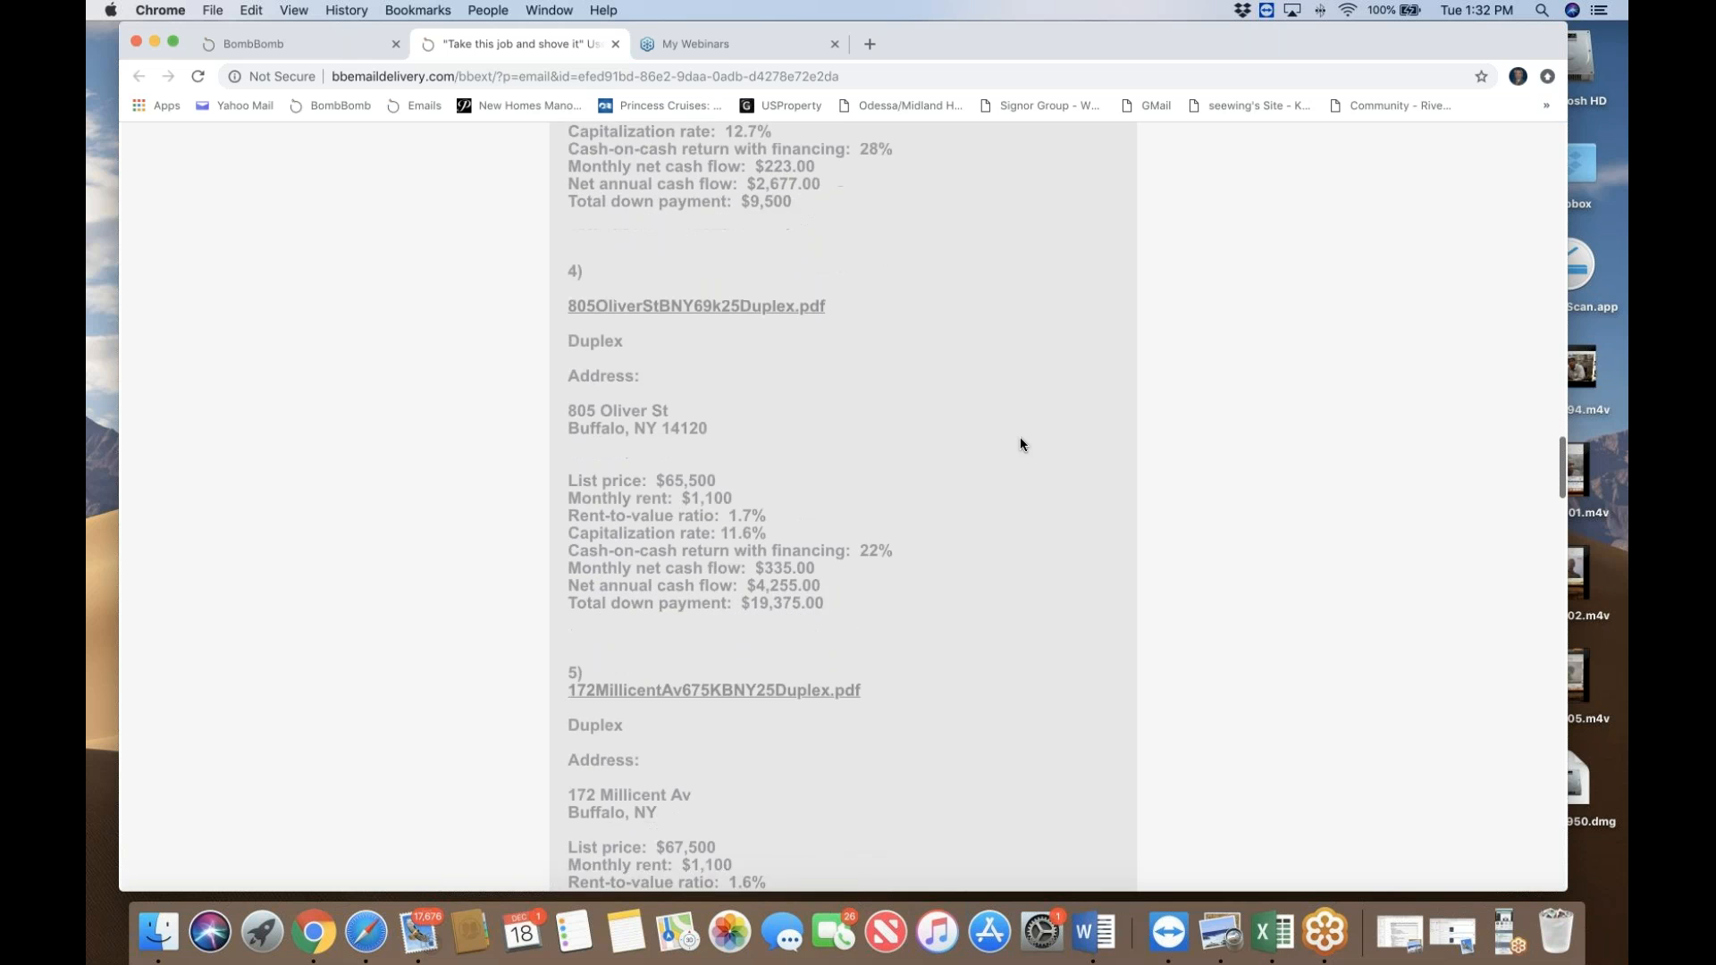
scroll(down, 3)
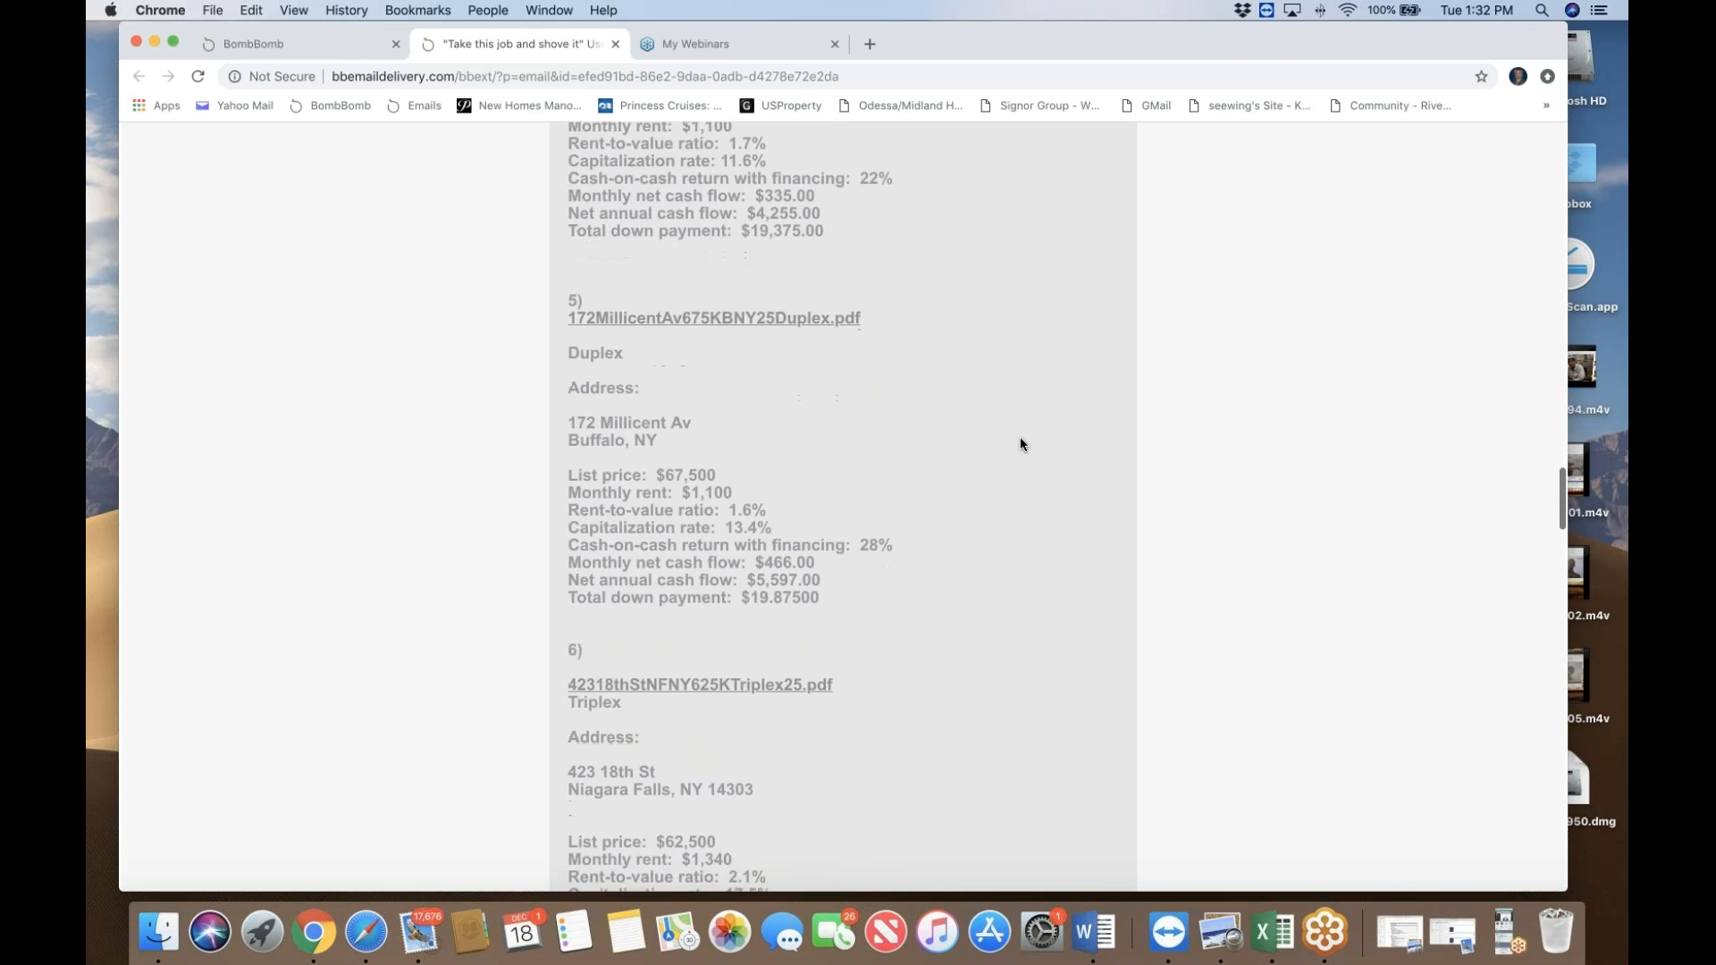
scroll(down, 3)
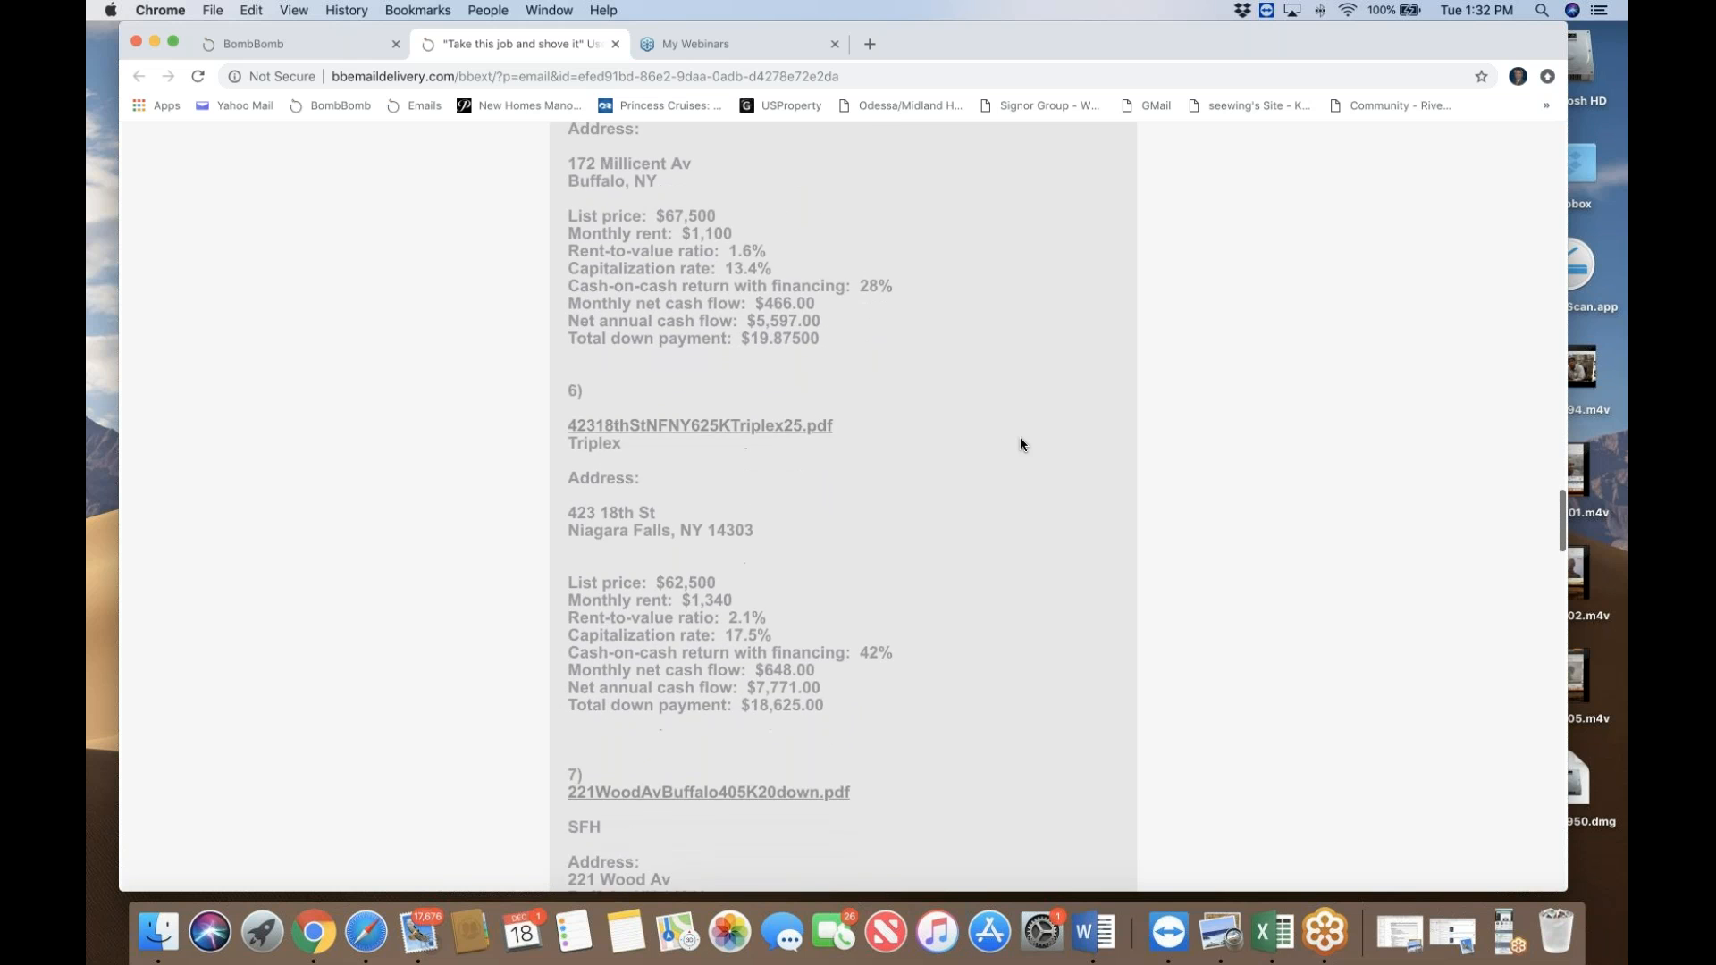
scroll(up, 3)
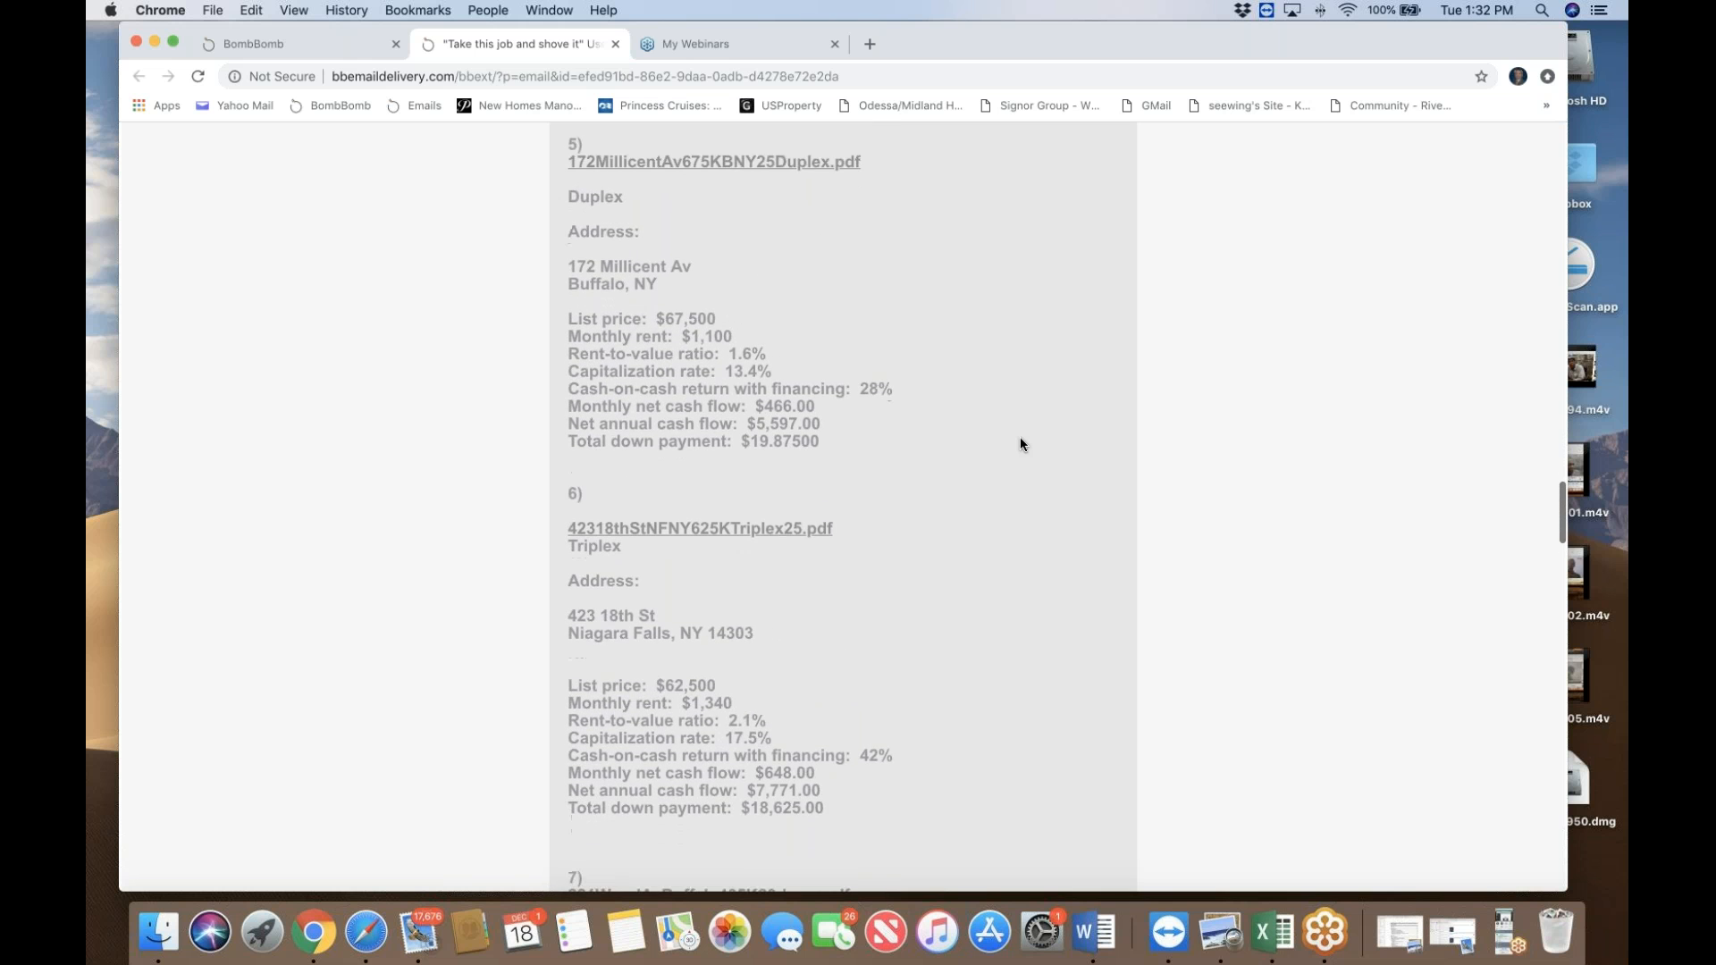
scroll(down, 3)
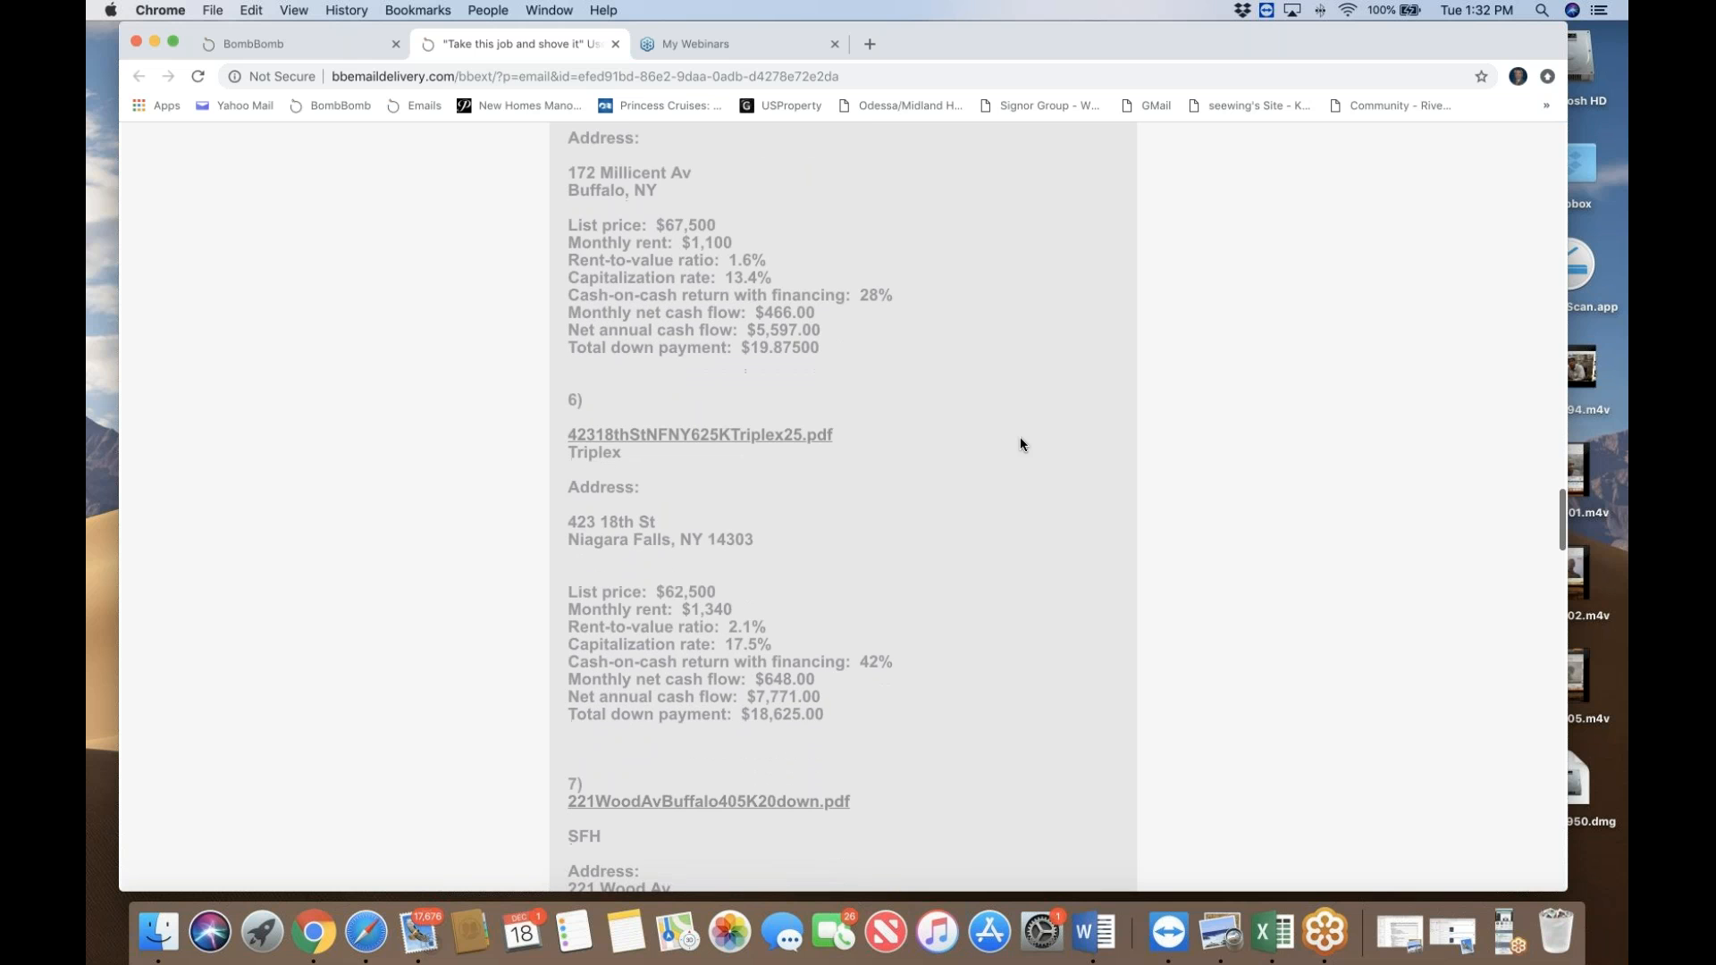
scroll(down, 3)
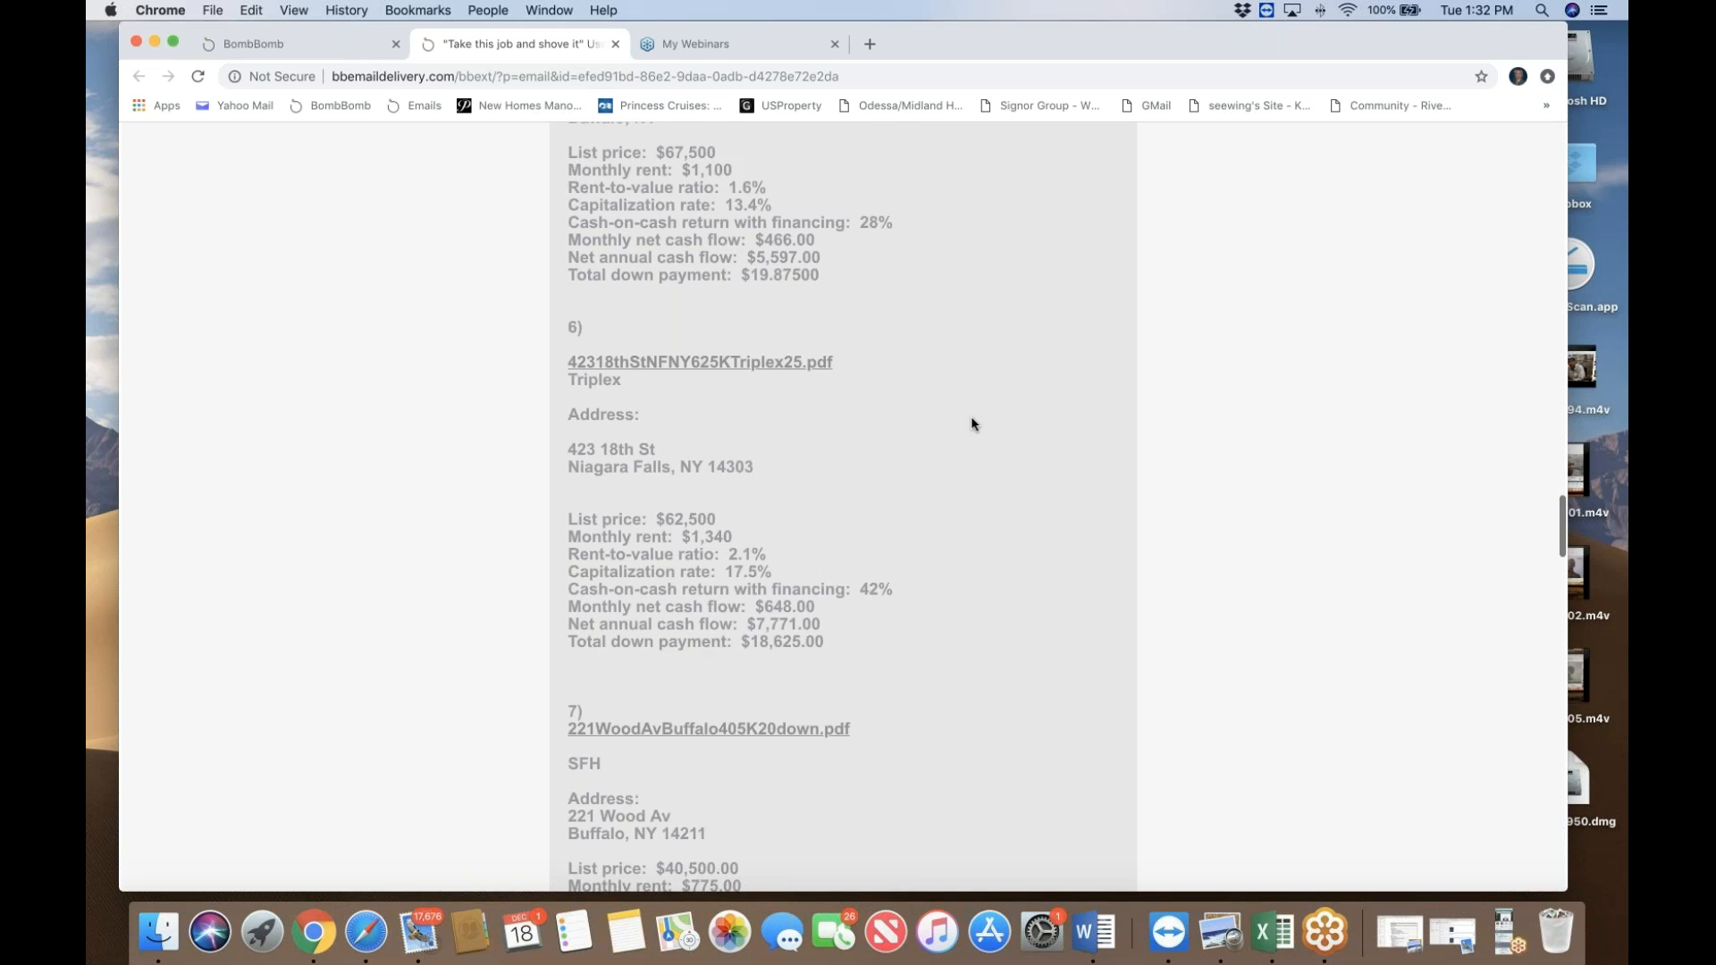
scroll(down, 3)
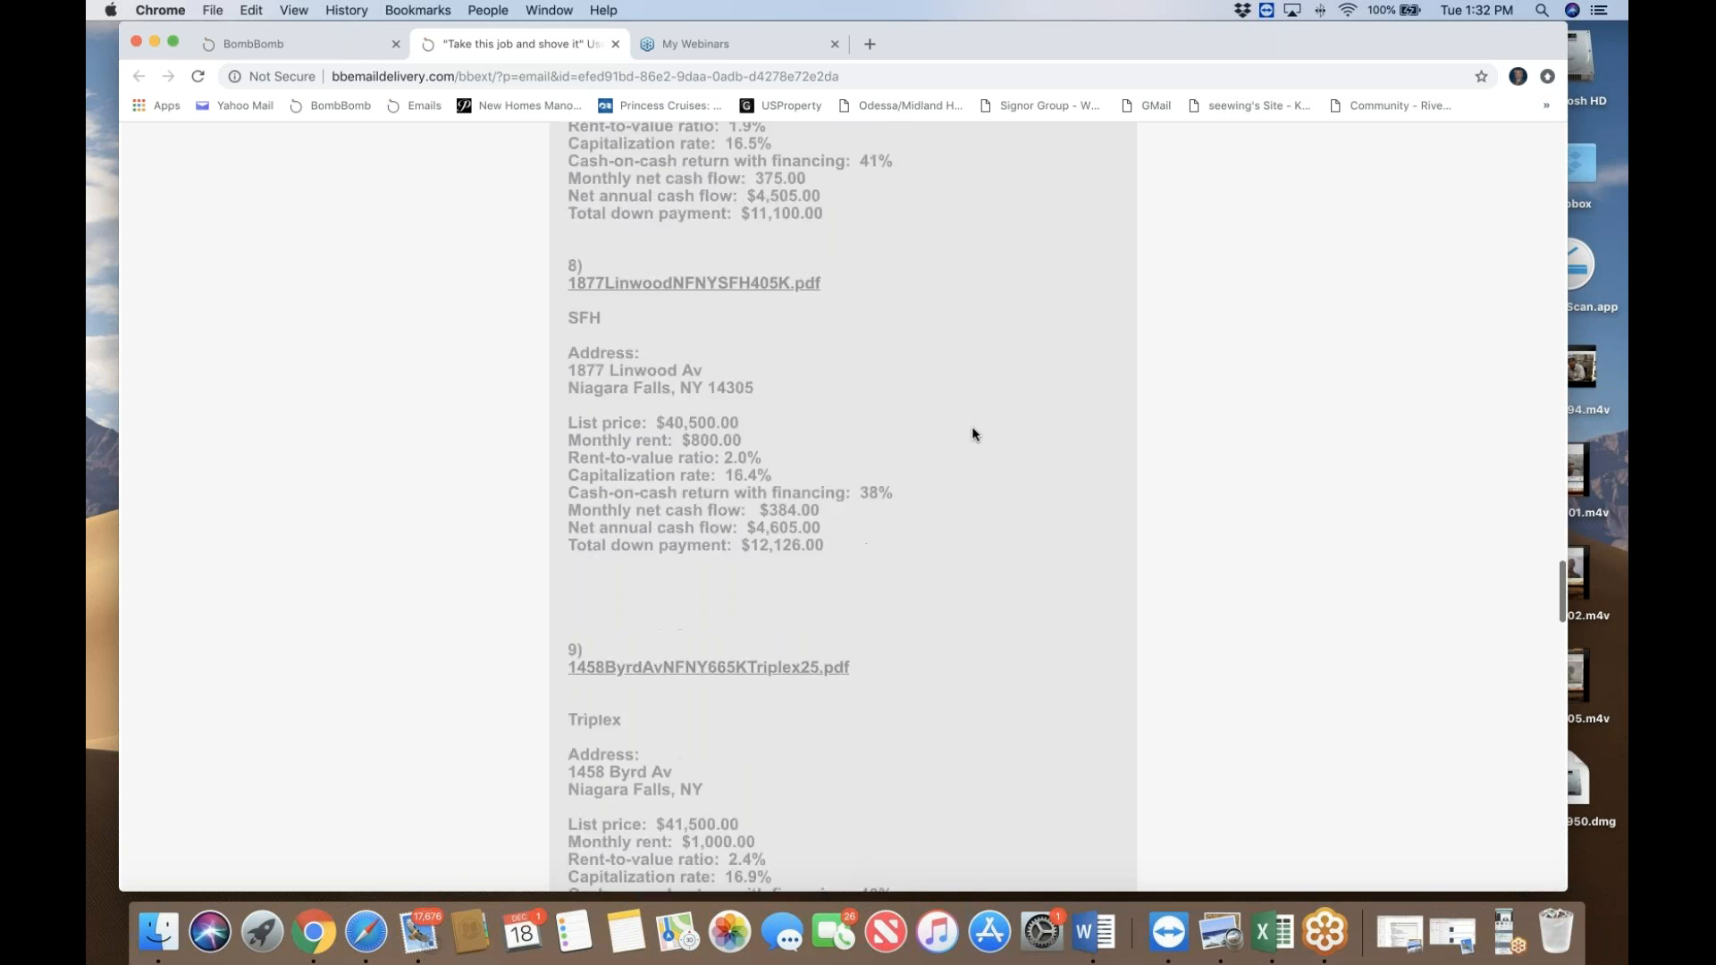
scroll(down, 3)
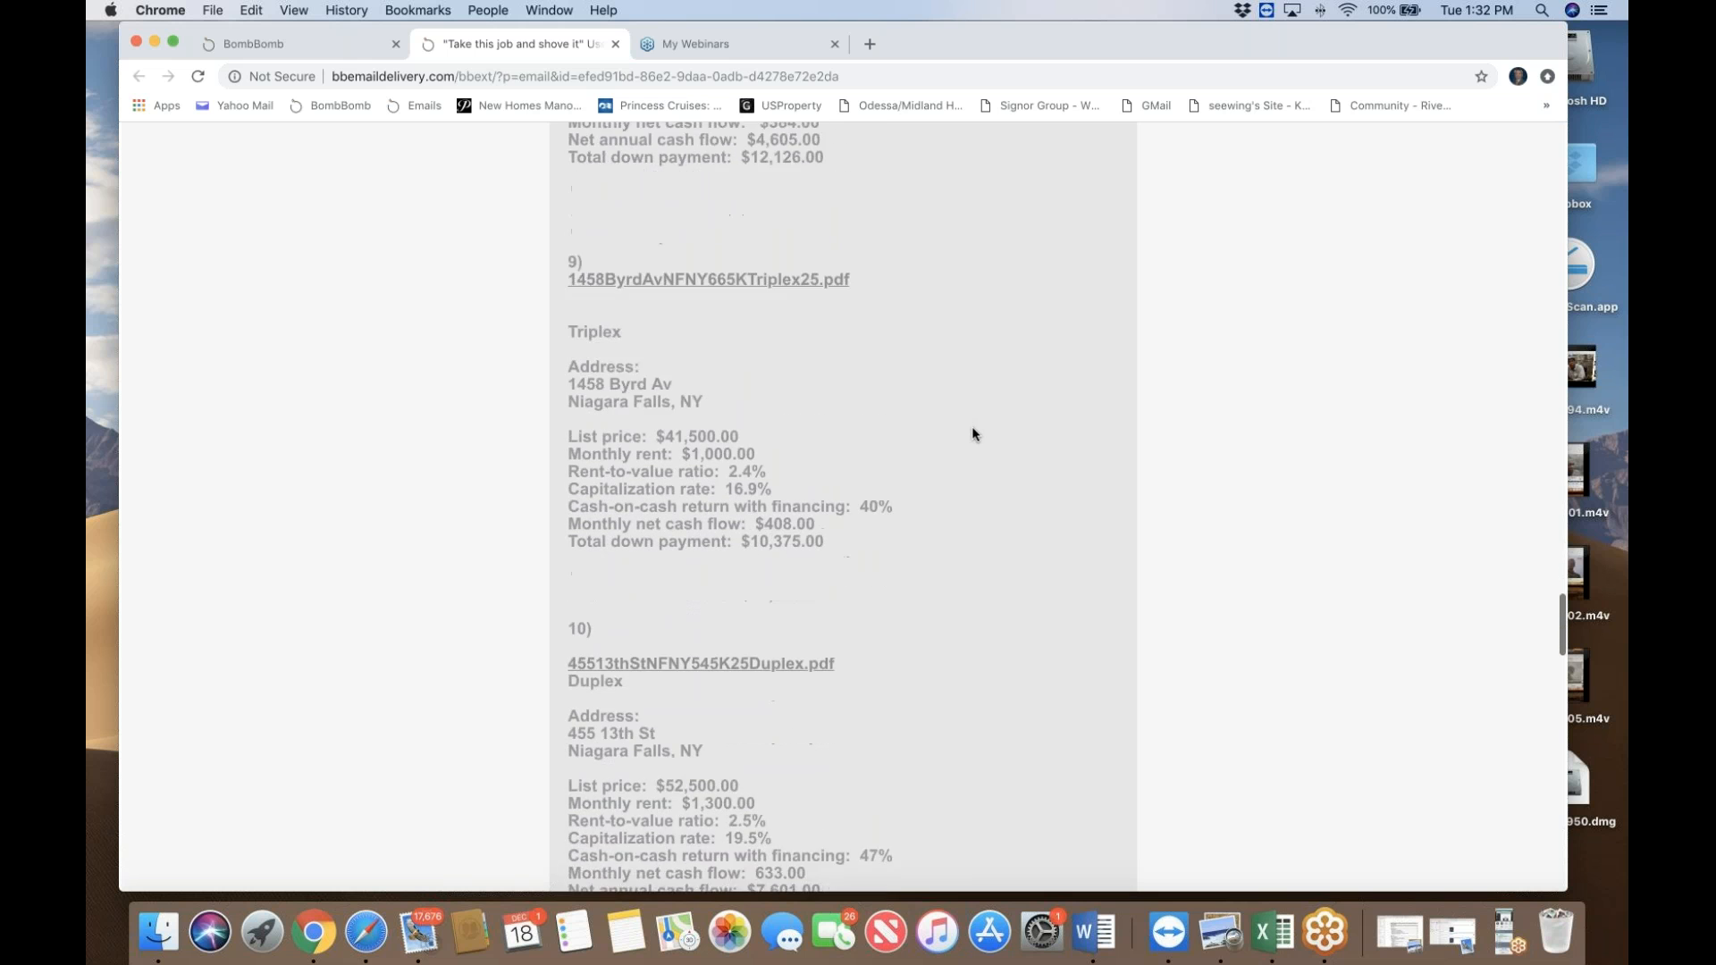
scroll(down, 3)
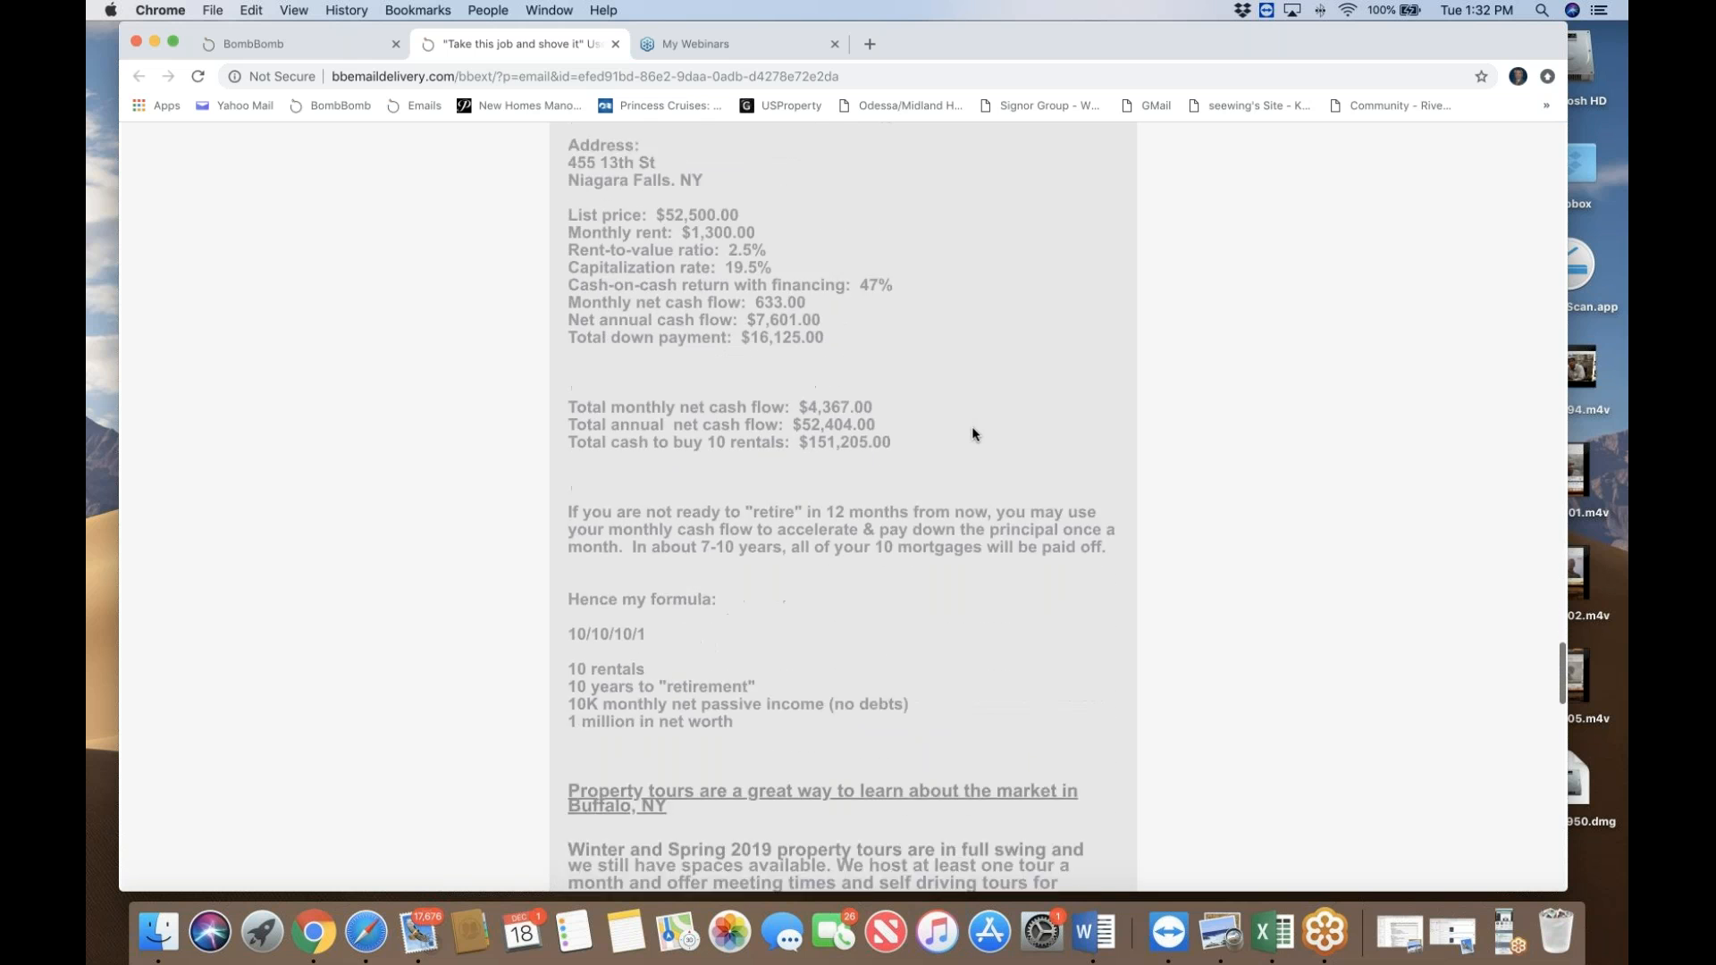
scroll(down, 3)
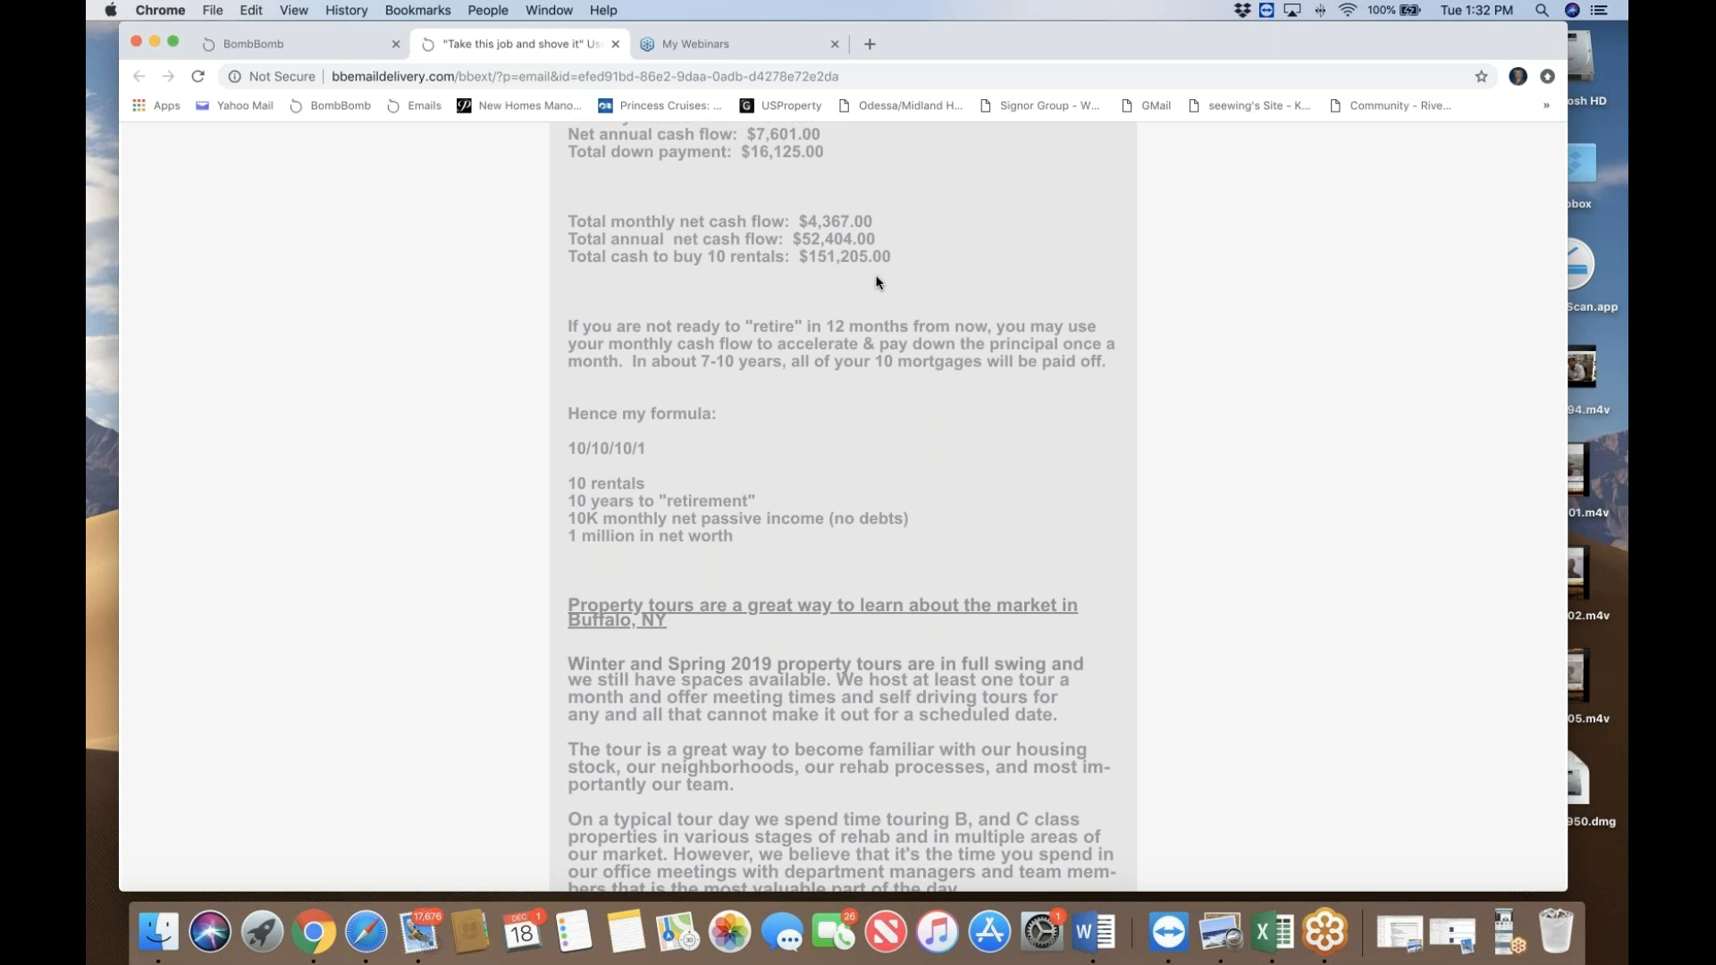
mouse_move(912, 282)
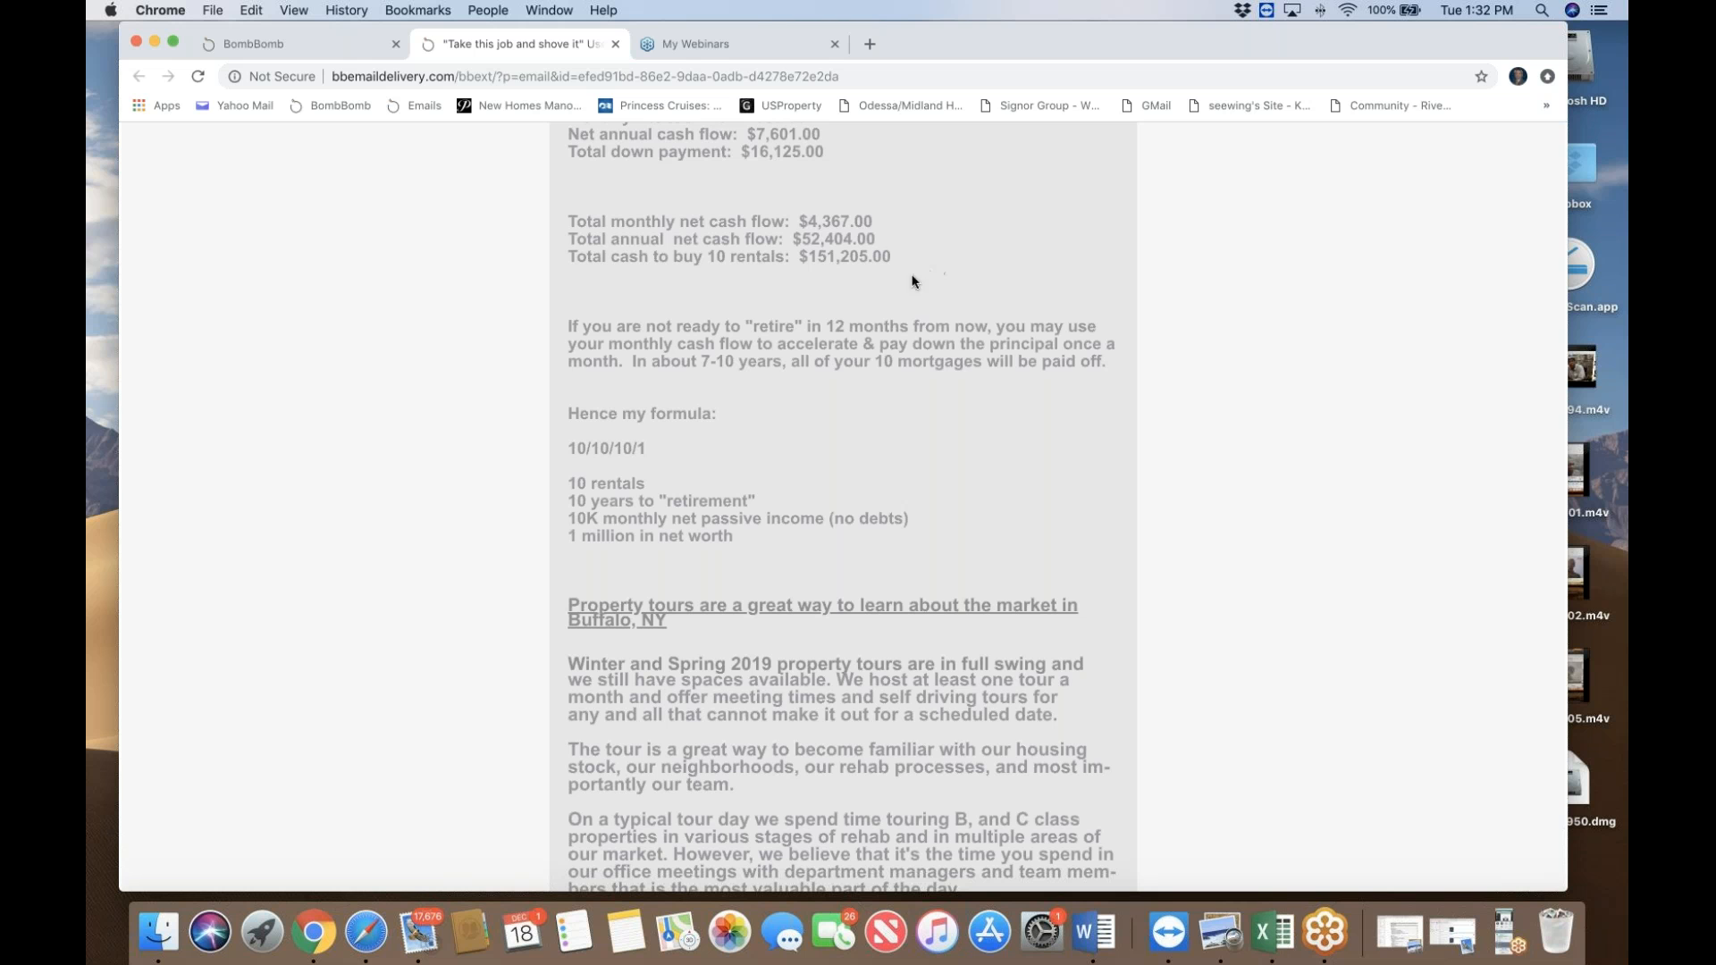
mouse_move(887, 226)
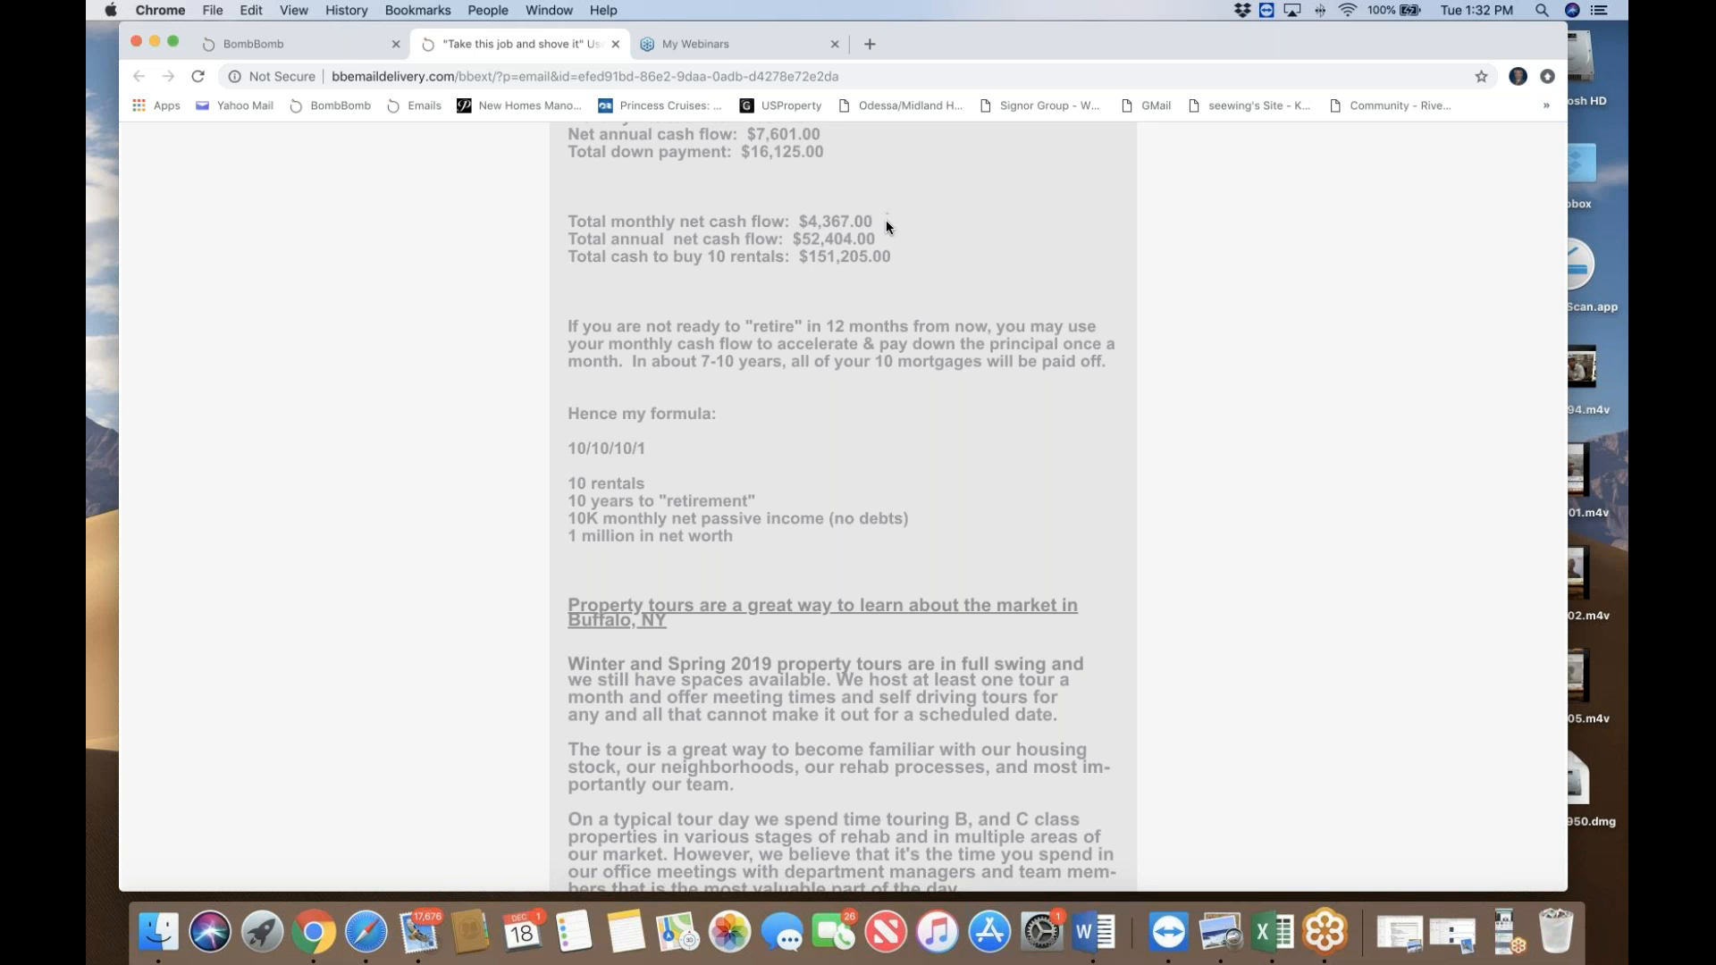
mouse_move(892, 236)
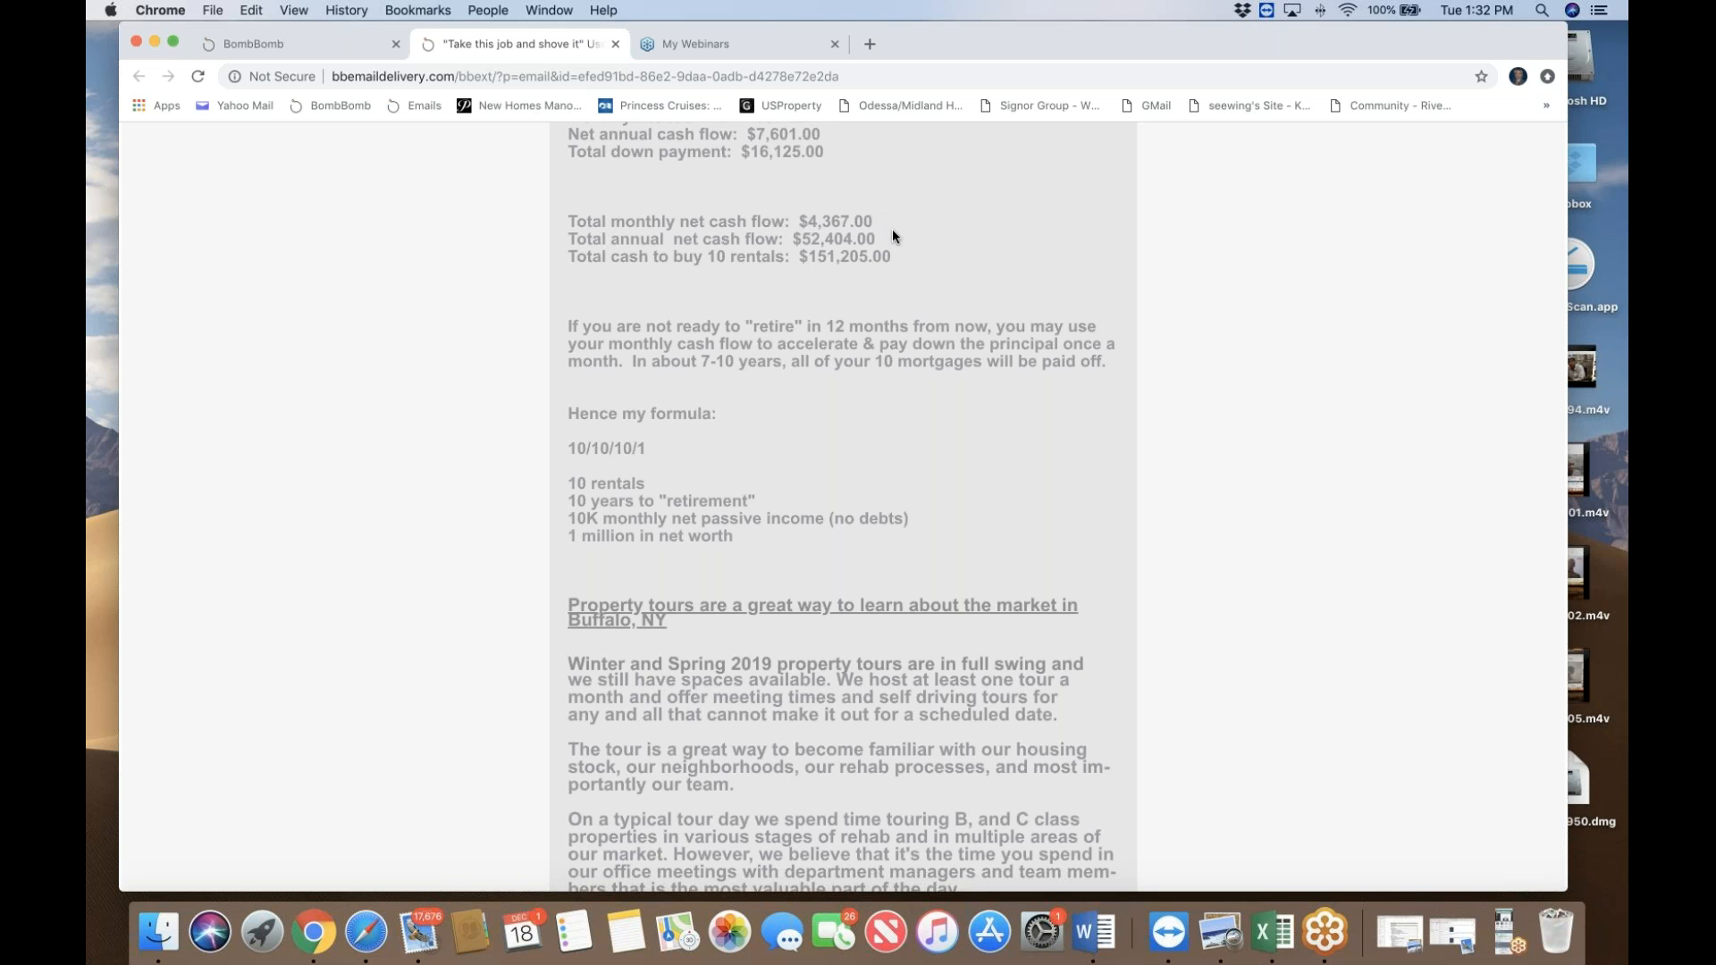
mouse_move(896, 226)
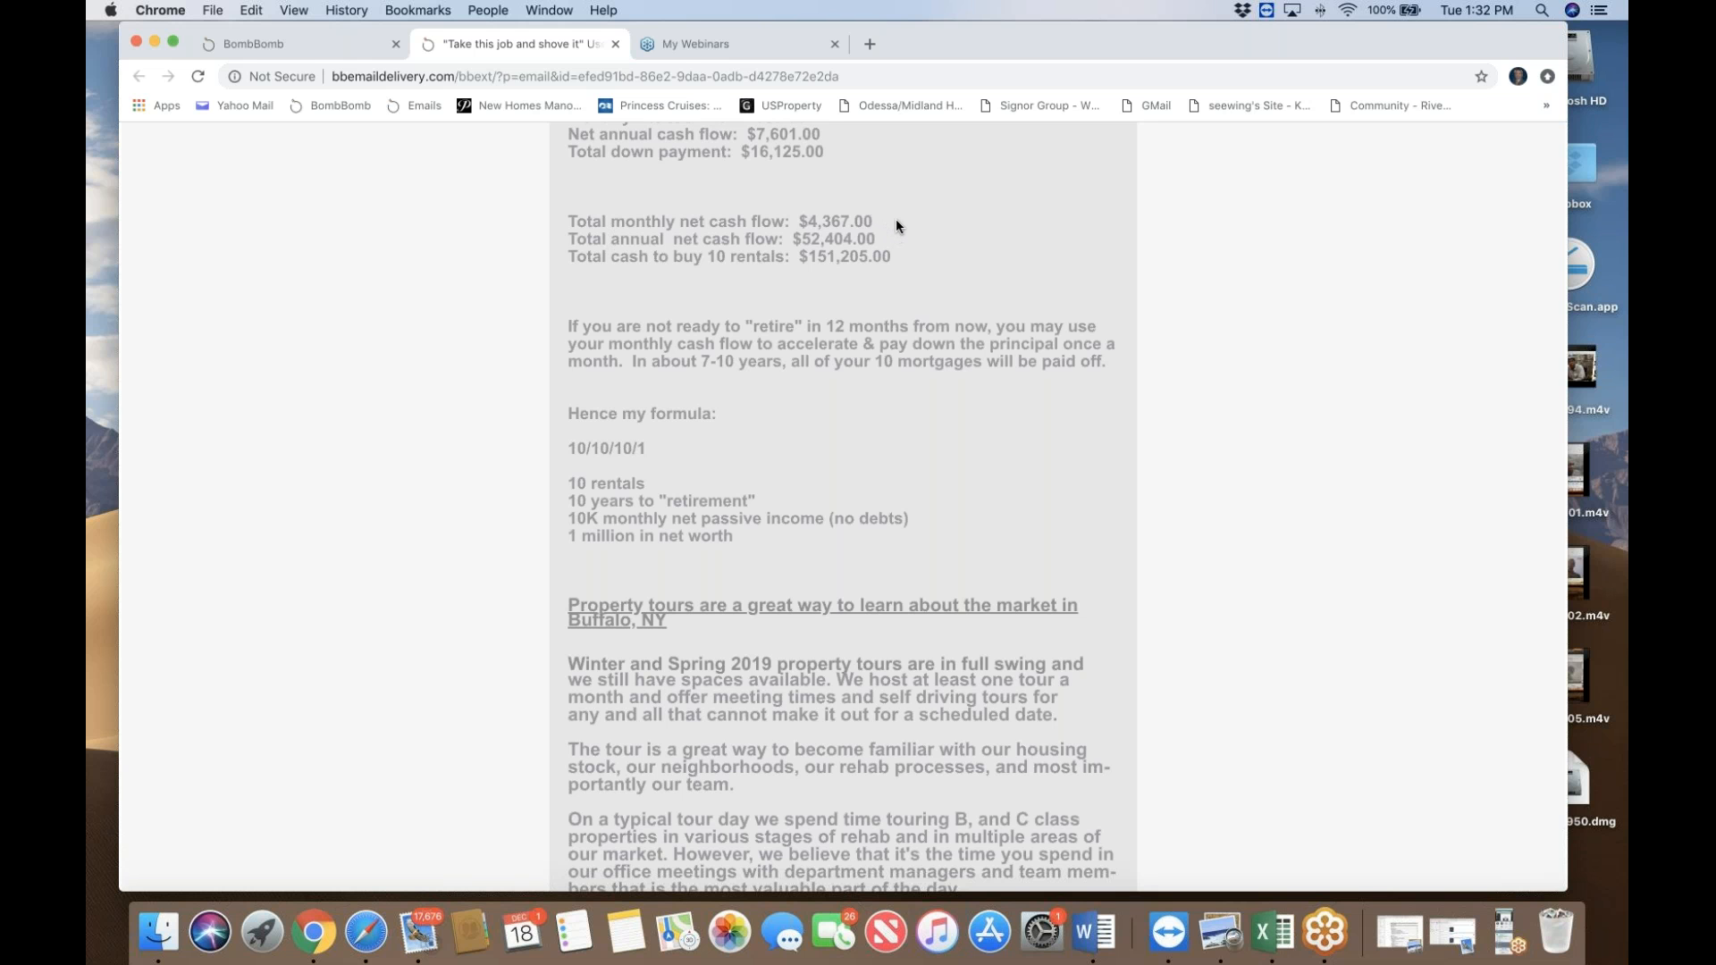
mouse_move(923, 239)
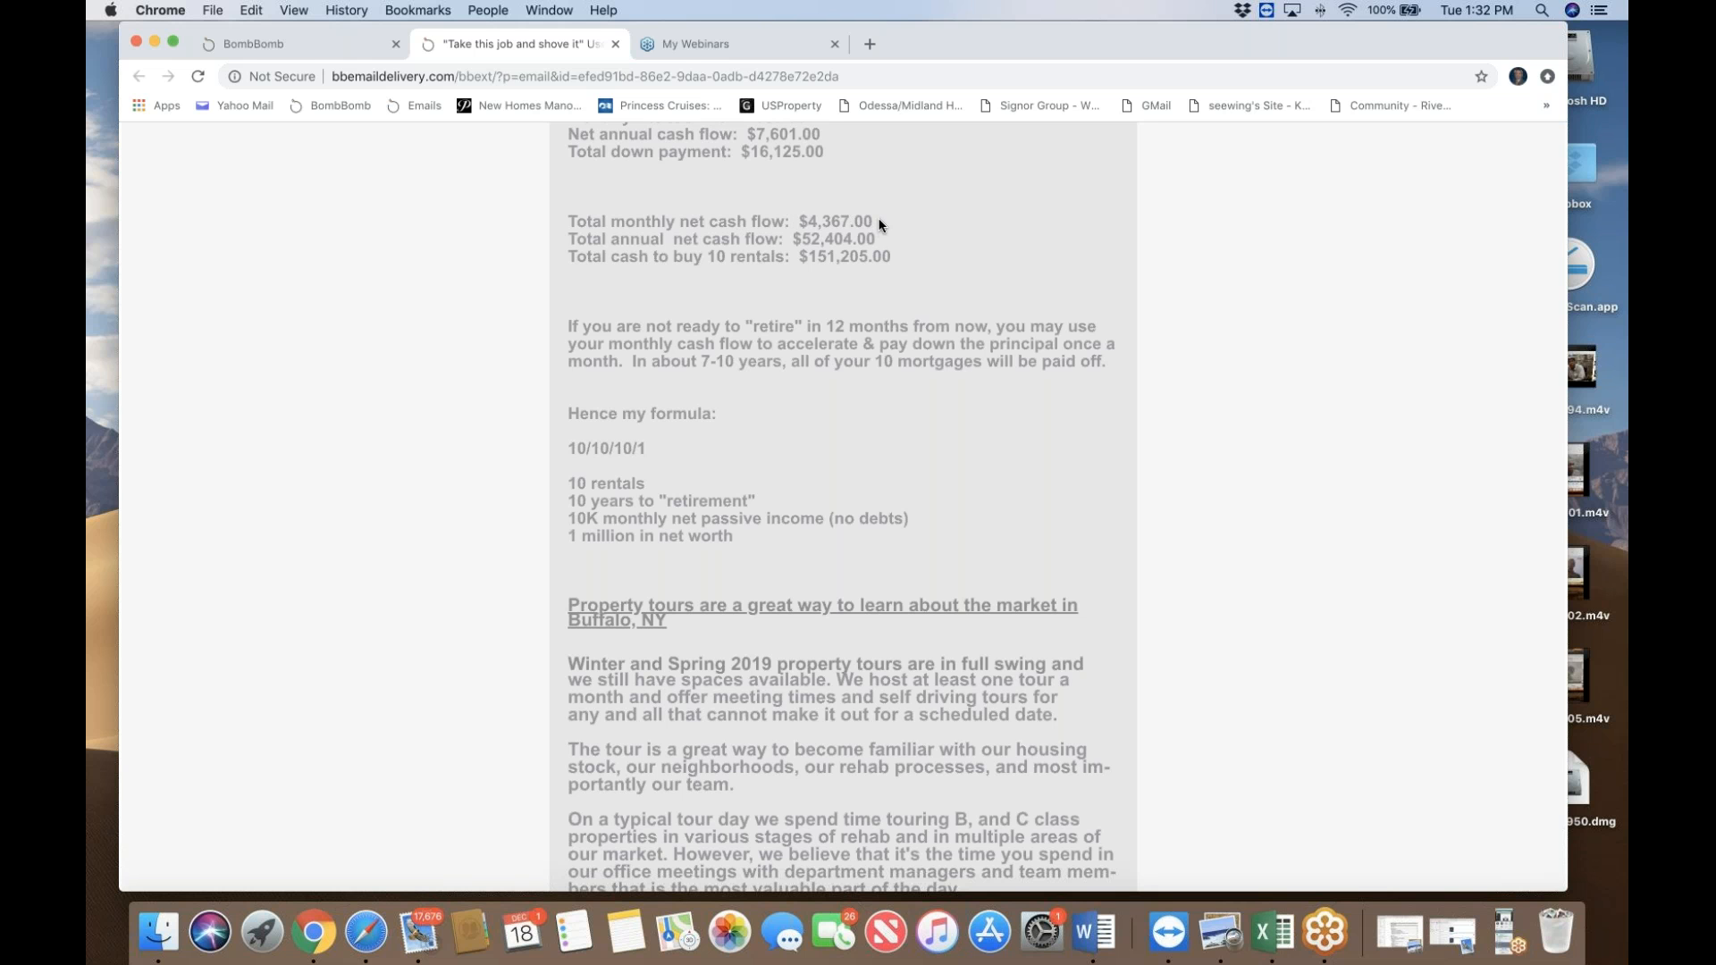
mouse_move(890, 226)
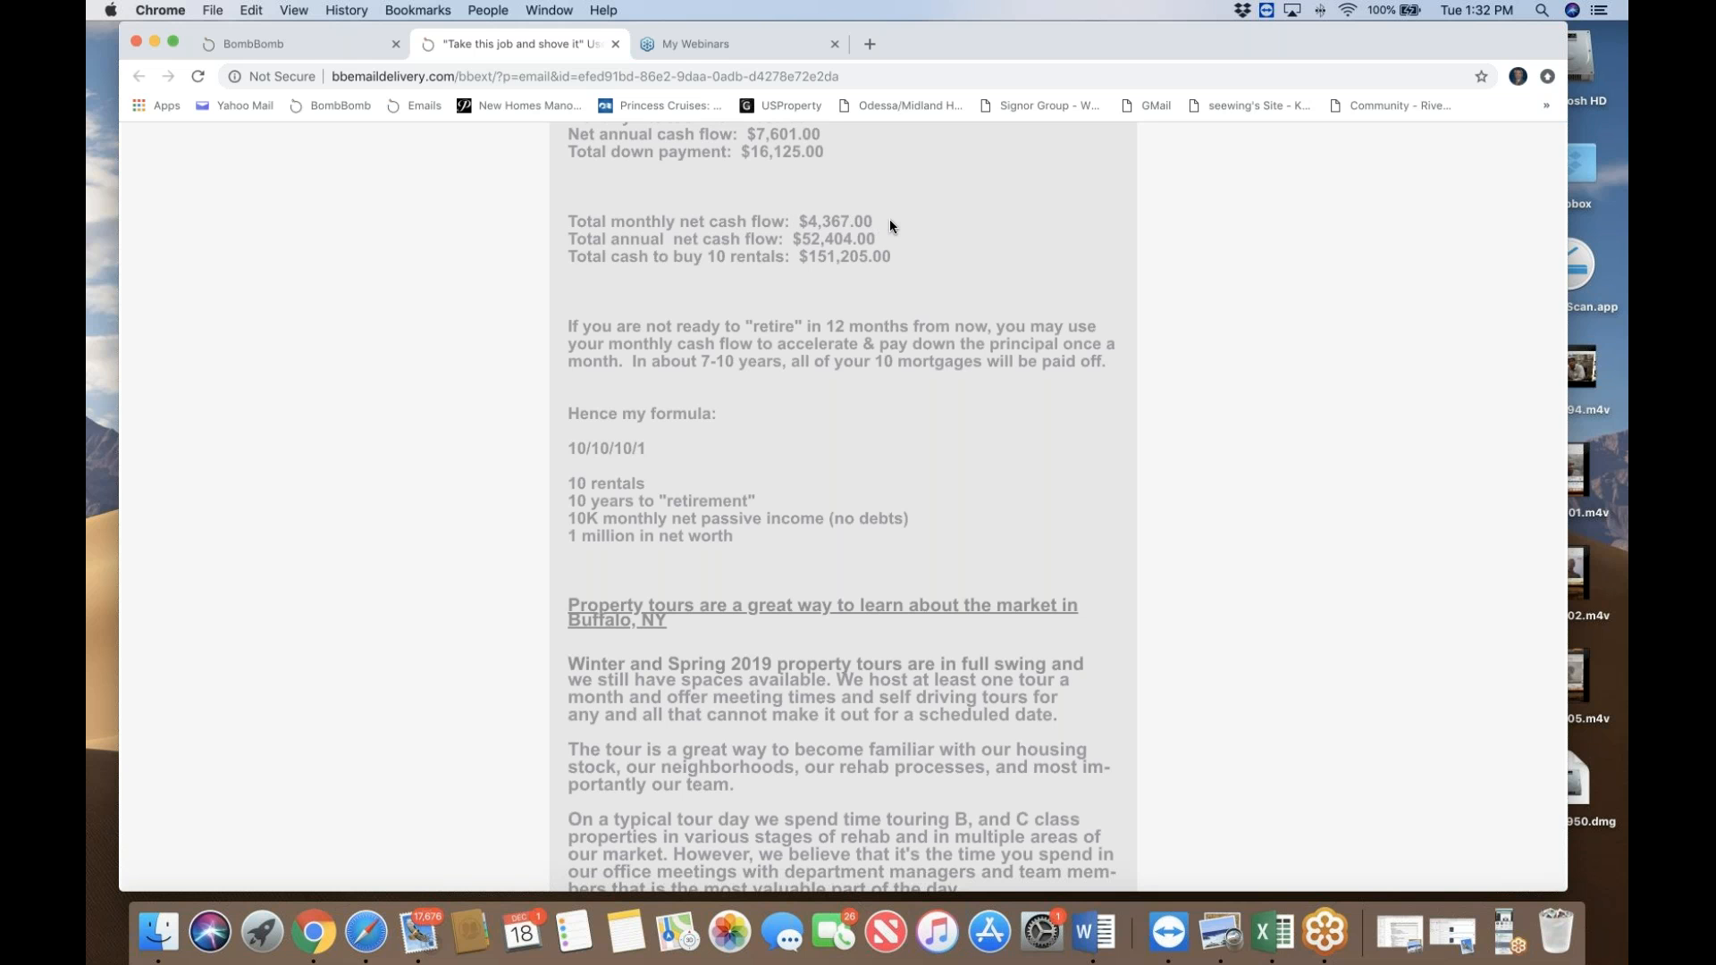
mouse_move(892, 226)
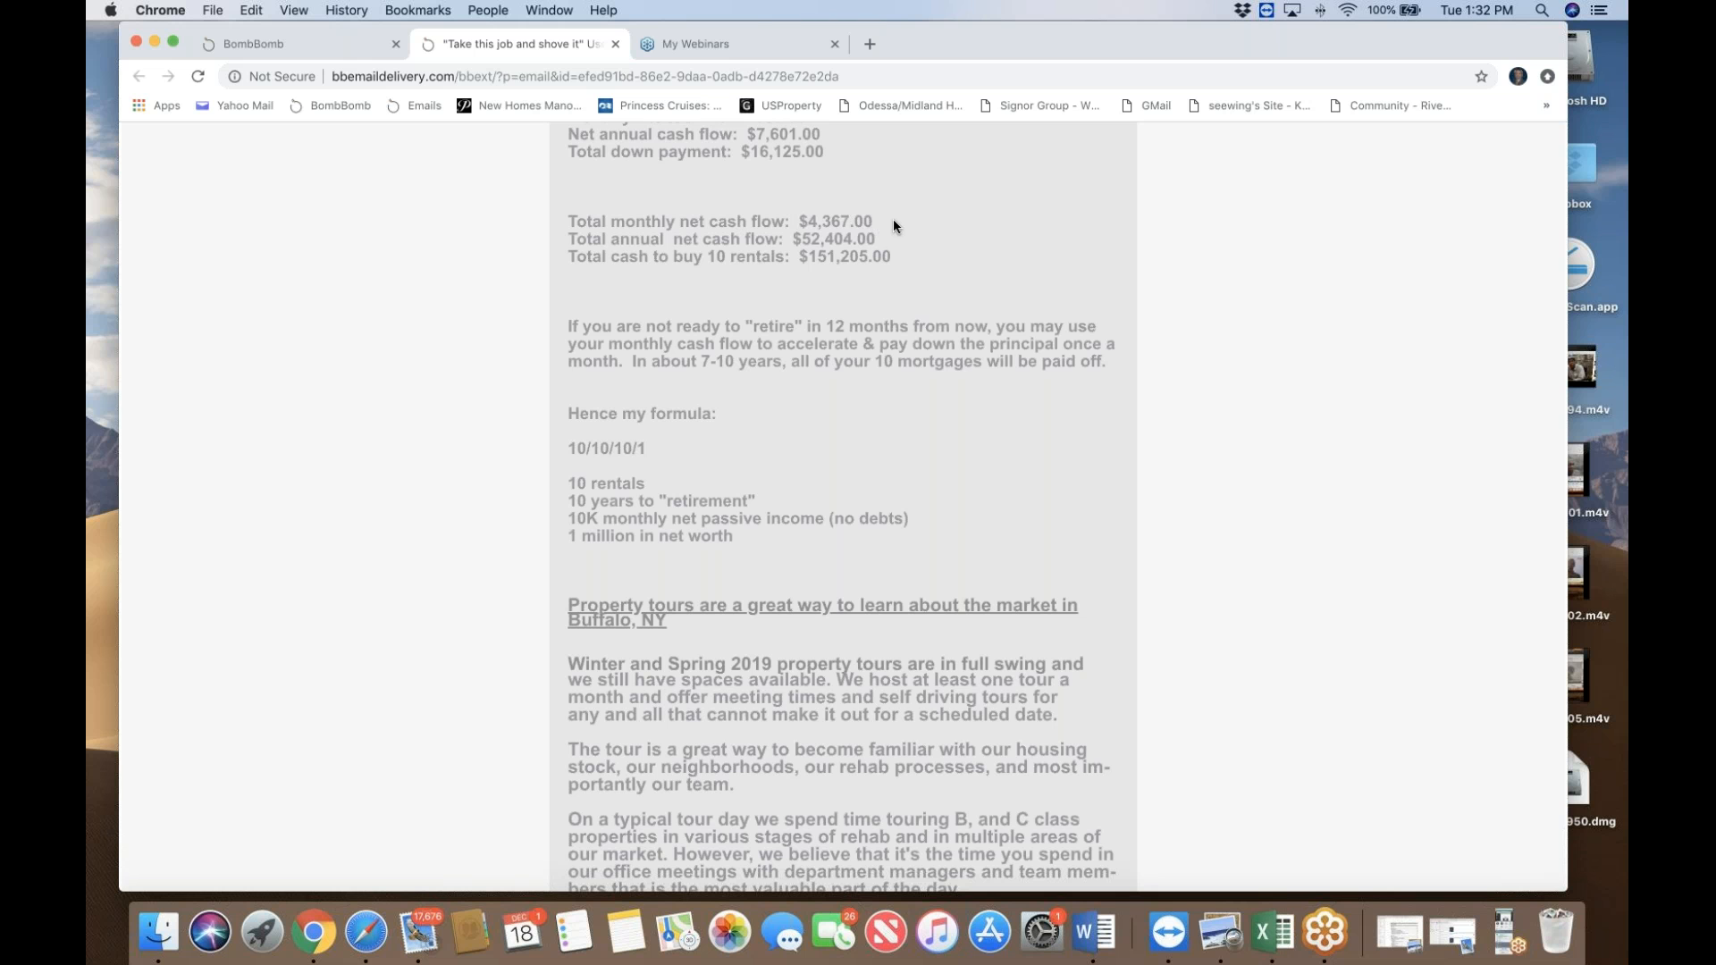
mouse_move(898, 225)
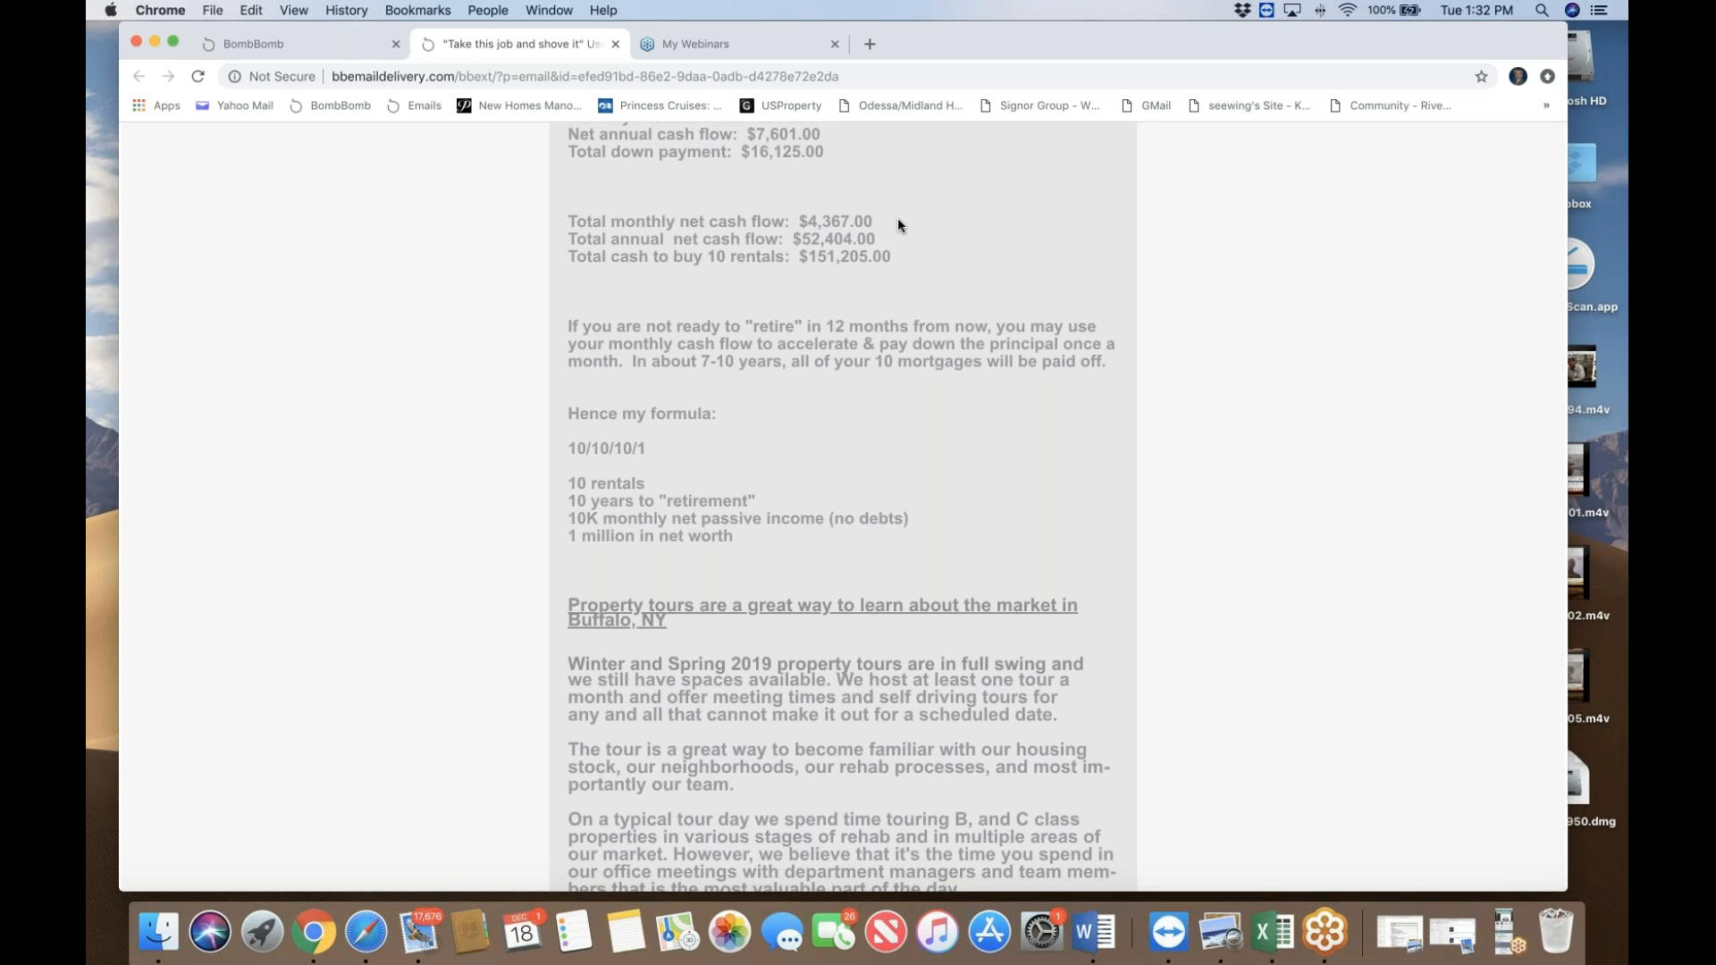
mouse_move(922, 238)
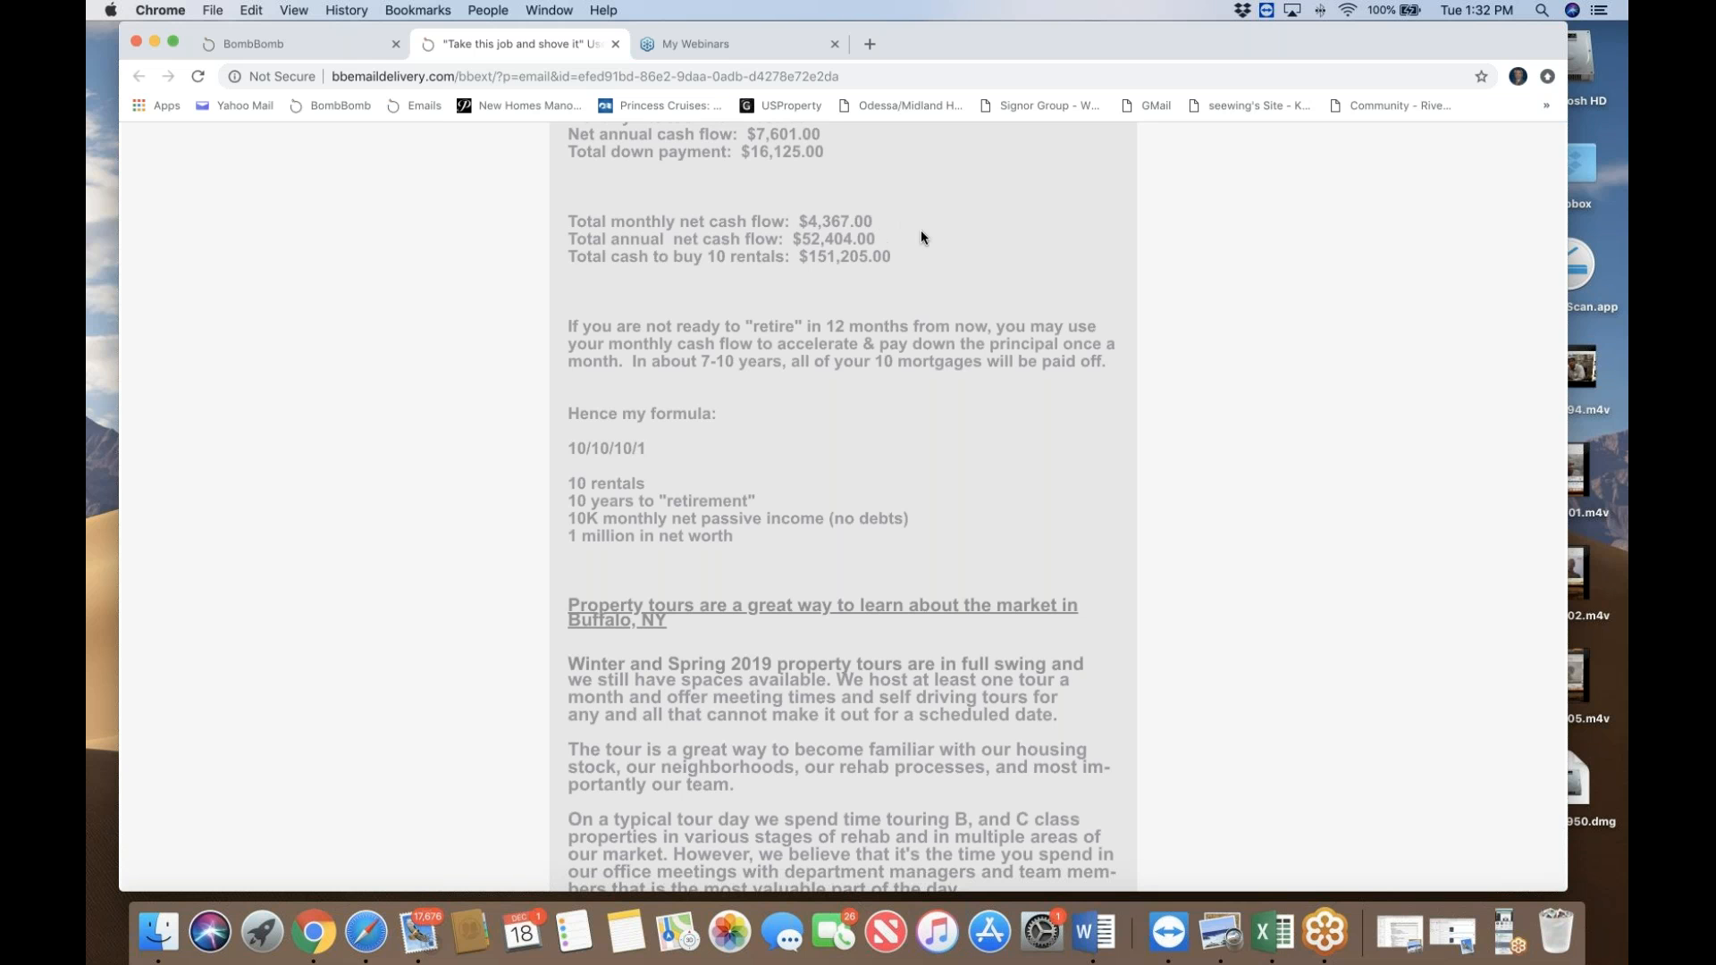
mouse_move(897, 243)
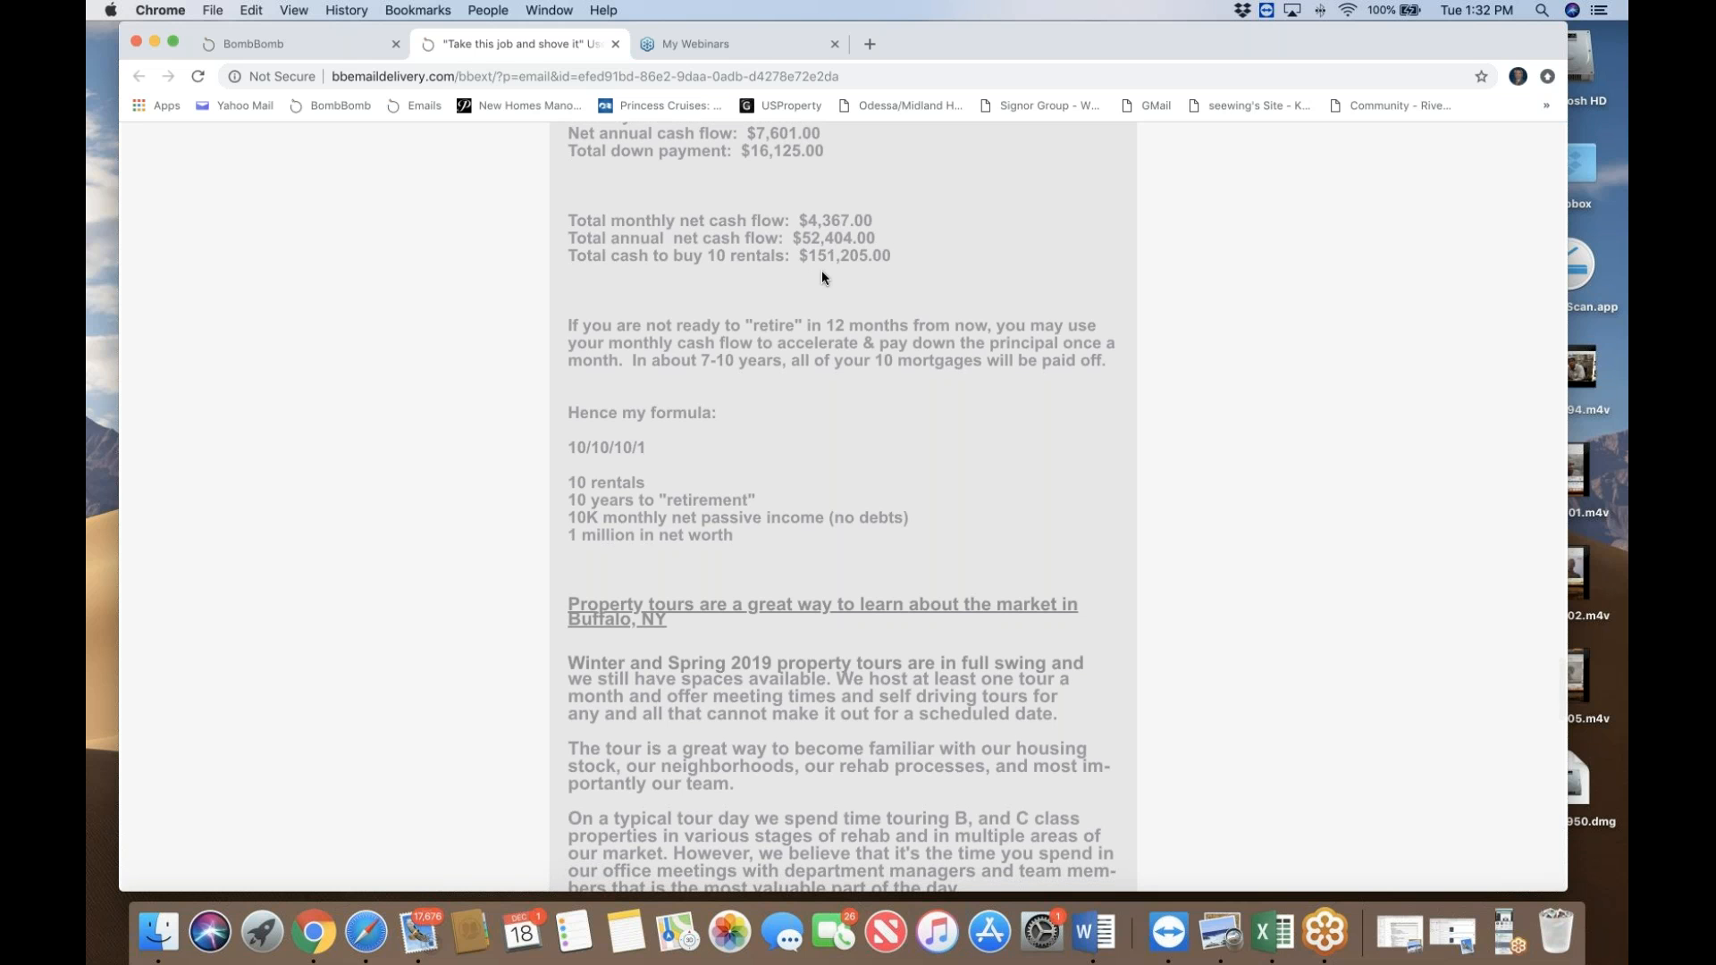
mouse_move(935, 258)
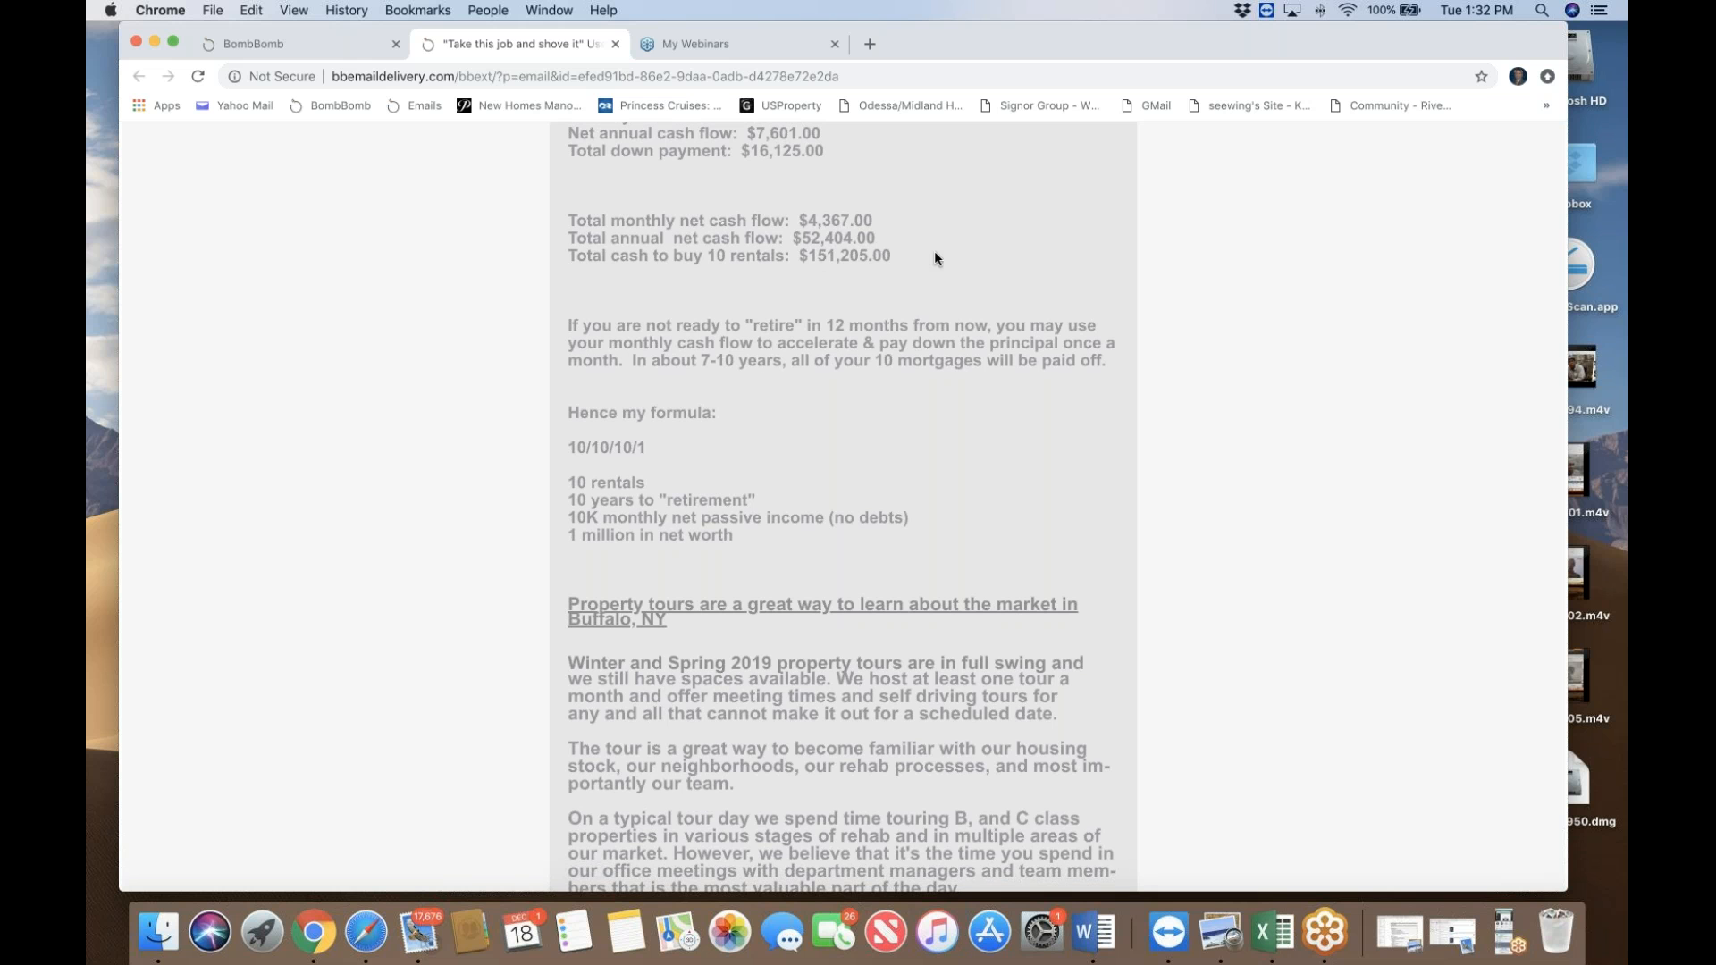
Step: Read the Buffalo property tours paragraphs down to the Sincerely sign-off and JPG attachment list
scroll(down, 3)
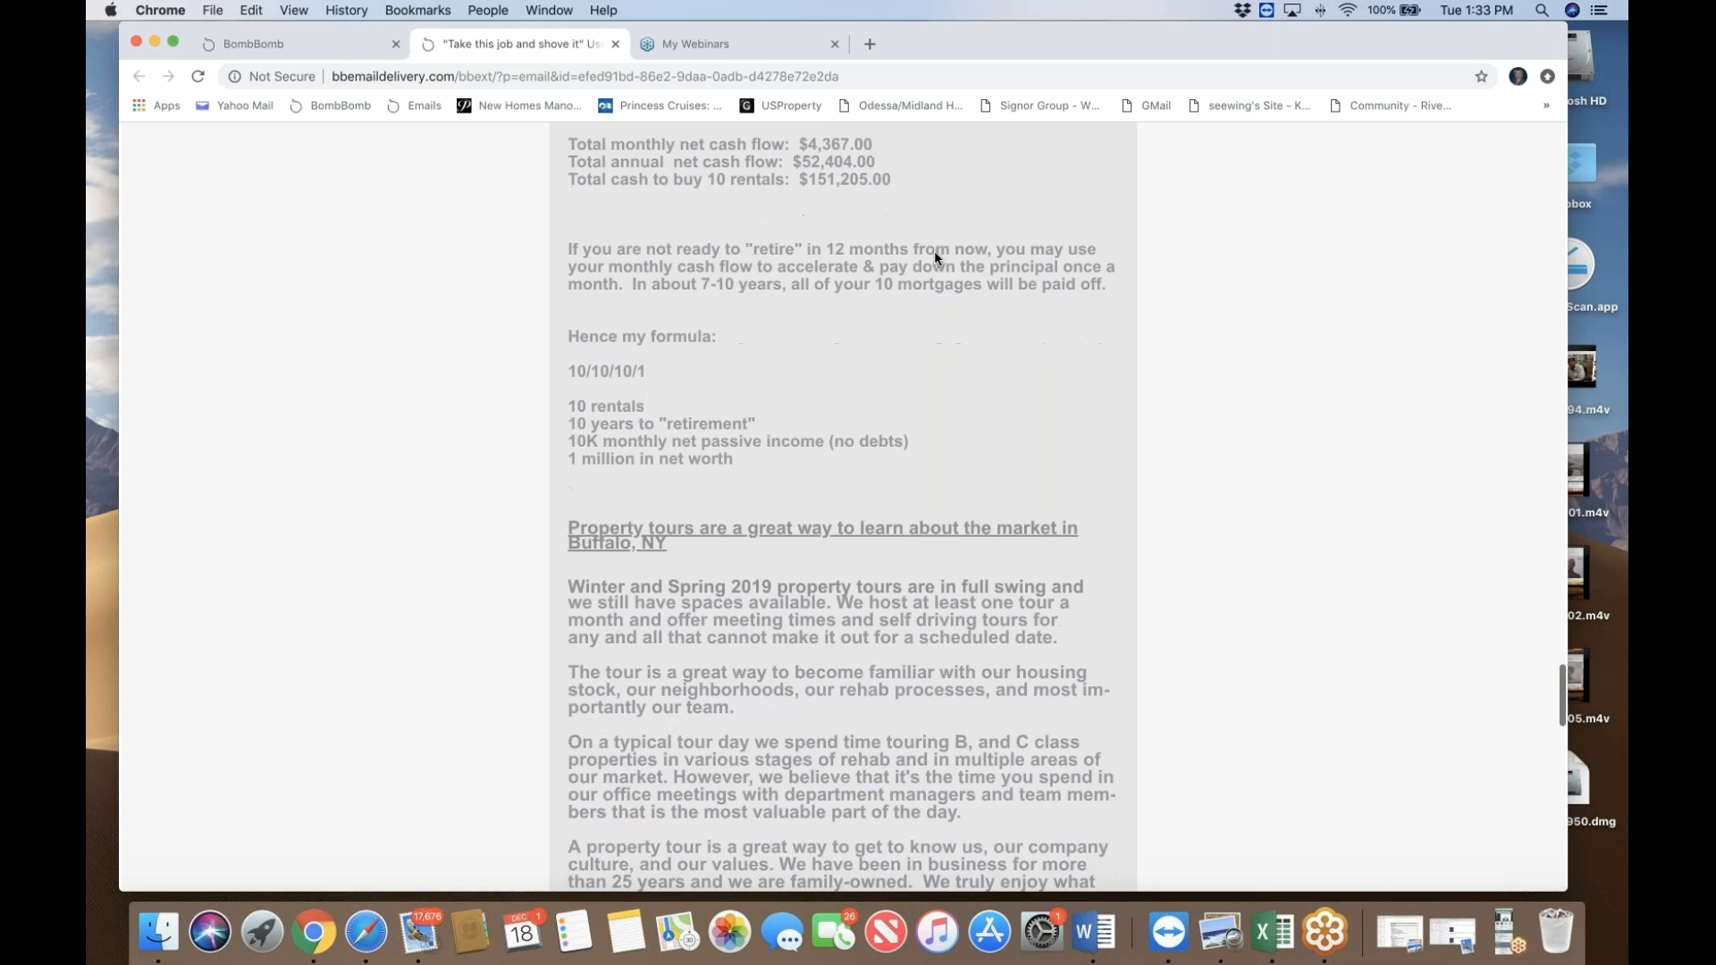
scroll(down, 3)
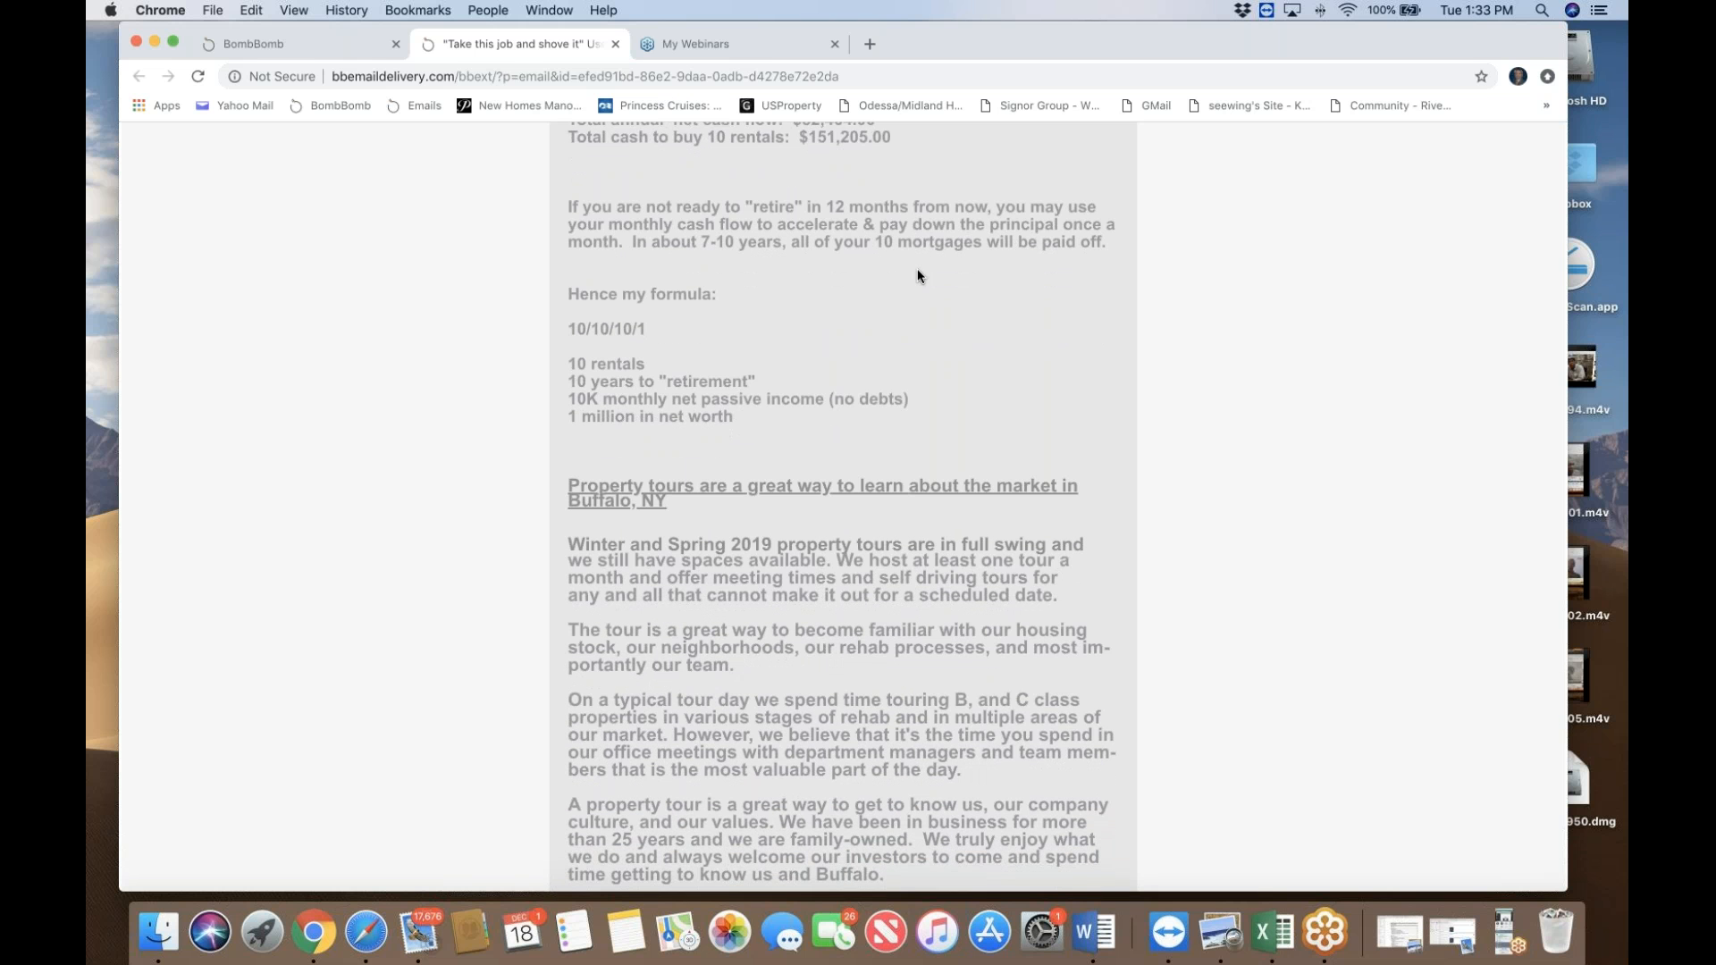
scroll(down, 3)
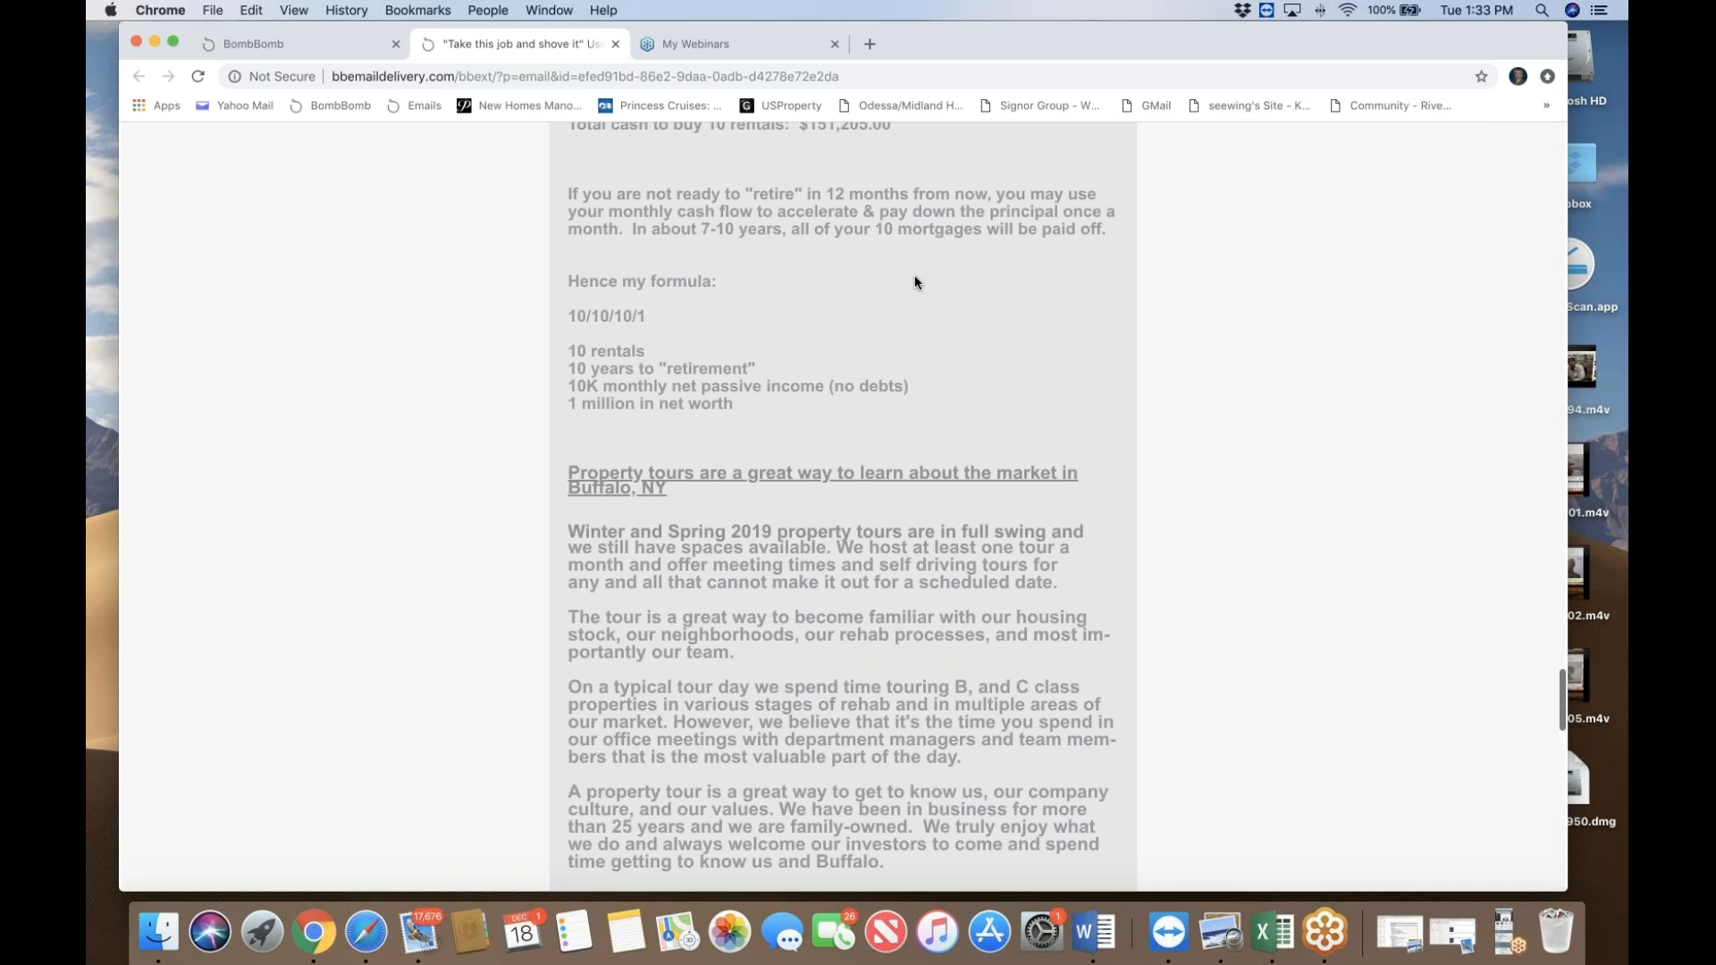
mouse_move(898, 283)
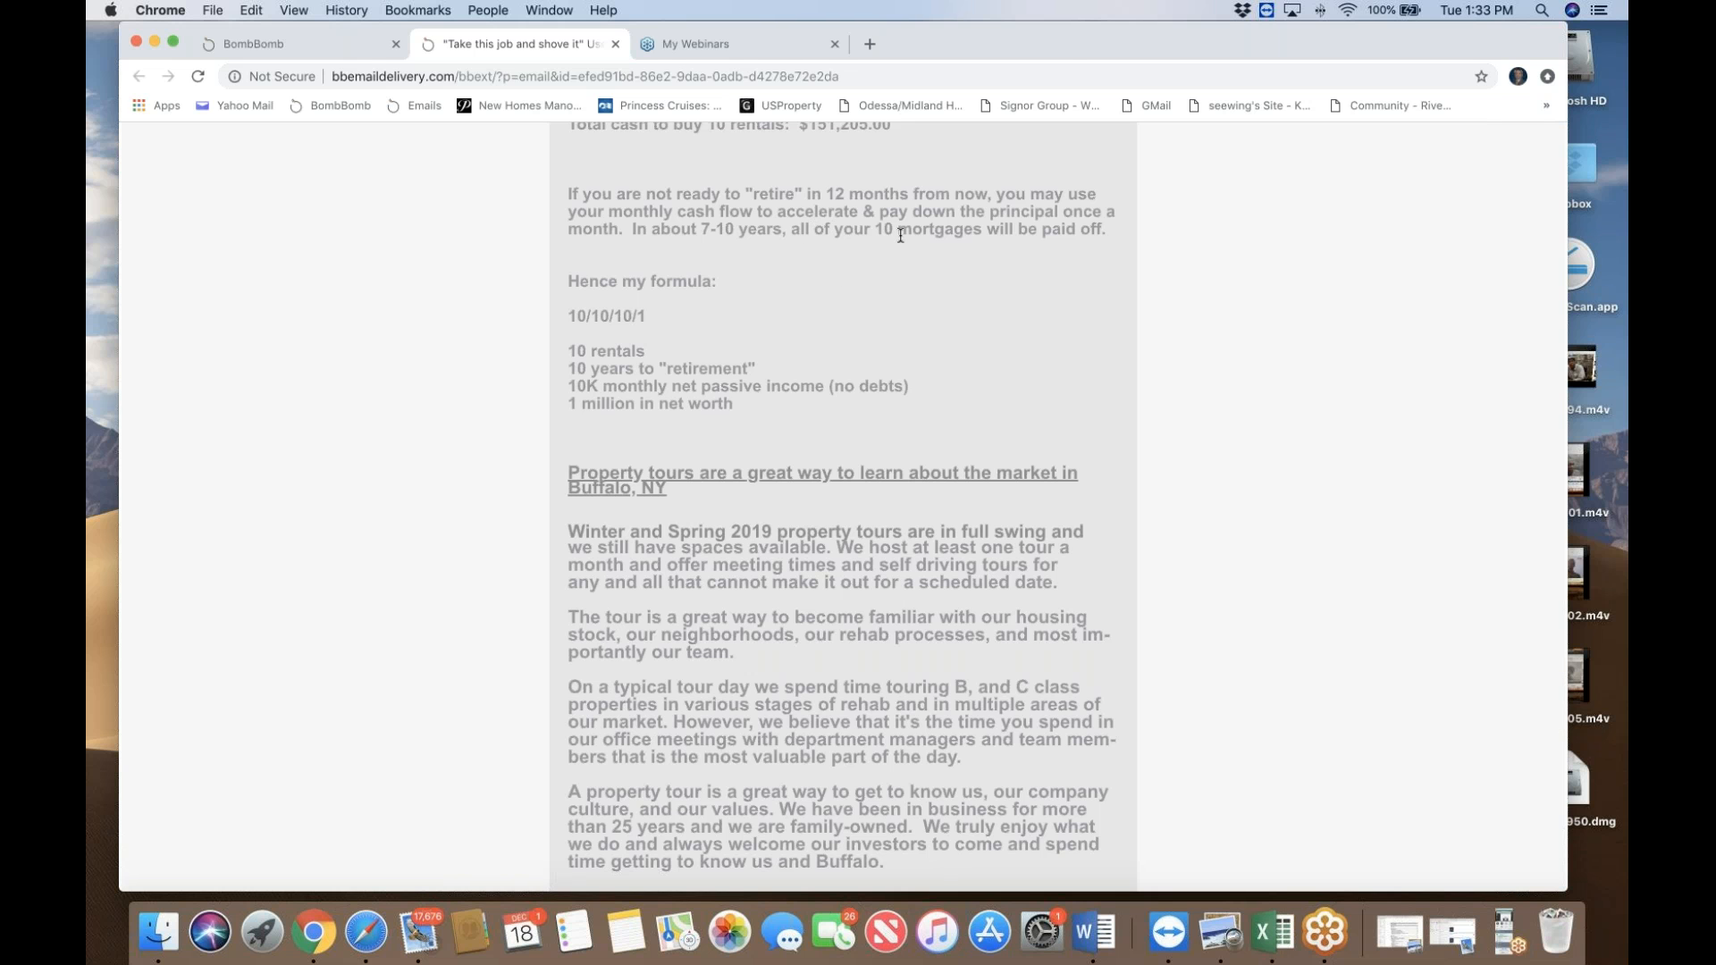
mouse_move(1054, 223)
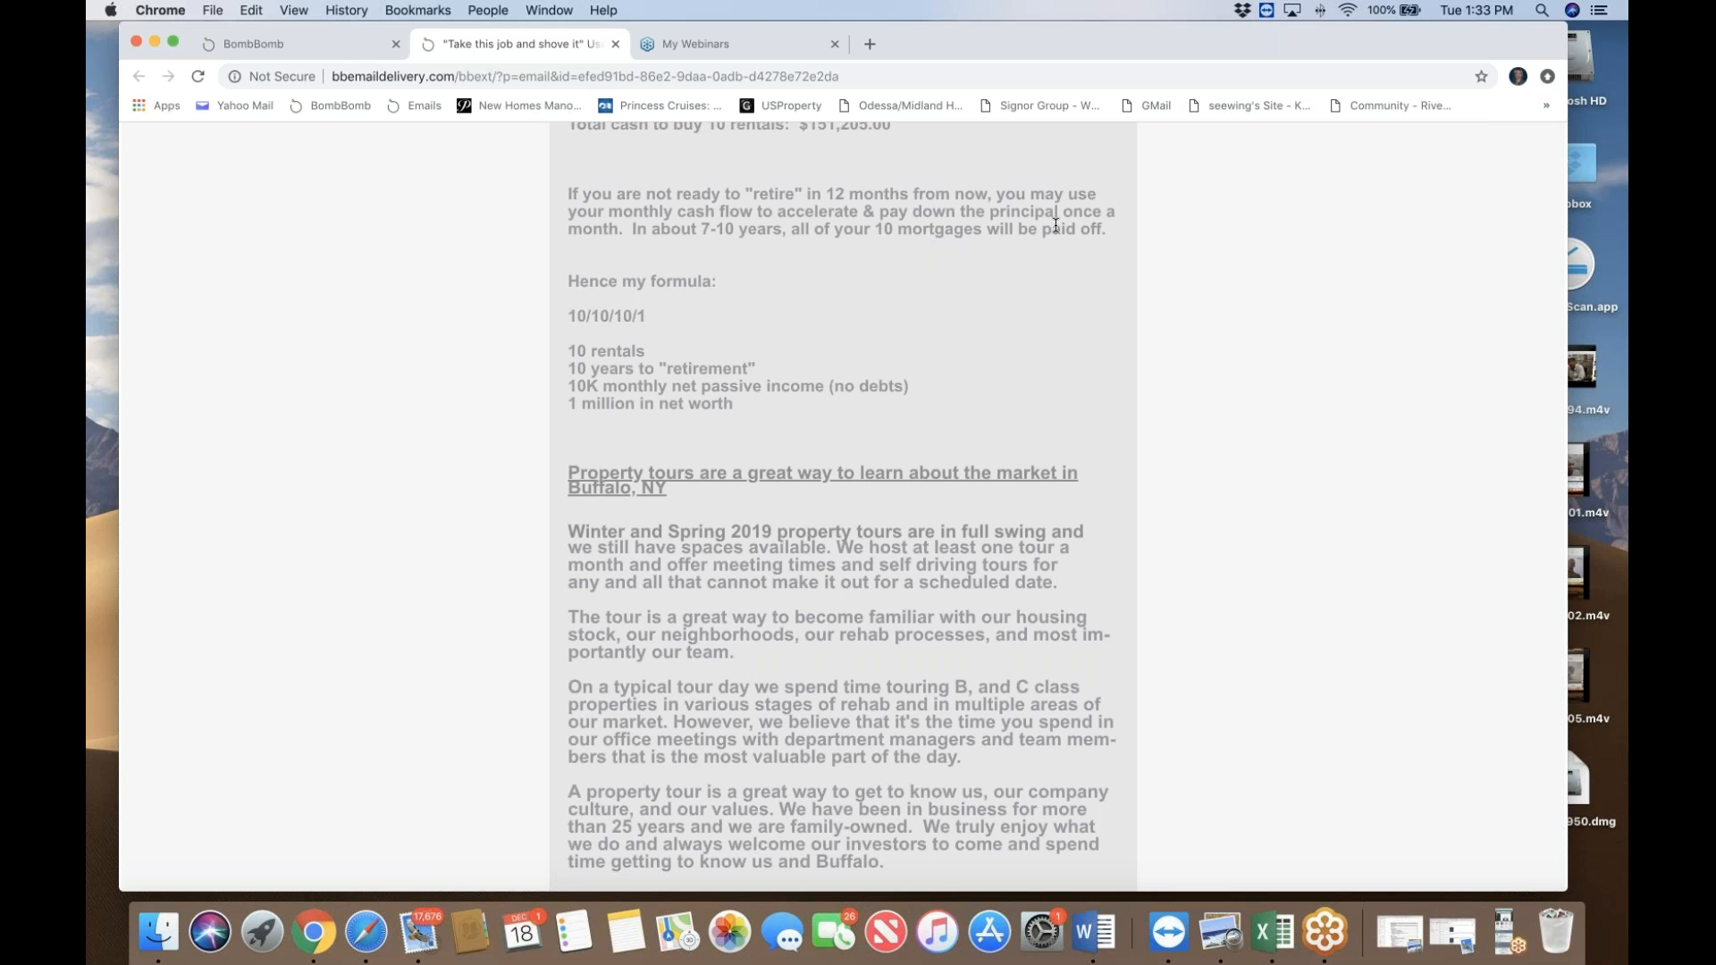
mouse_move(1010, 327)
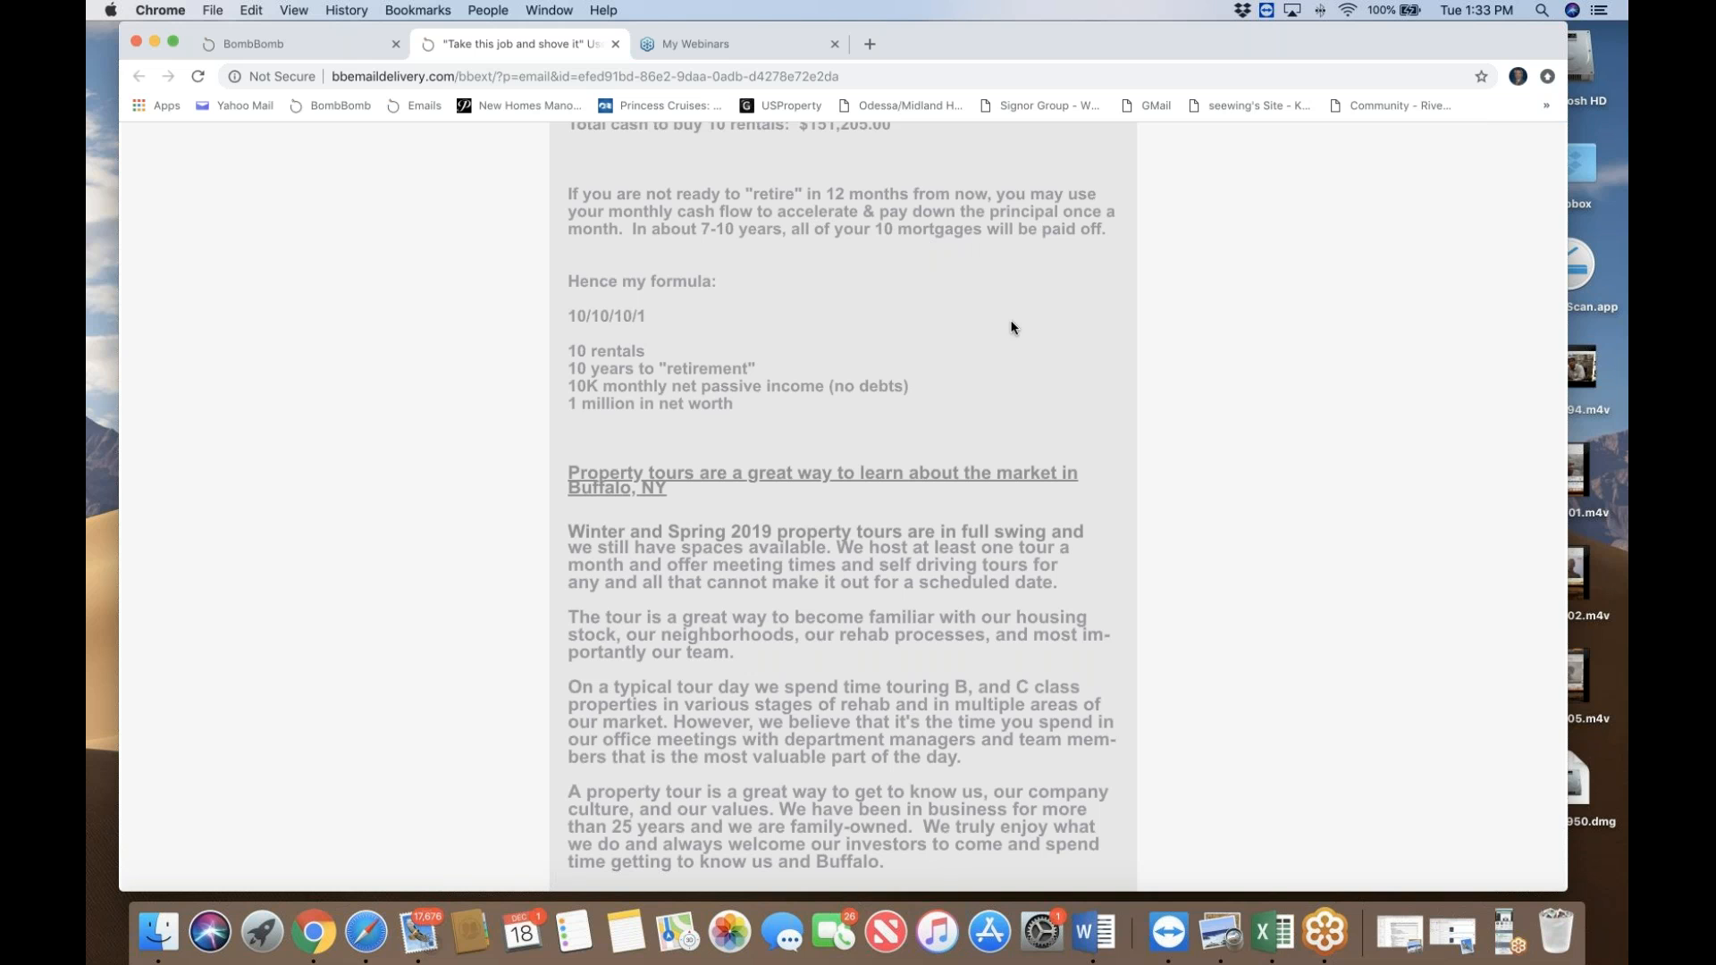
mouse_move(712, 250)
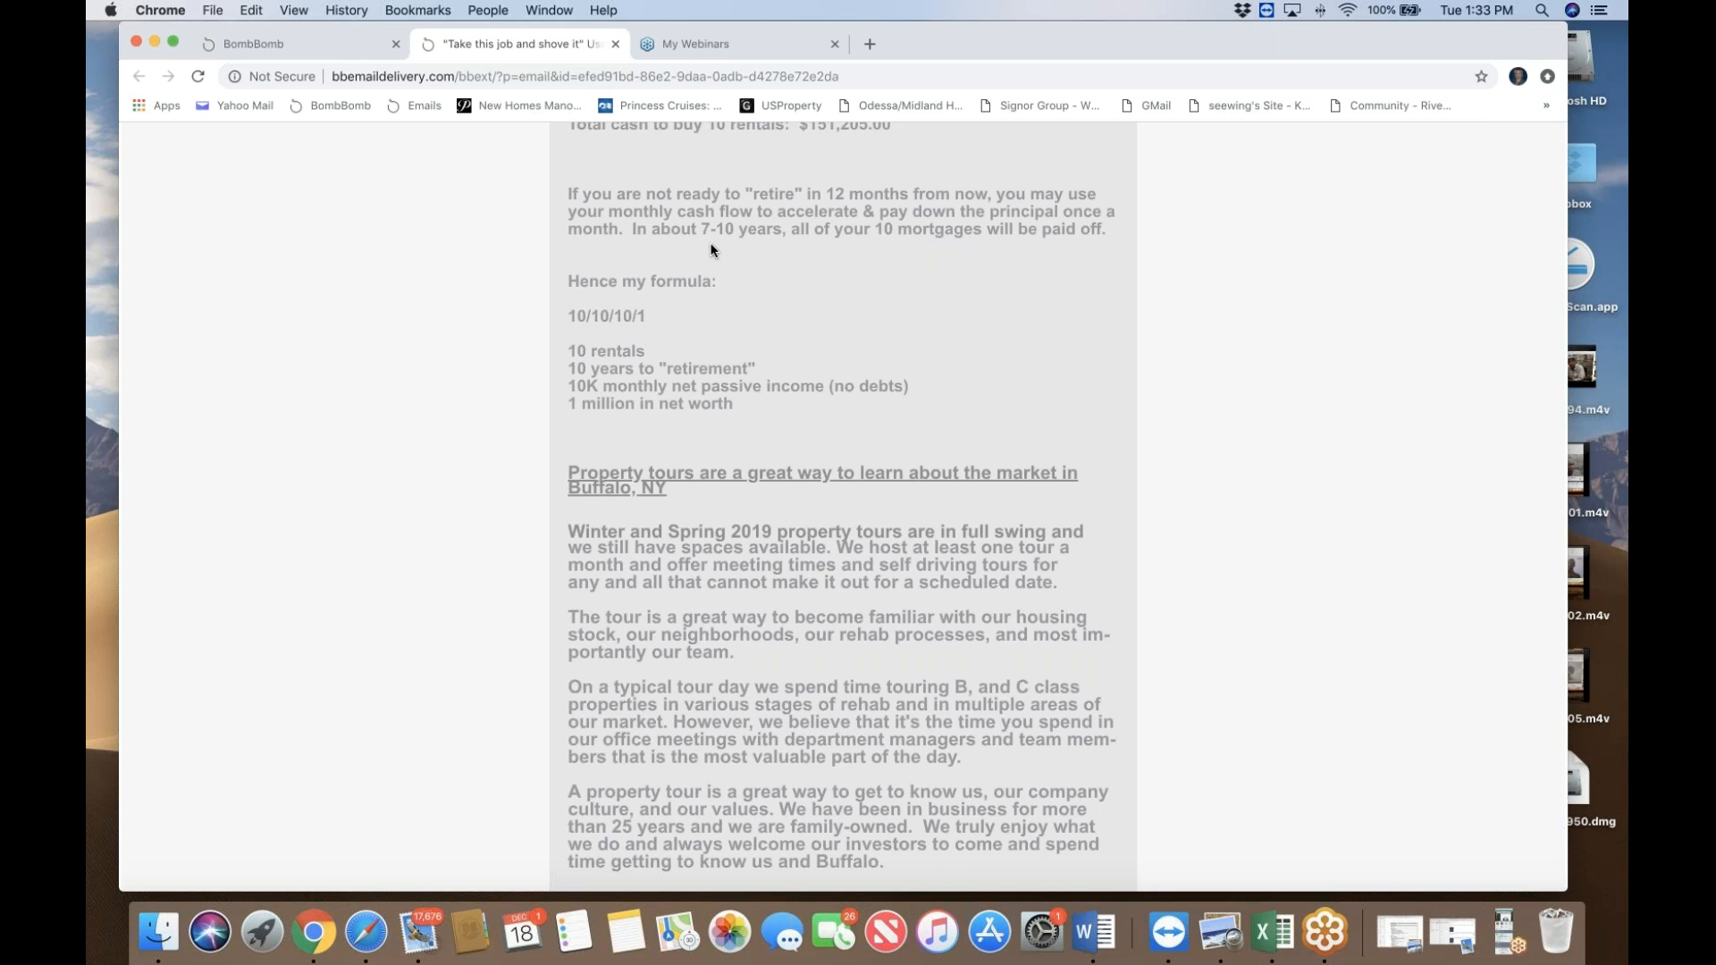
mouse_move(856, 258)
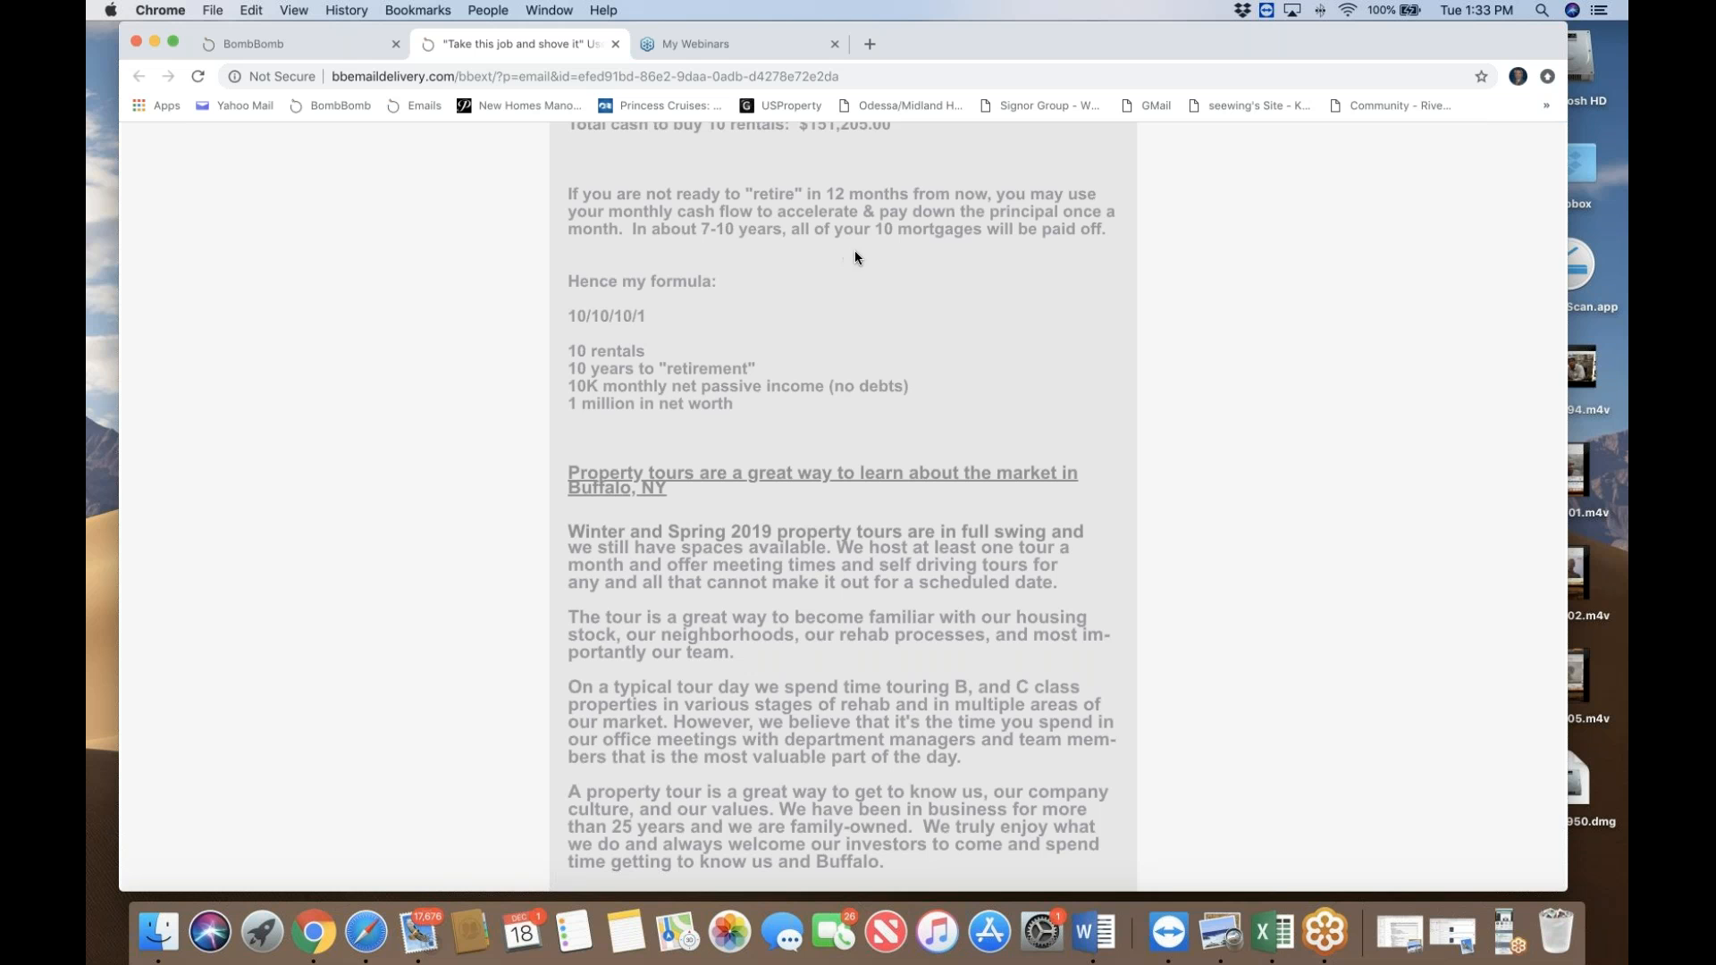
mouse_move(859, 255)
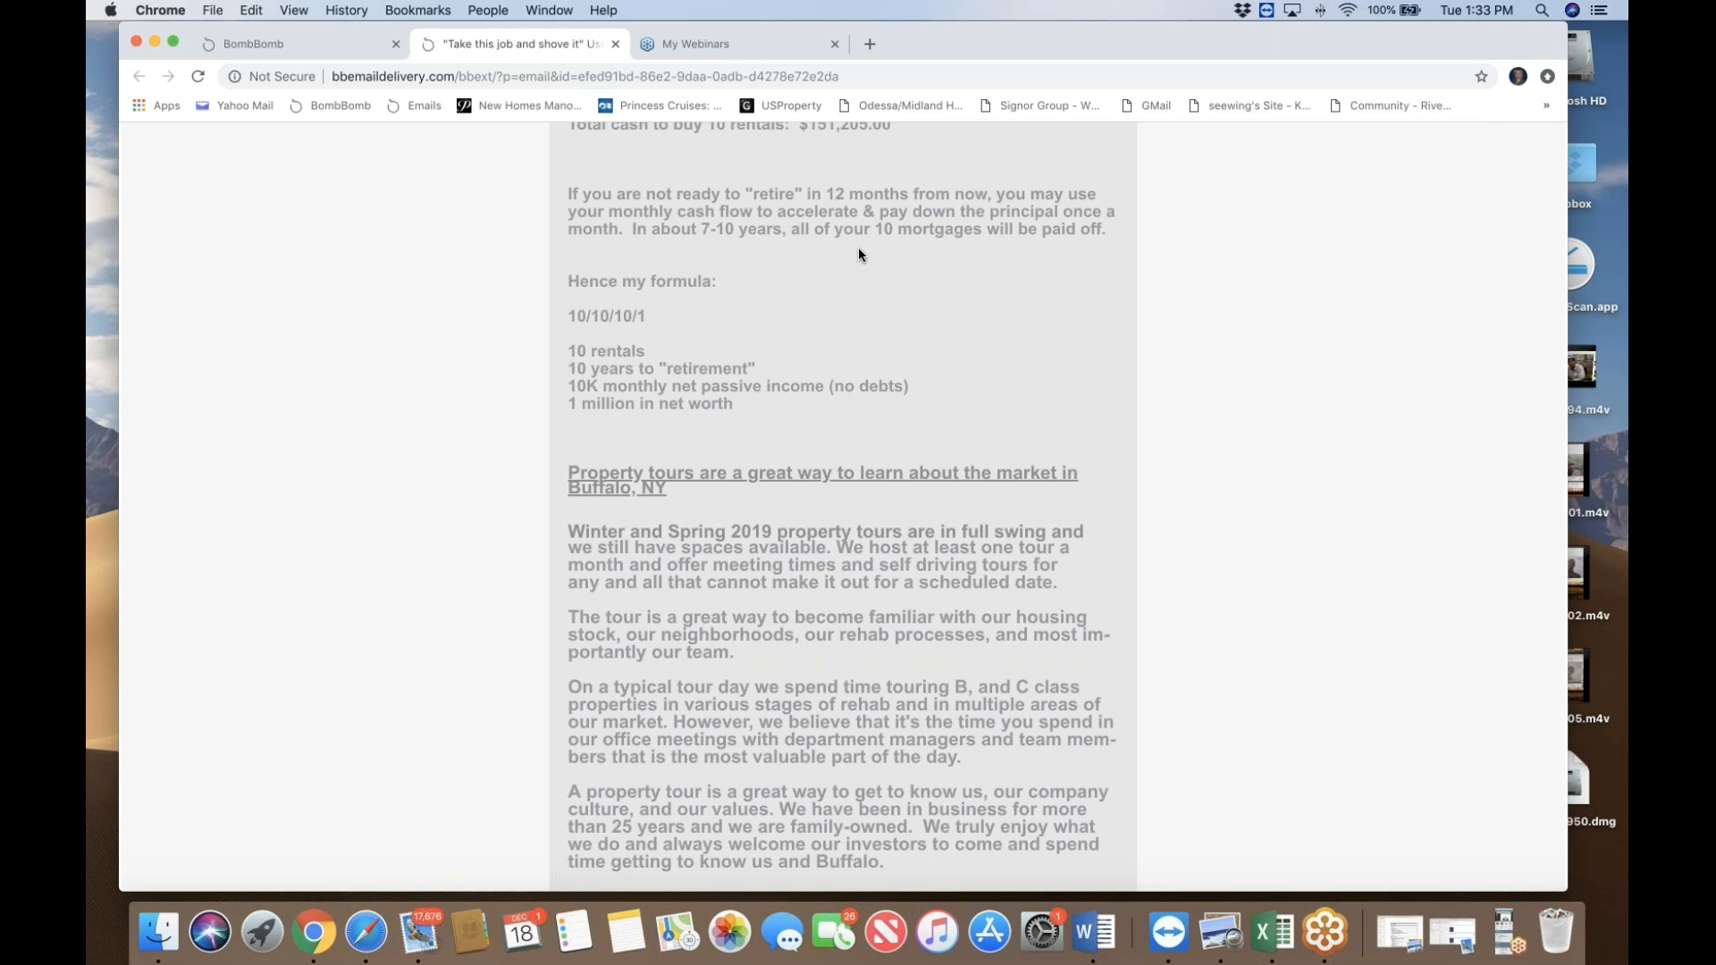
scroll(down, 3)
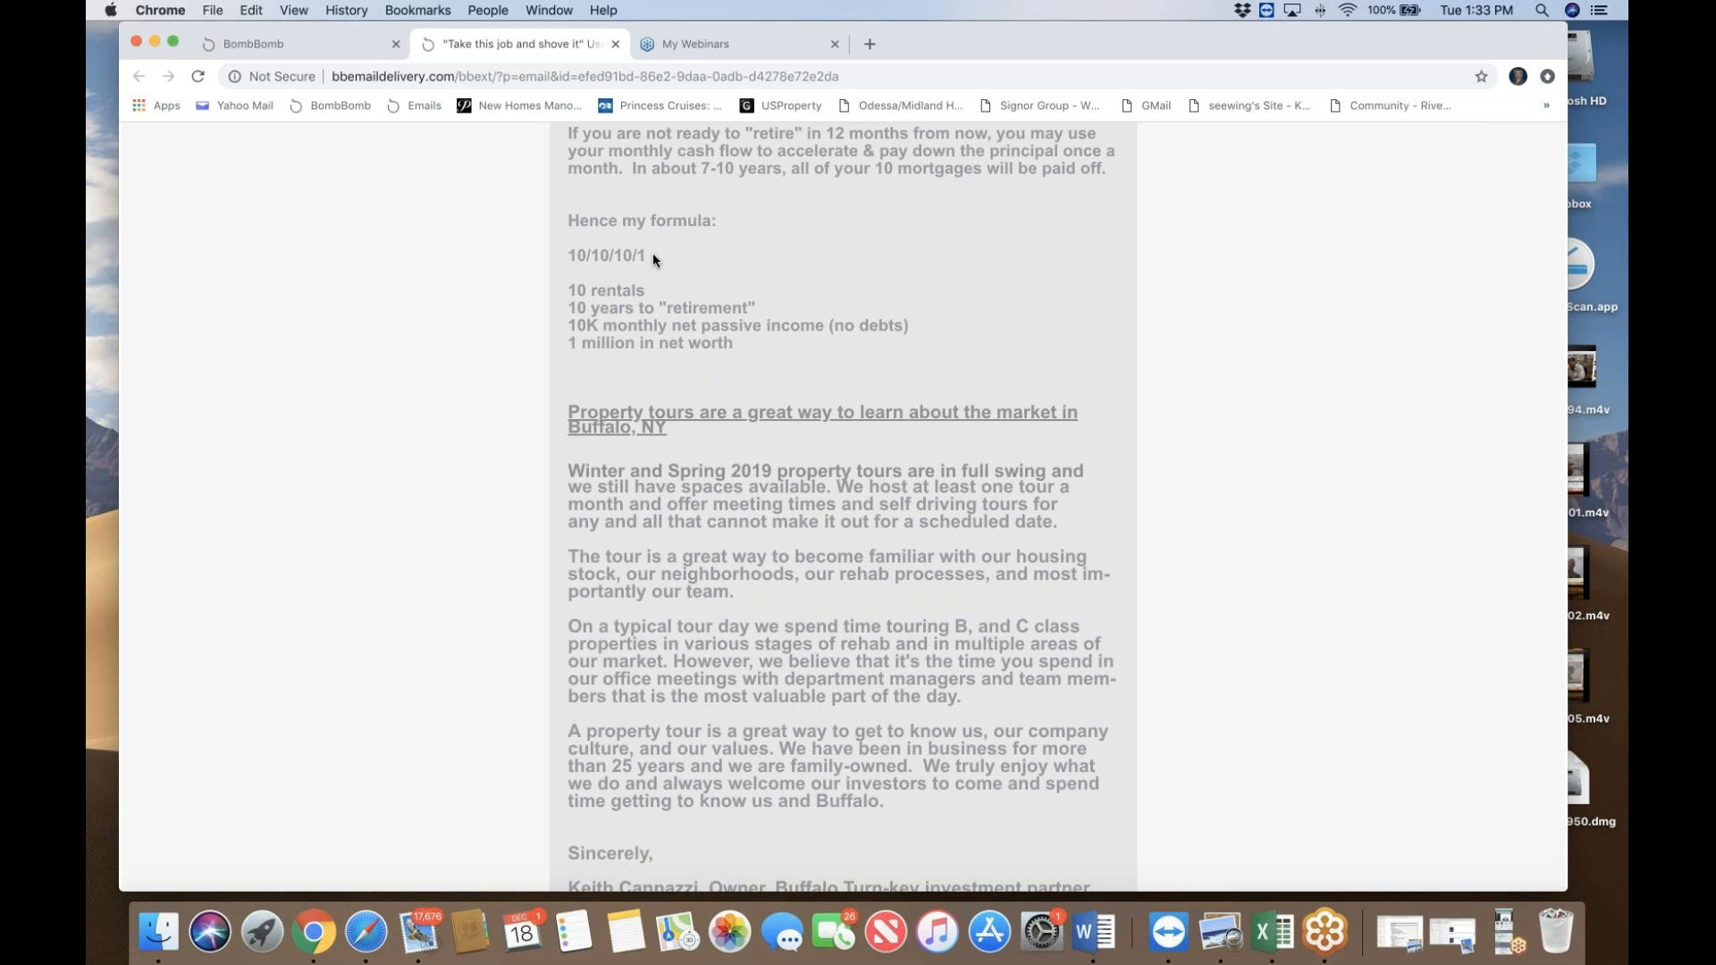
mouse_move(669, 259)
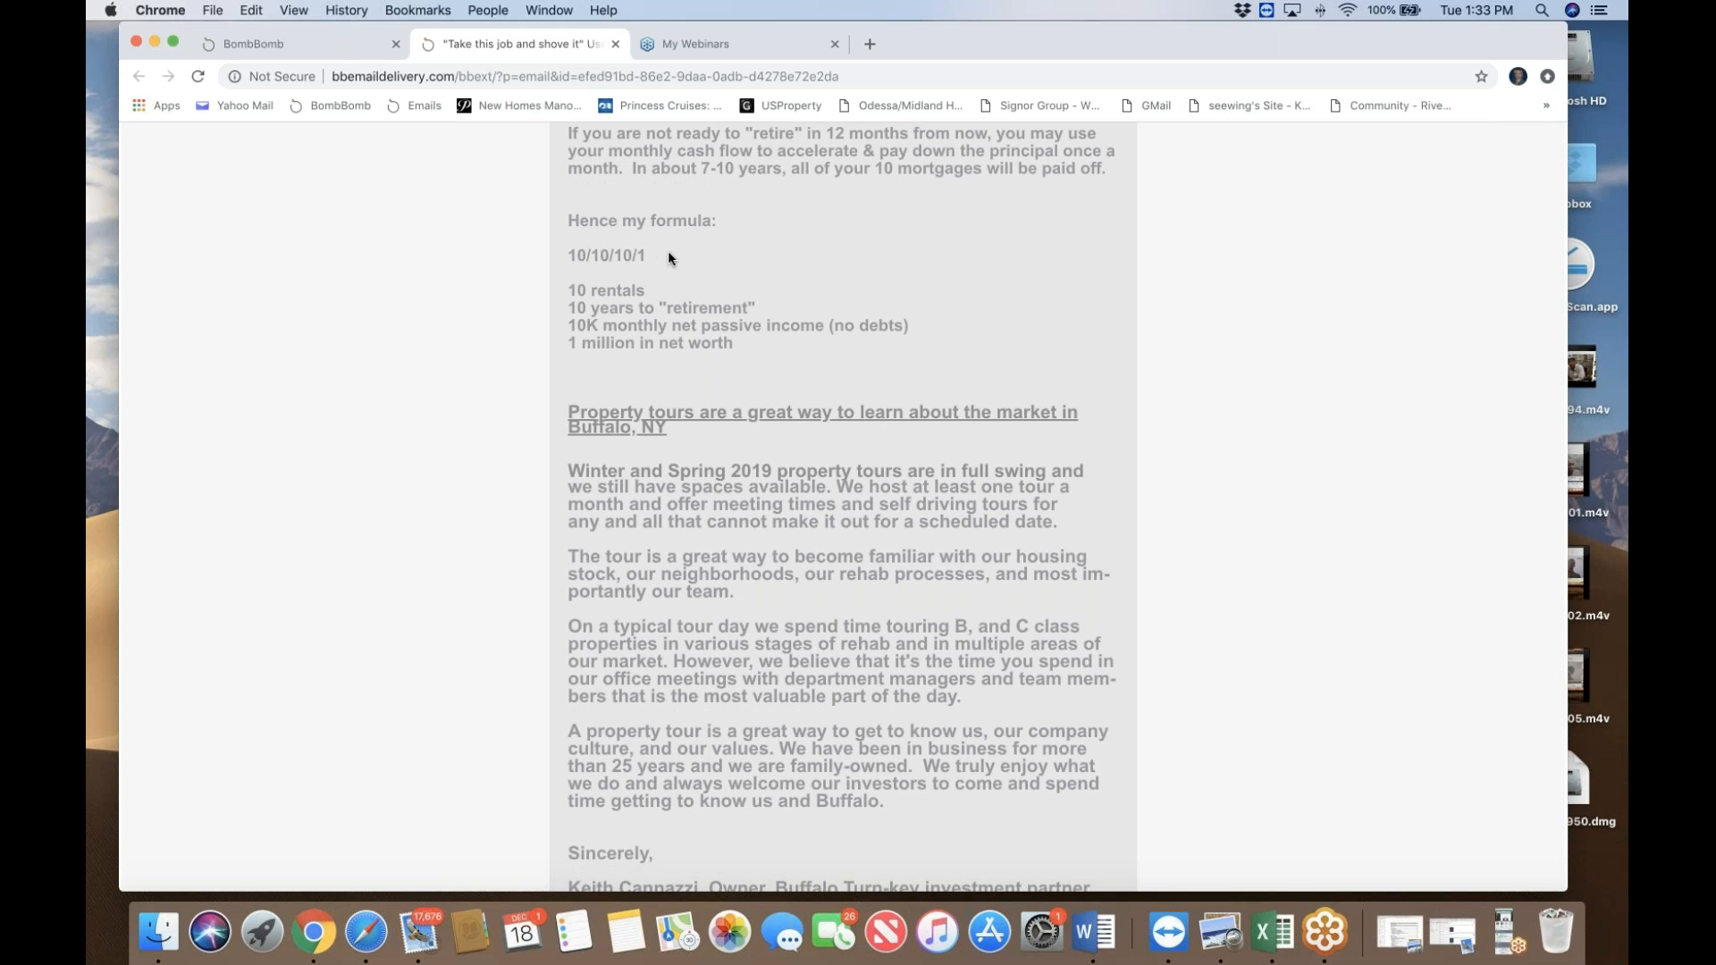
mouse_move(662, 289)
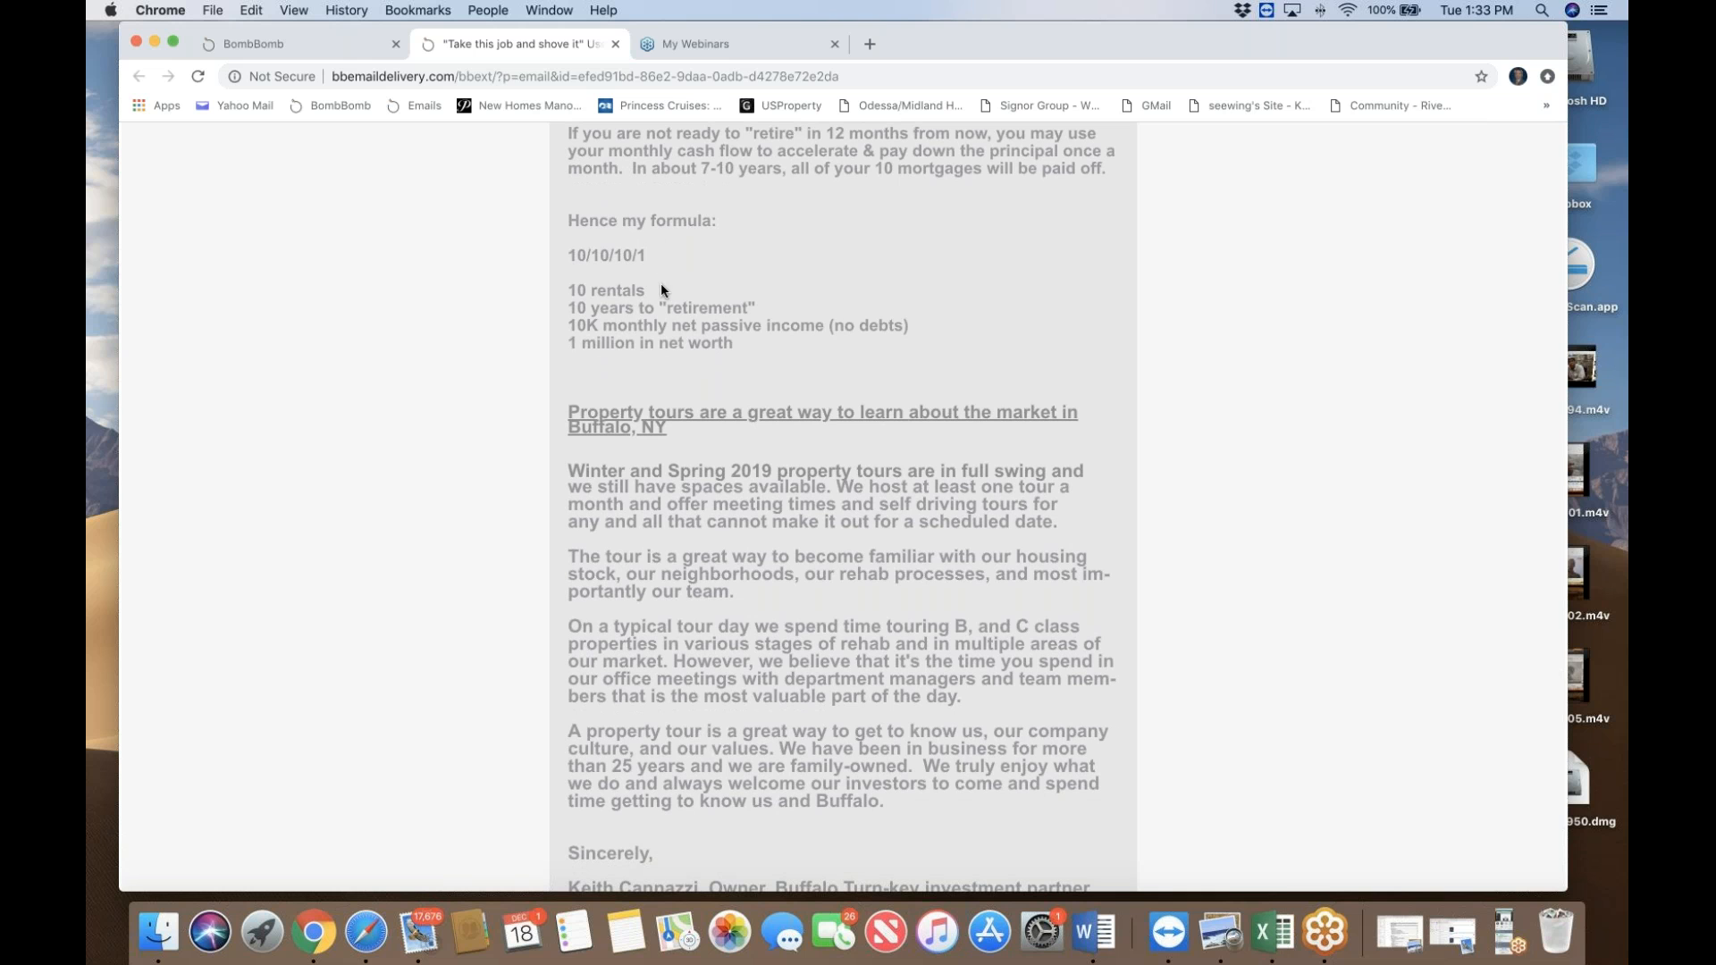
mouse_move(767, 312)
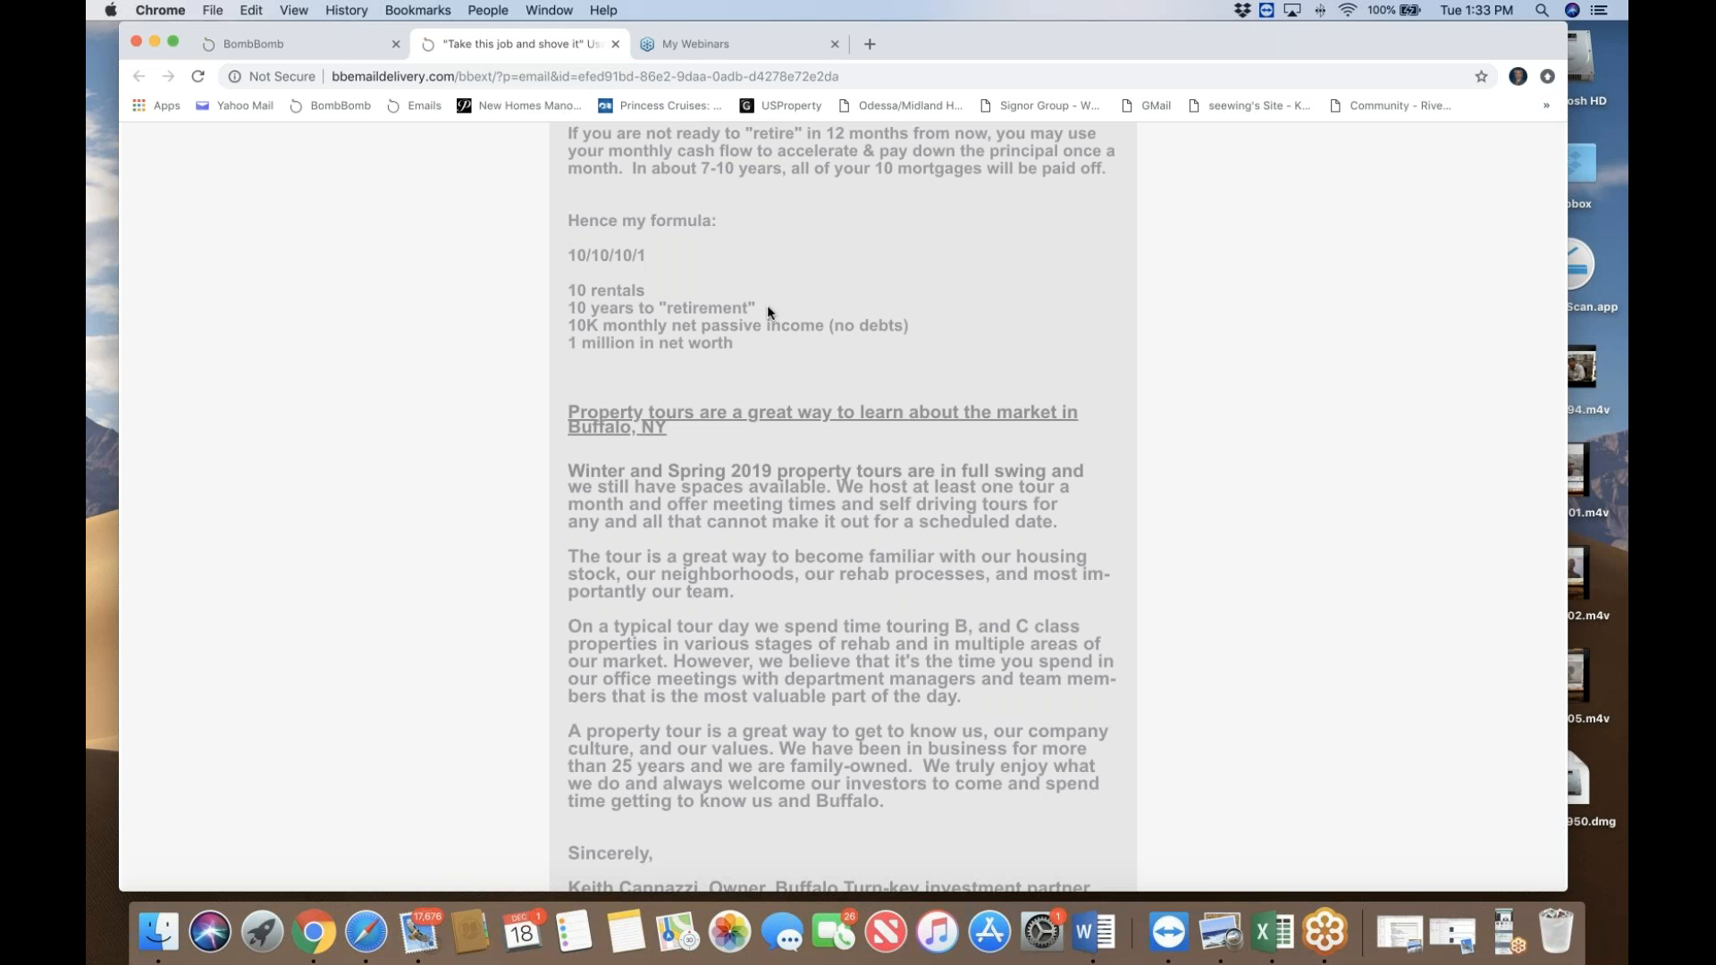
scroll(down, 3)
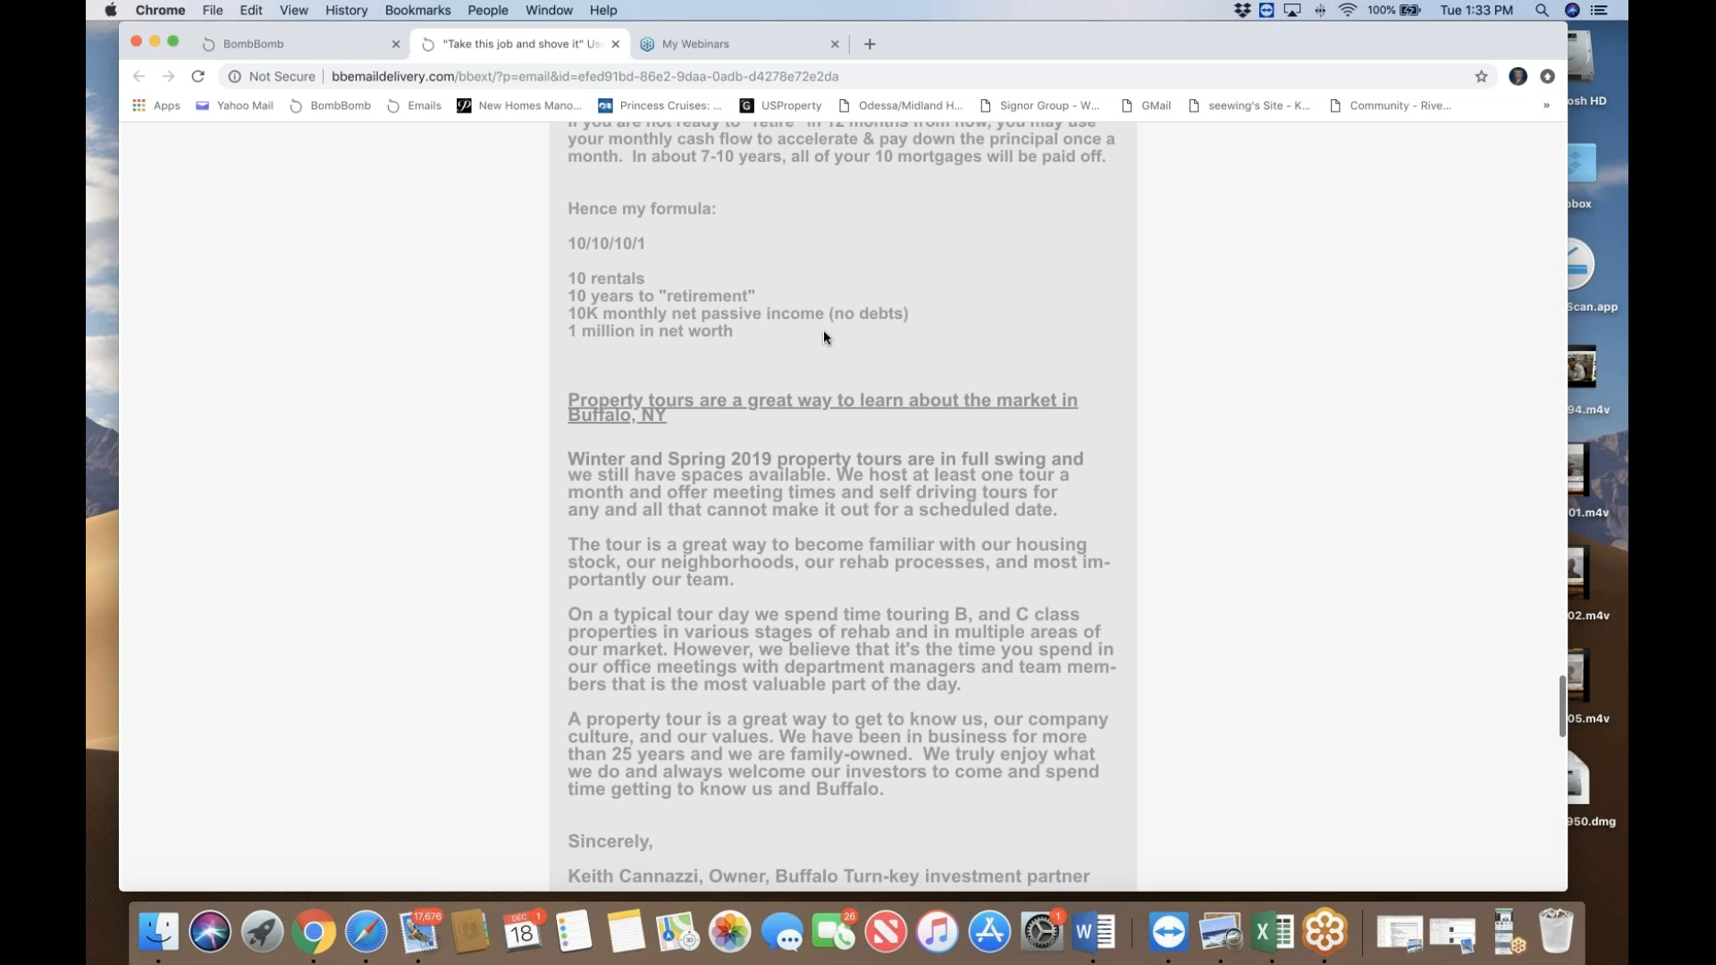
mouse_move(915, 320)
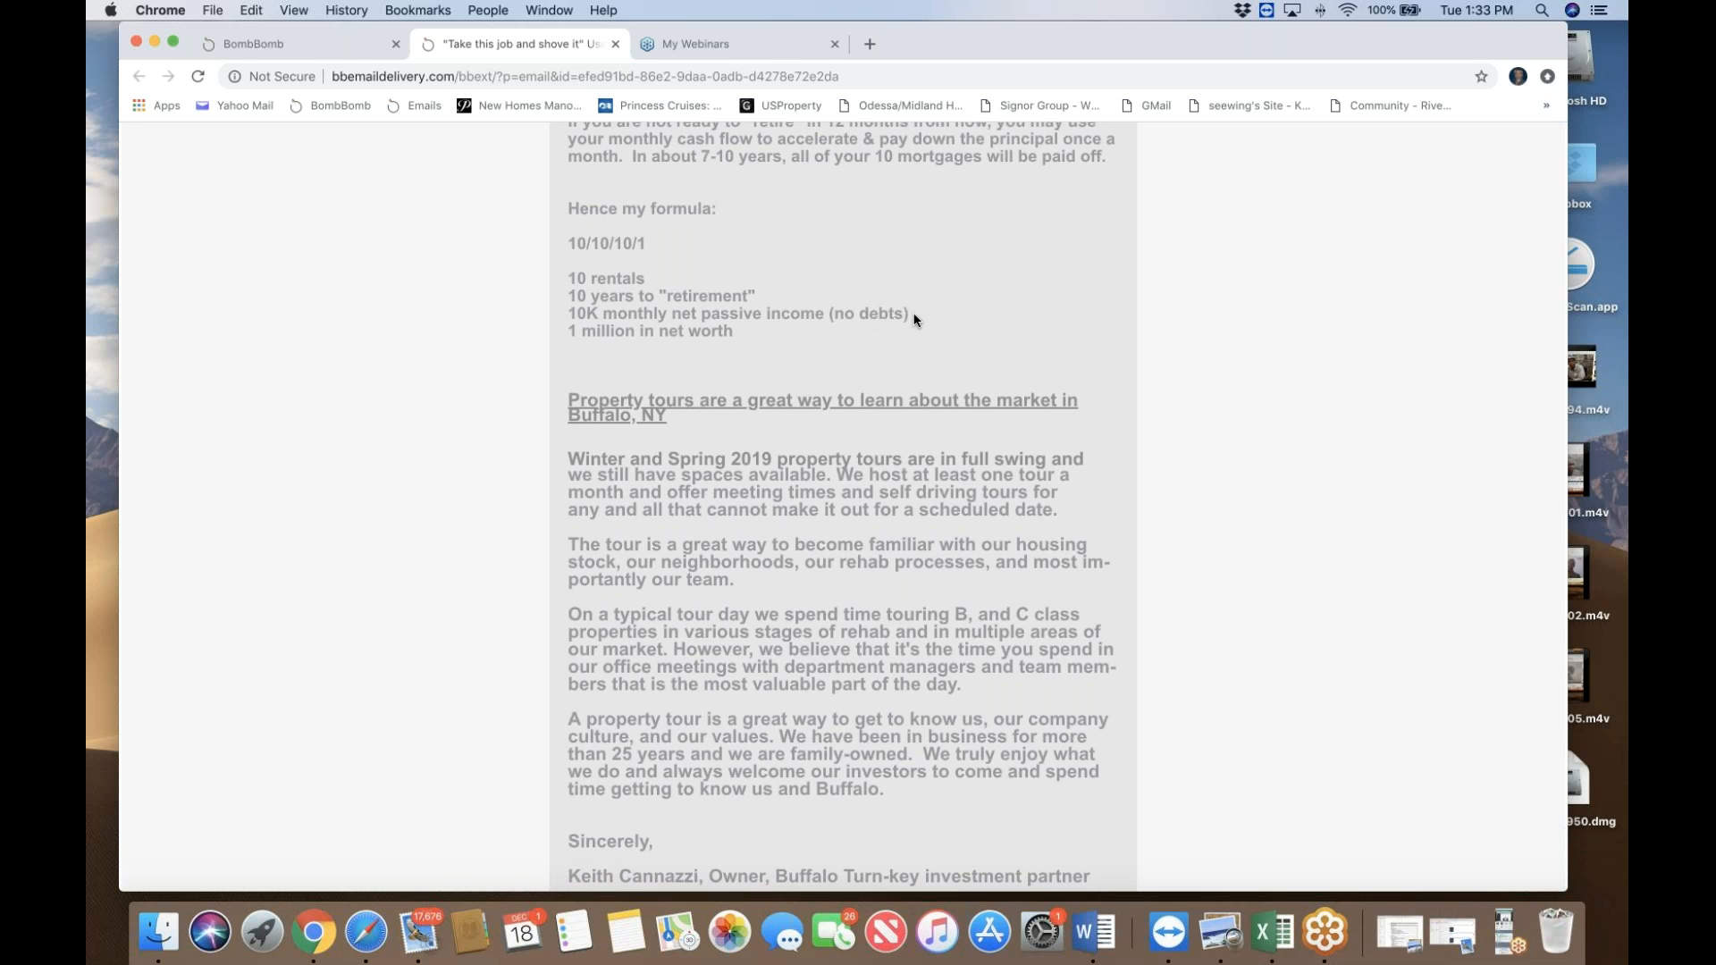
mouse_move(816, 341)
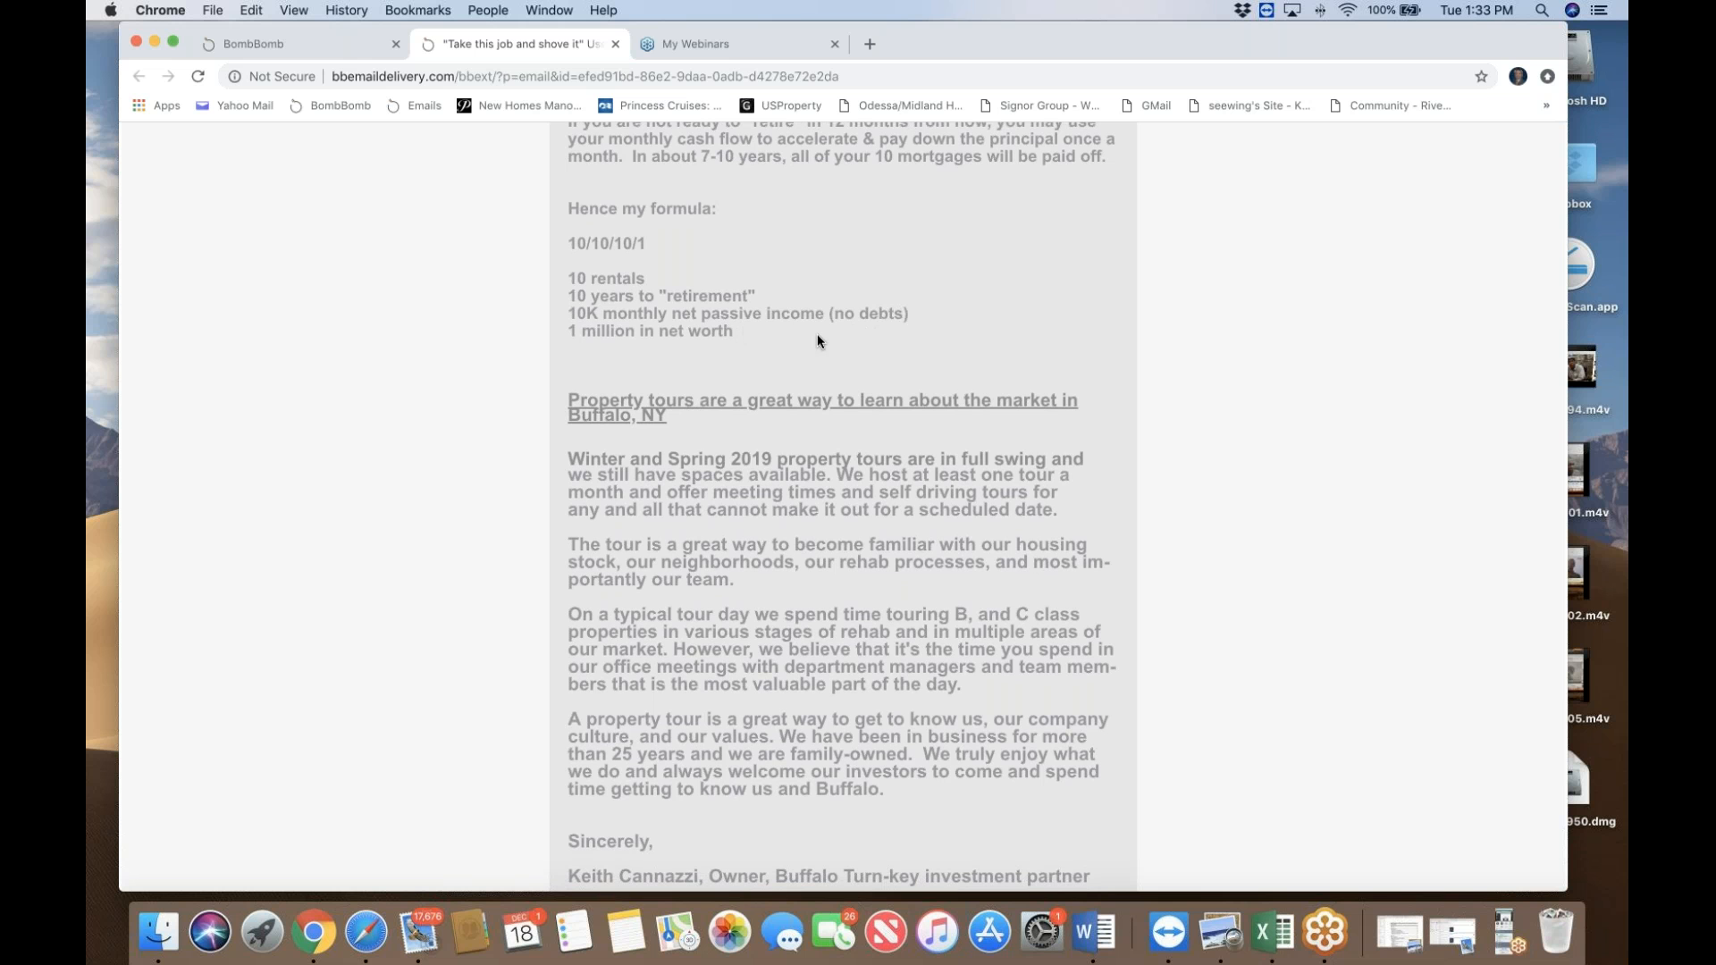
scroll(down, 3)
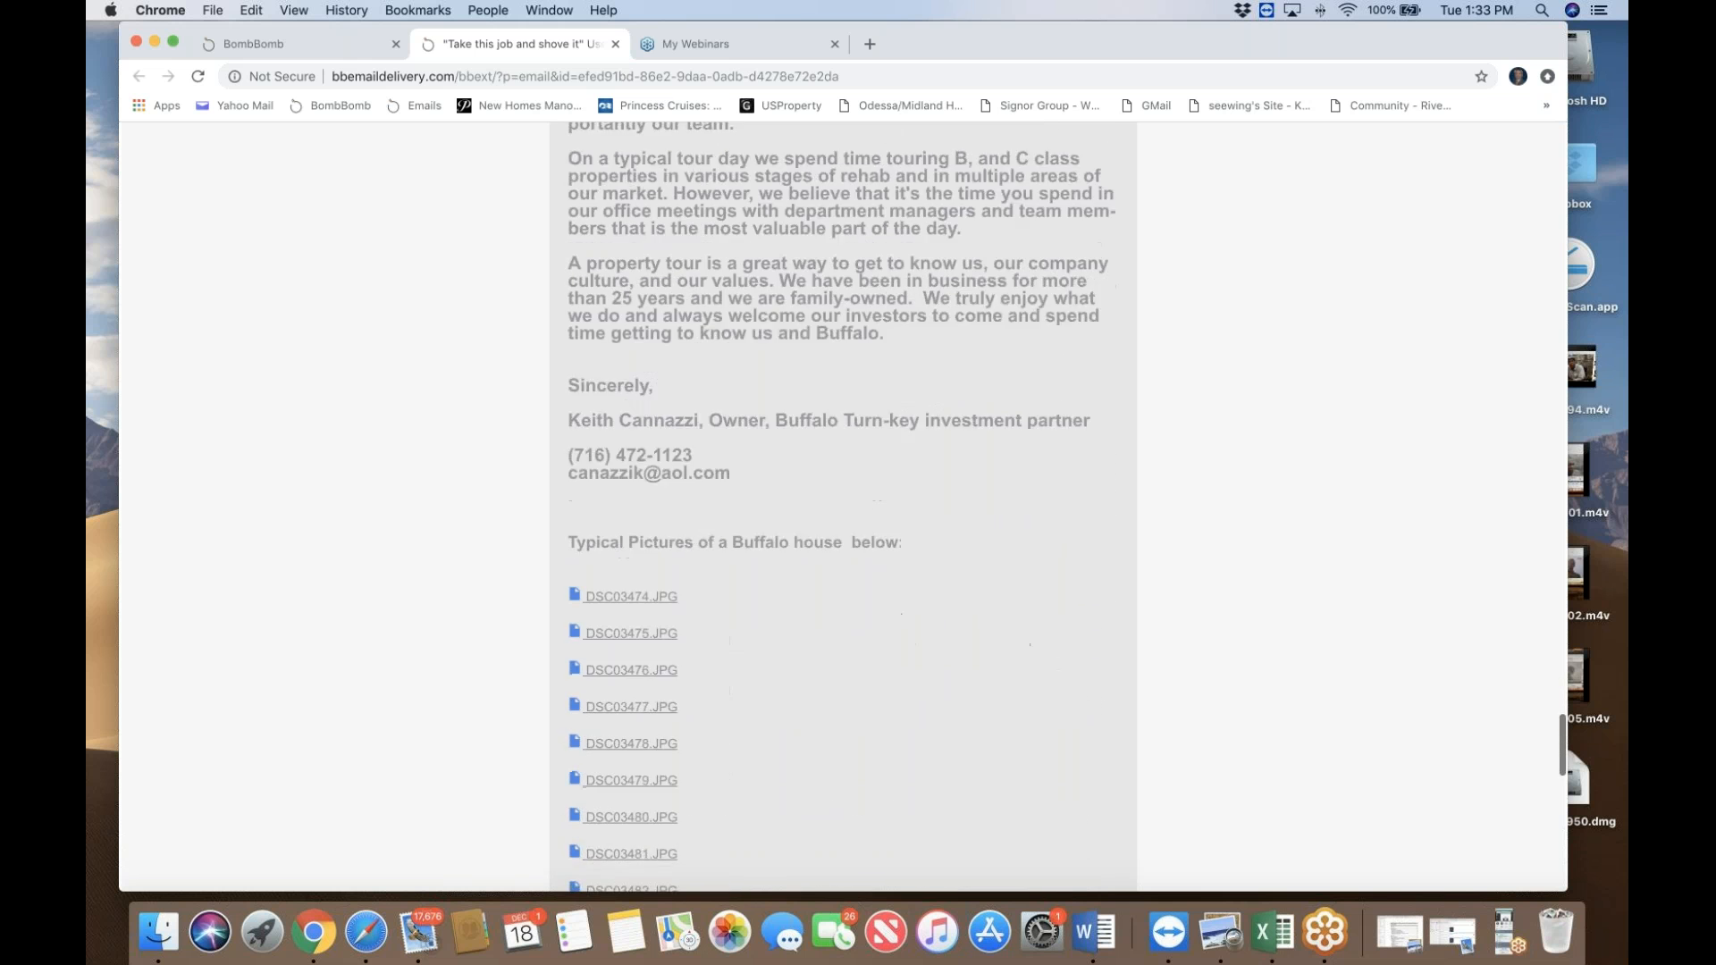
Step: Pass the DSC photo links and portfolio totals, then return to the video and Request for Consultation button
scroll(down, 3)
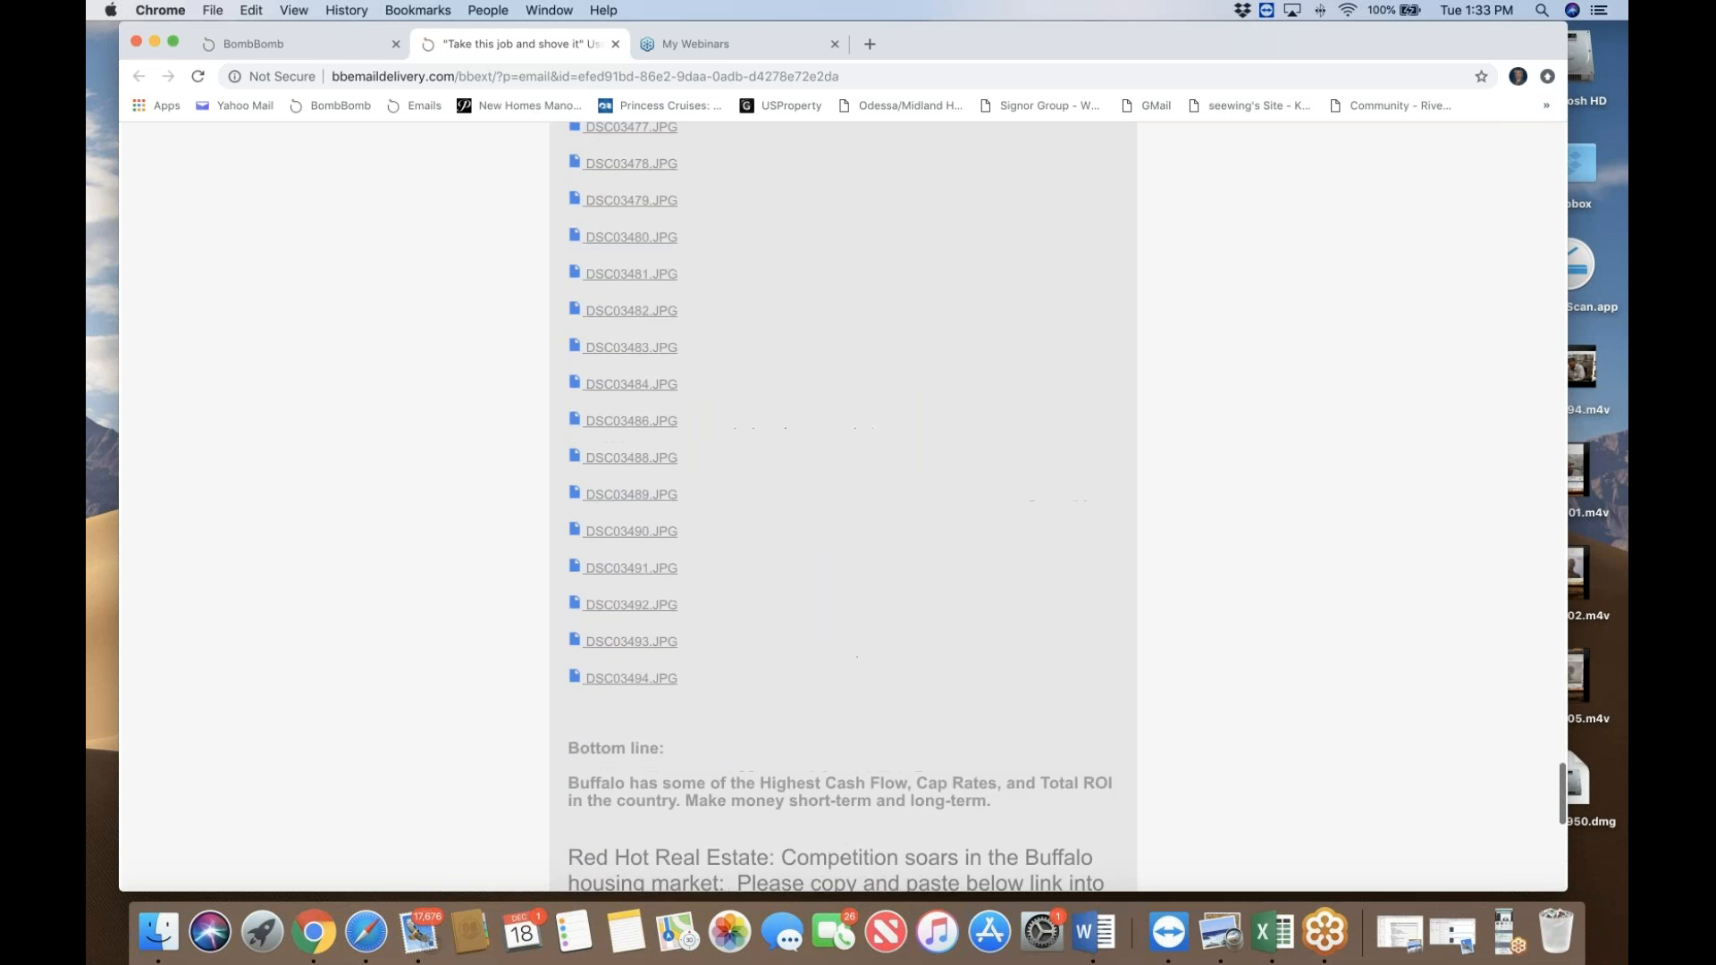
scroll(down, 3)
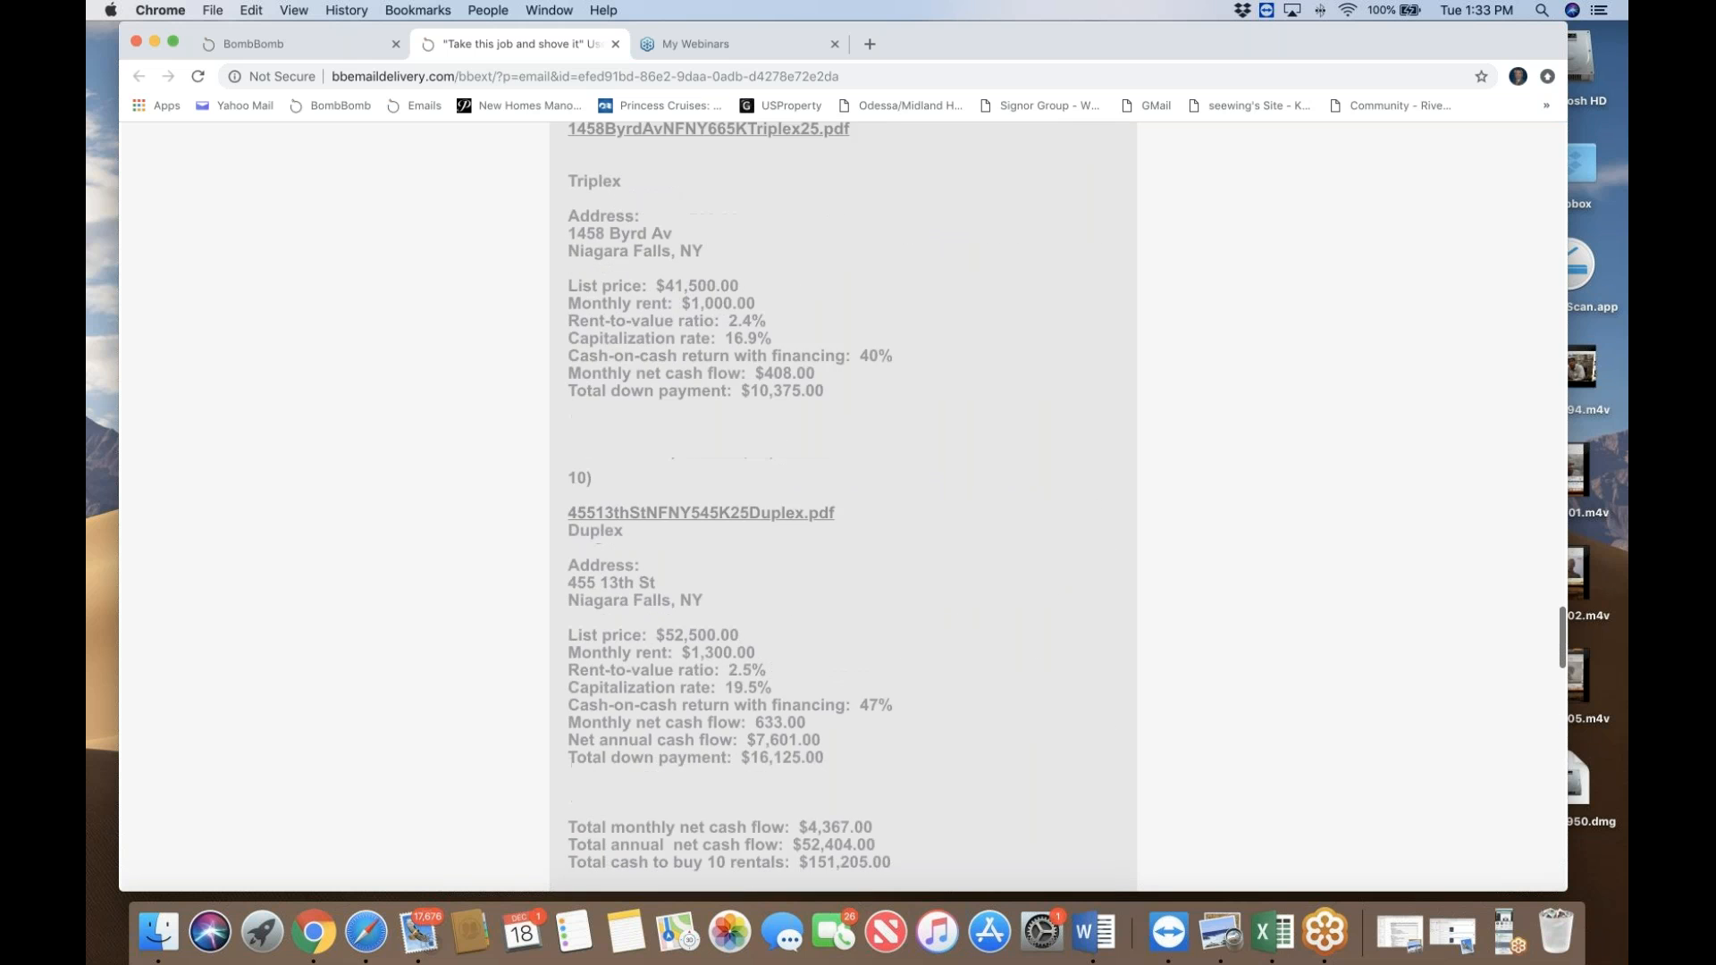
scroll(up, 3)
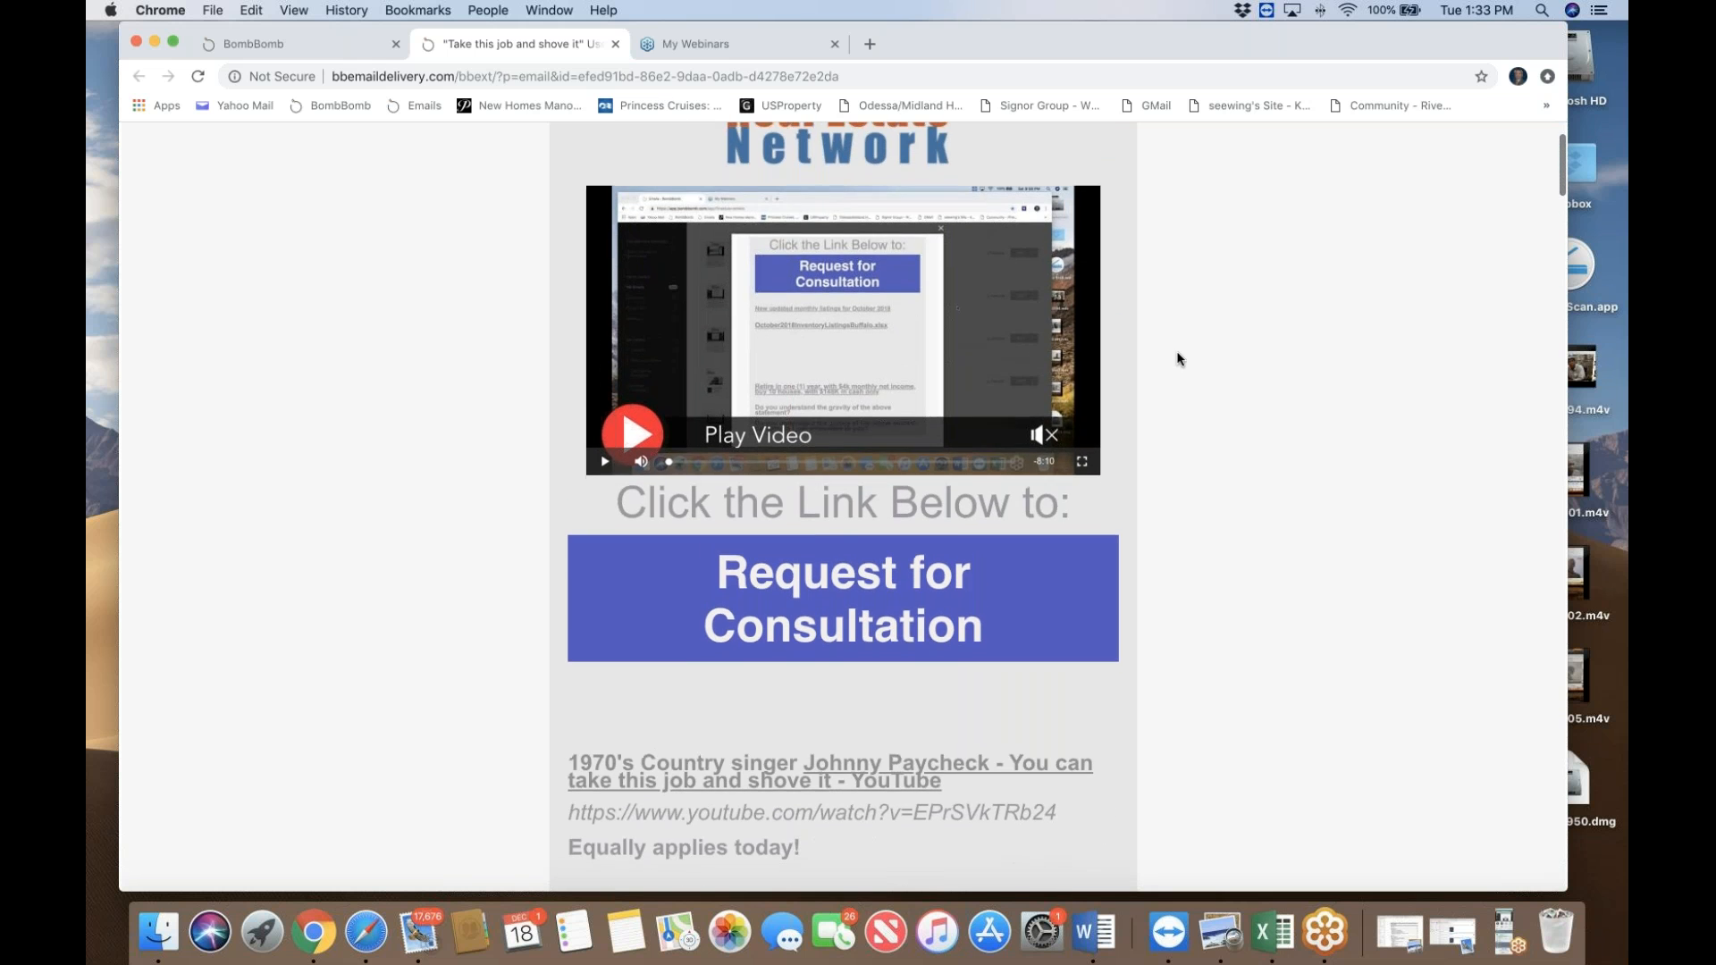
Step: Read the motivation bullets down to the BuffaloDecember2019Inventory.xlsx link, then return to the consultation button
scroll(down, 3)
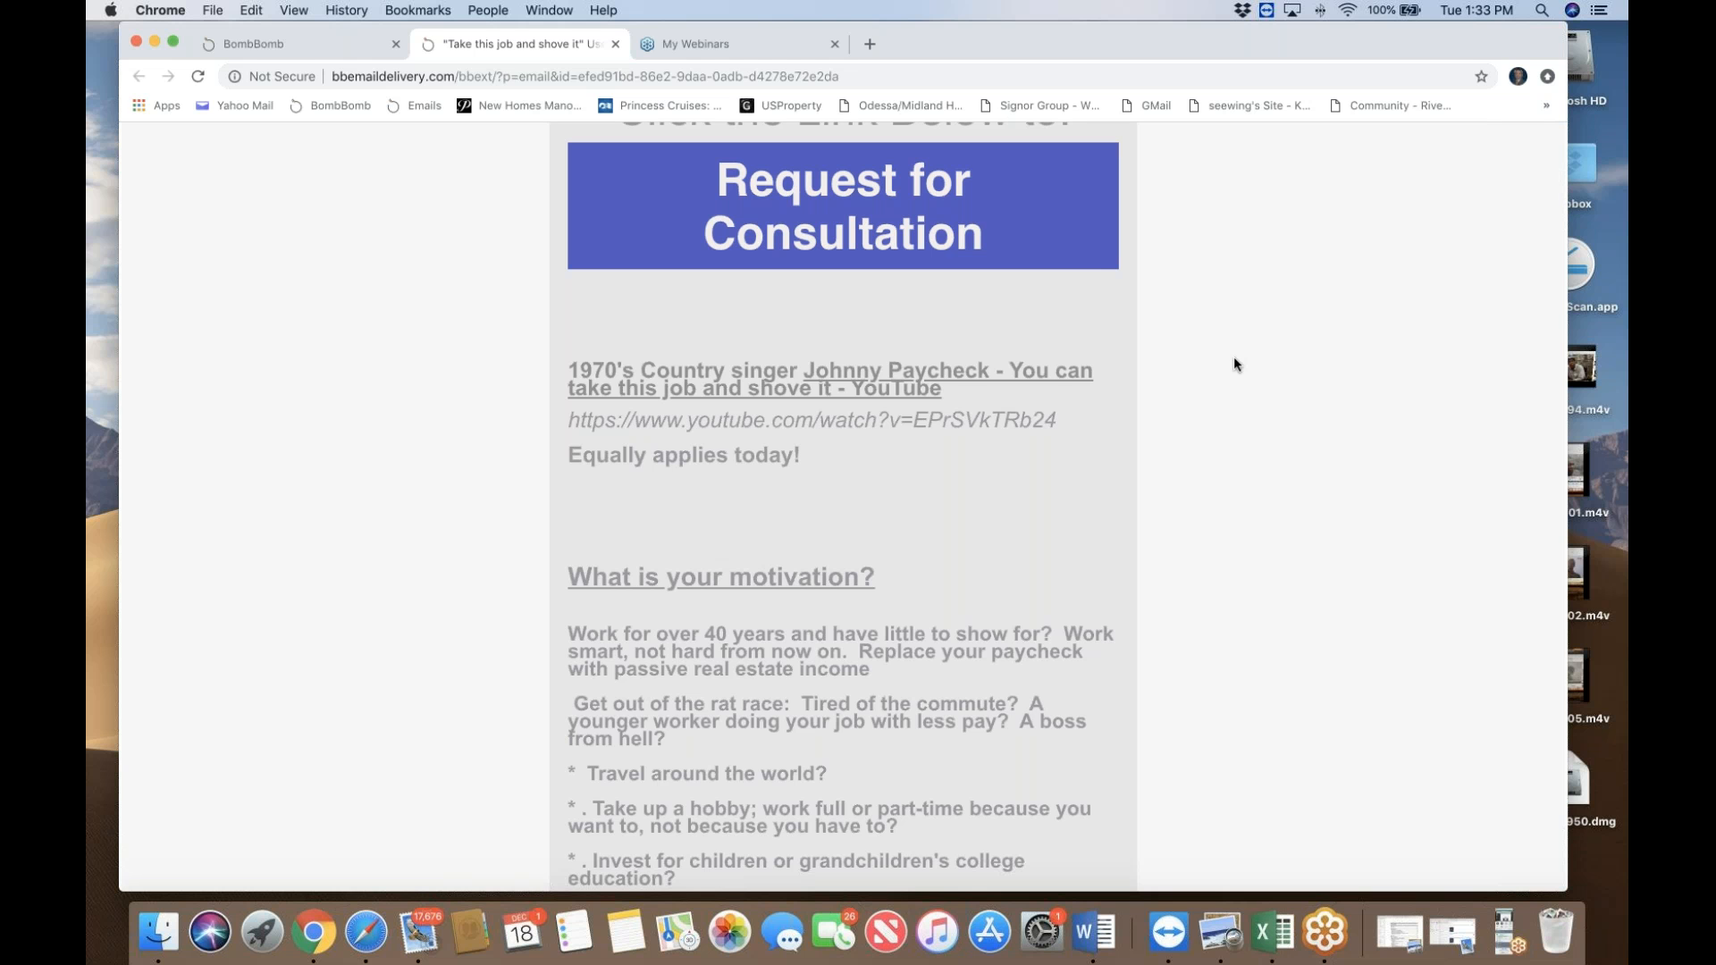
mouse_move(1228, 361)
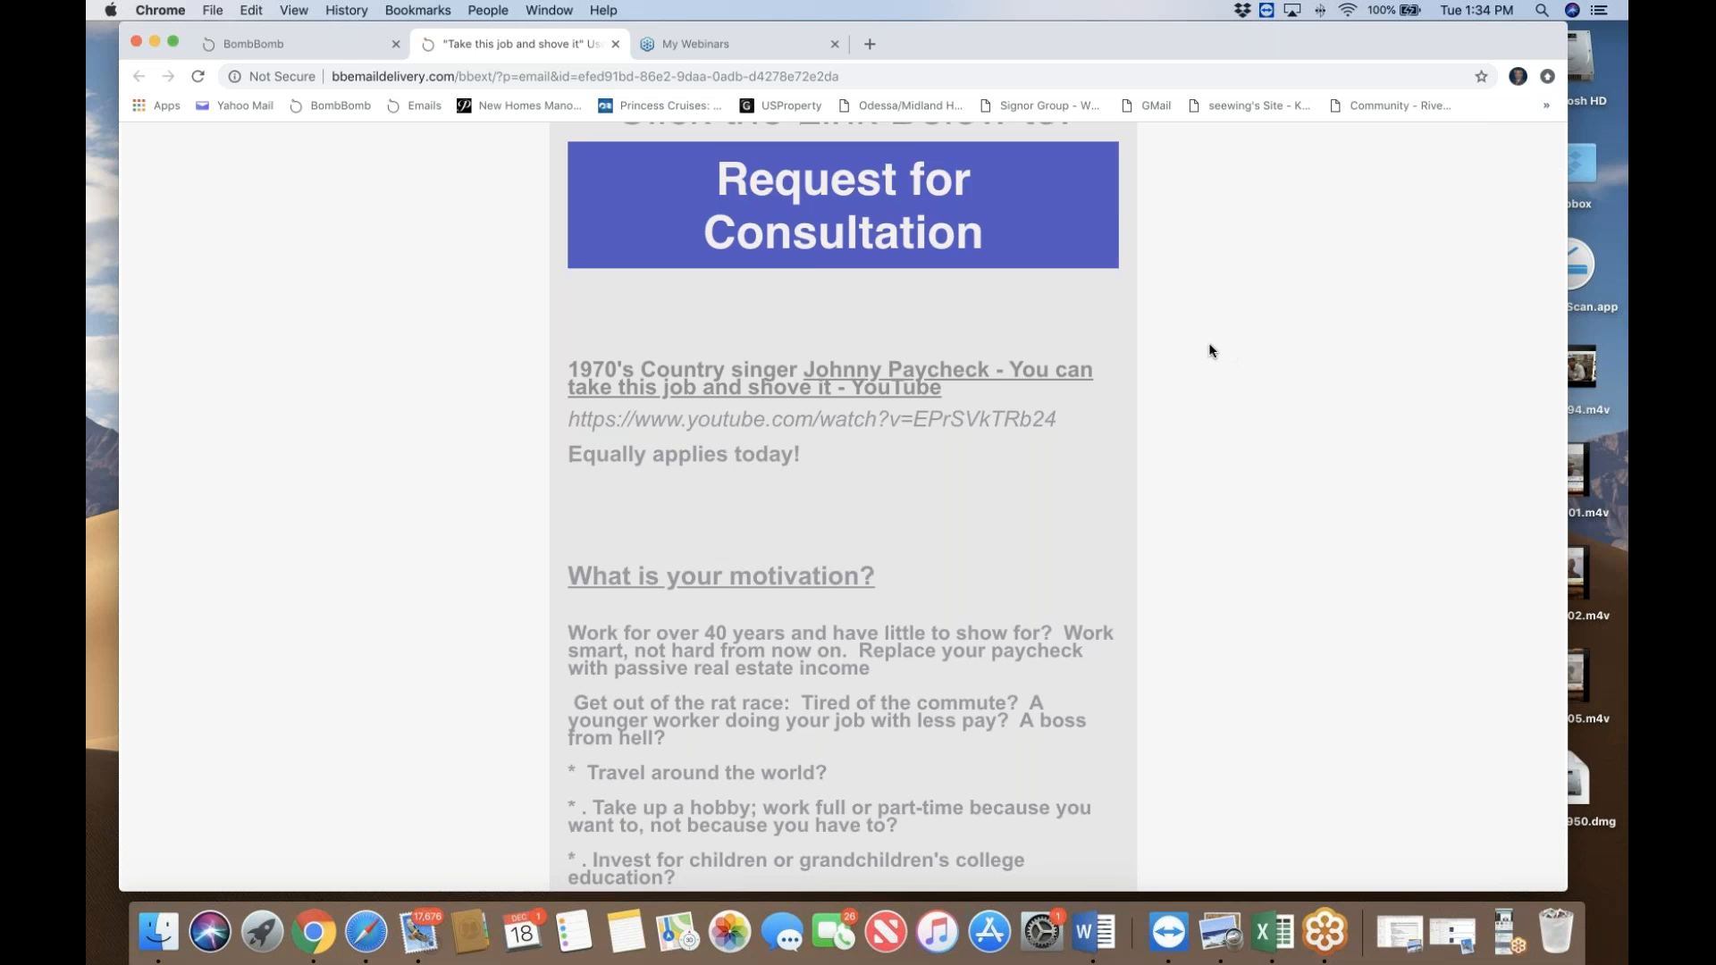
scroll(down, 3)
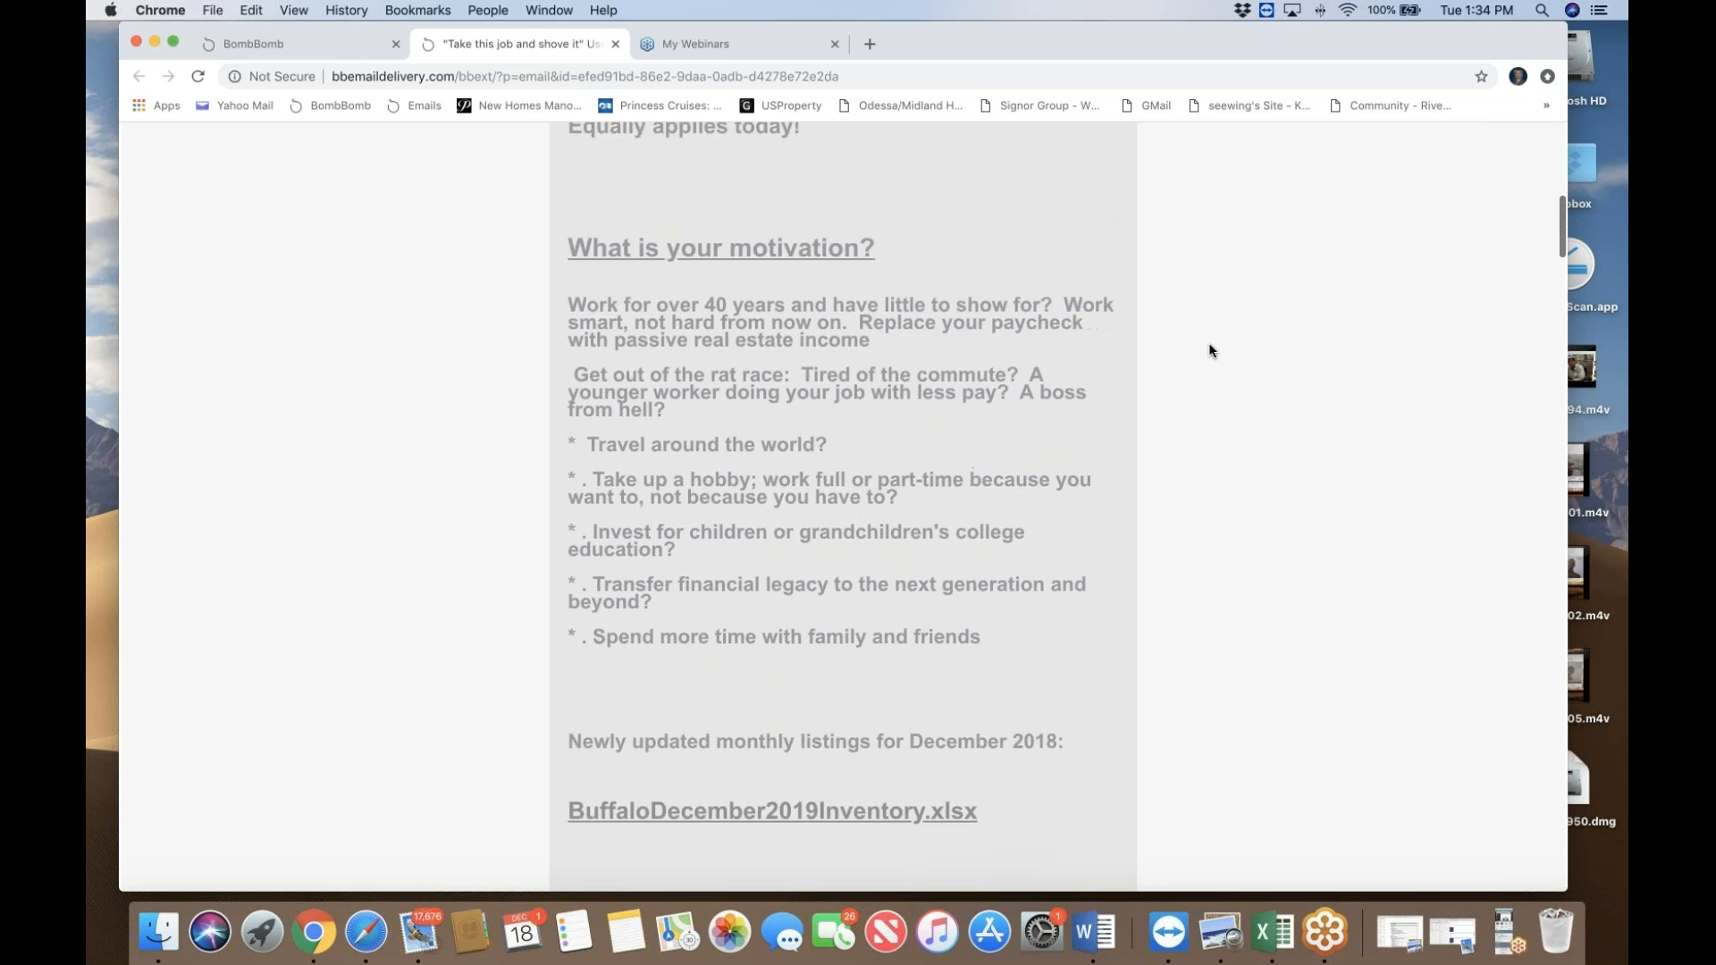
scroll(down, 3)
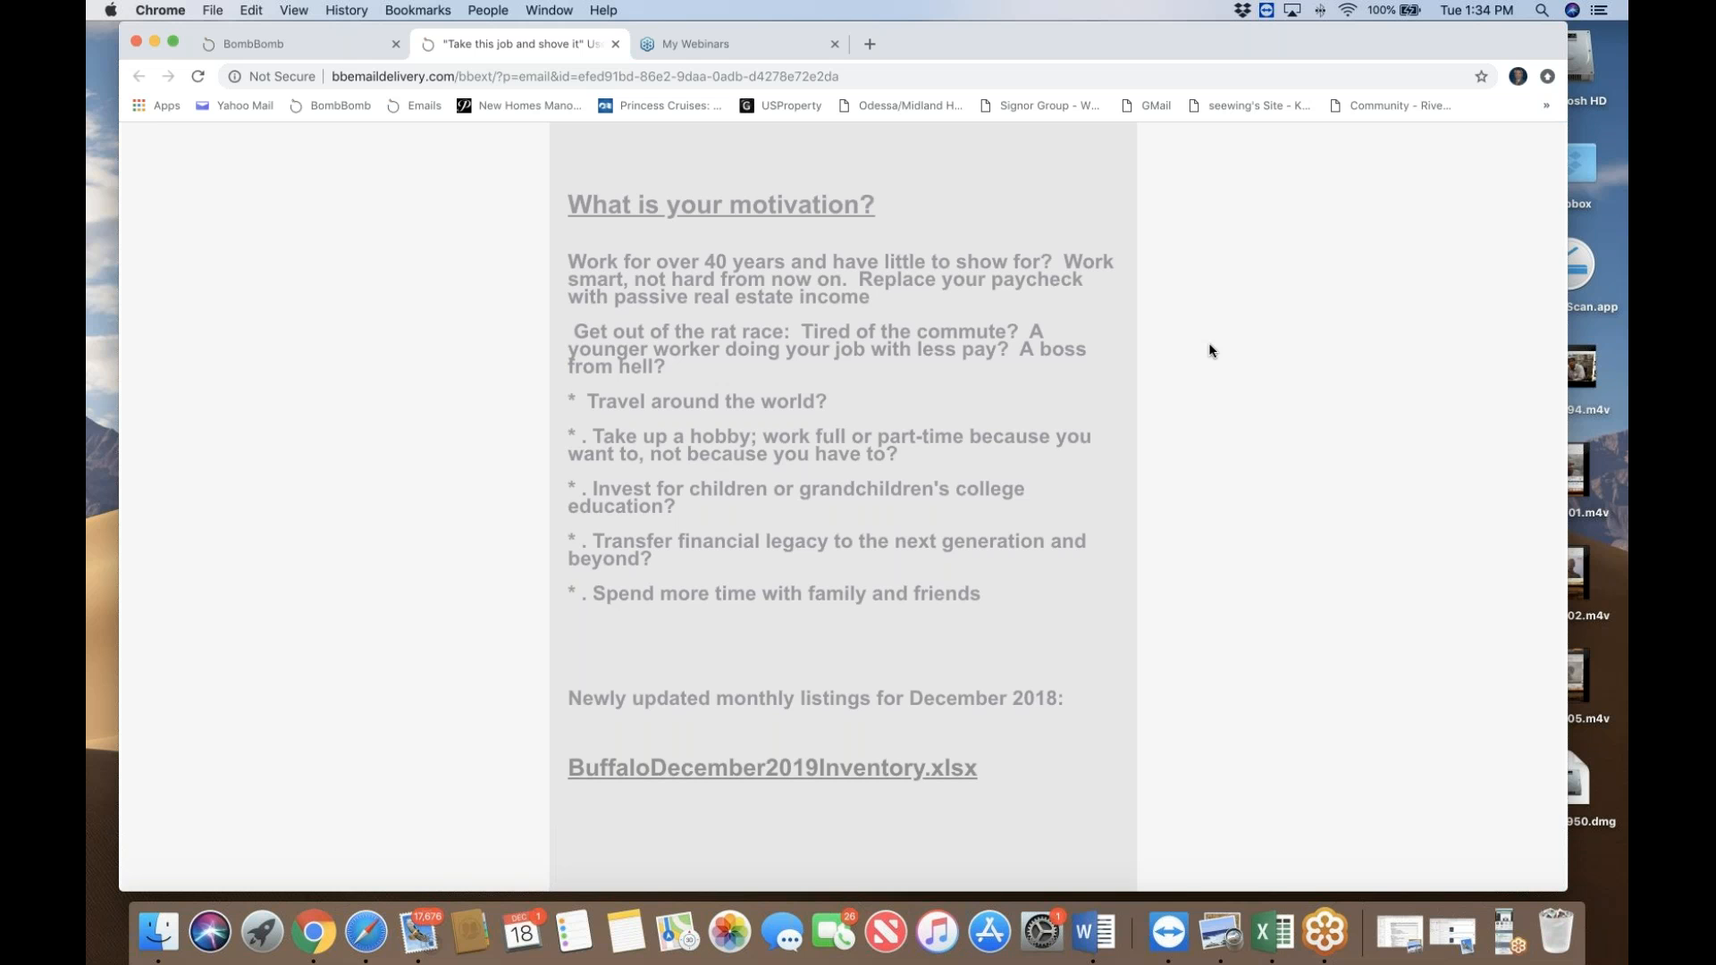
scroll(down, 3)
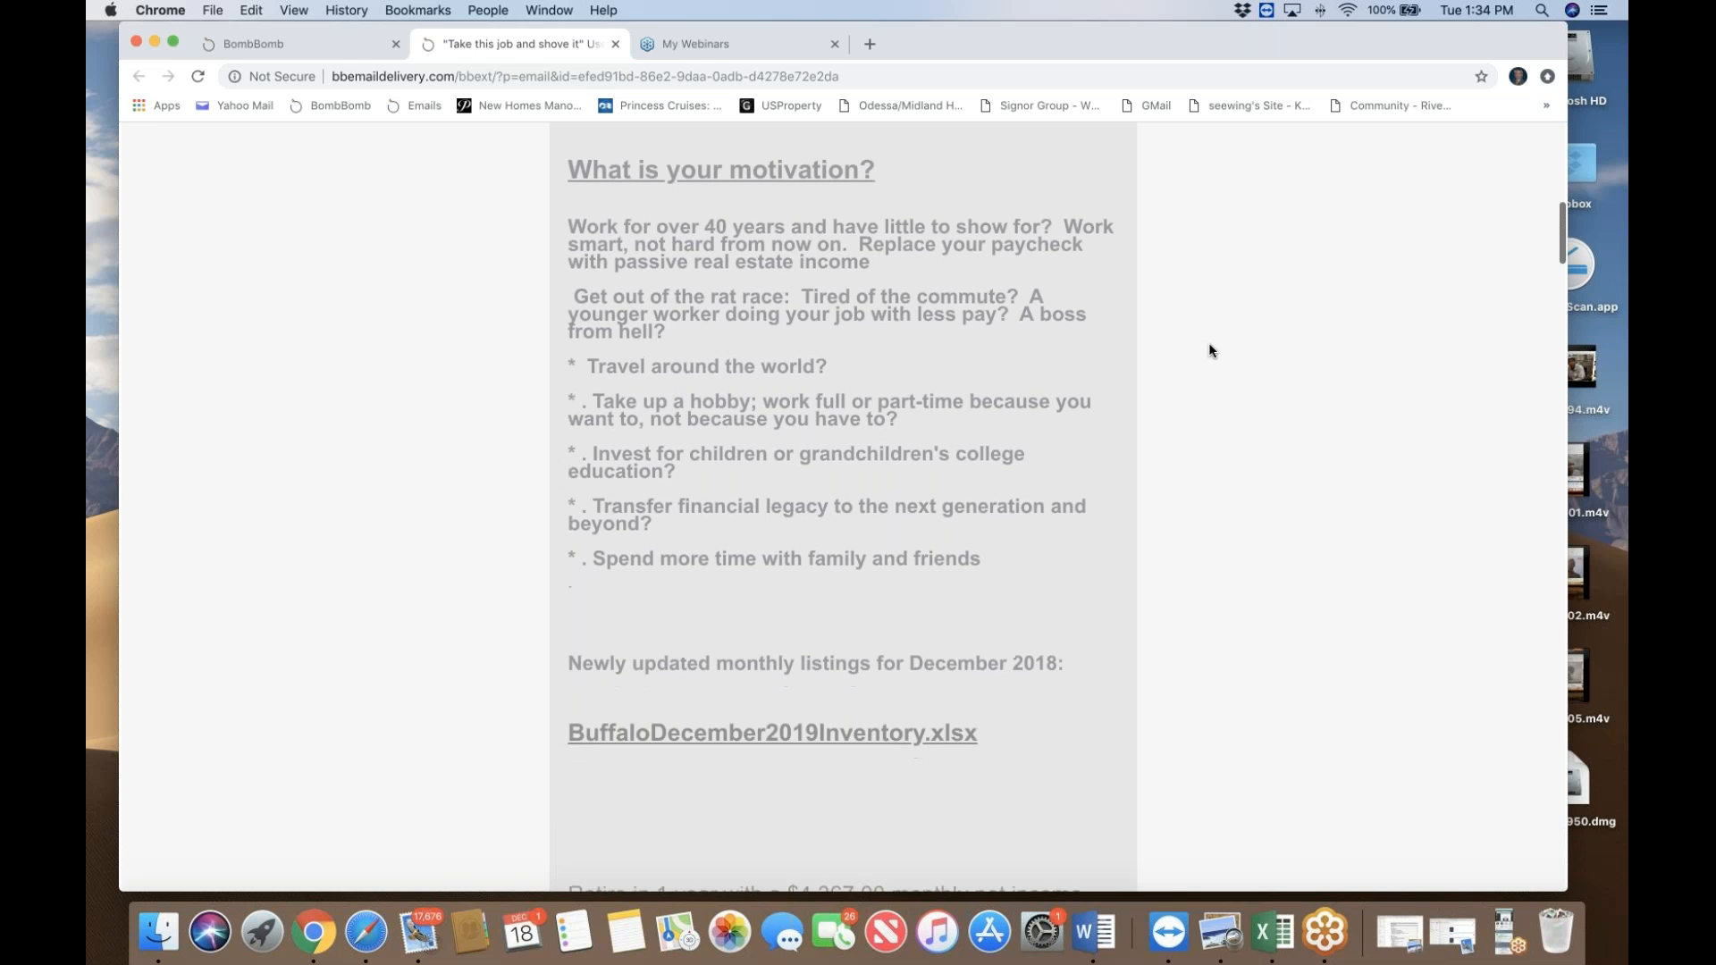
mouse_move(1068, 347)
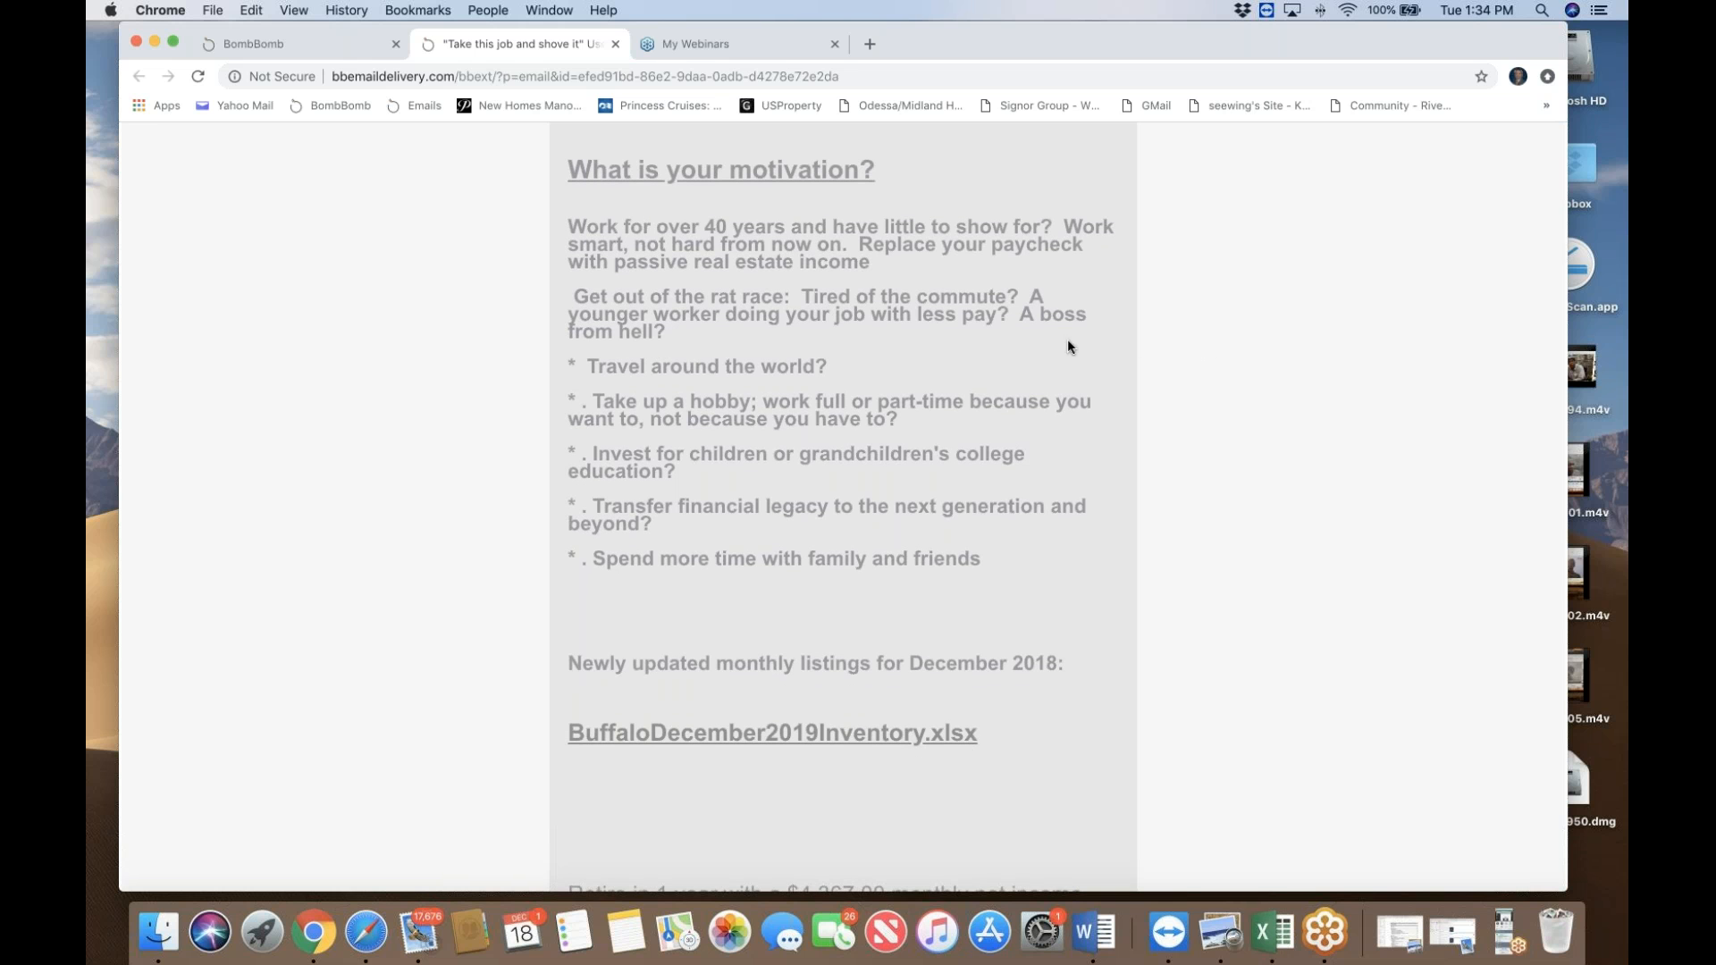
mouse_move(1233, 361)
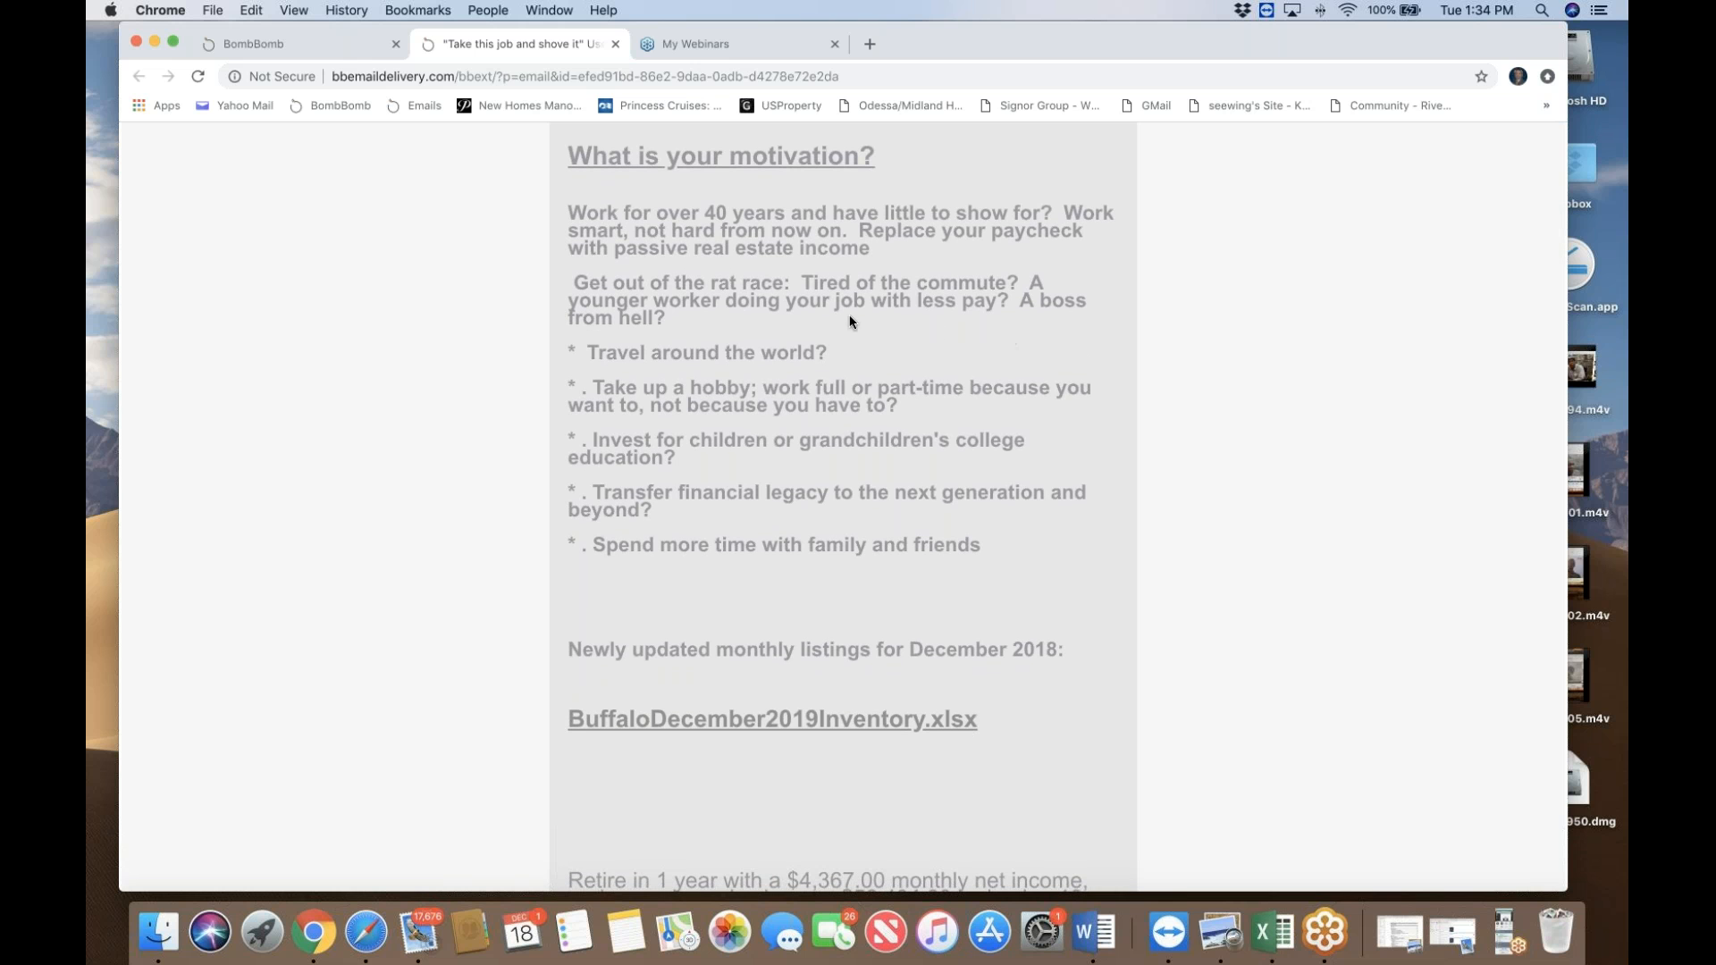
mouse_move(1004, 468)
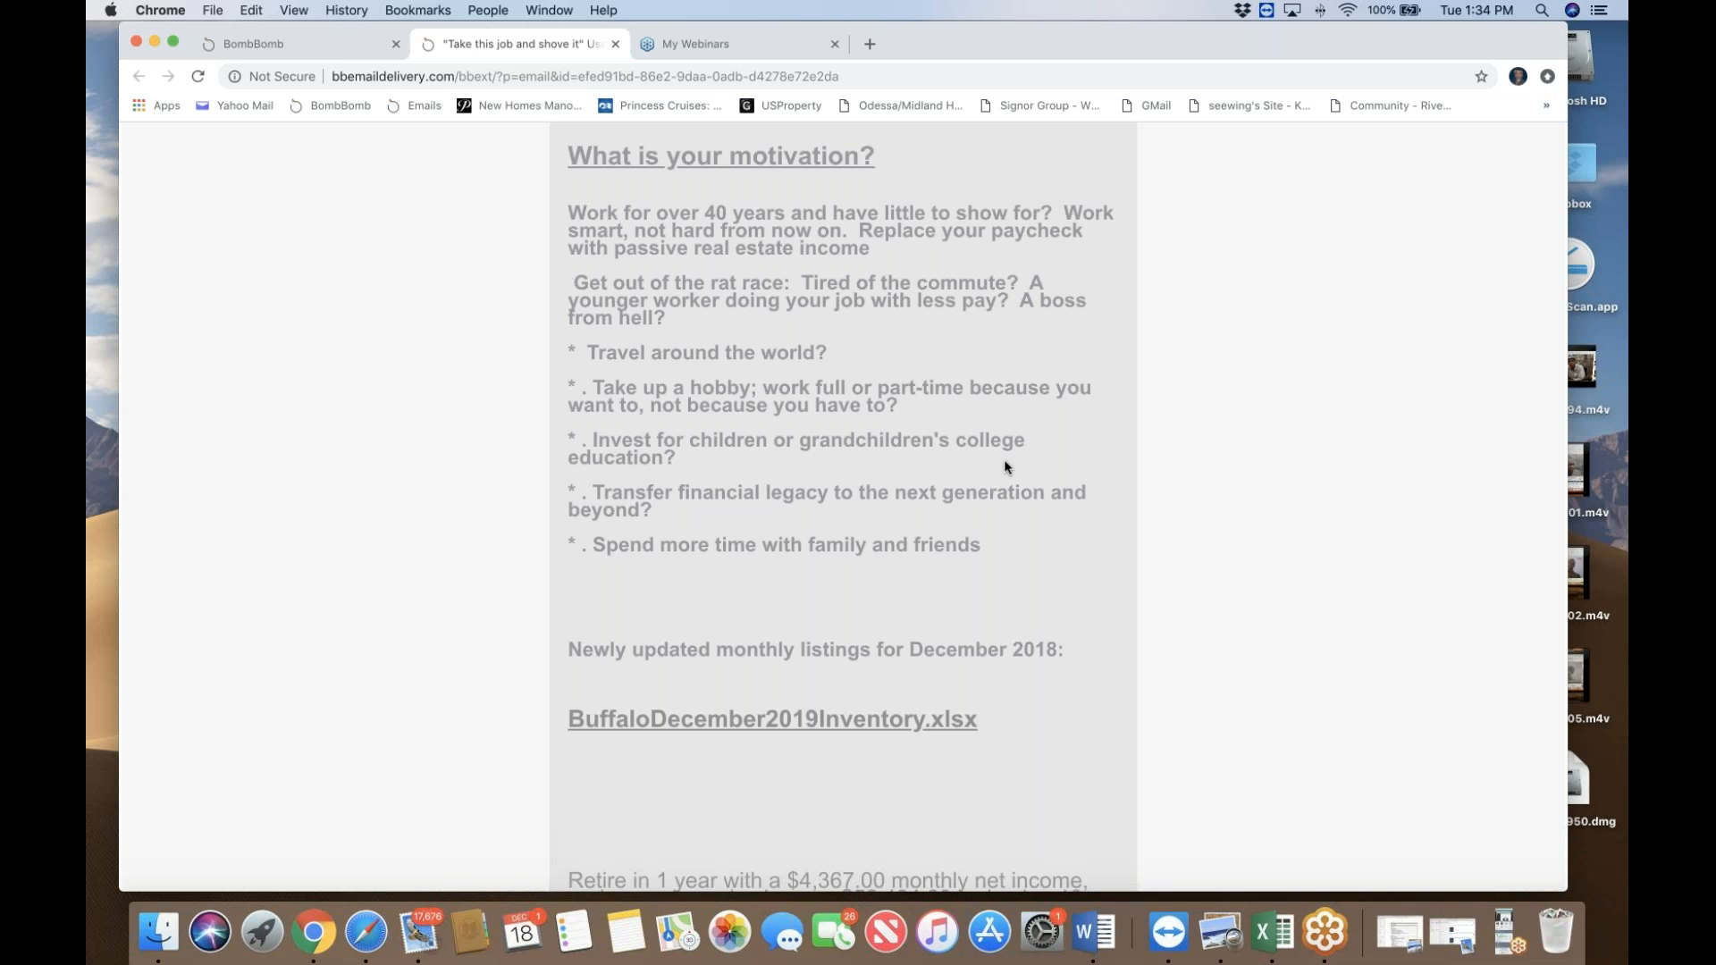
mouse_move(1177, 546)
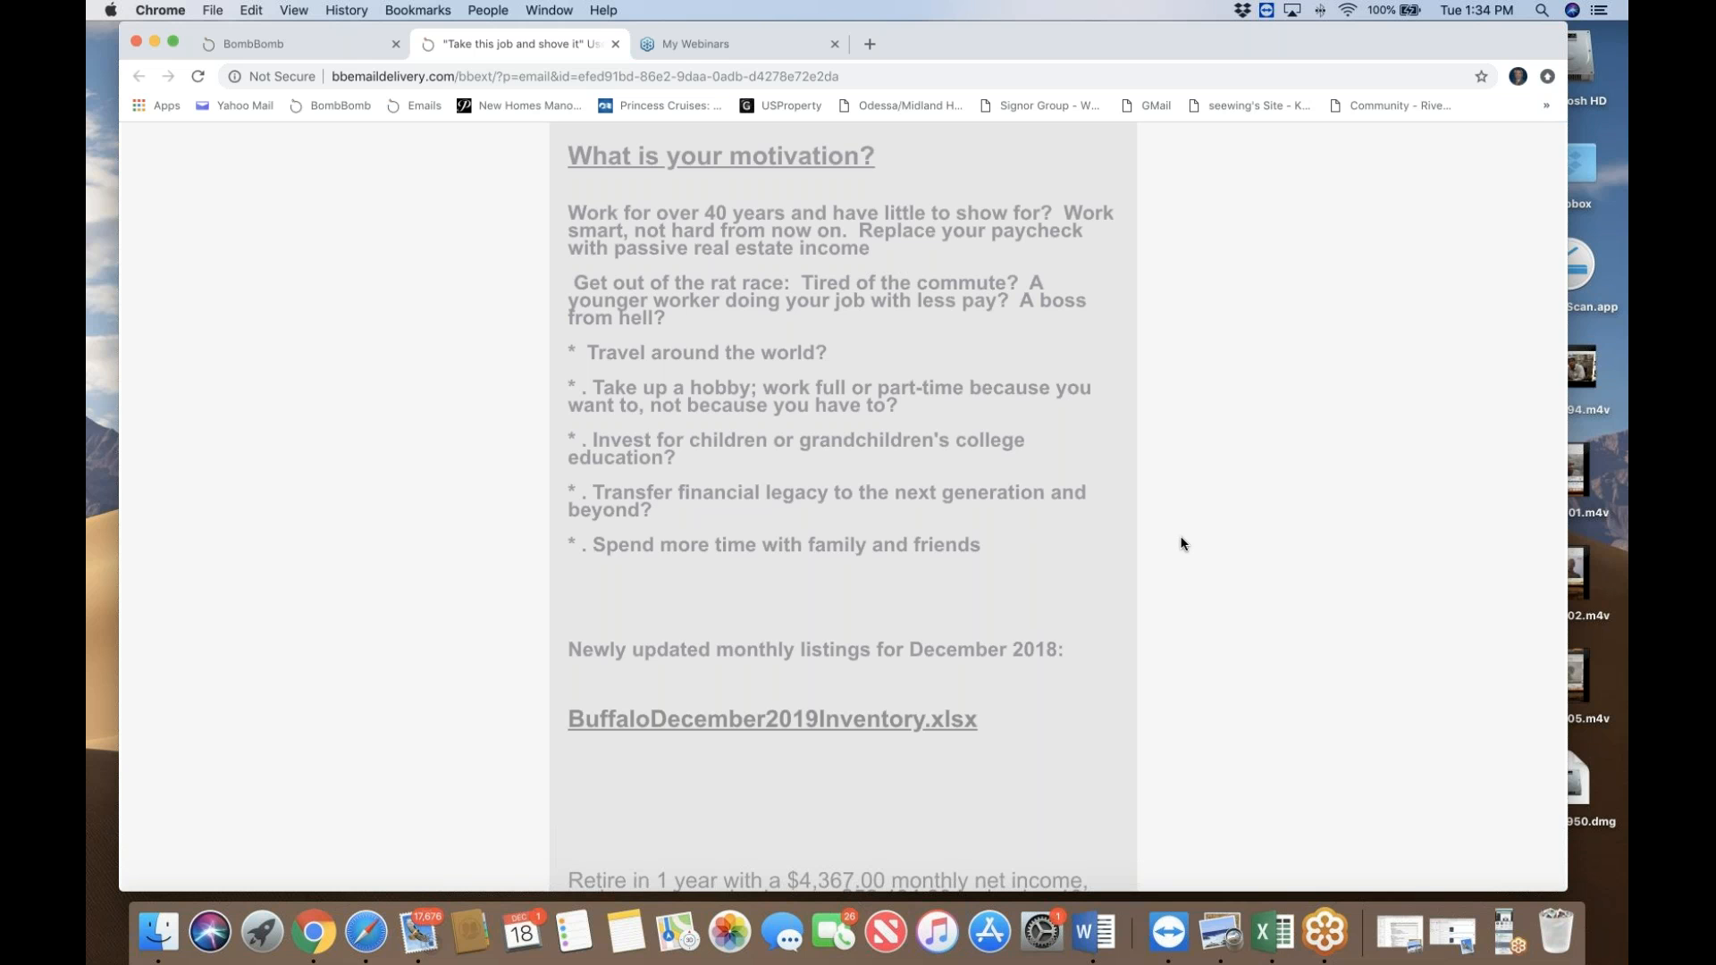
mouse_move(1185, 556)
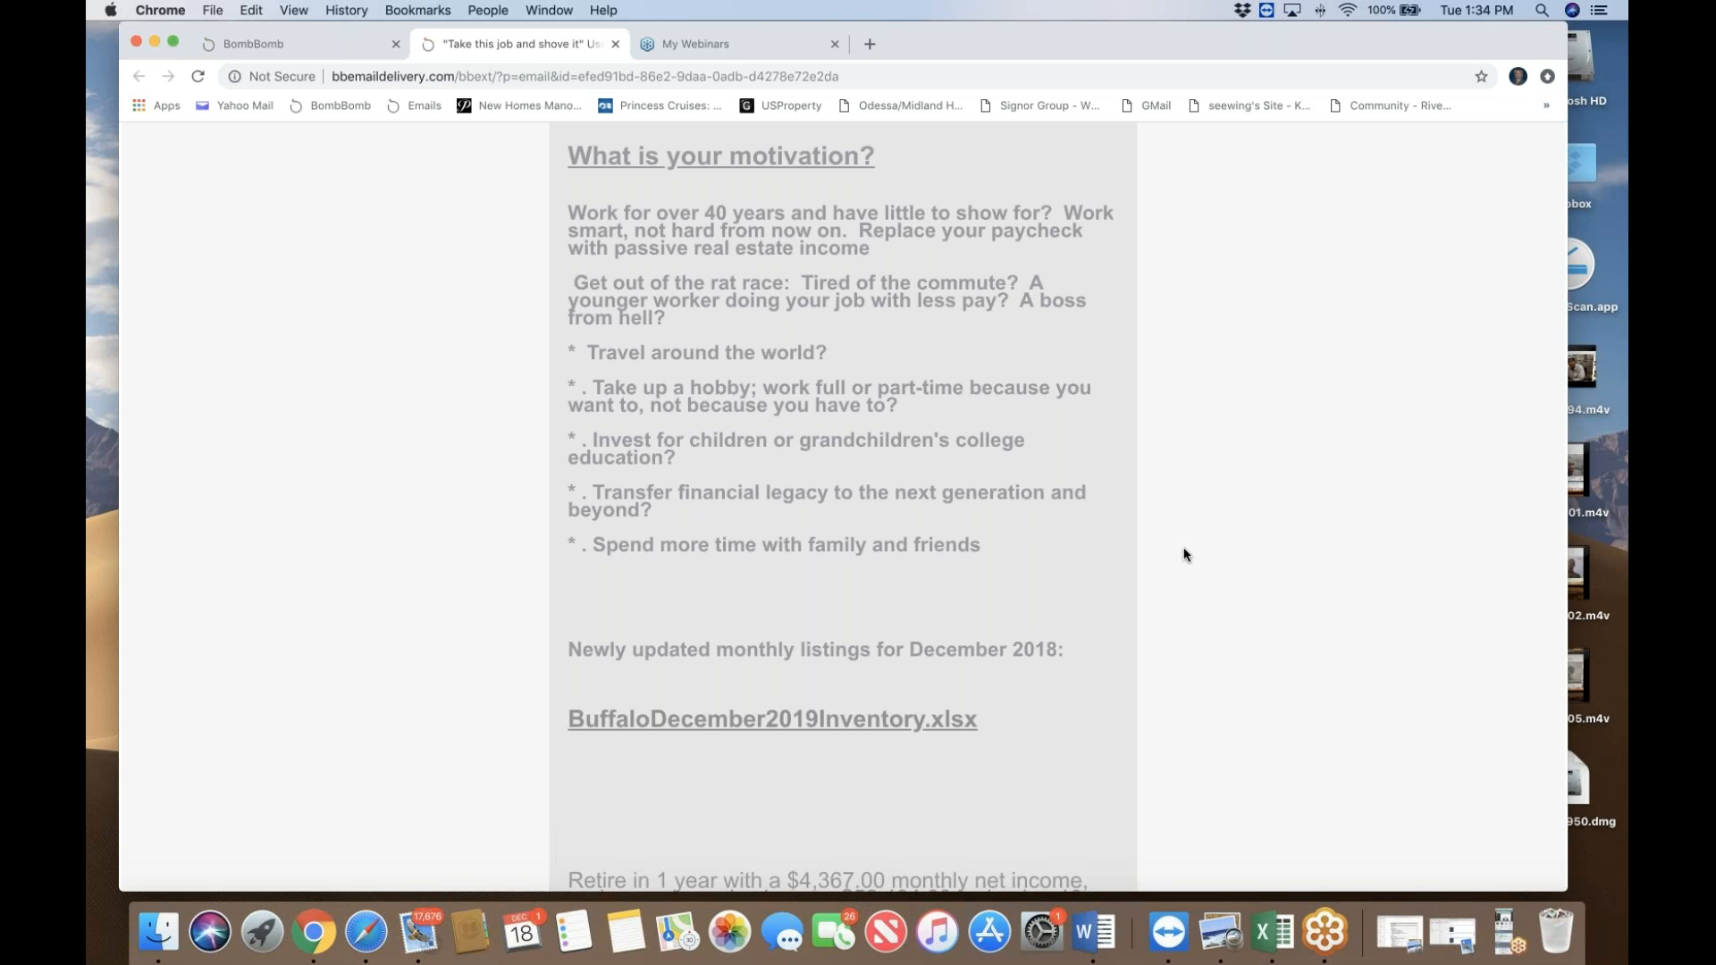
mouse_move(1223, 519)
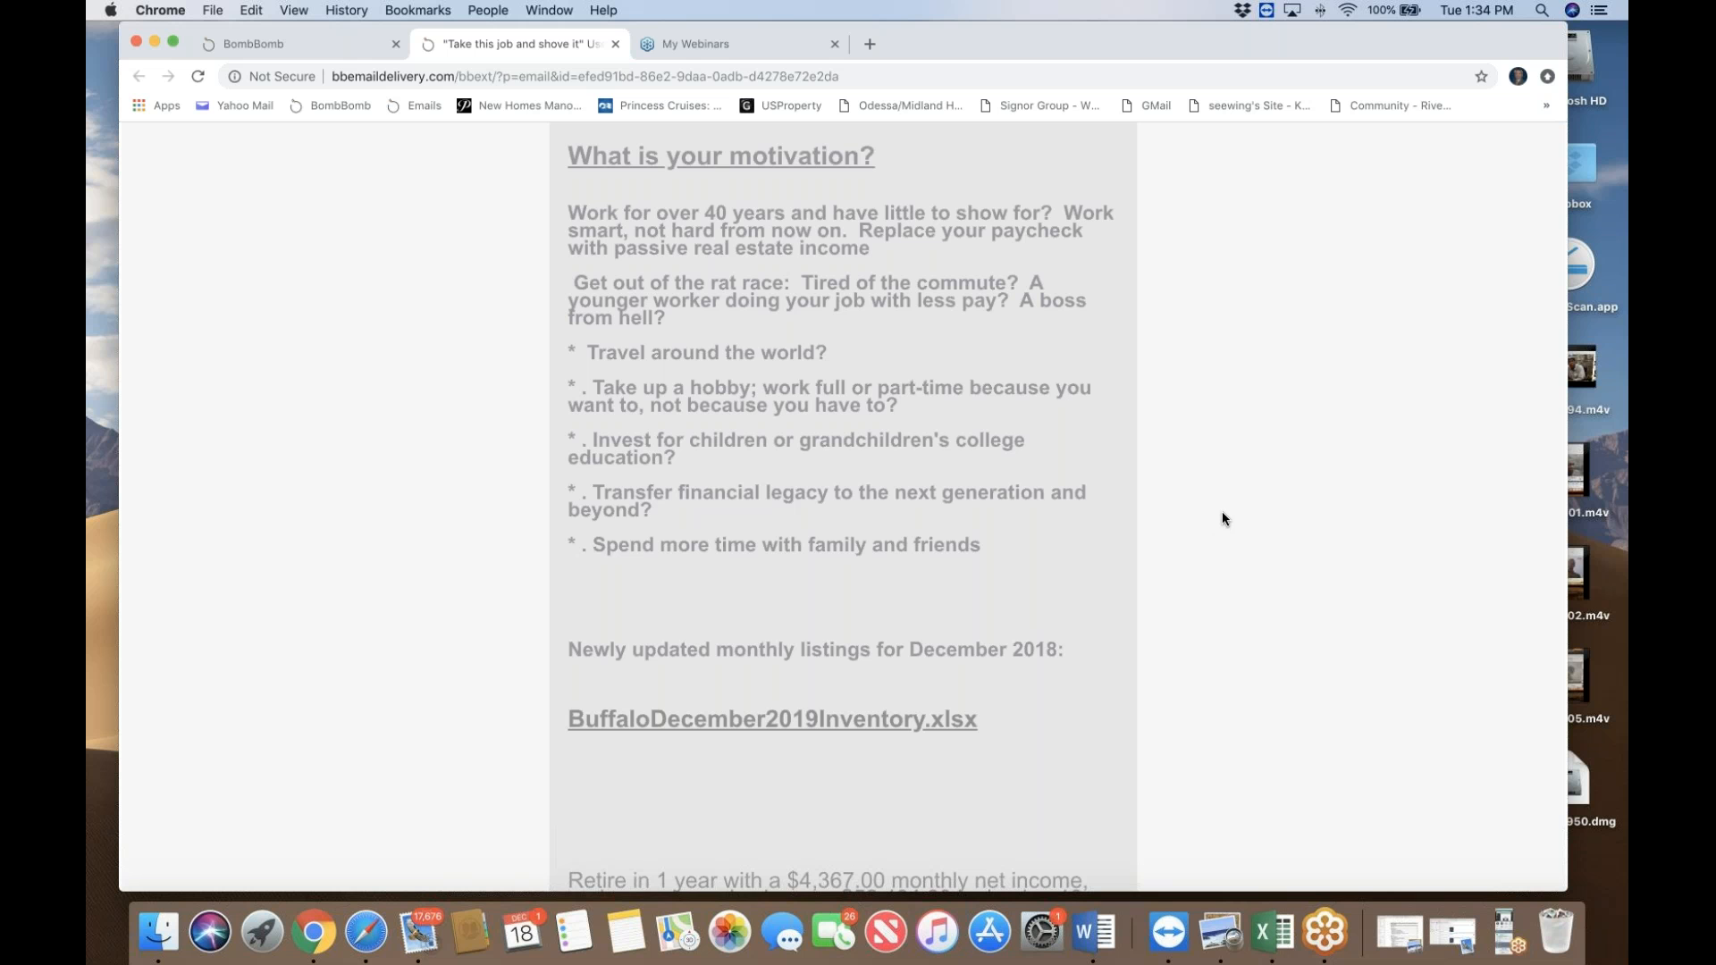
scroll(up, 3)
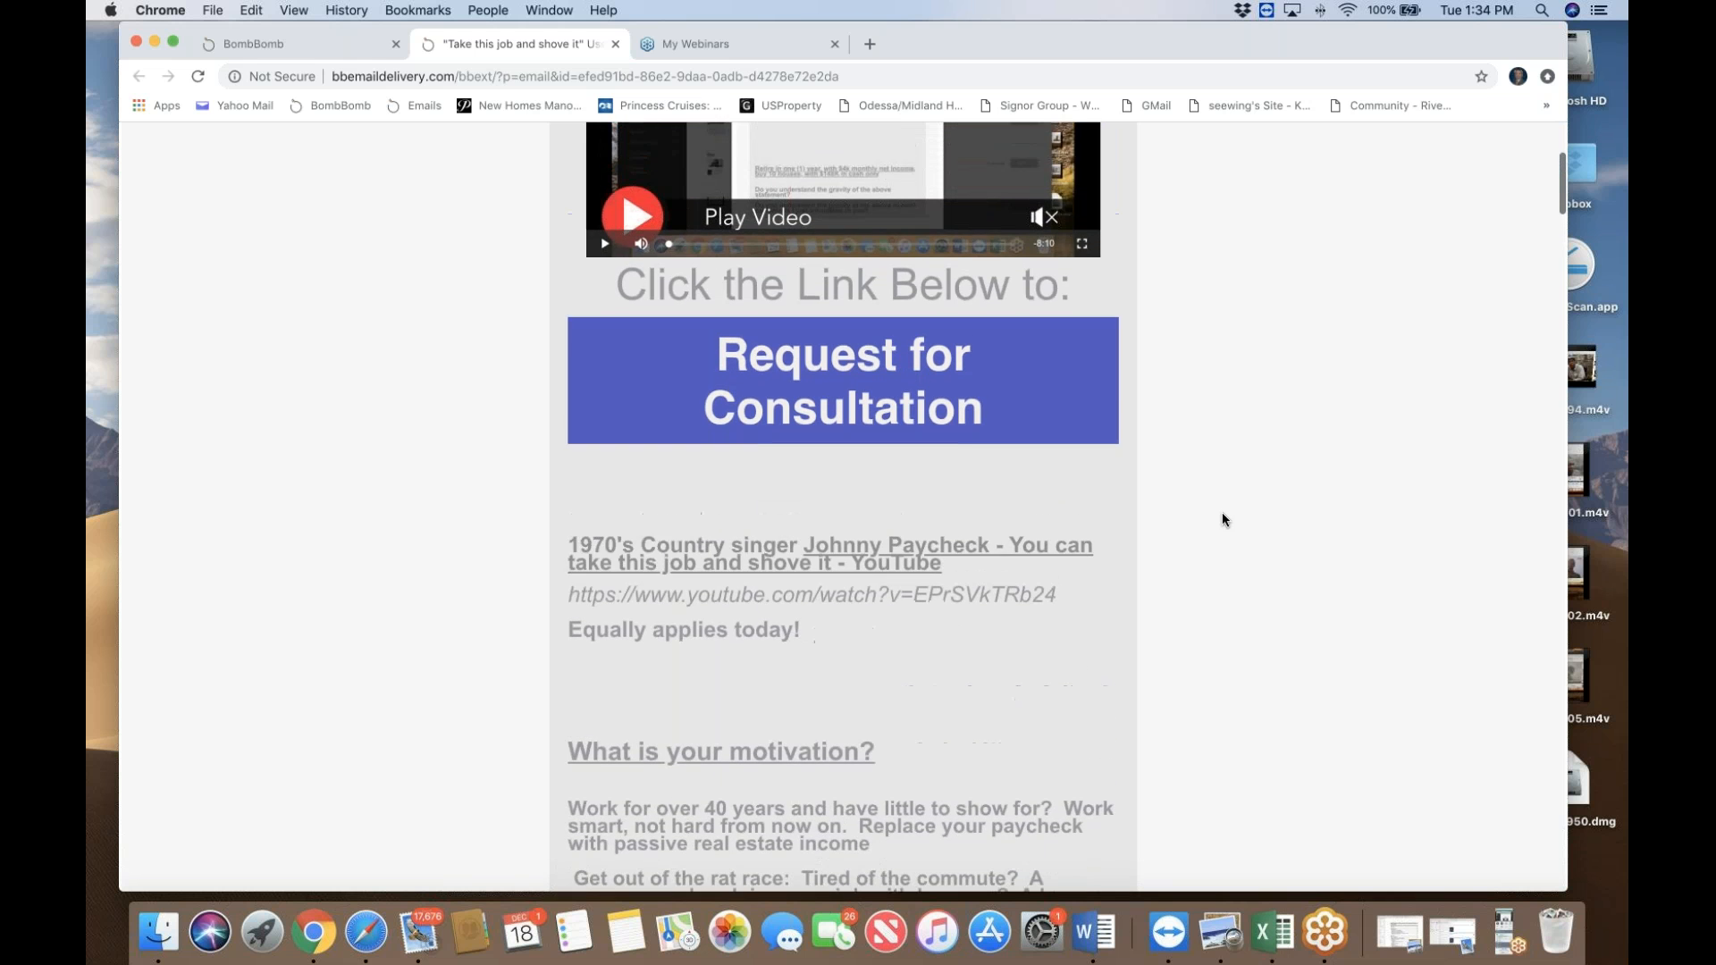
Step: Scroll past the down-payment rules to the sample 10 house portfolio's 139 Weimer St listing
scroll(down, 3)
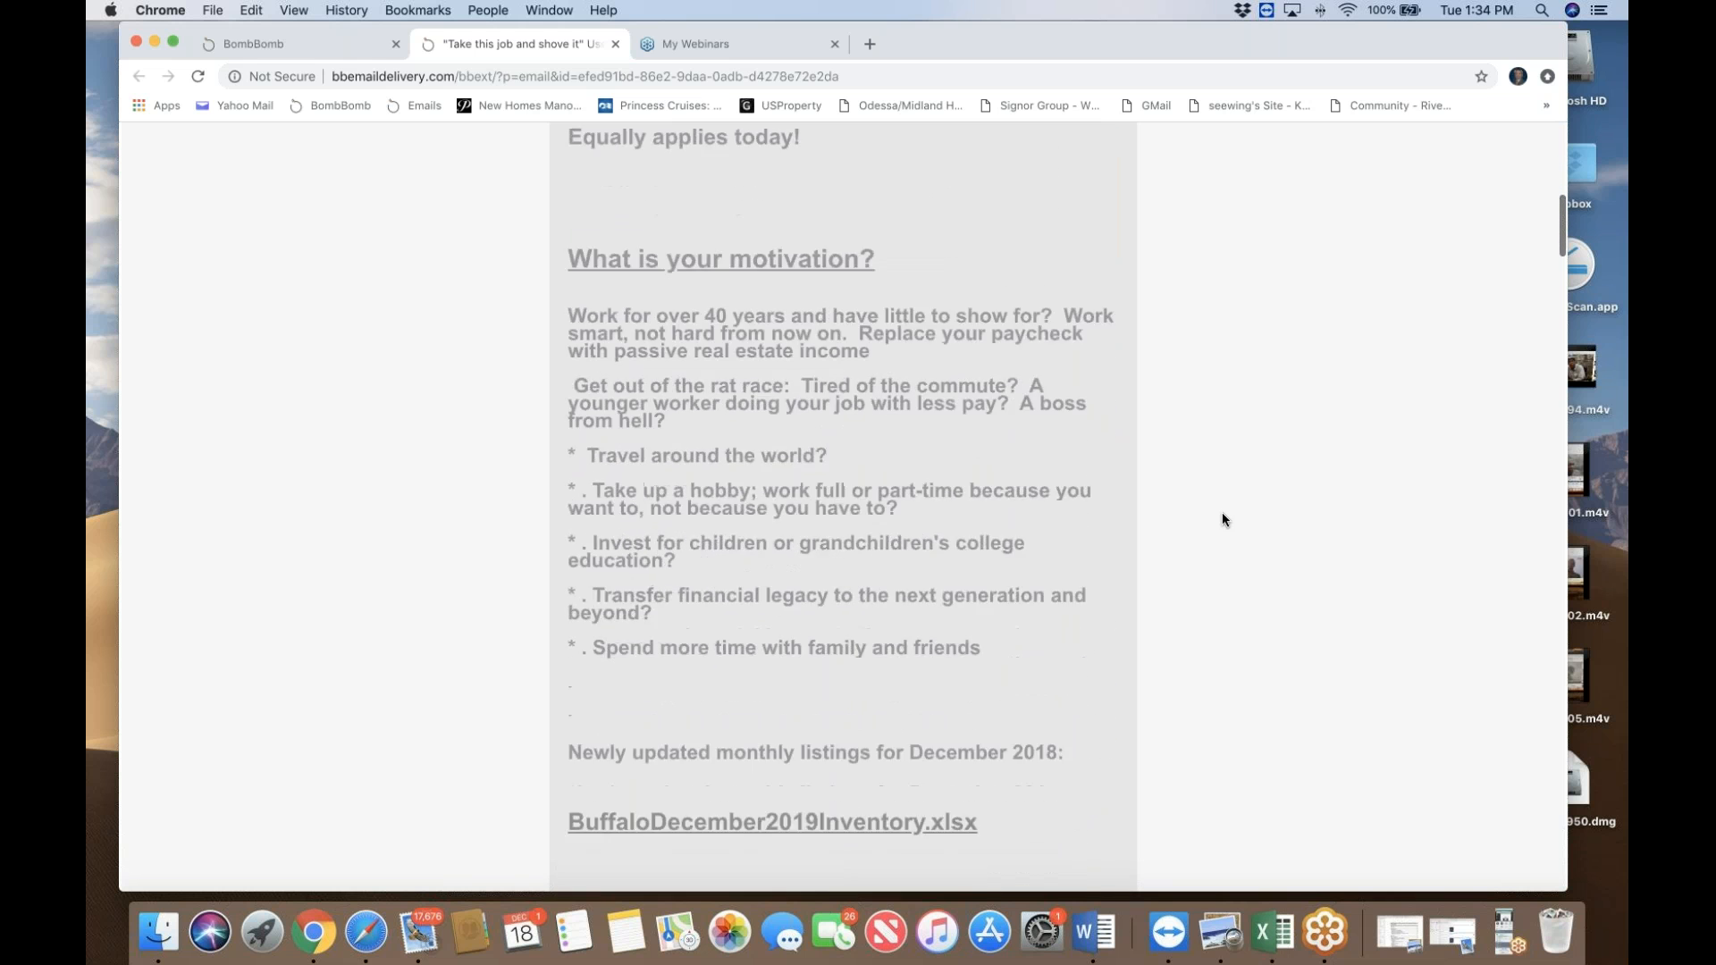
scroll(down, 3)
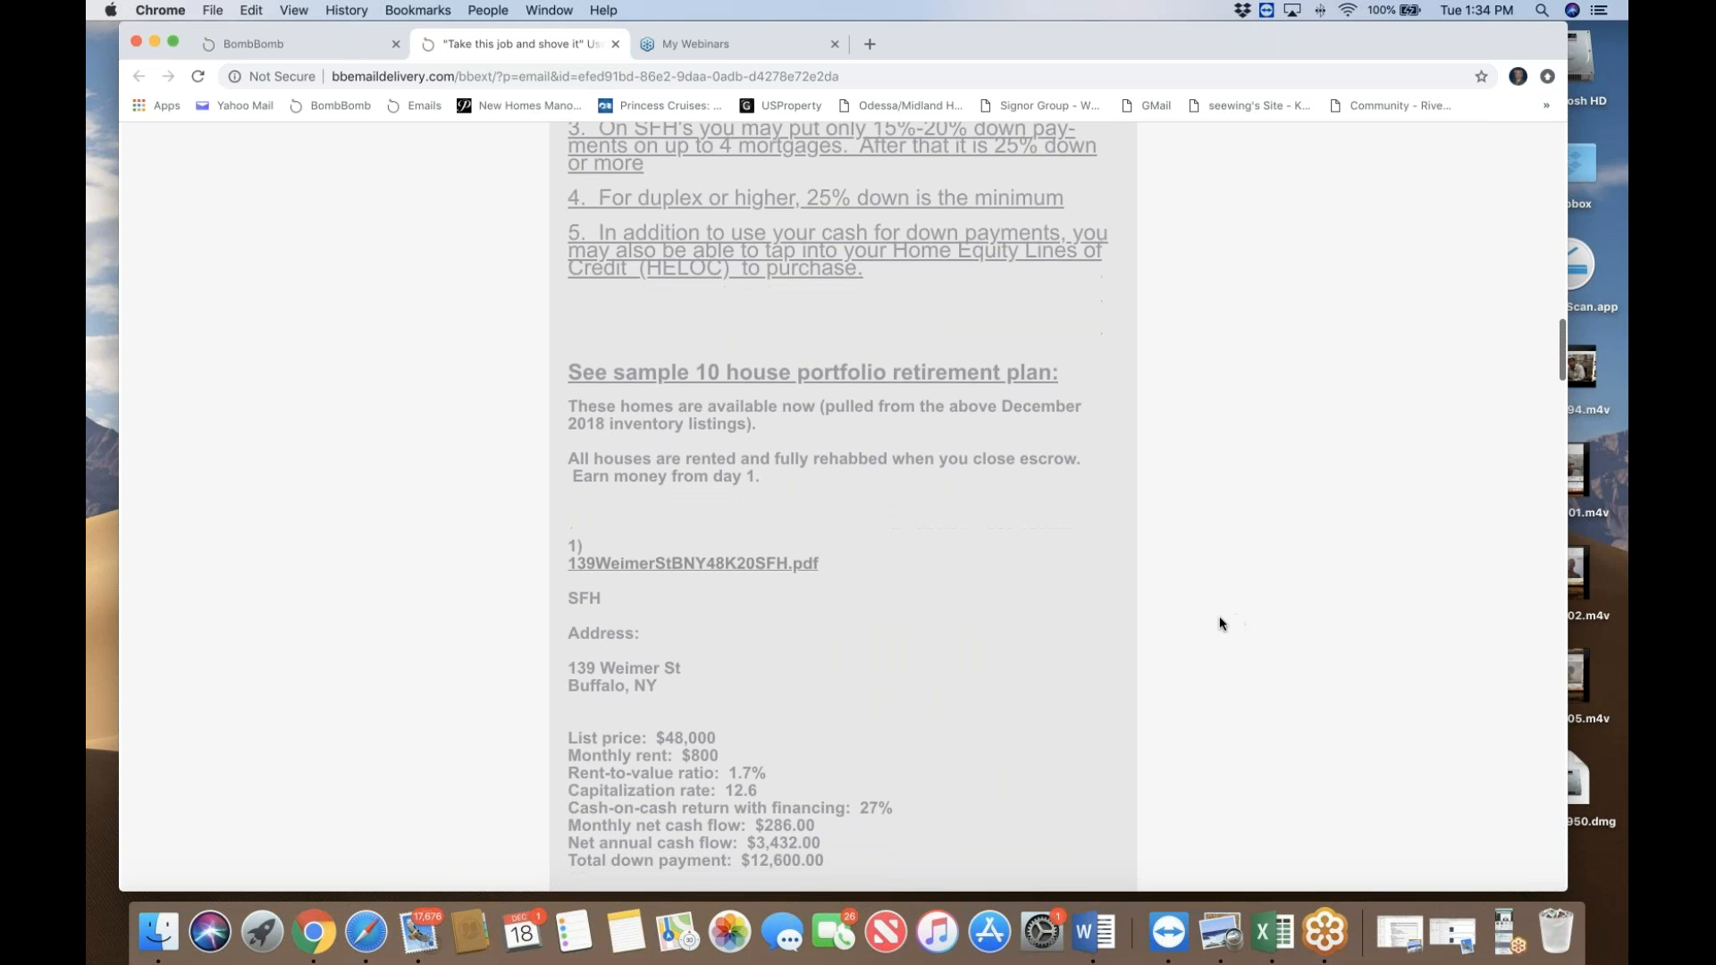
Step: View listings 67 Holmes Av and 29 Zelmer St at $37,000, then bring up GoToMeeting's Dock menu to quit
scroll(down, 3)
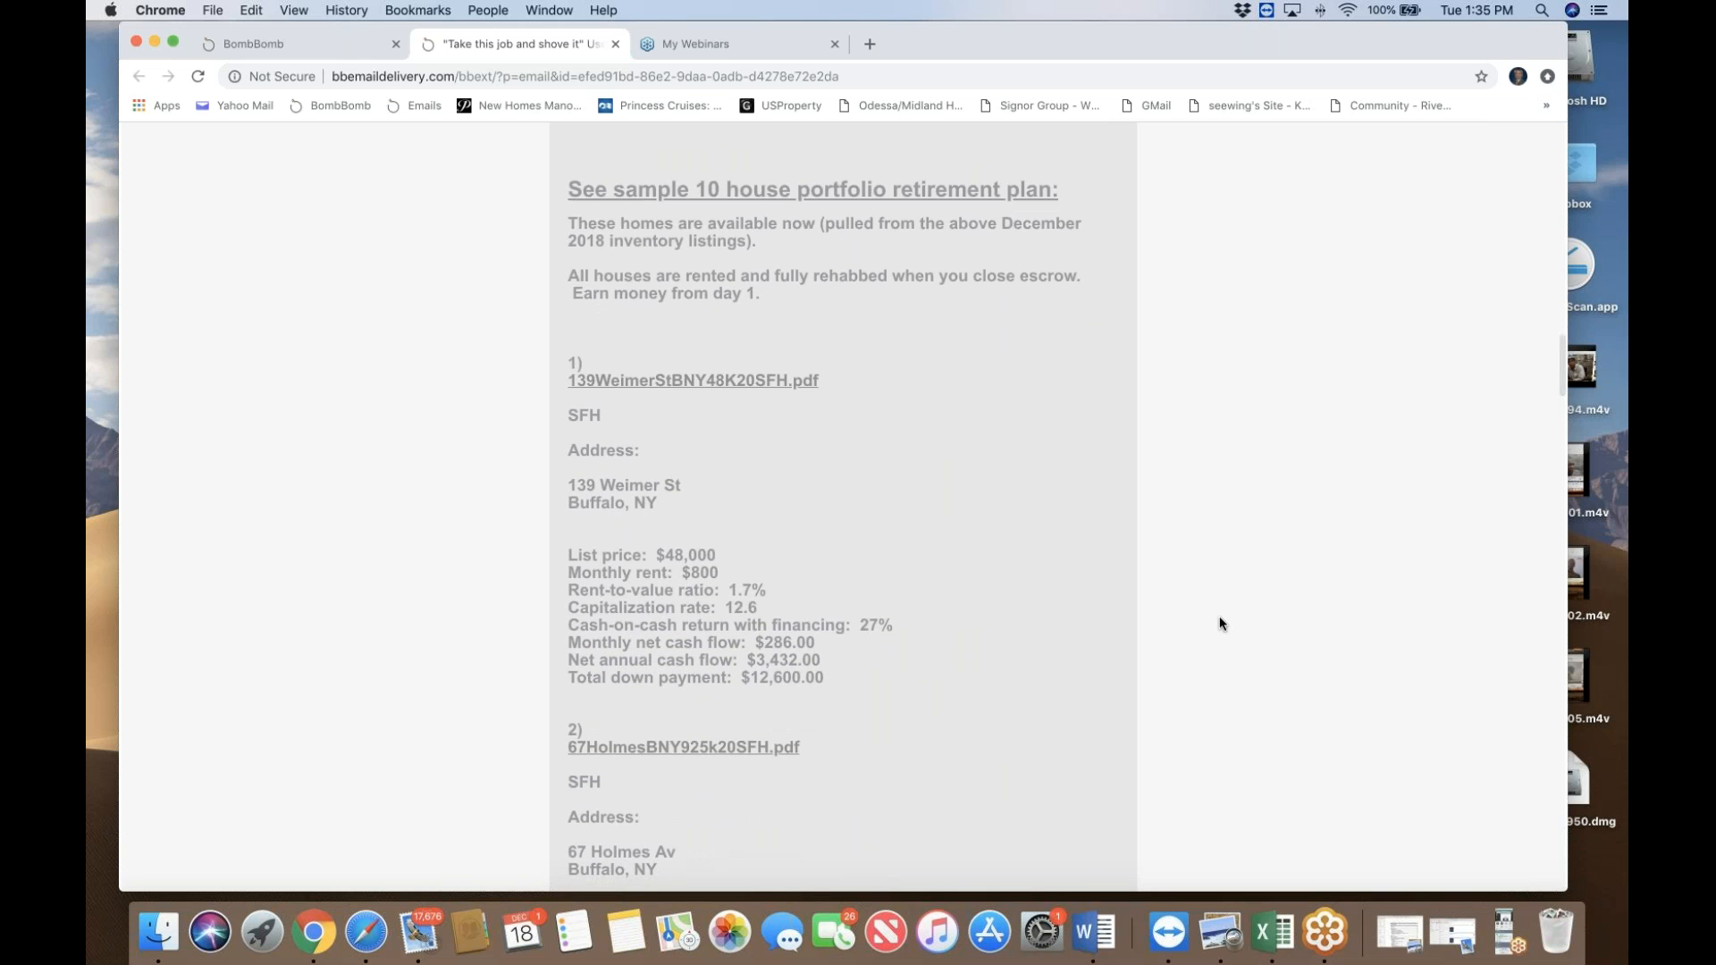
mouse_move(1200, 611)
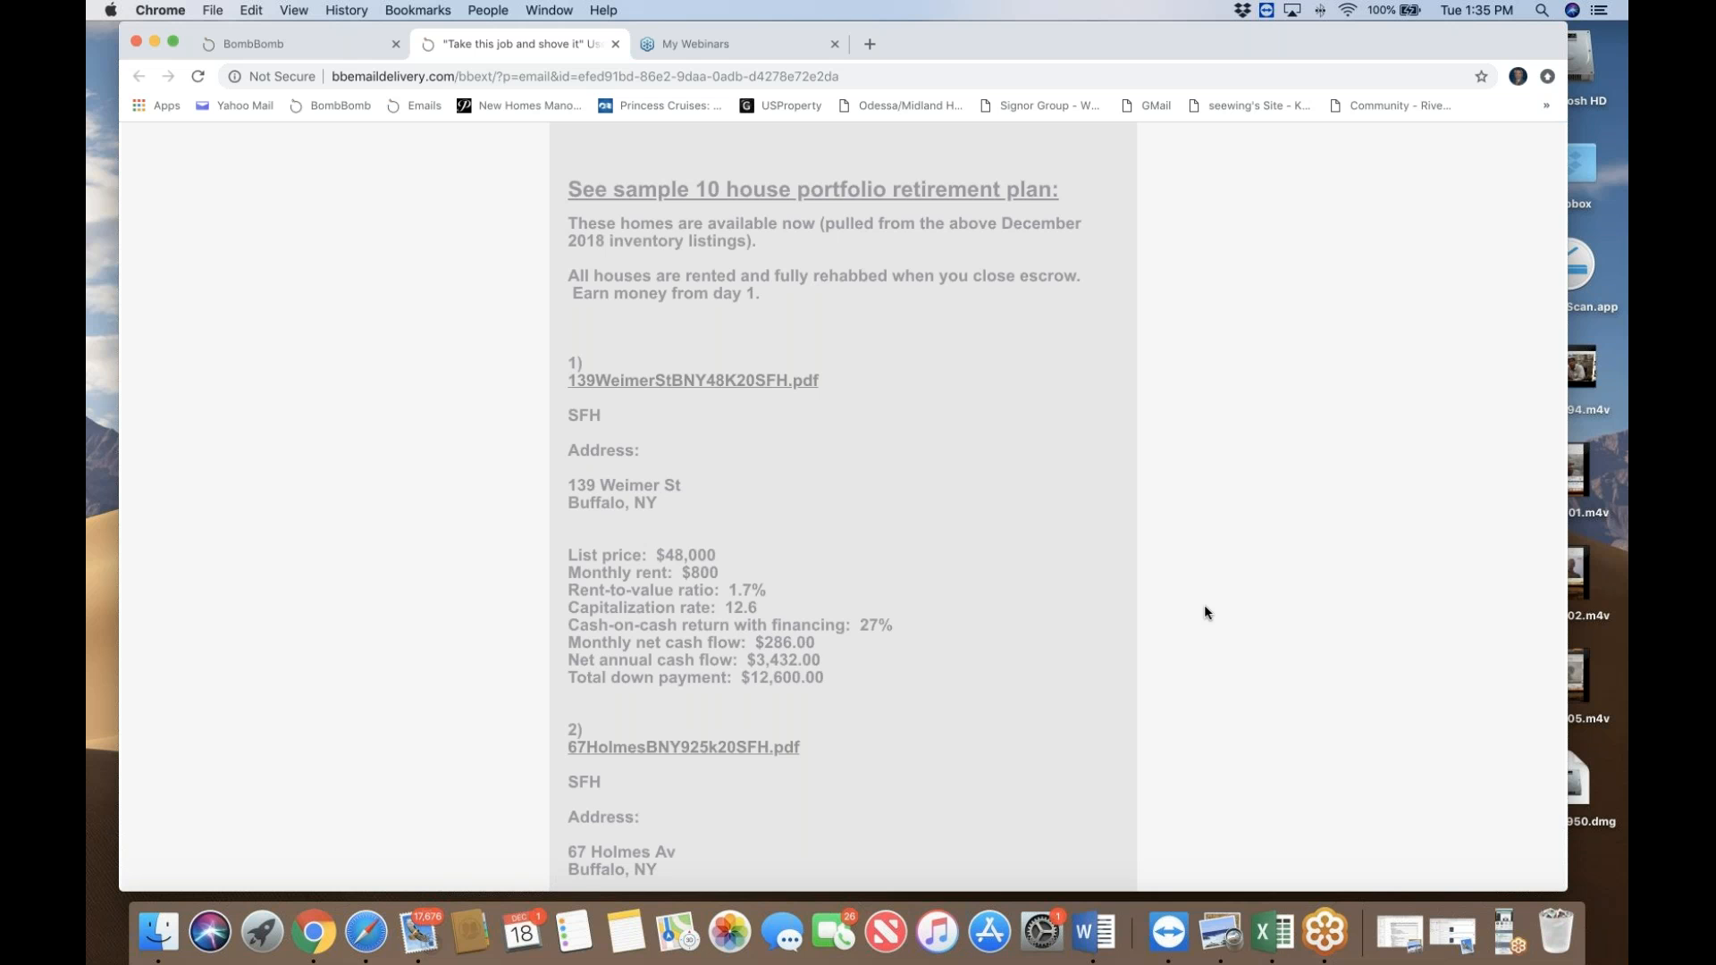
scroll(down, 3)
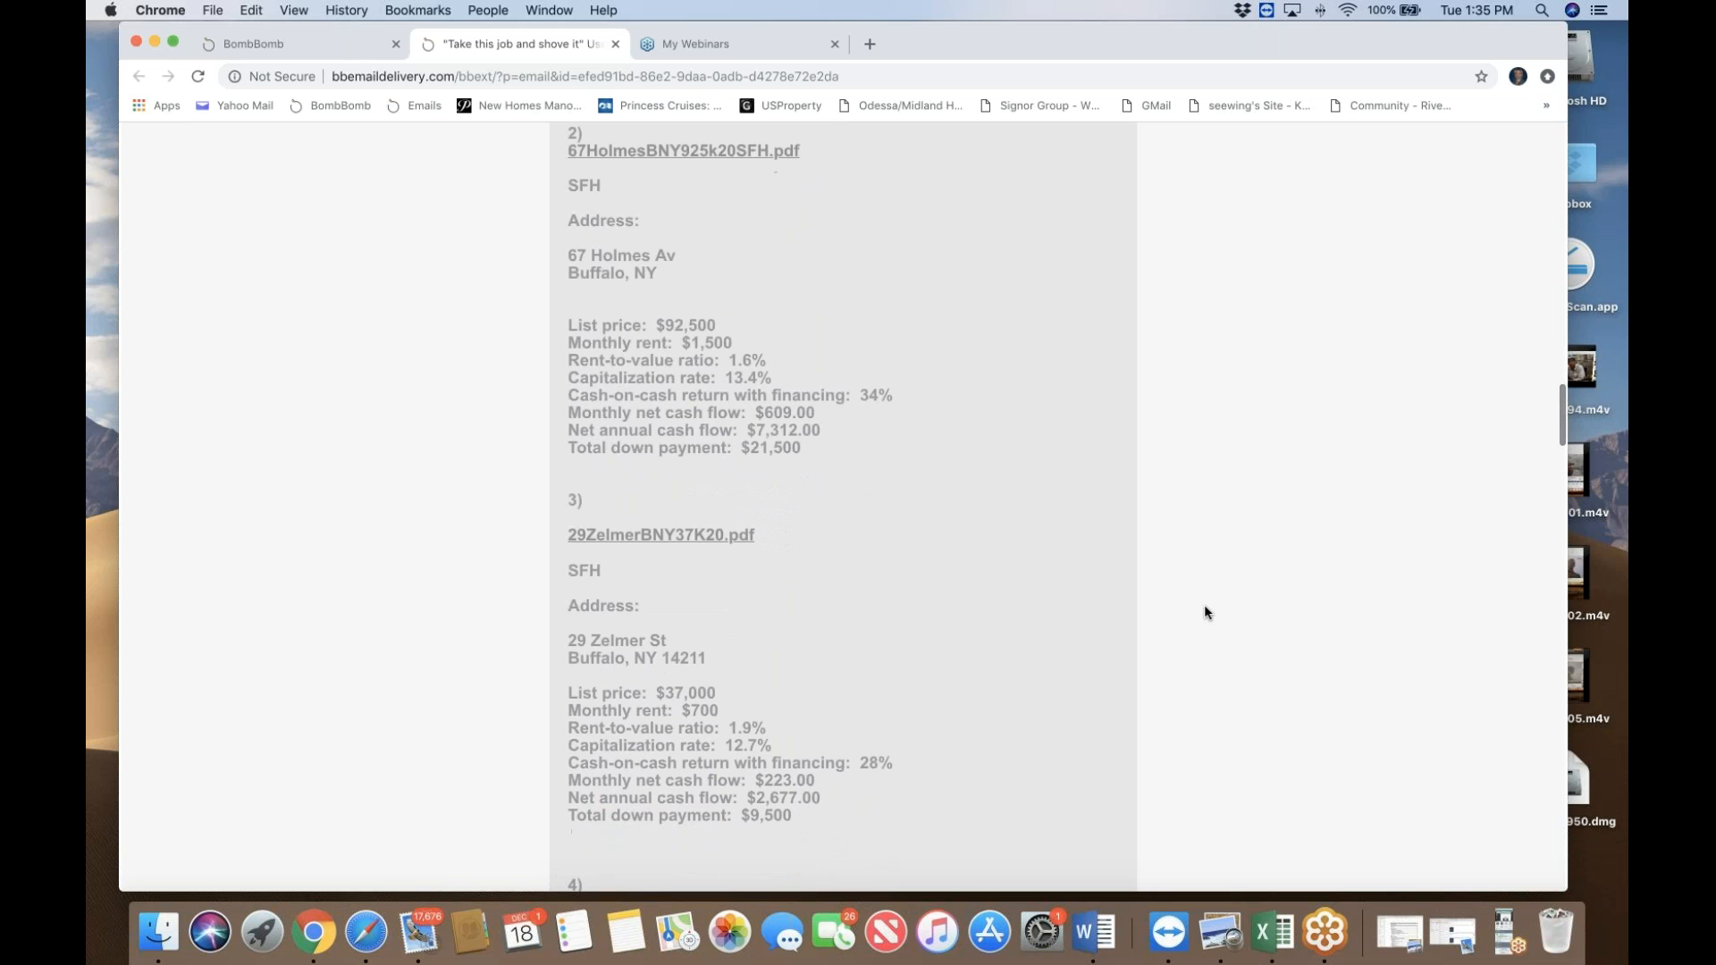
scroll(down, 3)
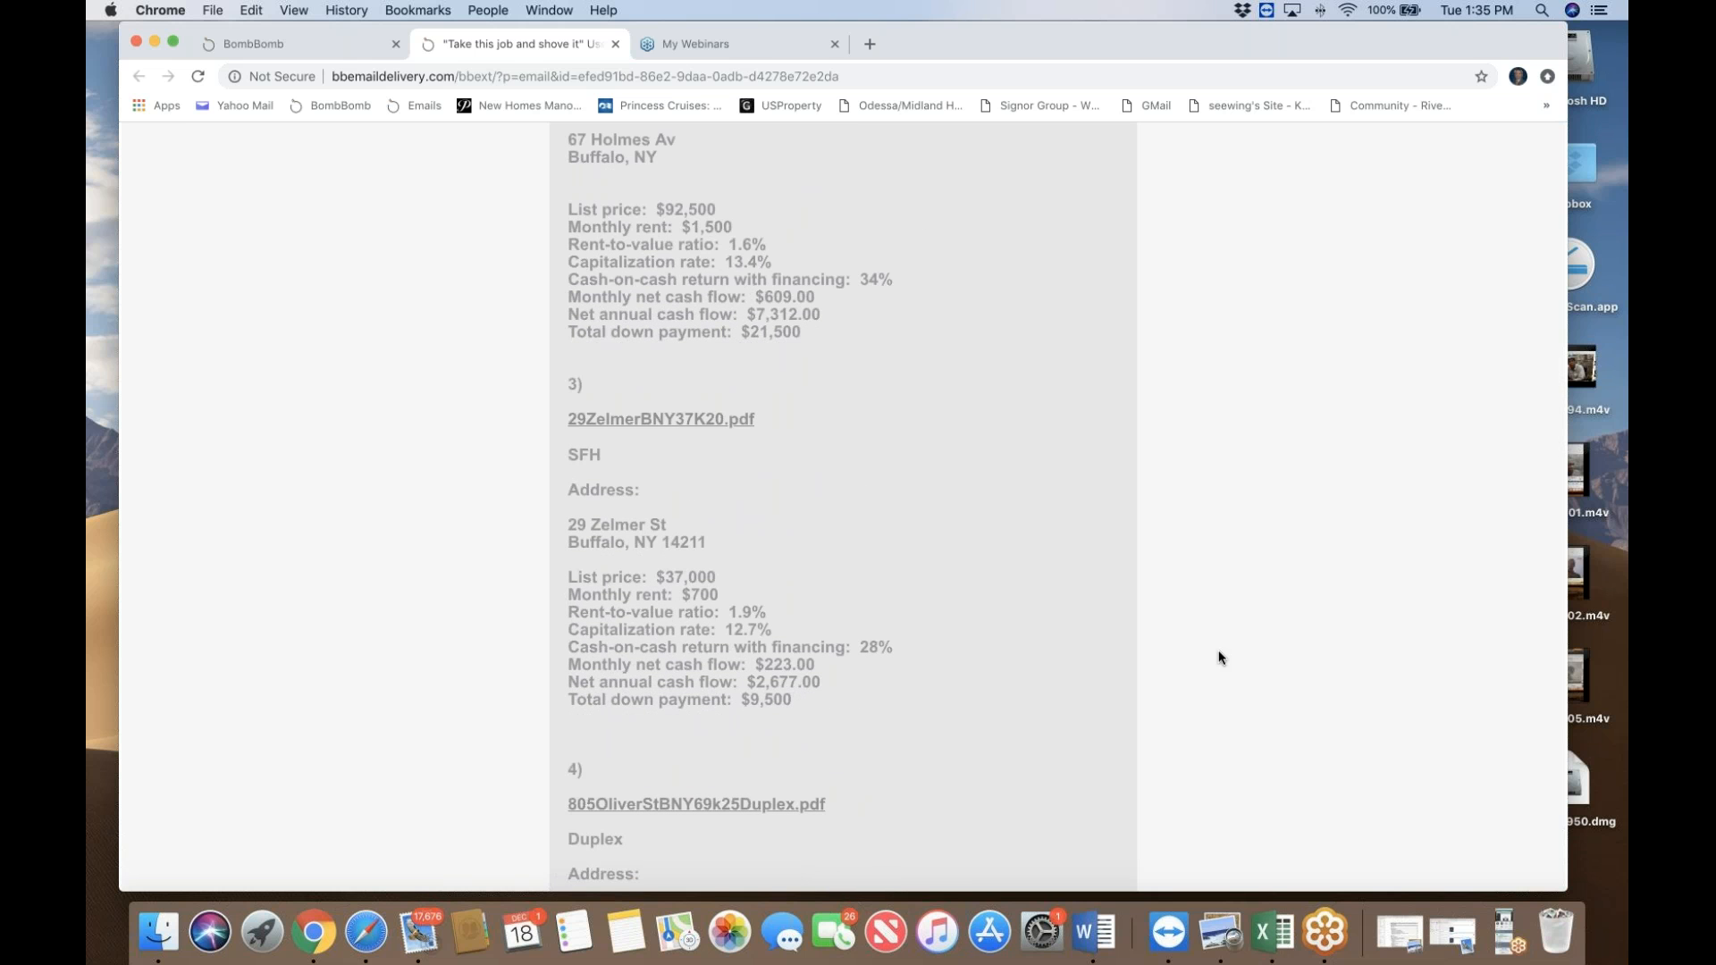
mouse_move(1200, 693)
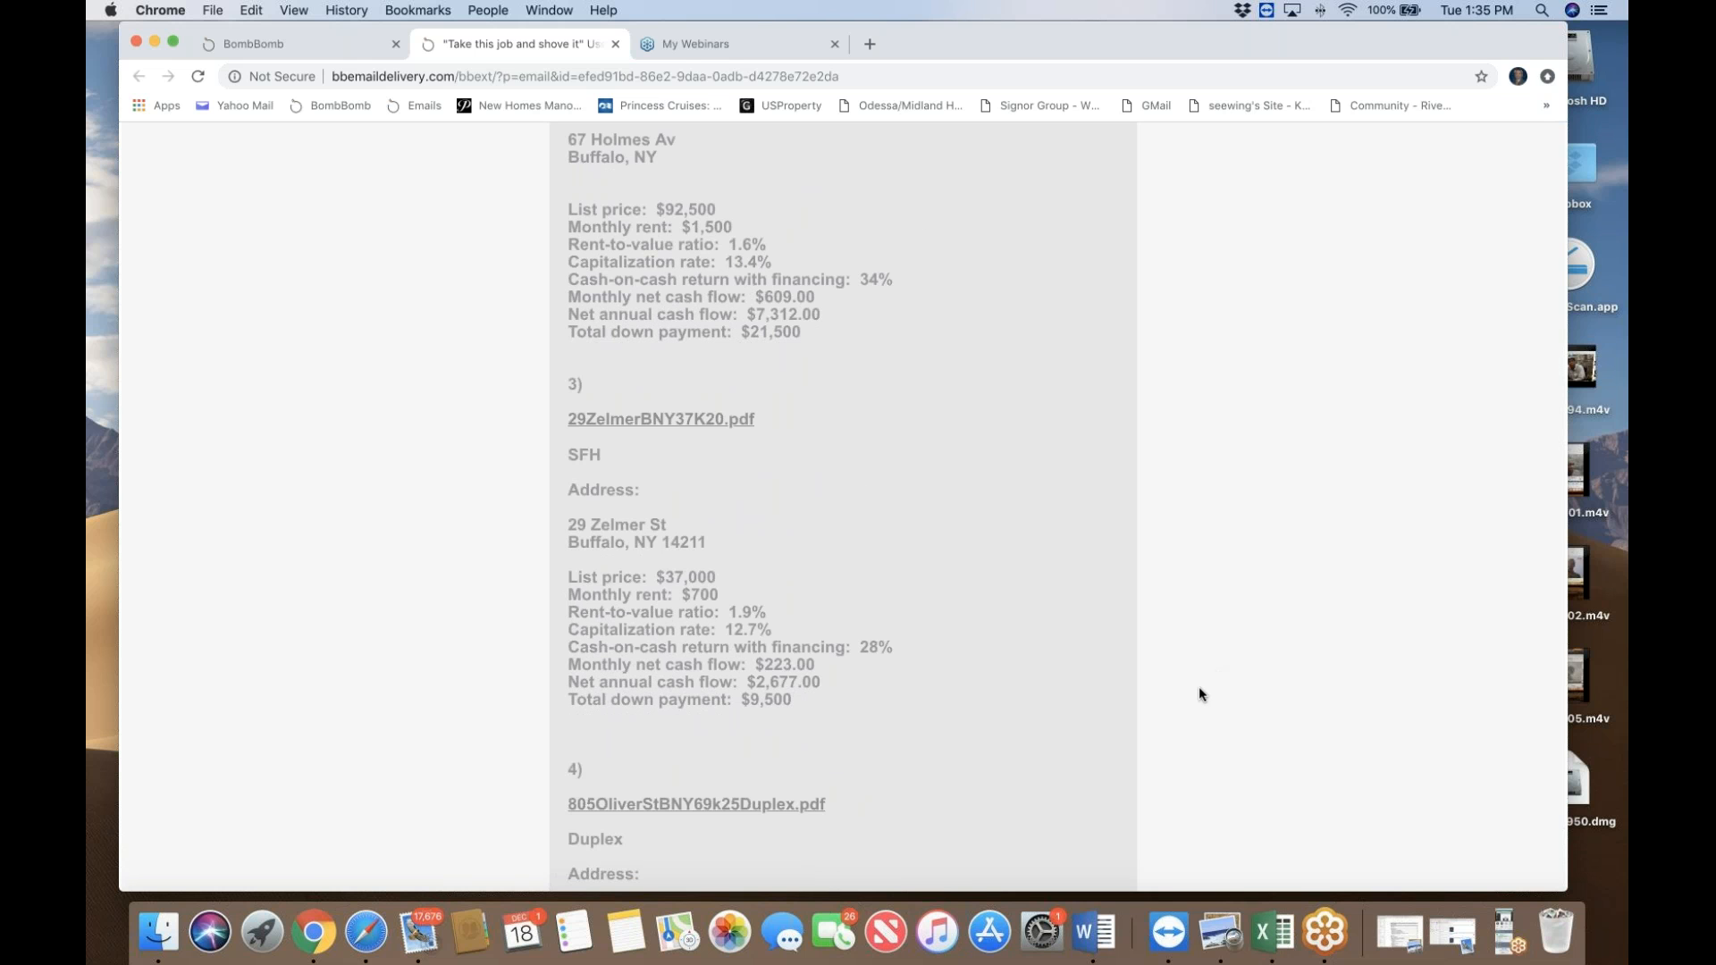
mouse_move(1252, 769)
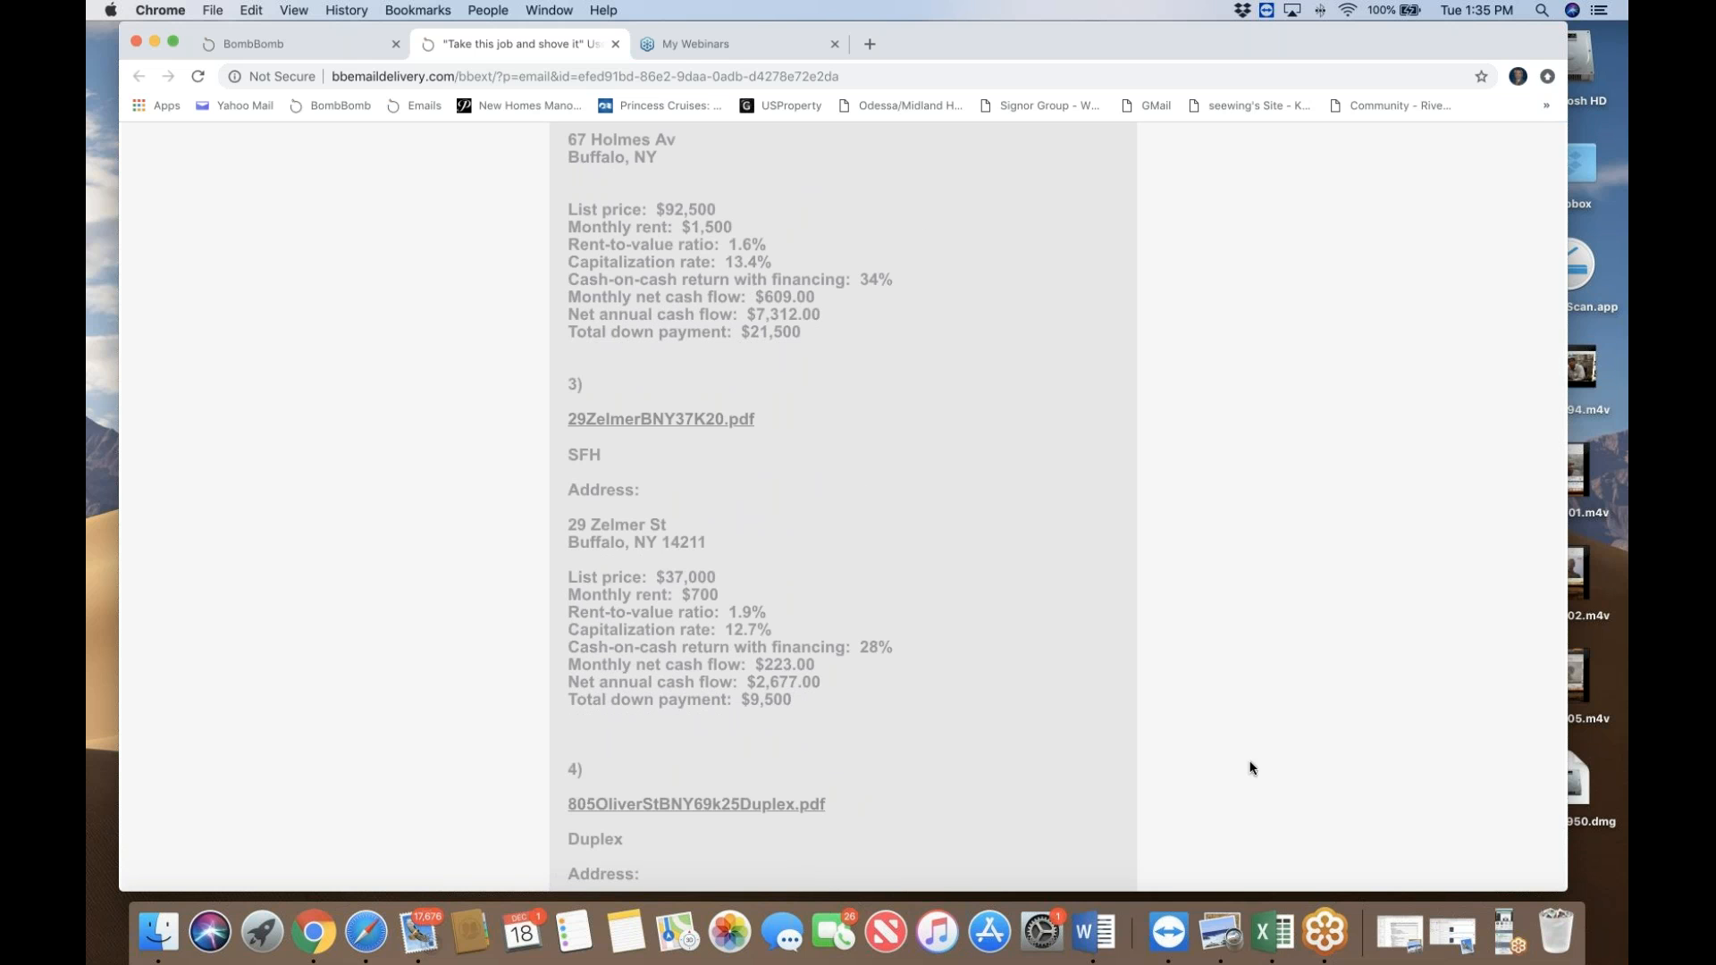
mouse_move(1323, 932)
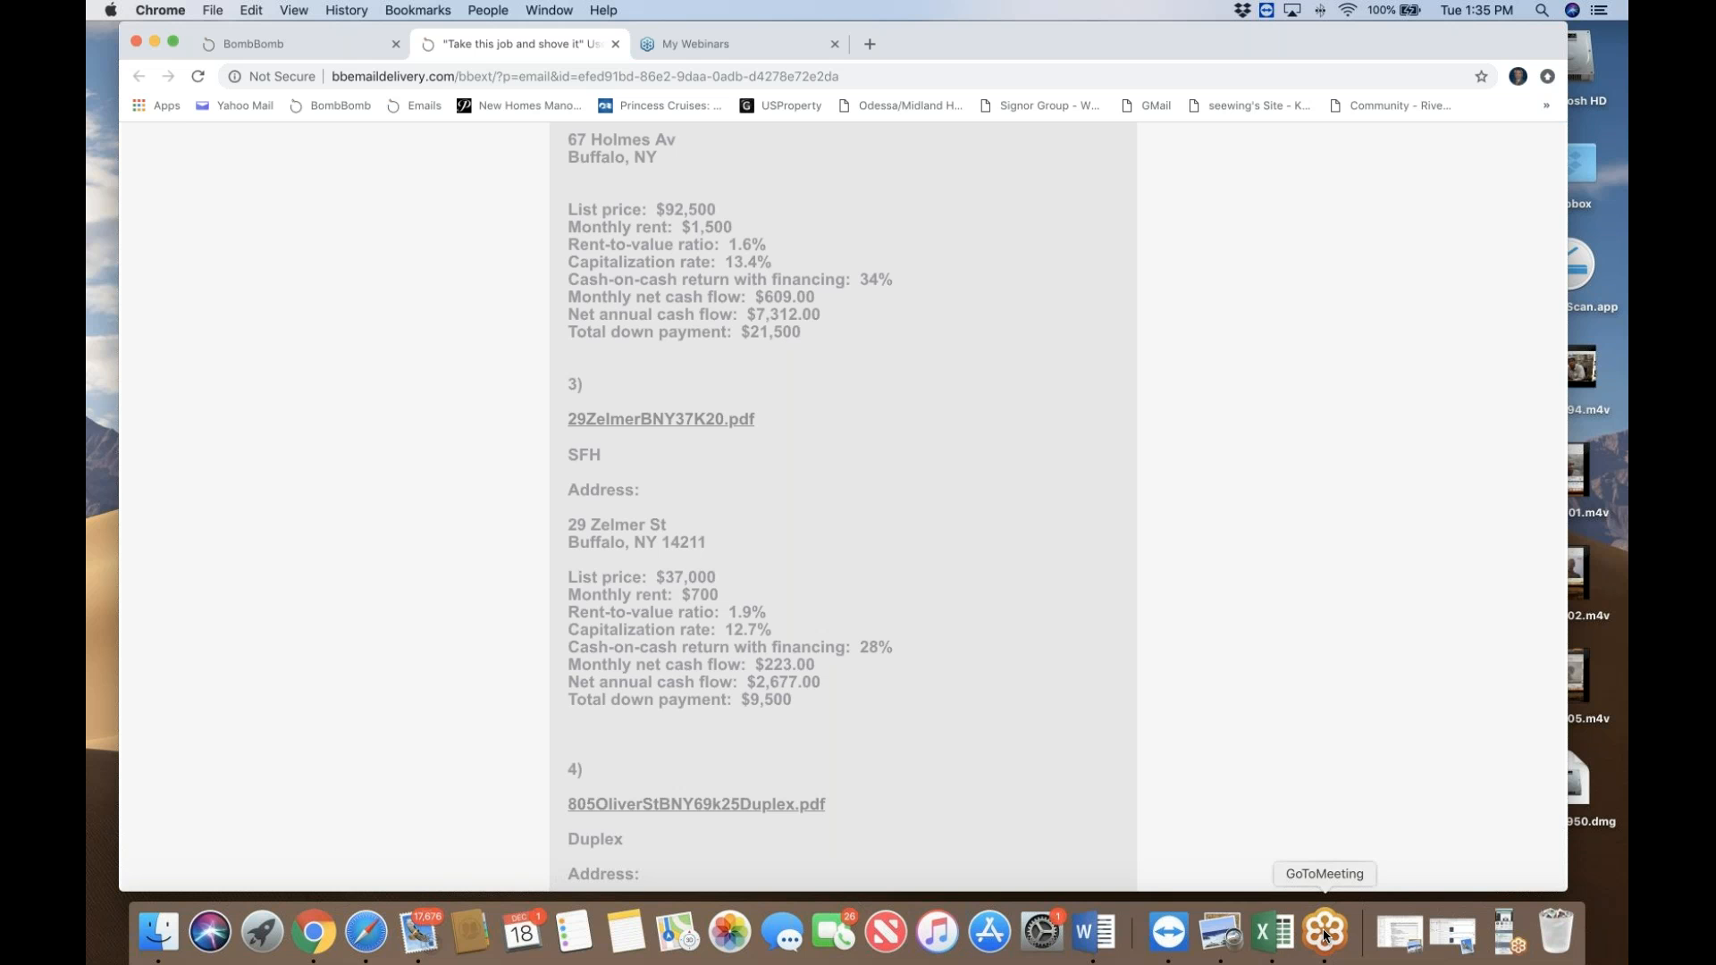
click(1322, 932)
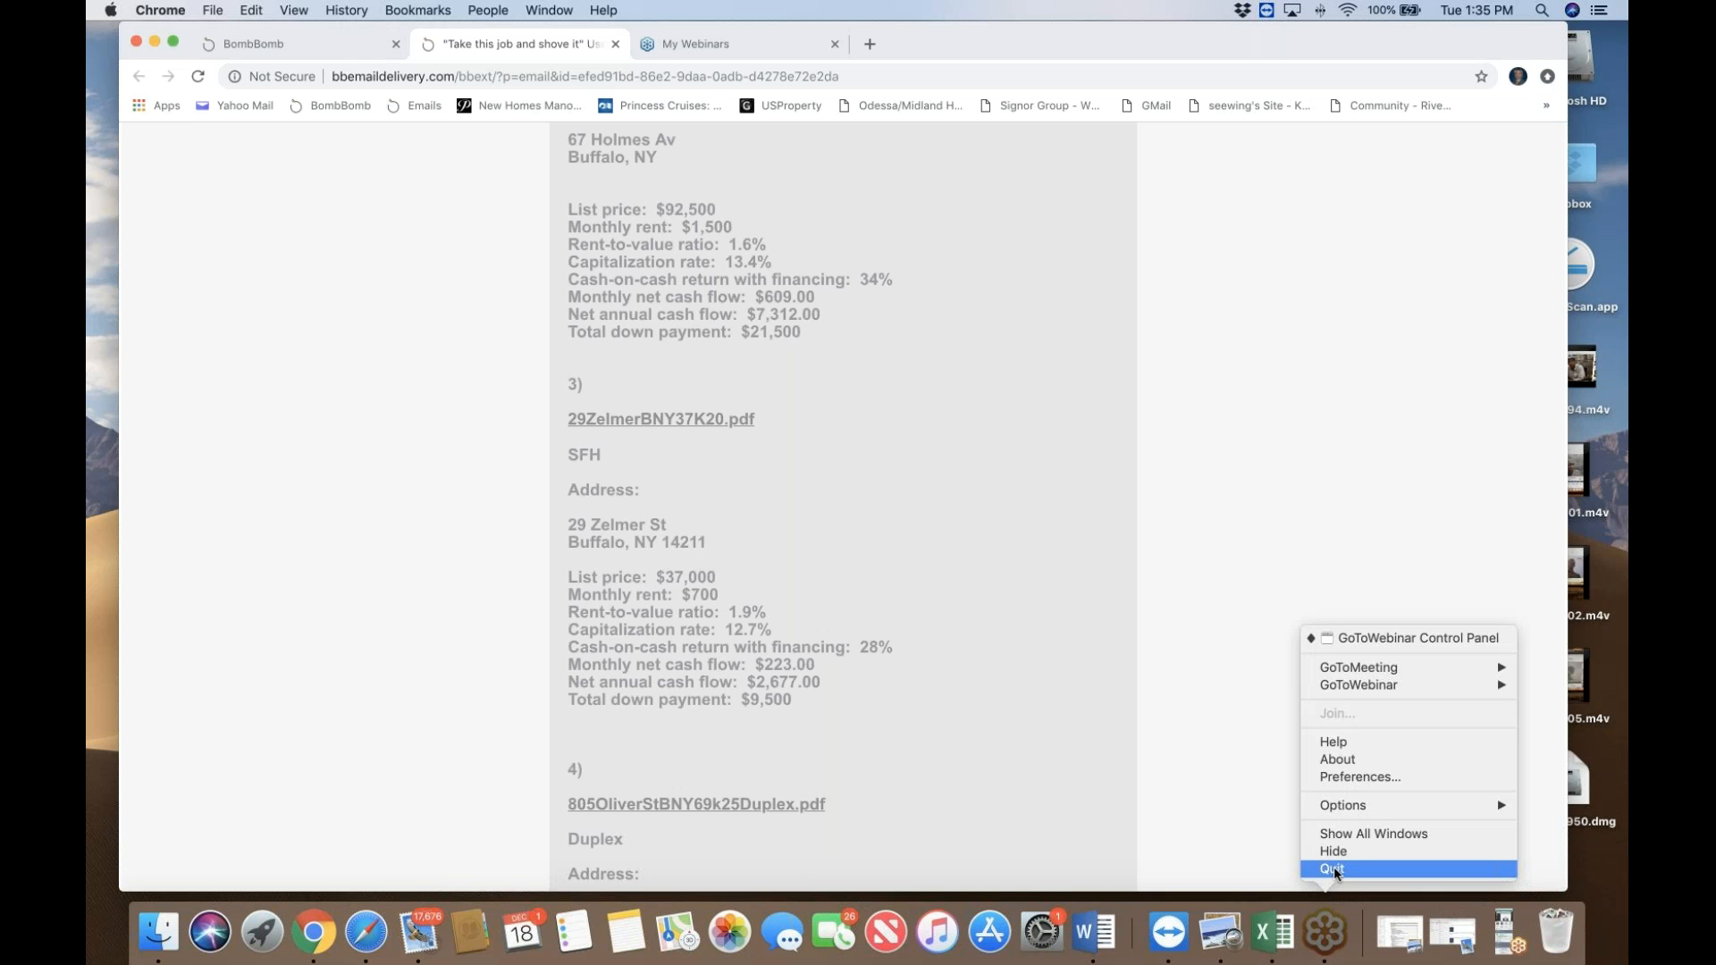